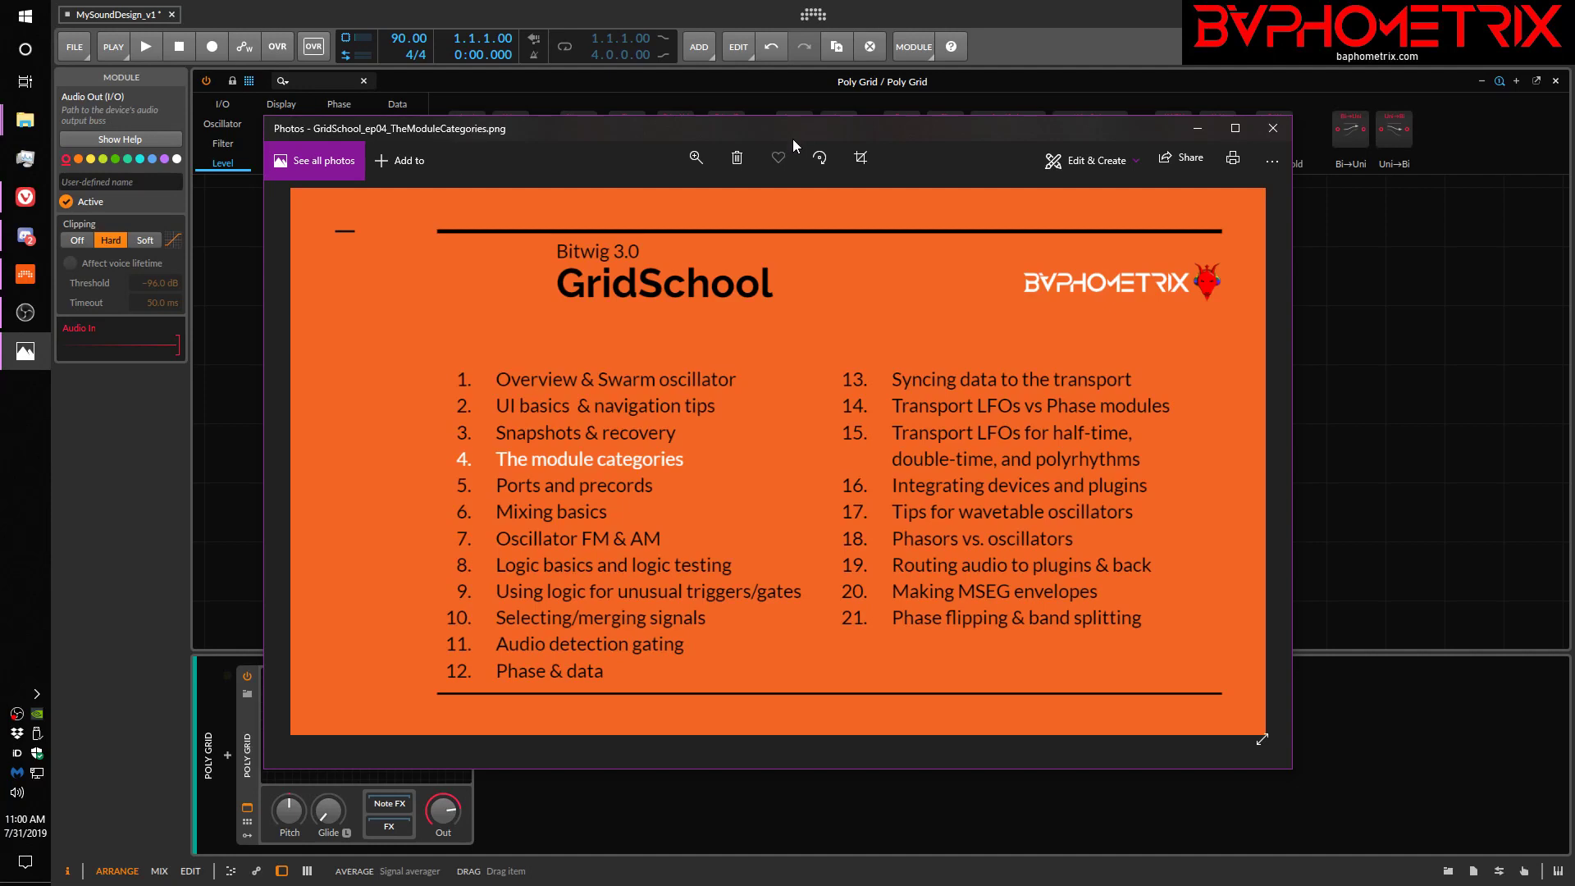
mouse_move(556, 591)
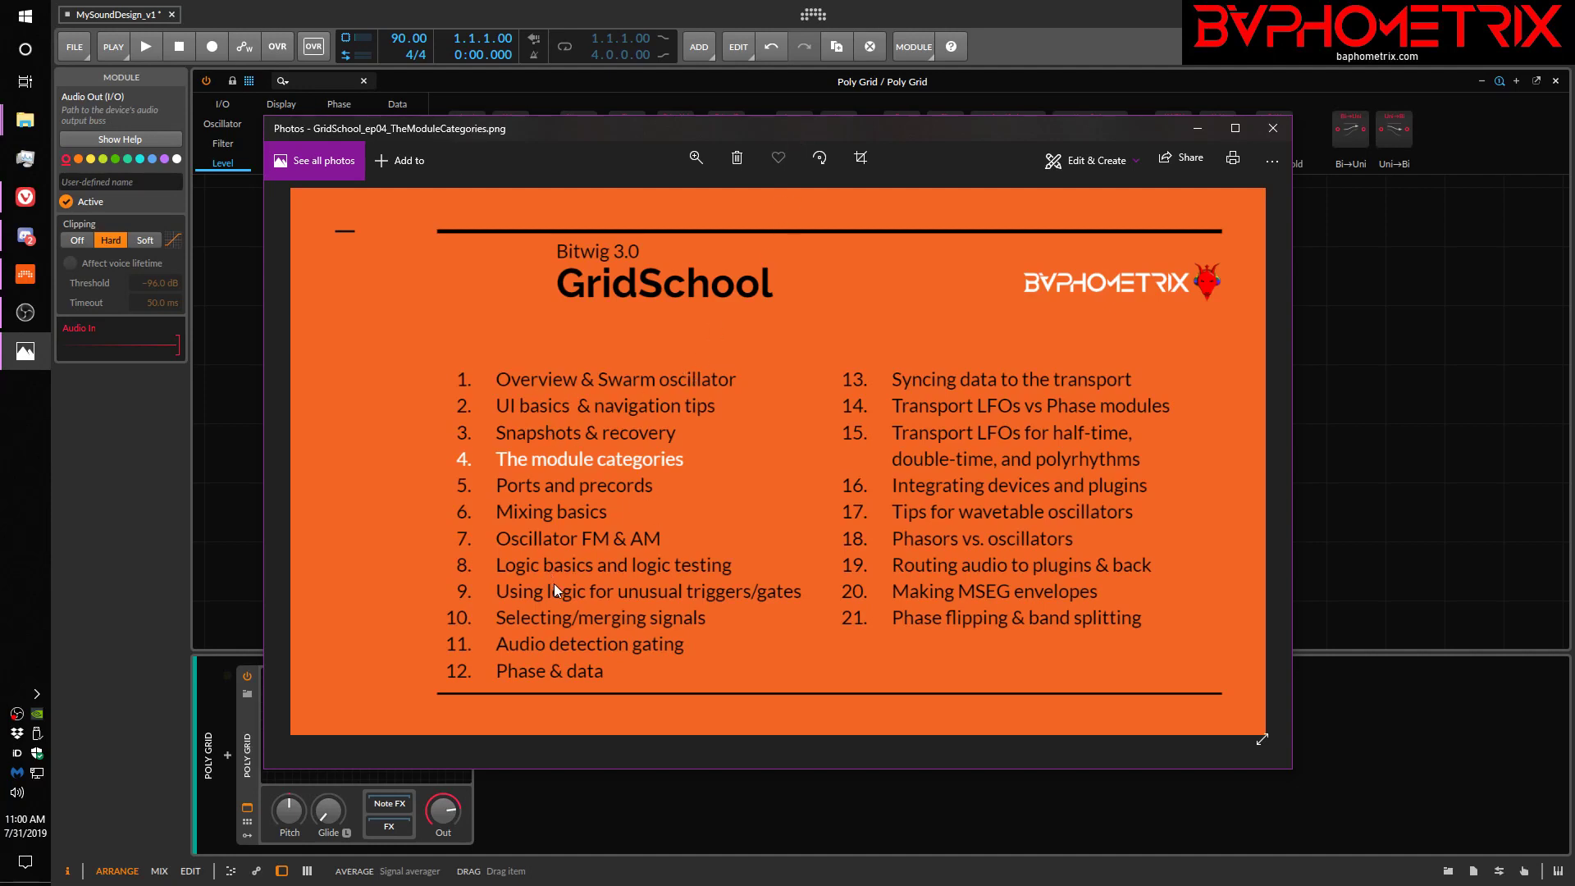
mouse_move(589, 433)
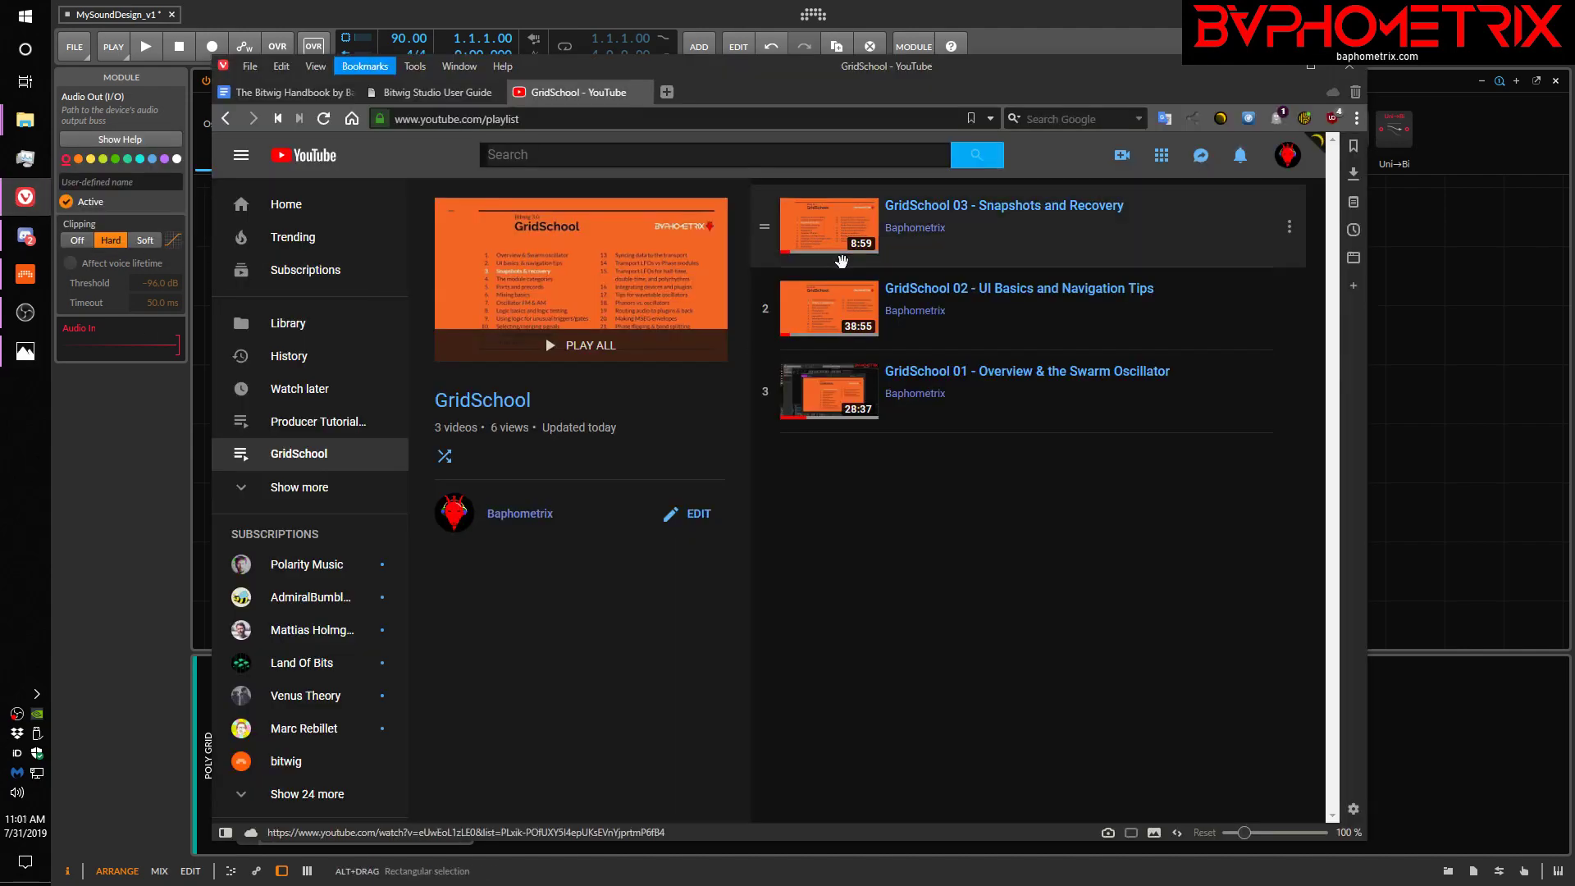
mouse_move(773, 558)
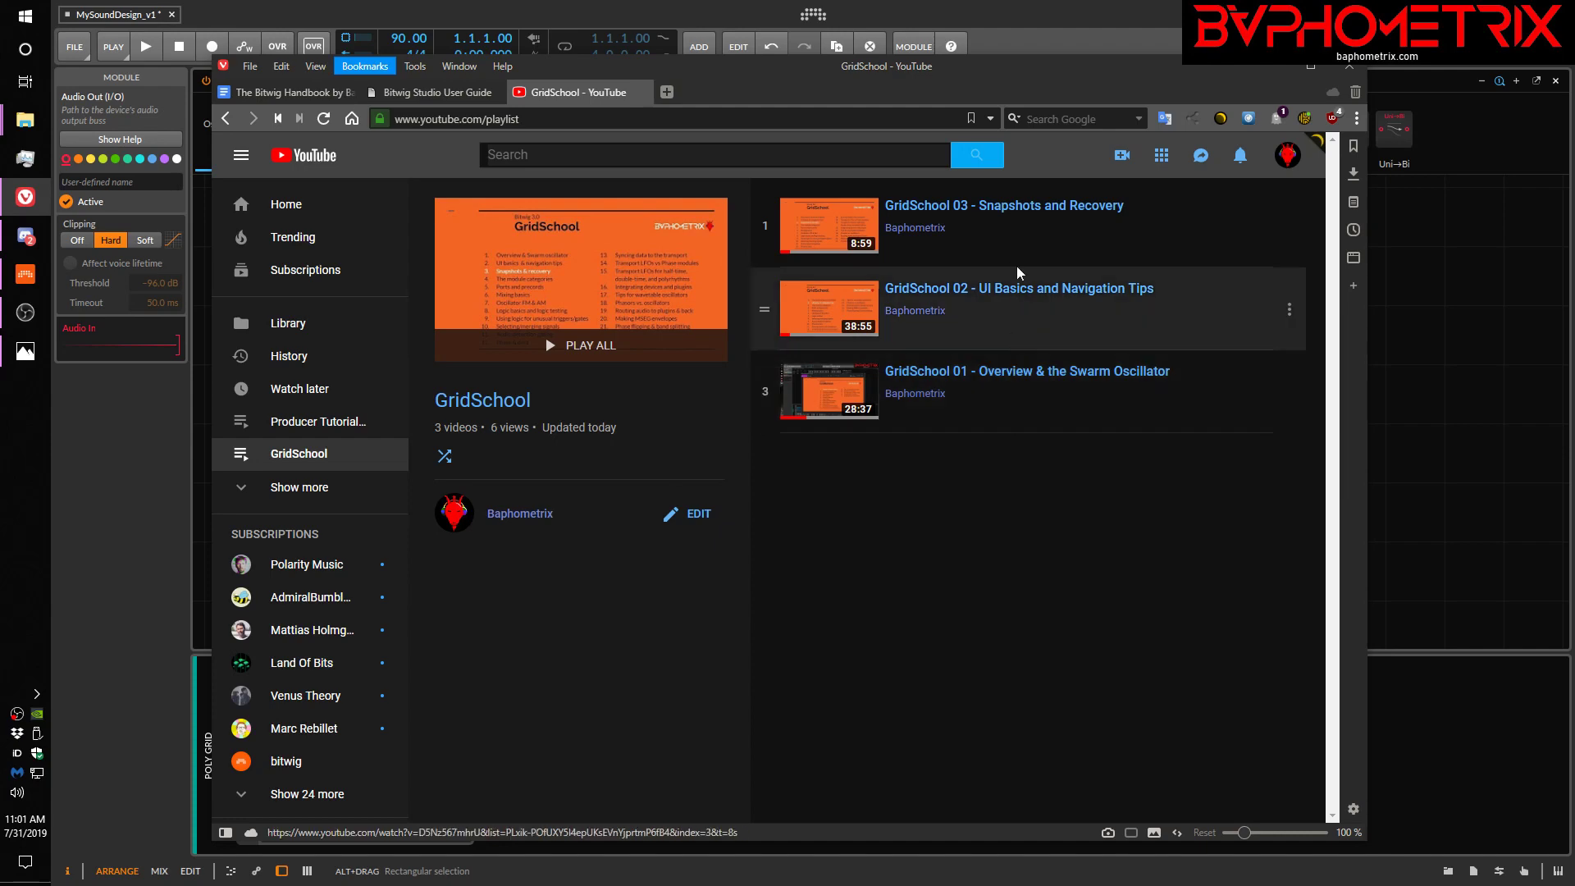
mouse_move(977, 528)
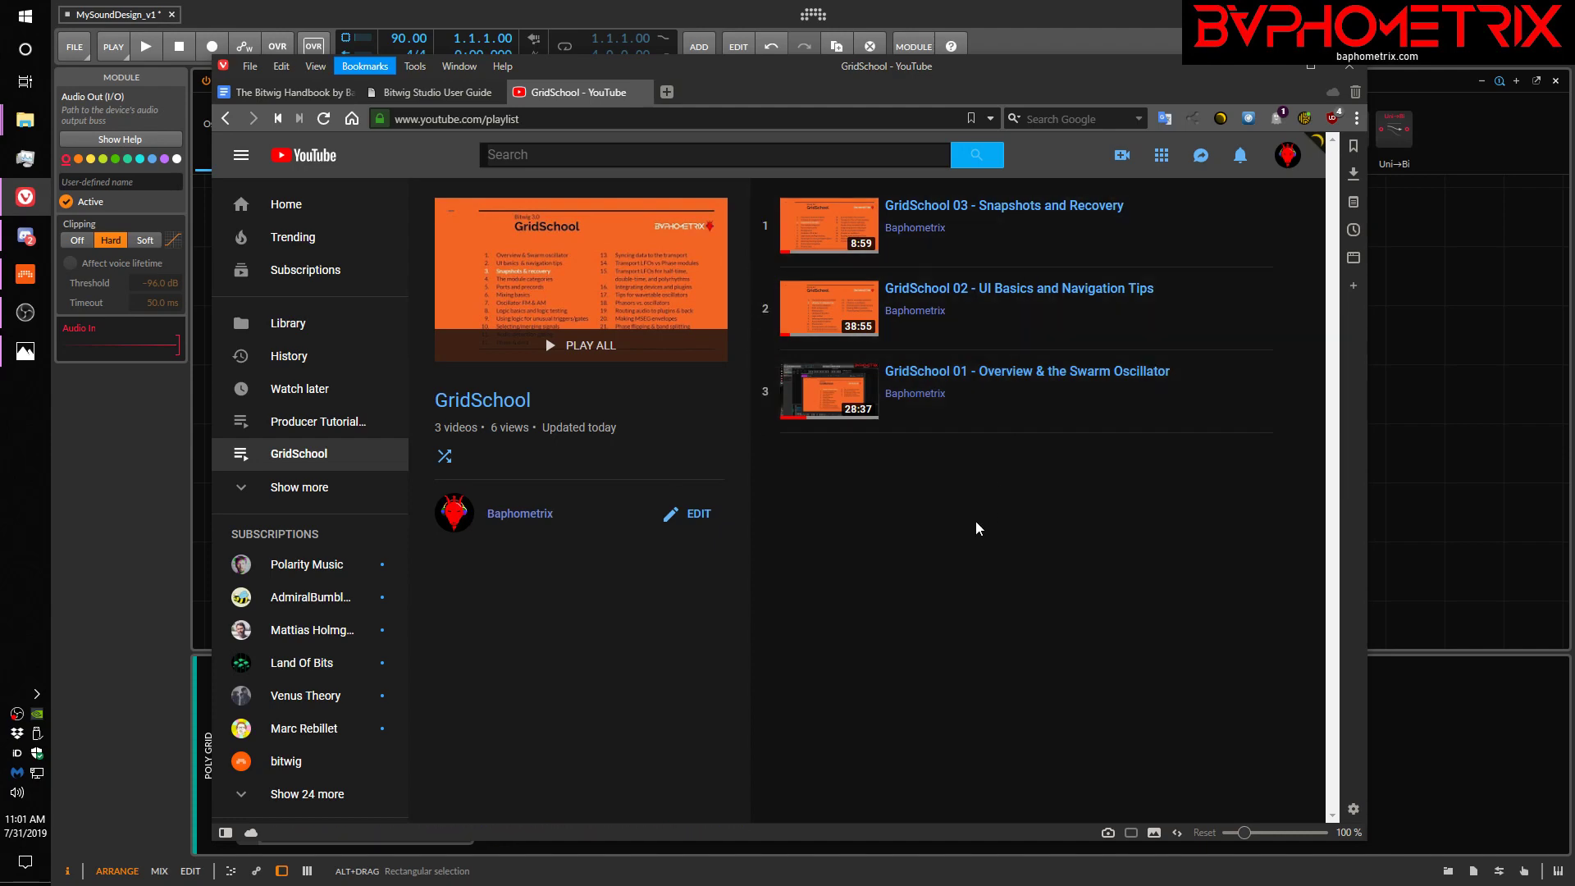
mouse_move(888, 628)
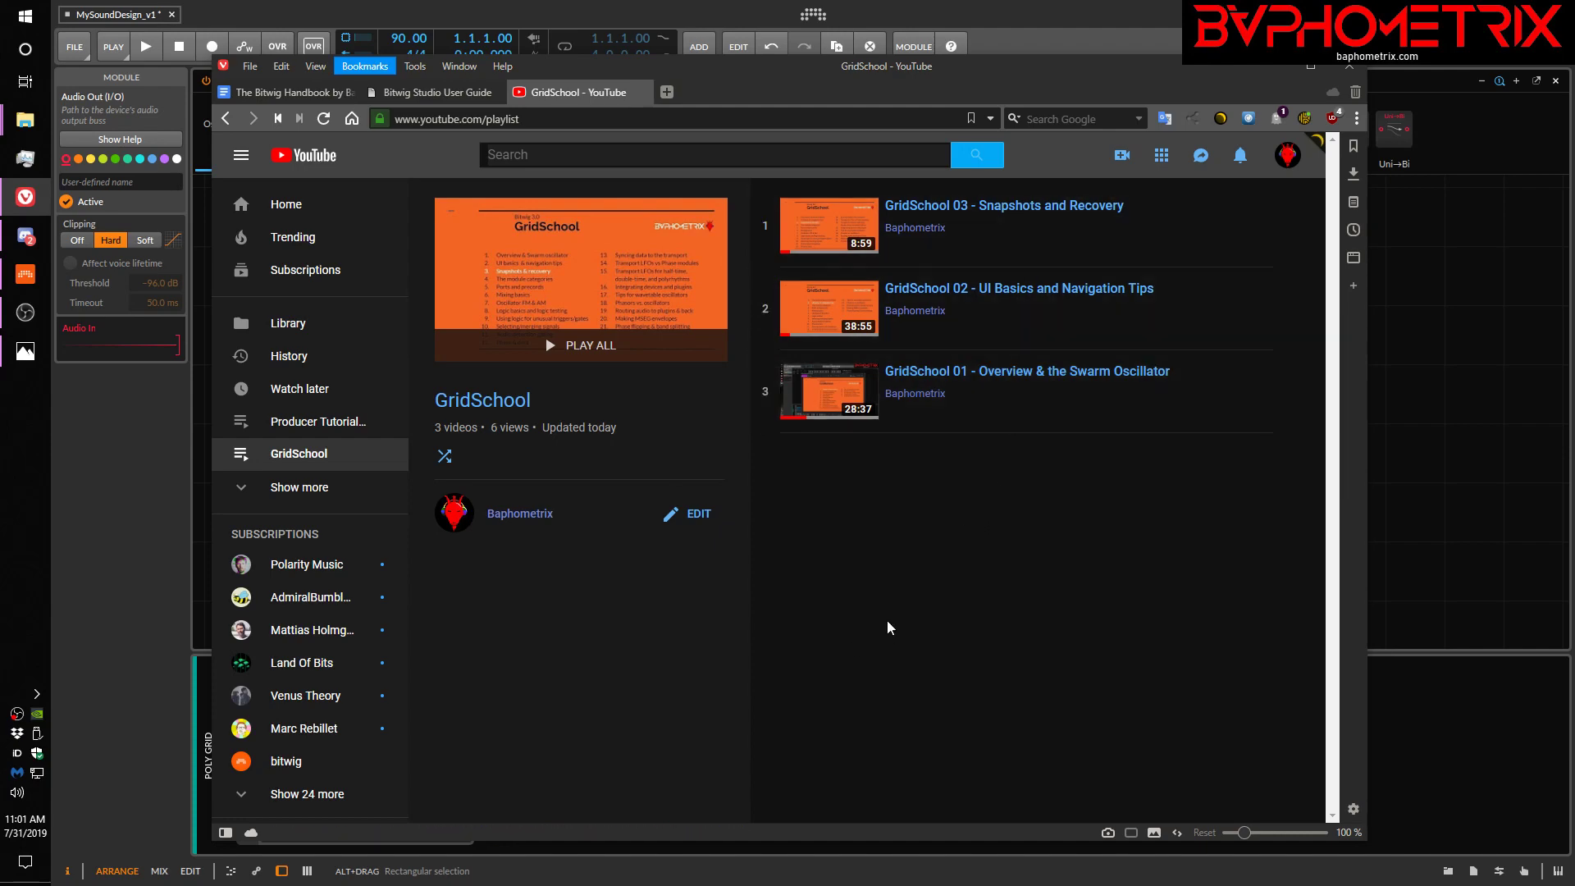
mouse_move(898, 617)
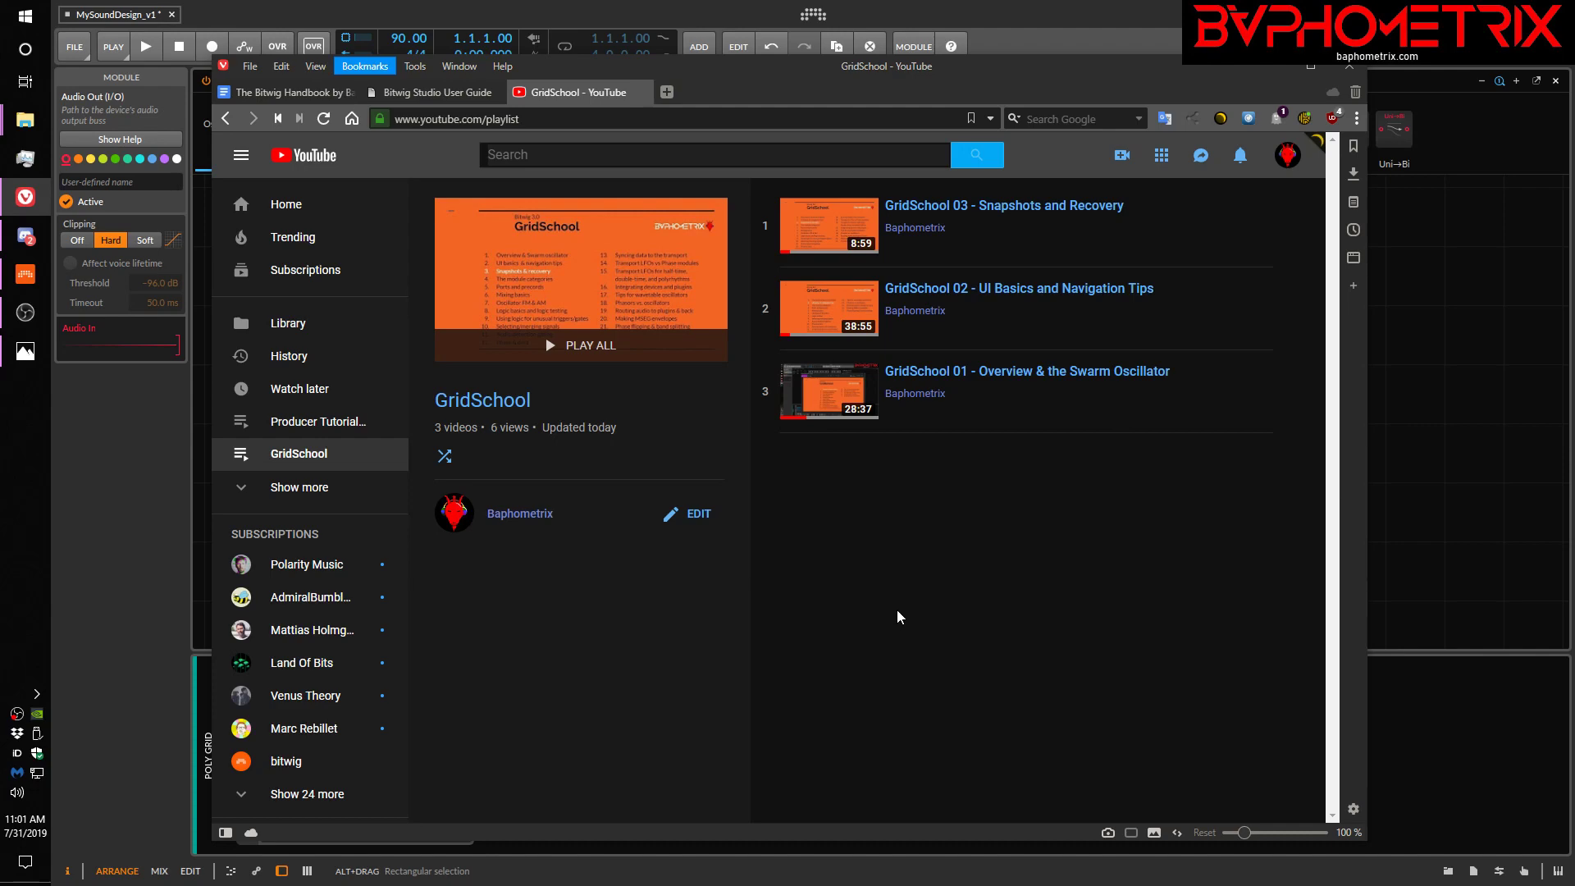
mouse_move(1076, 25)
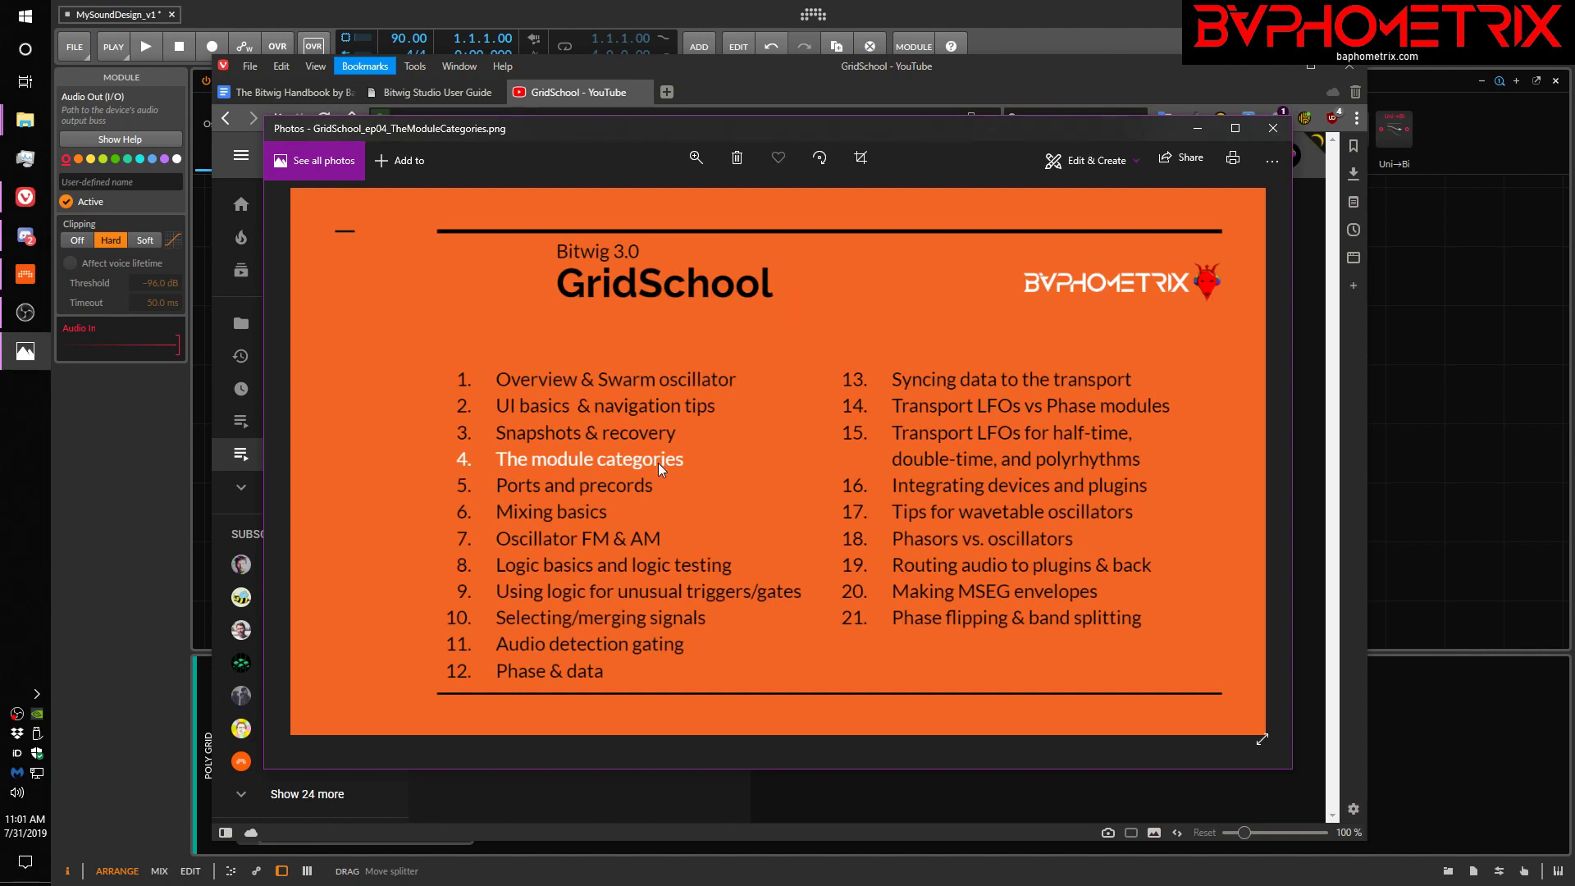
mouse_move(1062, 46)
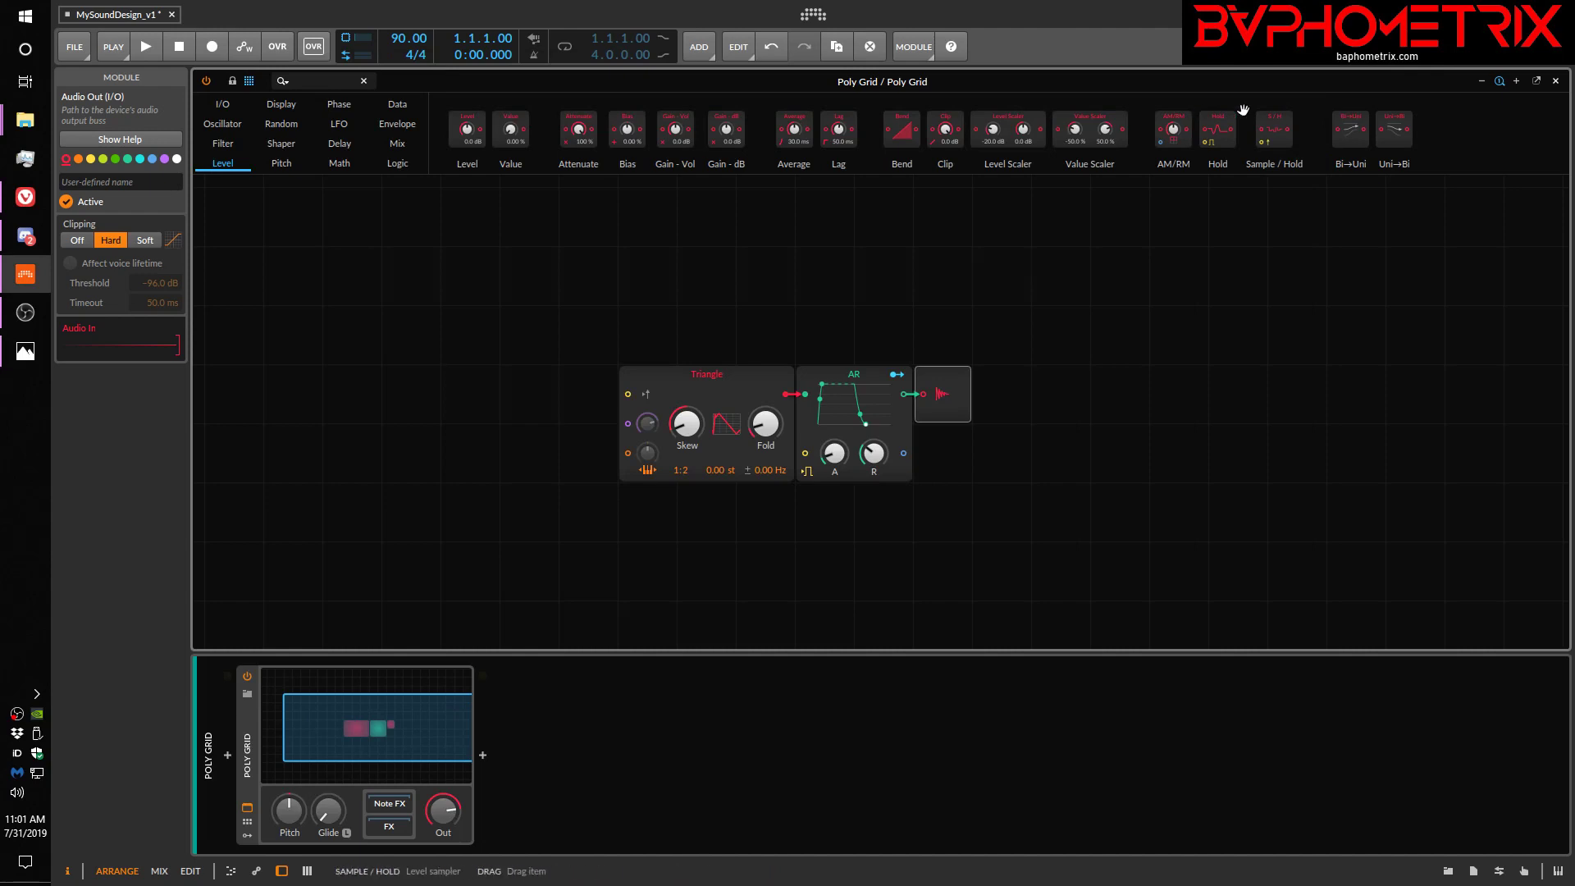
mouse_move(1290, 137)
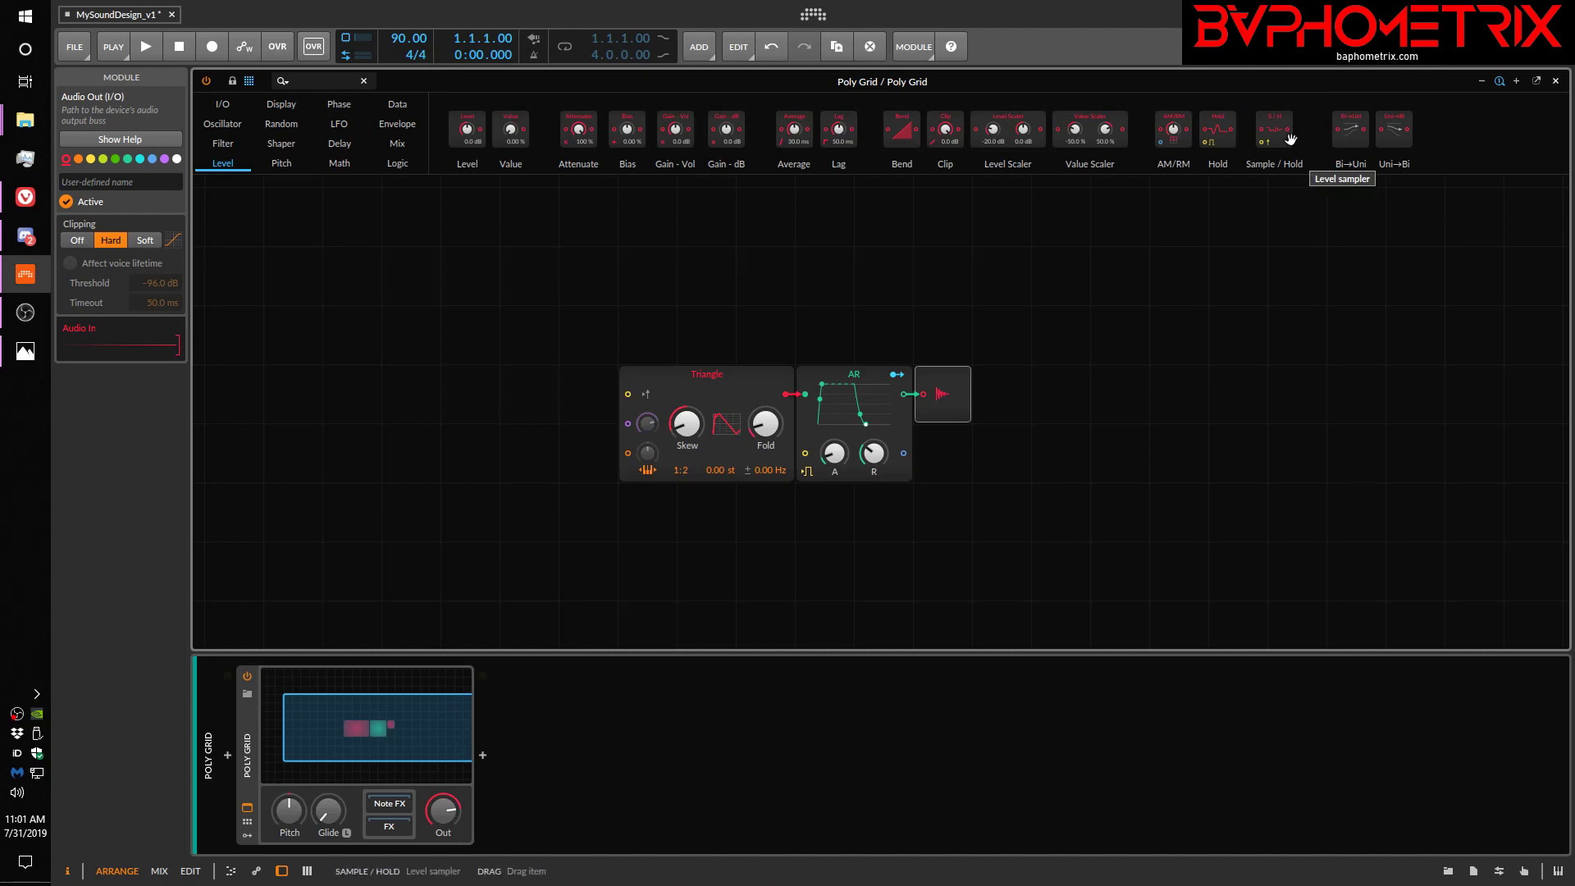
mouse_move(1222, 241)
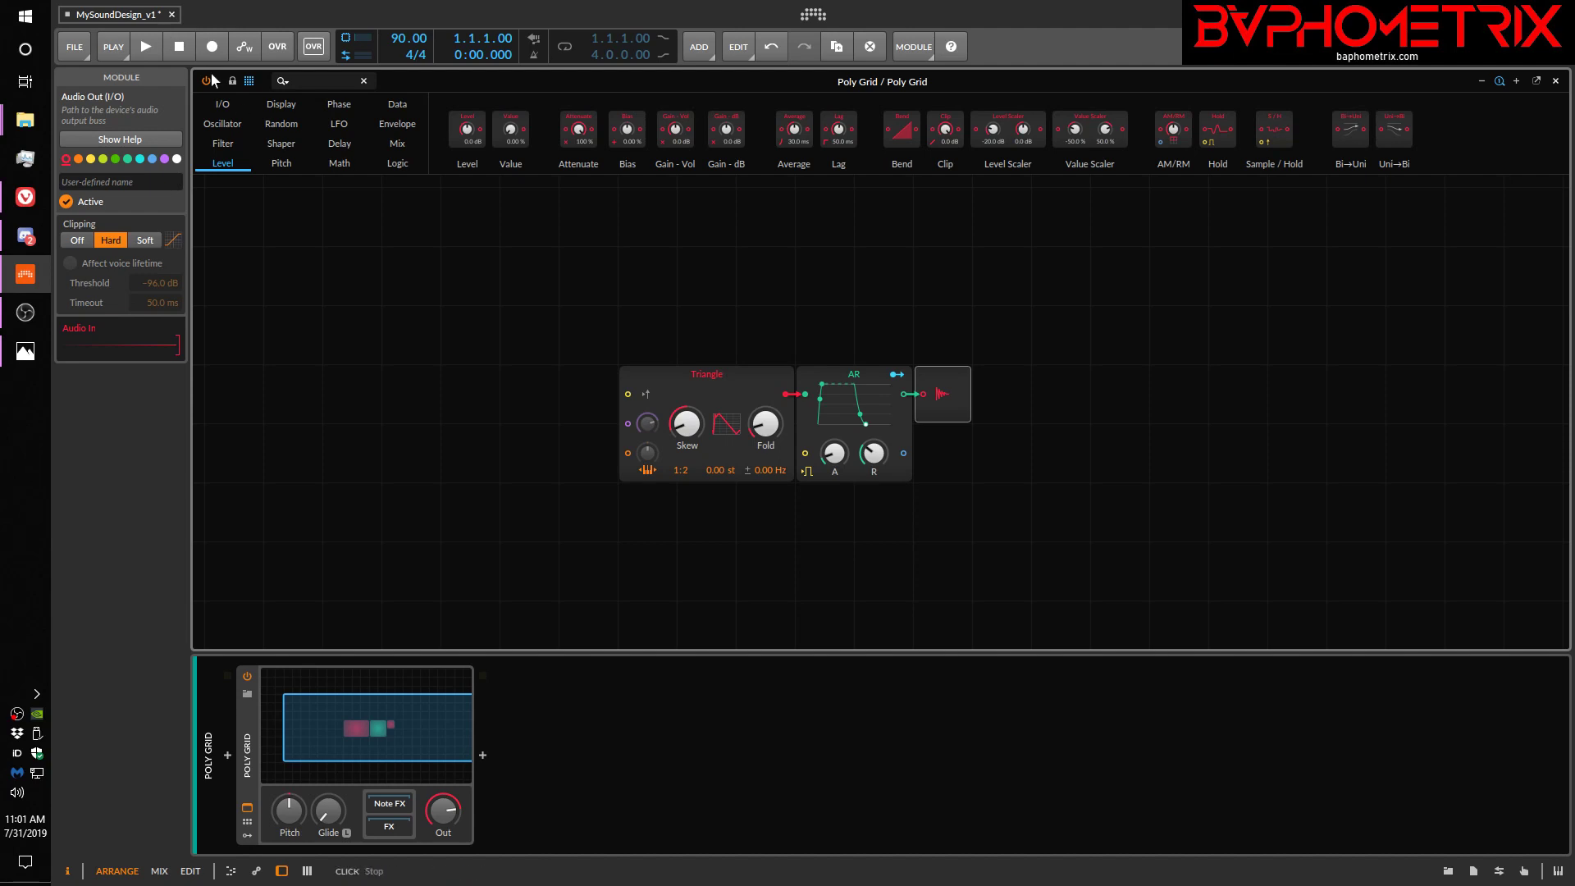
mouse_move(266, 148)
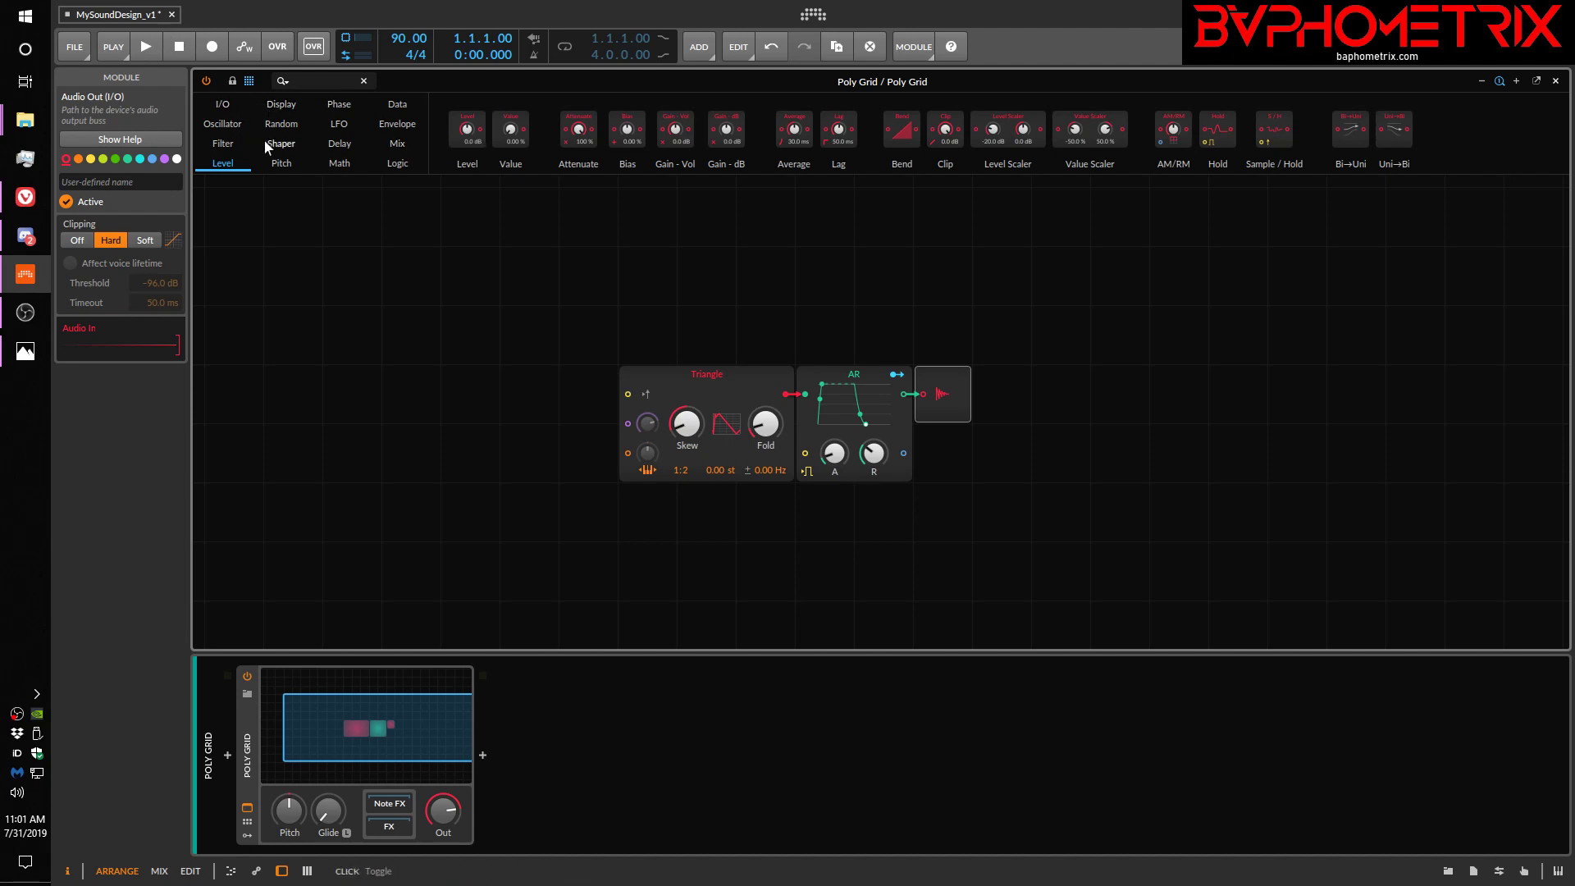
mouse_move(390, 335)
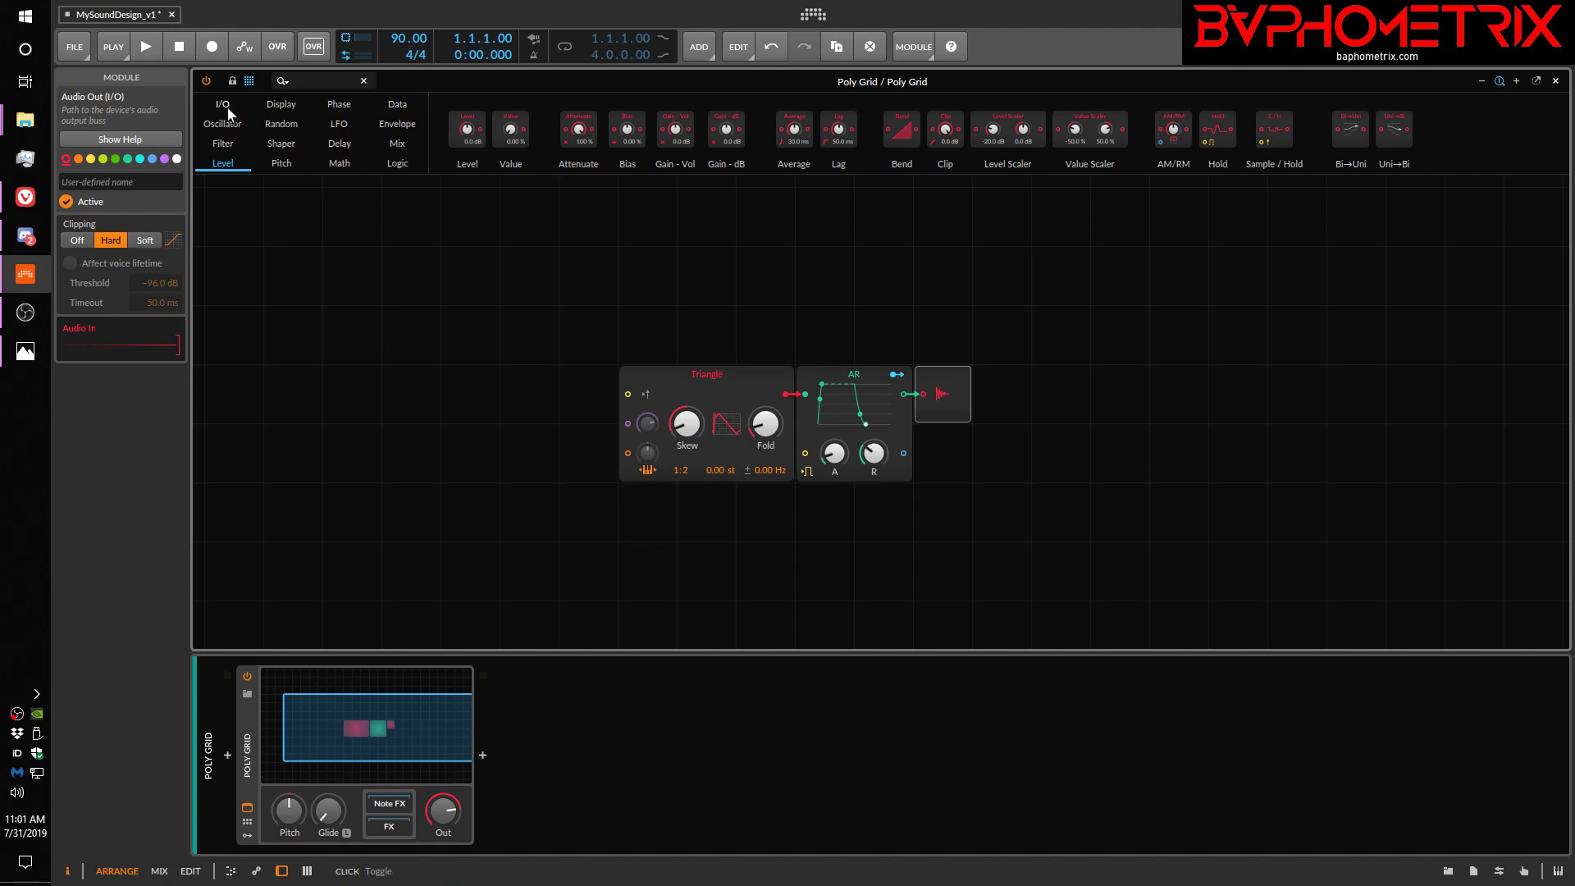
Browse the Display, Data and I/O module categories in the Poly Grid palette
left_click(281, 103)
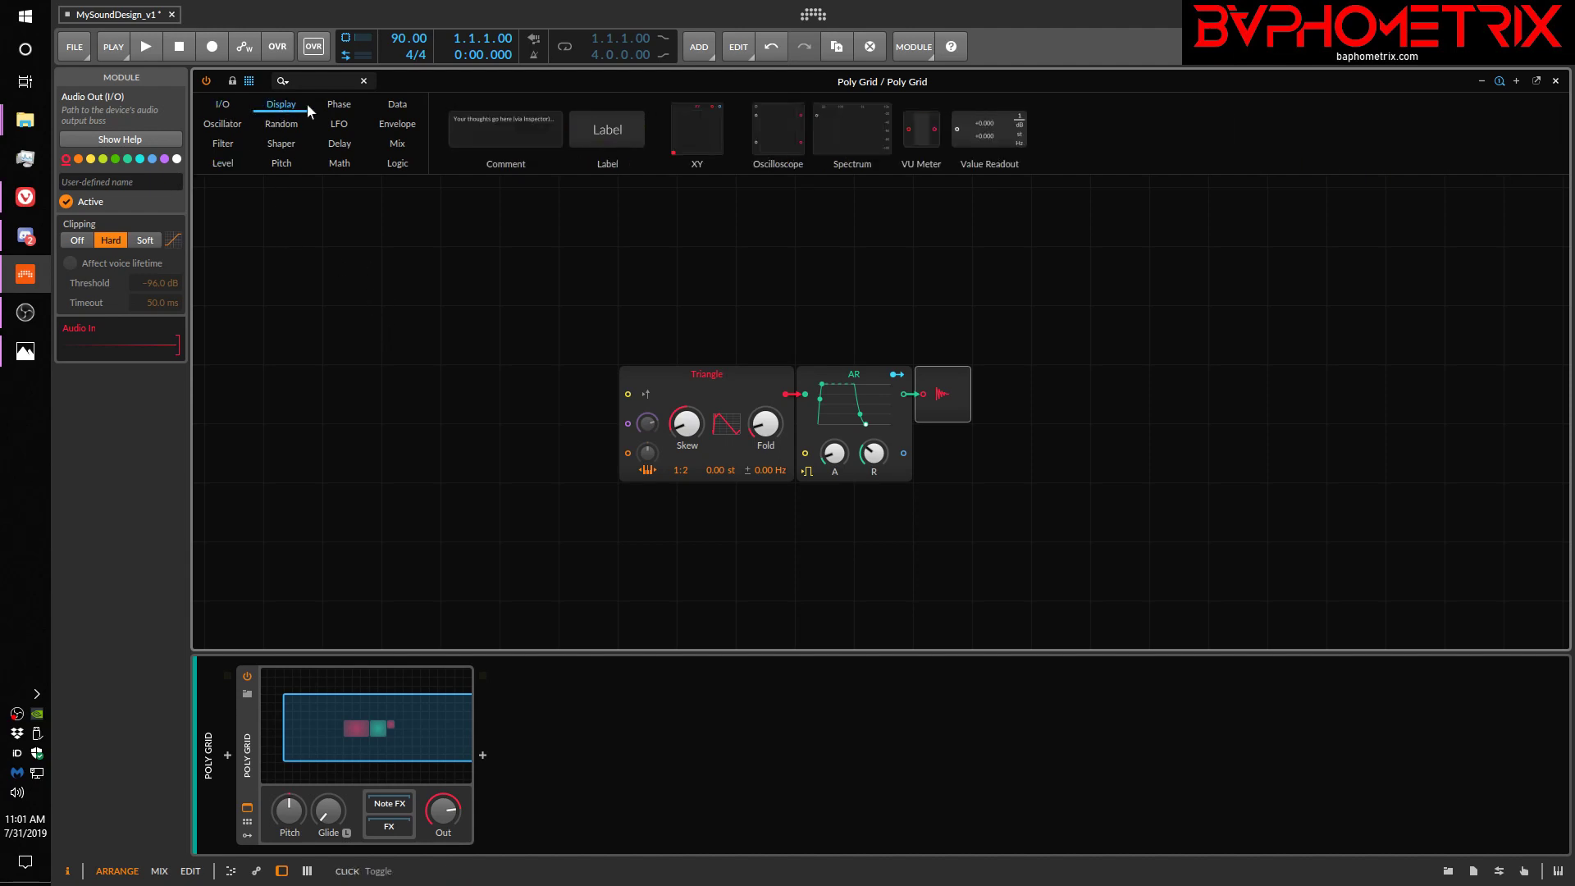
left_click(398, 103)
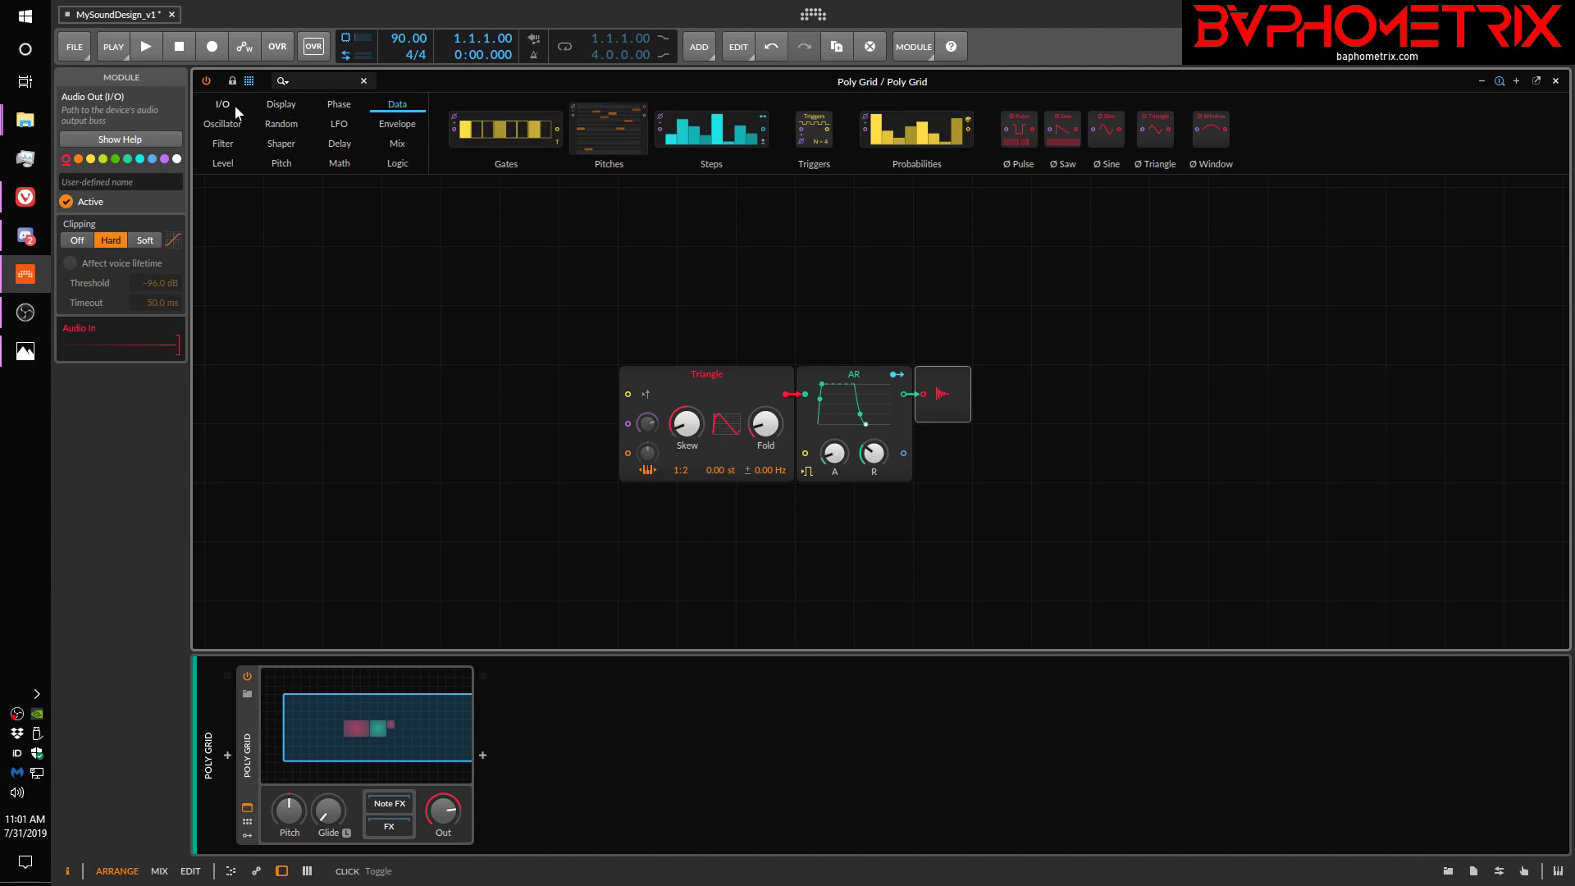
left_click(222, 103)
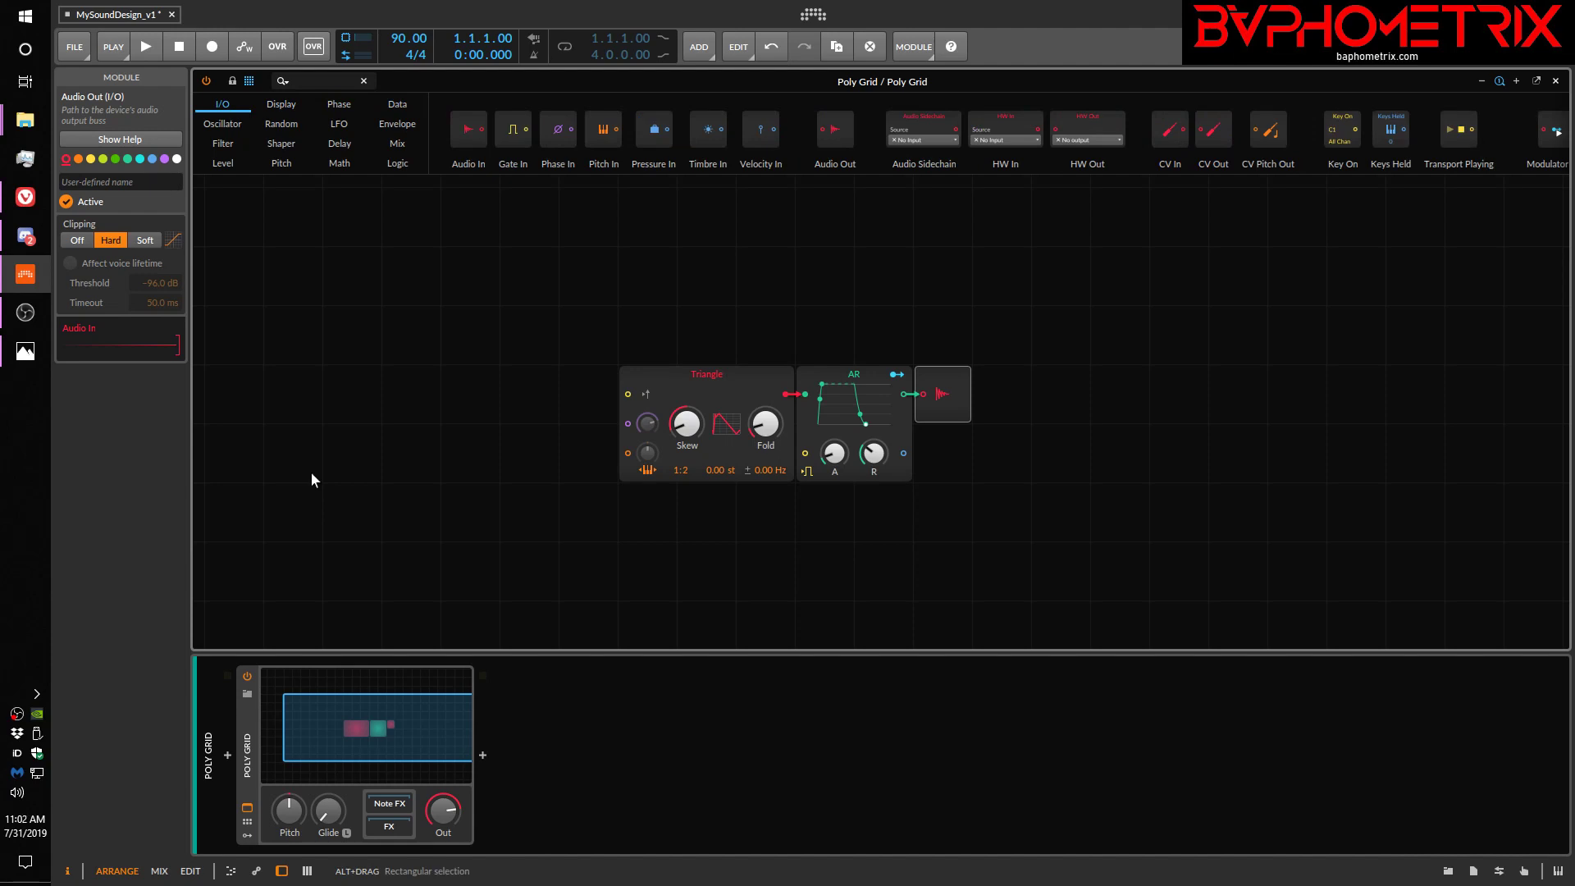
mouse_move(234, 133)
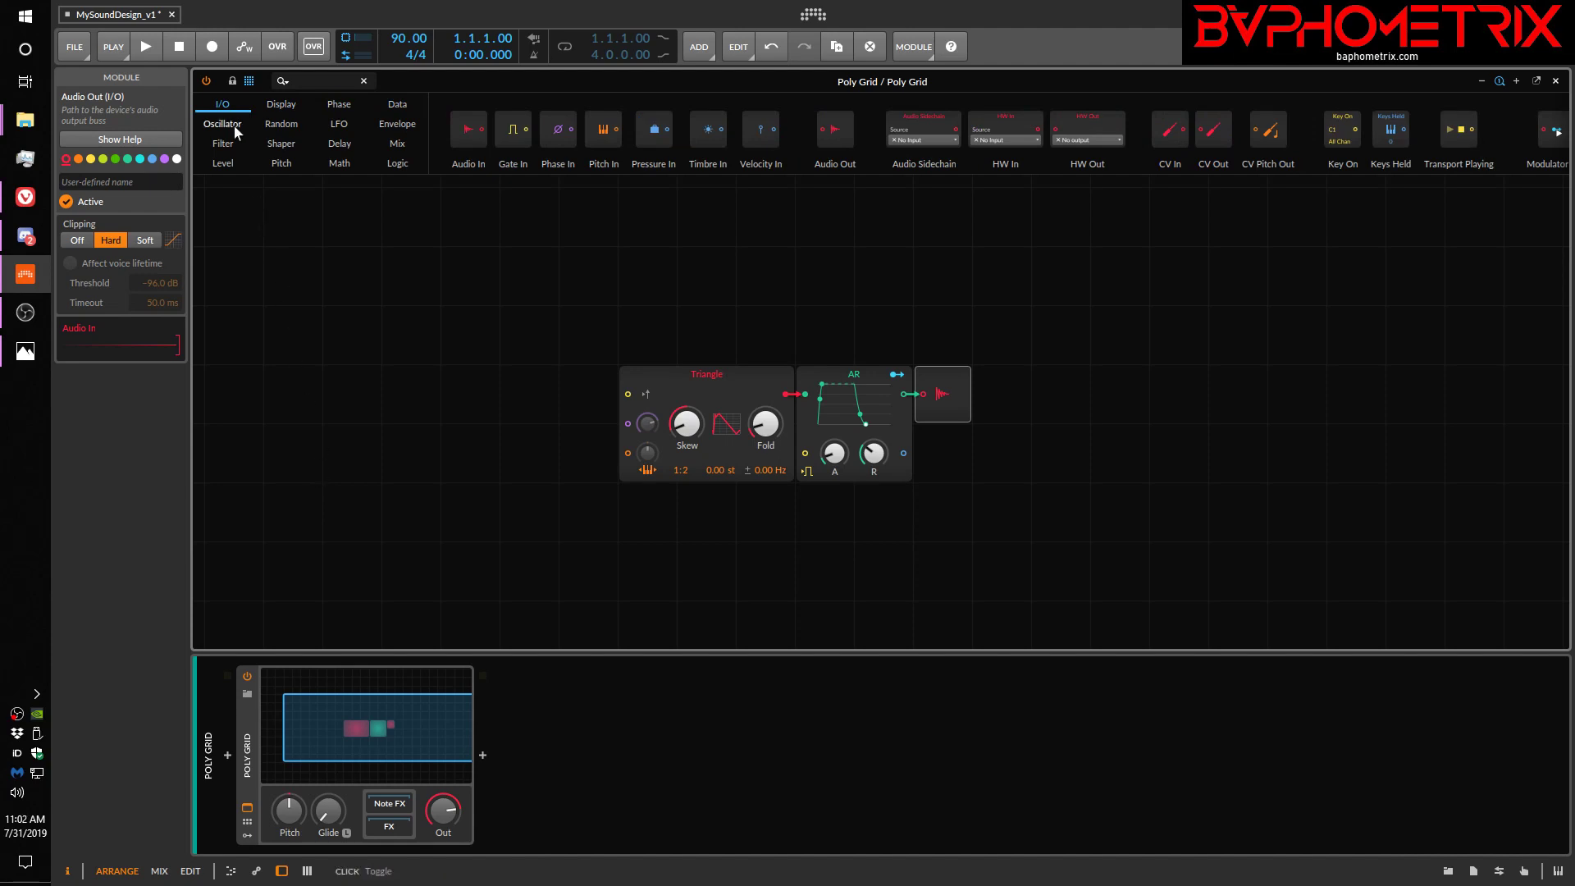
Browse the Random and Envelope categories, settling on Random (Noise, S/H LFO, Chance, Dice)
left_click(281, 123)
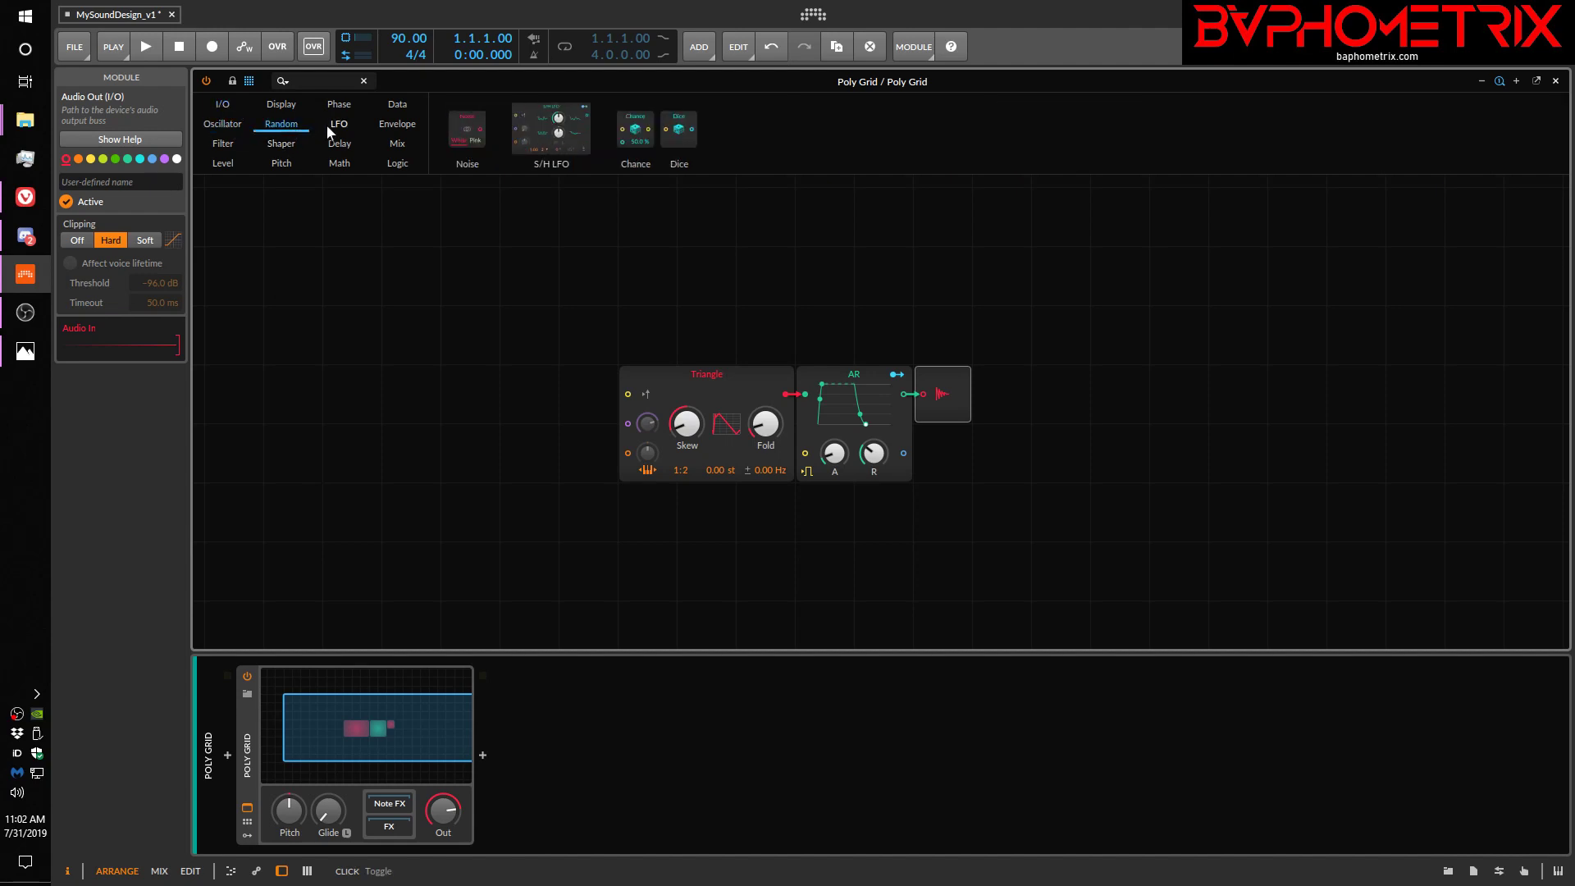
left_click(397, 123)
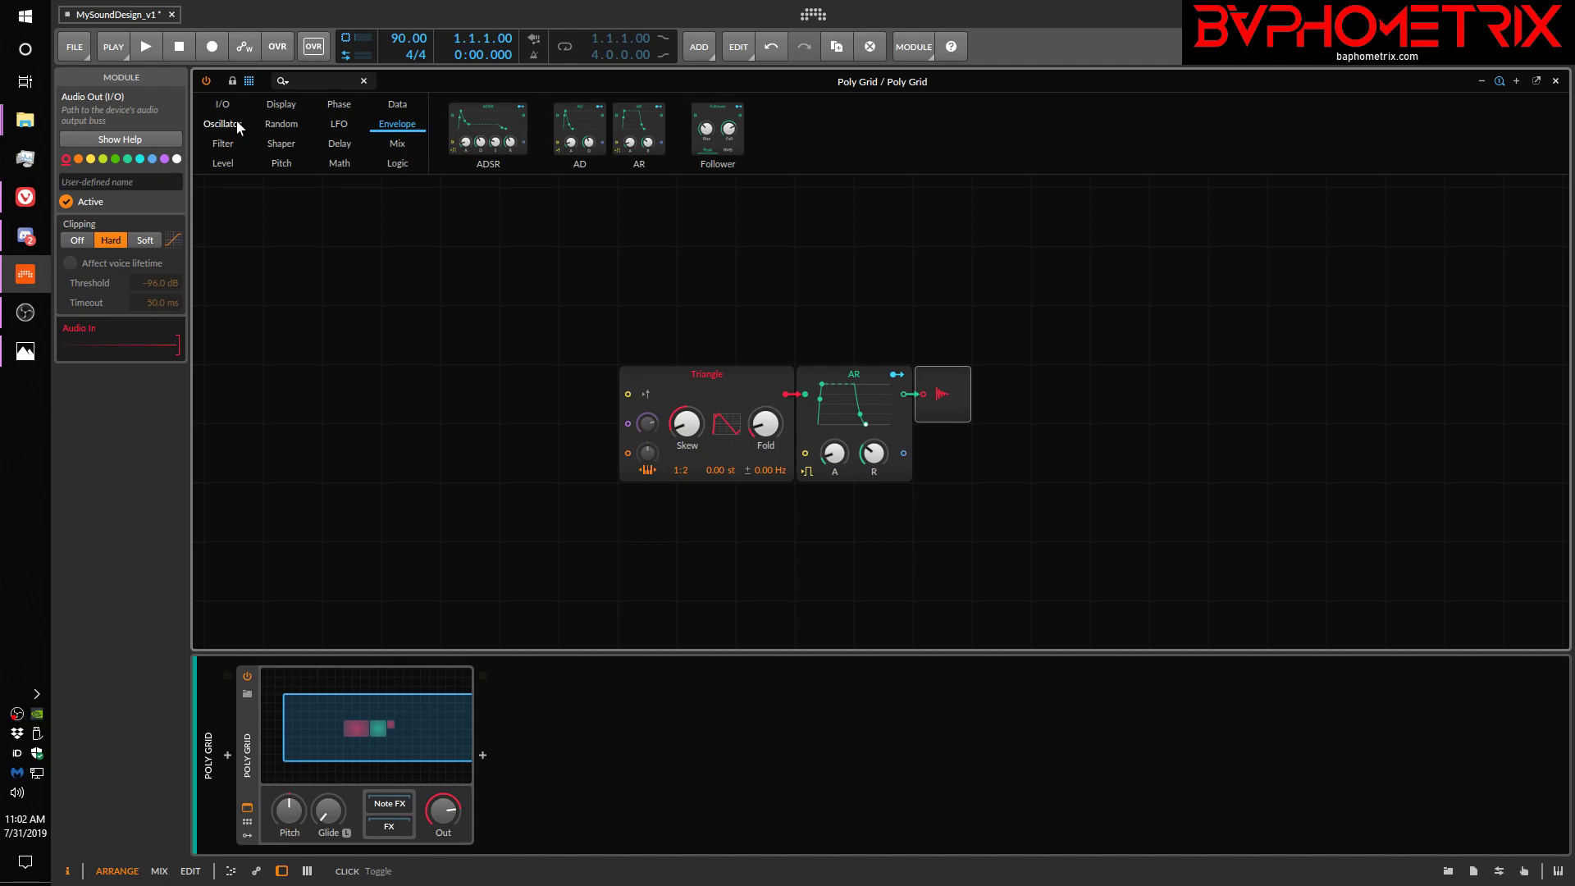
left_click(281, 123)
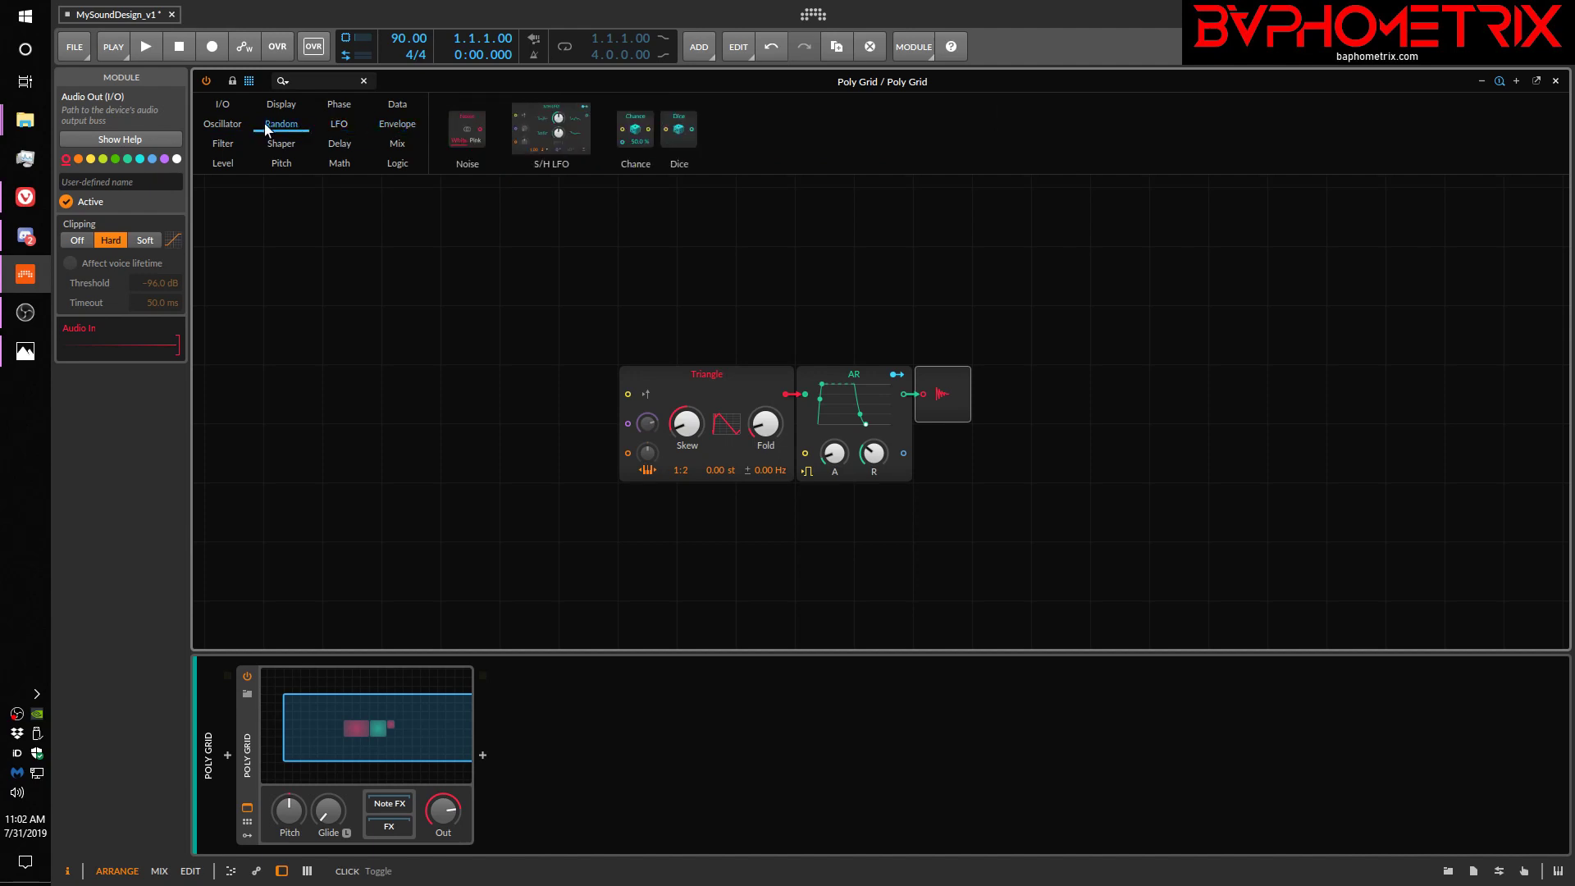
Browse the Oscillator, Shaper, Delay and Mix module categories
left_click(222, 123)
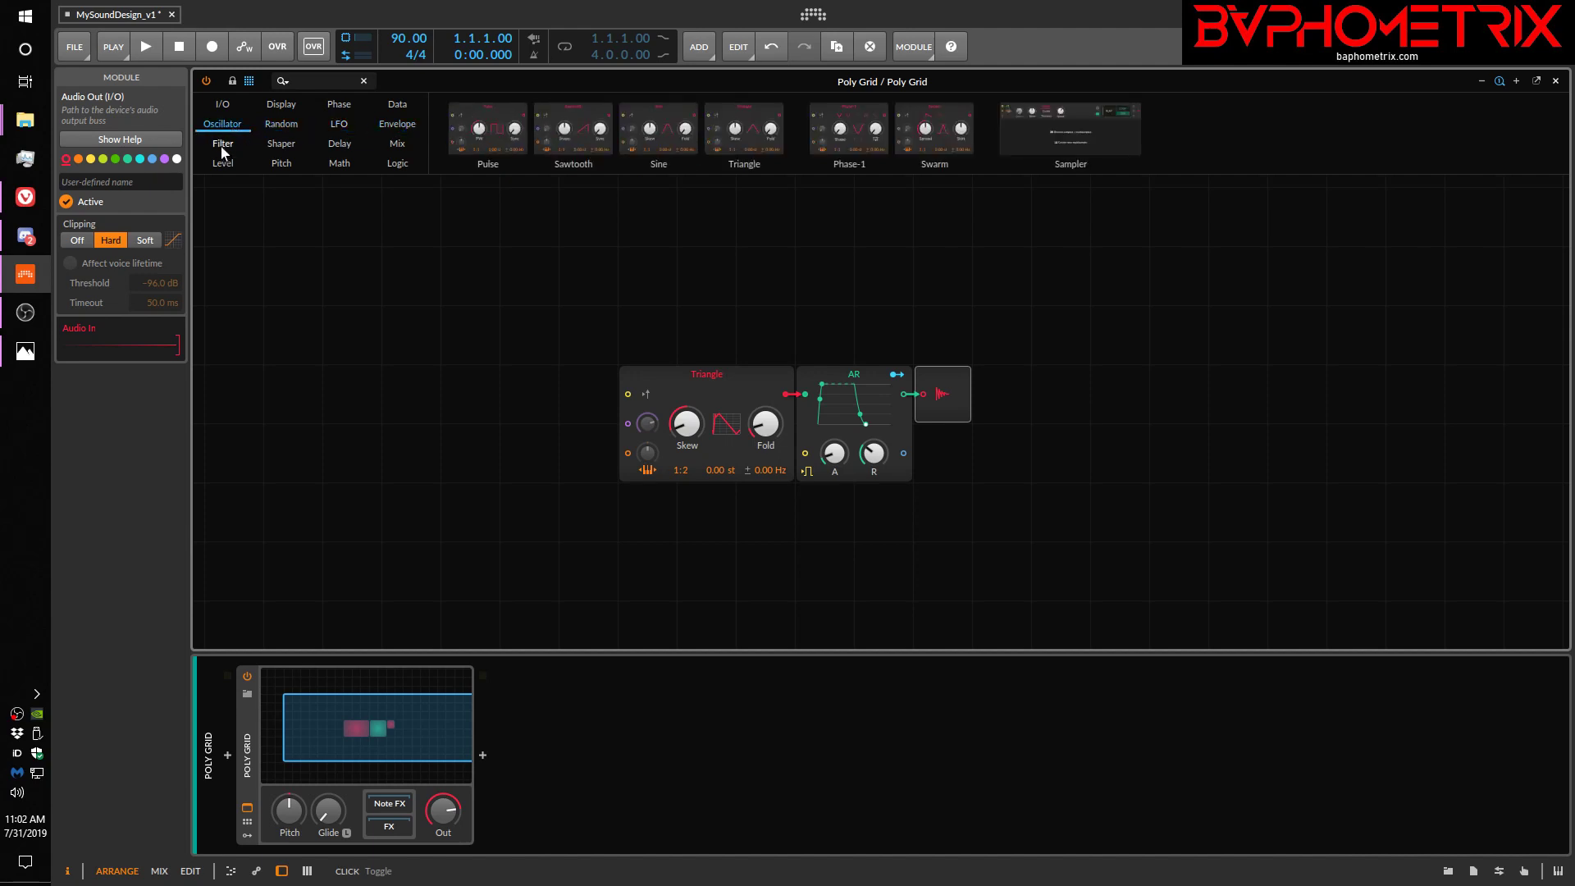
left_click(280, 144)
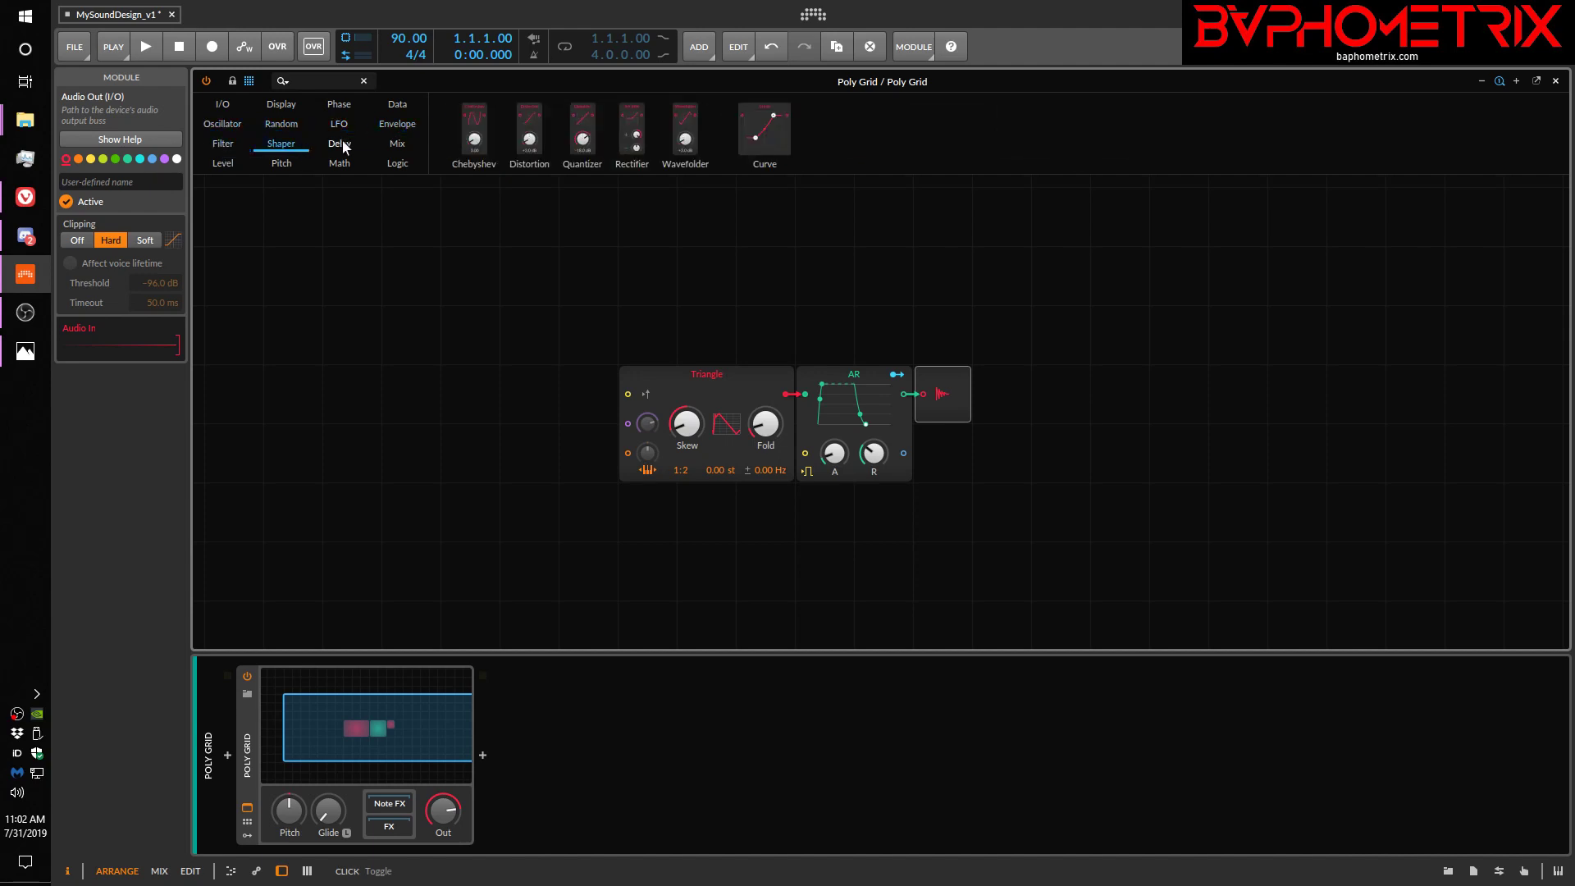
left_click(339, 143)
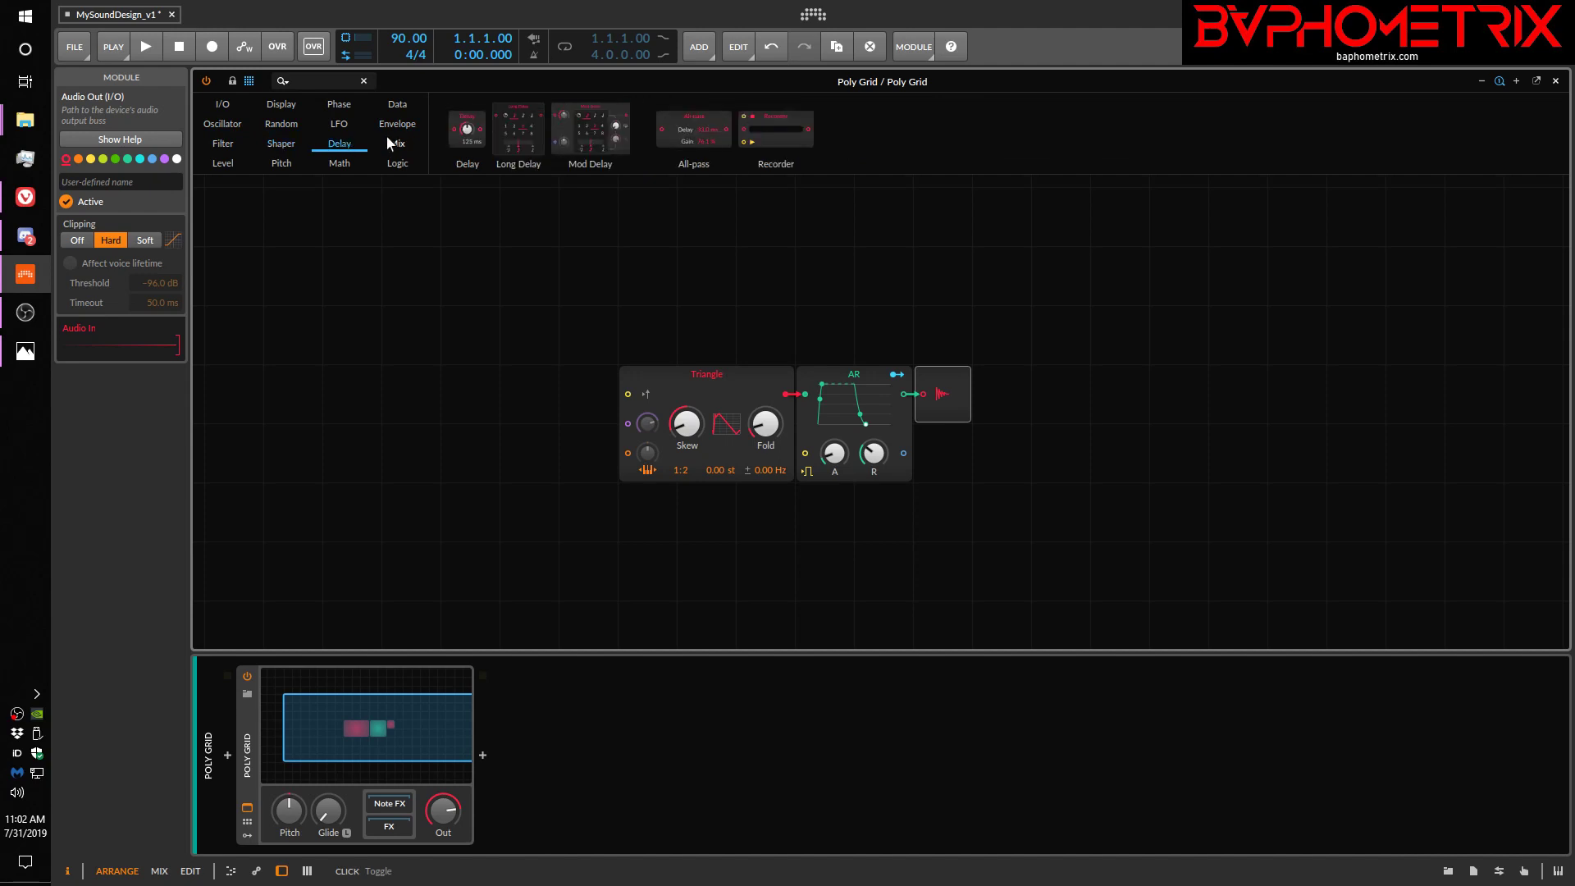
left_click(397, 142)
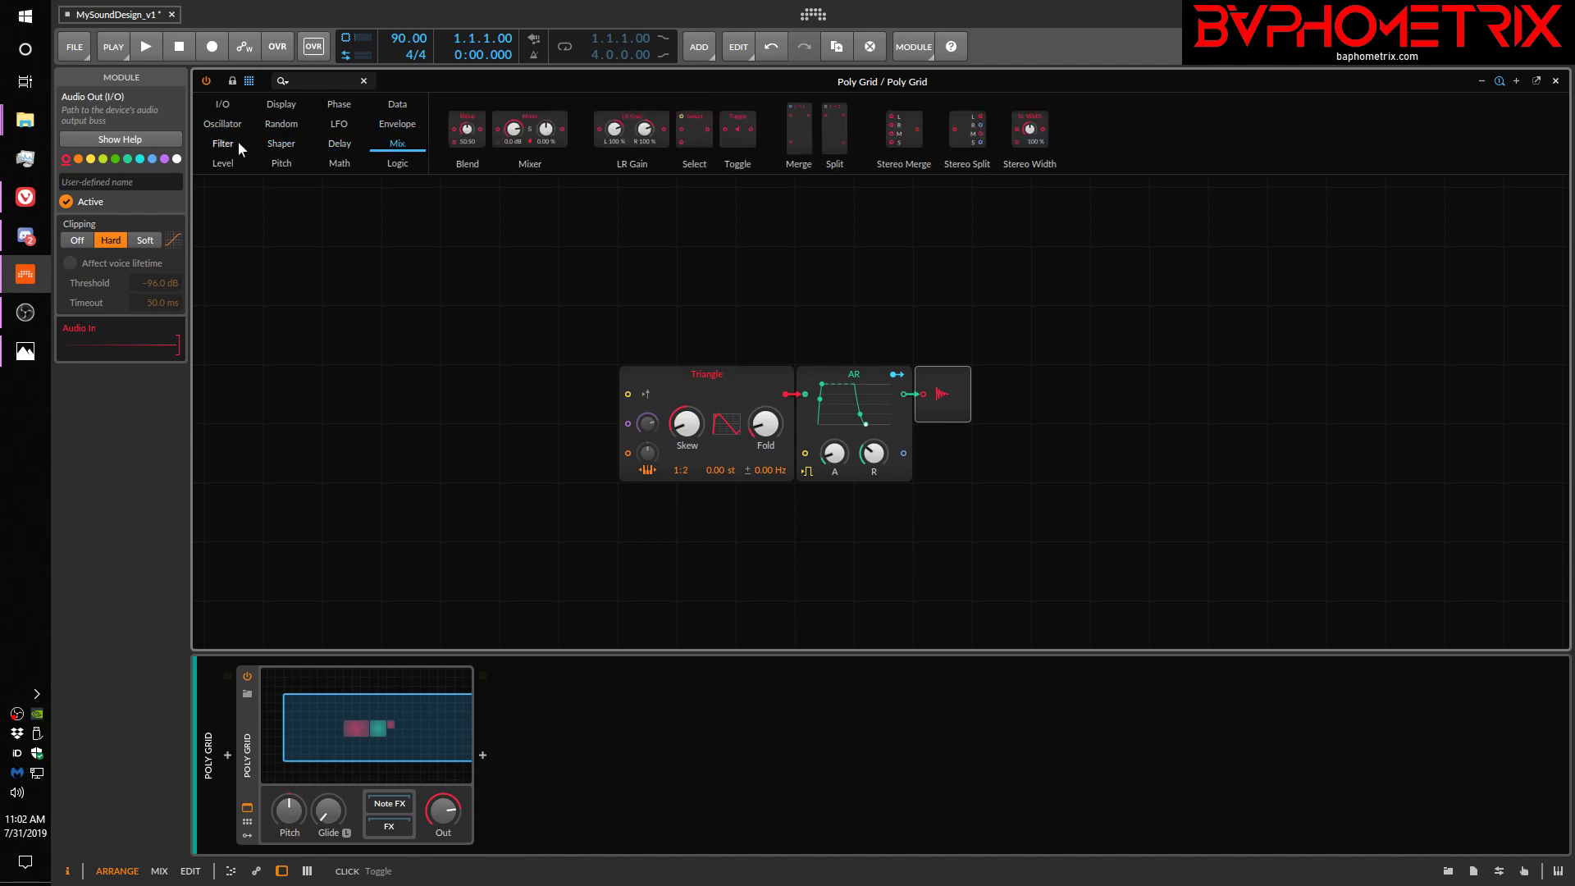
Browse Filter, Shaper and Mix again, then land on the Level category
left_click(221, 142)
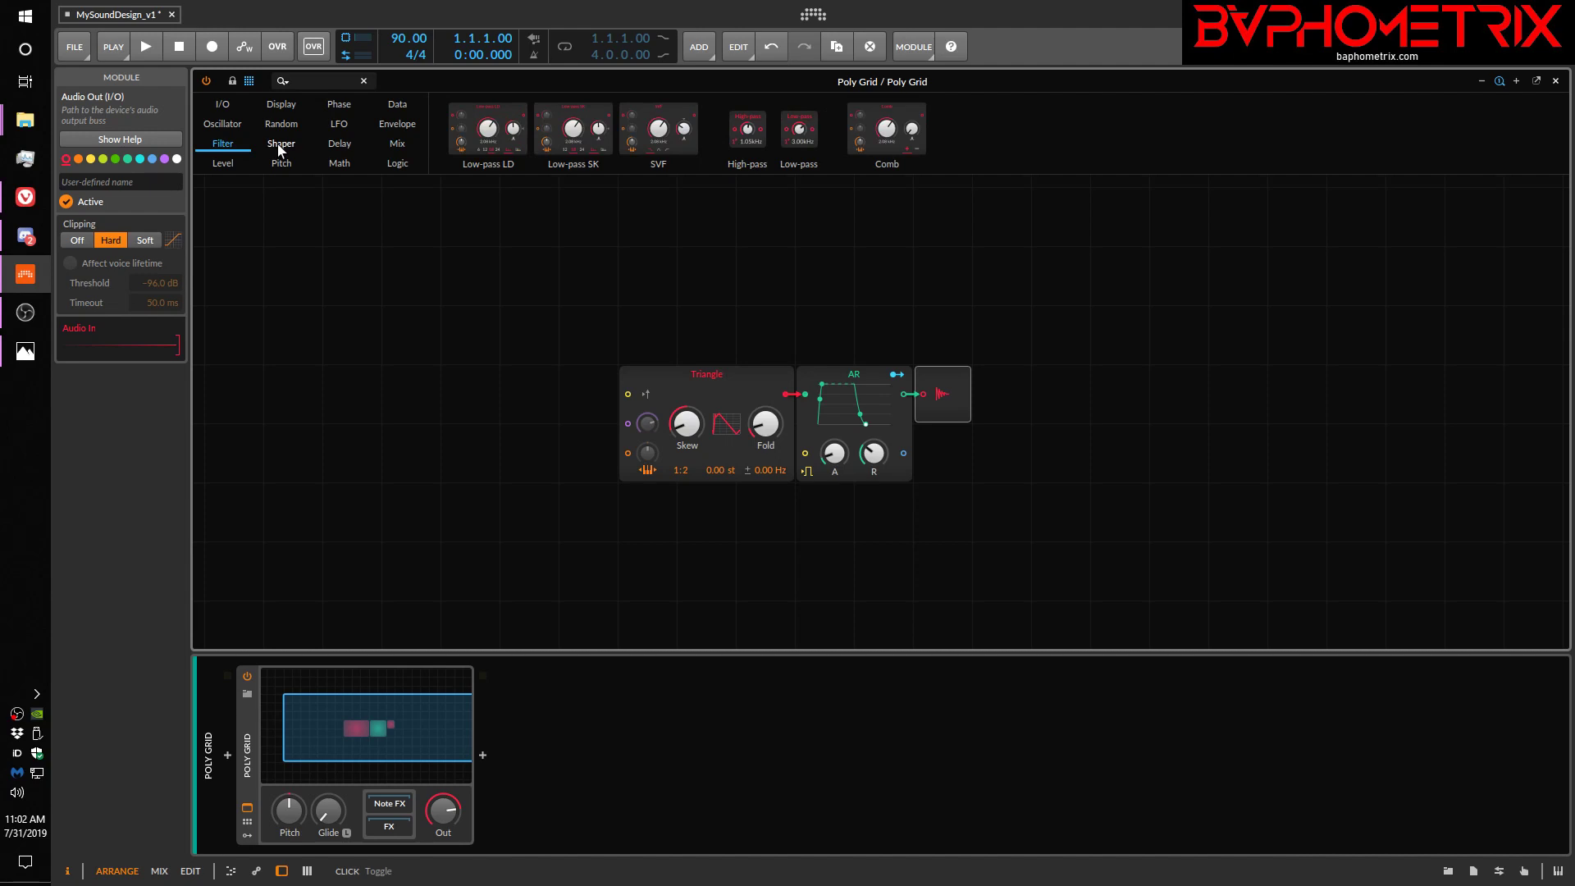
left_click(280, 145)
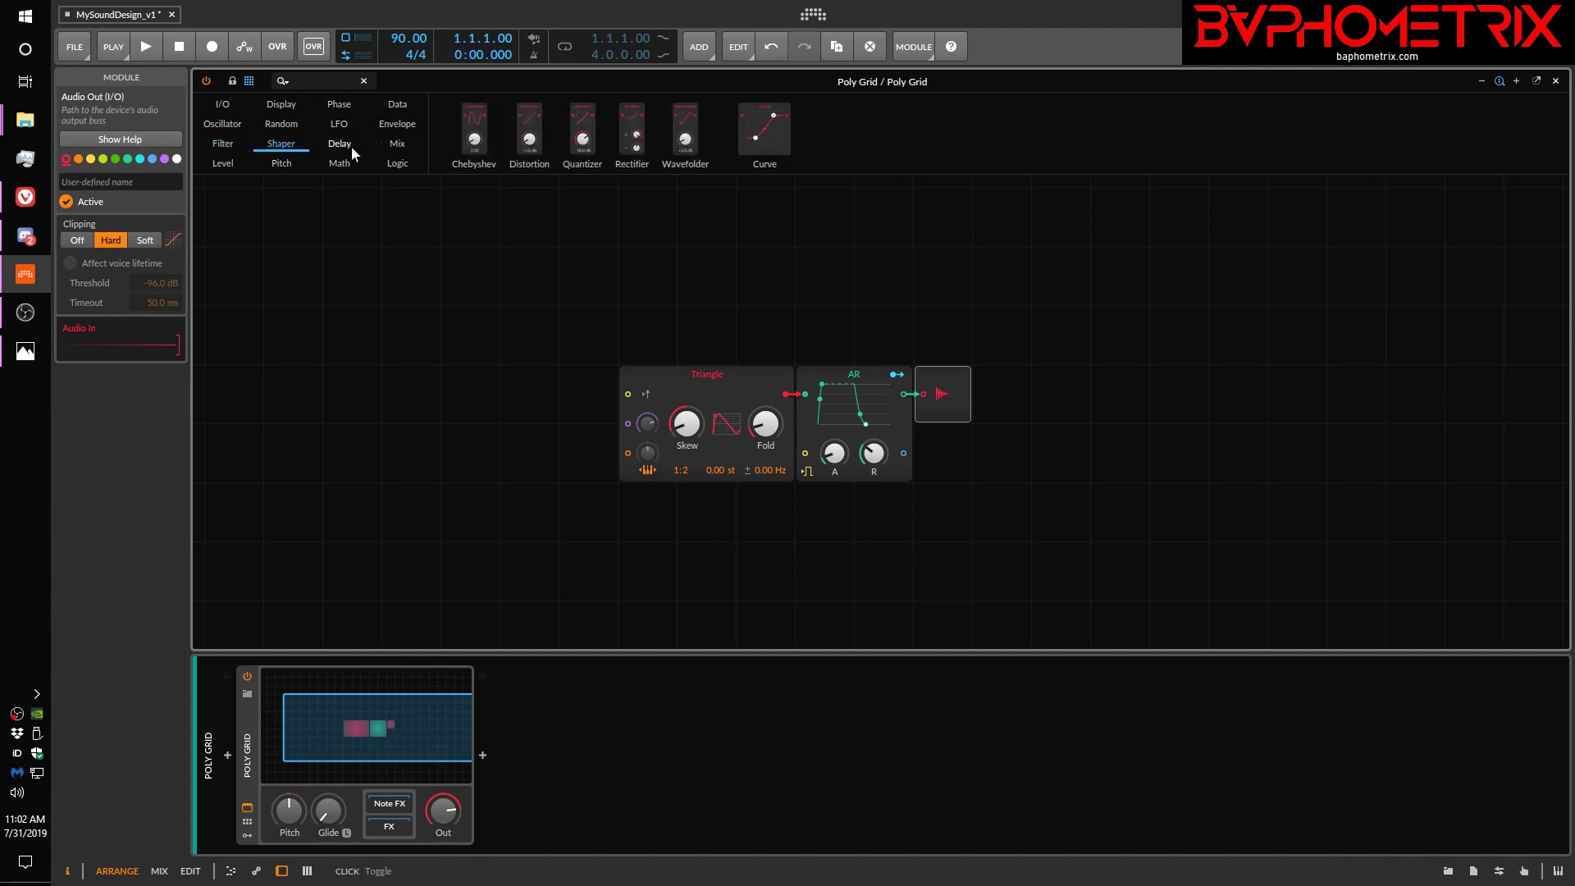
left_click(397, 144)
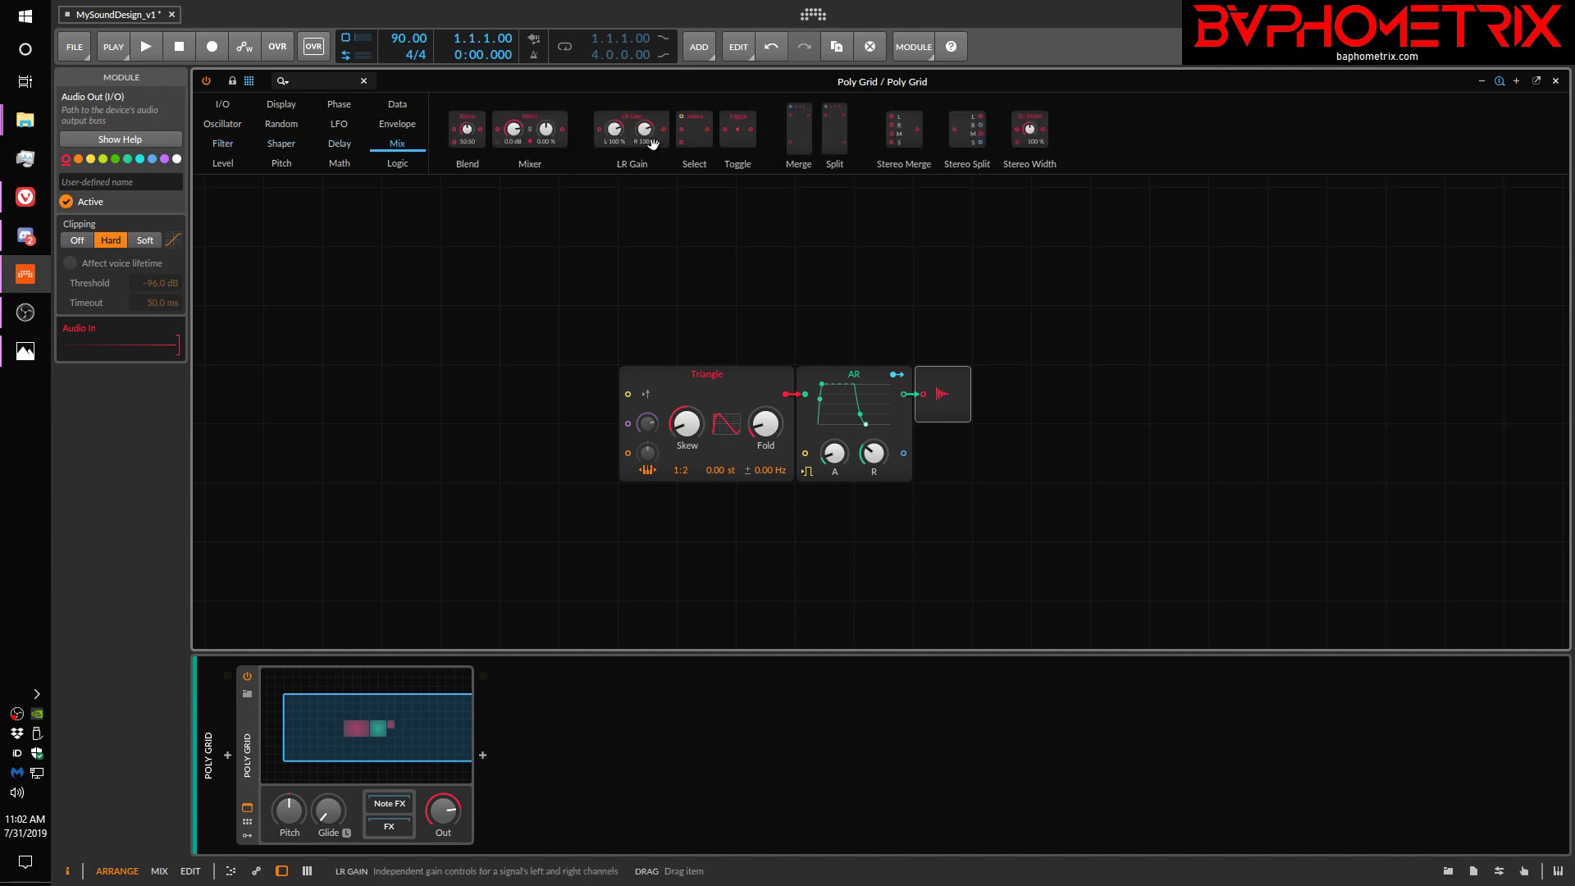
mouse_move(249, 219)
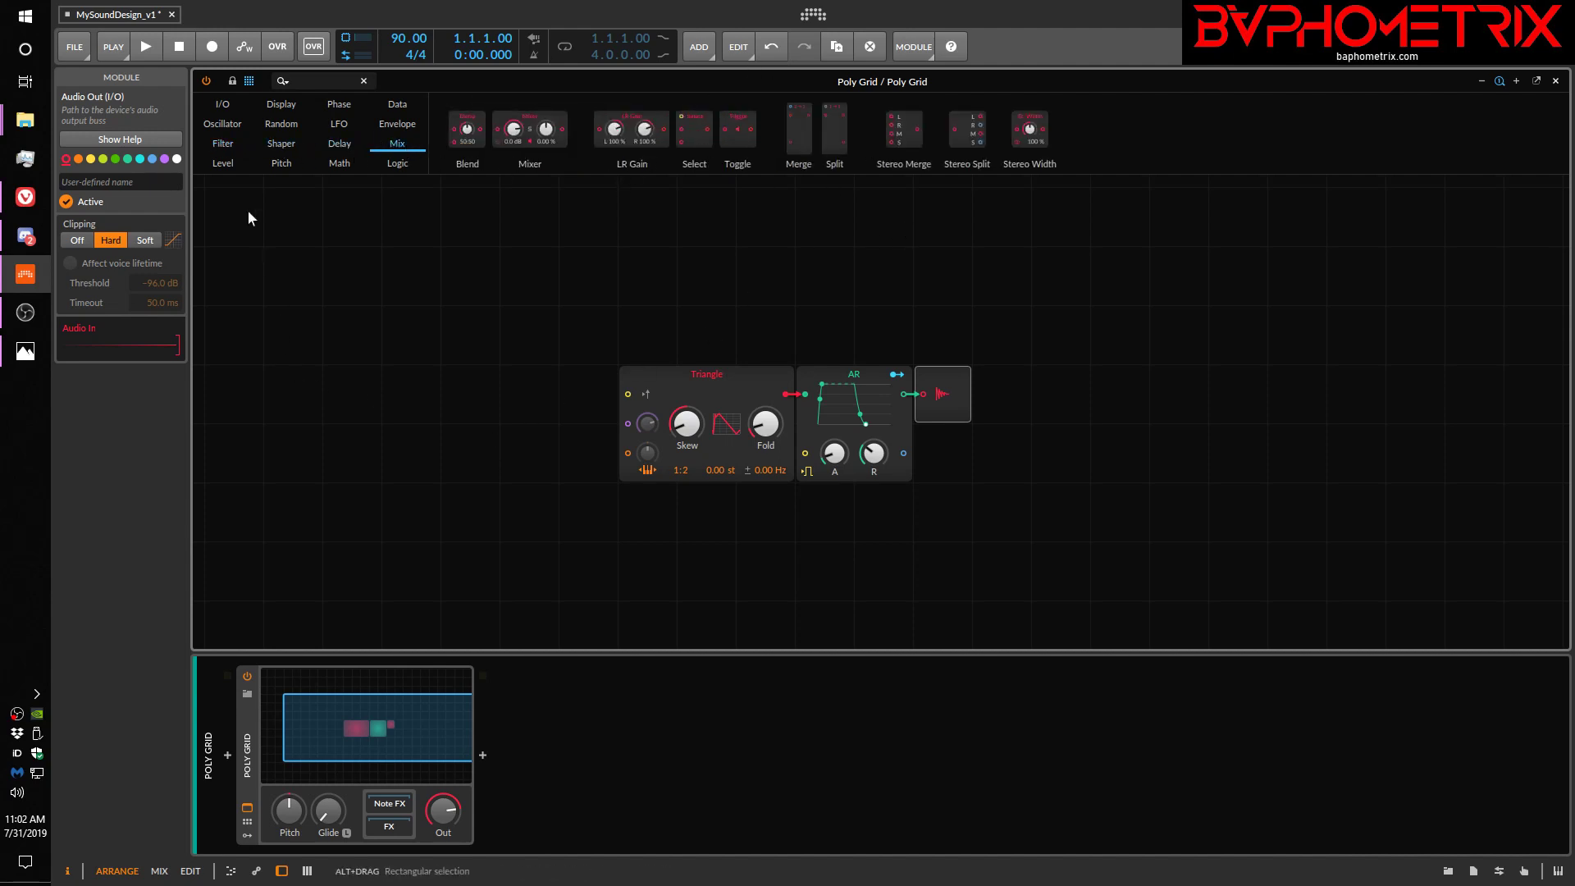
left_click(221, 163)
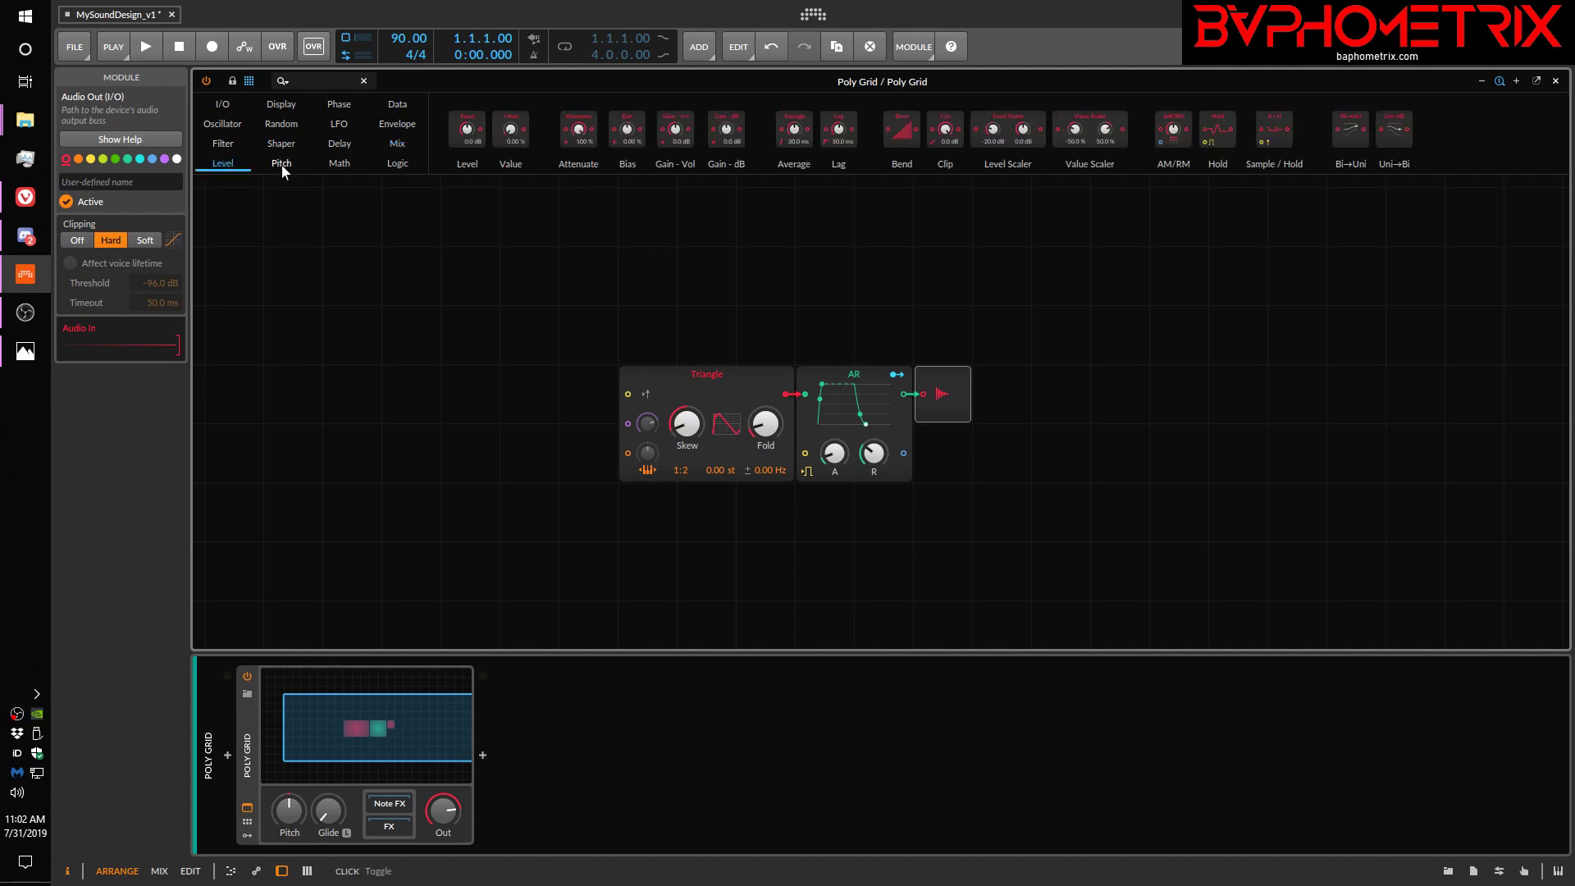
mouse_move(492, 272)
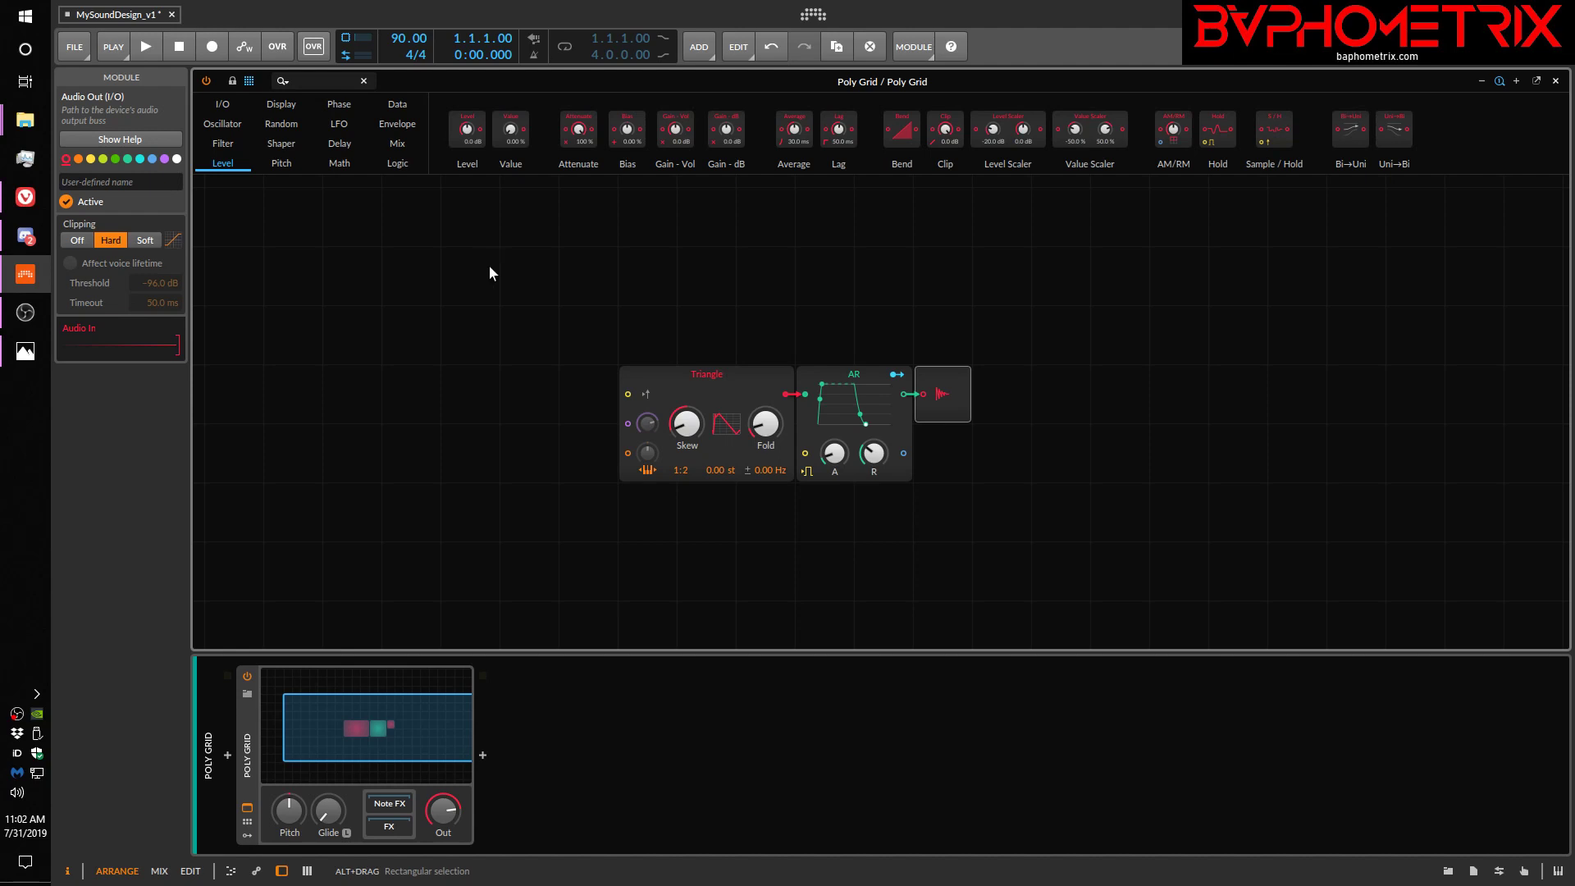
mouse_move(423, 312)
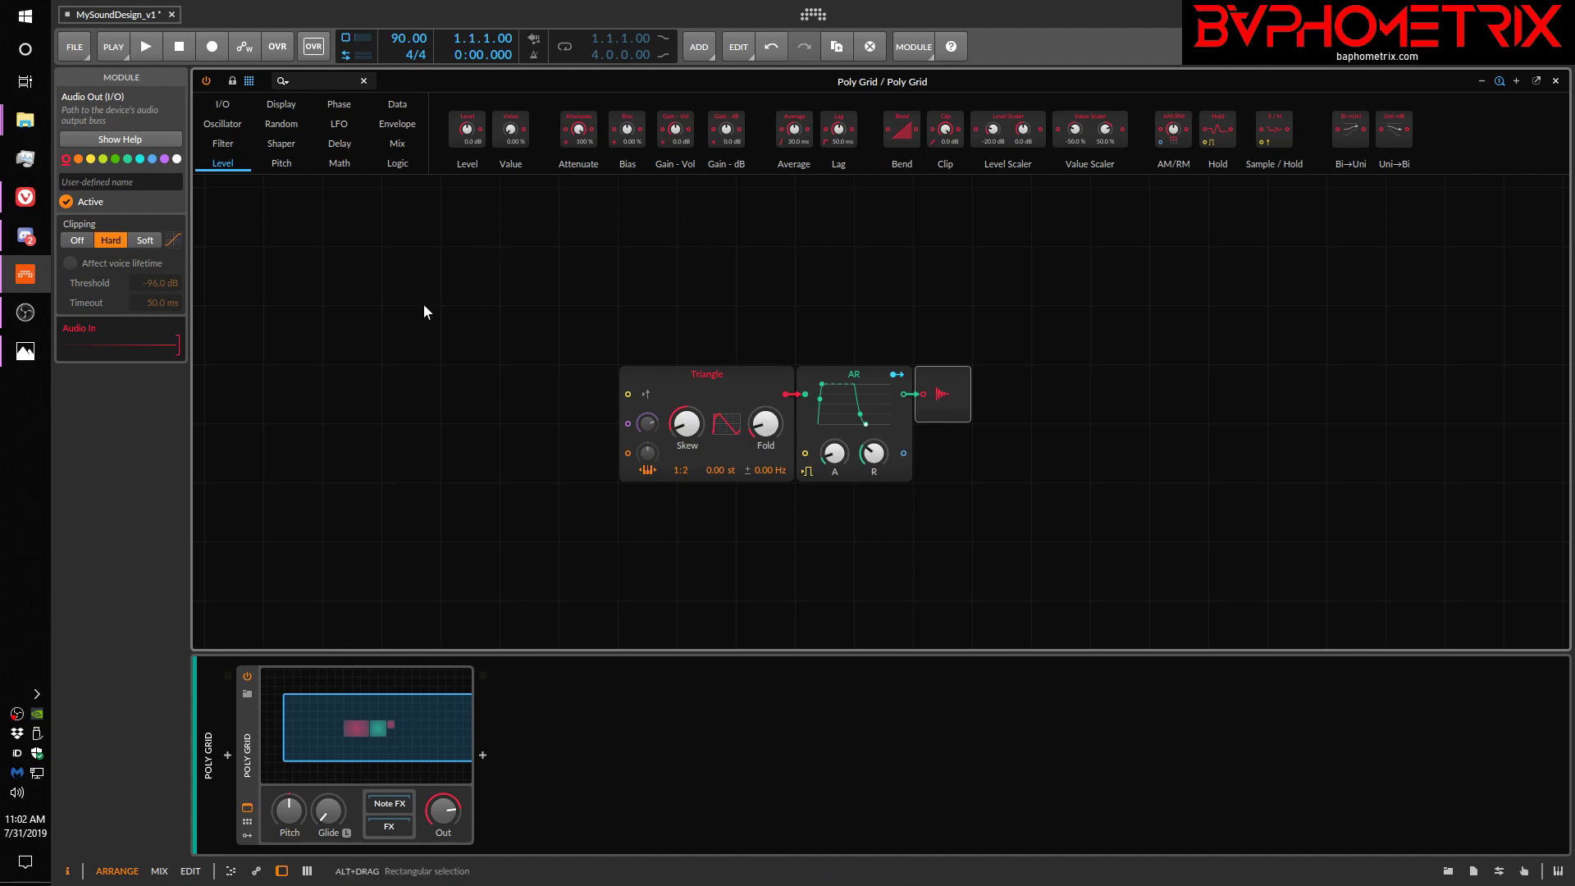
mouse_move(490, 307)
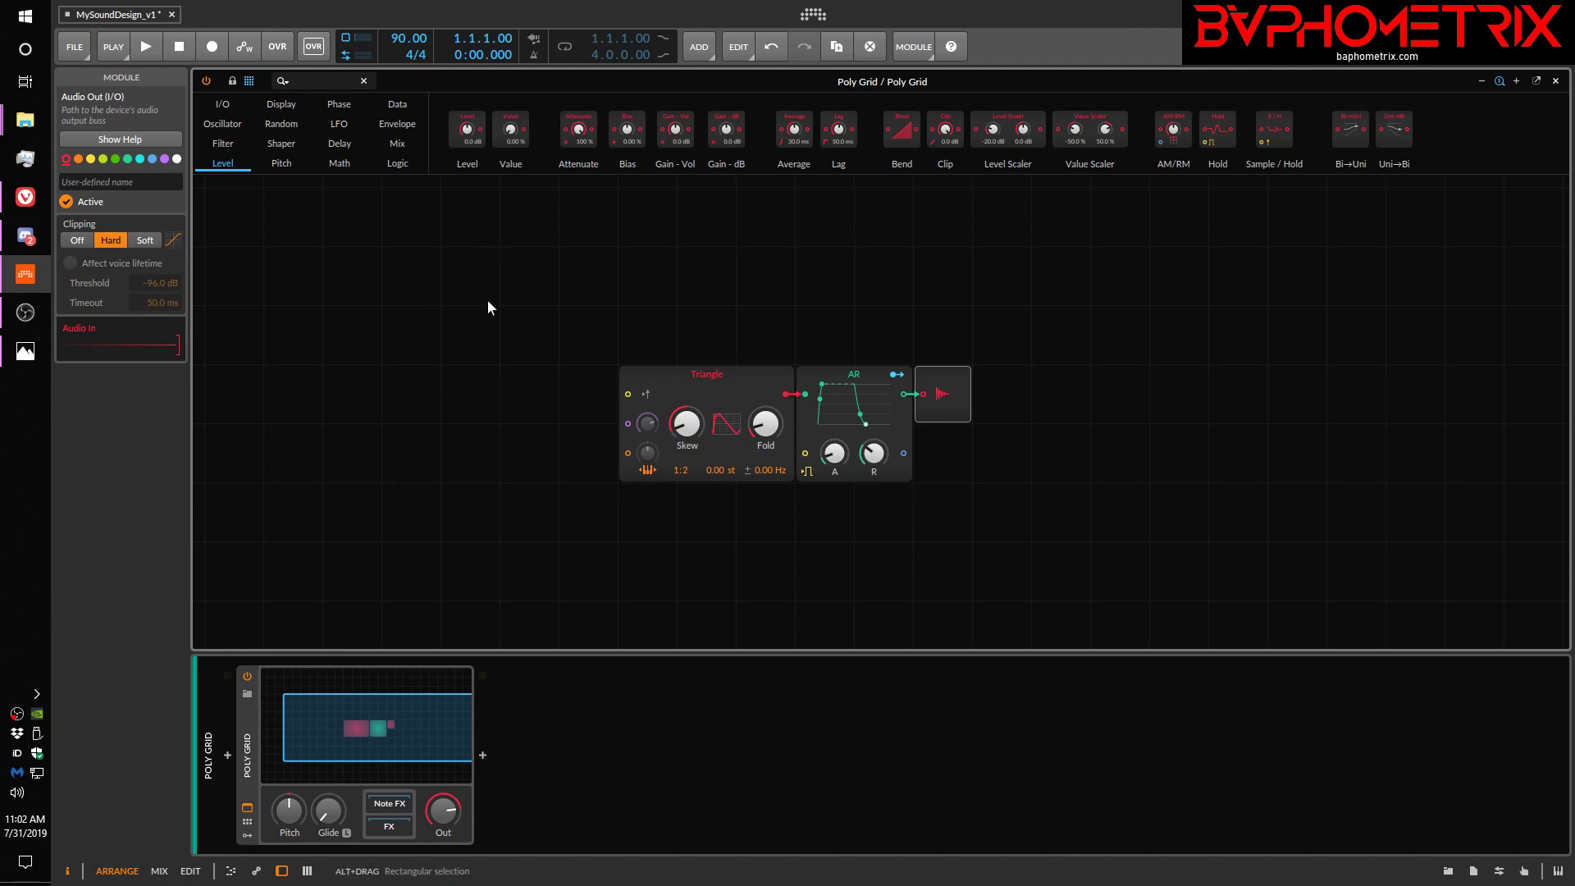
mouse_move(293, 190)
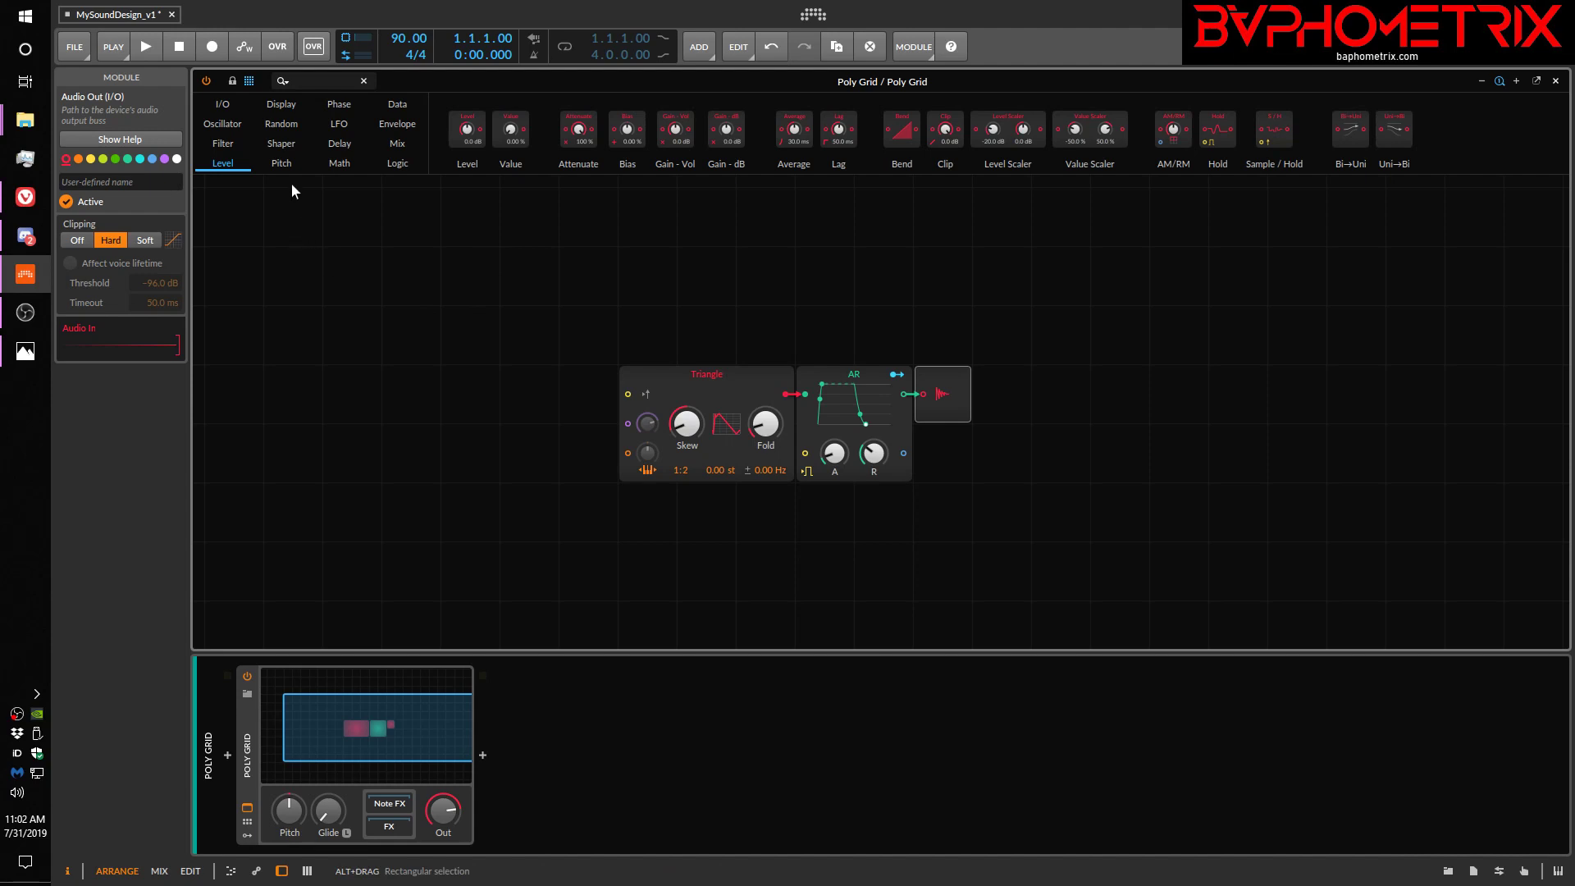
mouse_move(299, 195)
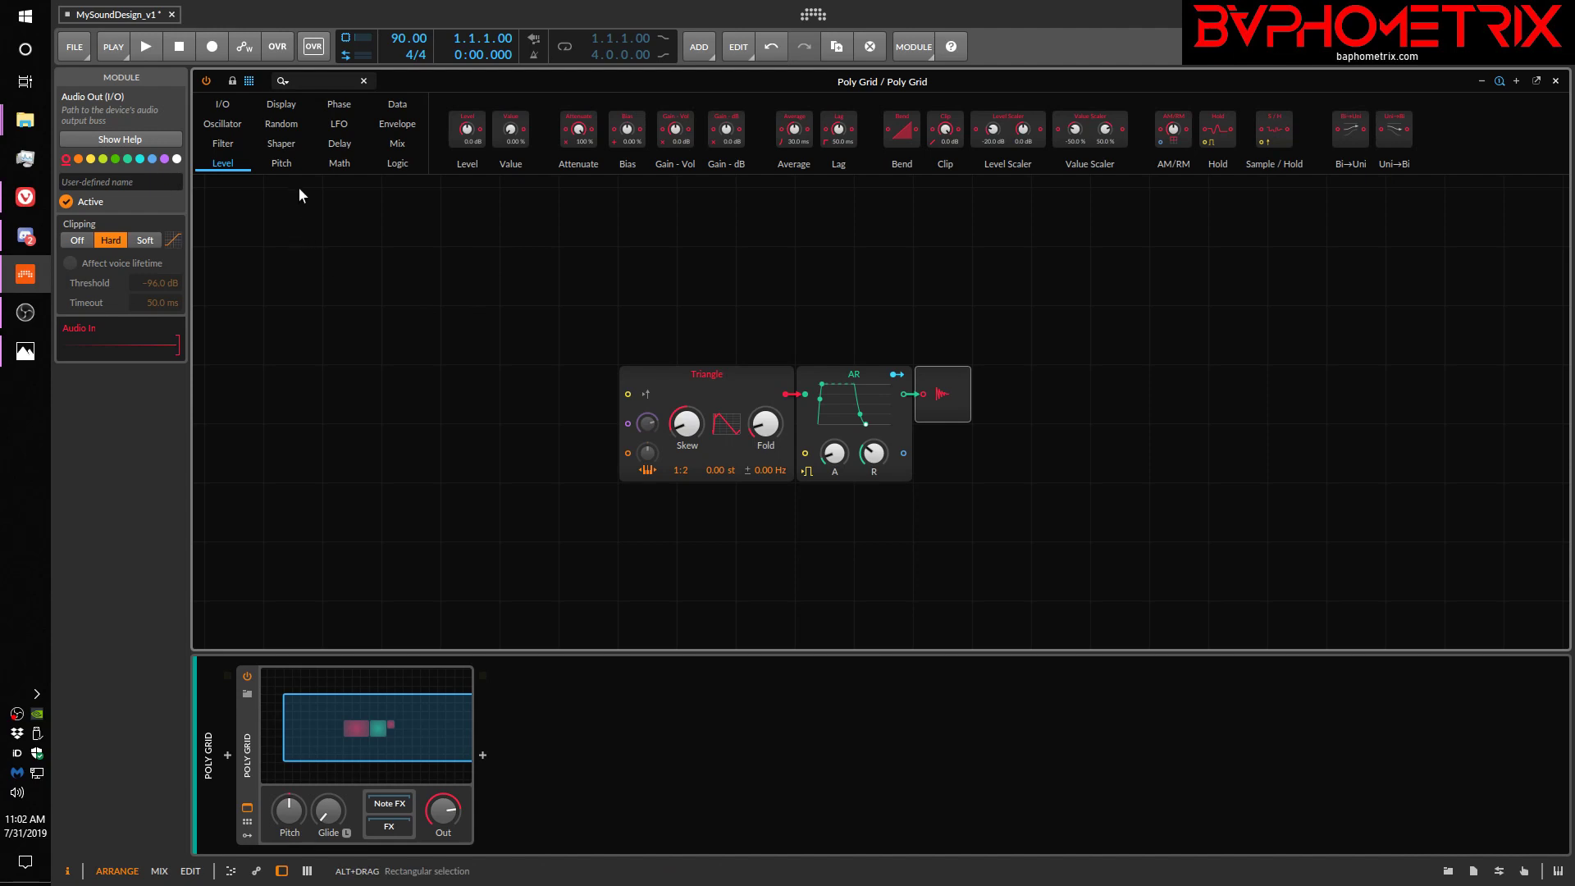
mouse_move(1017, 151)
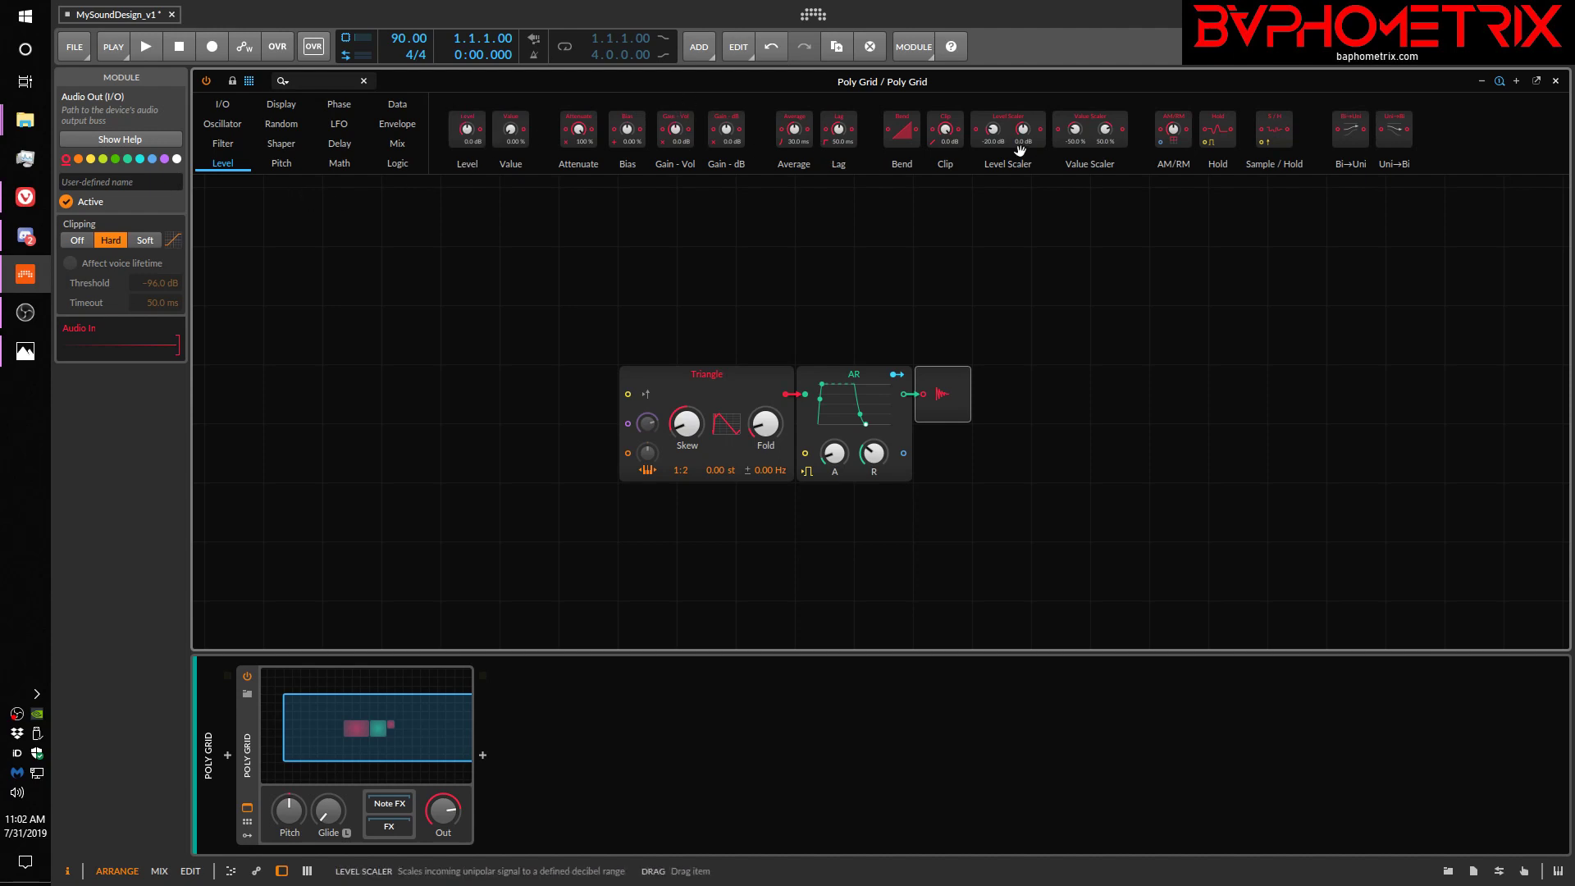
mouse_move(1363, 177)
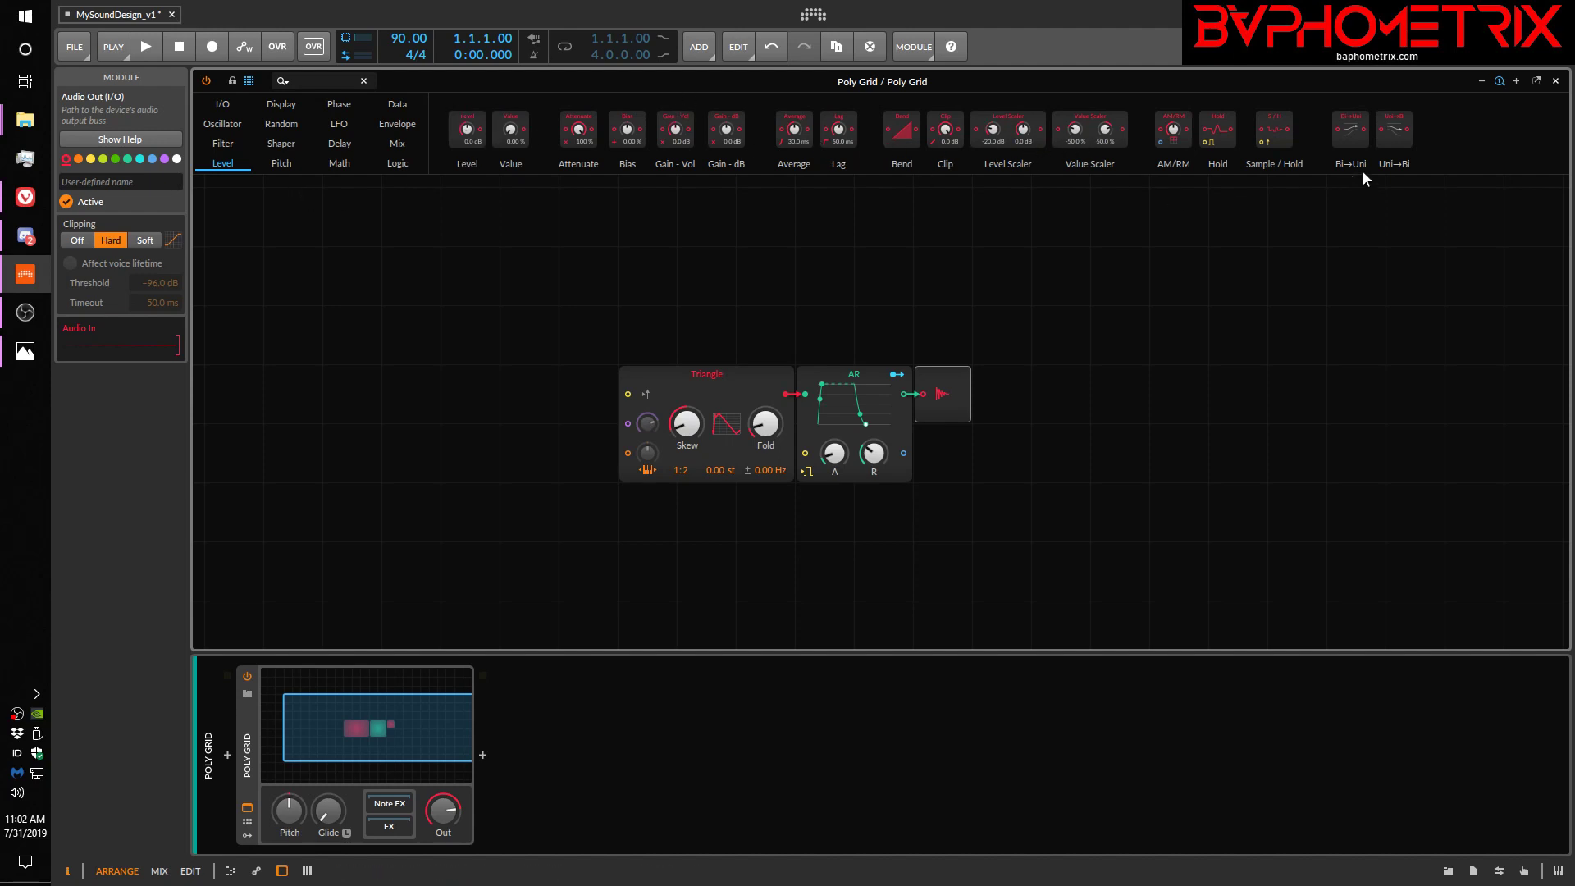
mouse_move(1218, 128)
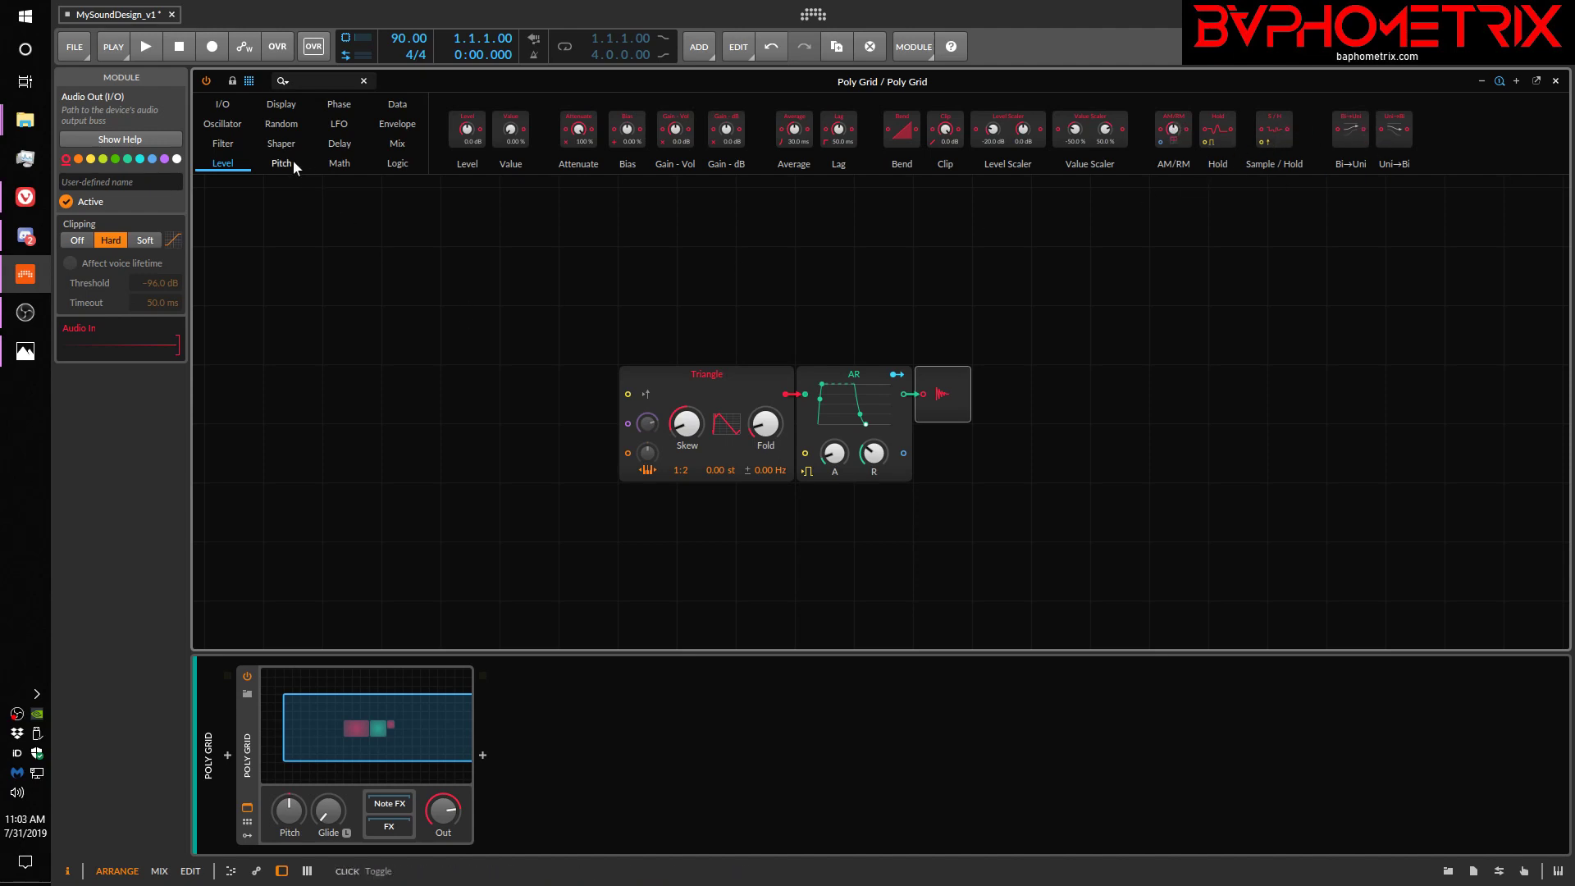
Inspect the Pitch modules, then list the Math modules (Add, Divide, Multiply, Subtract)
left_click(280, 163)
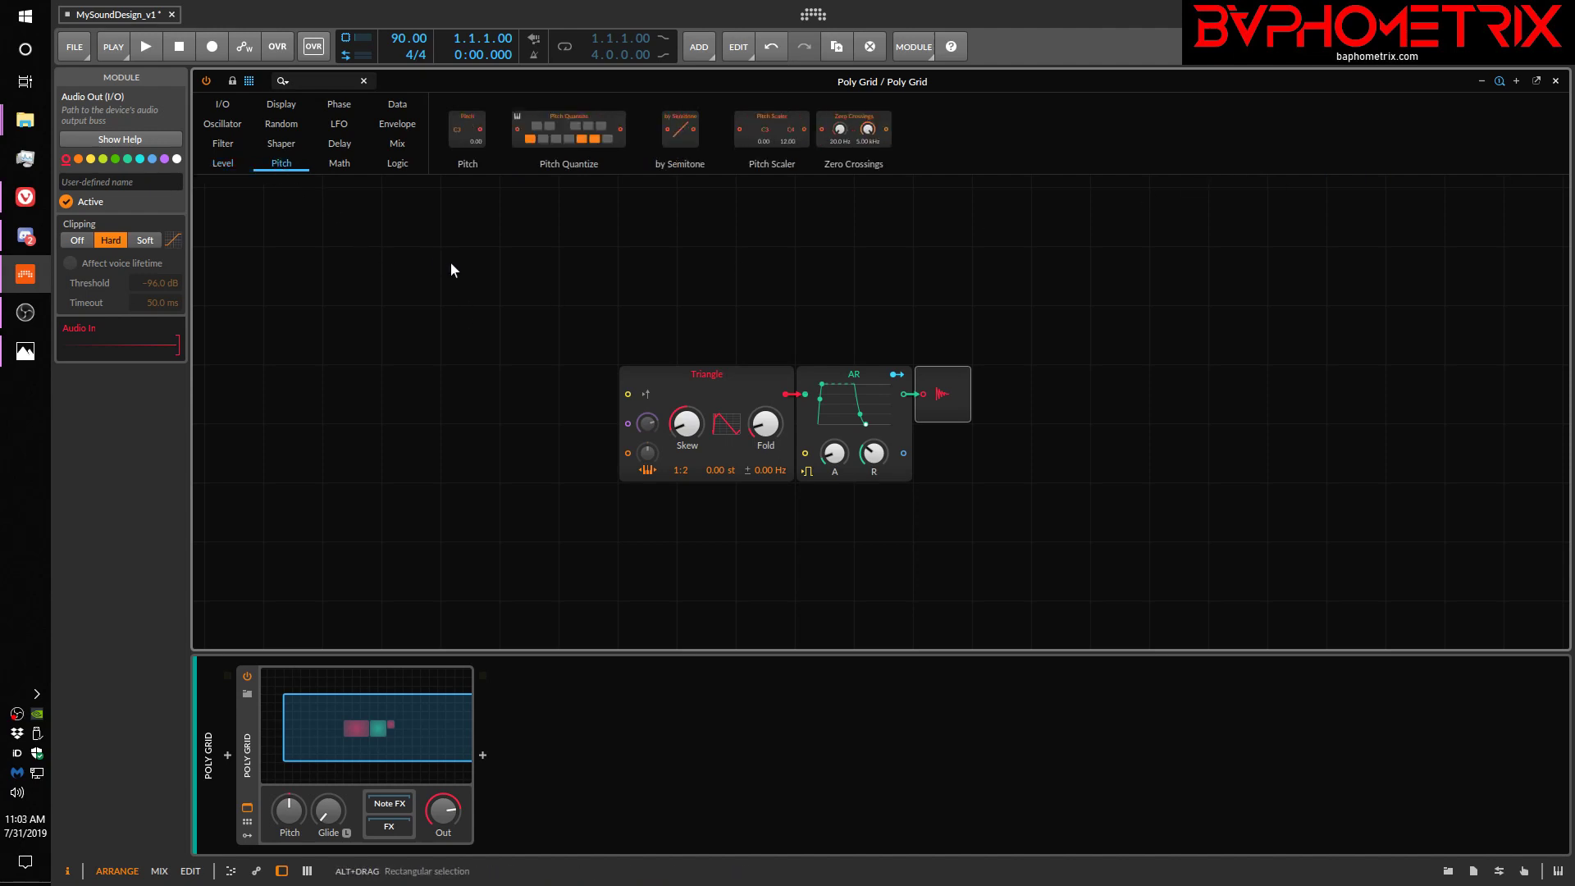
mouse_move(592, 118)
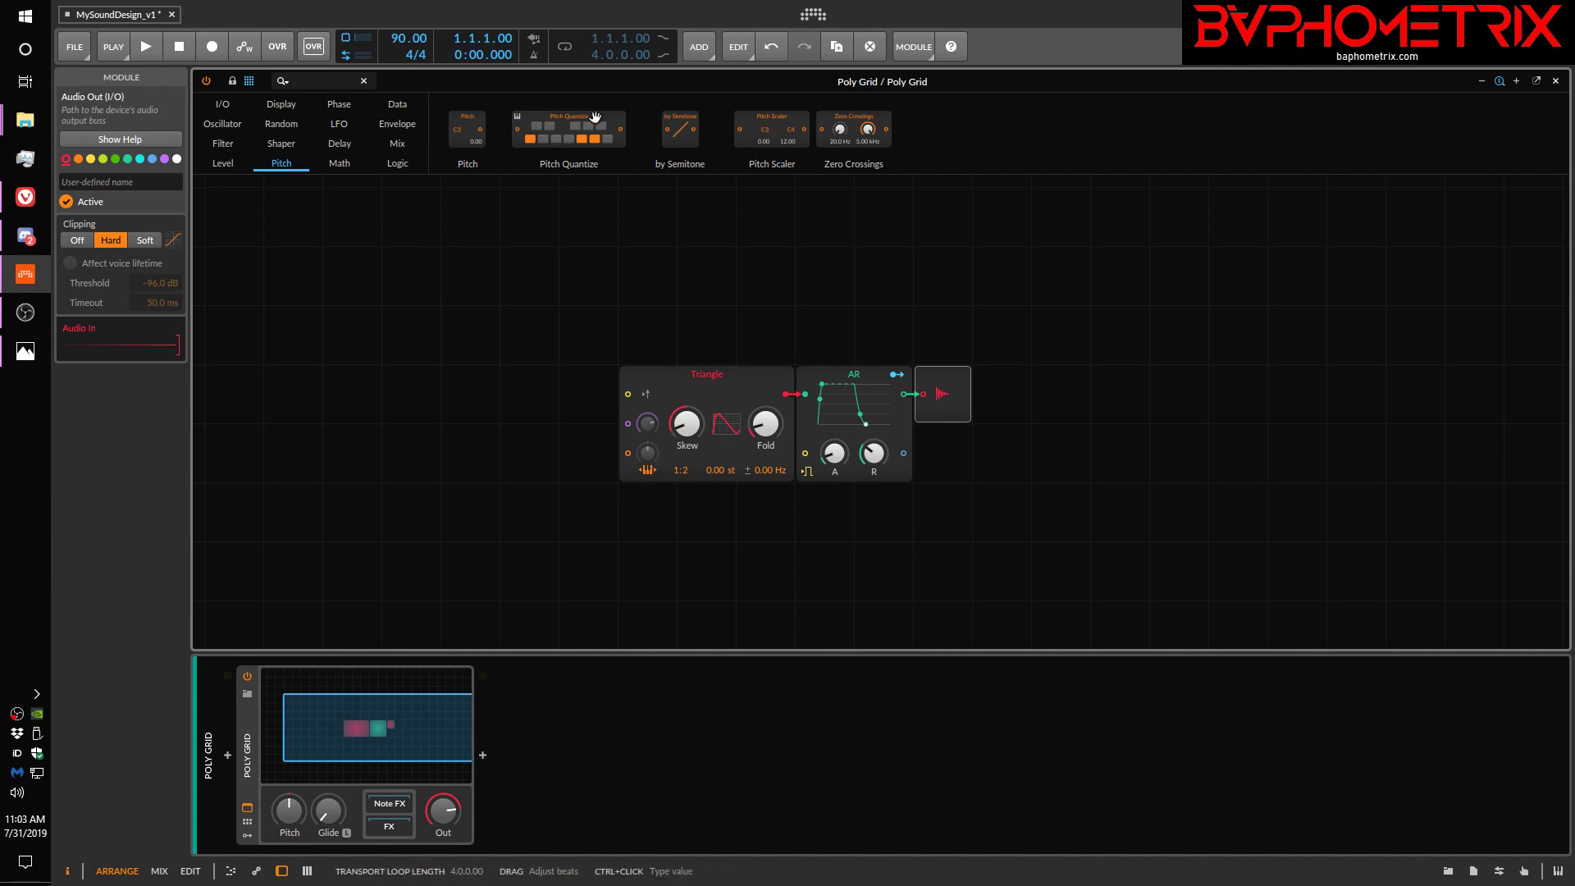
mouse_move(773, 130)
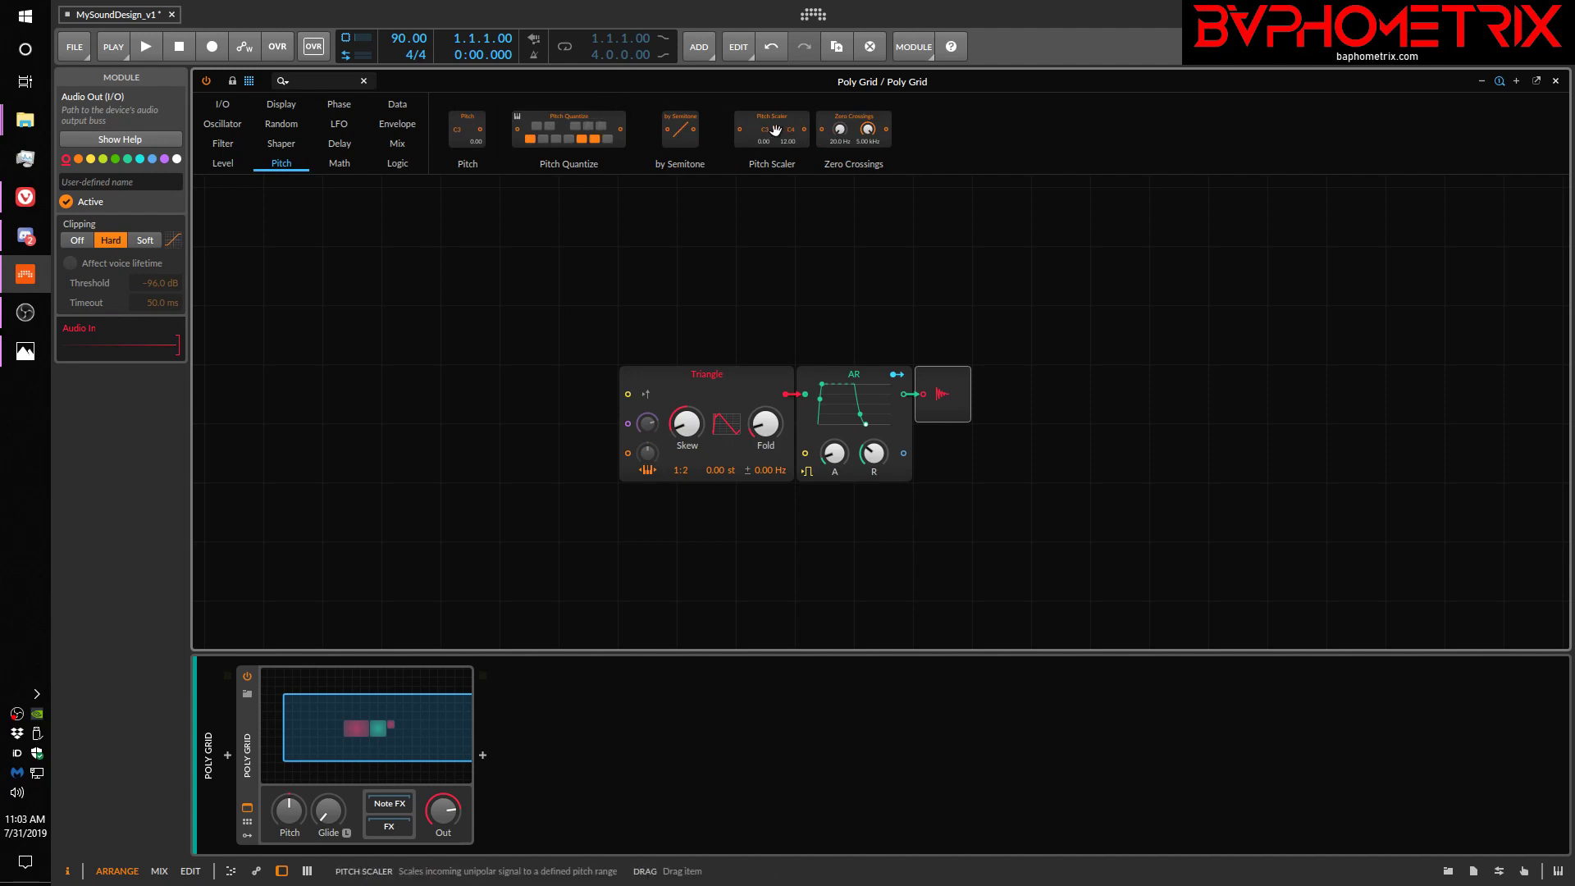
mouse_move(806, 128)
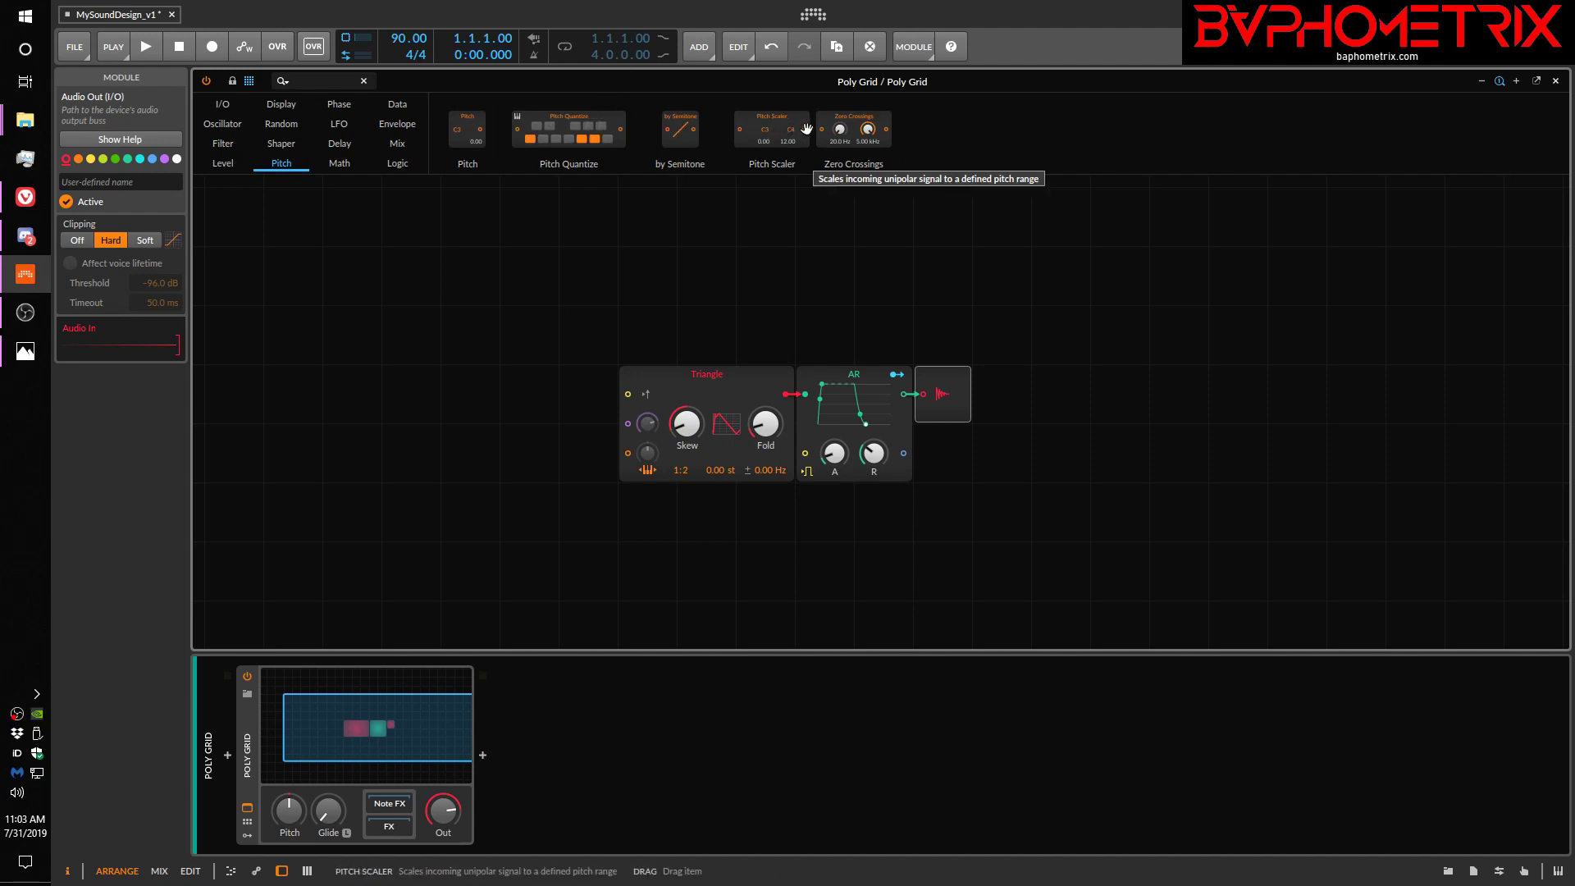
mouse_move(853, 128)
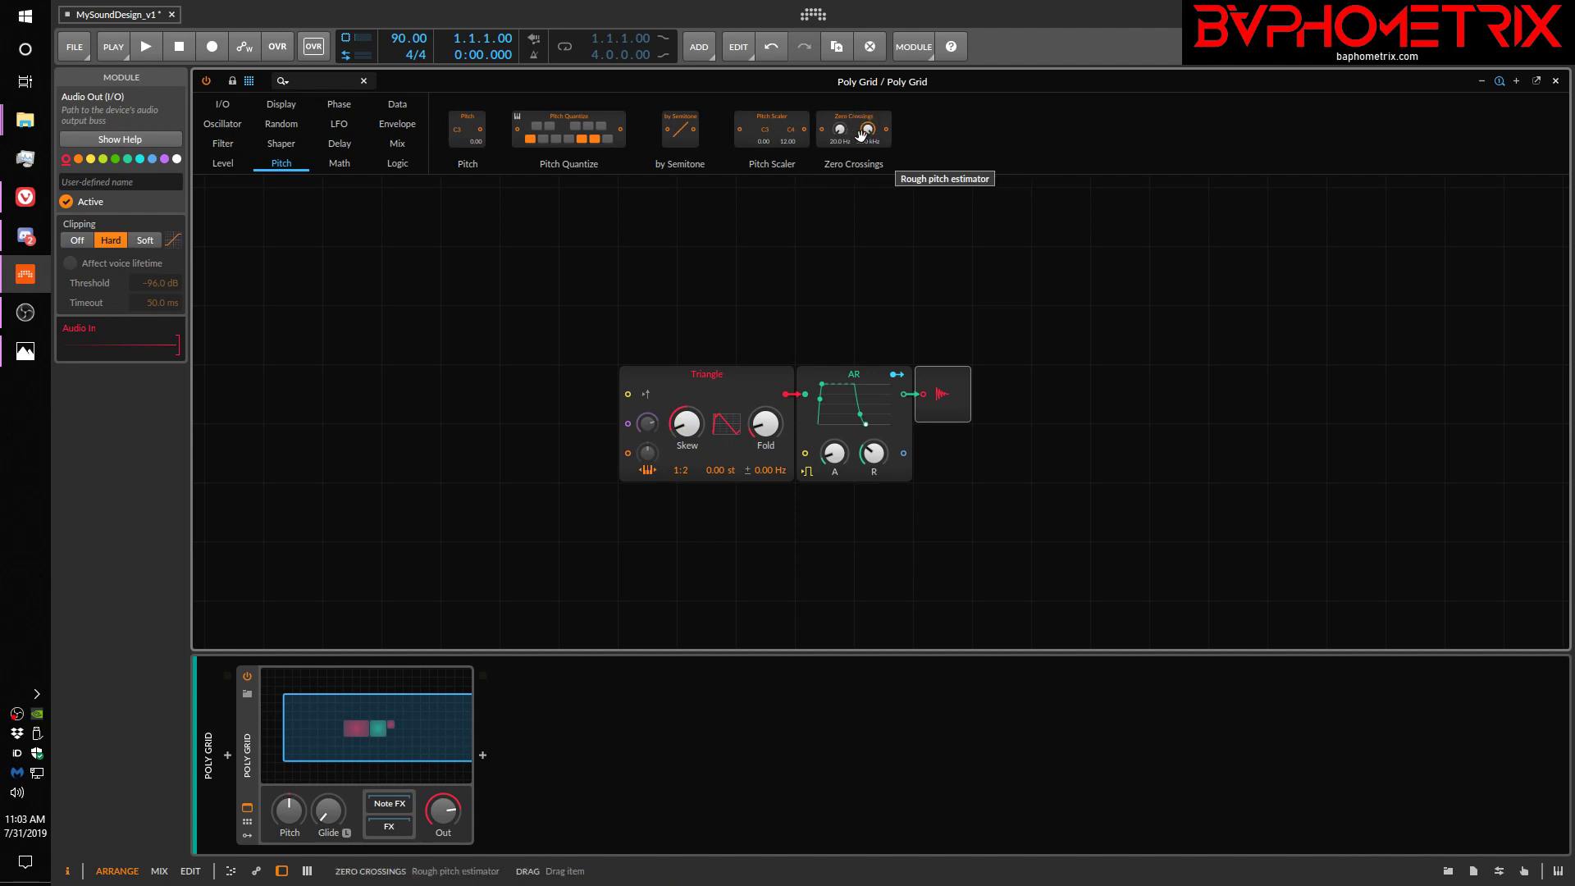
left_click(338, 162)
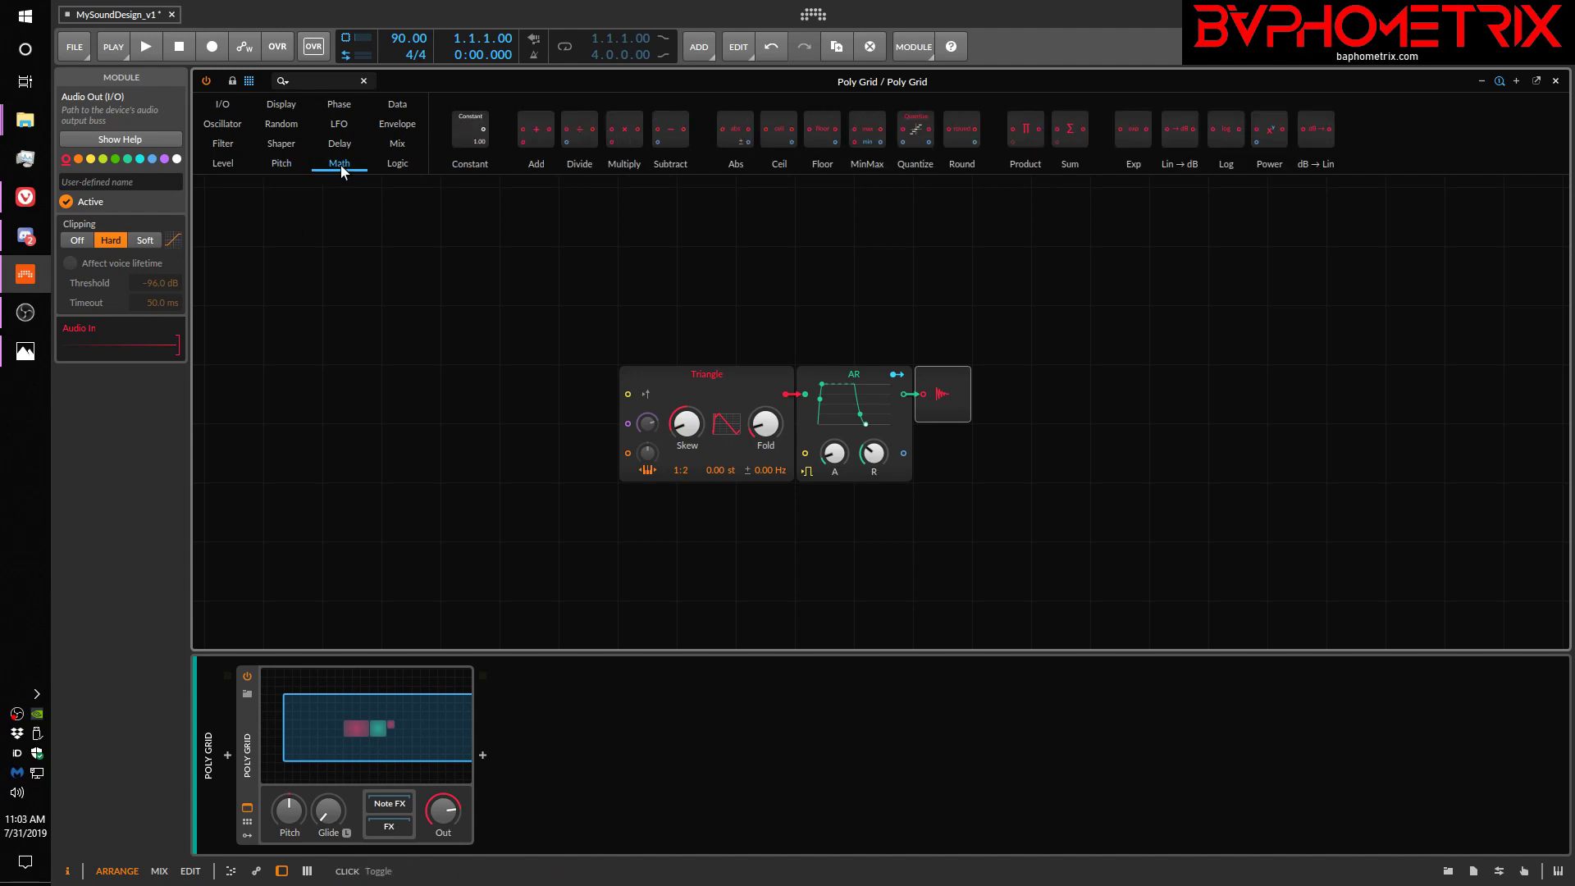
mouse_move(457, 245)
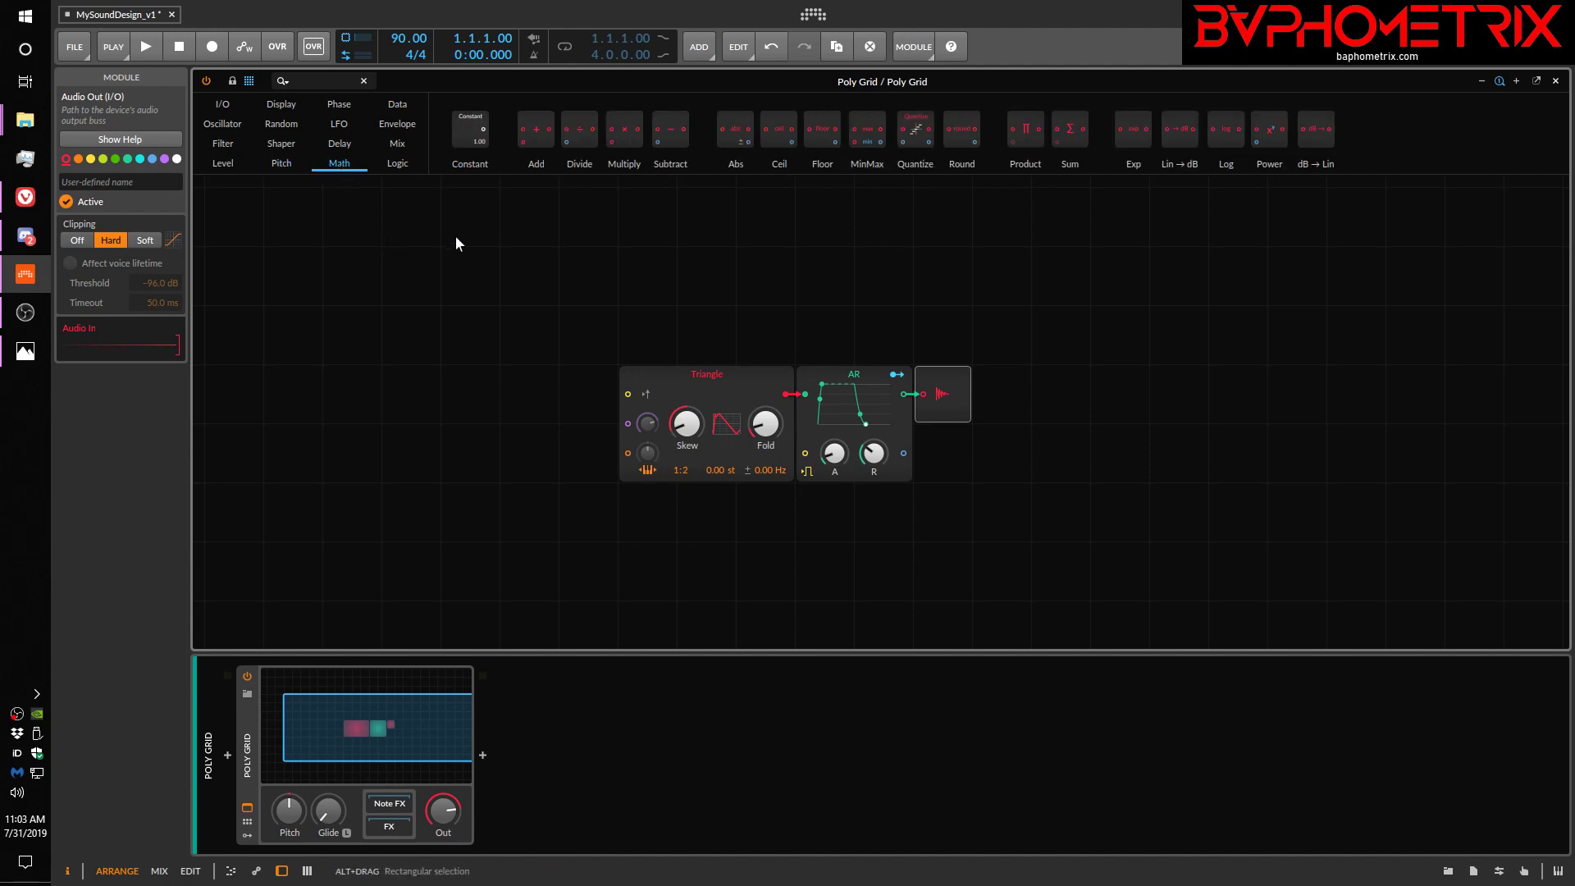
mouse_move(452, 320)
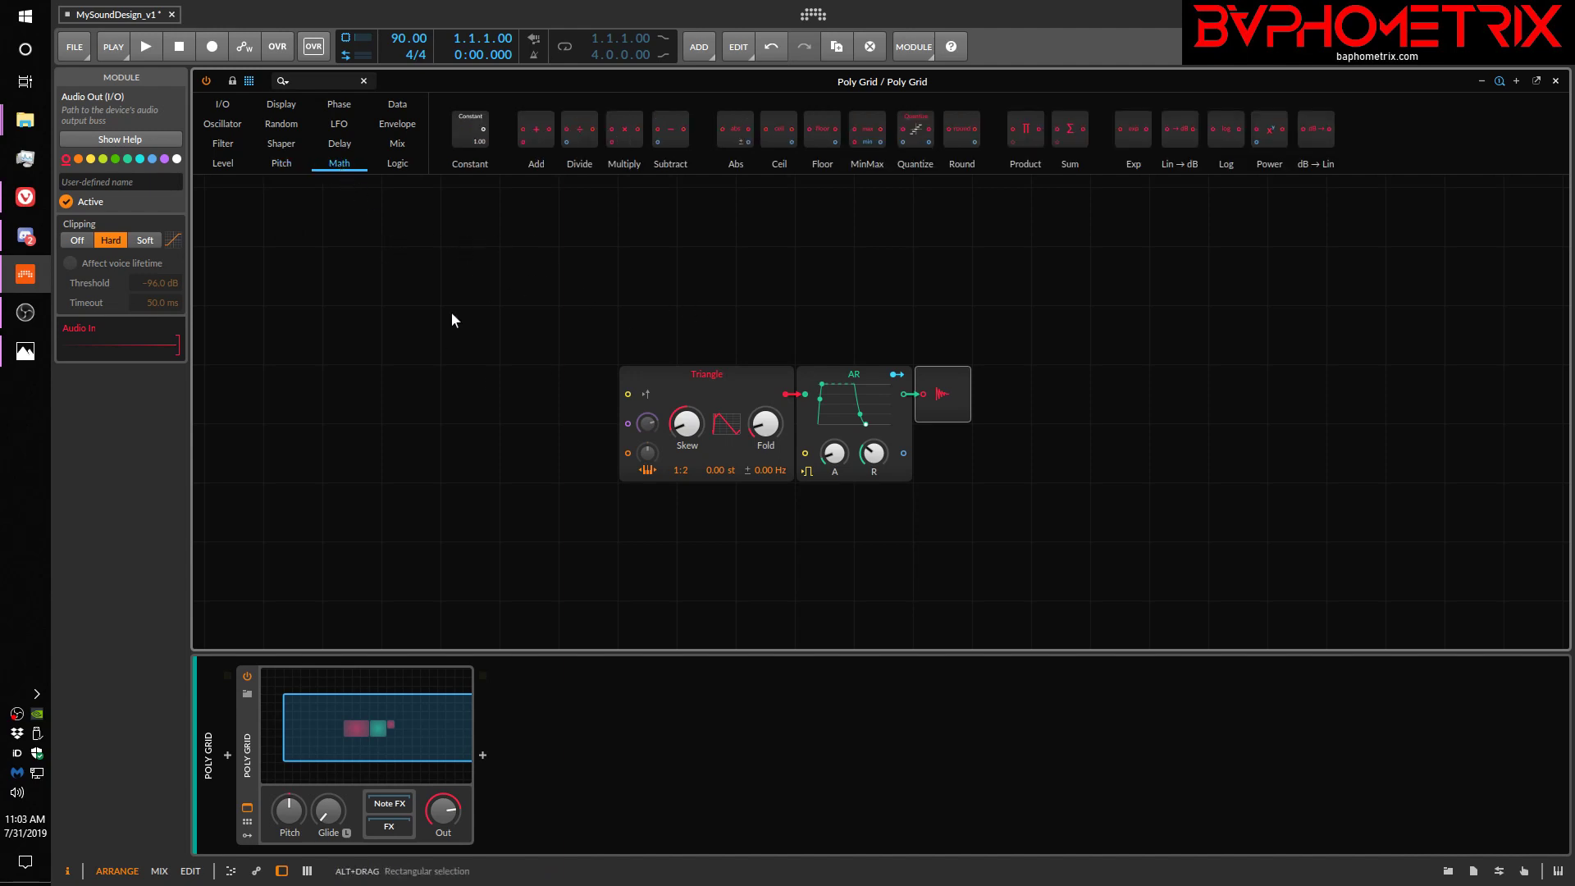
mouse_move(509, 472)
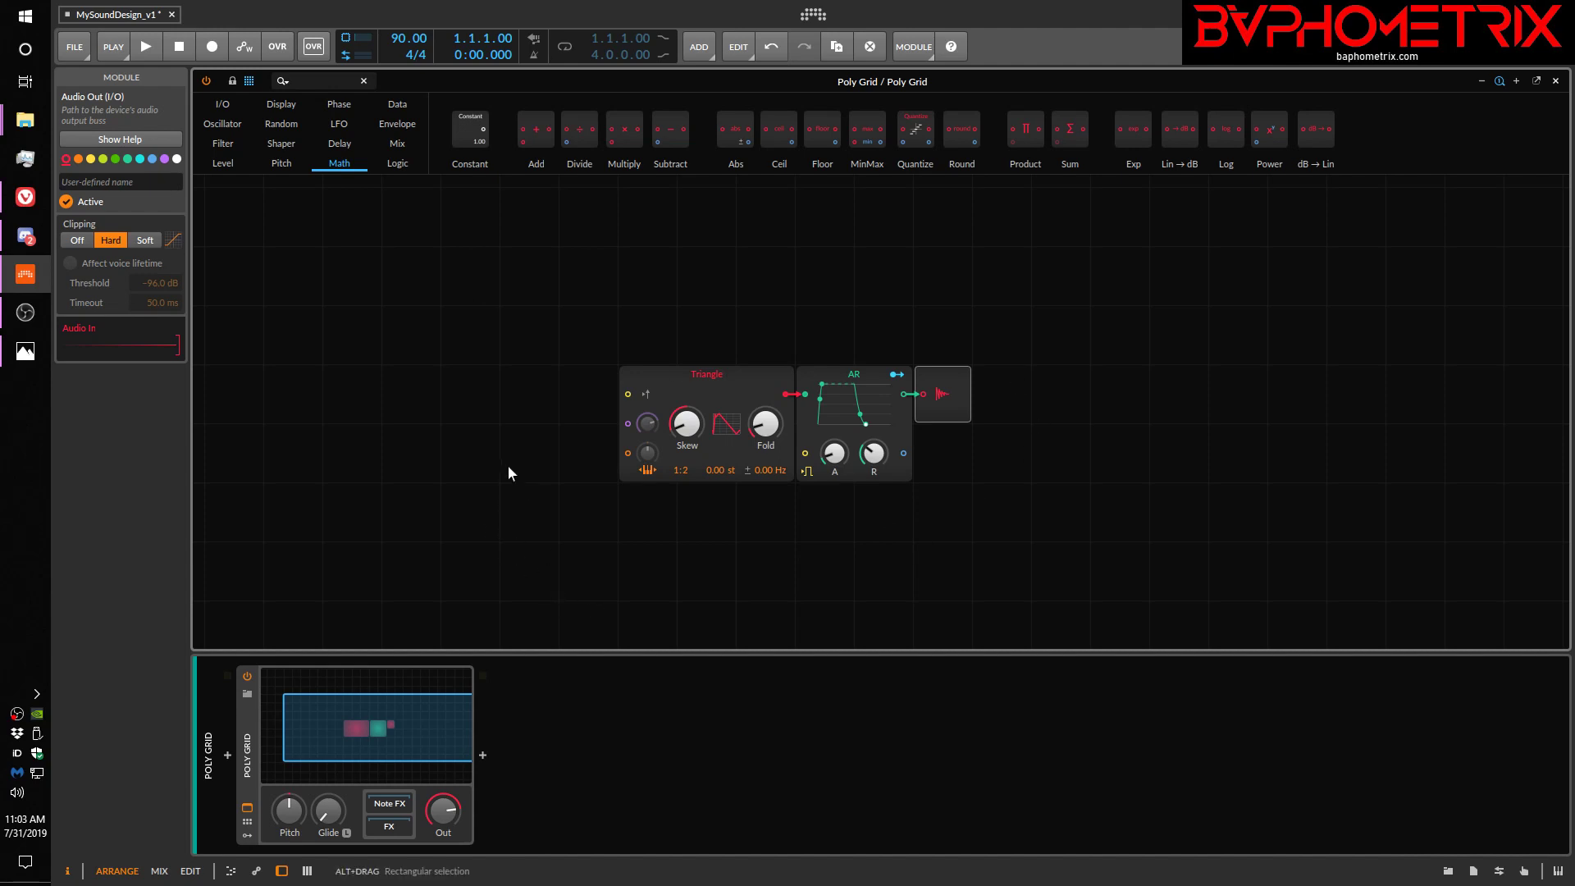
mouse_move(670, 128)
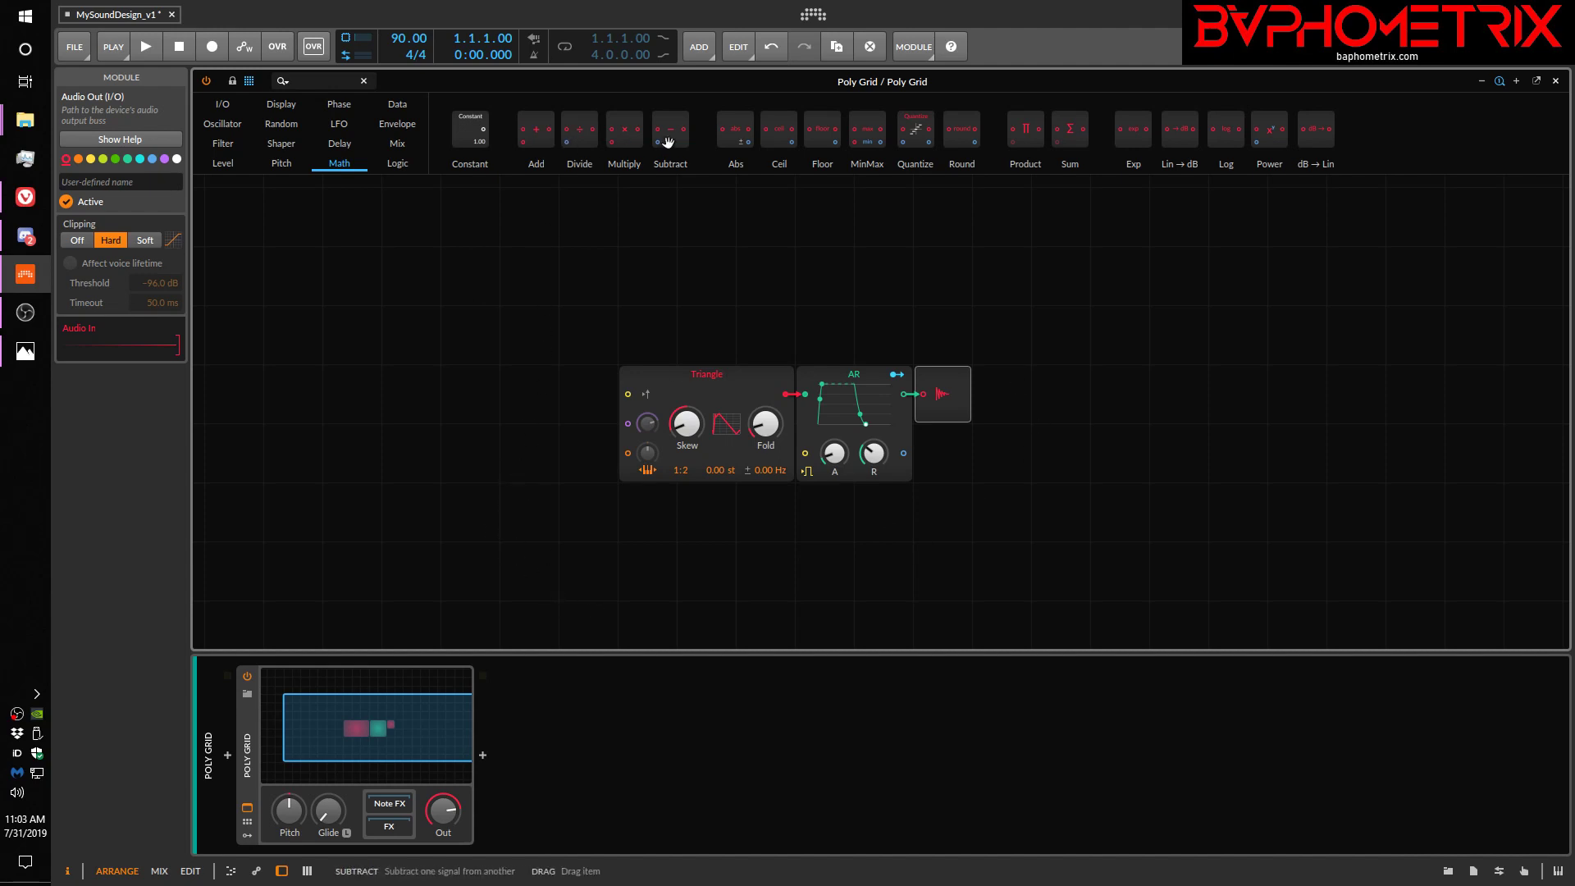
mouse_move(410, 181)
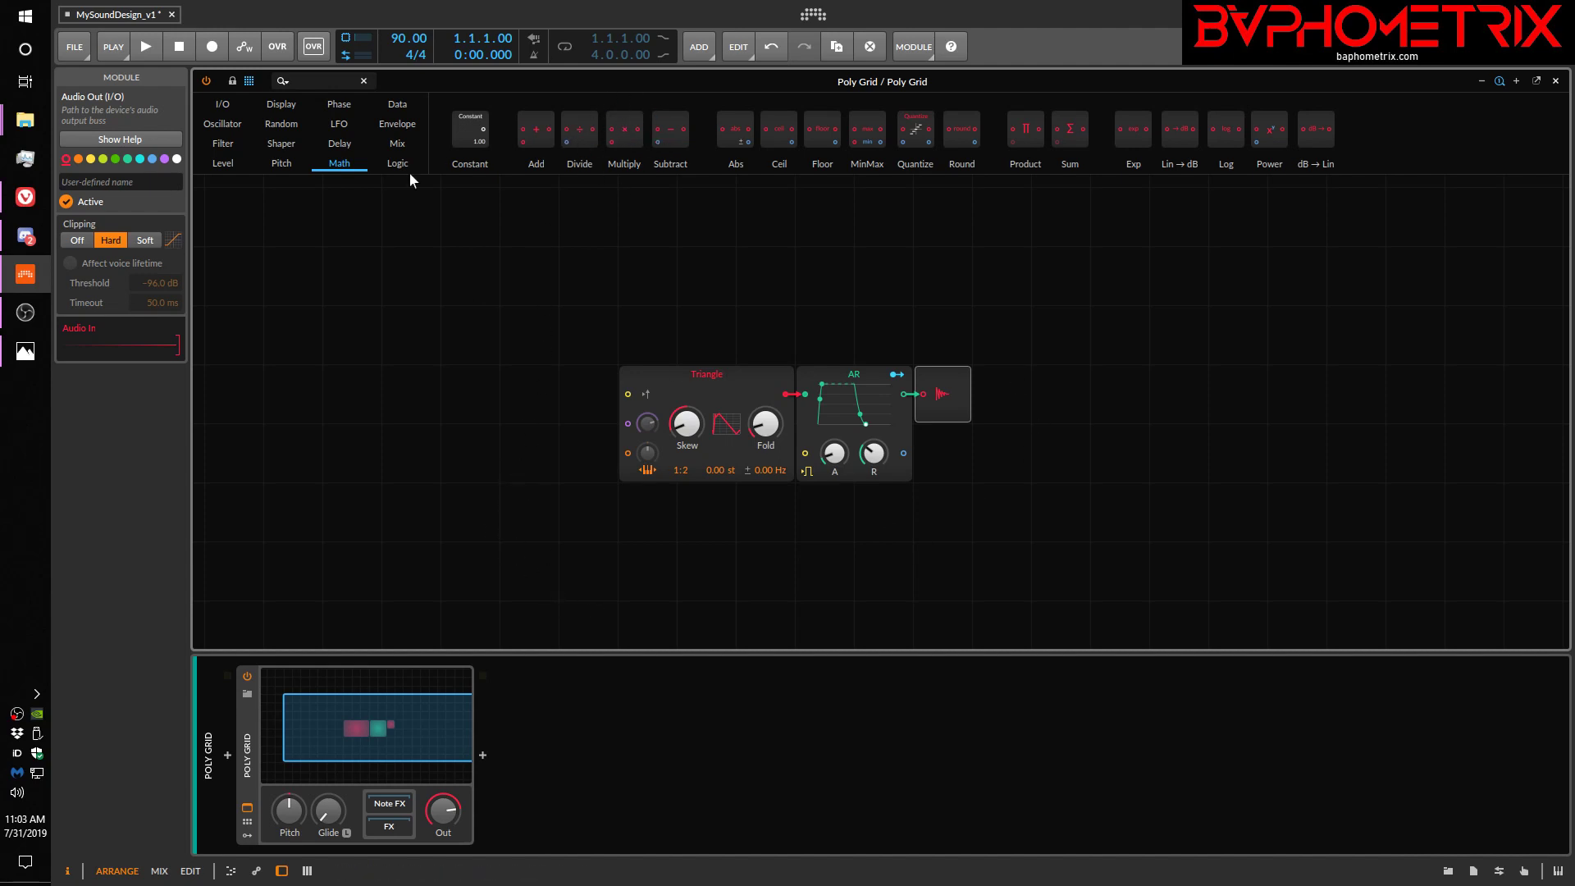
mouse_move(471, 131)
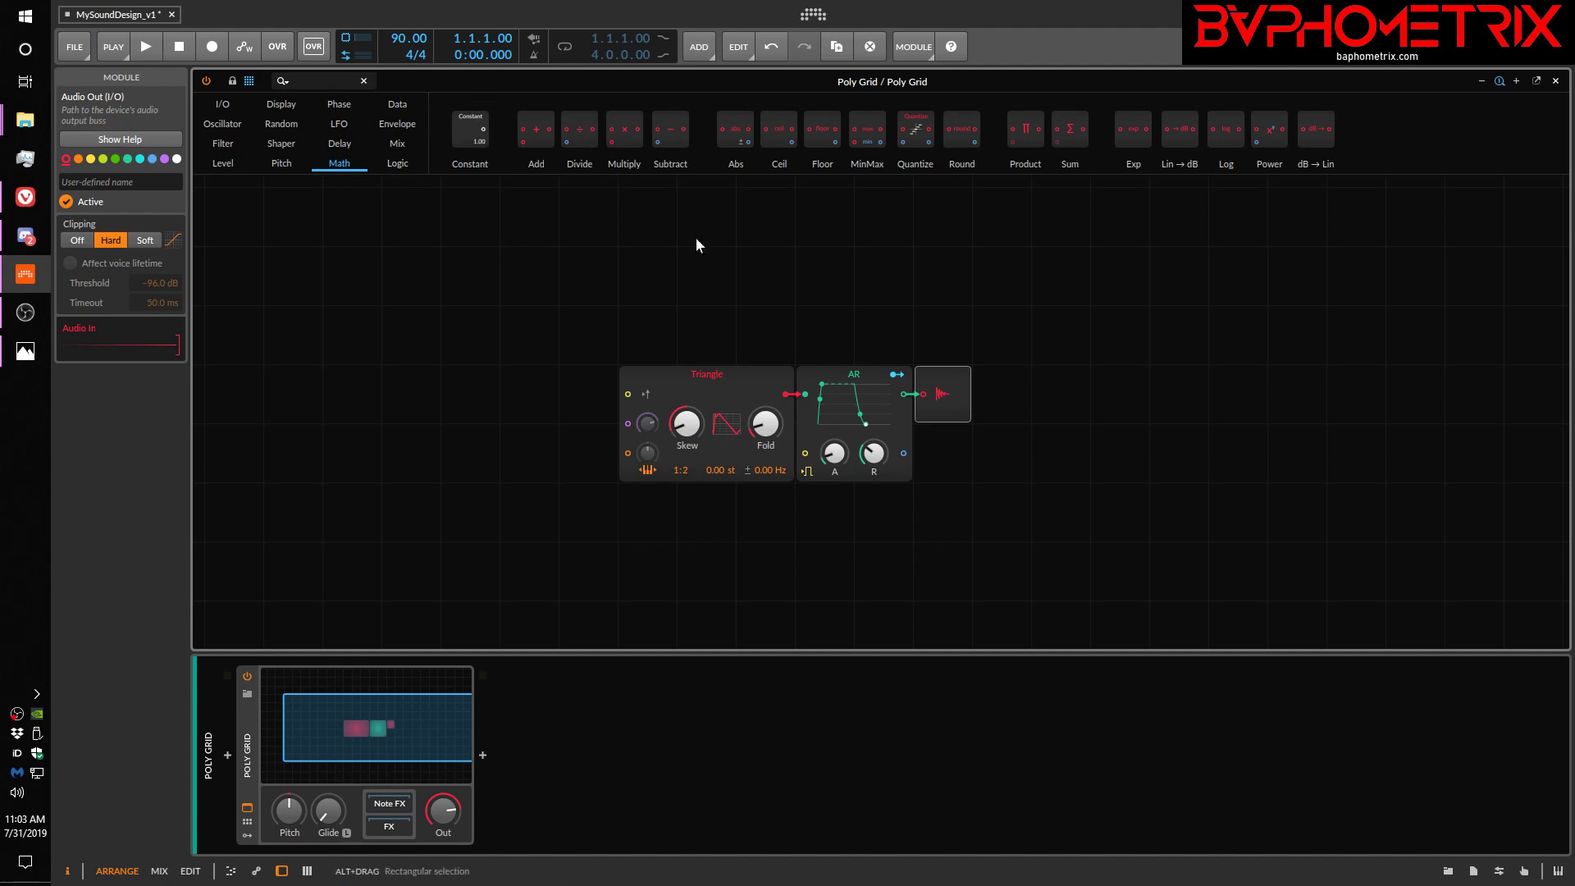
mouse_move(517, 229)
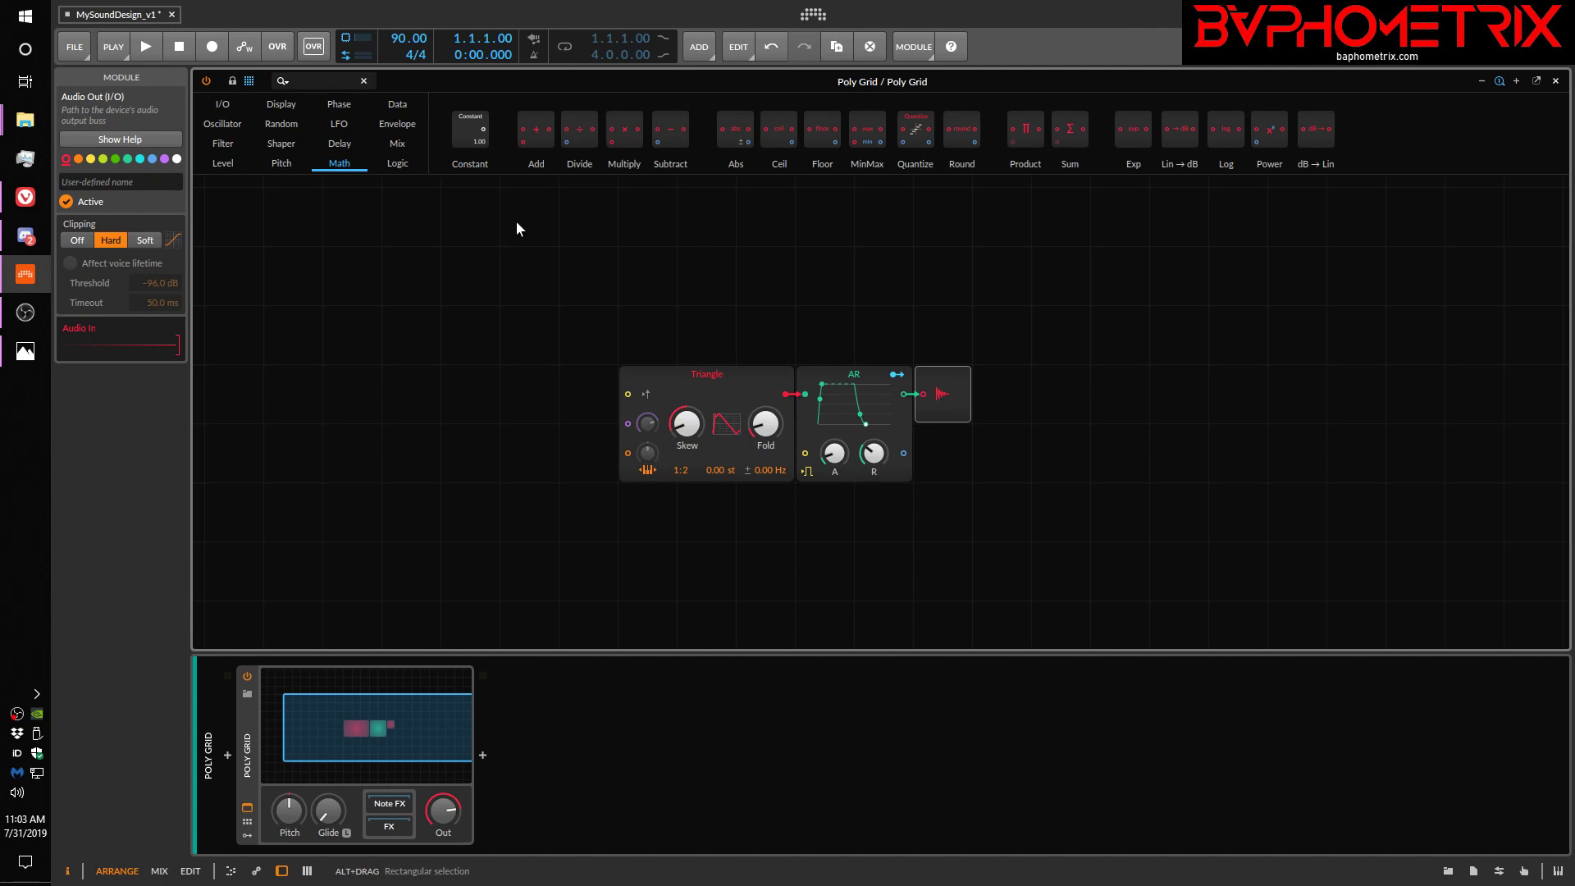
mouse_move(666, 136)
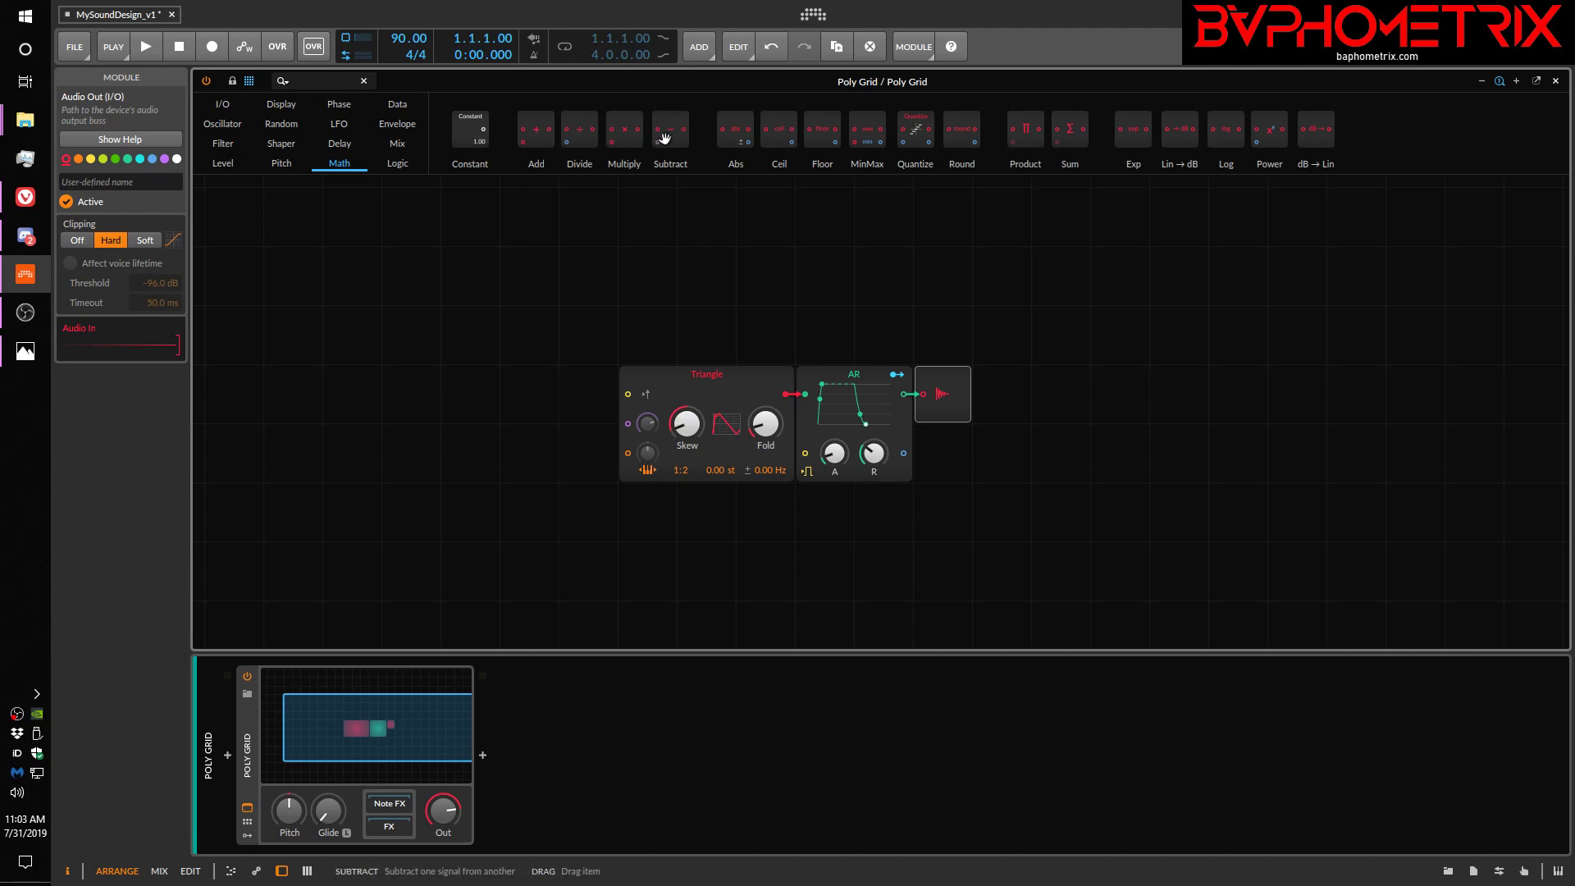
mouse_move(661, 257)
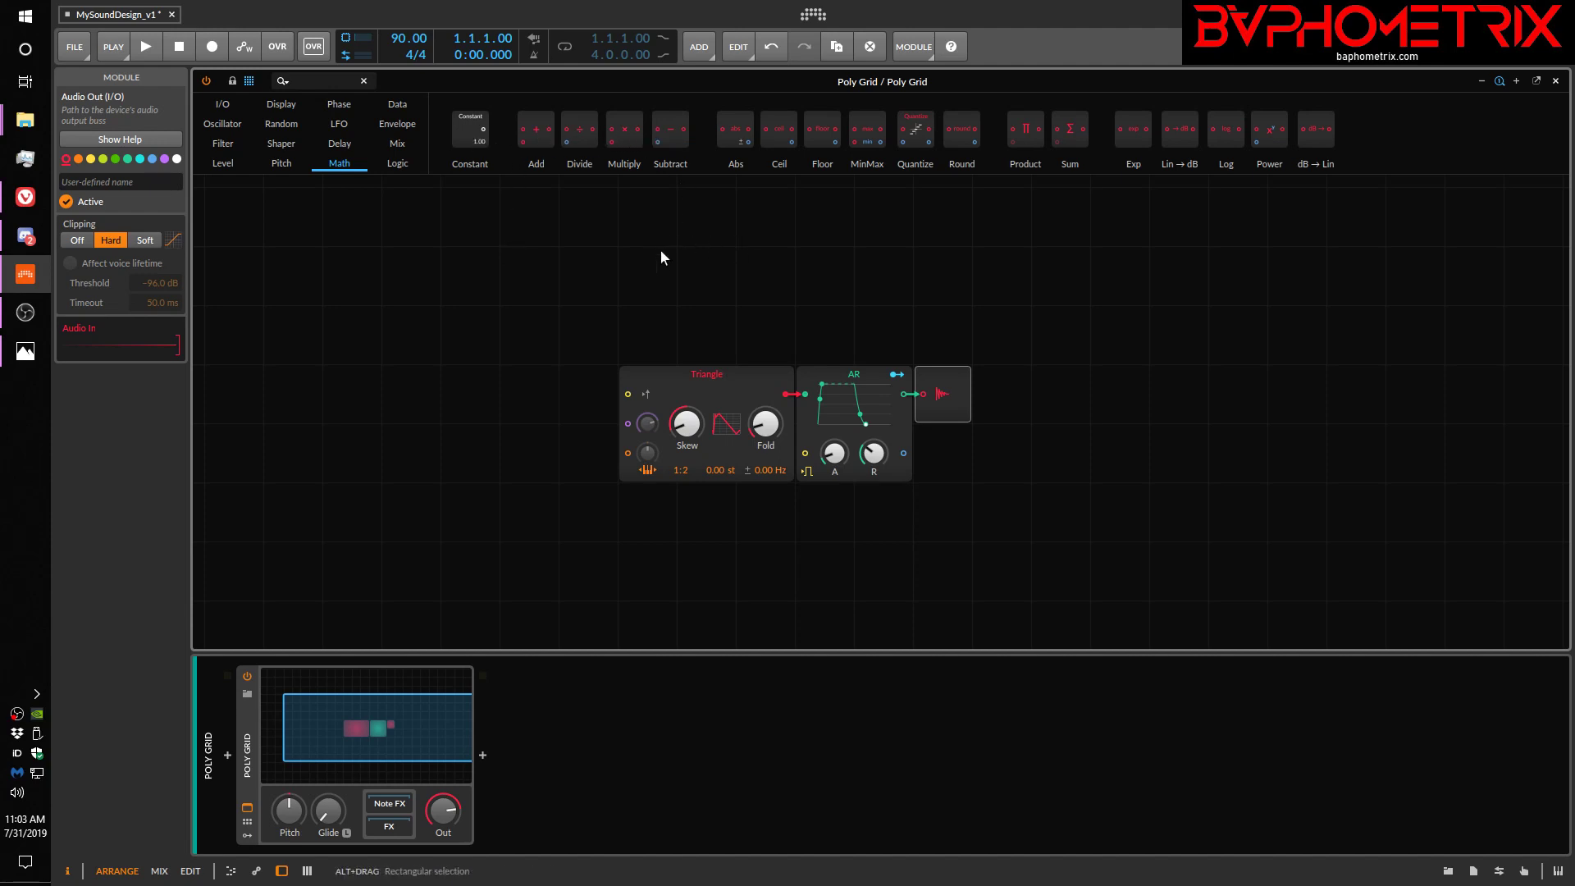
mouse_move(1098, 282)
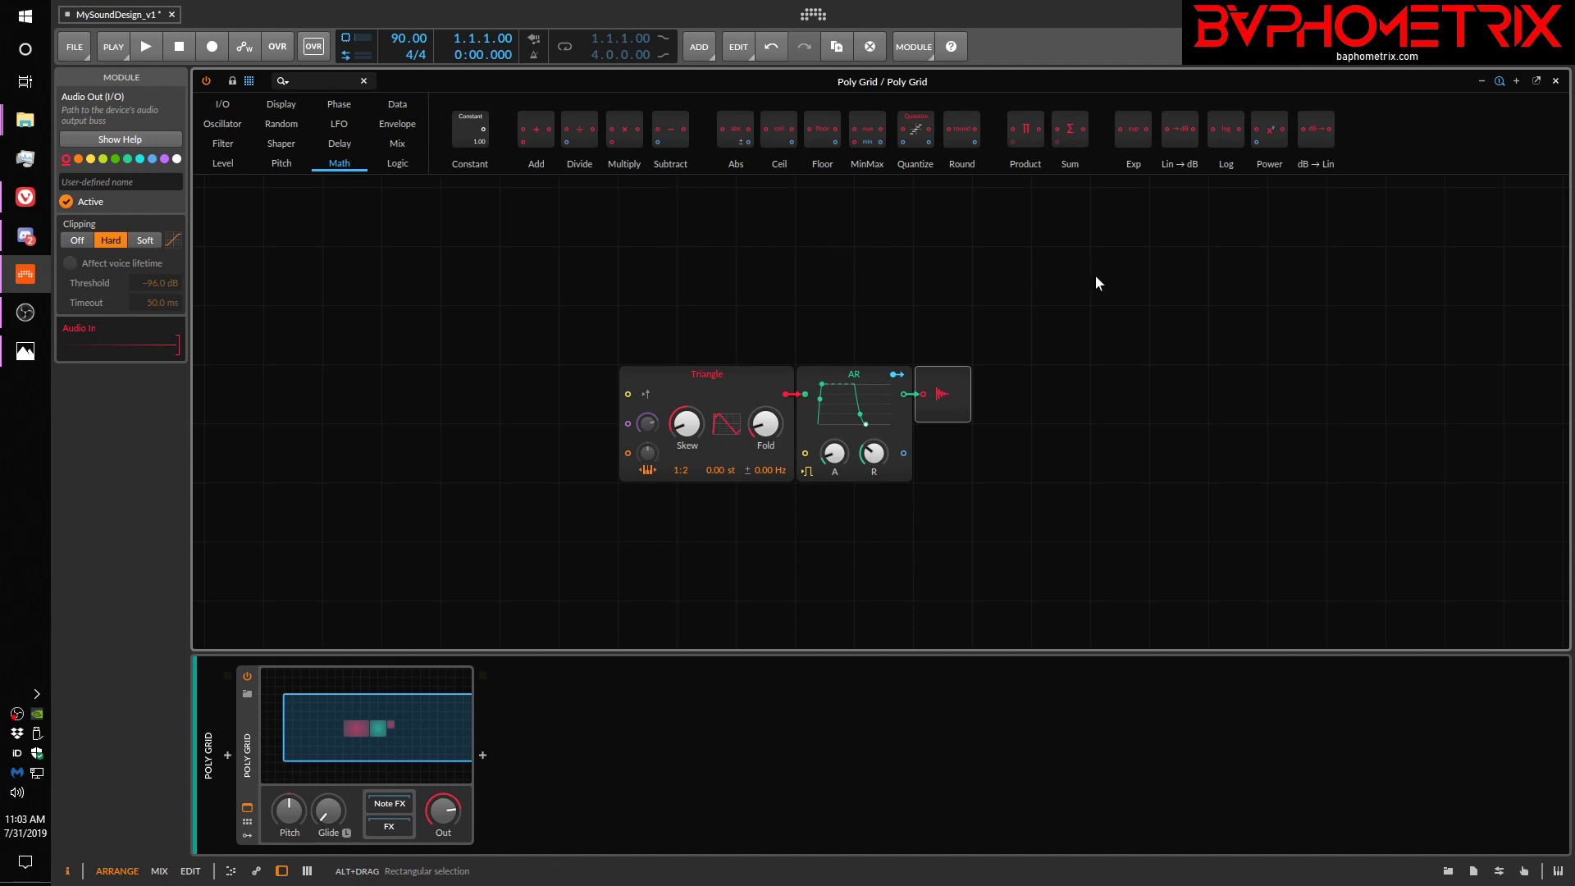
mouse_move(976, 185)
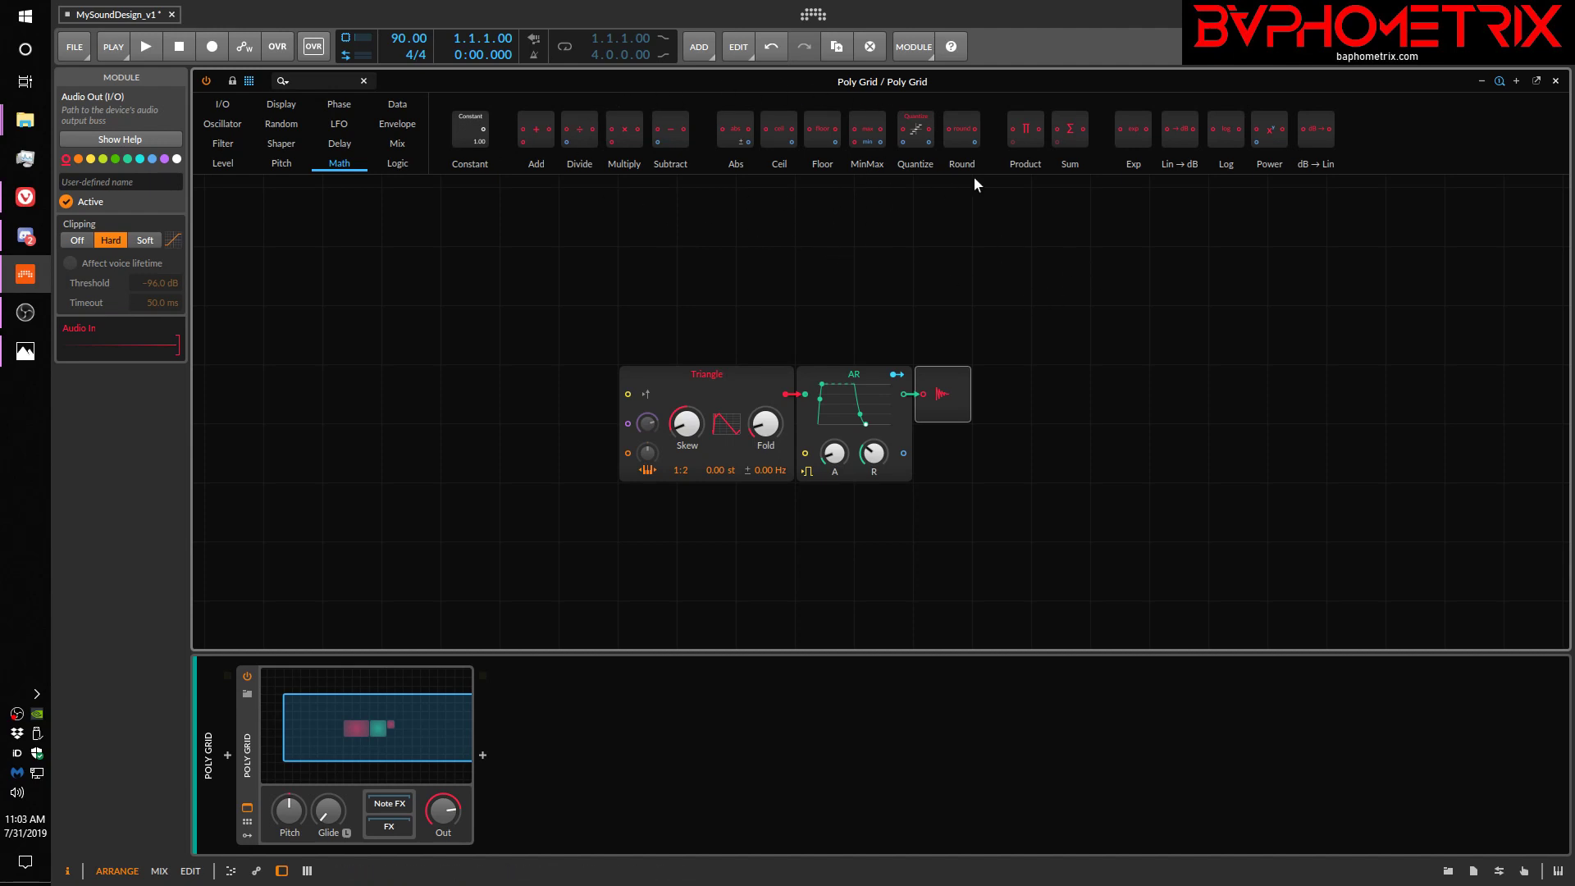
mouse_move(1082, 128)
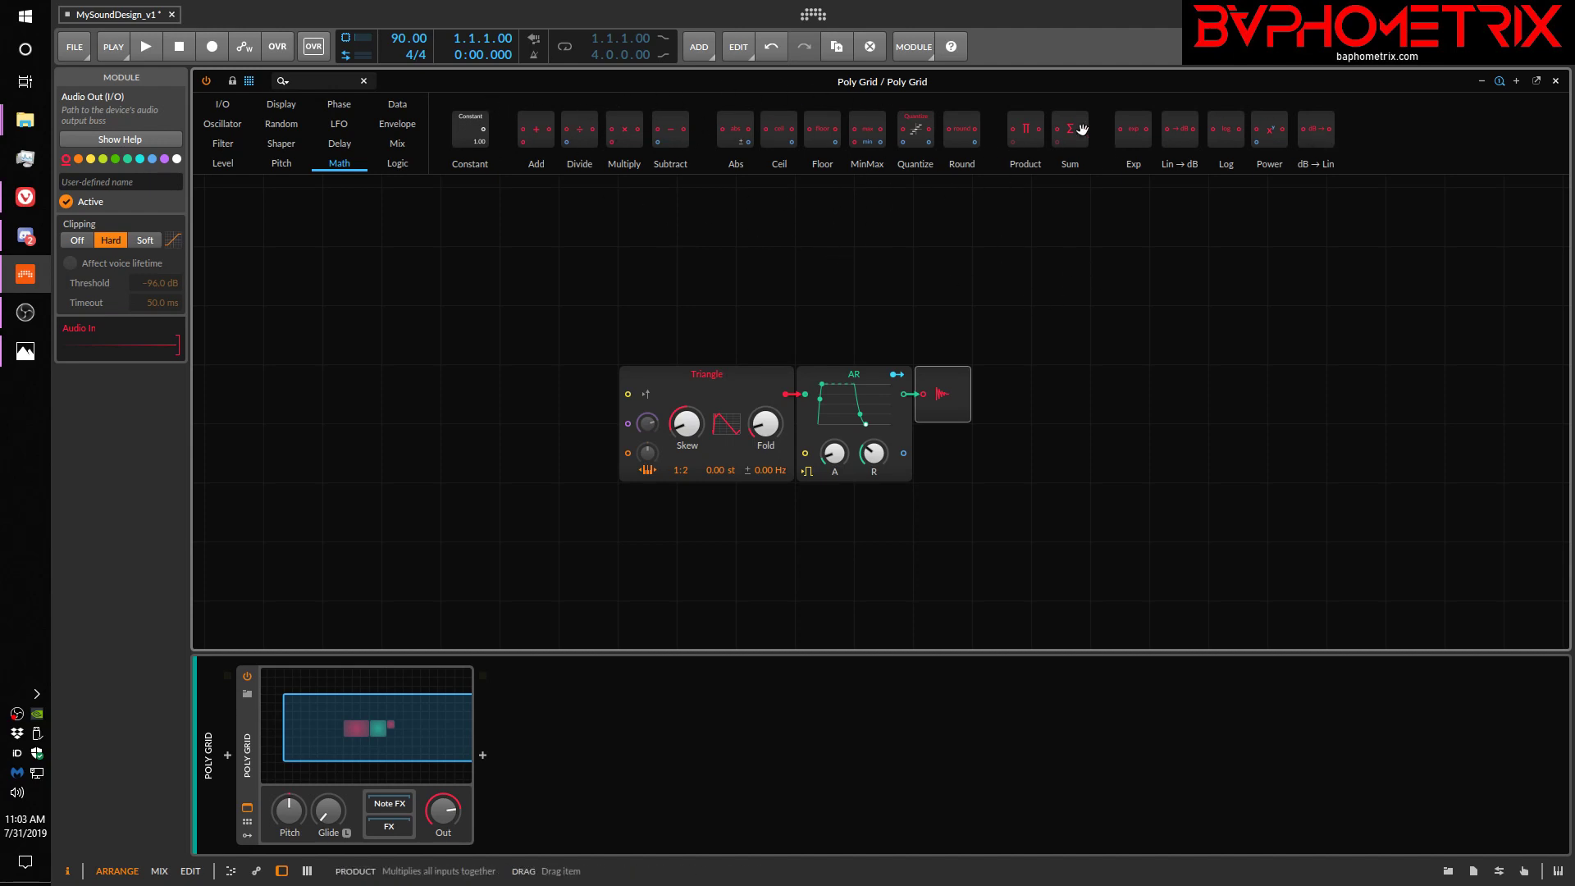
mouse_move(422, 179)
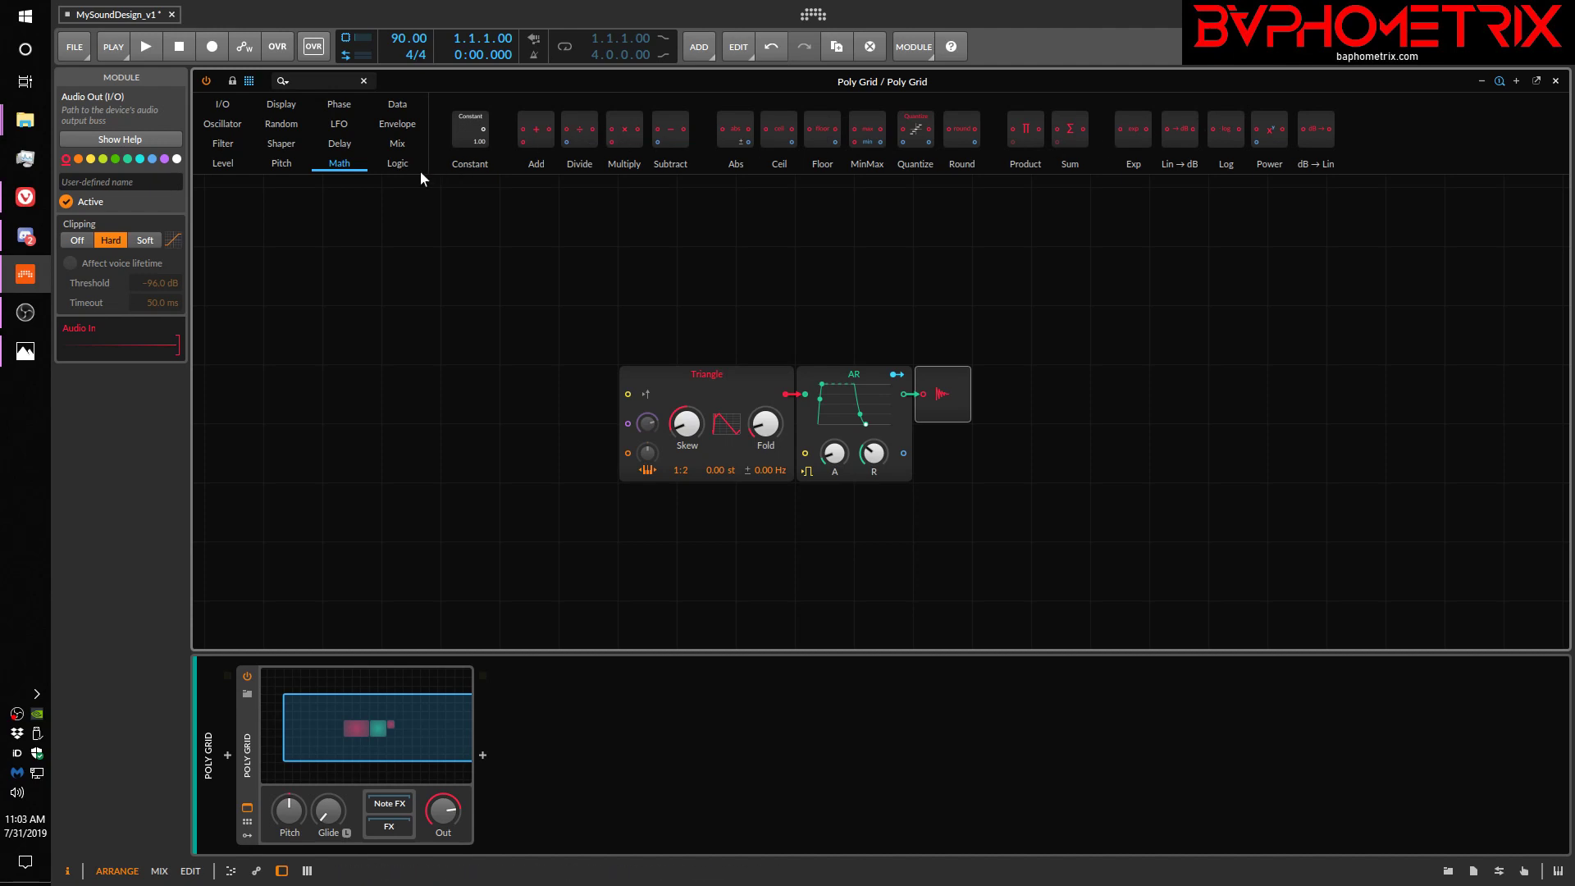
left_click(397, 163)
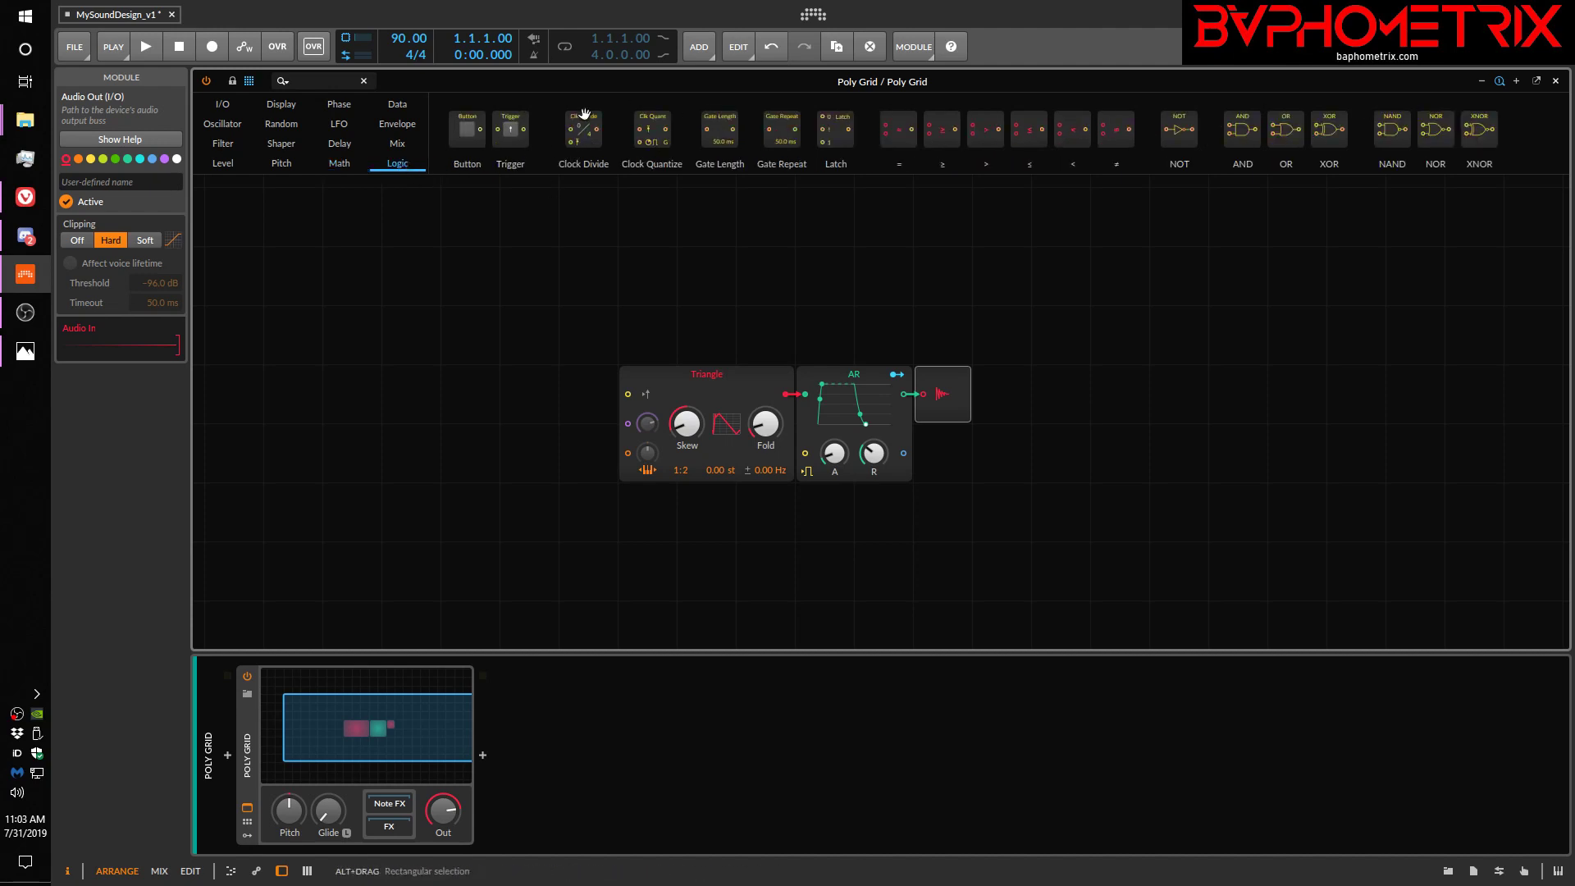
mouse_move(663, 266)
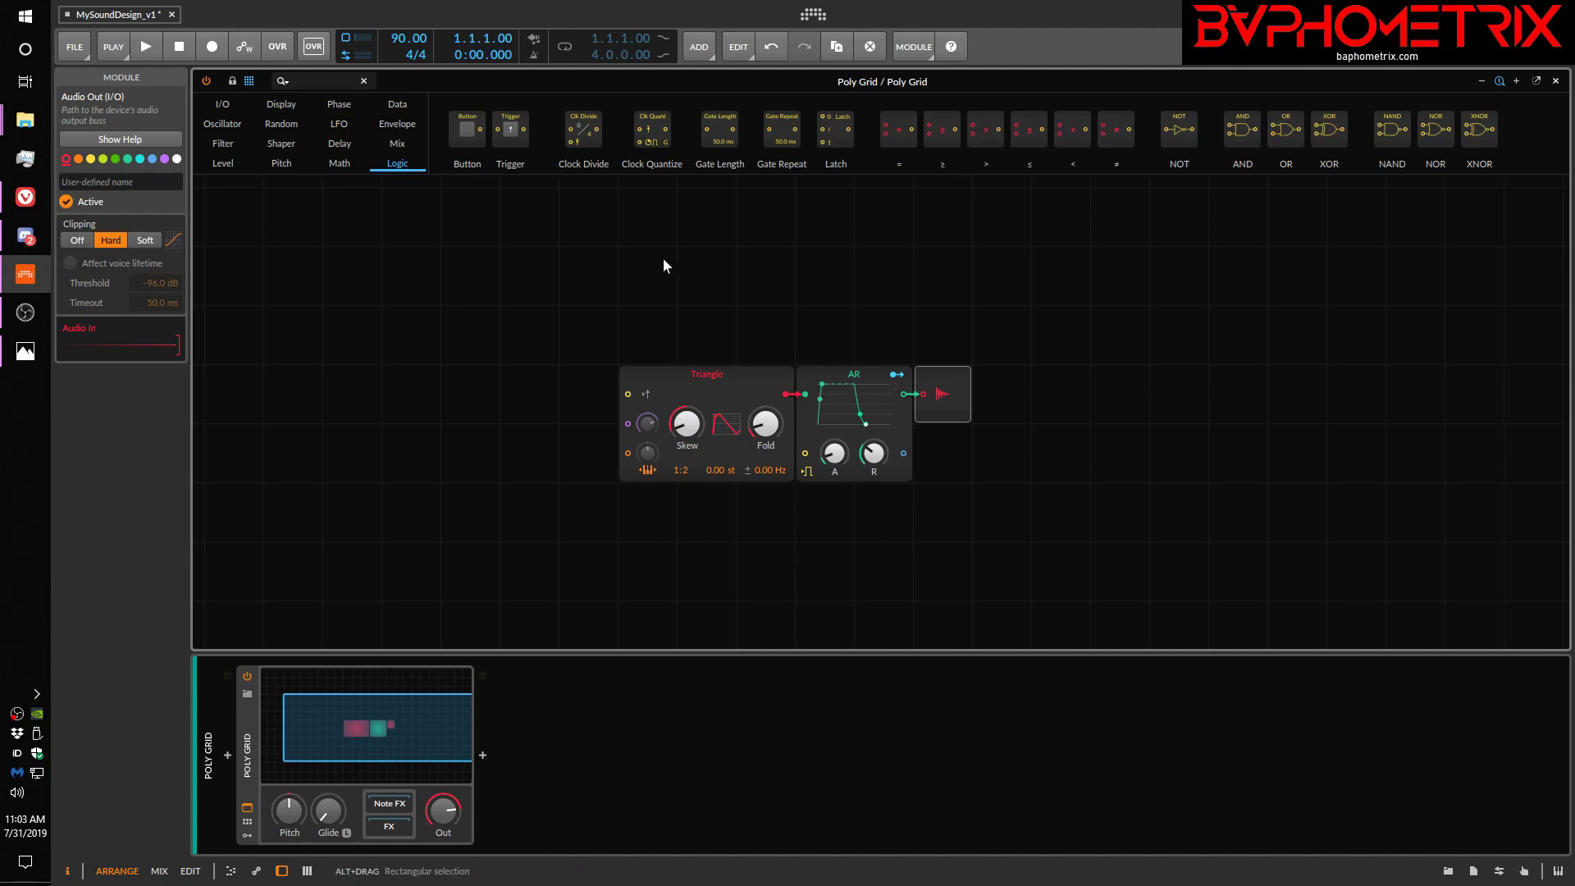
mouse_move(400, 409)
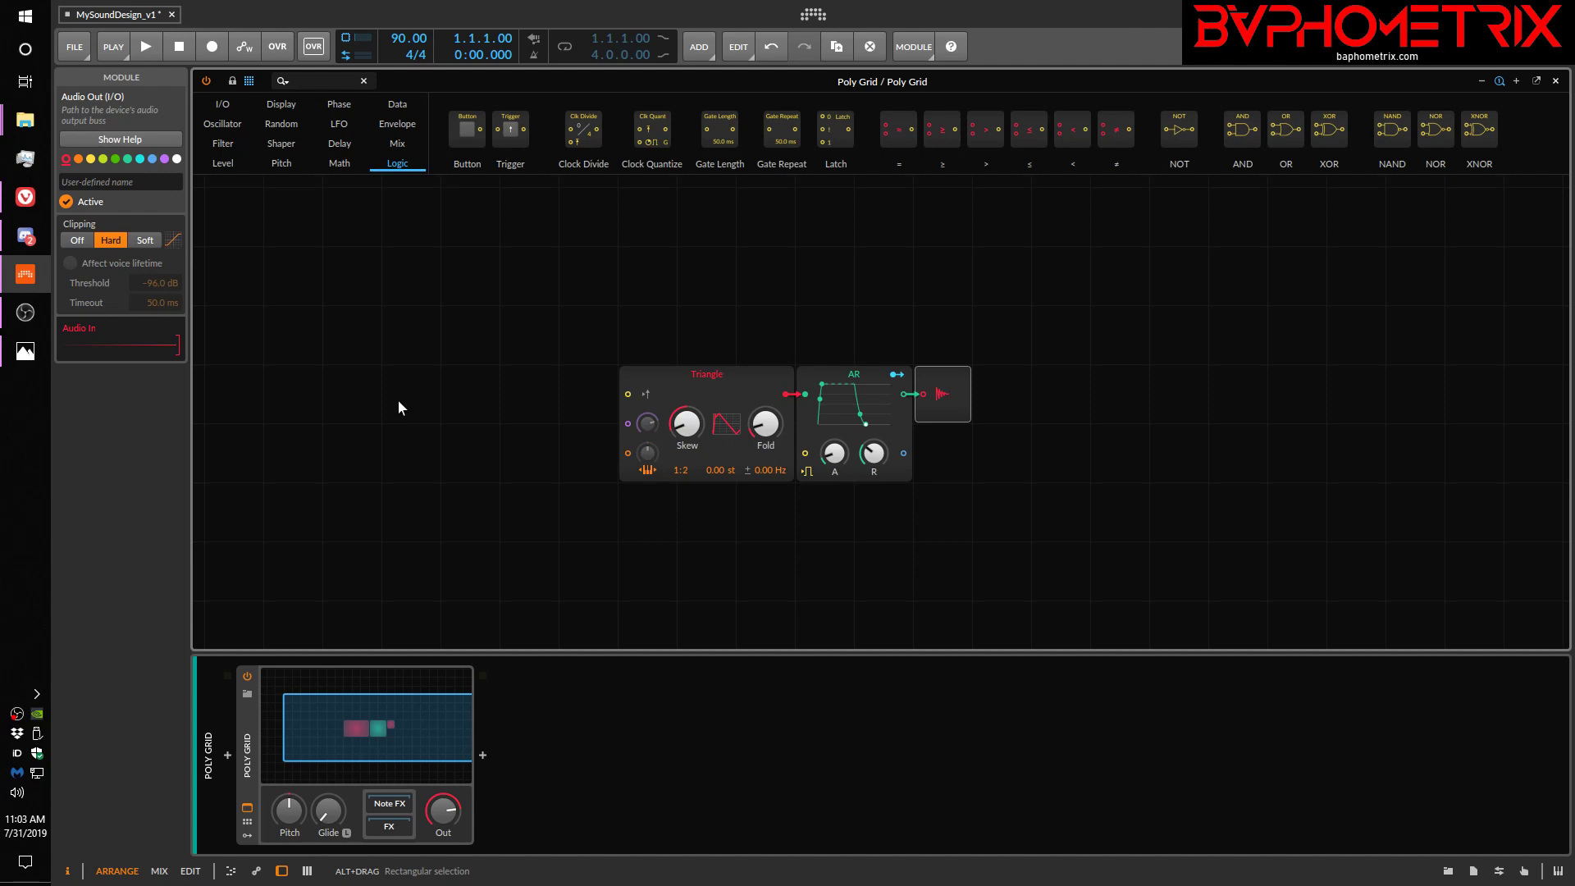
mouse_move(505, 231)
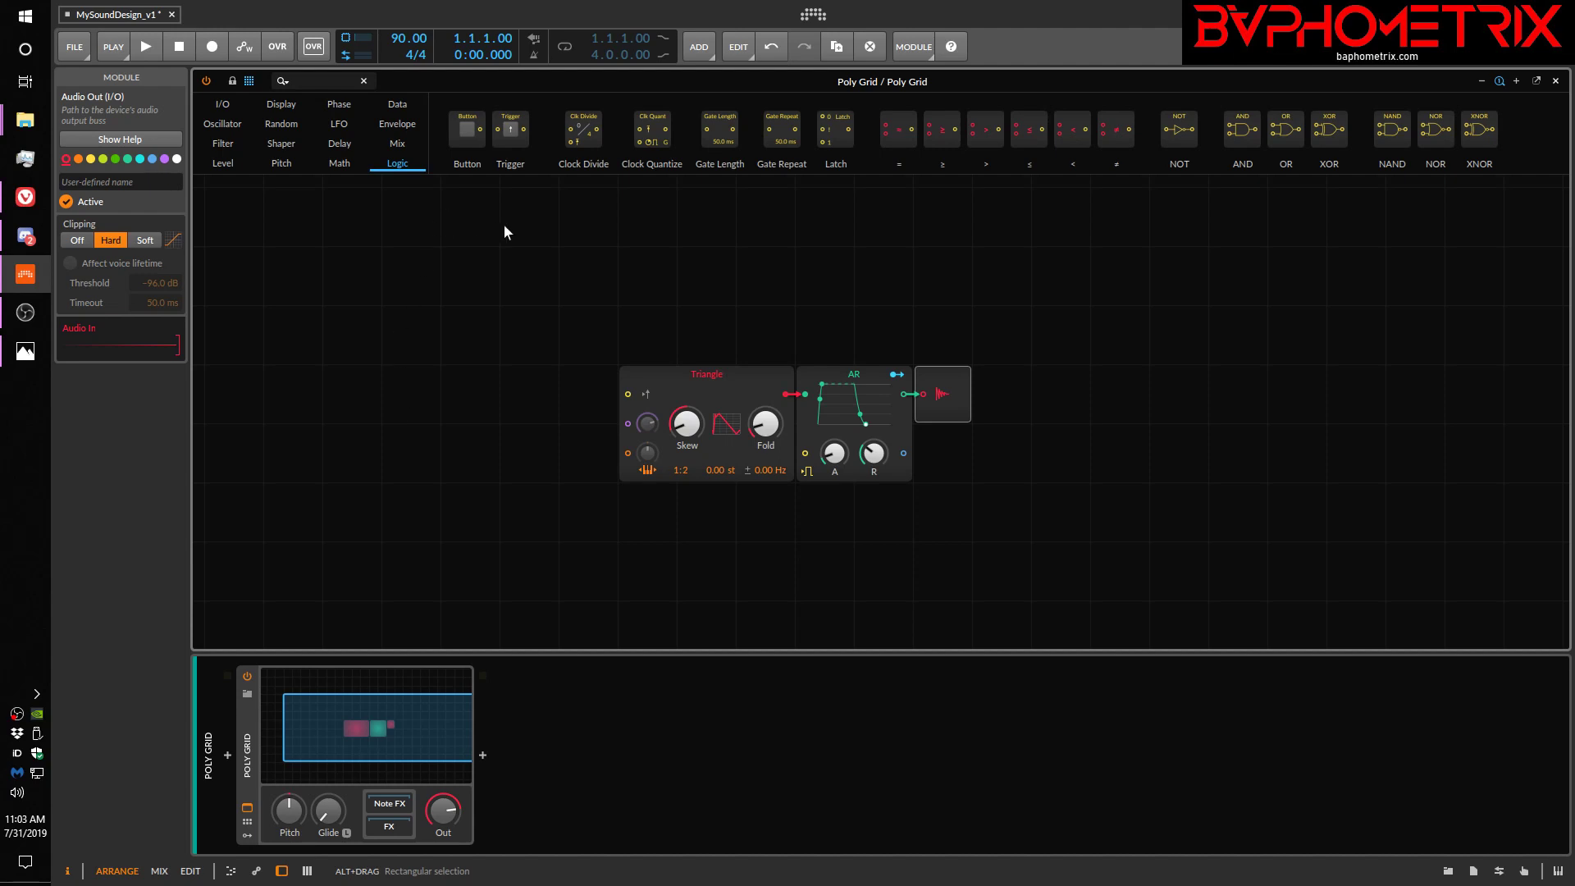
mouse_move(545, 299)
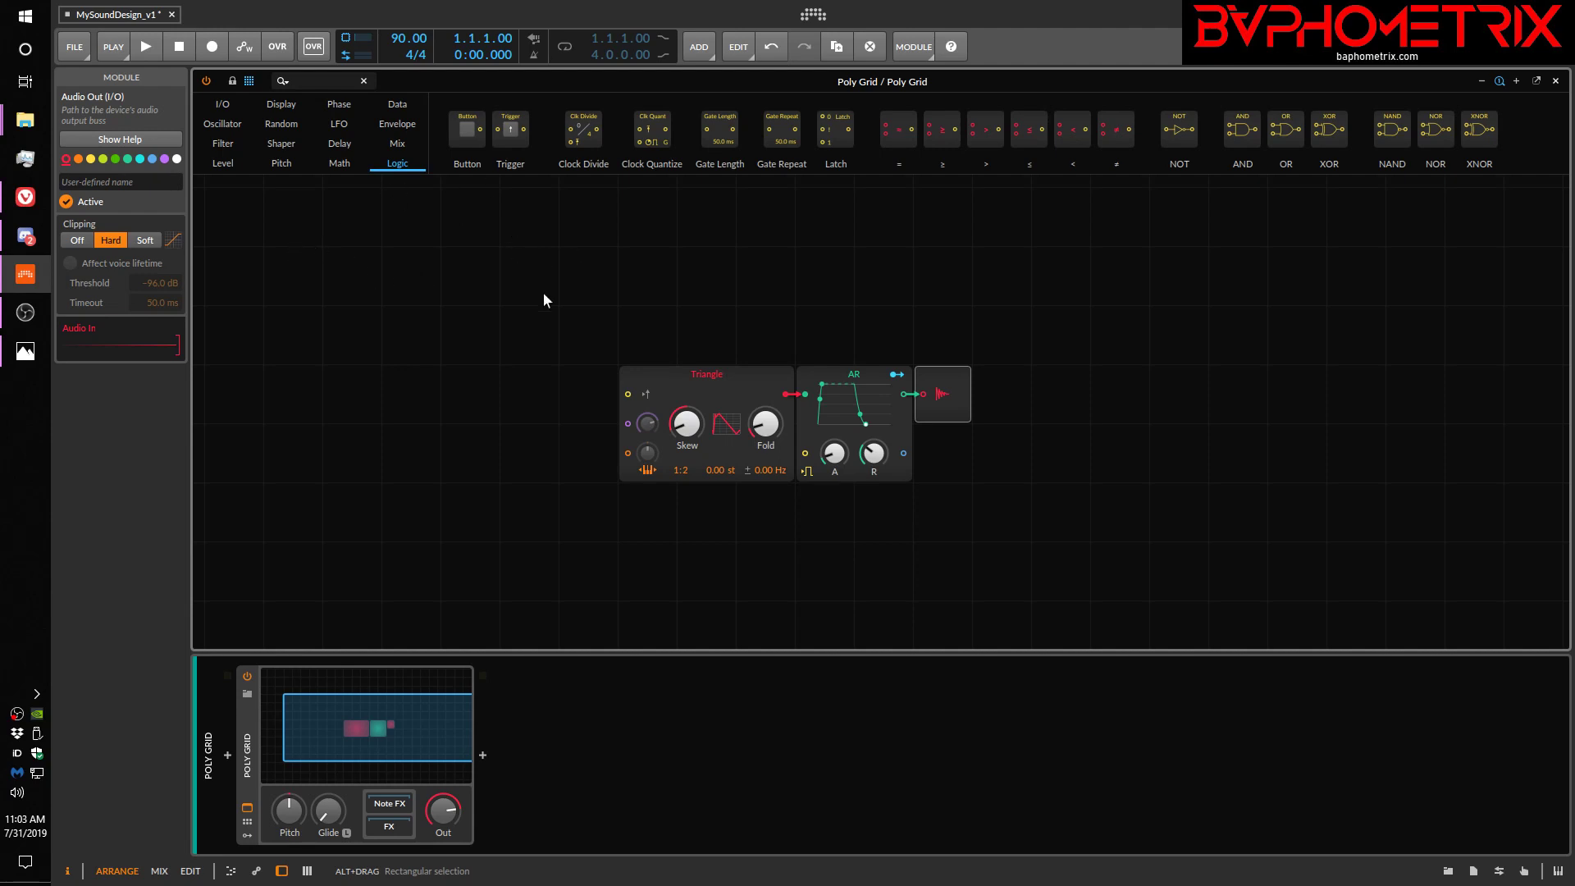
mouse_move(582, 128)
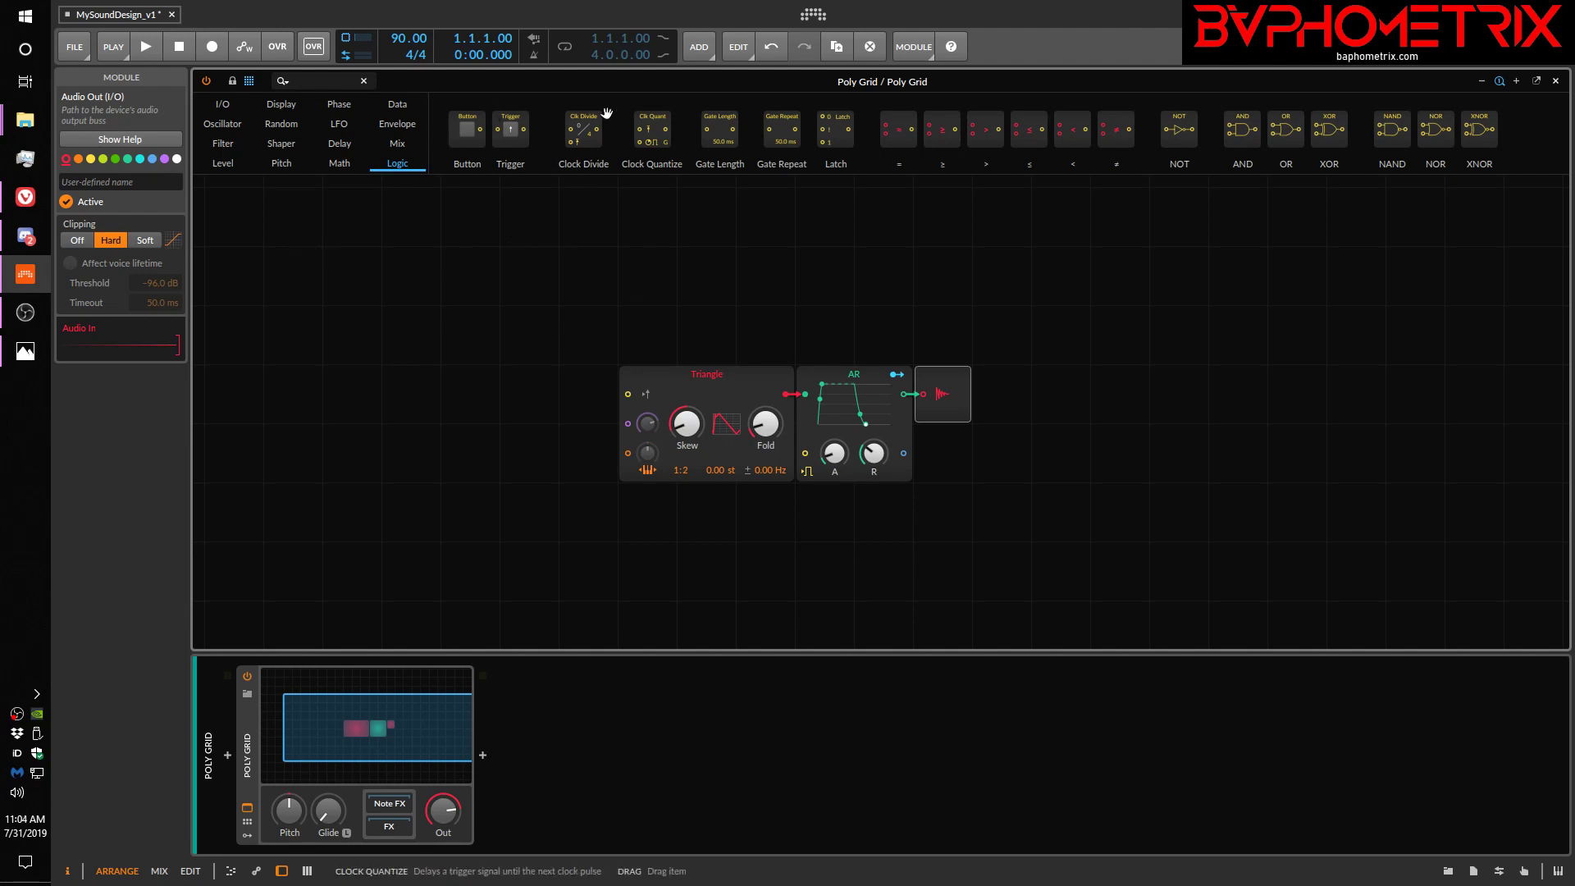
mouse_move(681, 249)
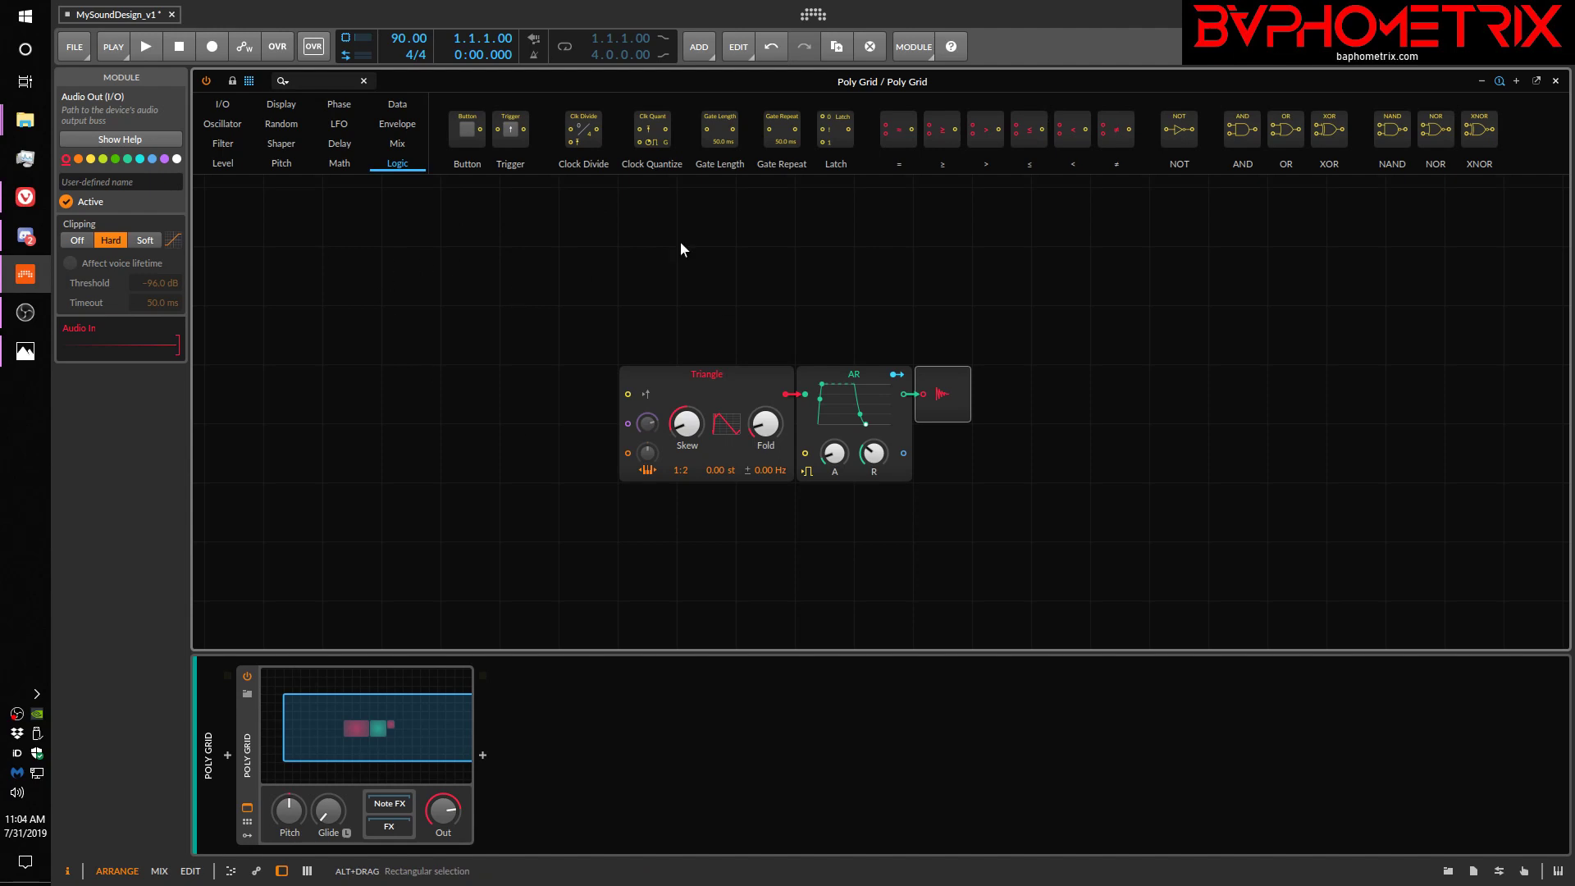
mouse_move(640, 272)
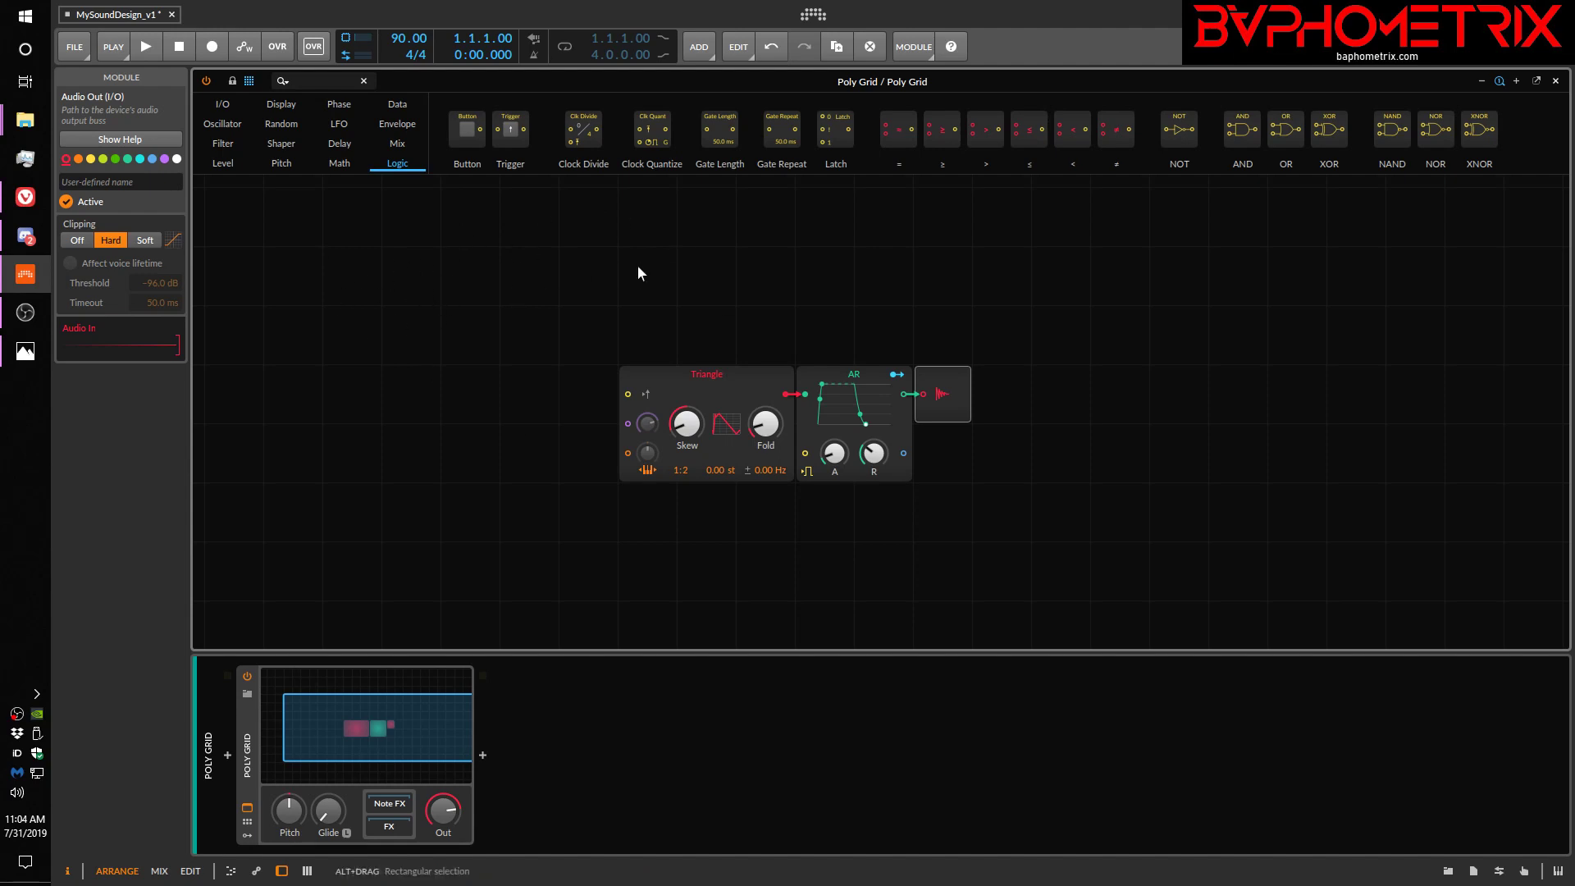
mouse_move(426, 450)
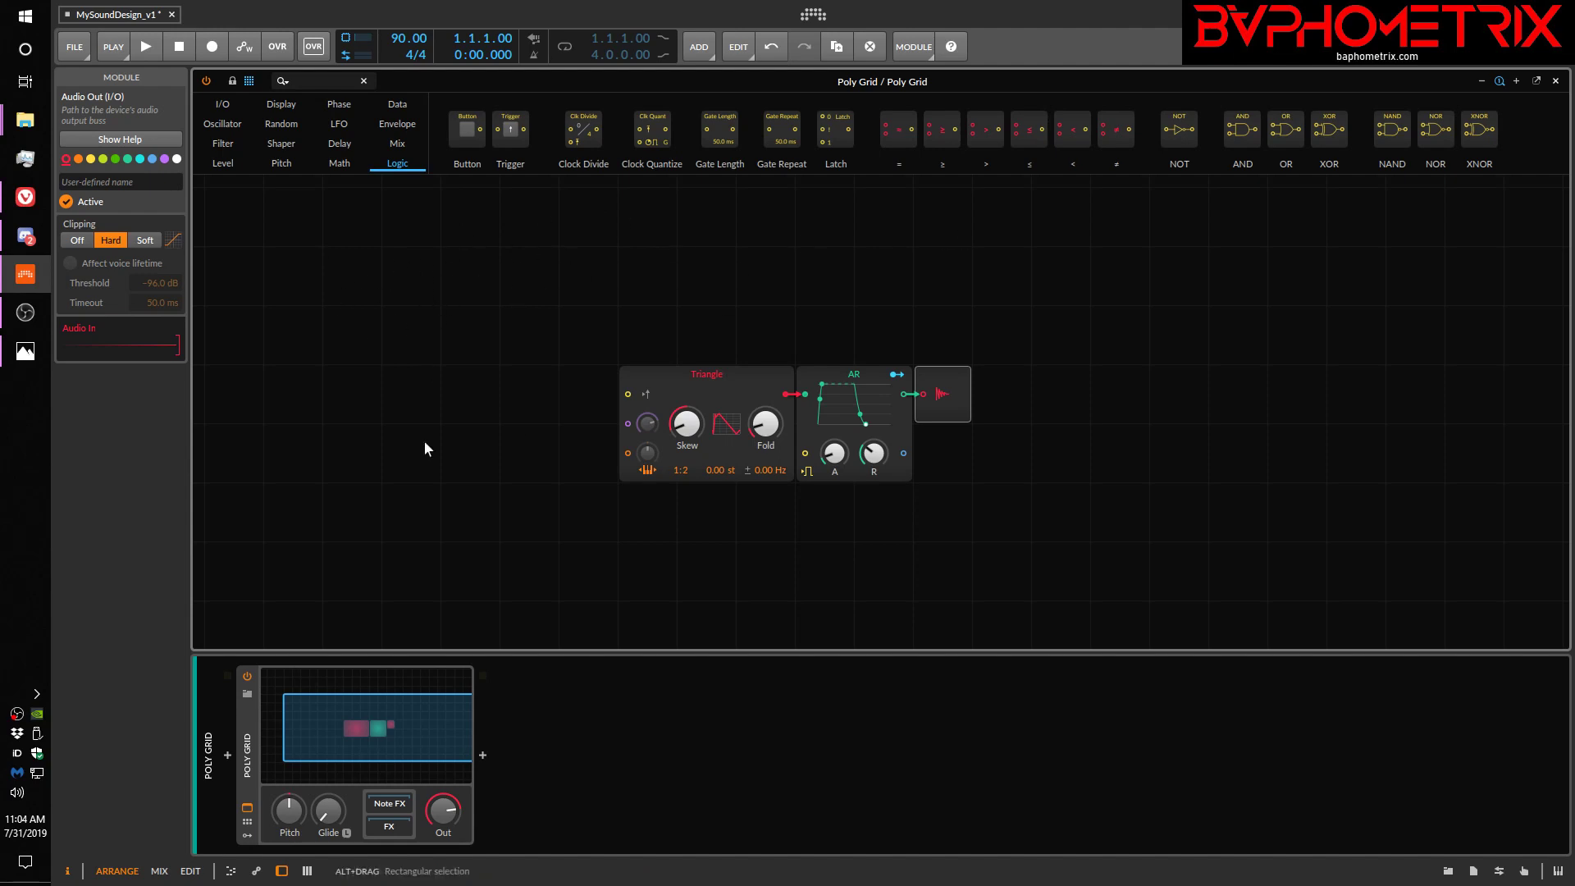
mouse_move(286, 212)
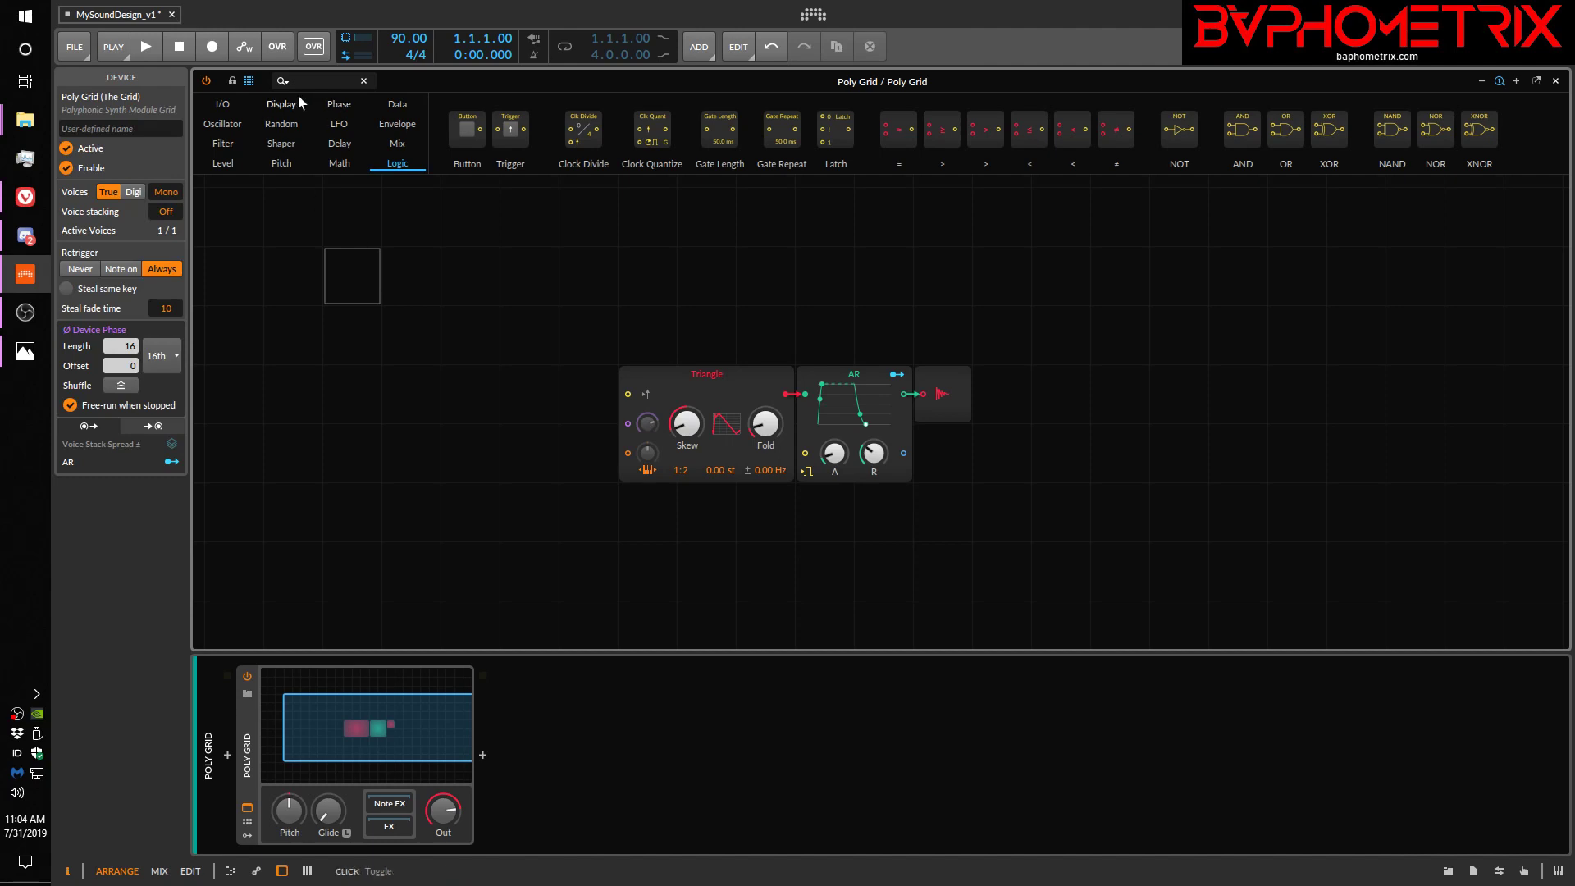
mouse_move(251, 128)
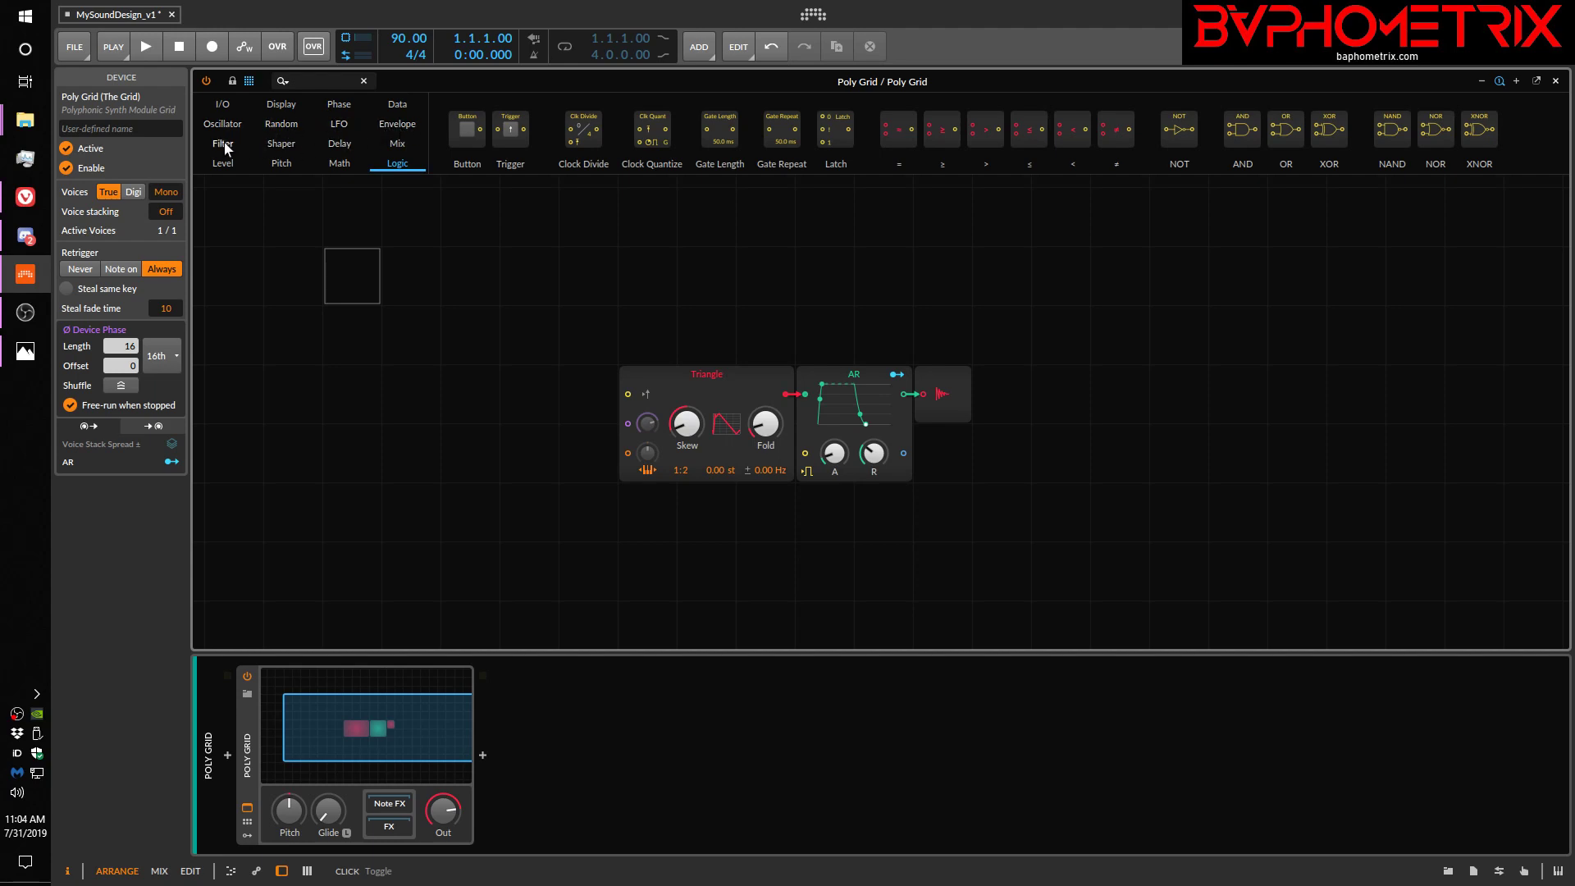
mouse_move(333, 149)
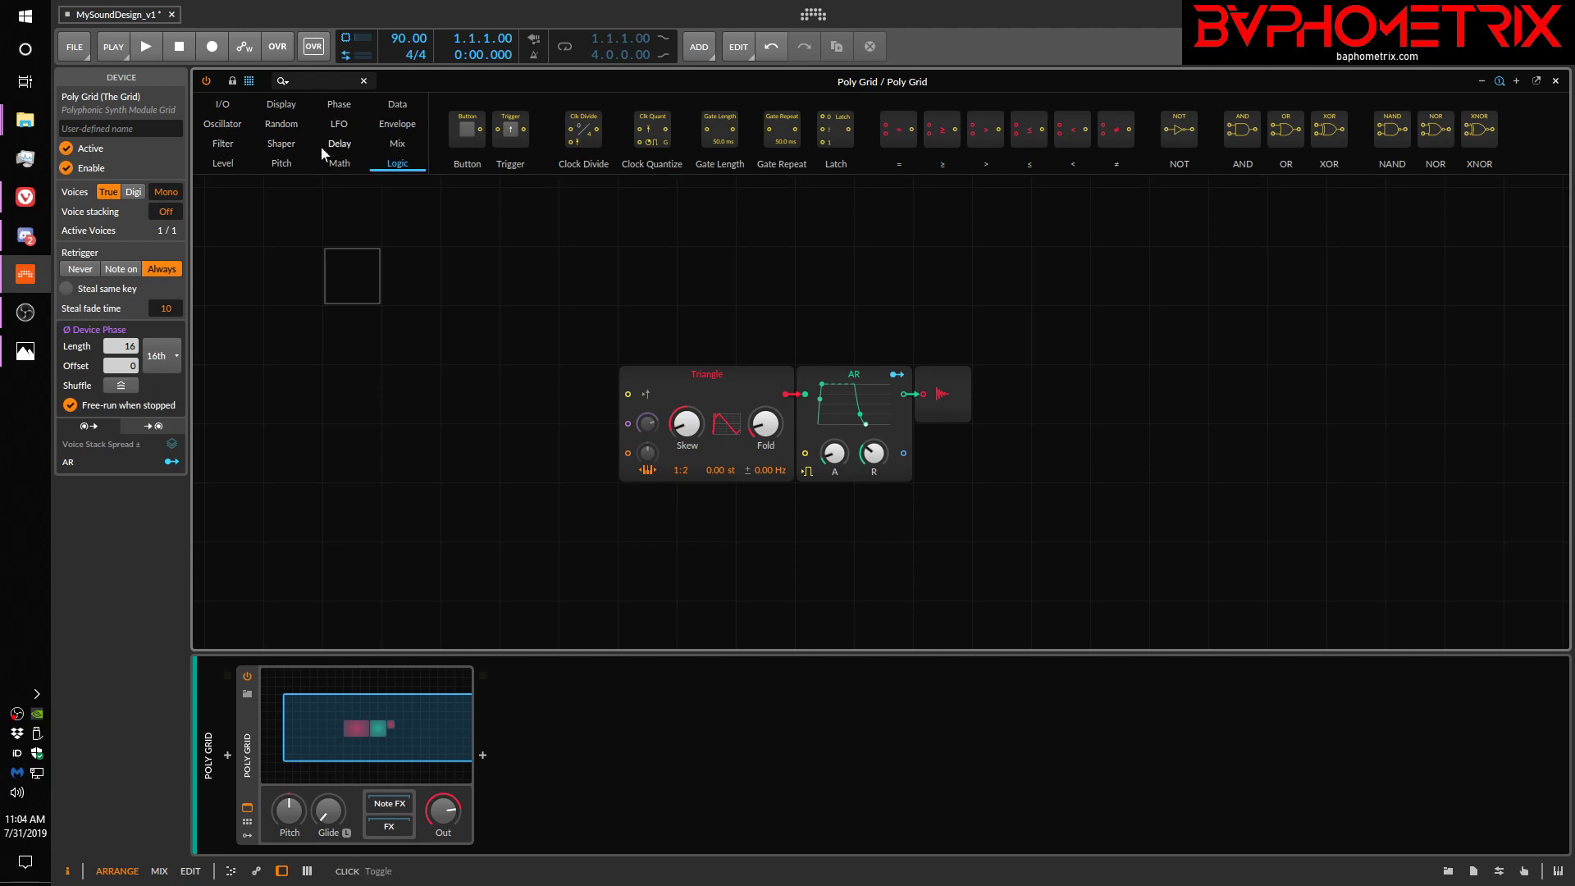
mouse_move(396, 146)
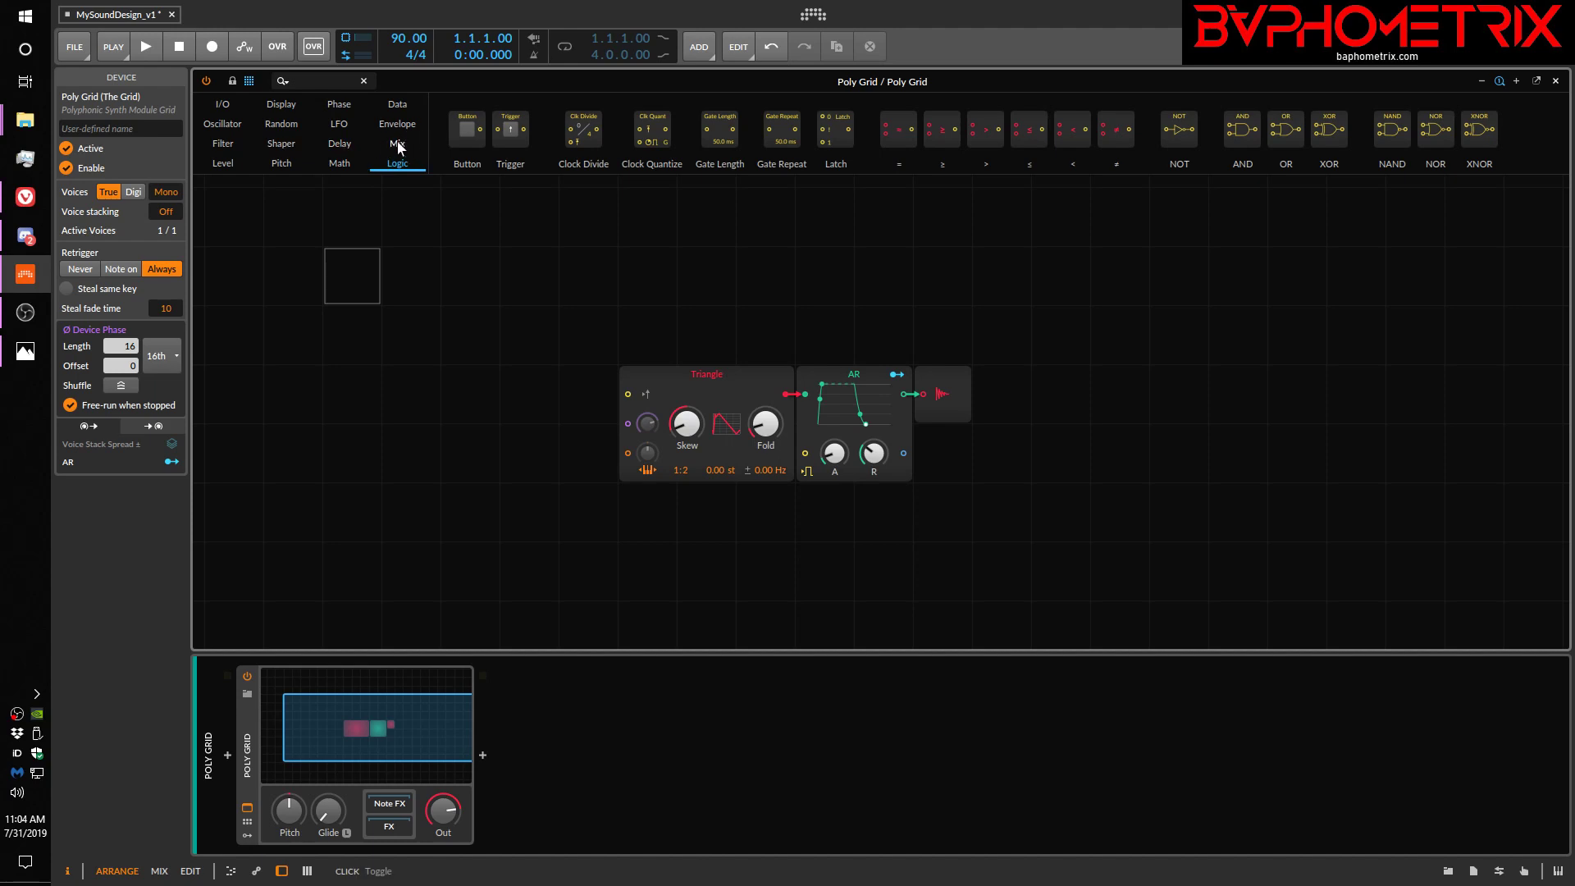
mouse_move(241, 151)
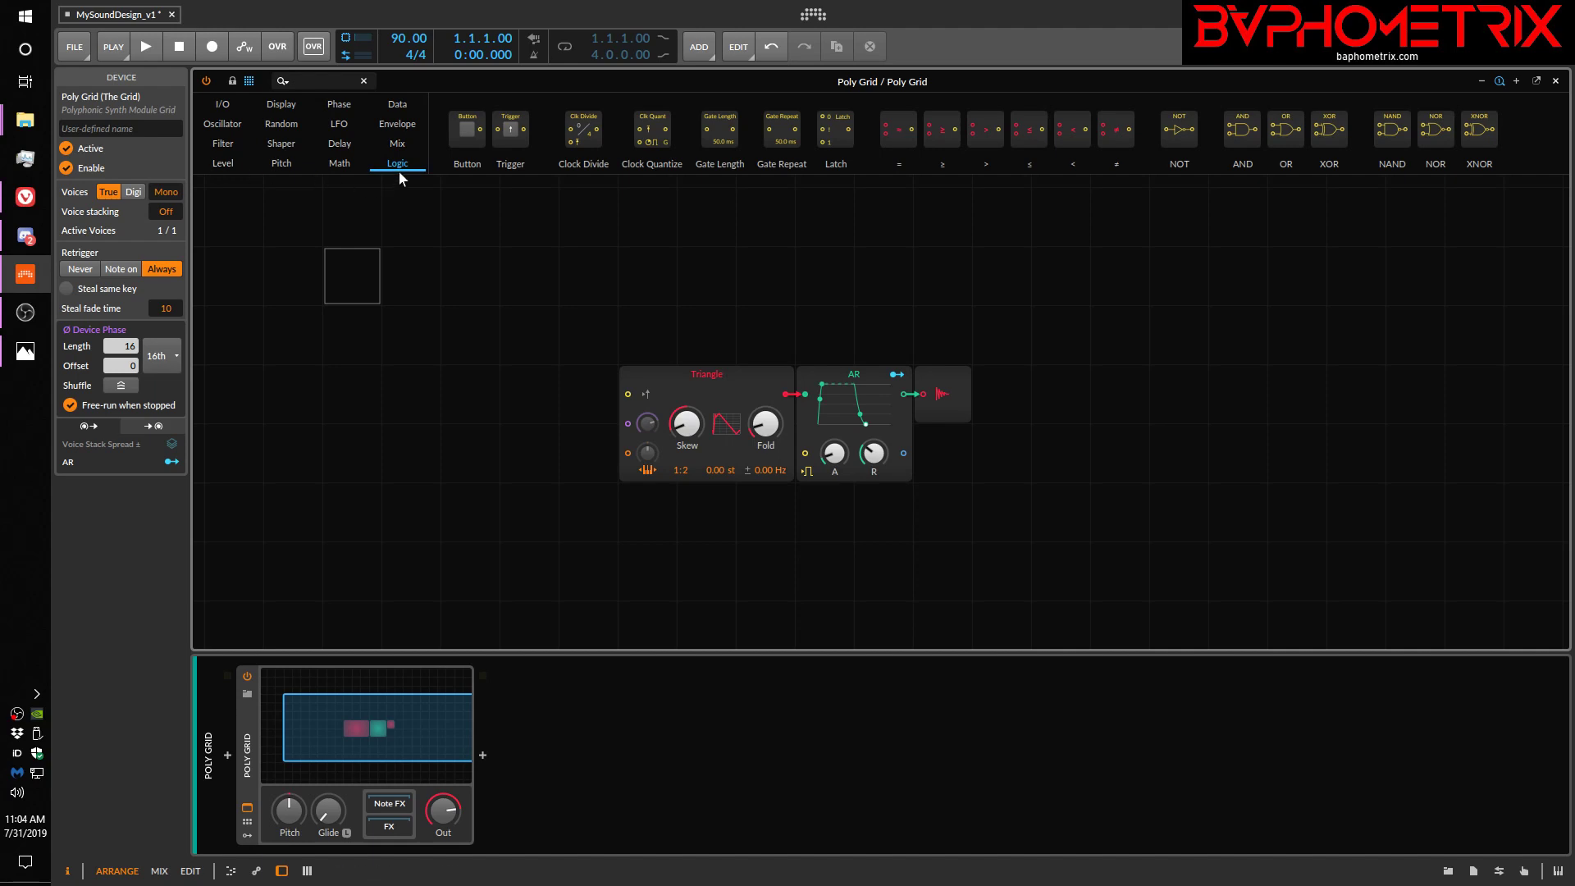
mouse_move(422, 242)
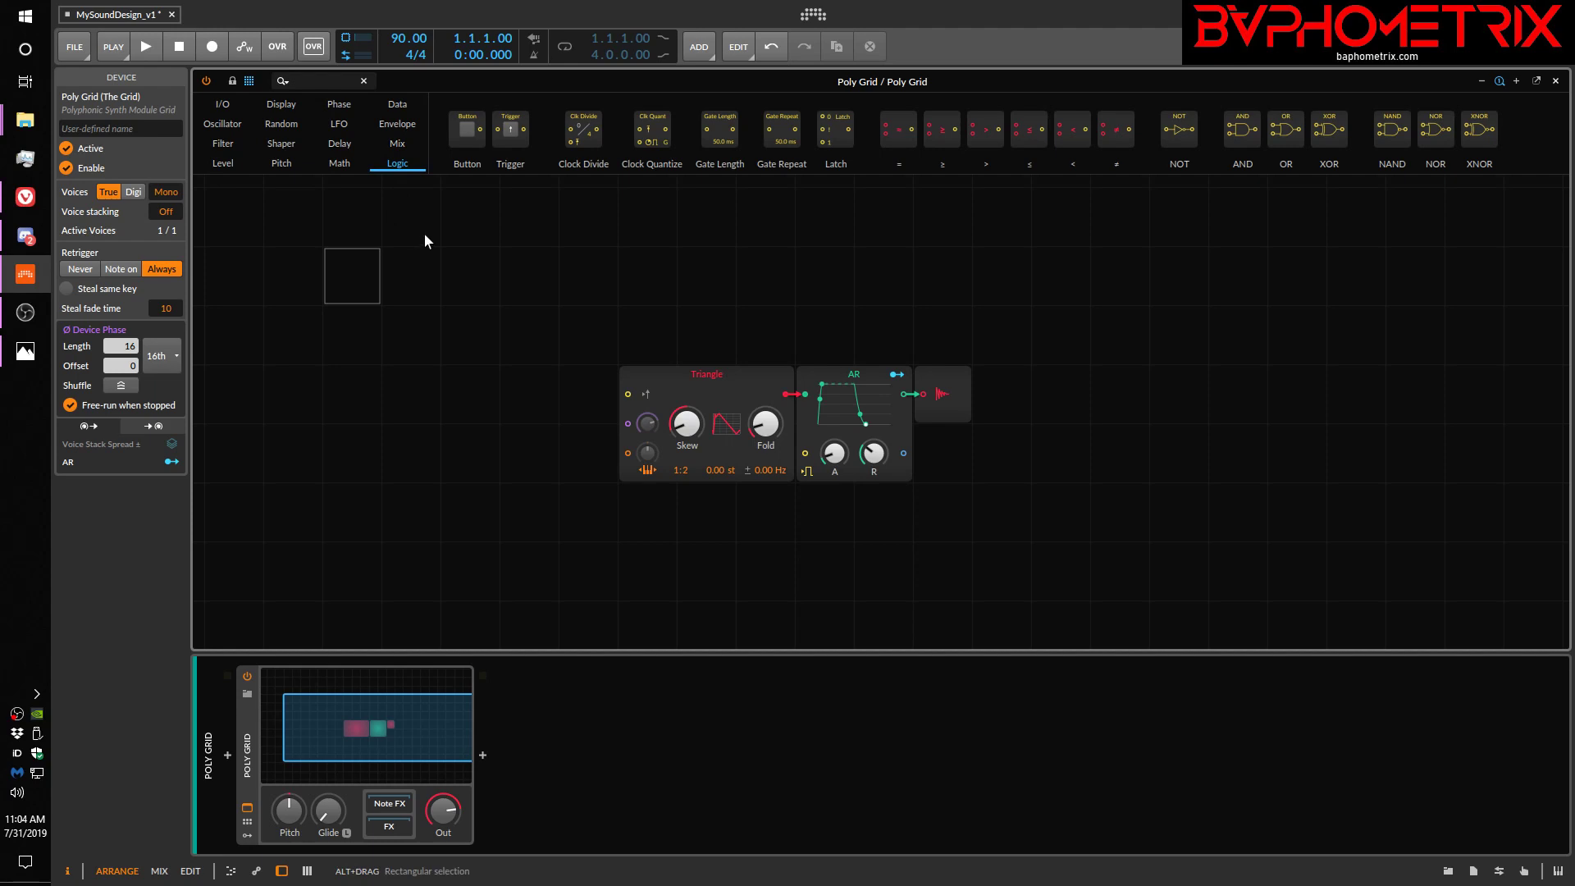
mouse_move(209, 100)
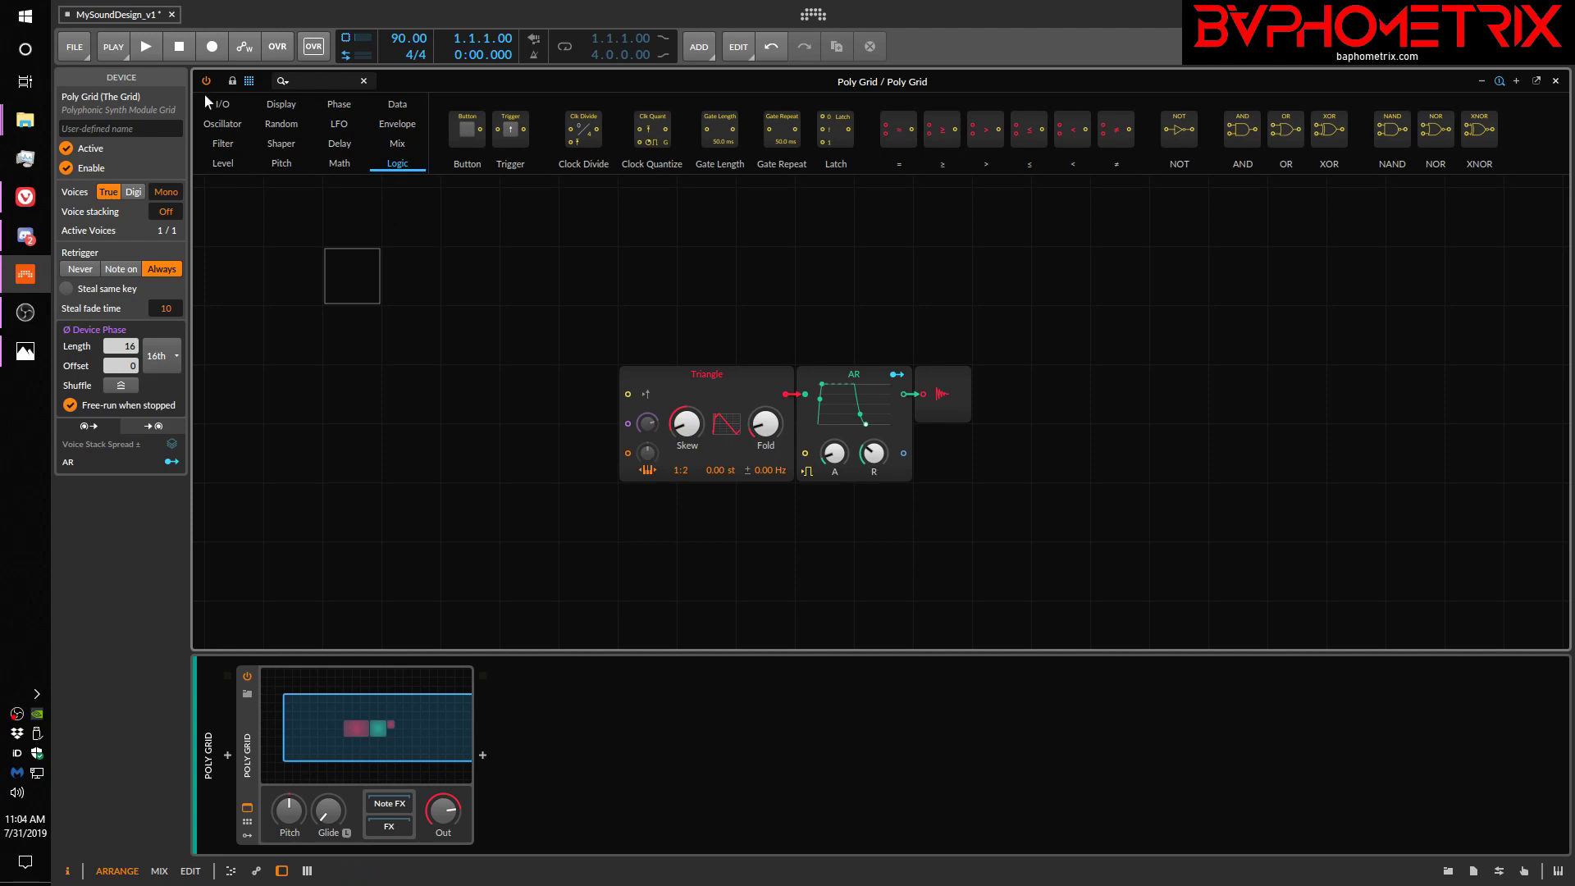
Show the I/O modules, then bring up the GridSchool episode list image in Photos
left_click(222, 104)
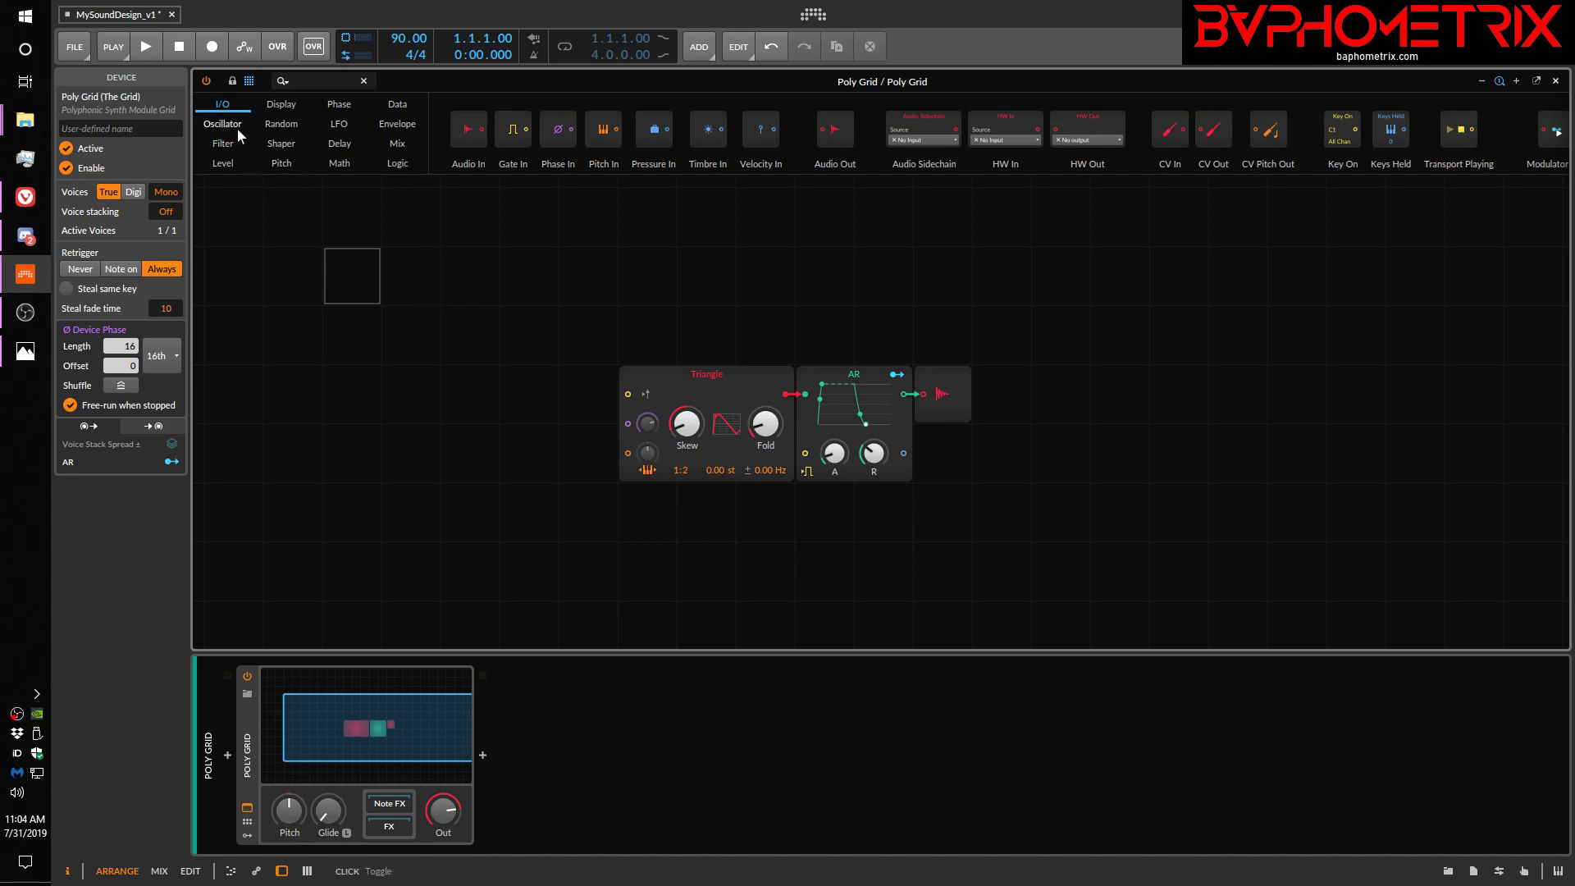
mouse_move(528, 151)
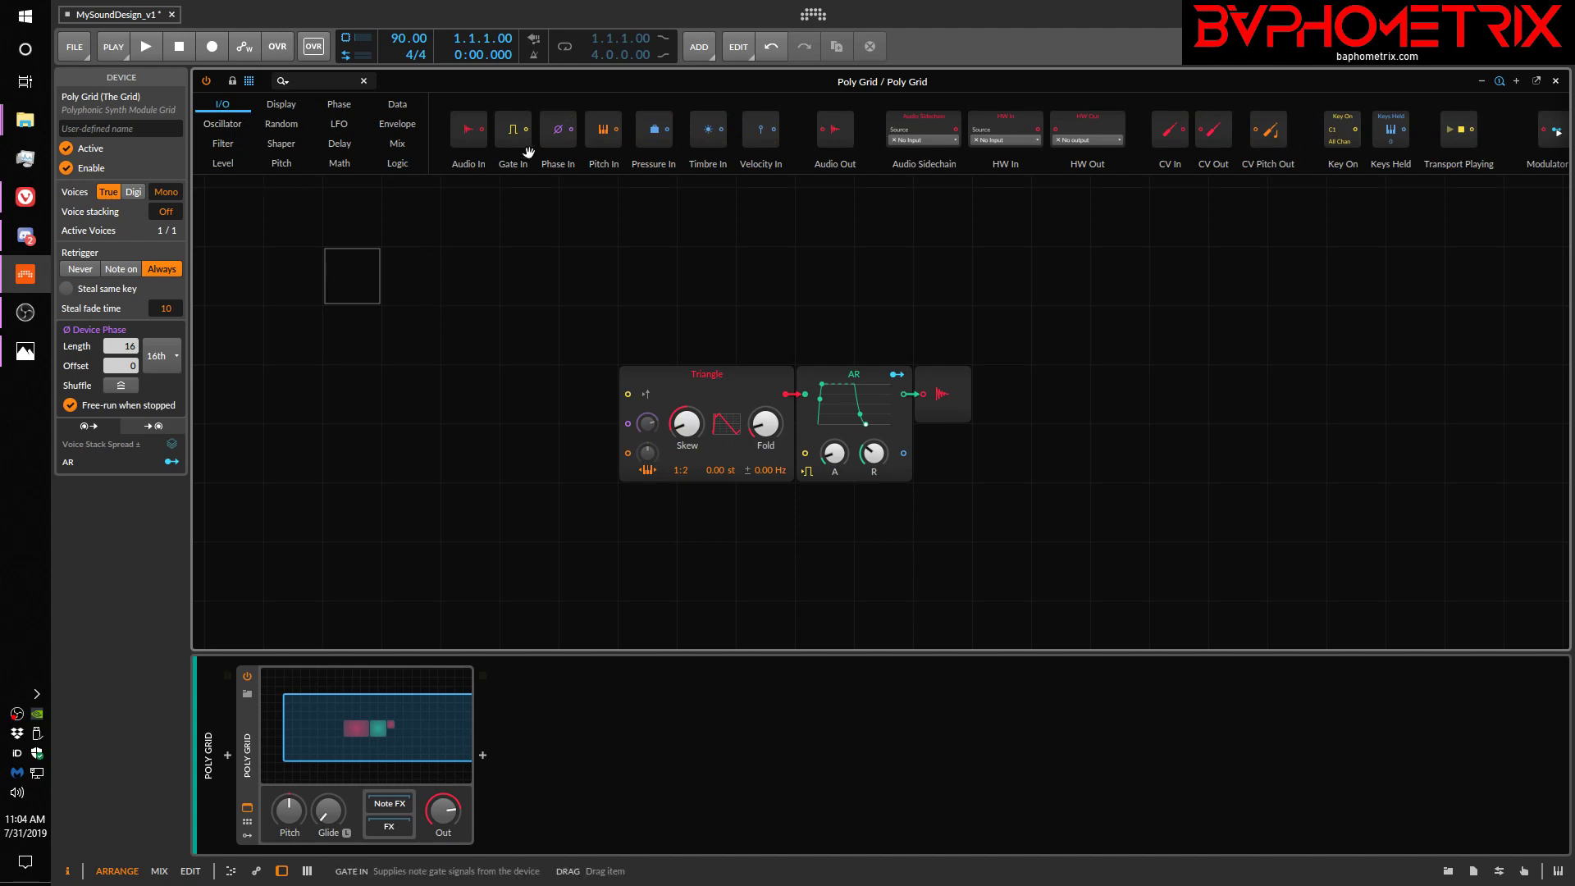
mouse_move(675, 234)
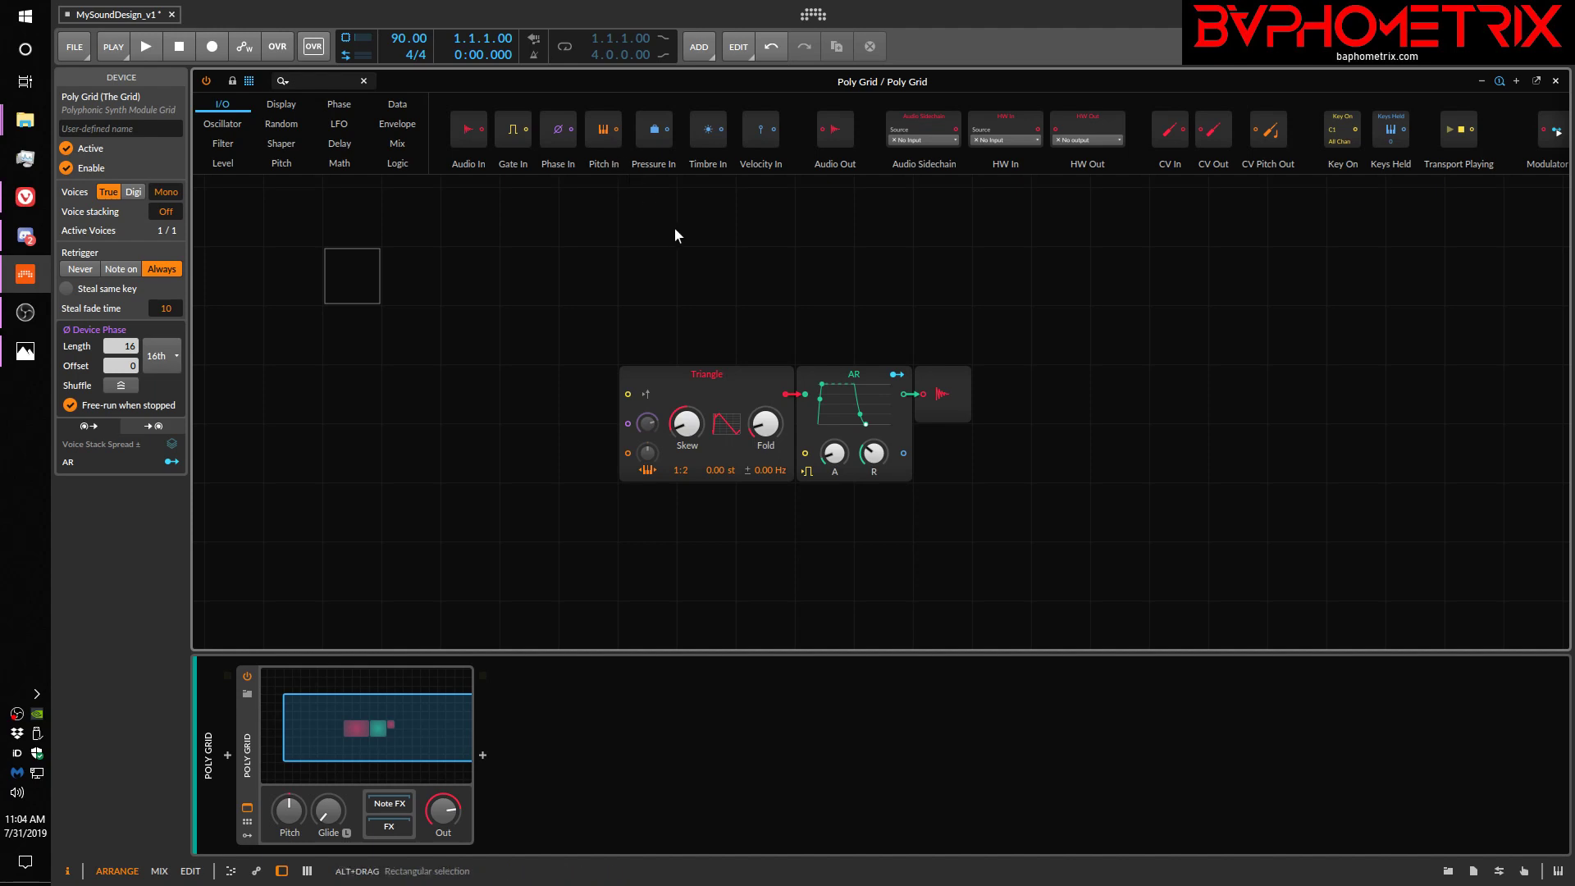
mouse_move(633, 282)
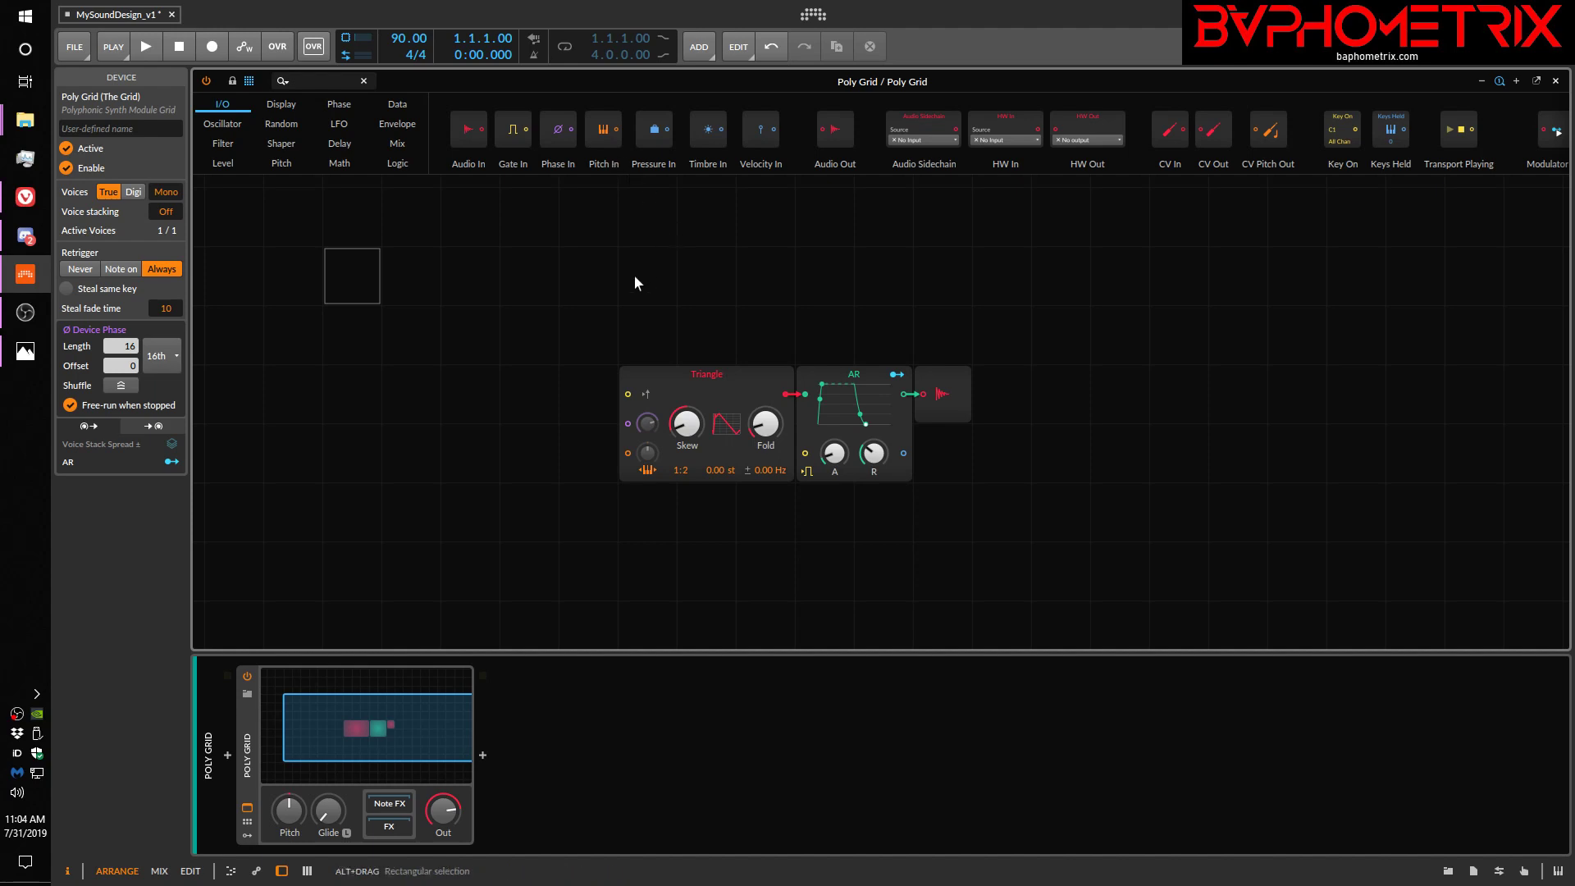
mouse_move(415, 738)
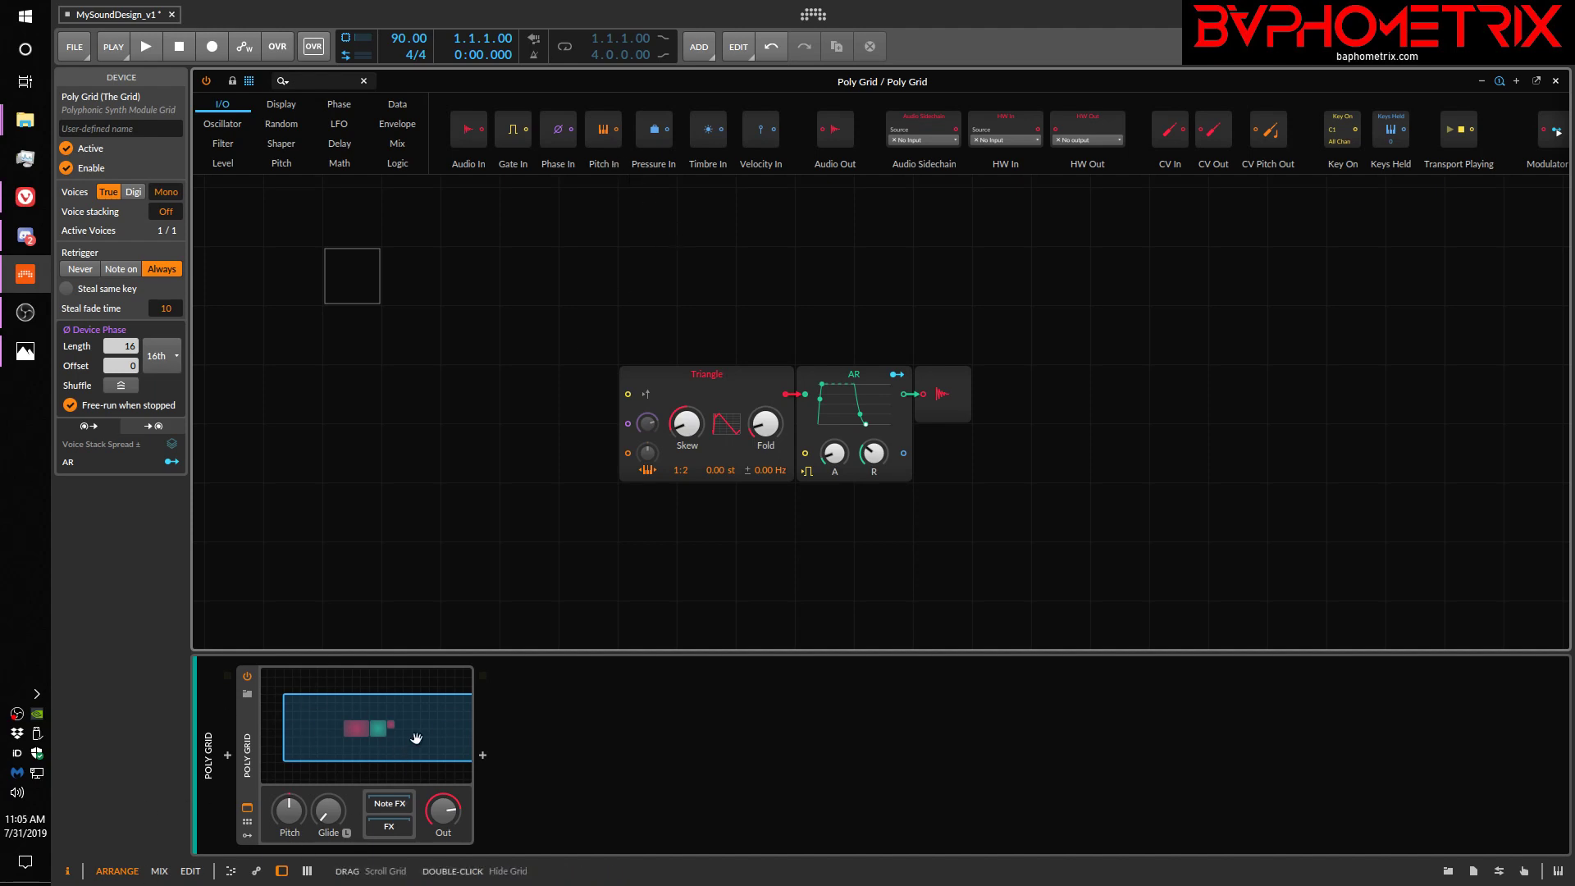
mouse_move(499, 136)
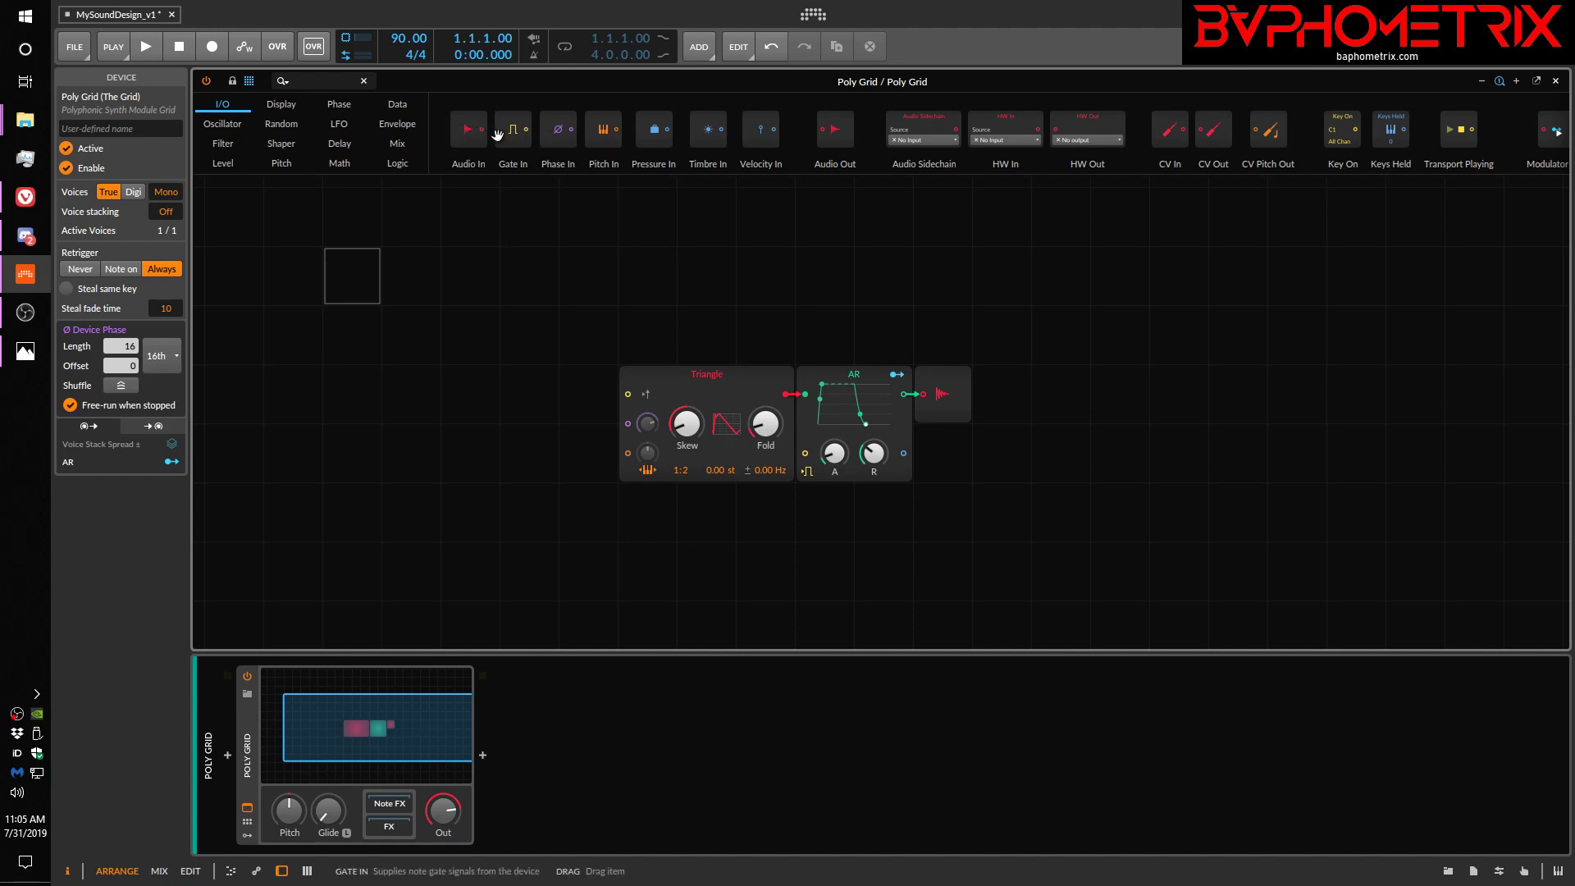
mouse_move(383, 692)
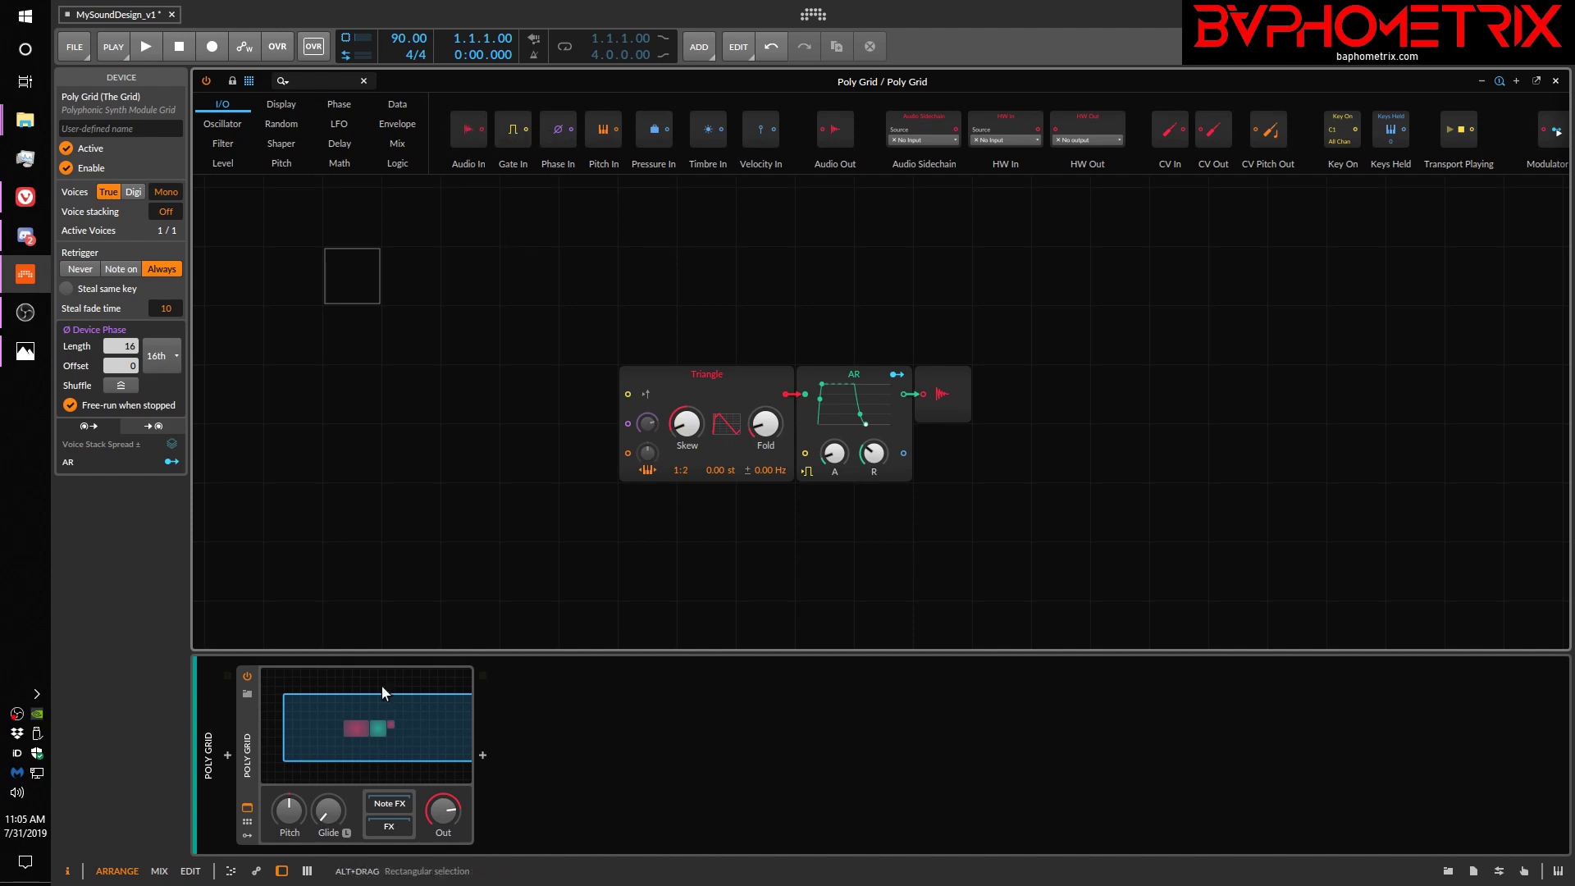
mouse_move(513, 128)
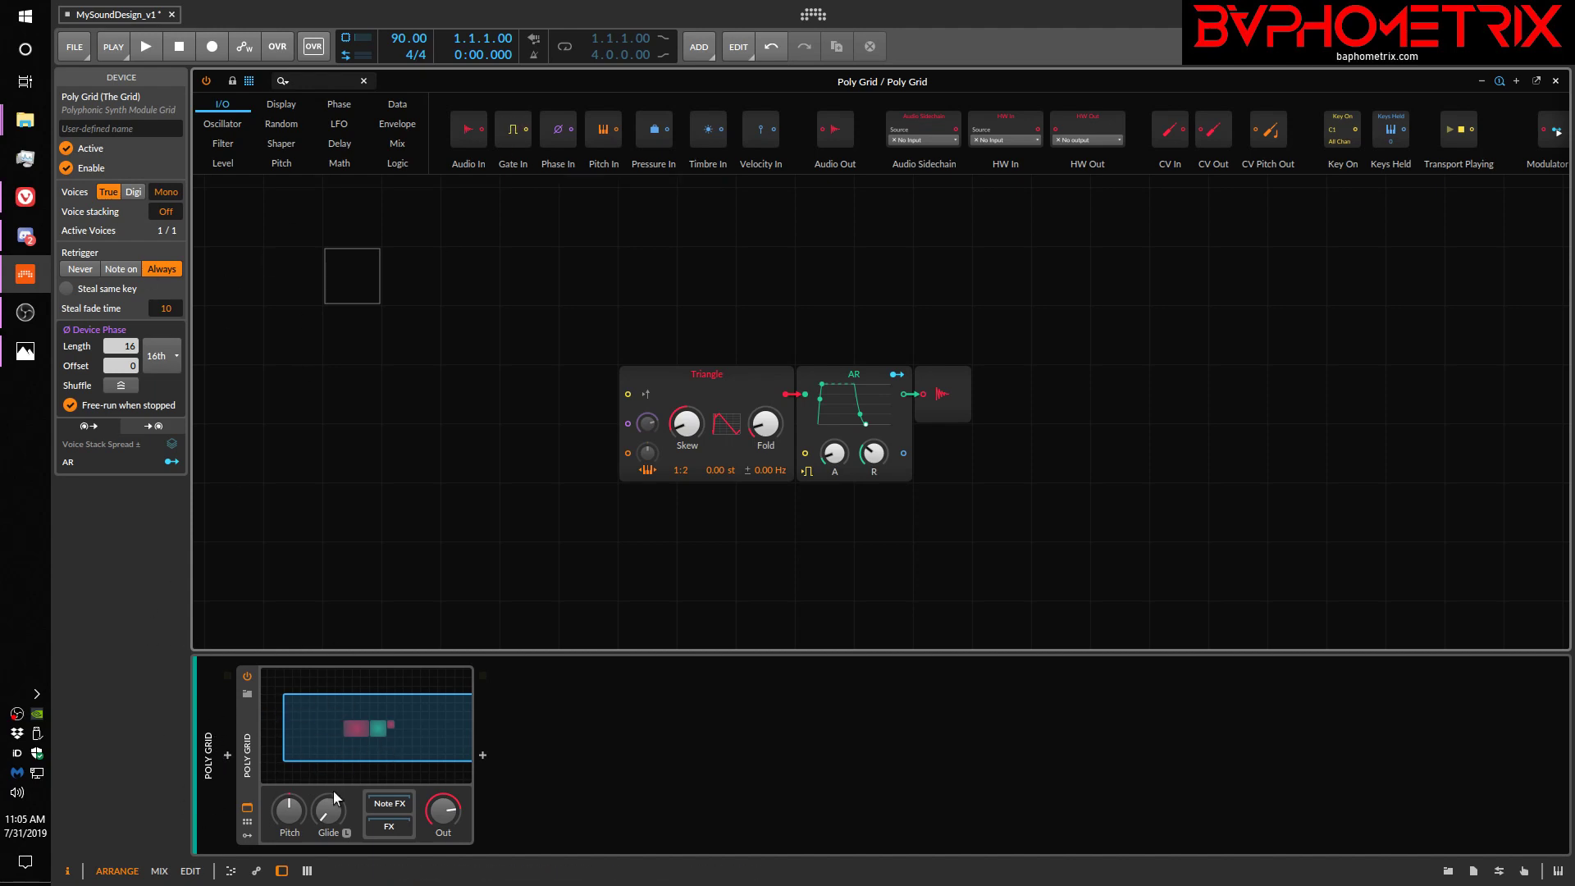
mouse_move(558, 127)
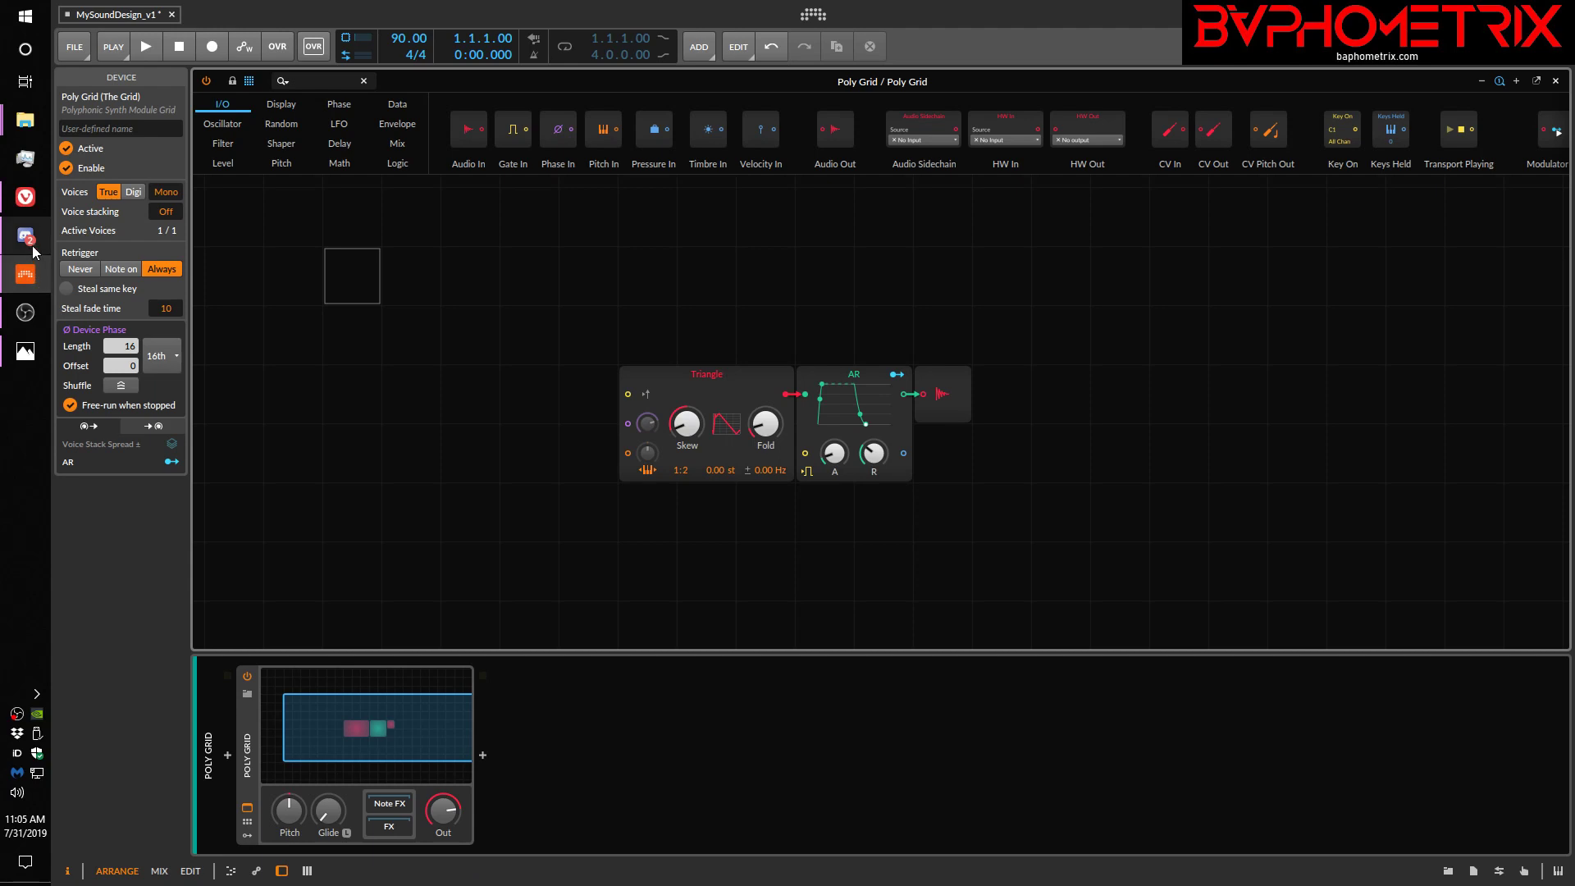
left_click(25, 352)
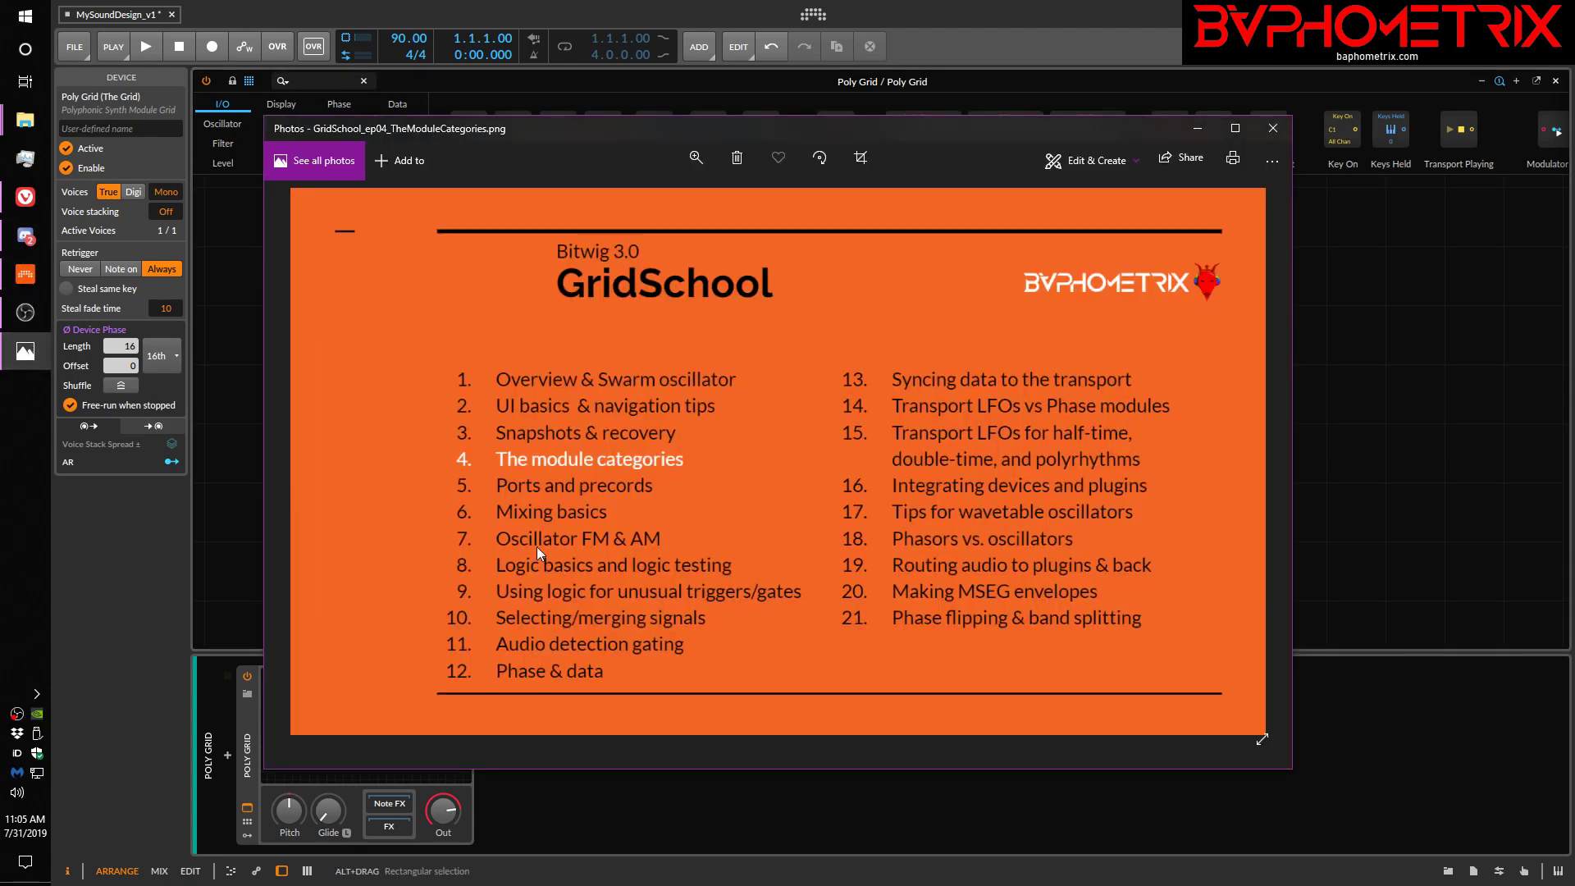
mouse_move(538, 691)
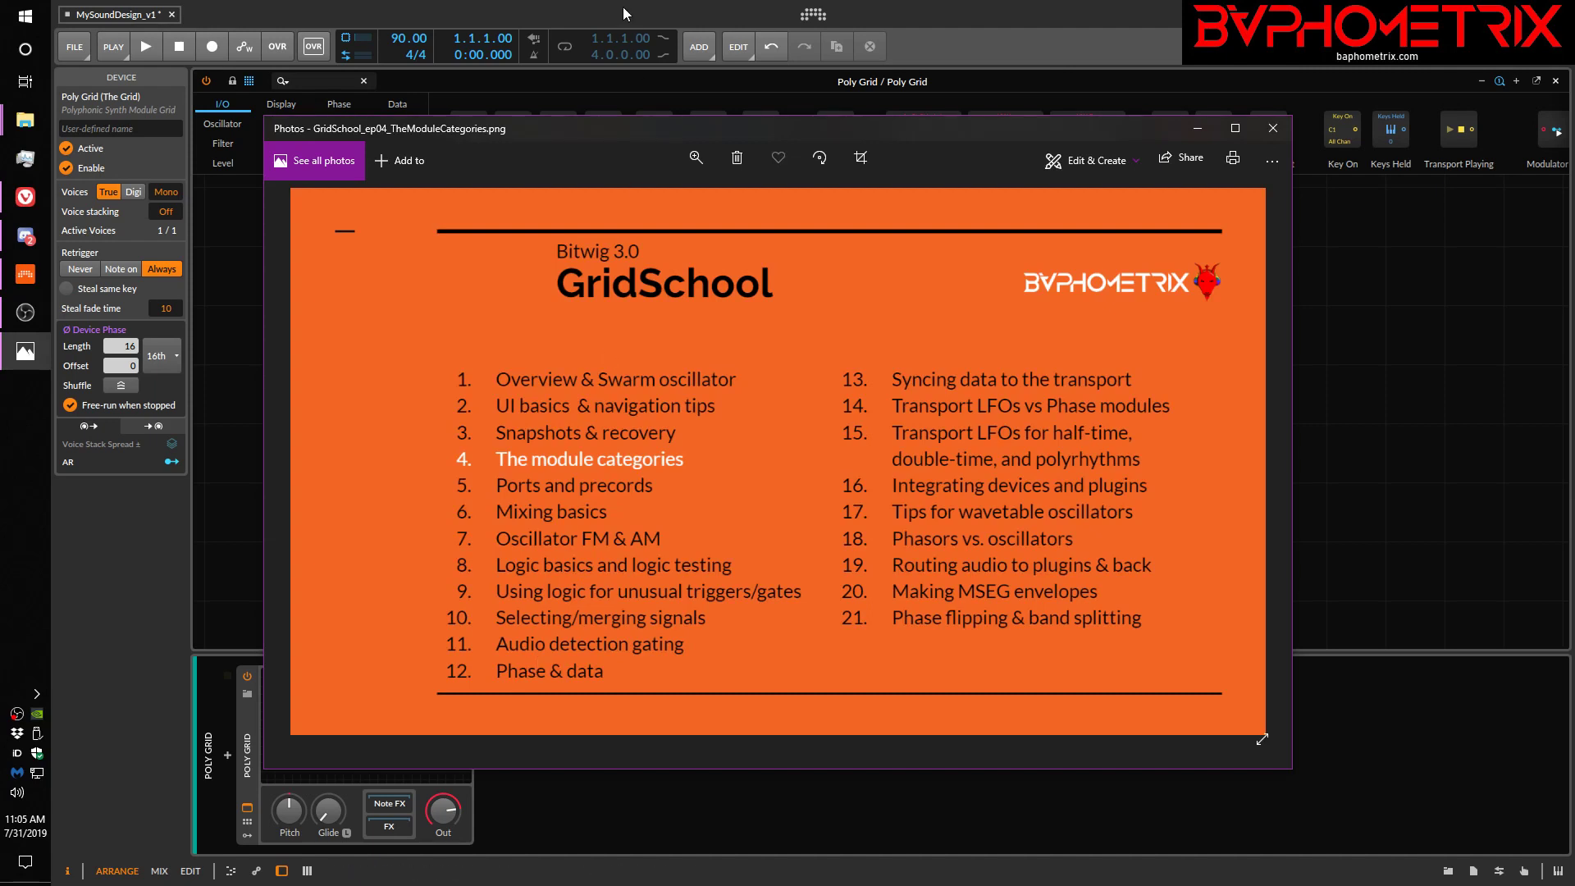
left_click(1271, 128)
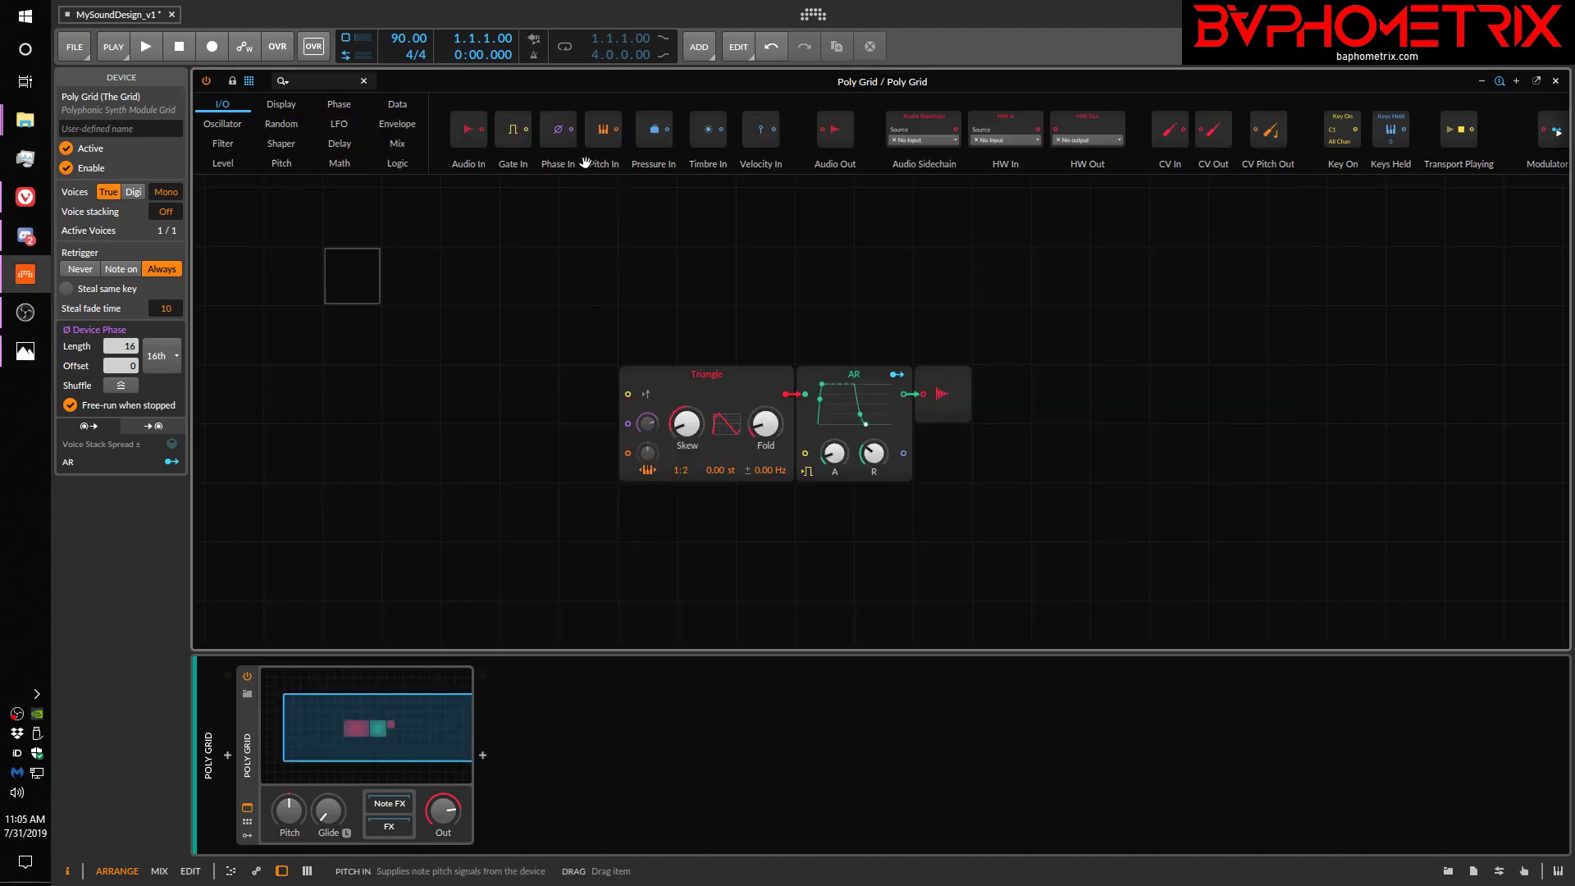
mouse_move(625, 131)
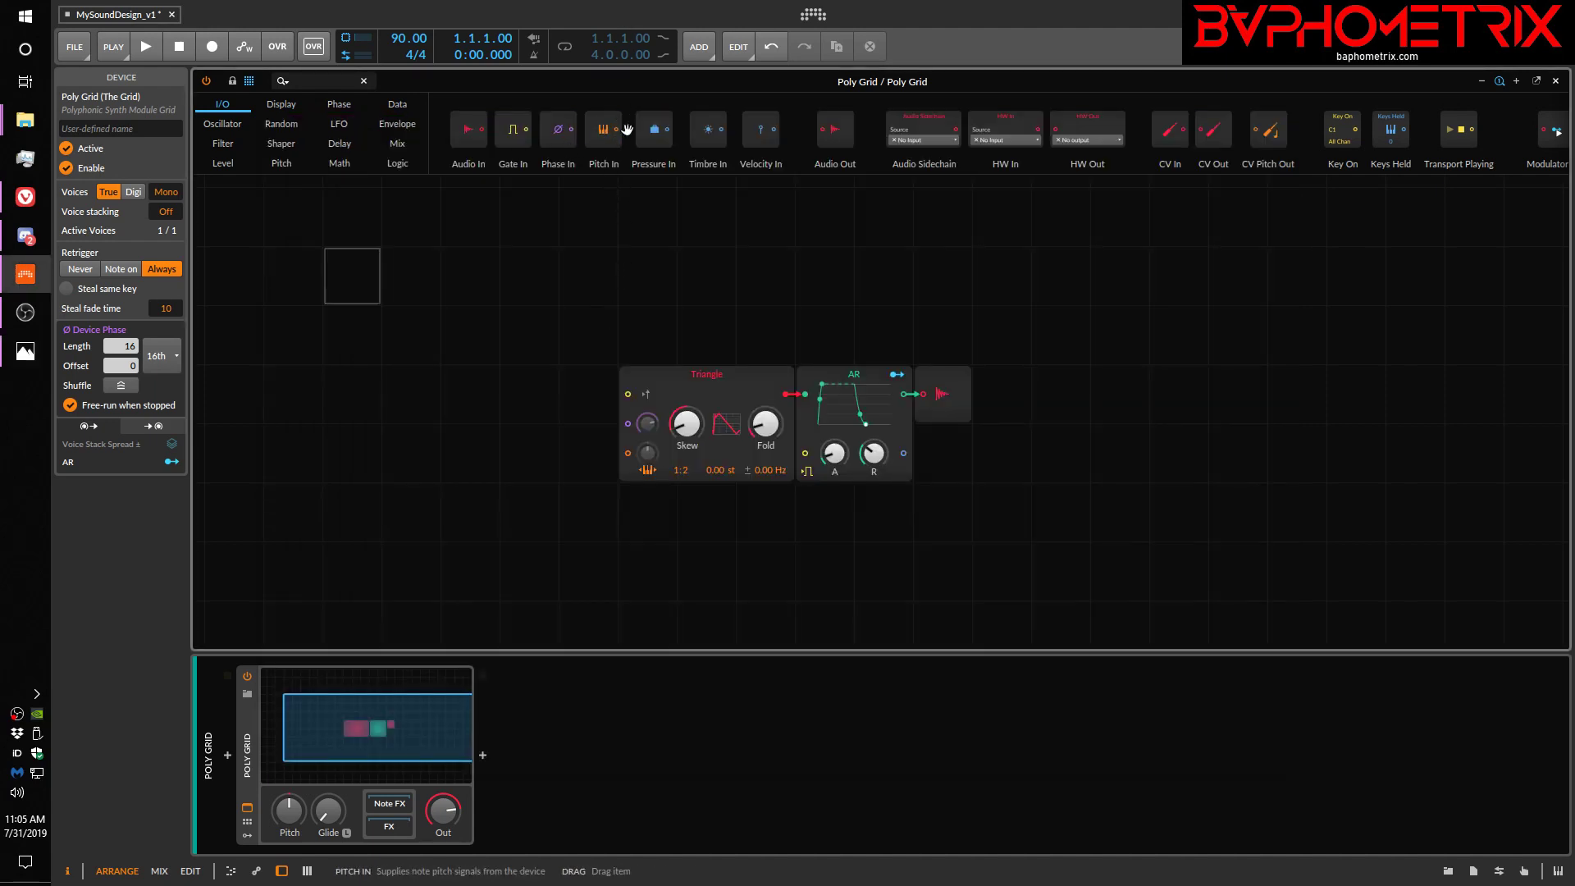
mouse_move(603, 128)
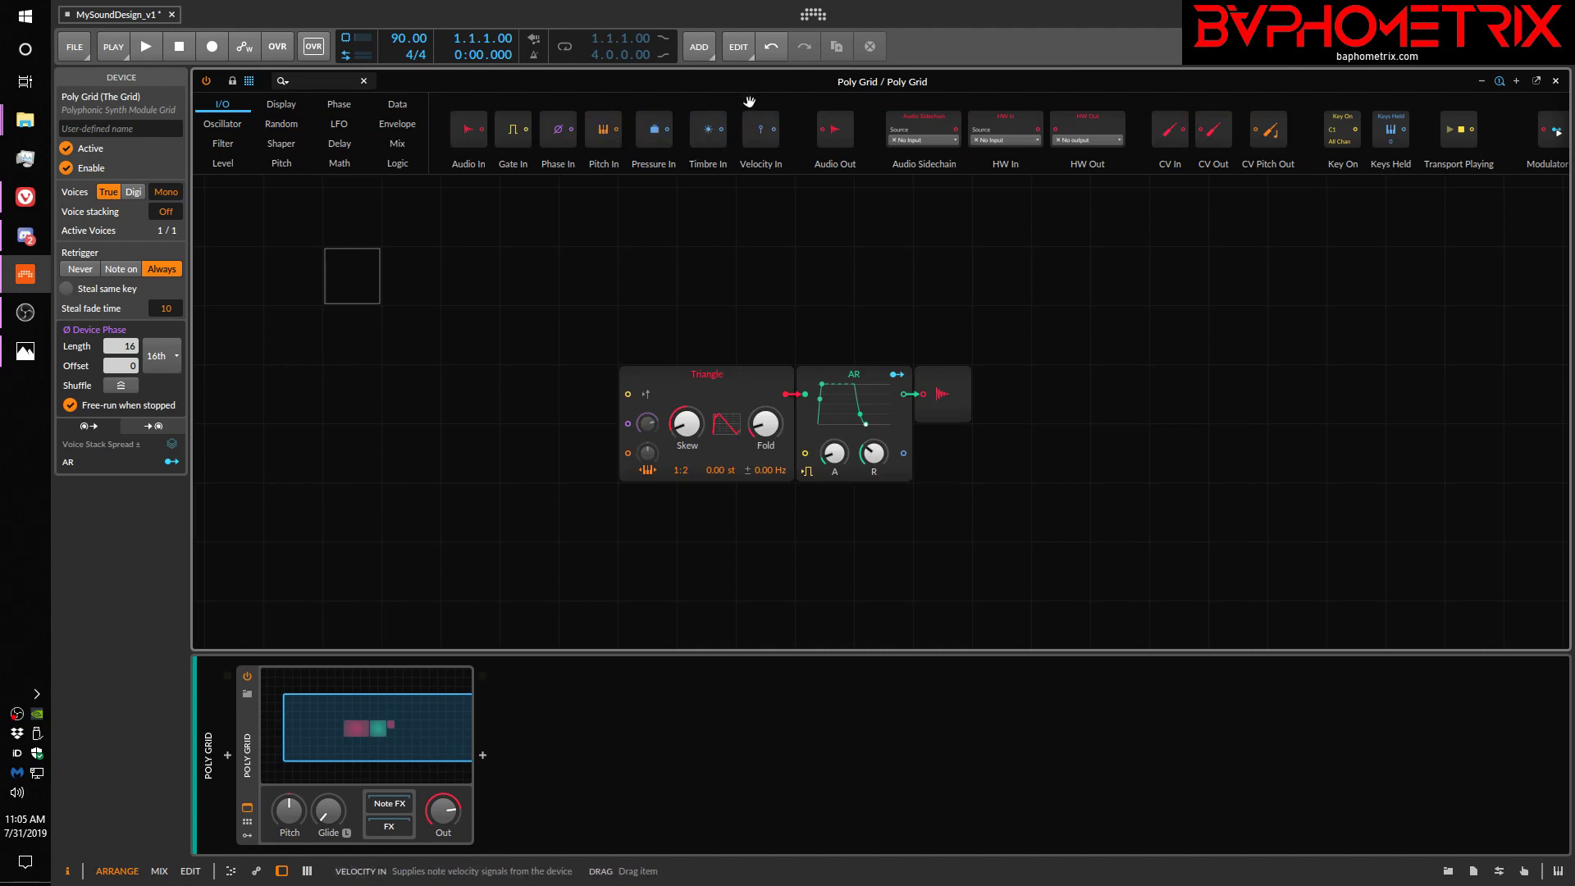
mouse_move(755, 158)
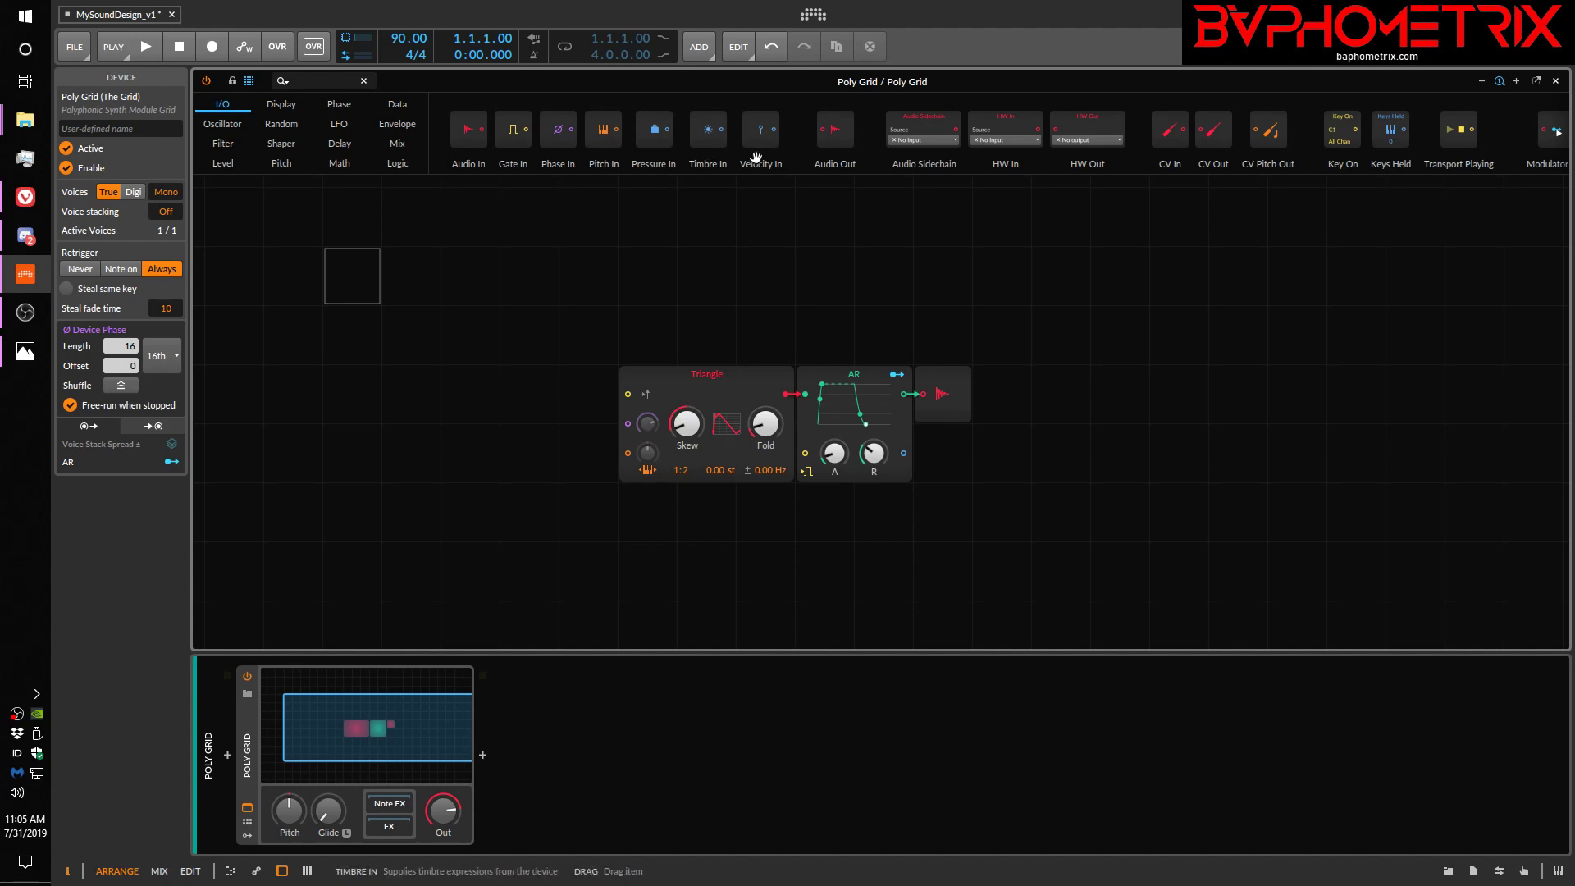
mouse_move(706, 141)
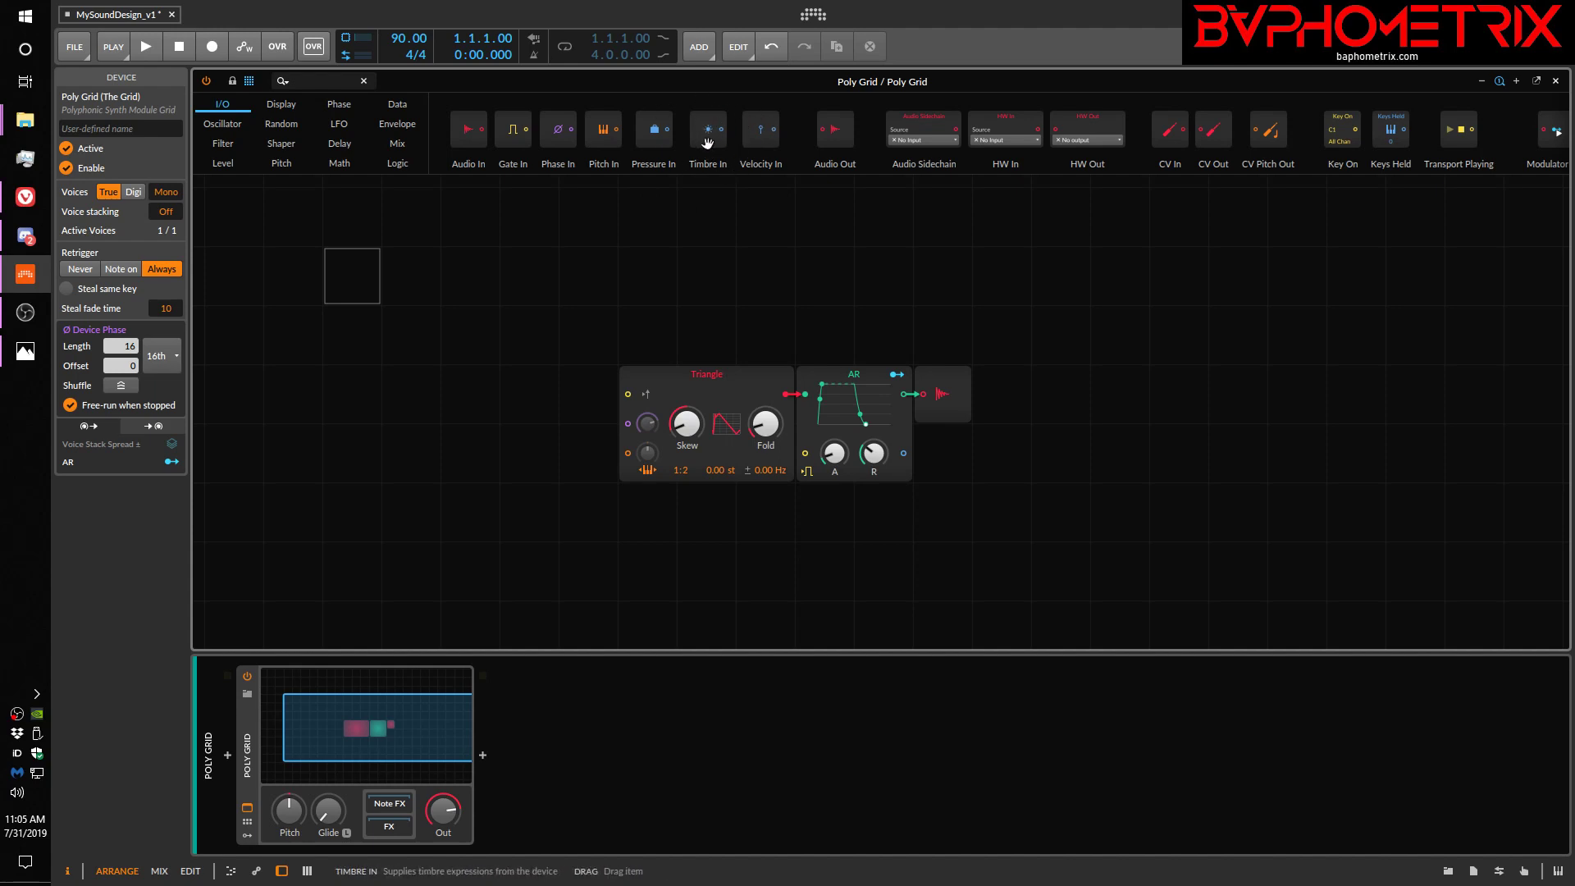
mouse_move(716, 119)
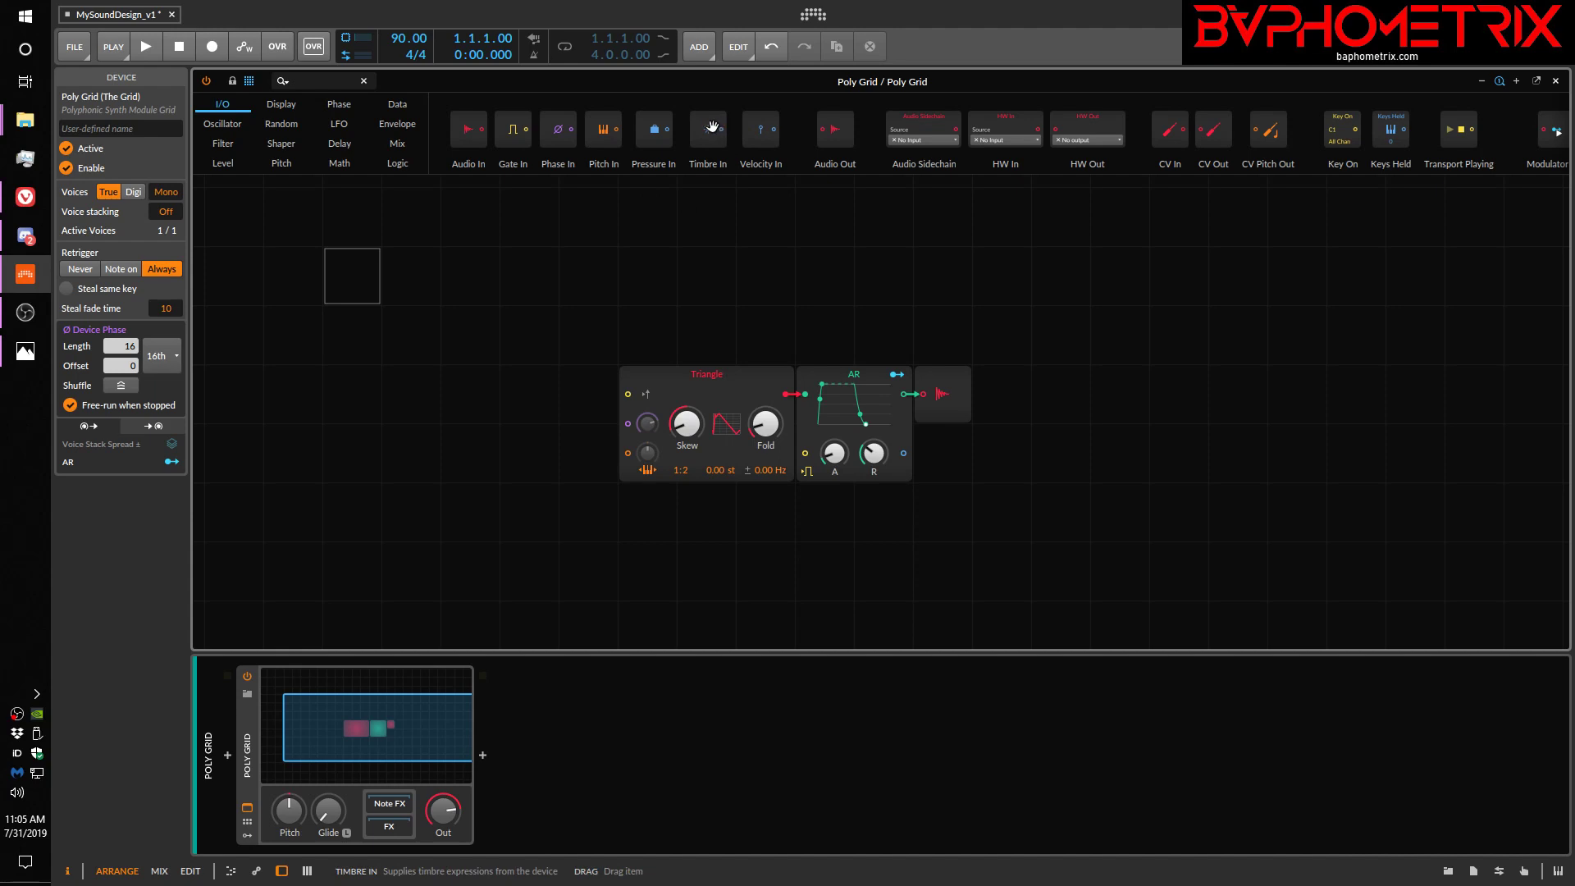
mouse_move(771, 137)
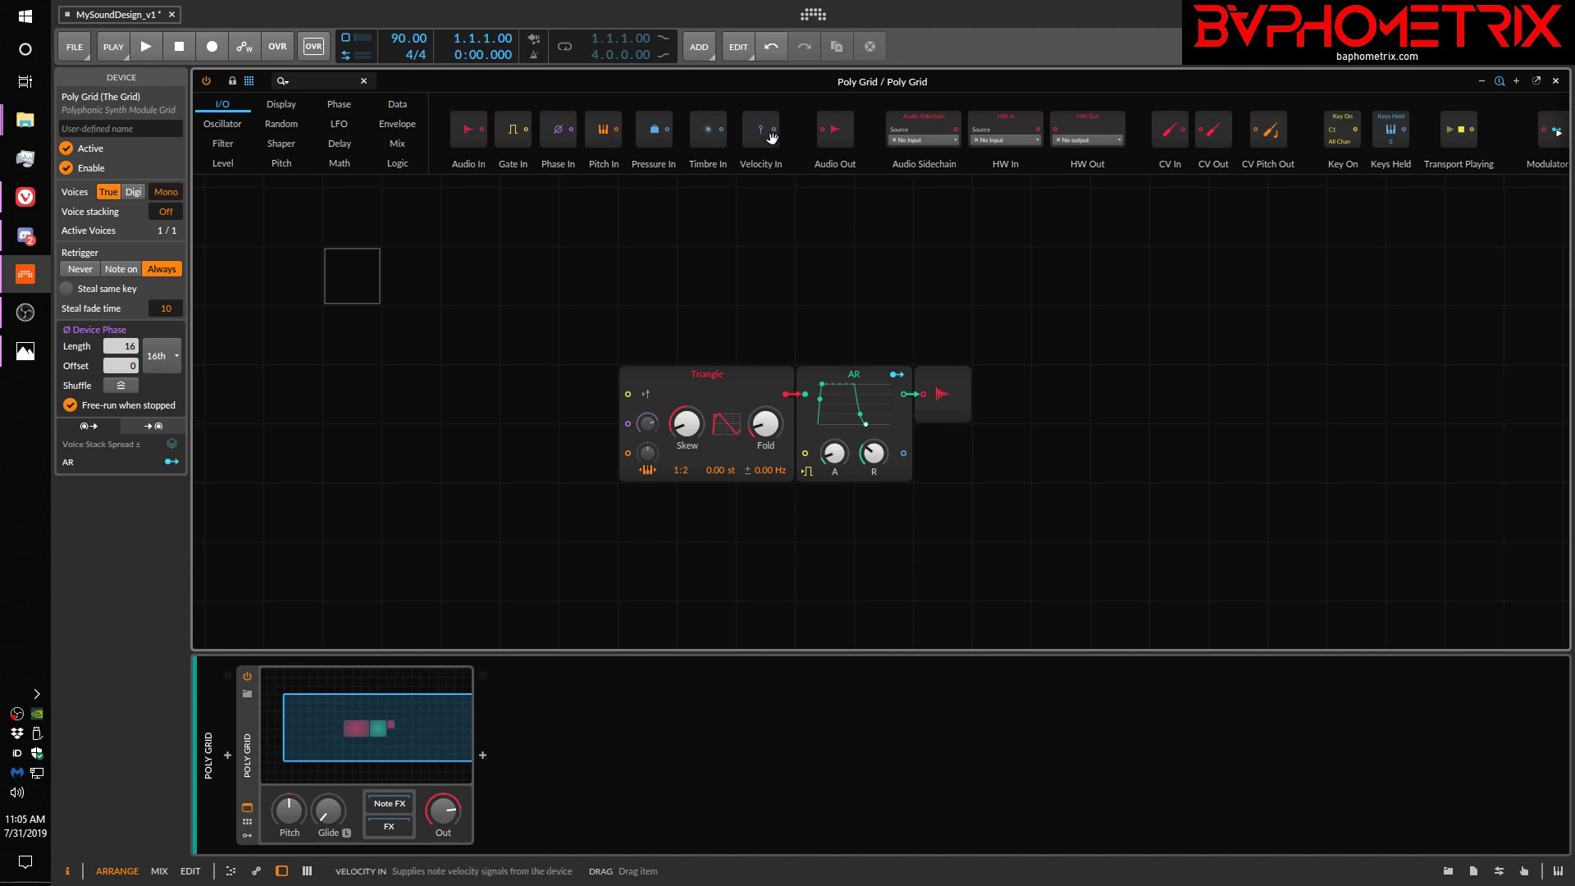
mouse_move(707, 128)
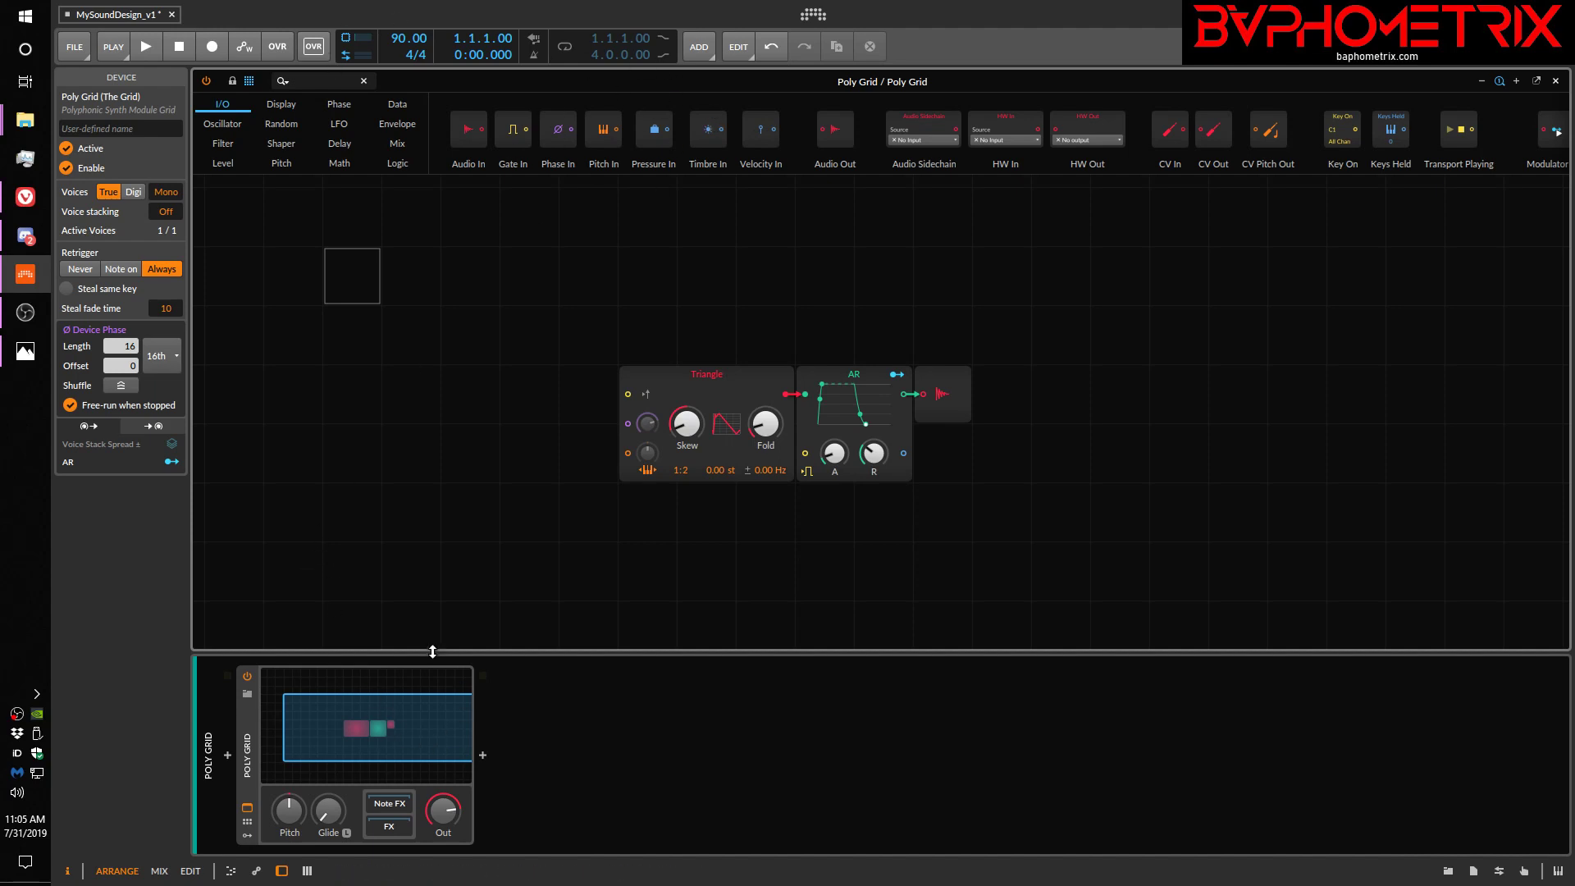
mouse_move(1268, 128)
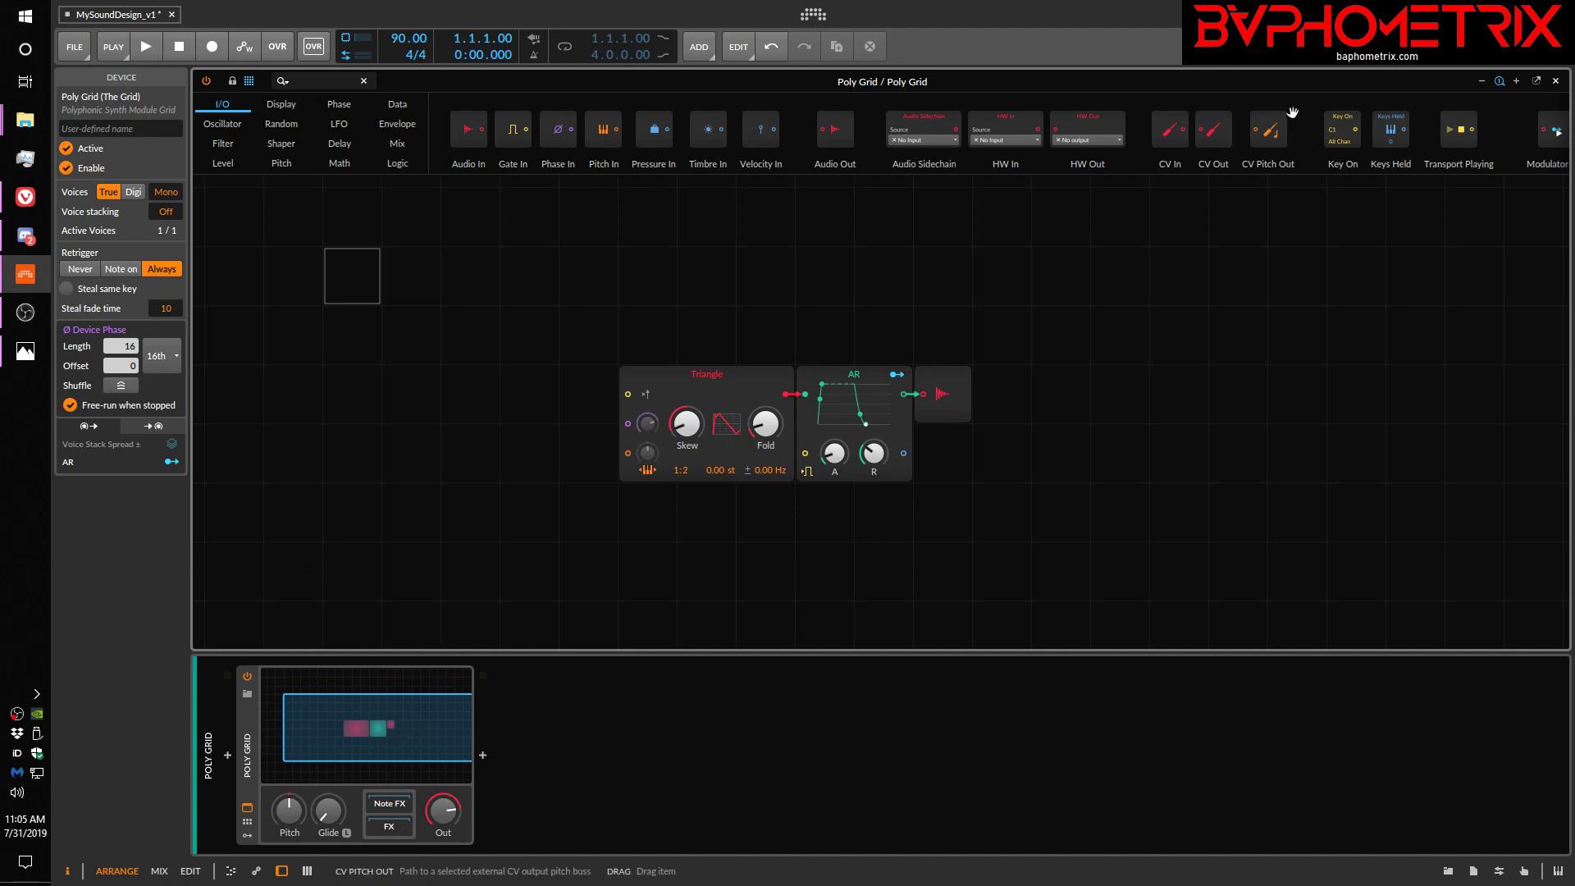
mouse_move(1193, 137)
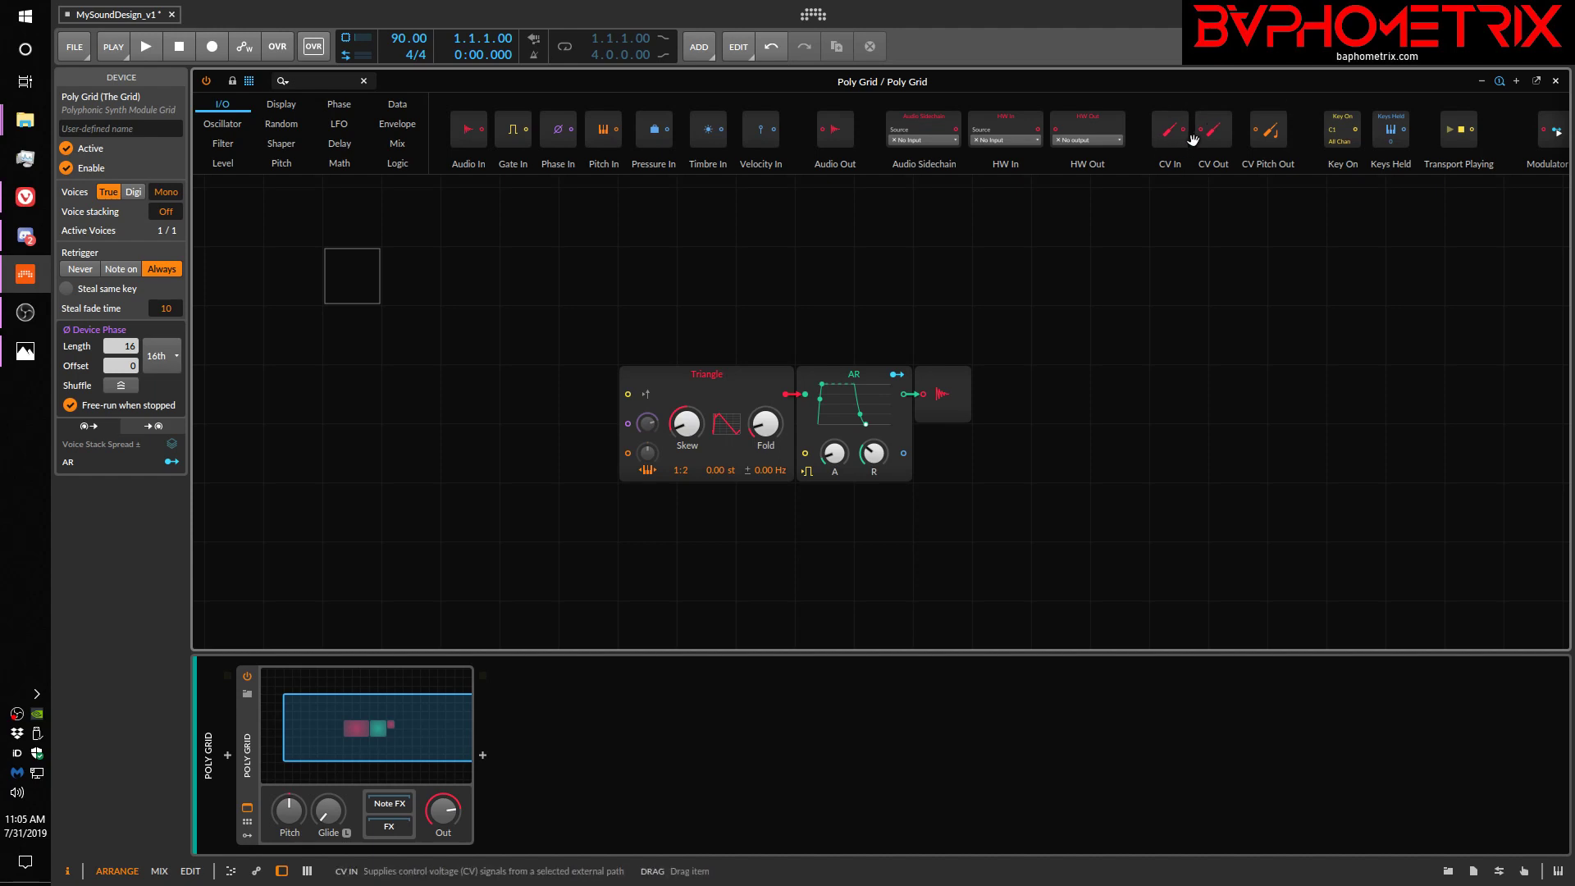
mouse_move(1214, 164)
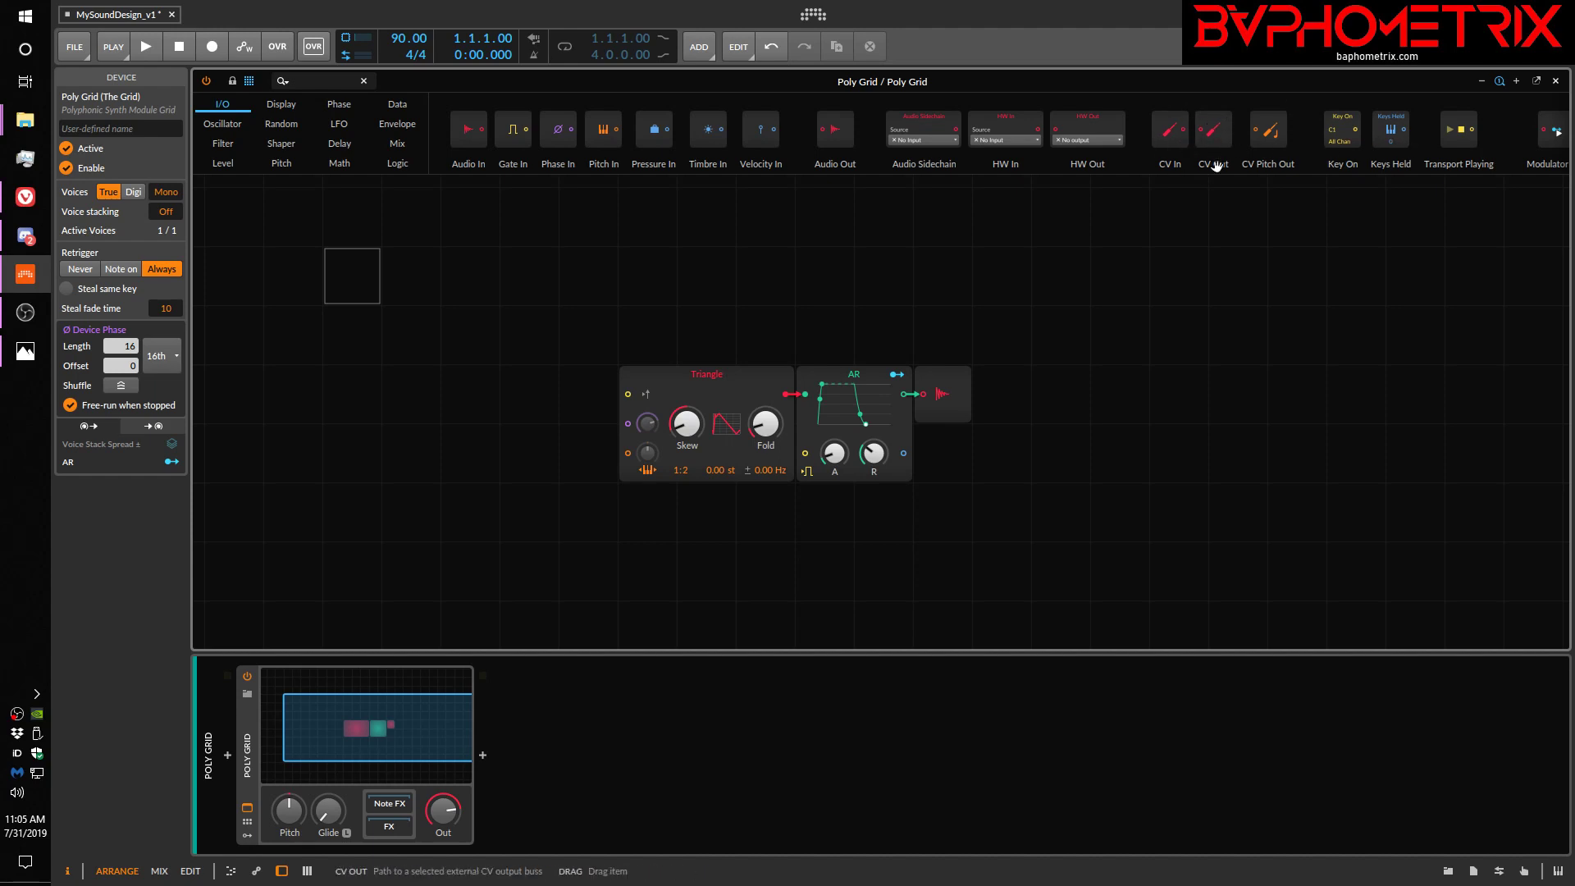
mouse_move(1212, 161)
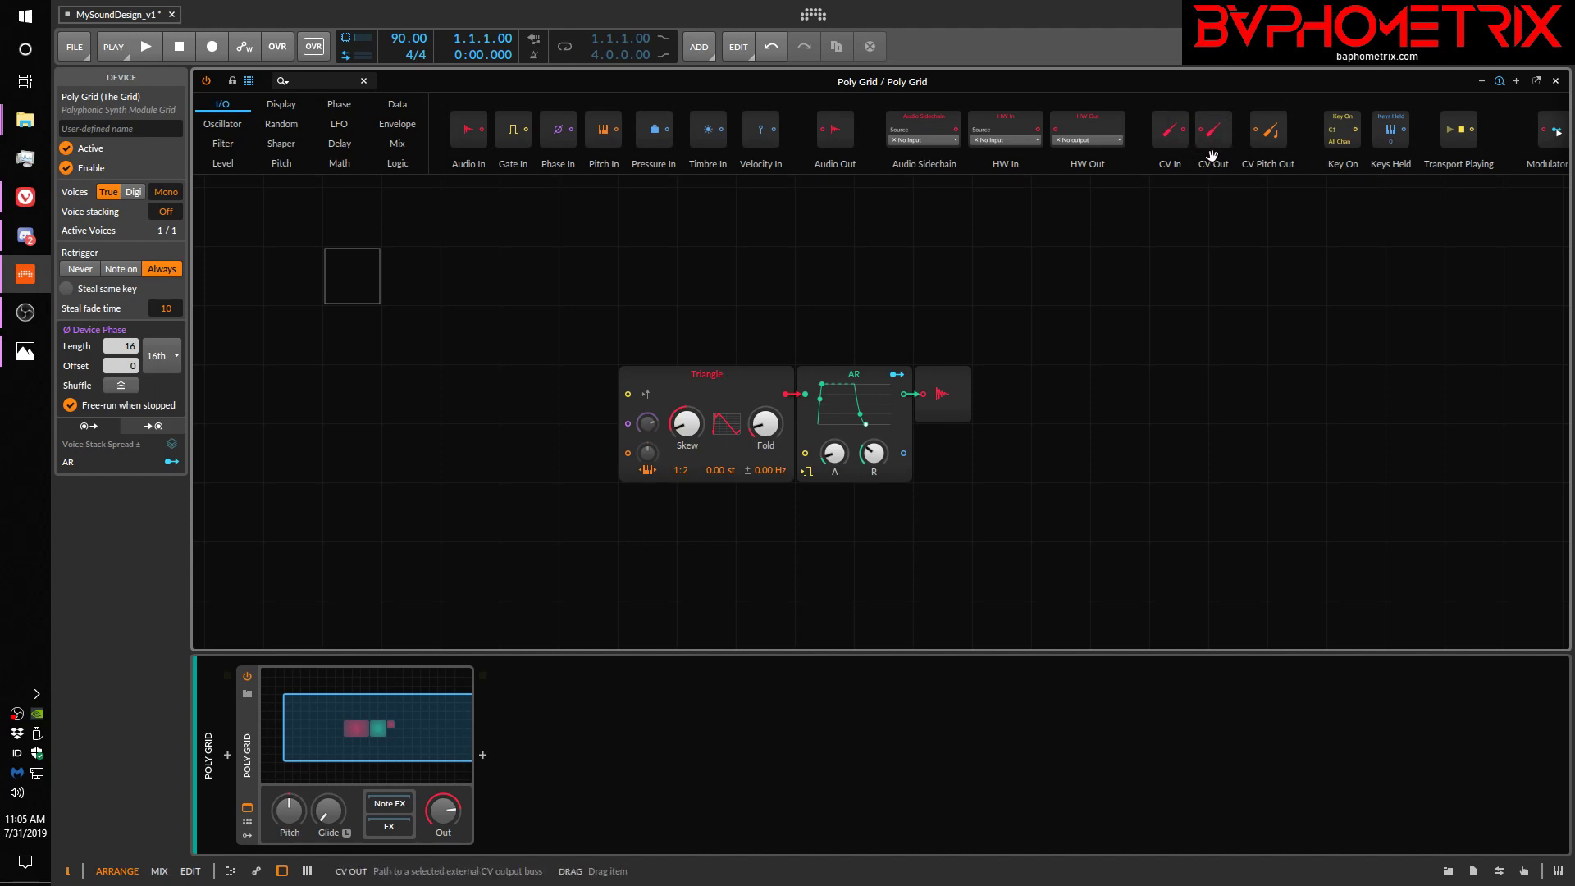
mouse_move(933, 105)
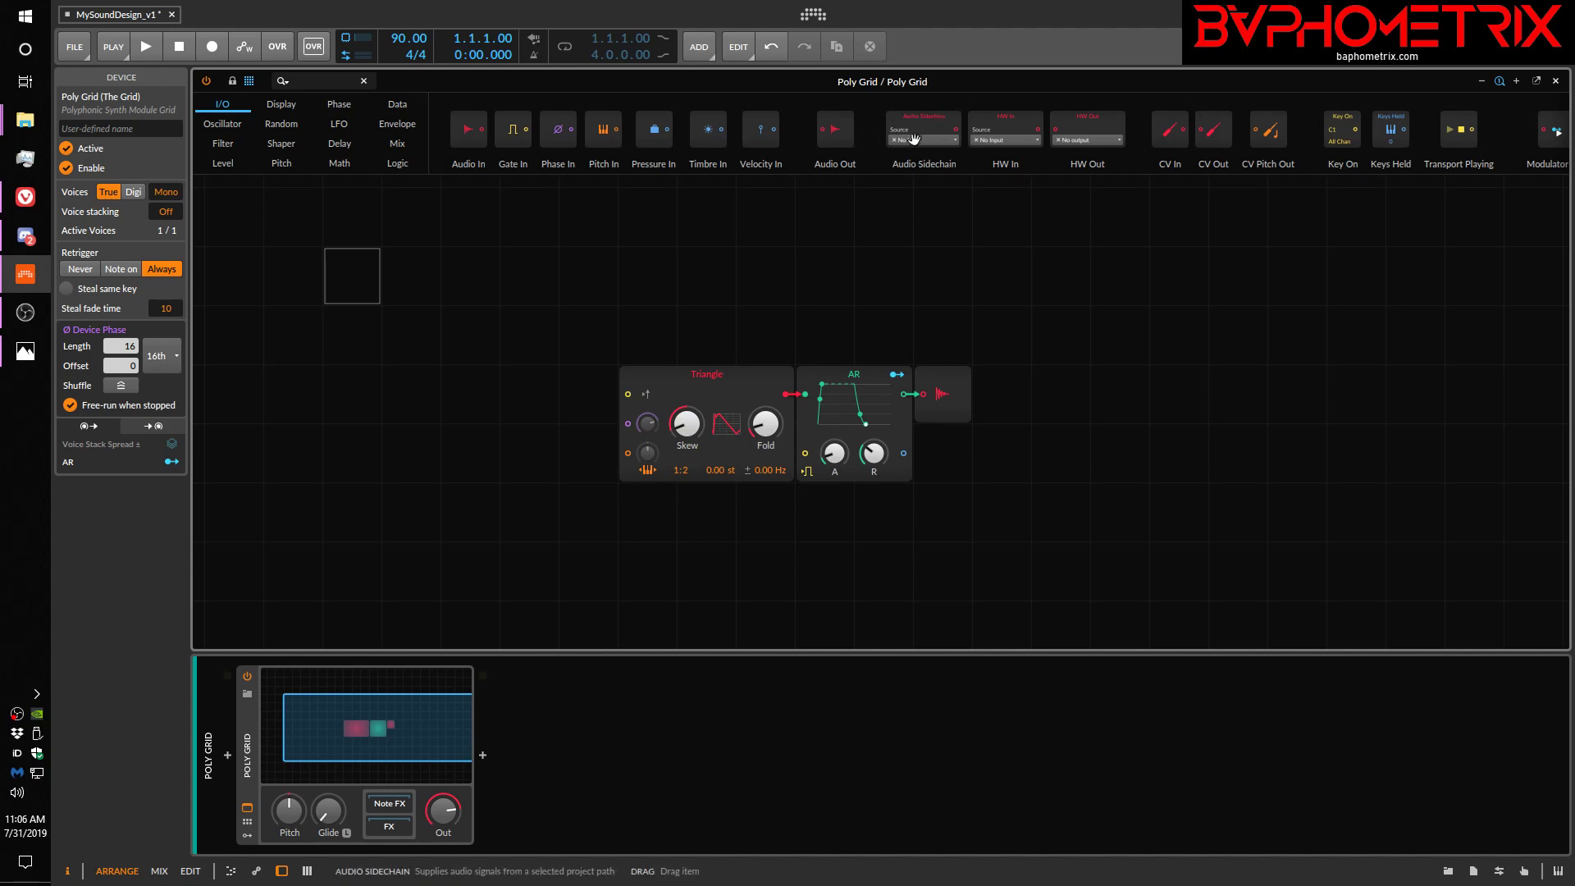
mouse_move(633, 217)
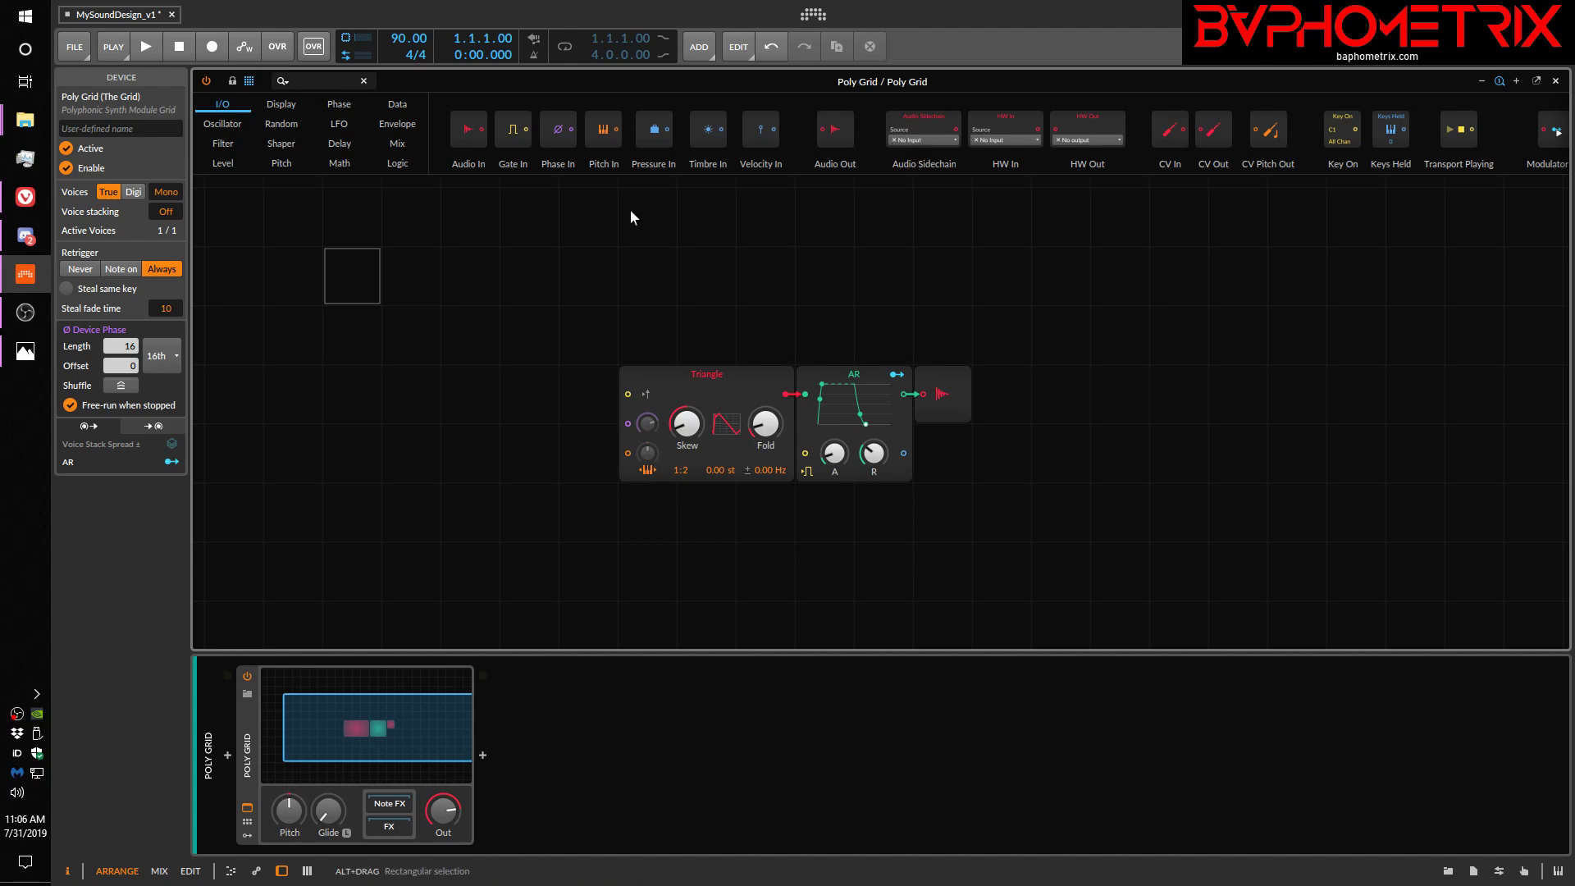
mouse_move(1079, 164)
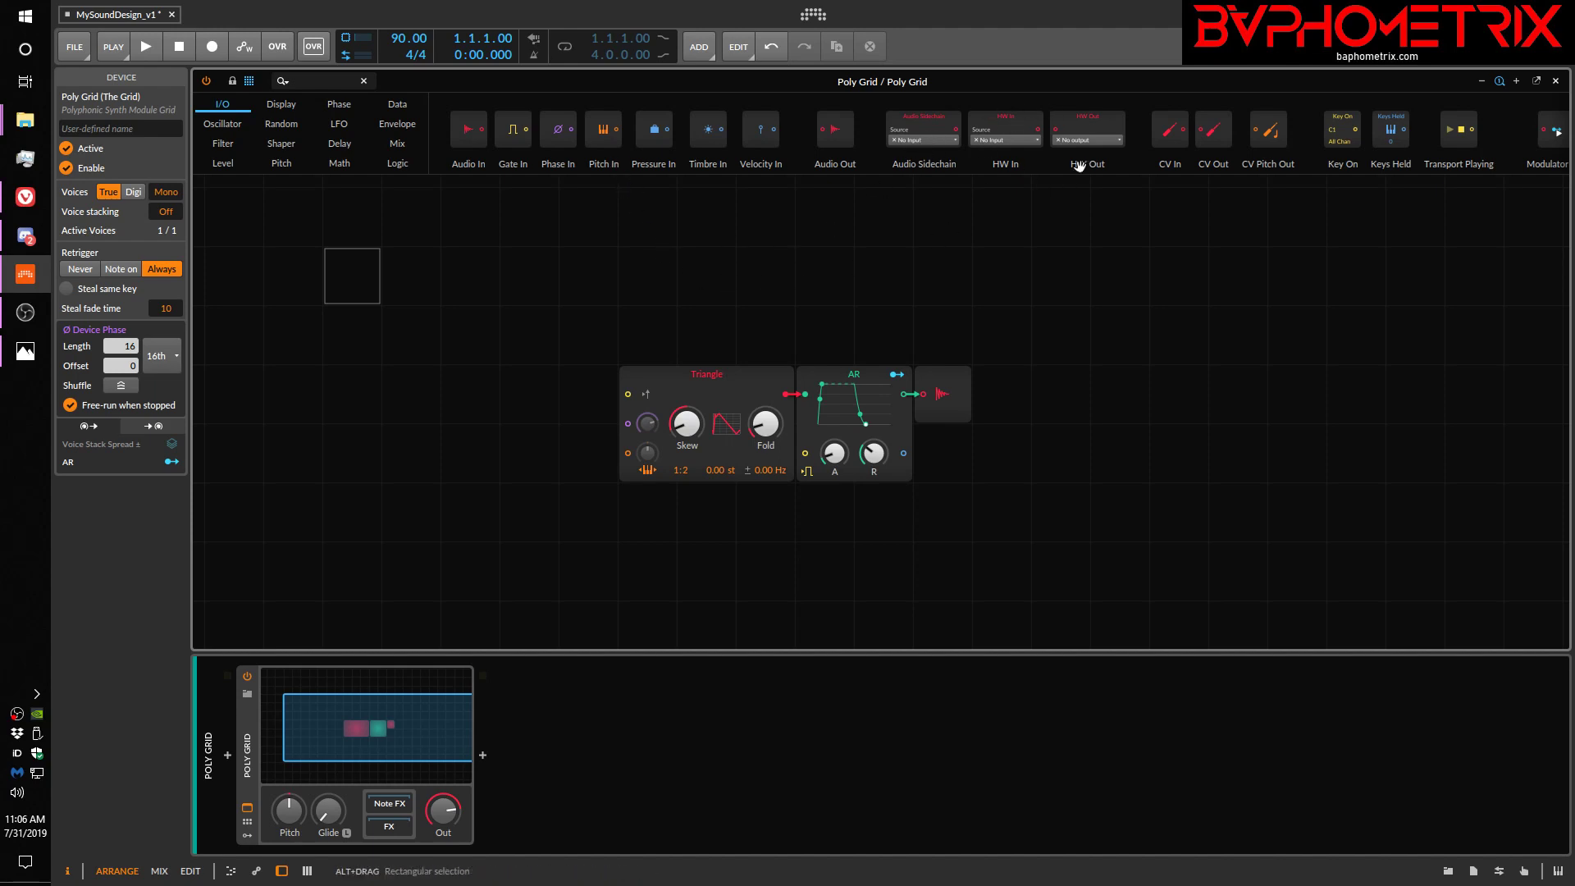
mouse_move(1037, 117)
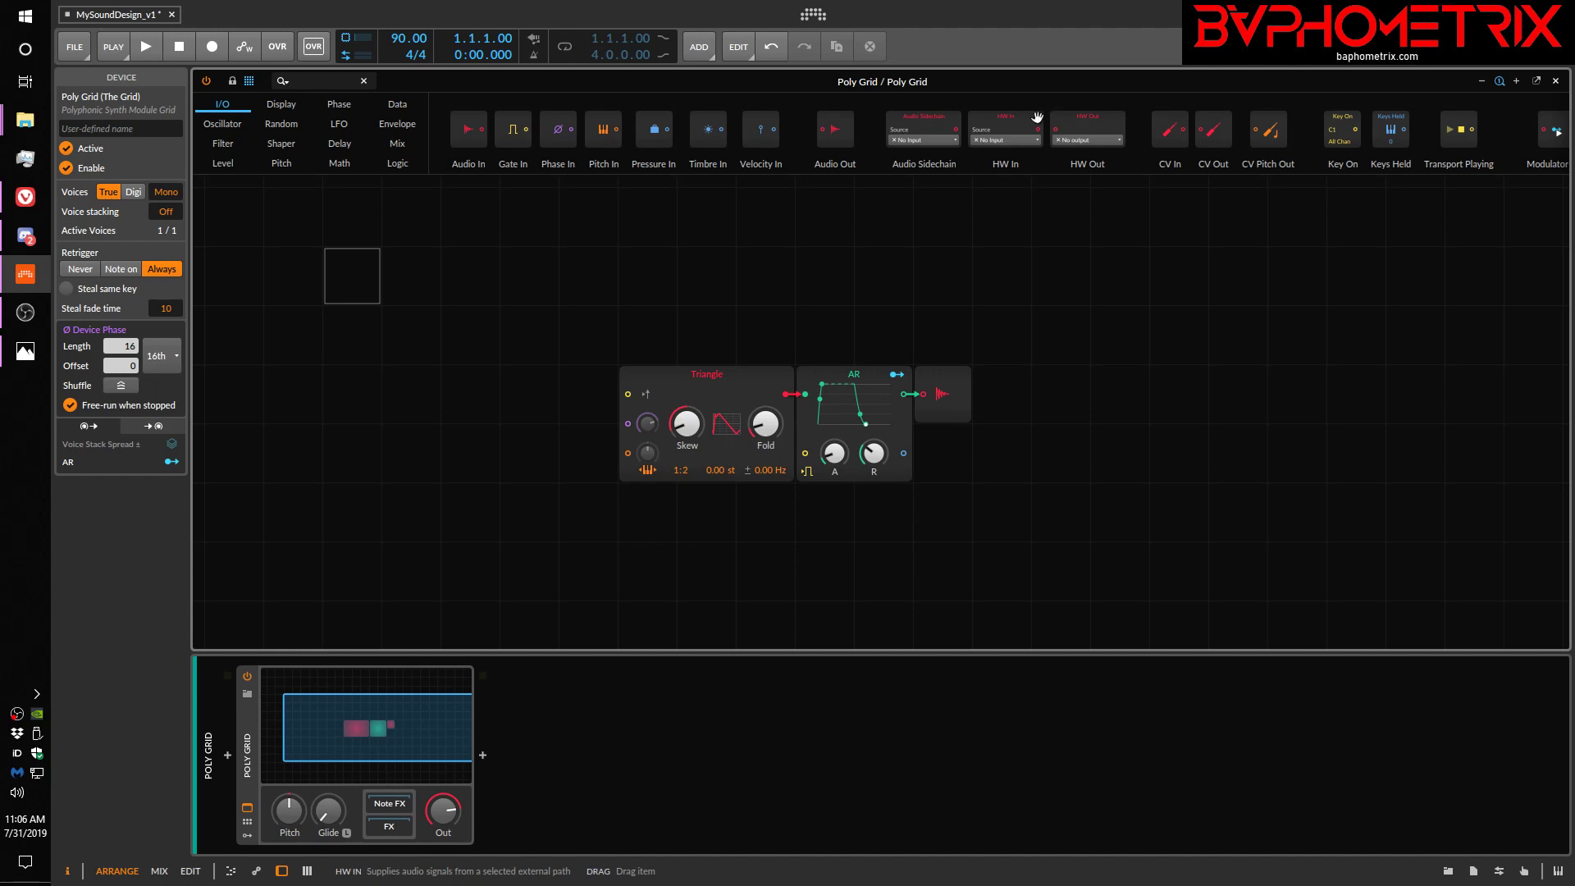
mouse_move(1023, 125)
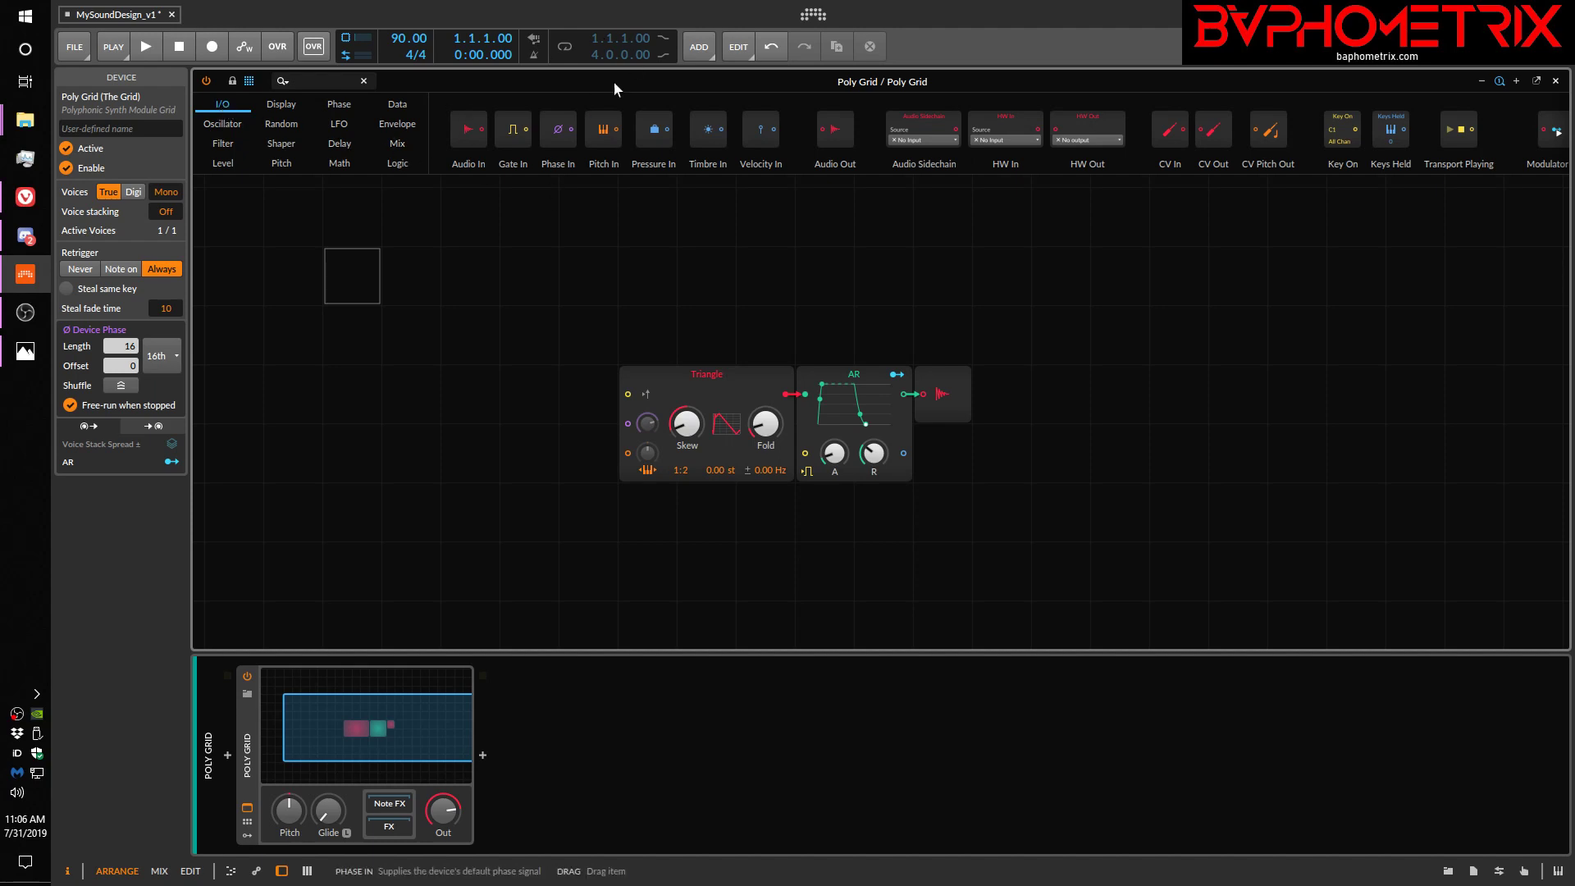
mouse_move(1220, 135)
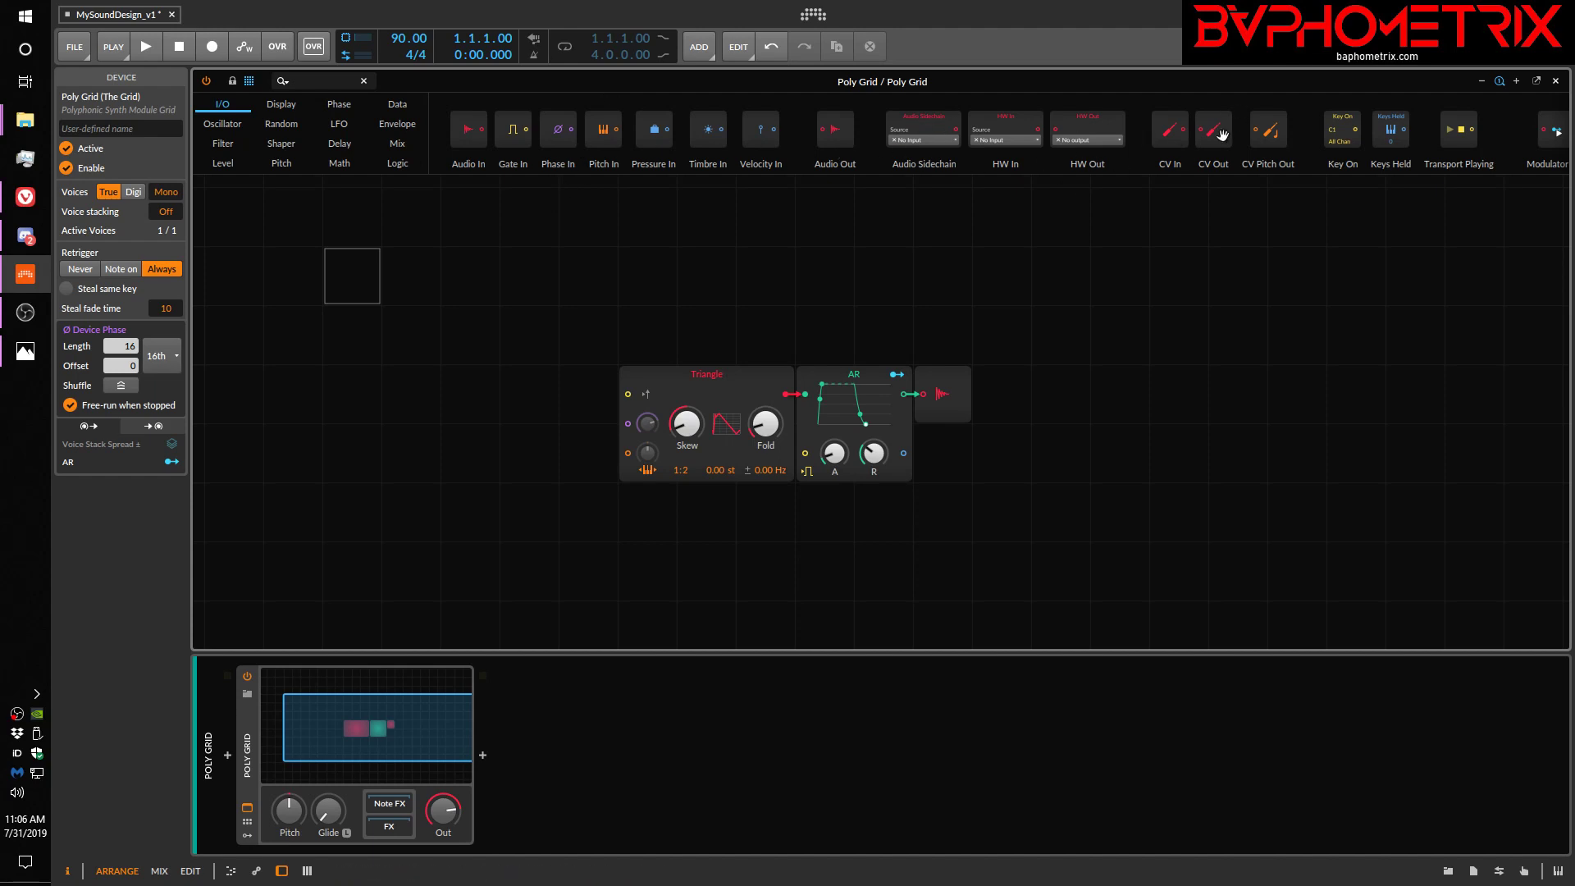
mouse_move(1311, 157)
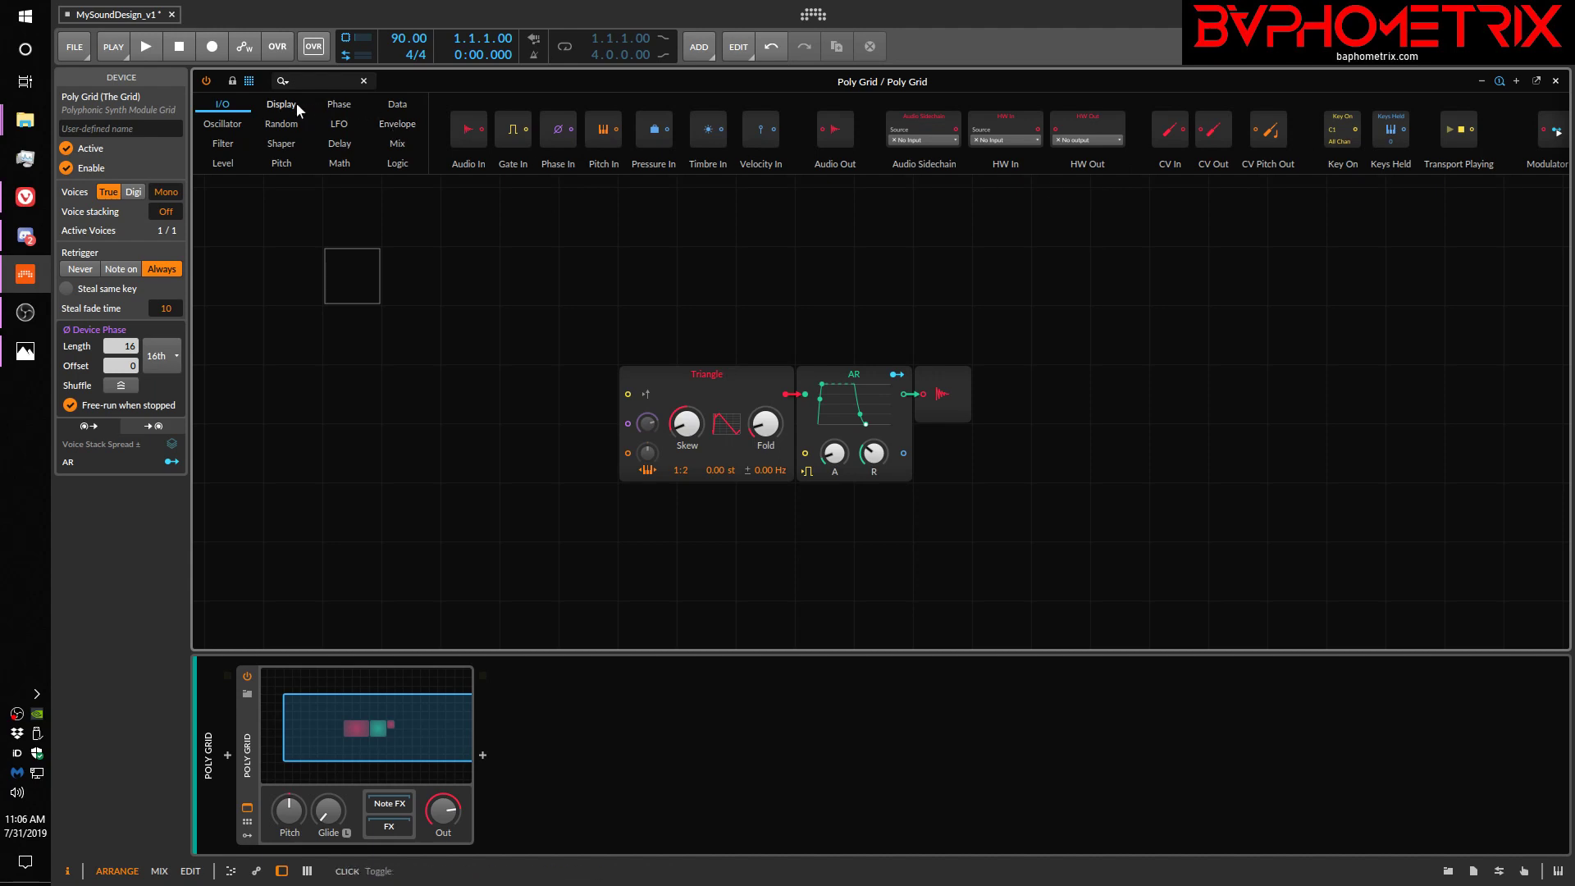
Switch the palette from Display to the Shaper category for the Chebyshev module
left_click(280, 103)
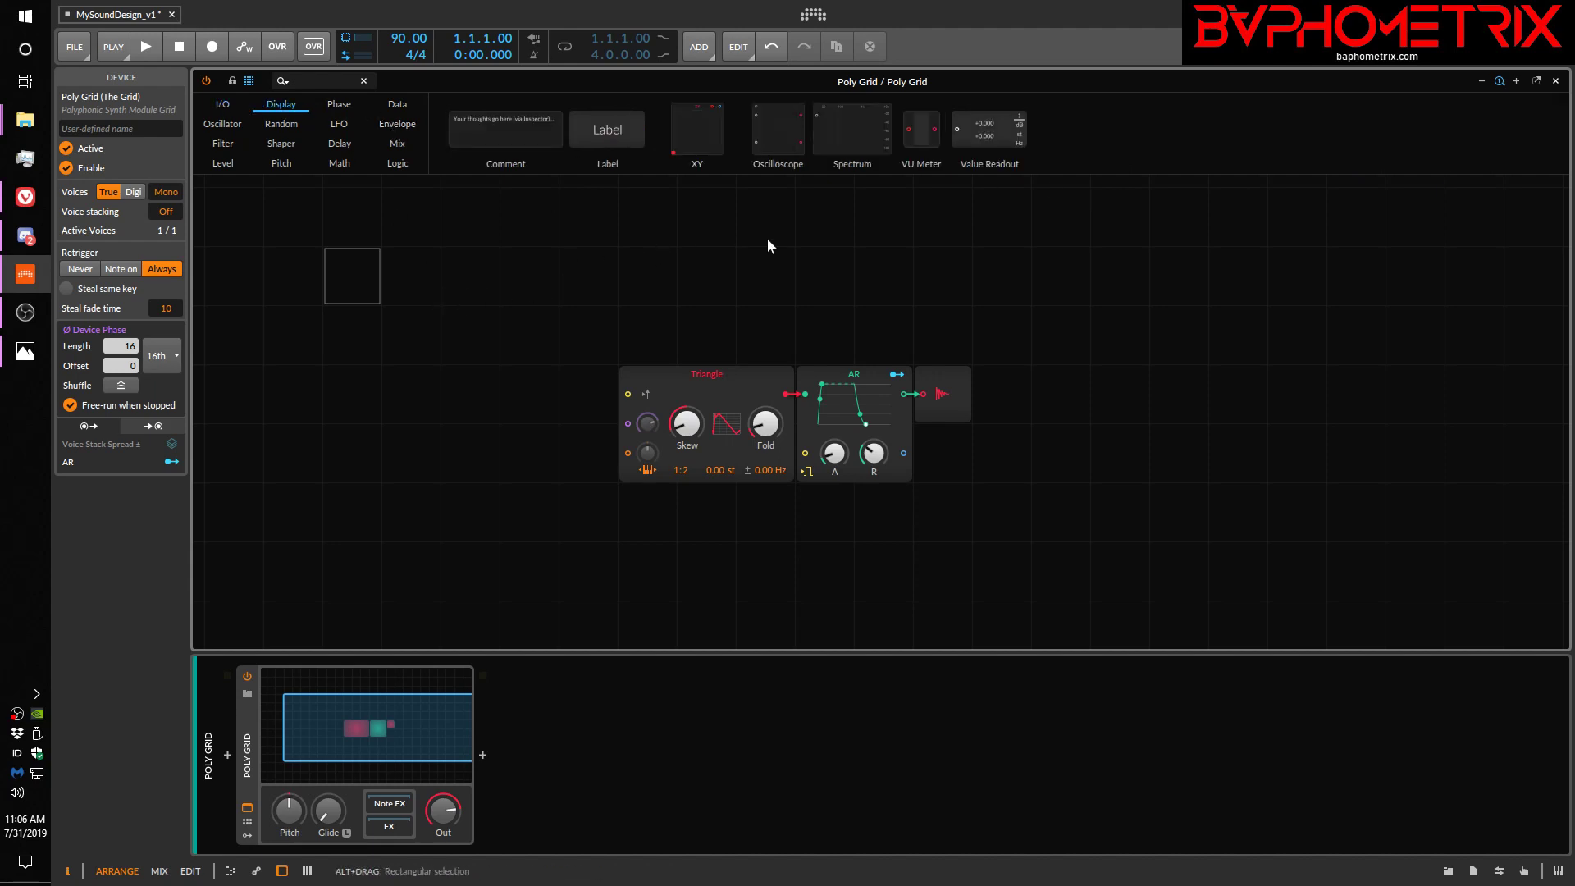
mouse_move(775, 246)
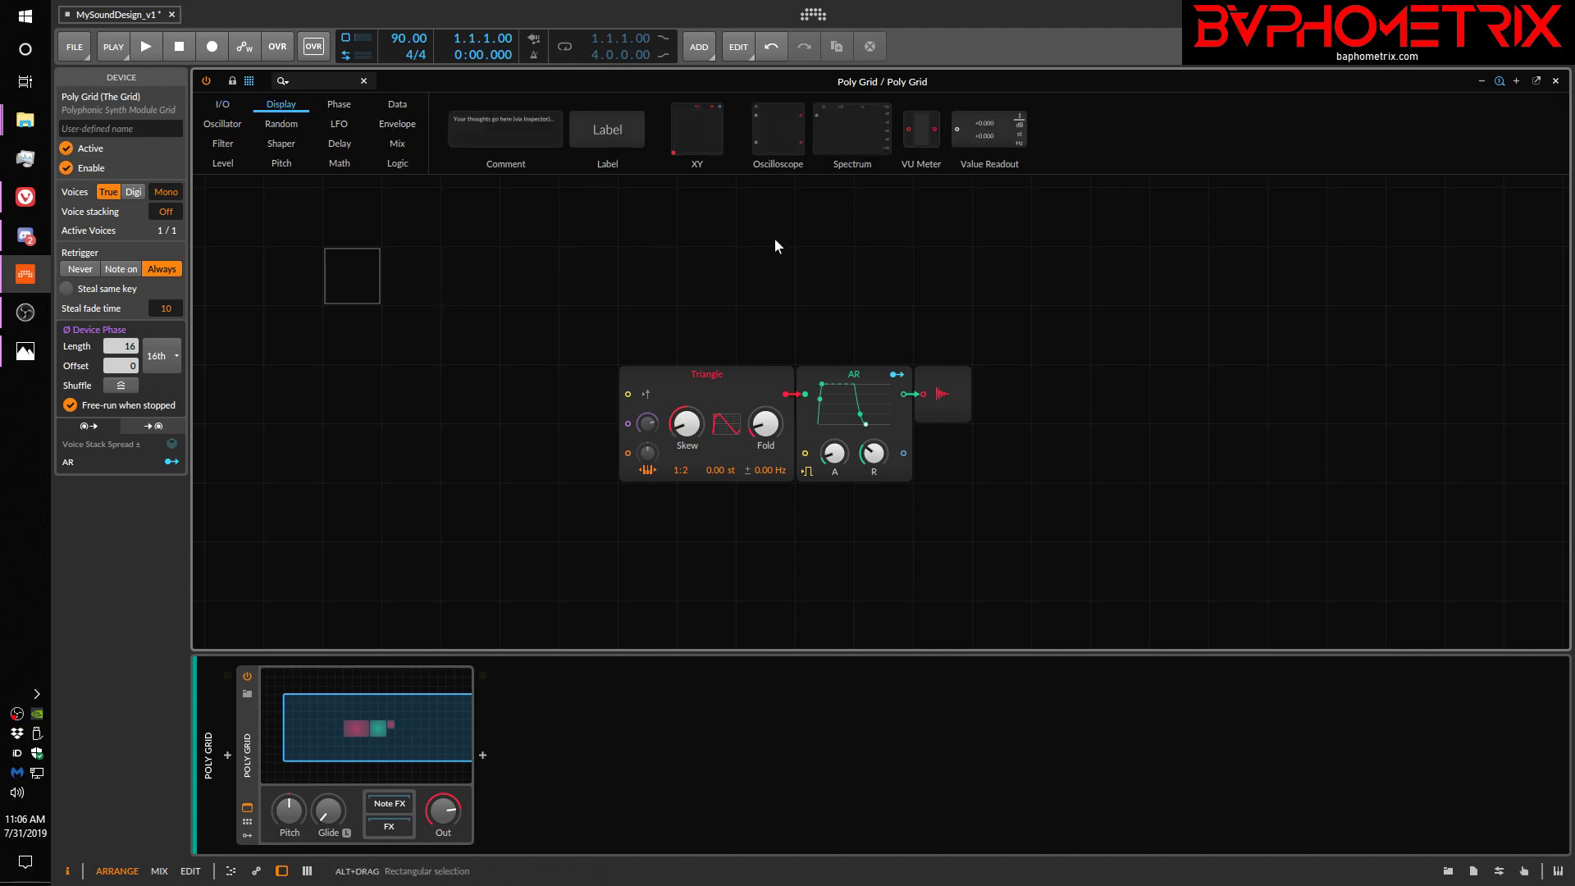
mouse_move(763, 421)
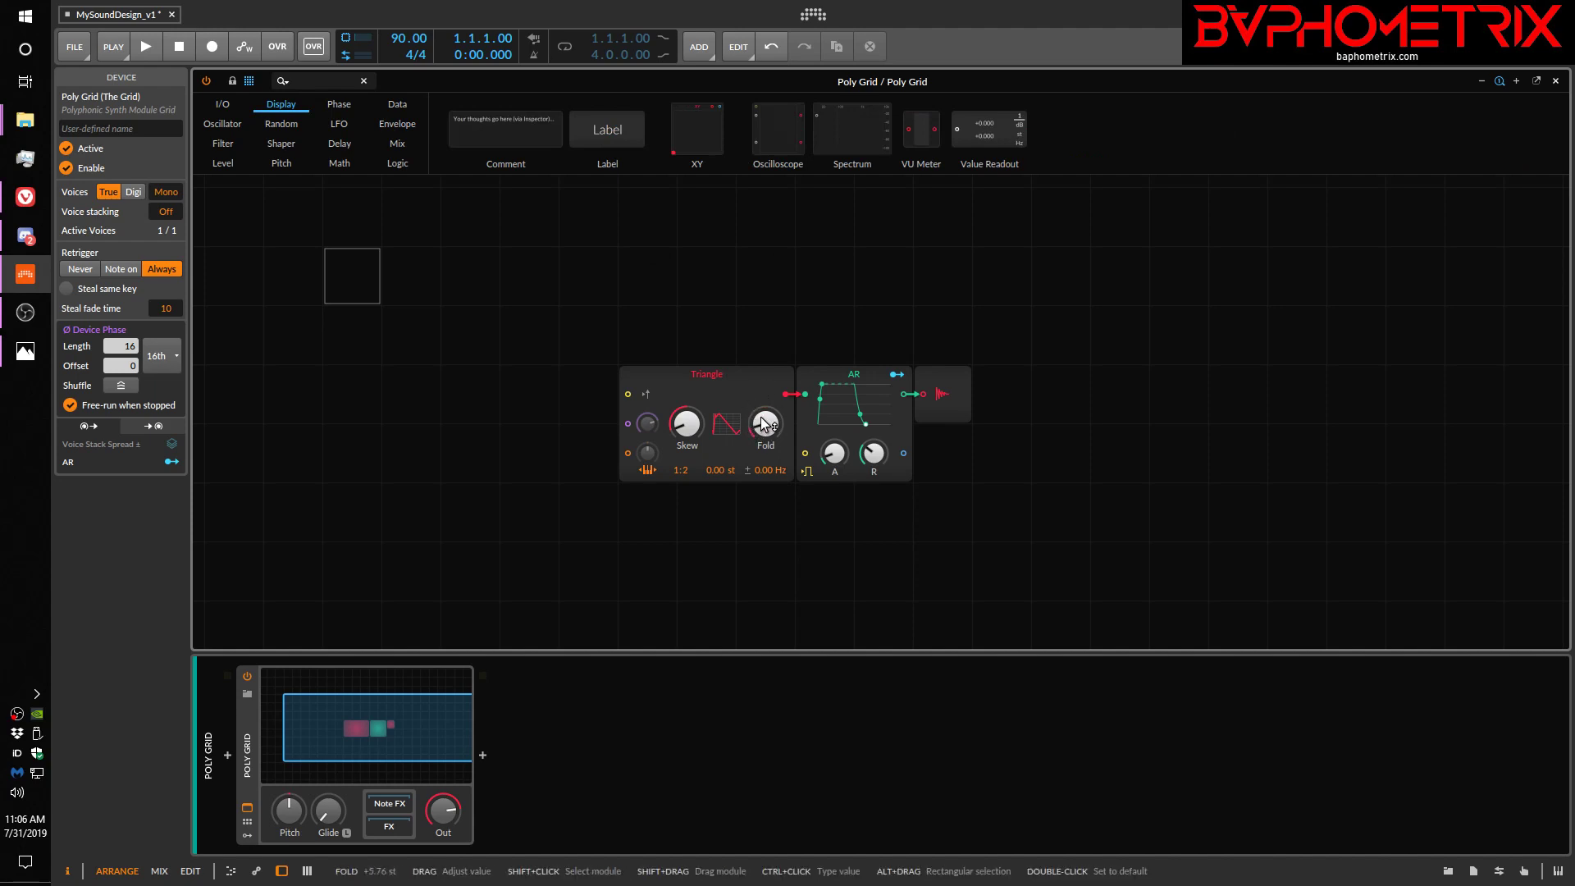
mouse_move(744, 392)
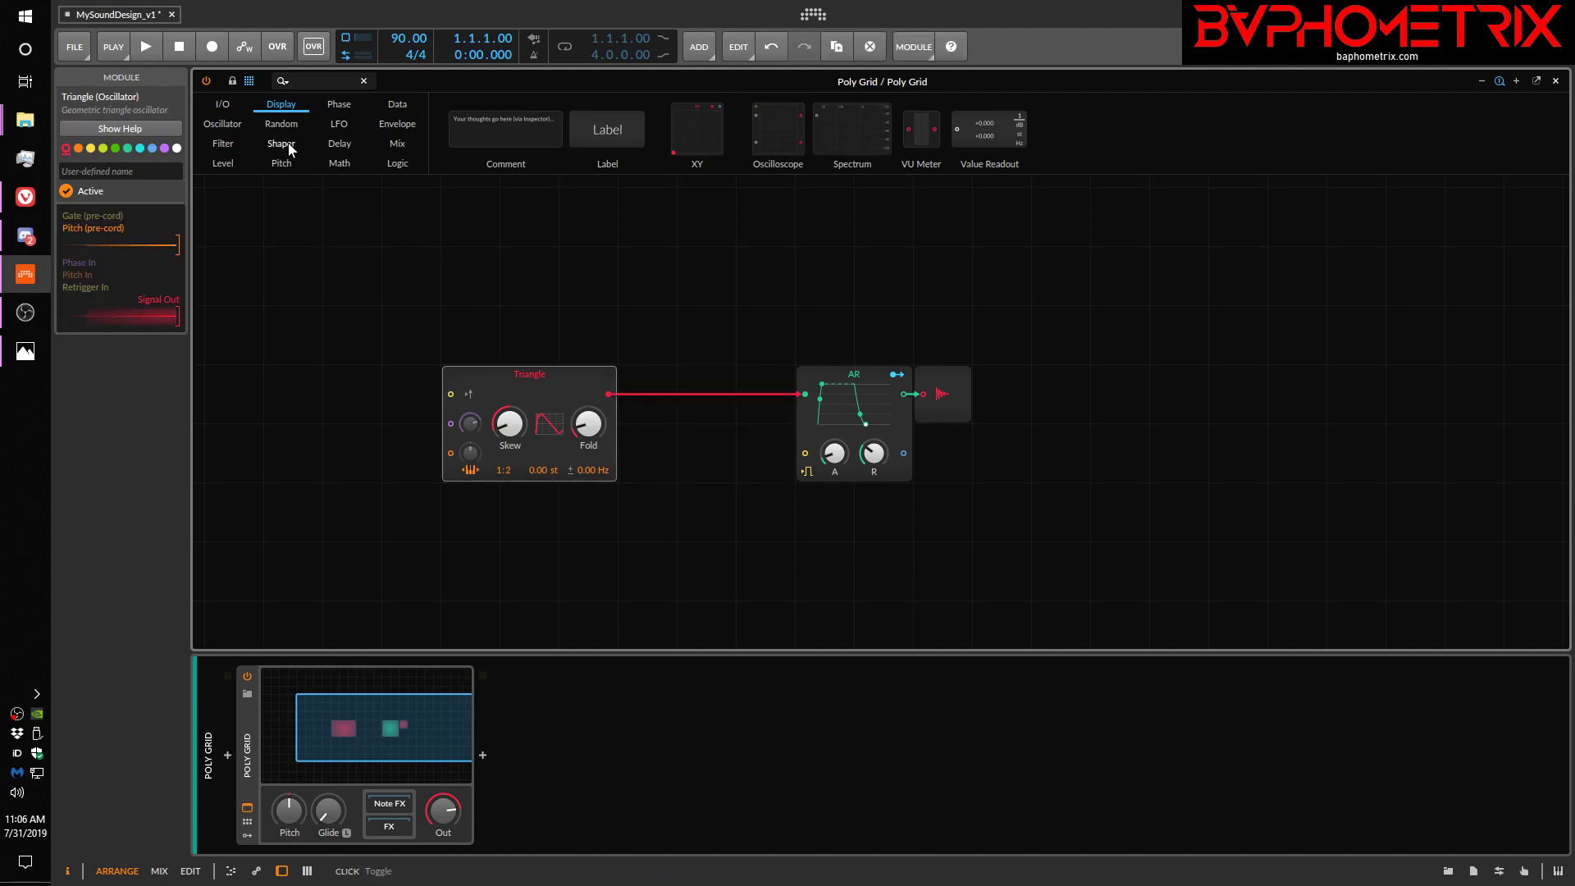
left_click(281, 143)
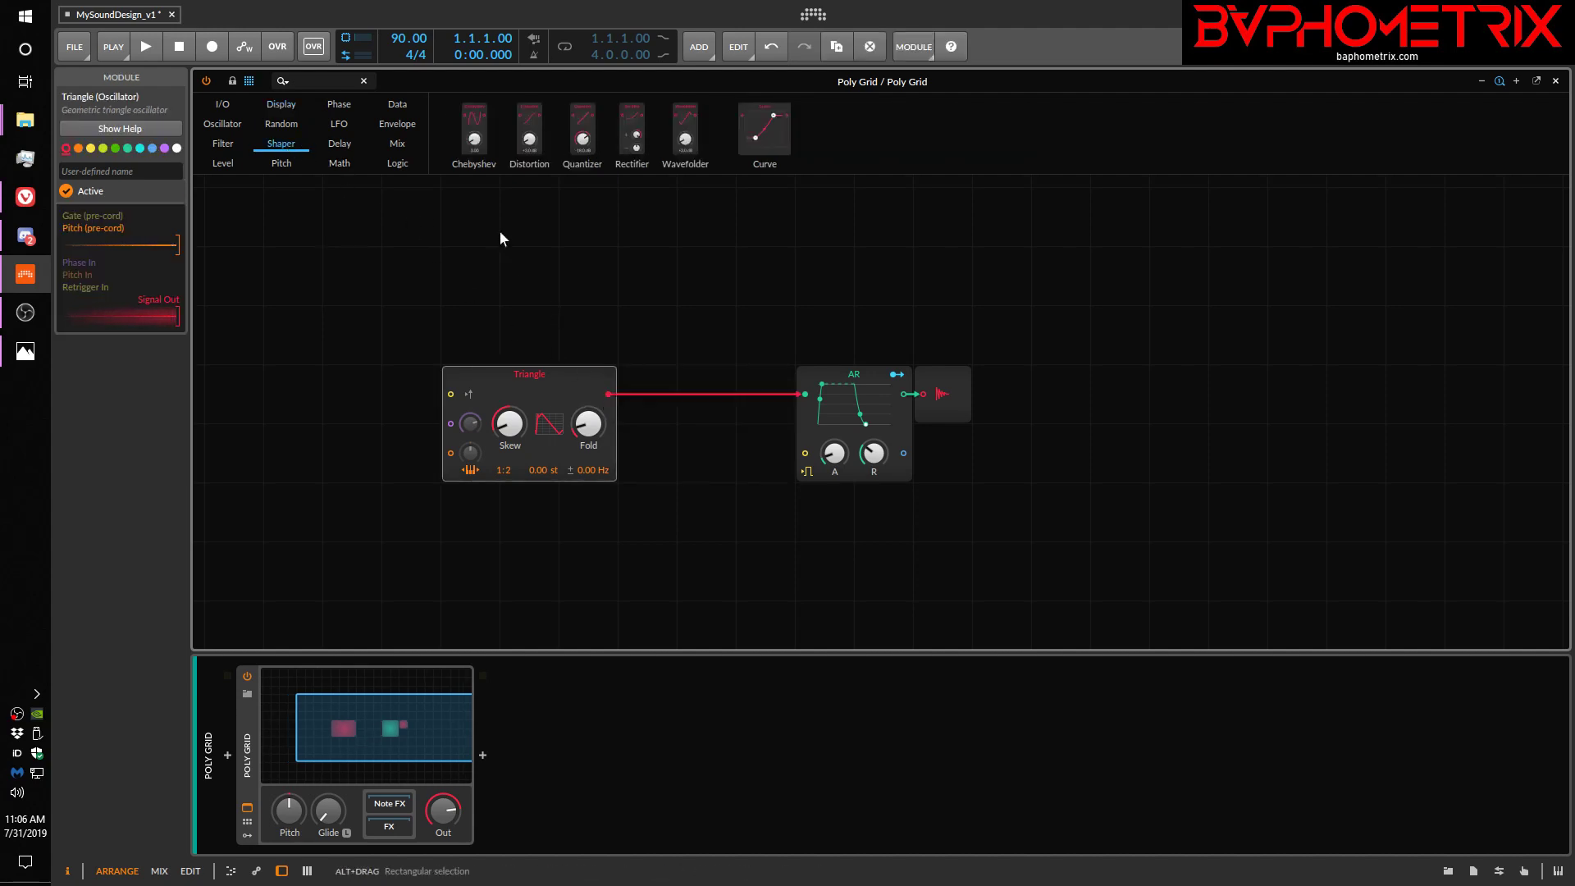
mouse_move(473, 120)
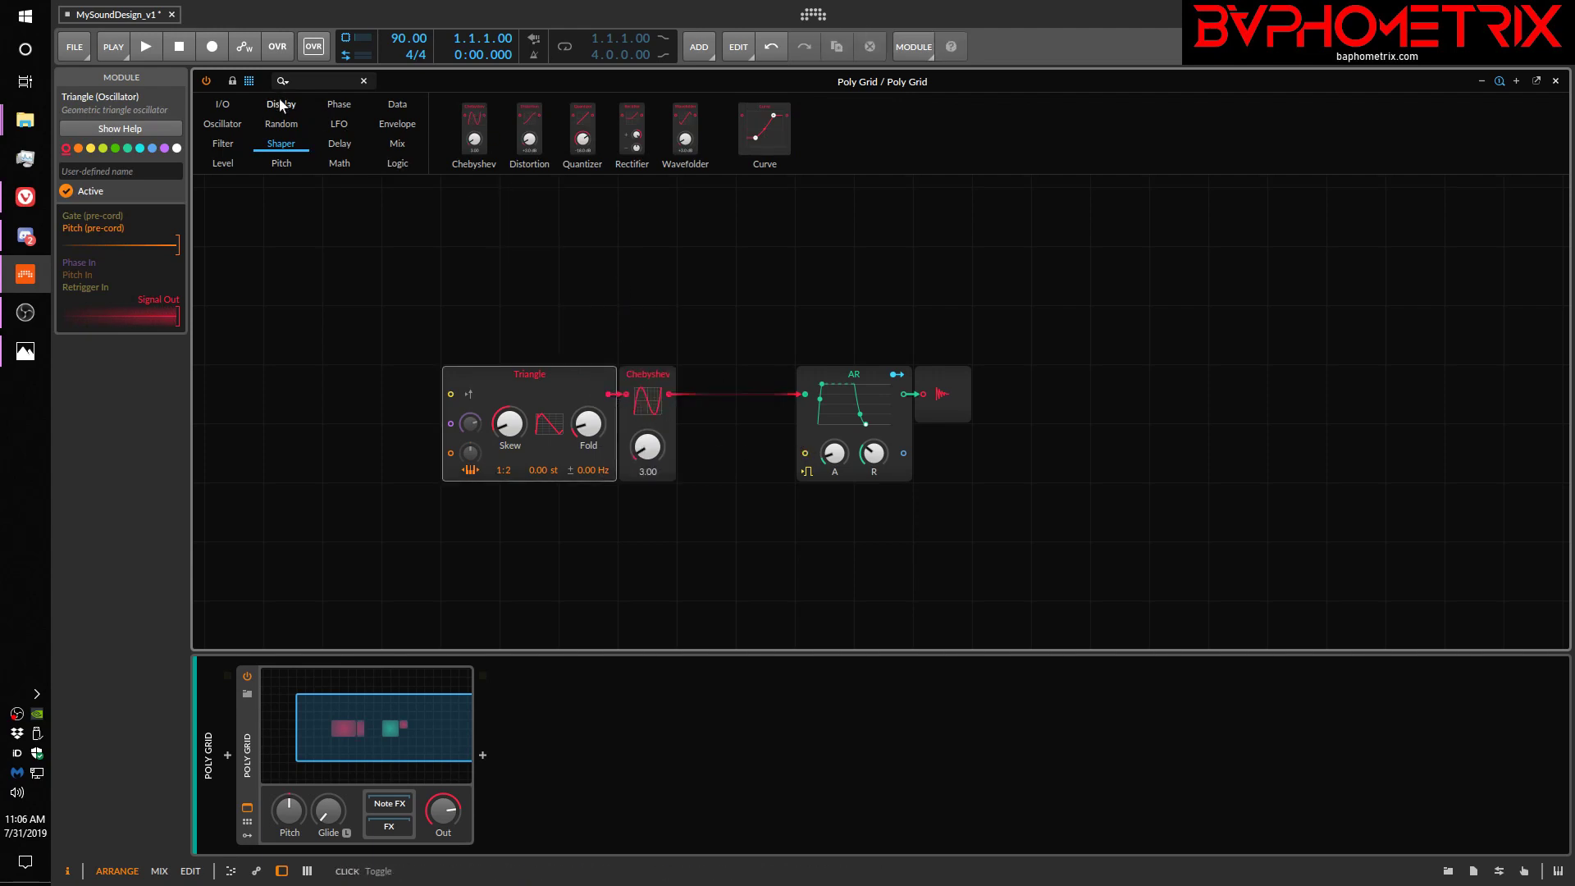
Return to Display modules, adjust the Triangle oscillator's Skew and select the Chebyshev shaper
left_click(281, 104)
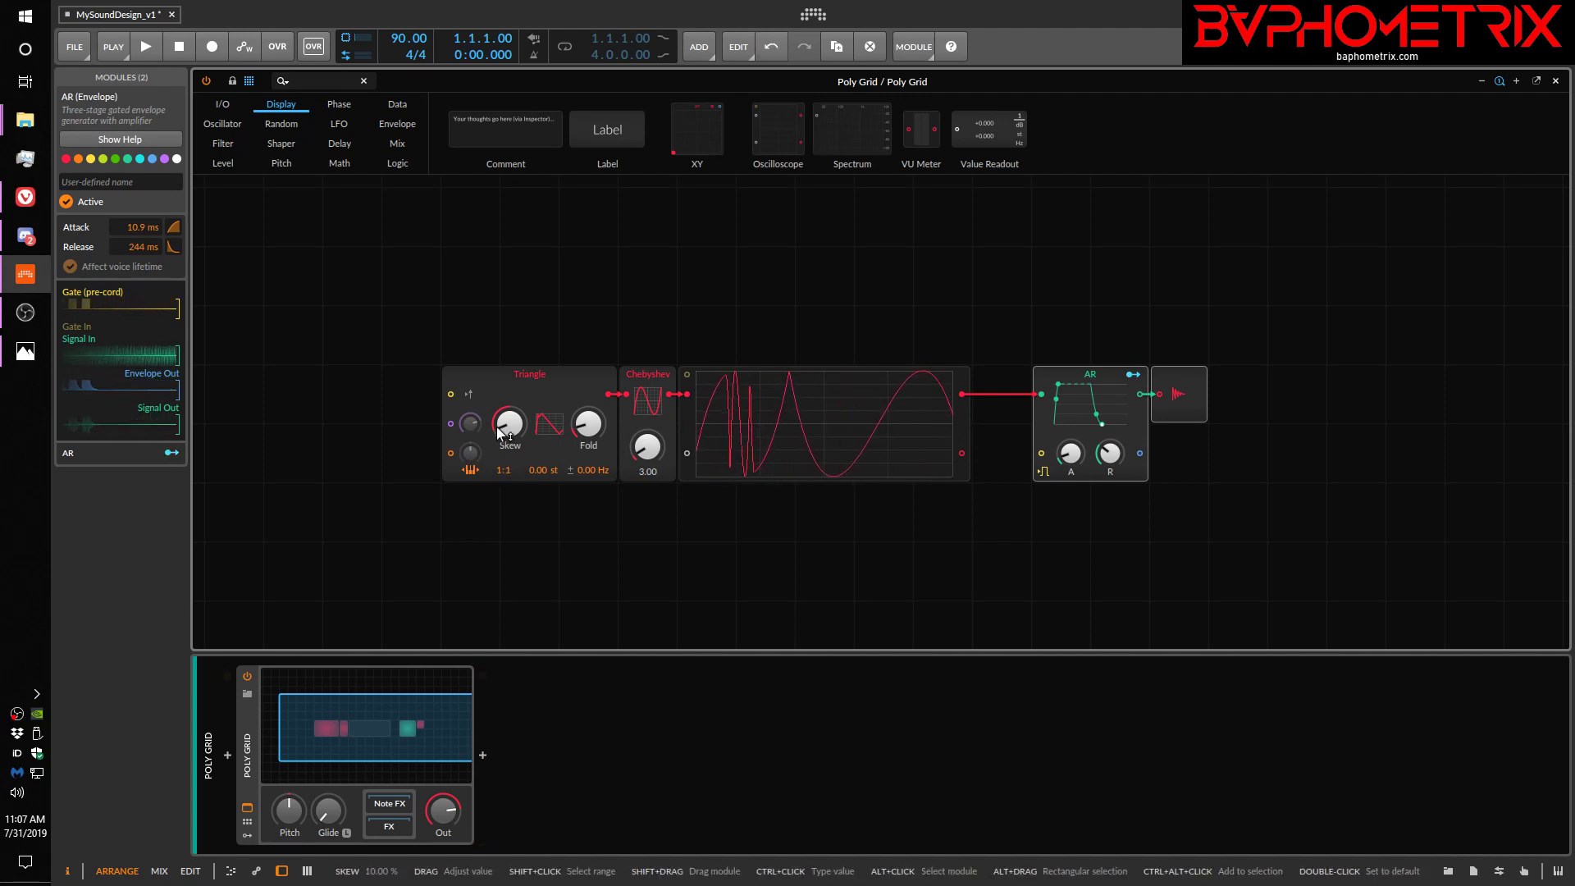
left_click_drag(508, 420, 509, 392)
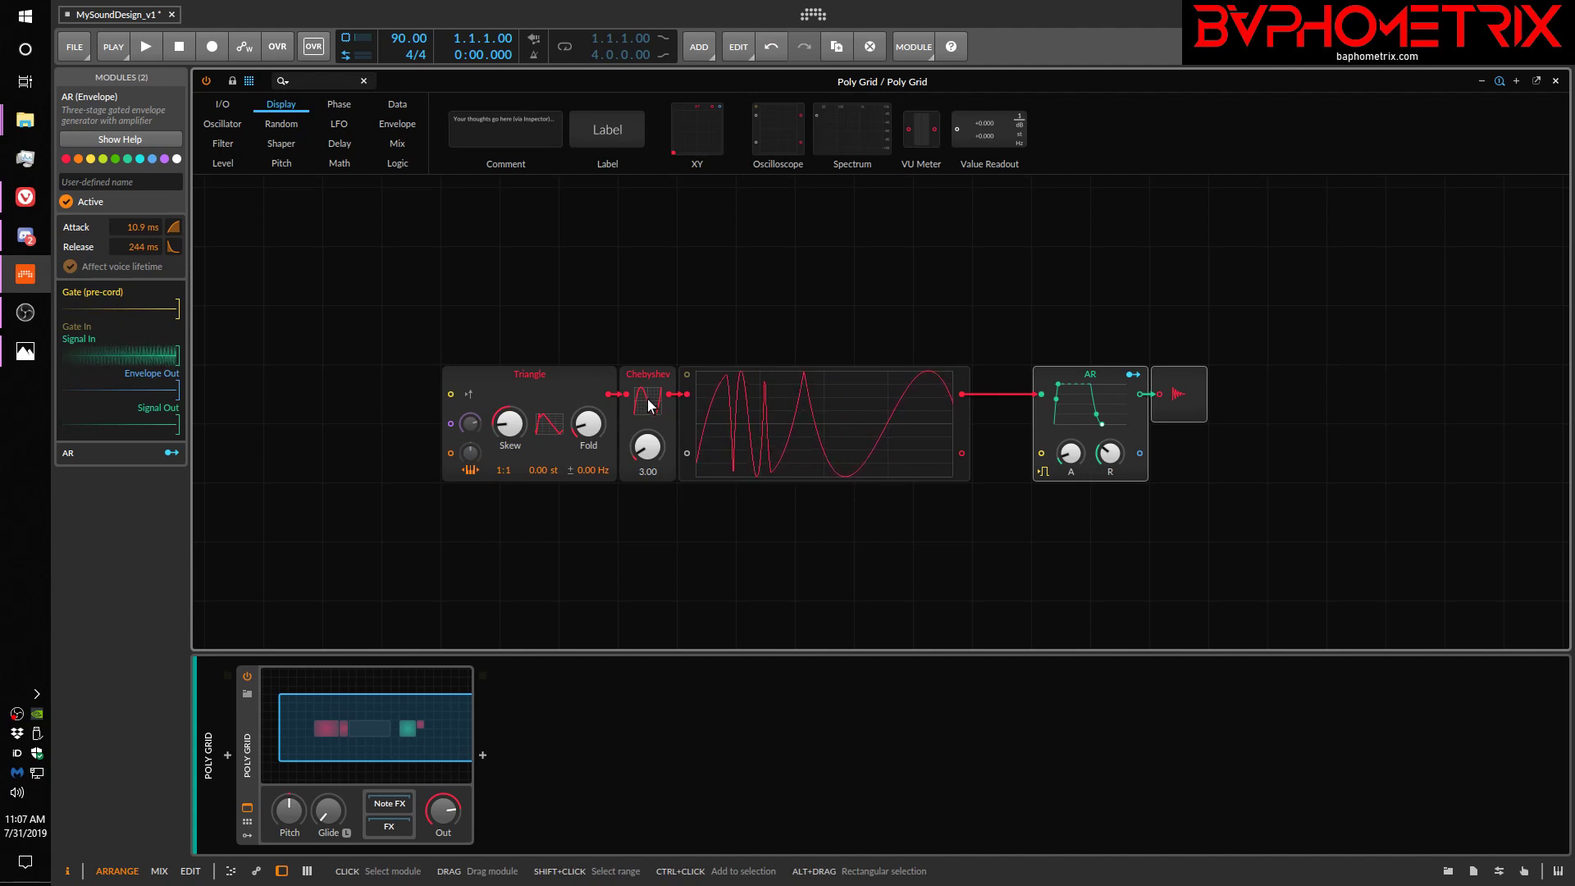
left_click(647, 397)
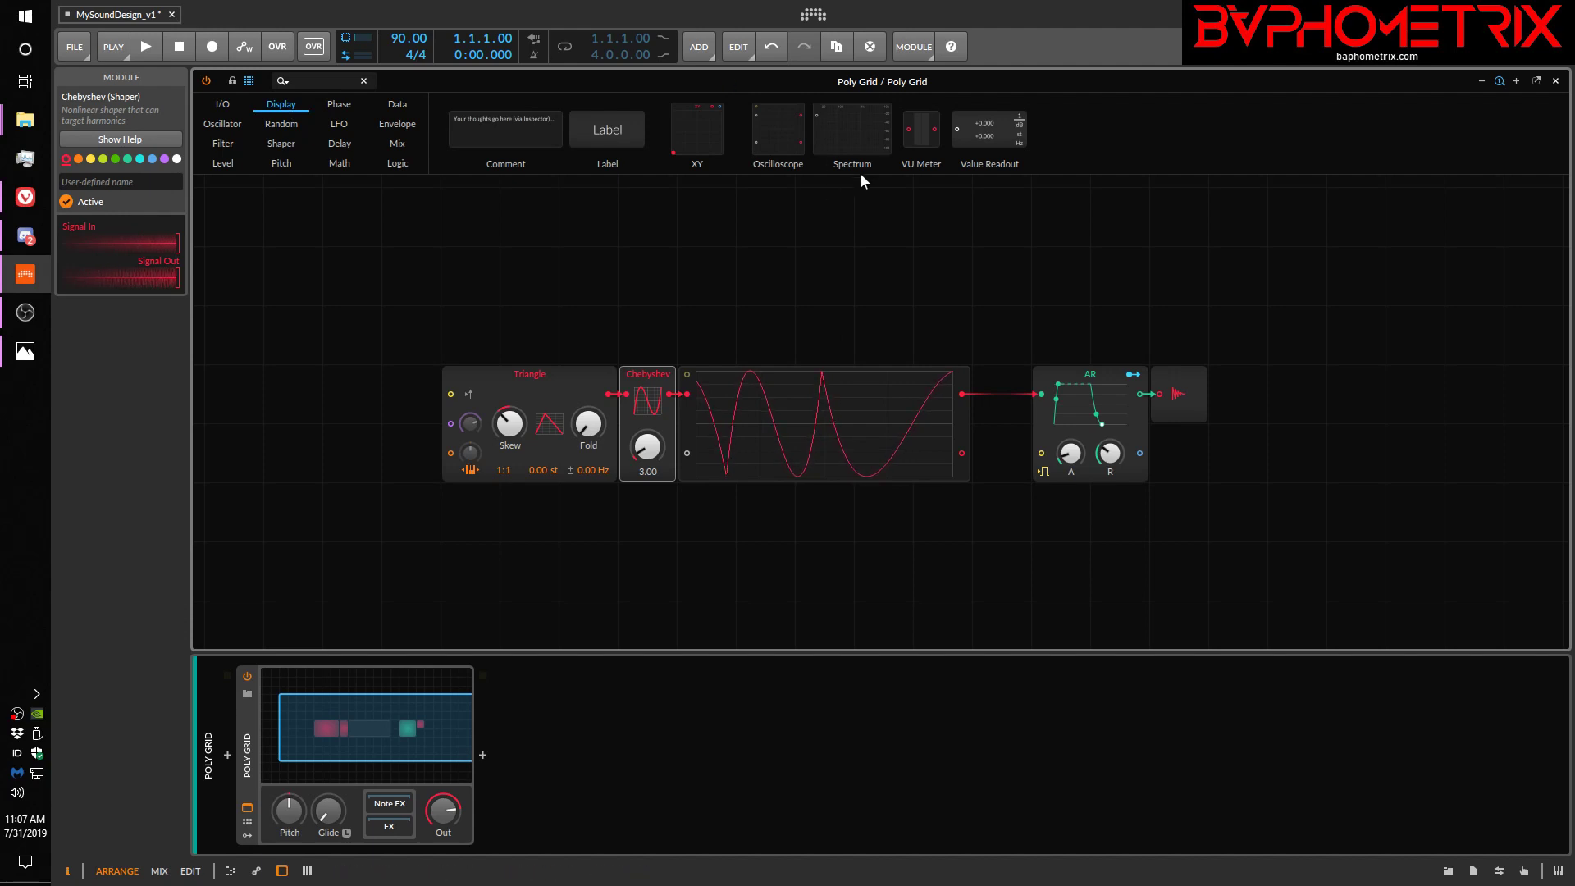
mouse_move(700, 411)
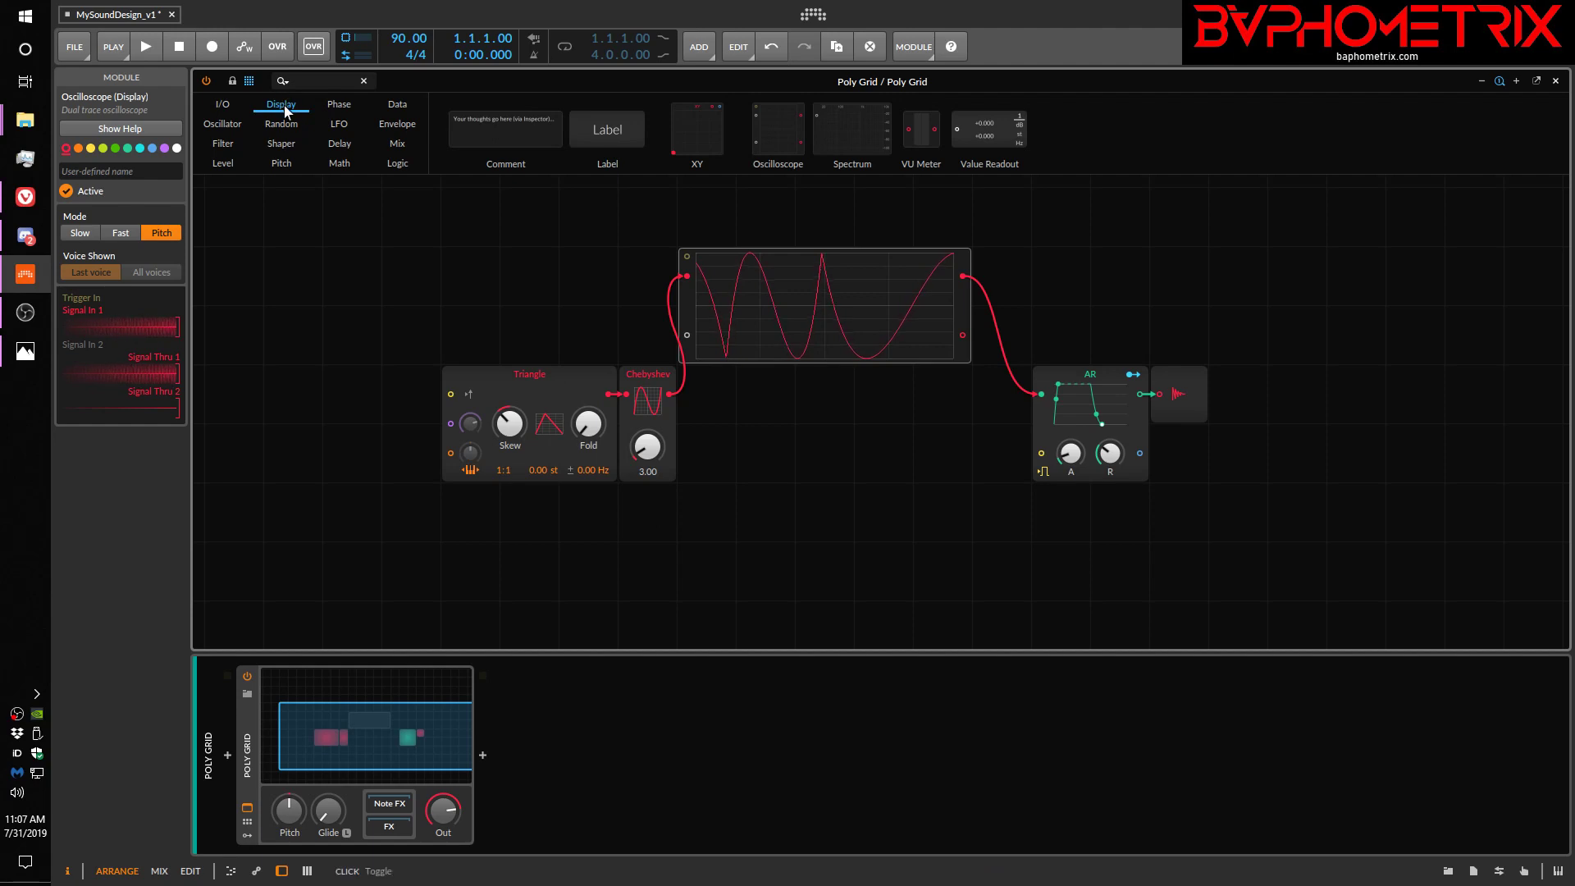
mouse_move(550, 100)
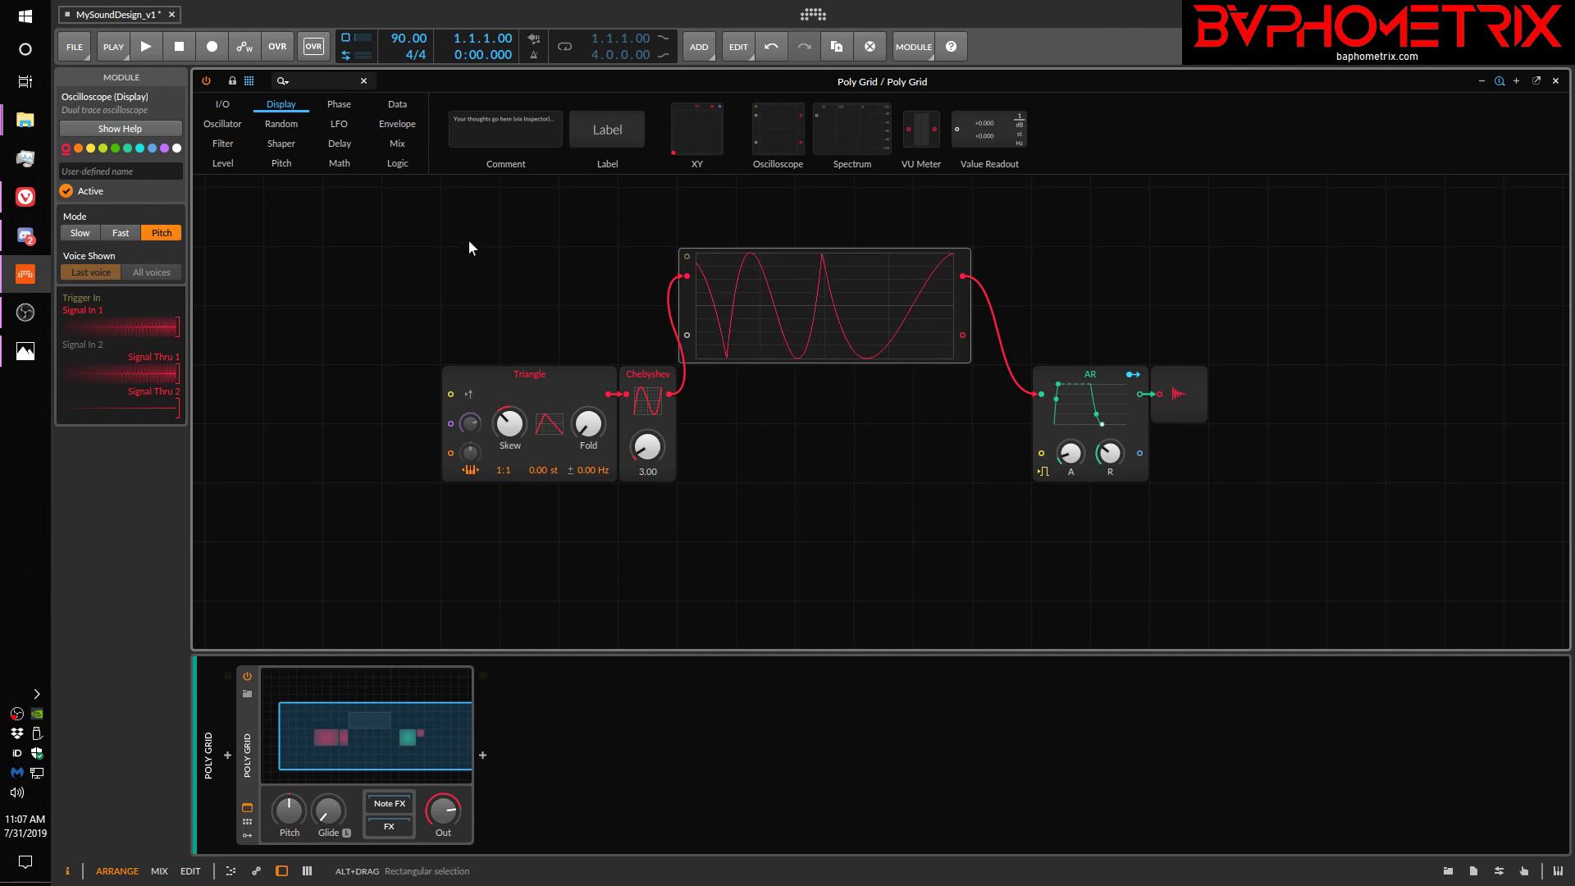
mouse_move(464, 320)
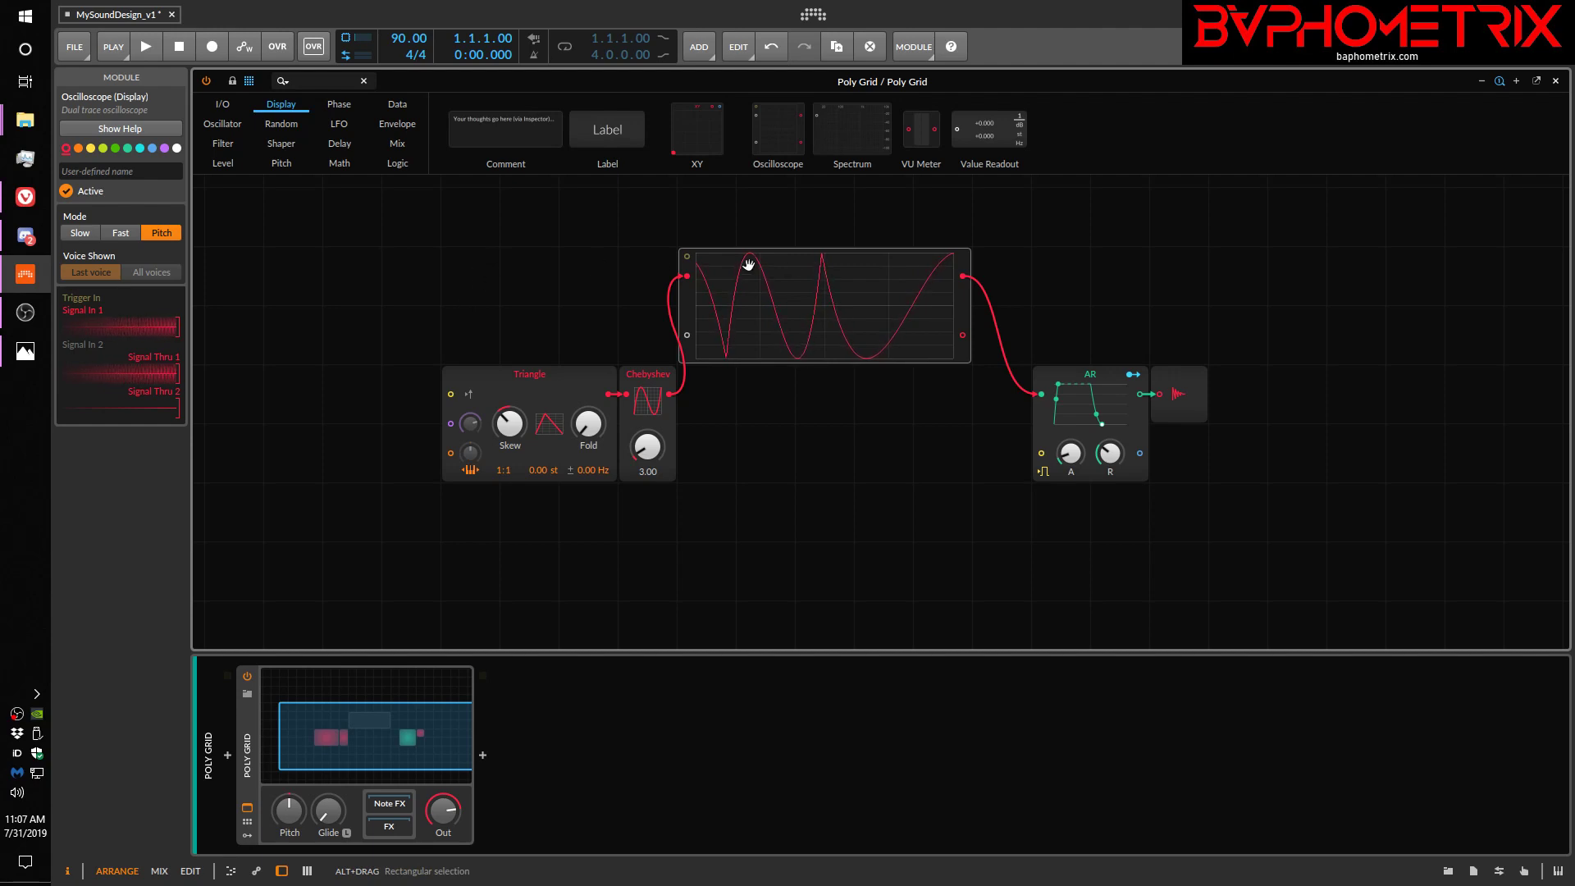
List the Phase modules (Phasor, Ø Scaler, Ø Sinemod) in the palette
left_click(338, 103)
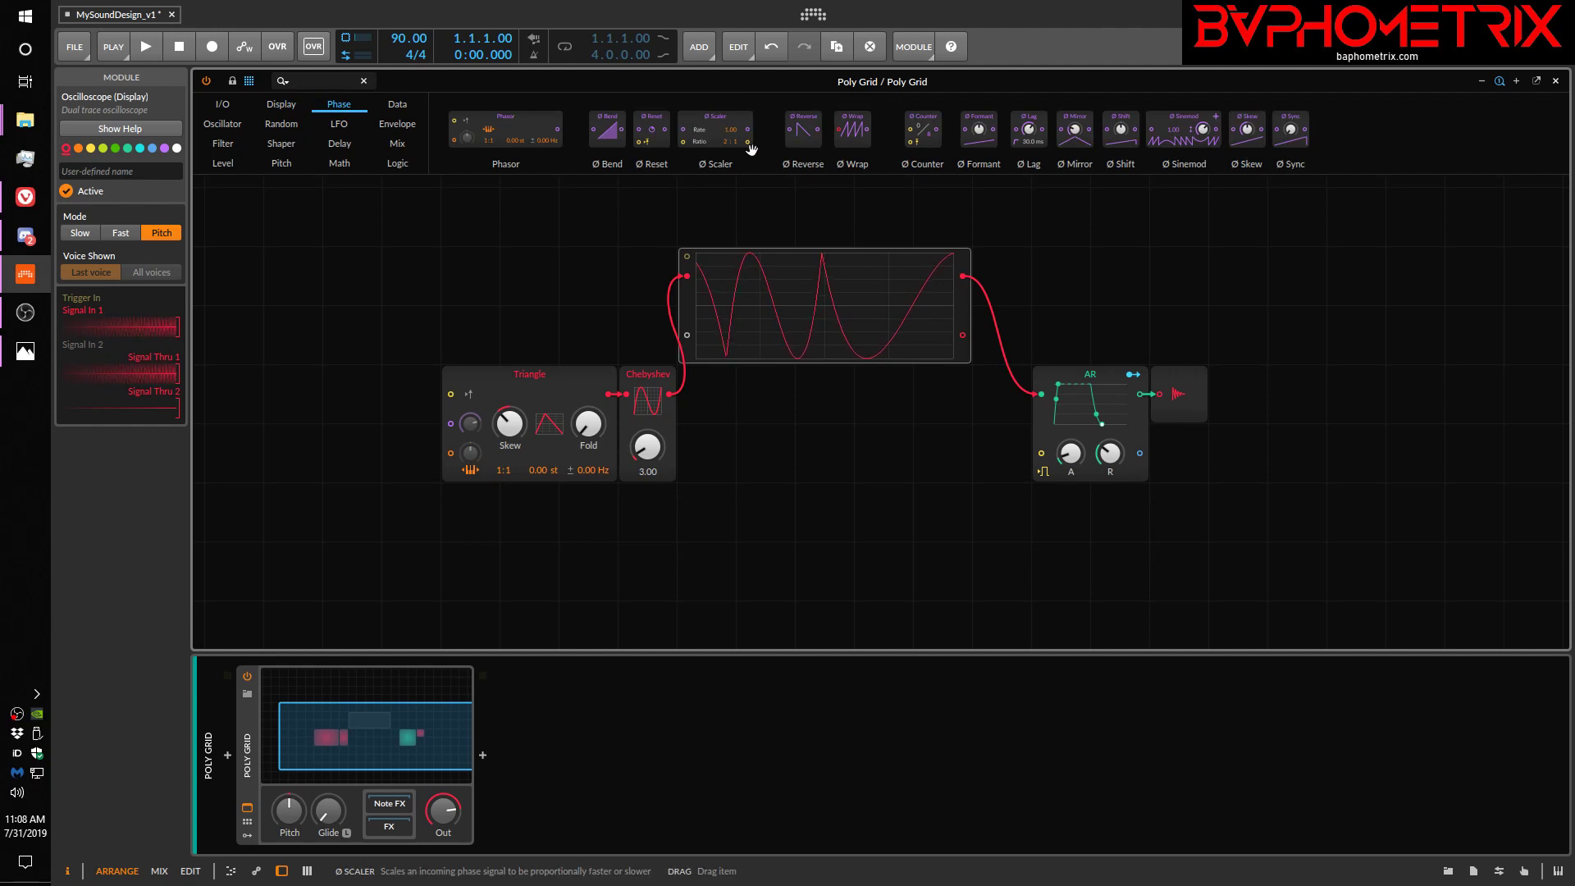
mouse_move(507, 123)
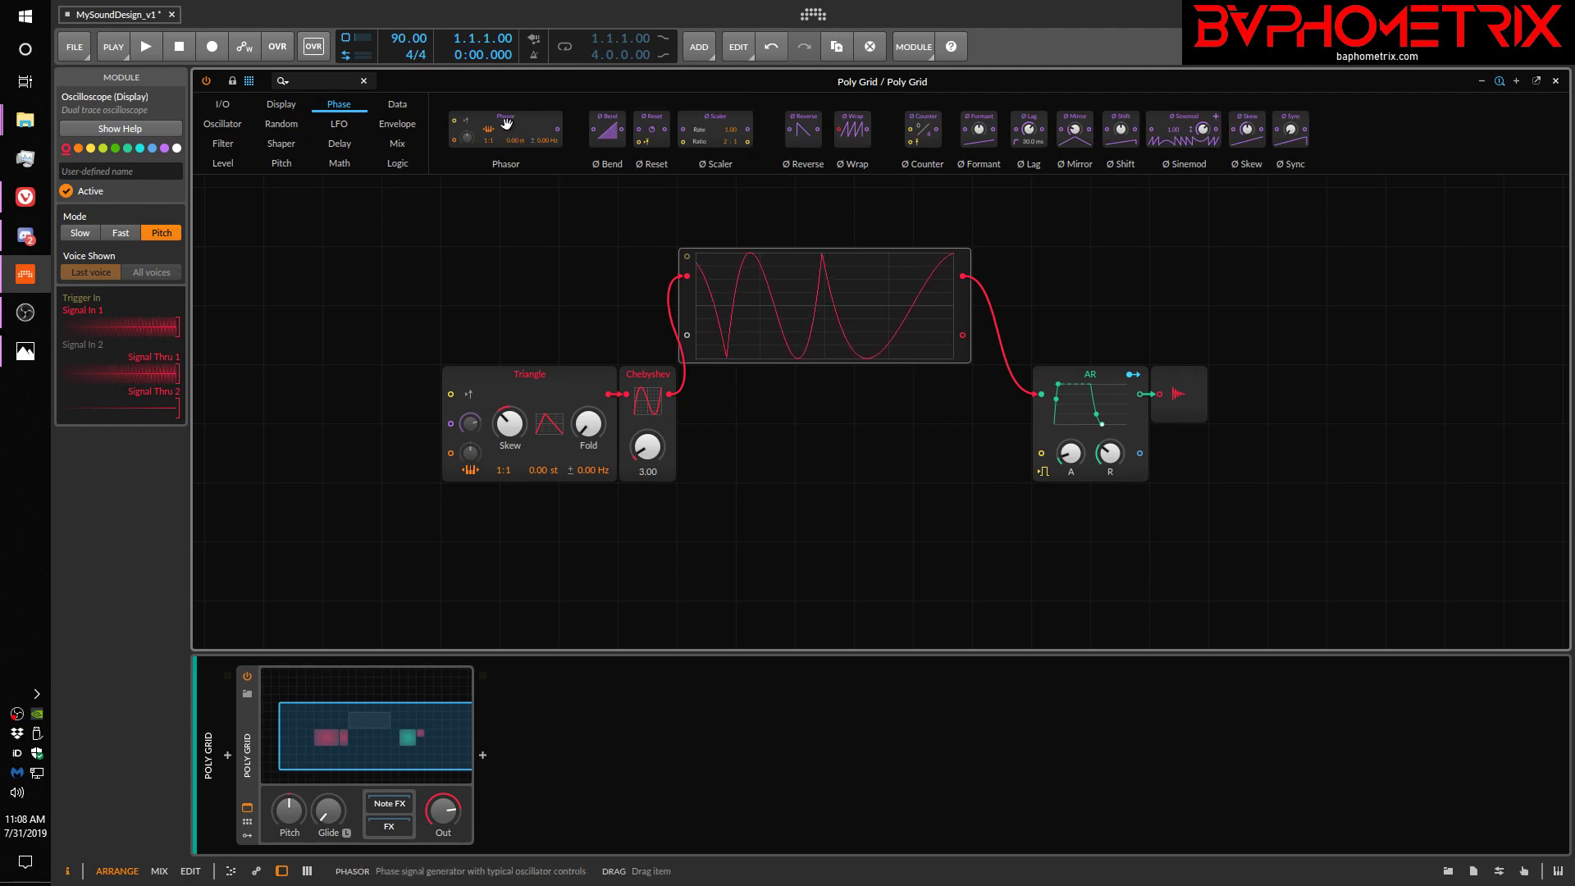
mouse_move(1171, 148)
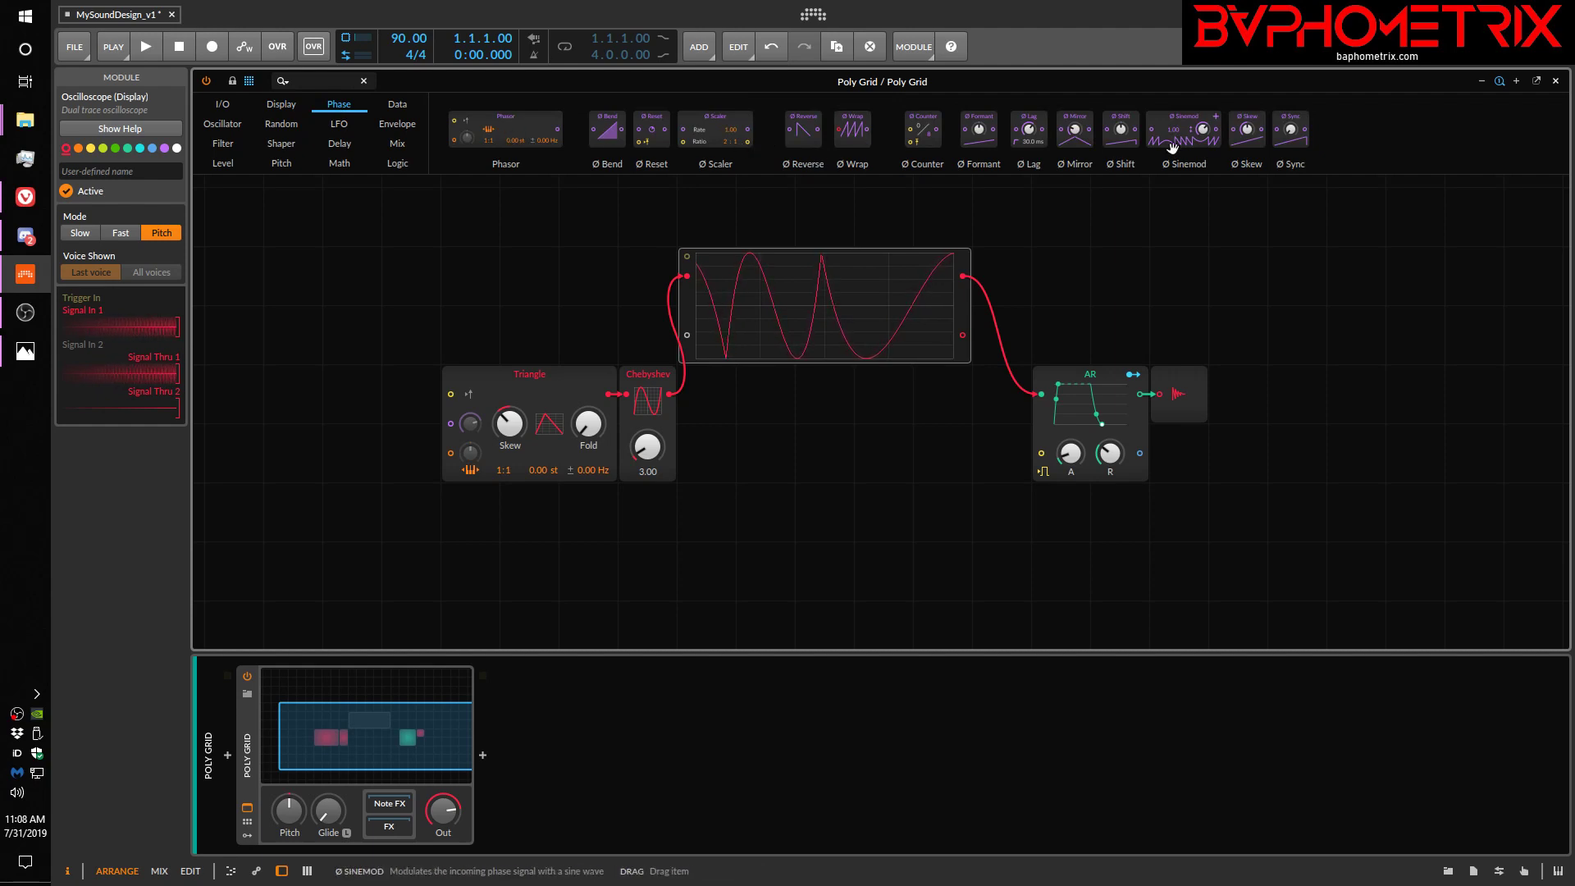
mouse_move(687, 211)
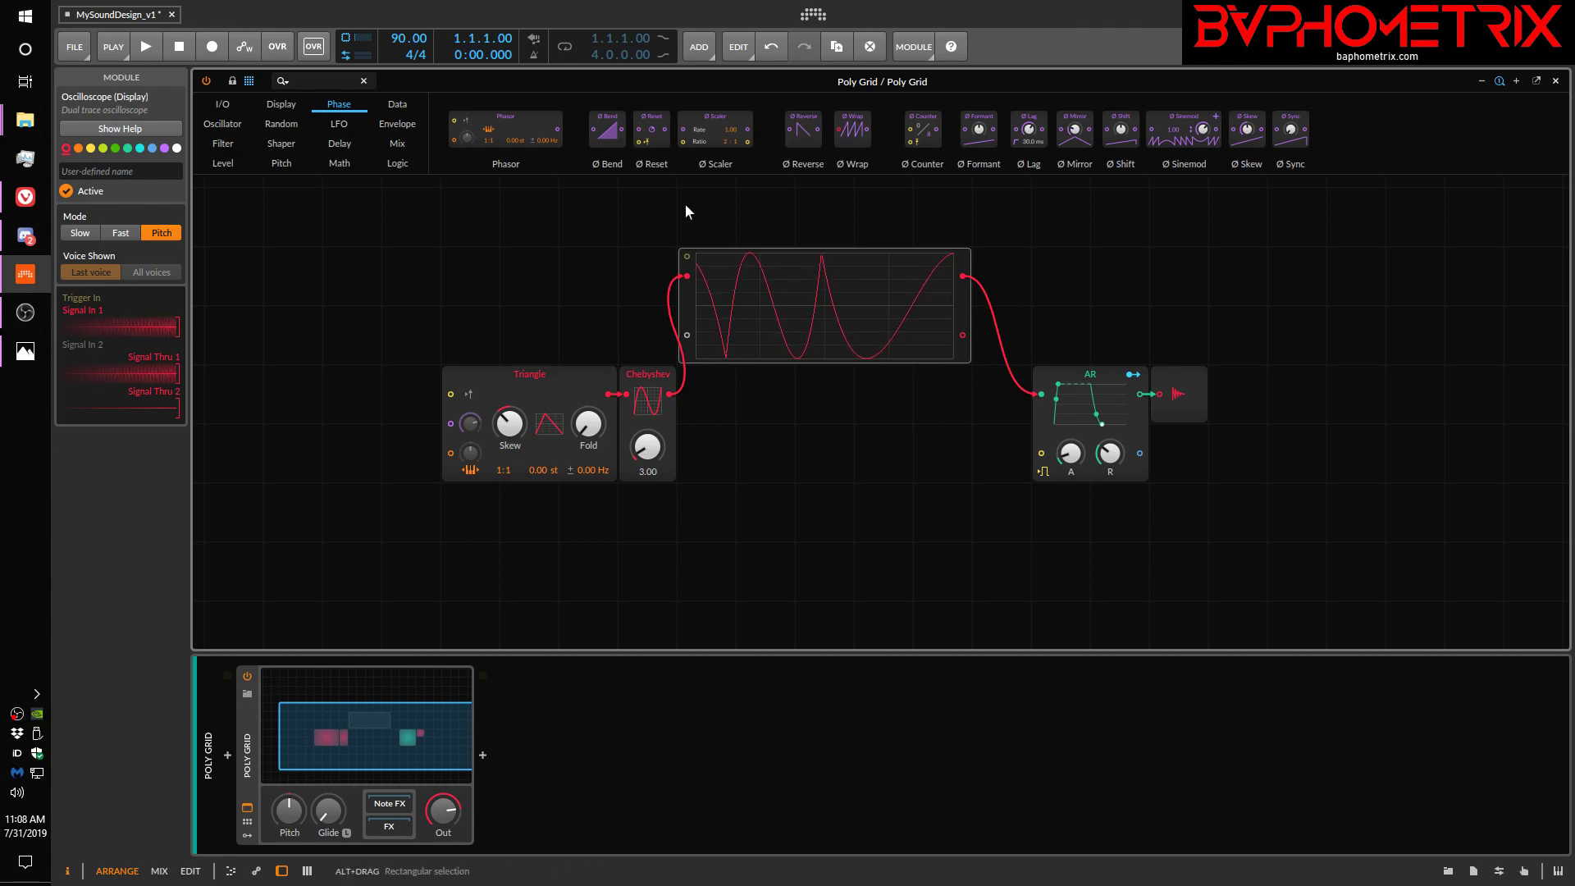
mouse_move(773, 336)
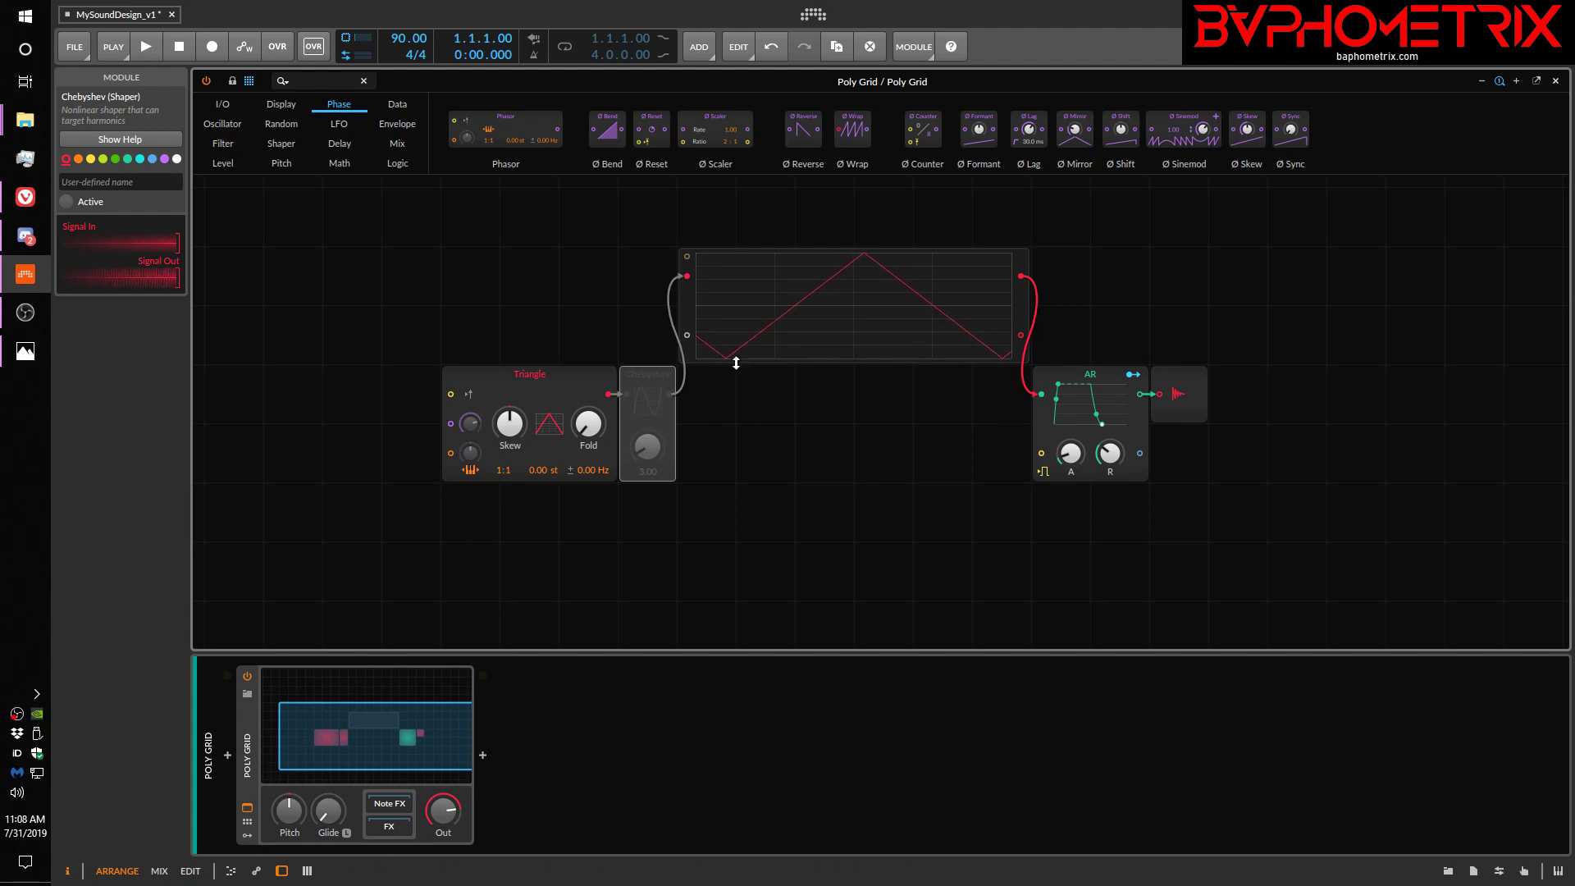
mouse_move(722, 374)
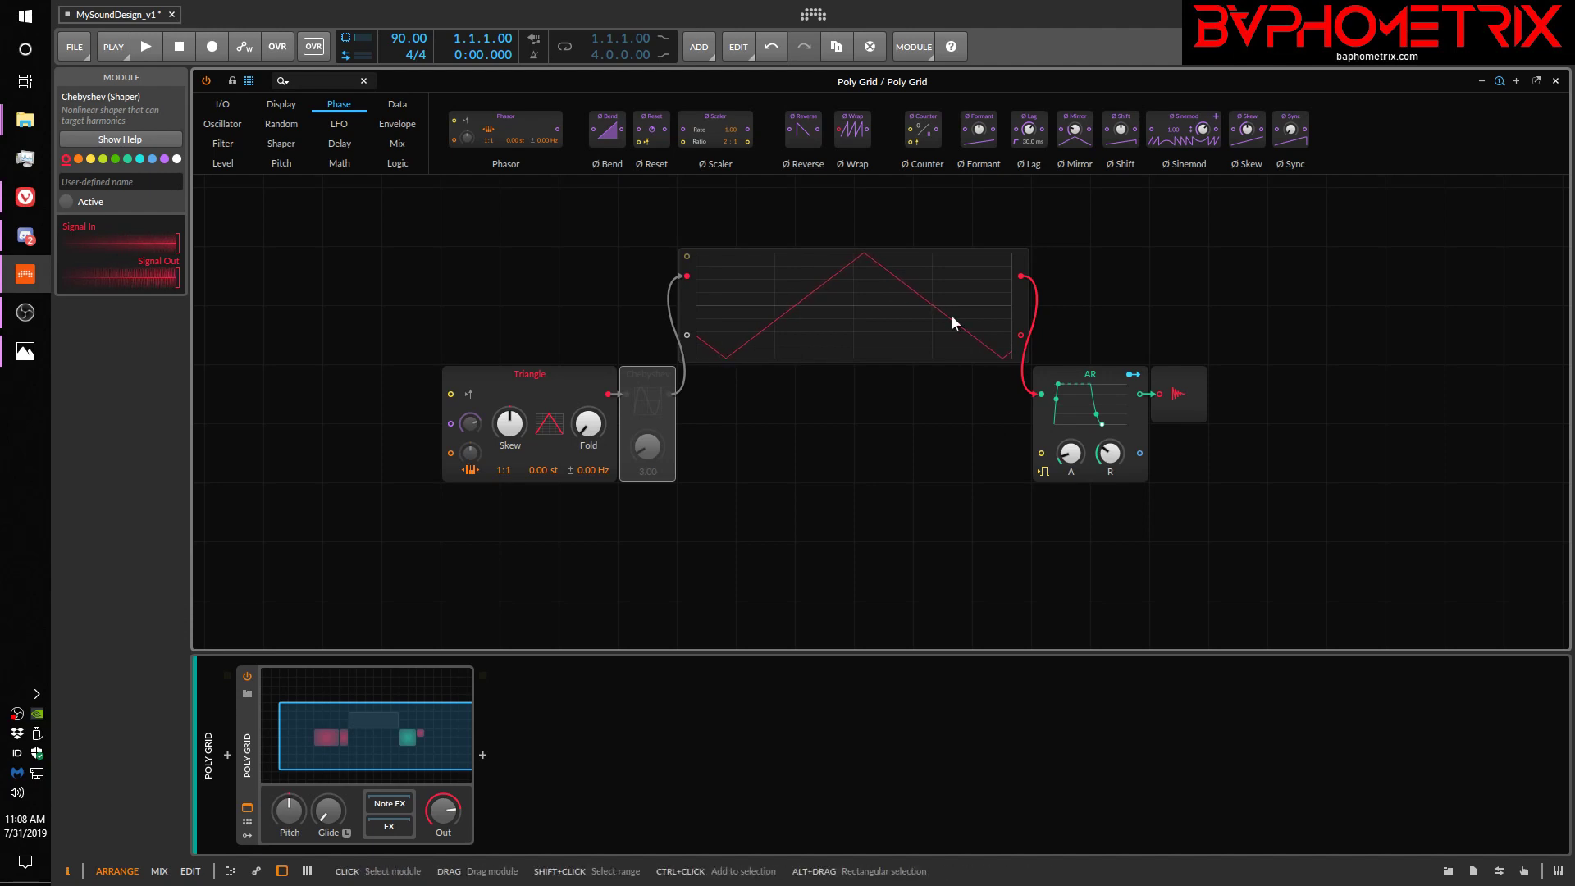
mouse_move(561, 200)
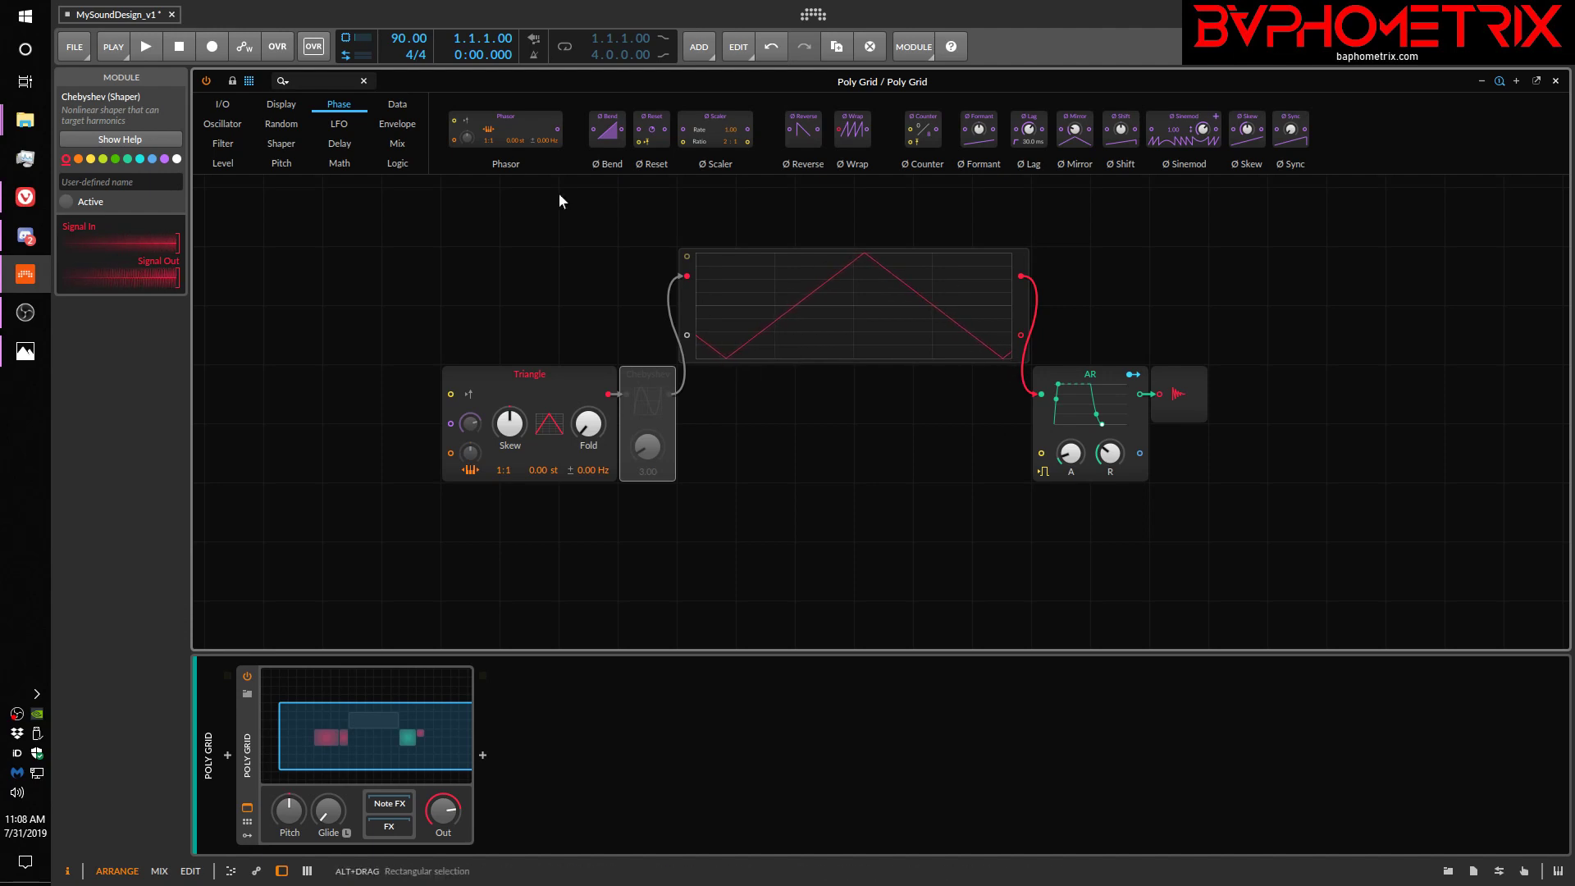
mouse_move(871, 136)
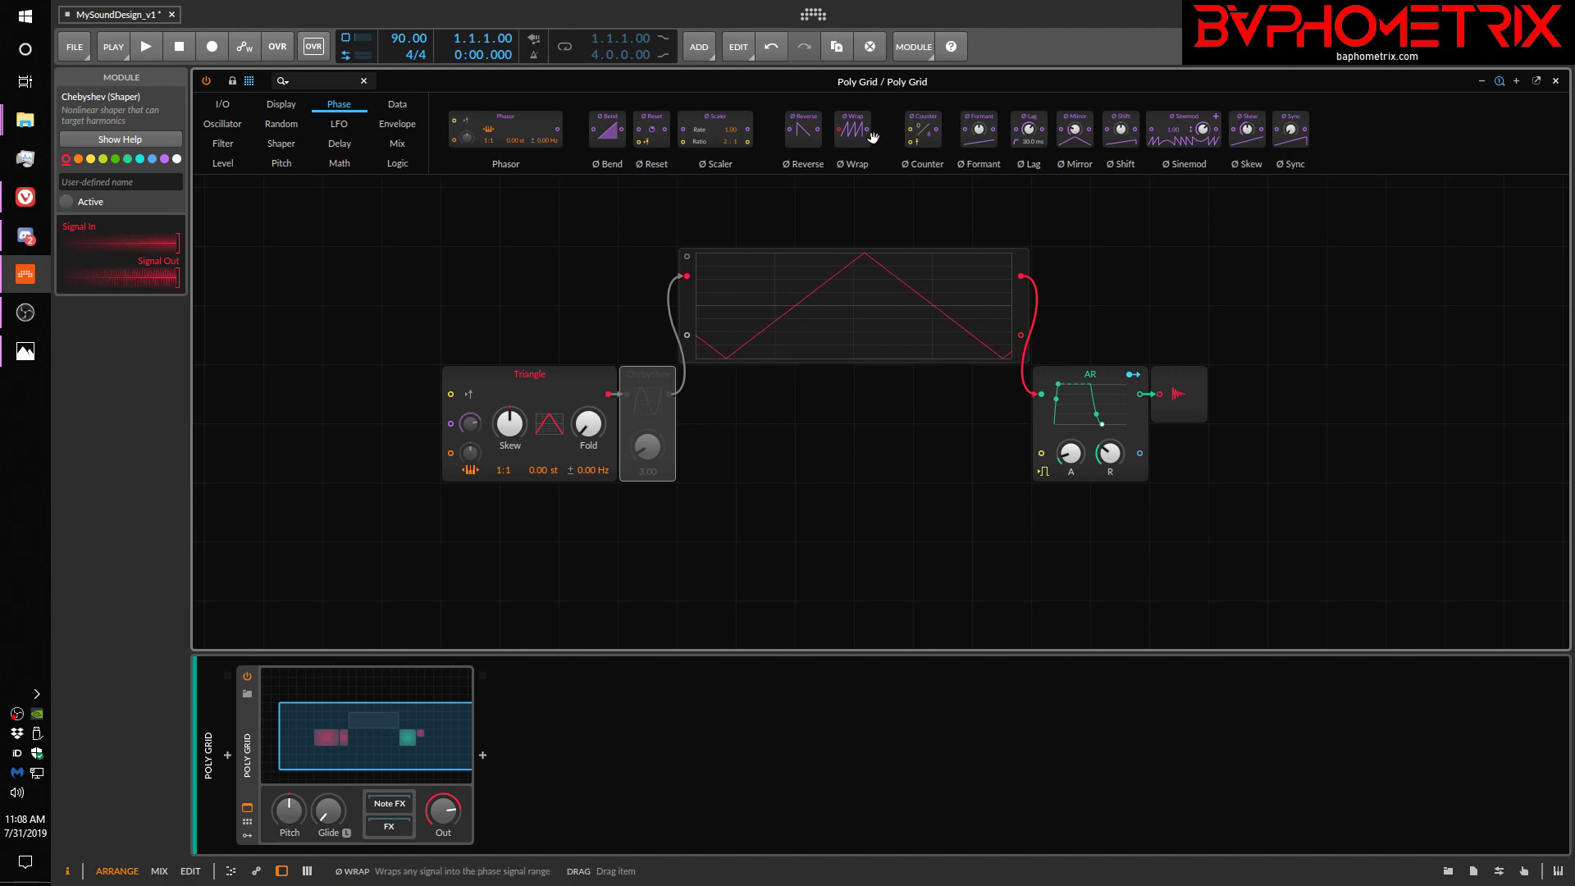
mouse_move(1170, 182)
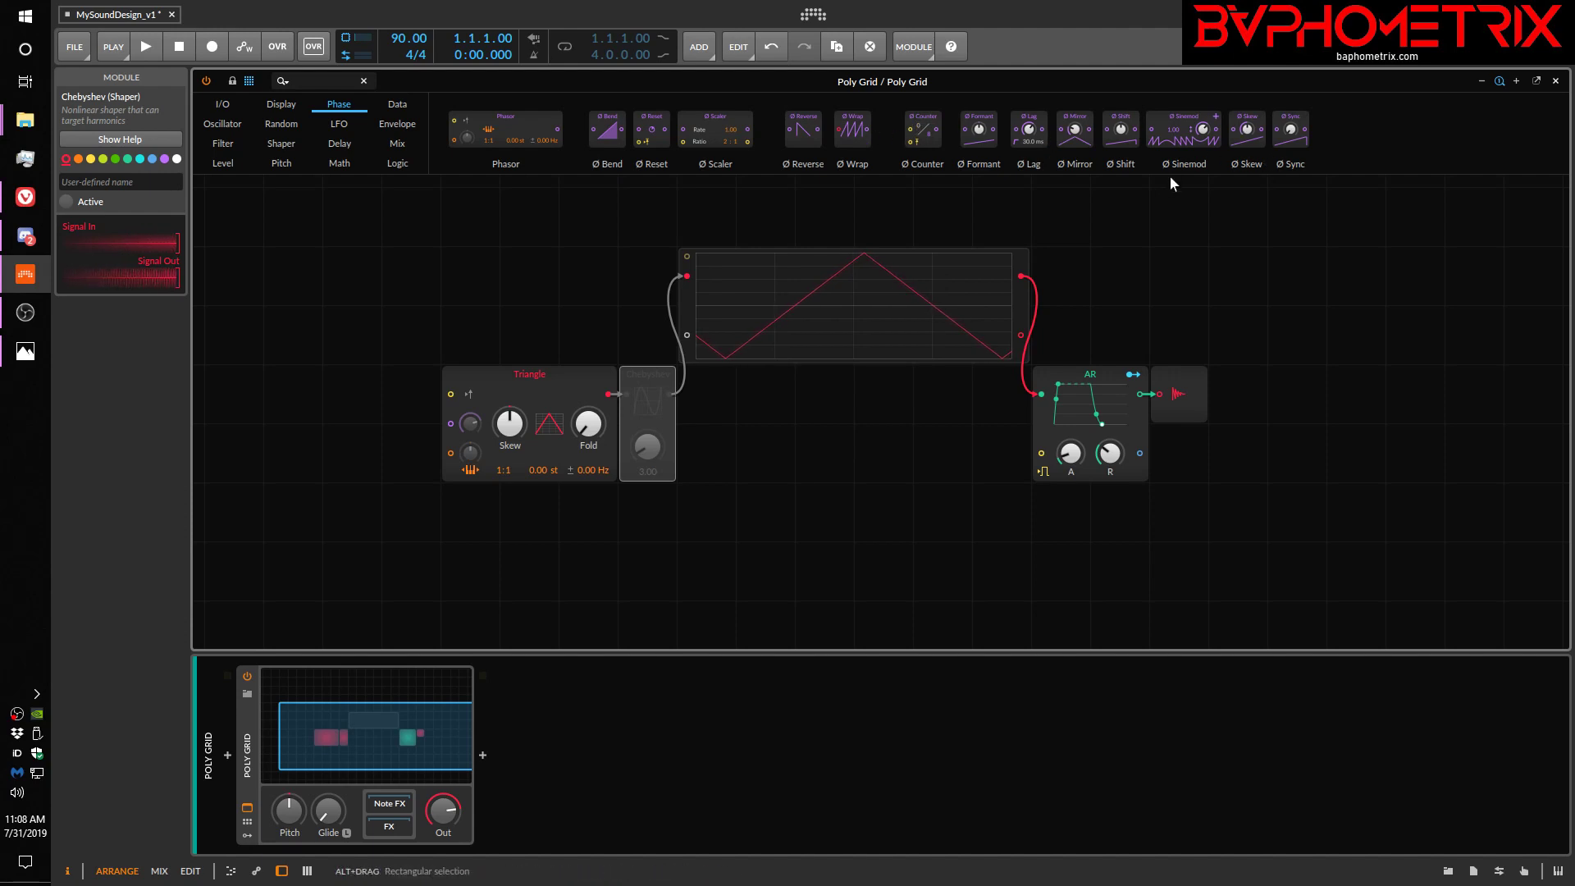
mouse_move(571, 328)
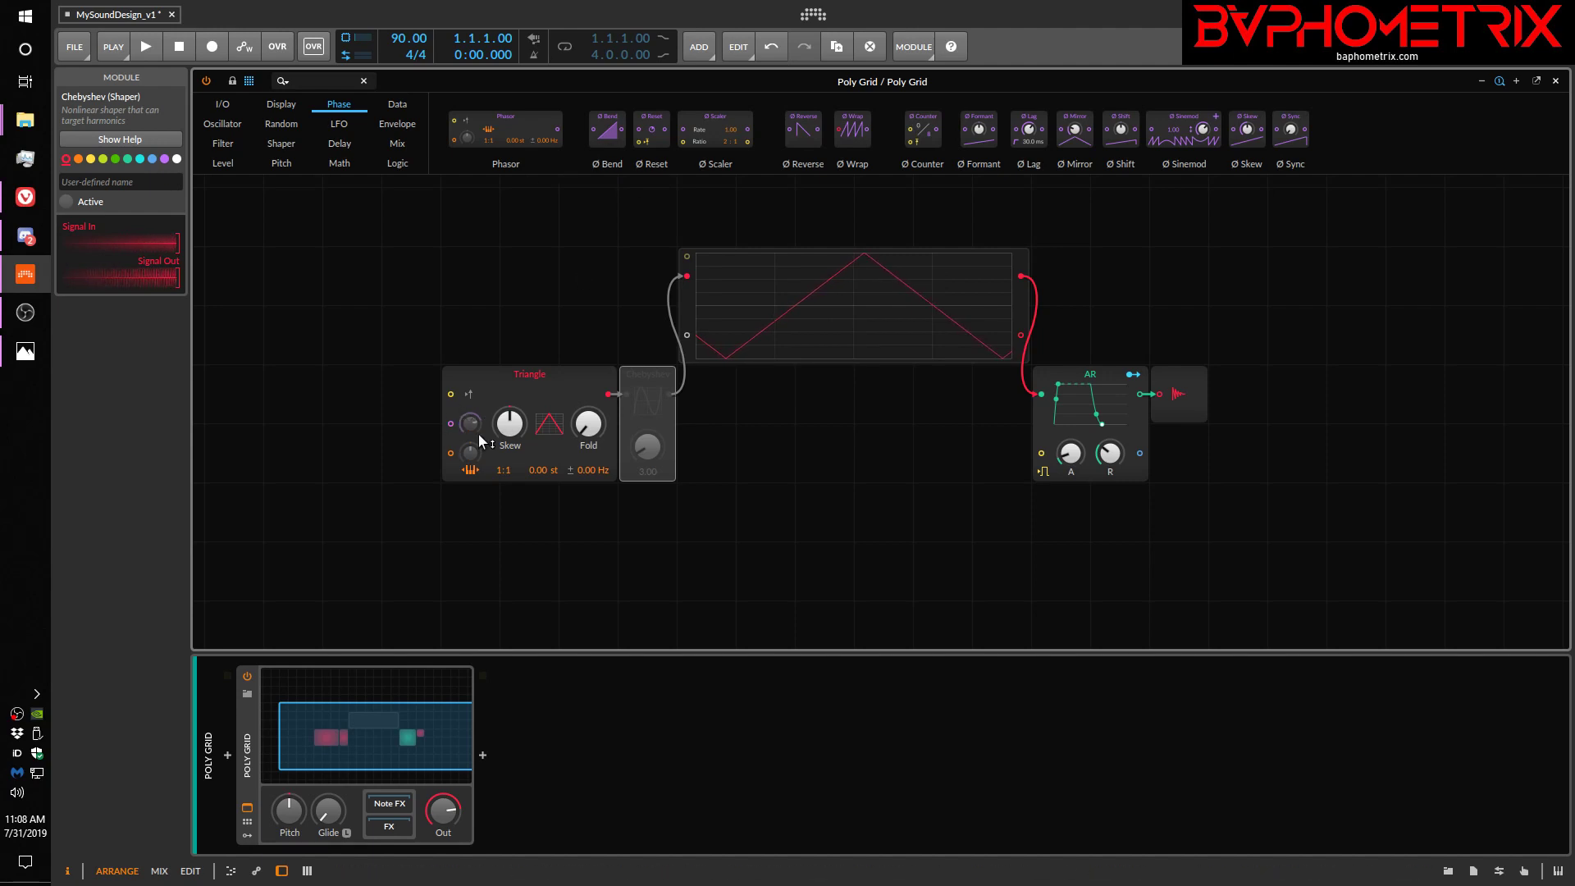
mouse_move(465, 435)
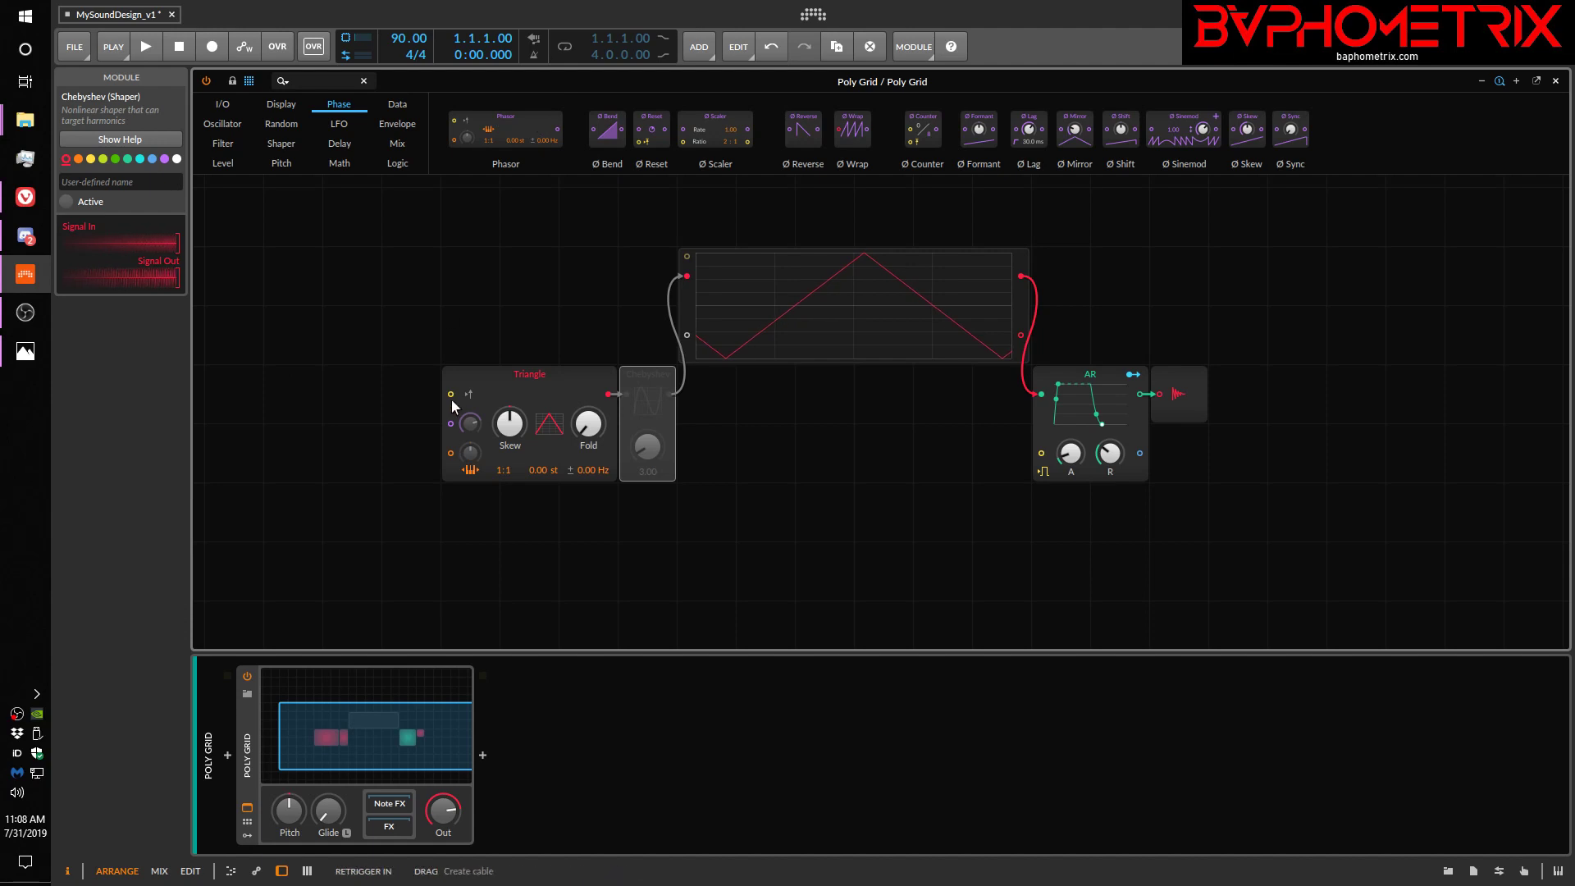
mouse_move(444, 423)
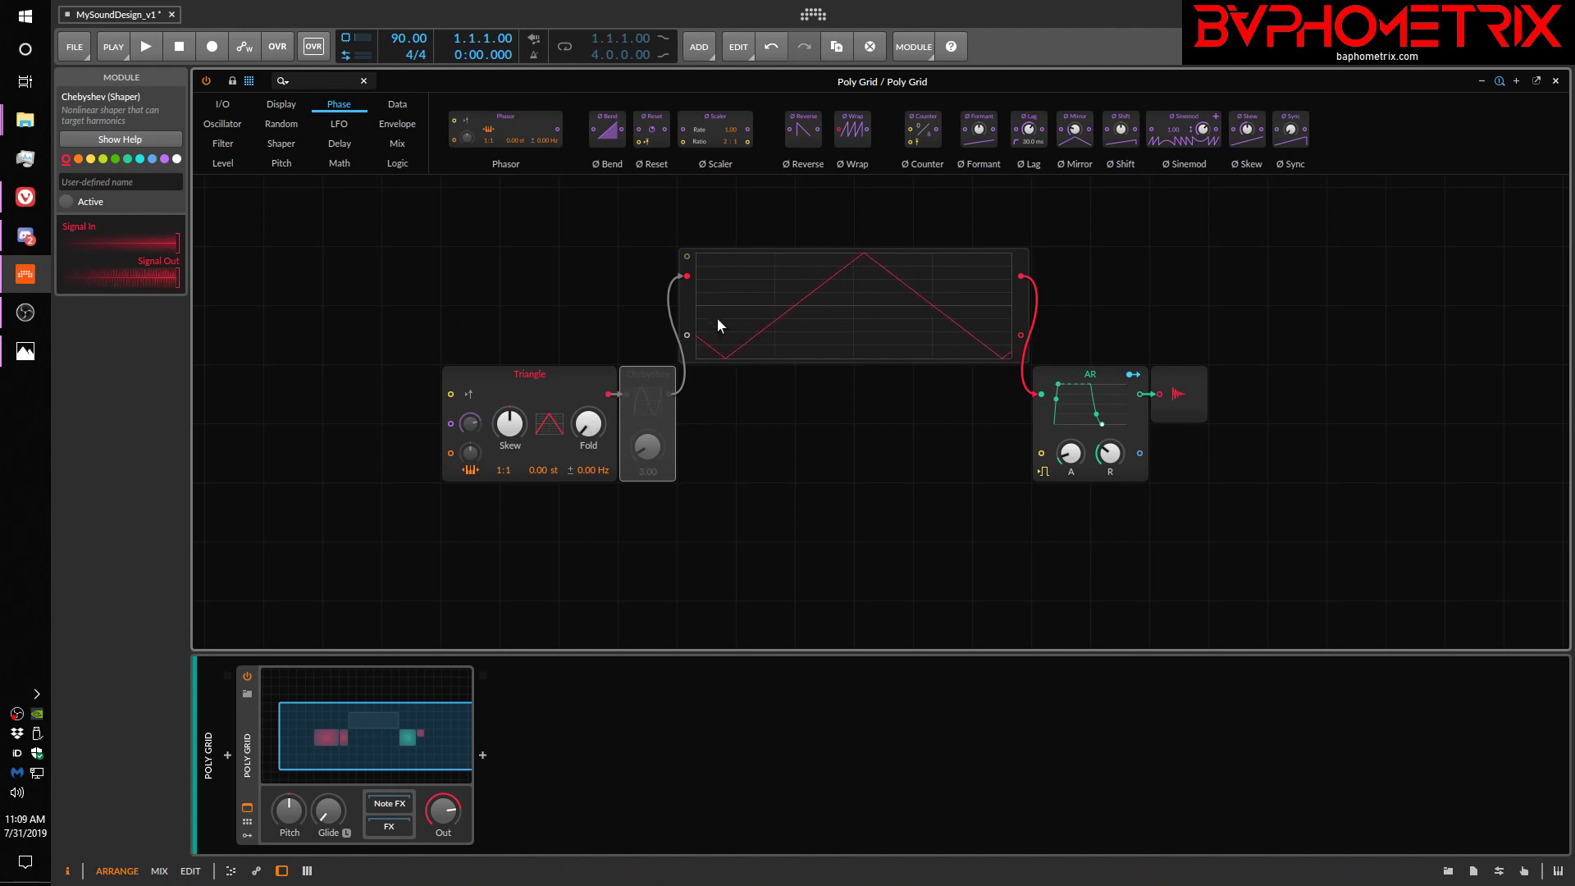
mouse_move(751, 336)
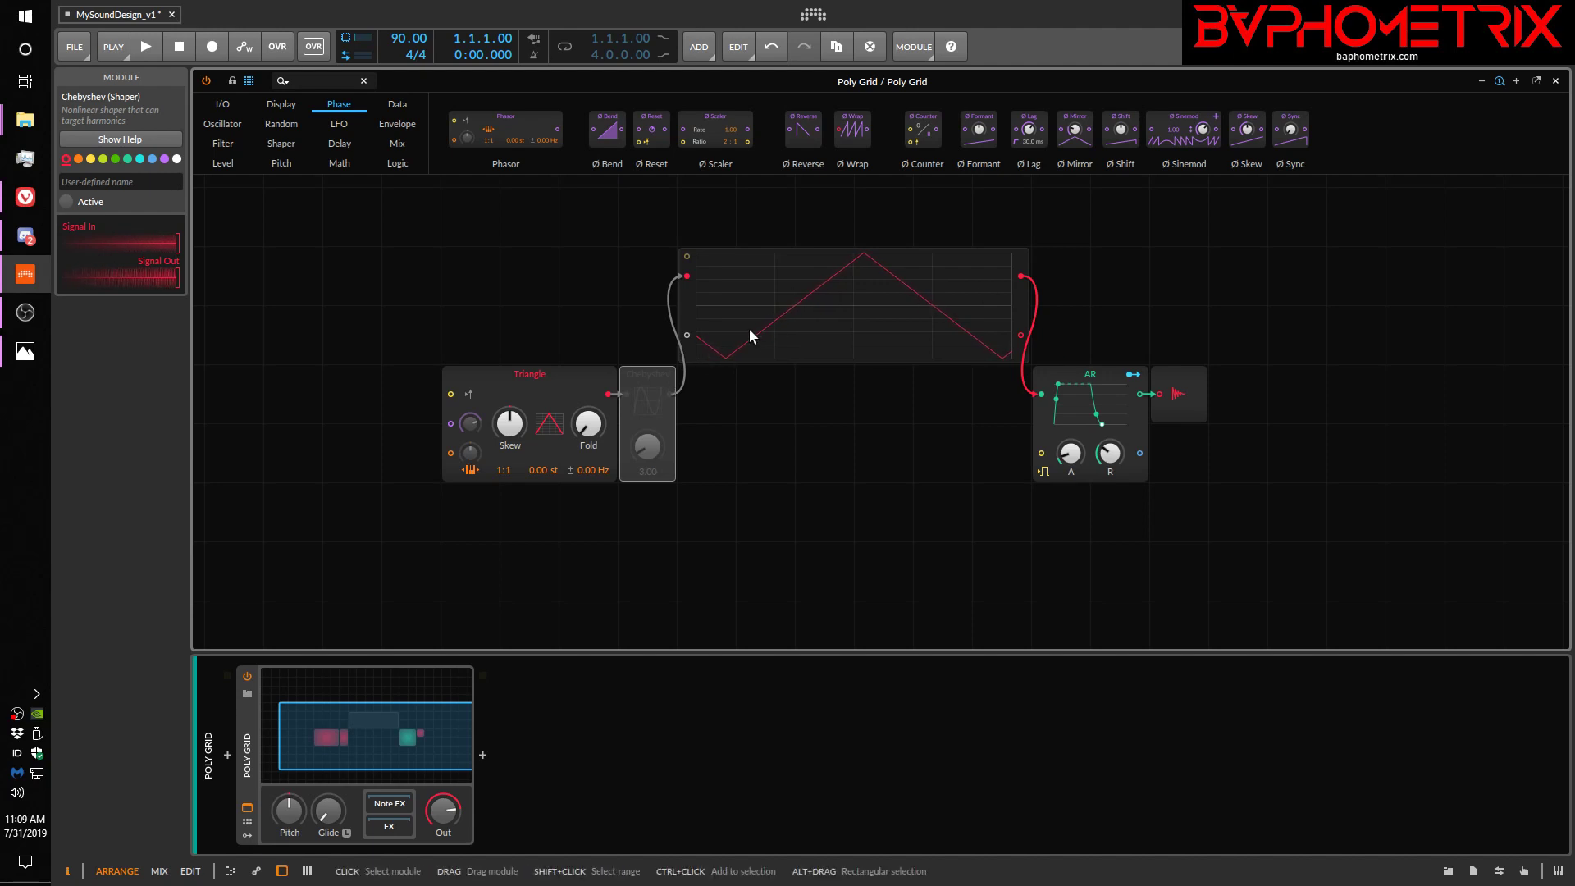
mouse_move(663, 391)
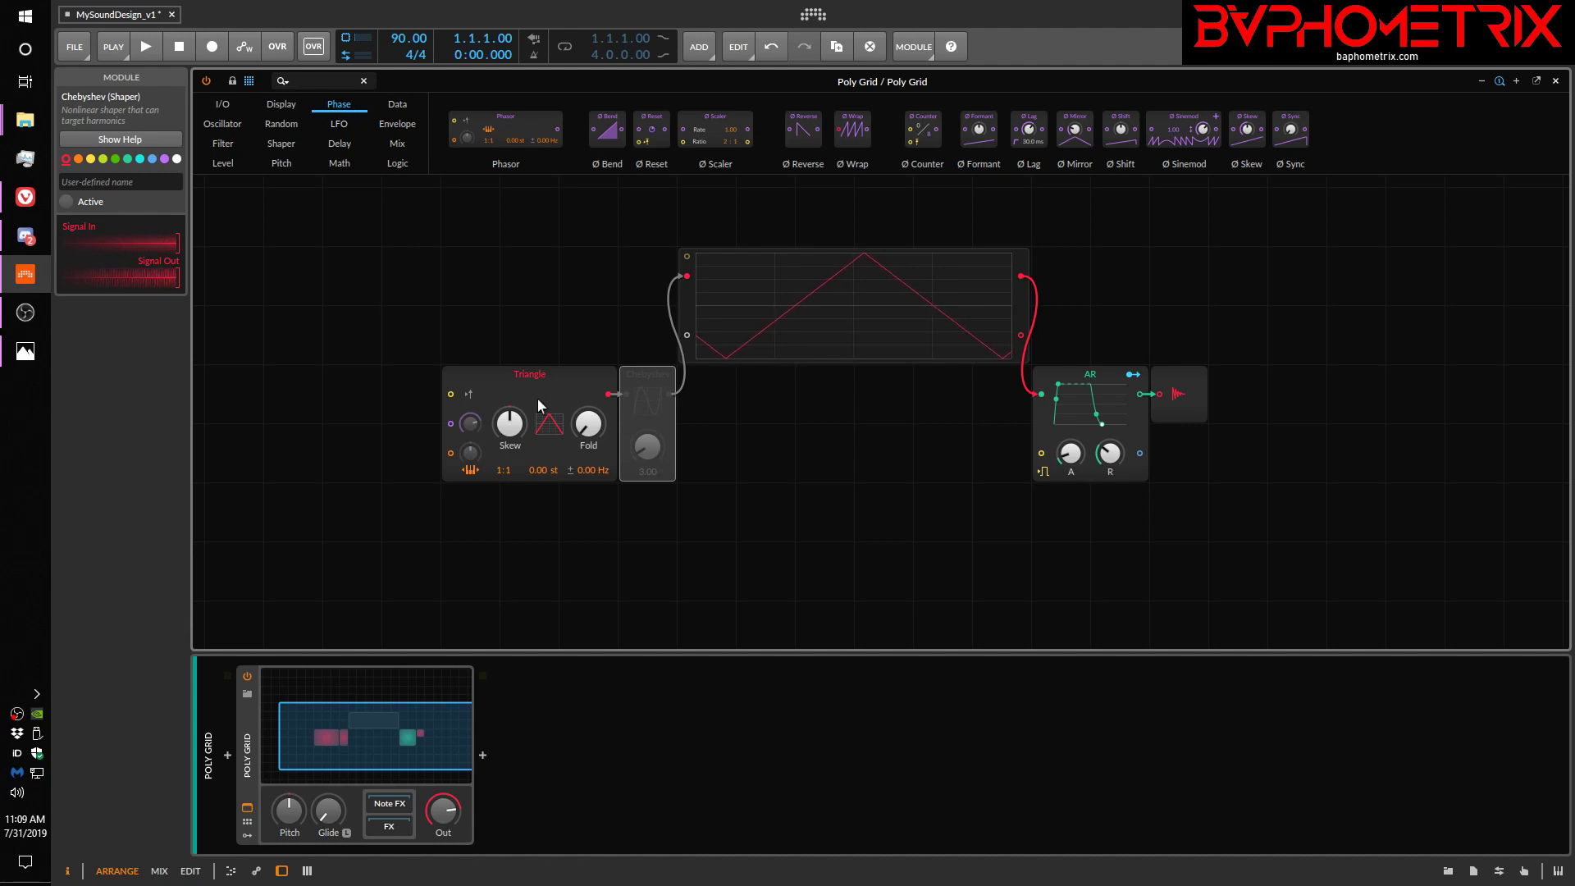
mouse_move(462, 420)
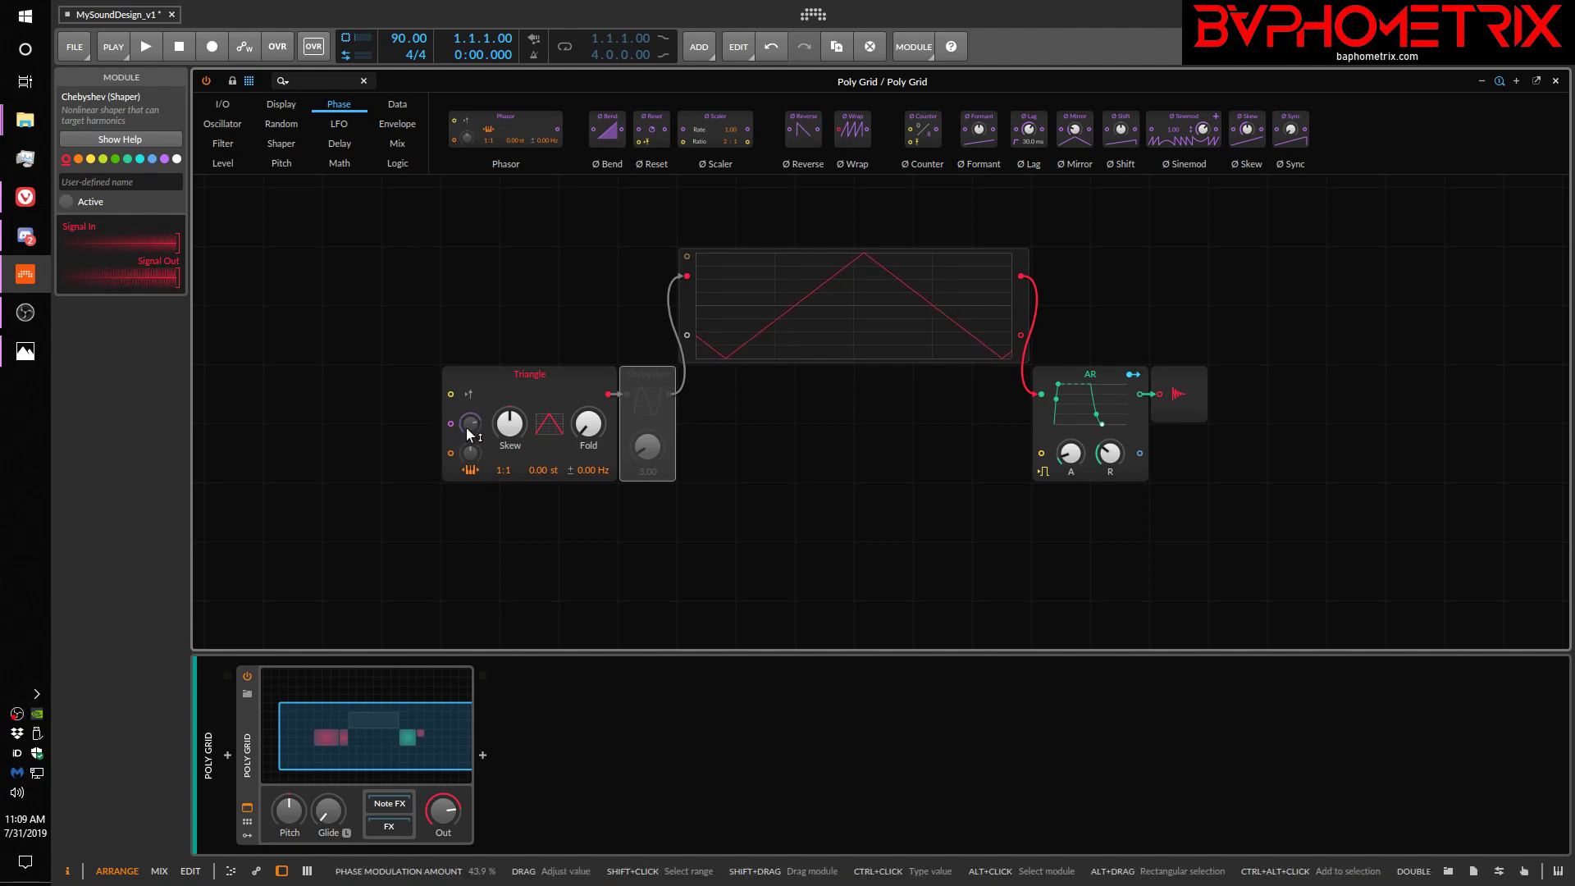
List the Data modules, from Gates and Steps to Ø Triangle and Ø Window
left_click(397, 105)
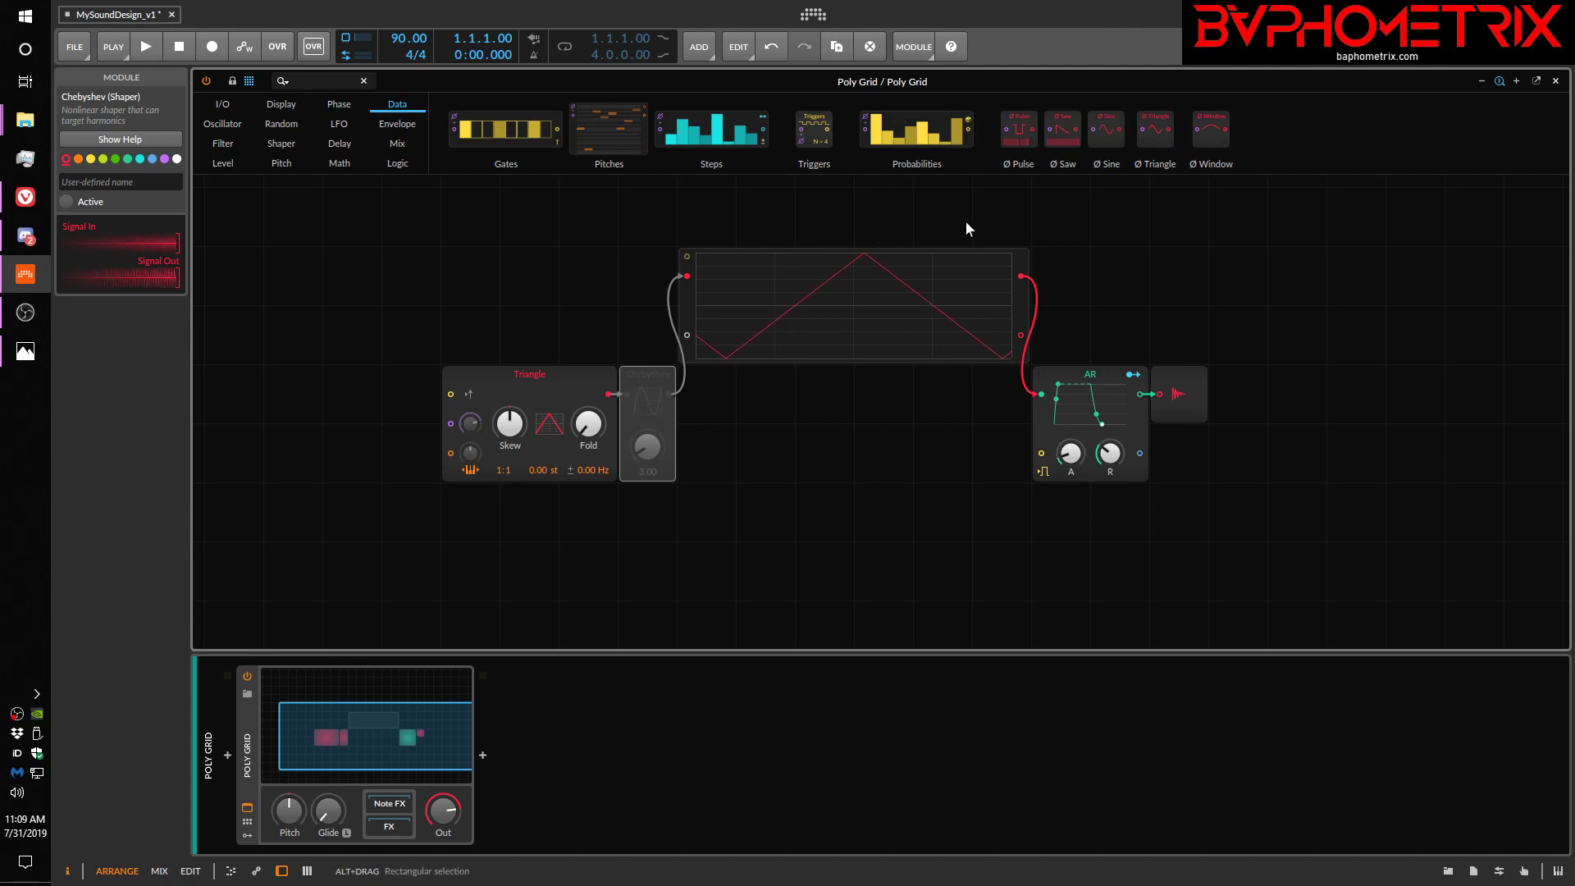
mouse_move(1170, 274)
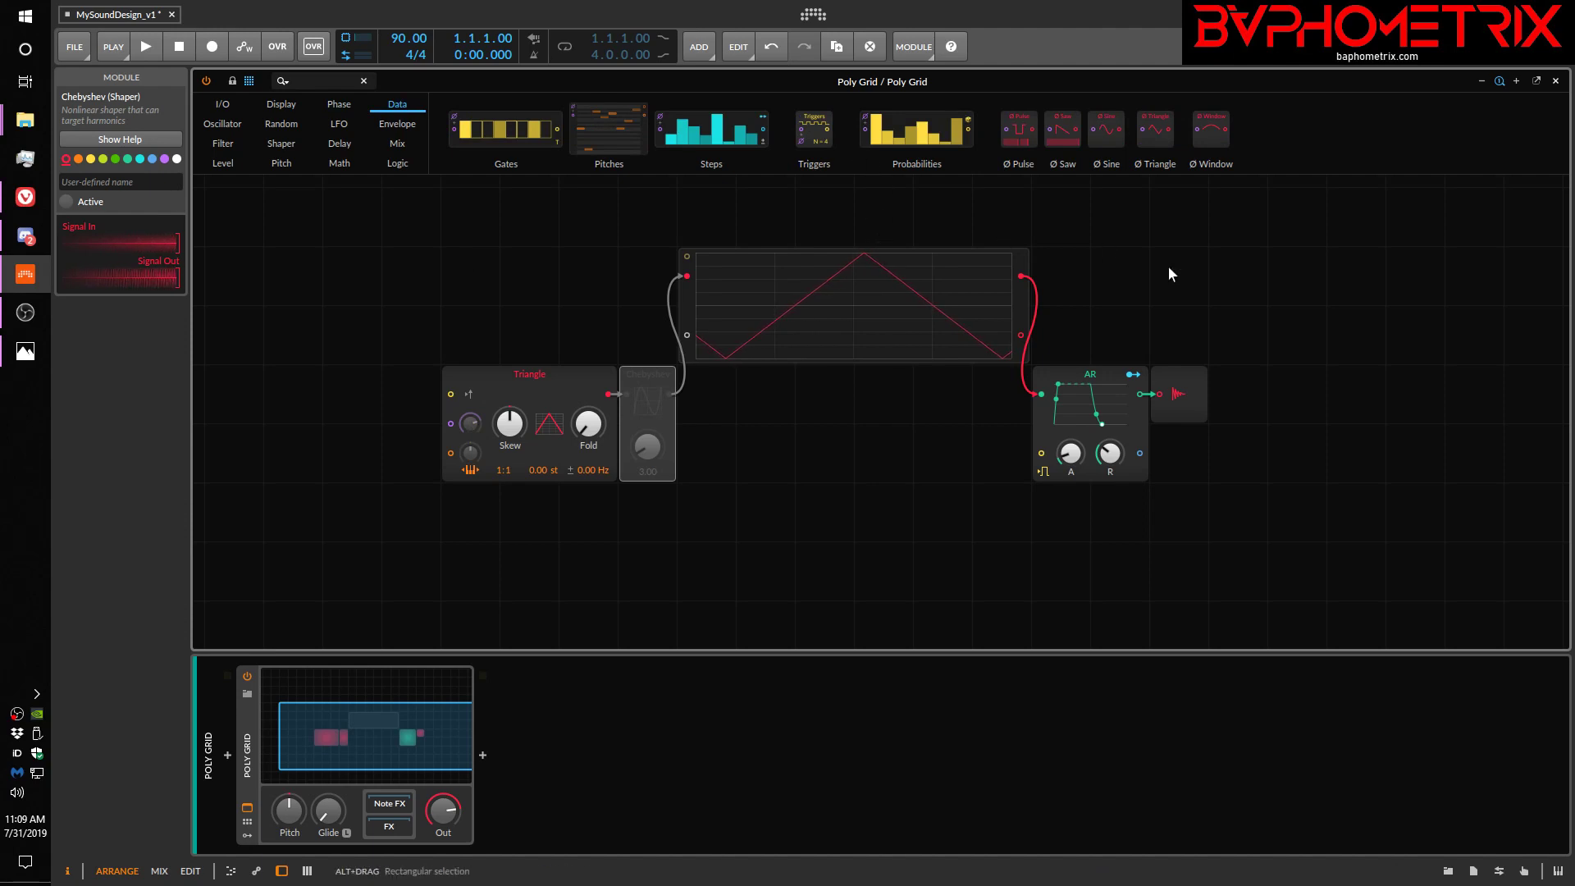
mouse_move(509, 128)
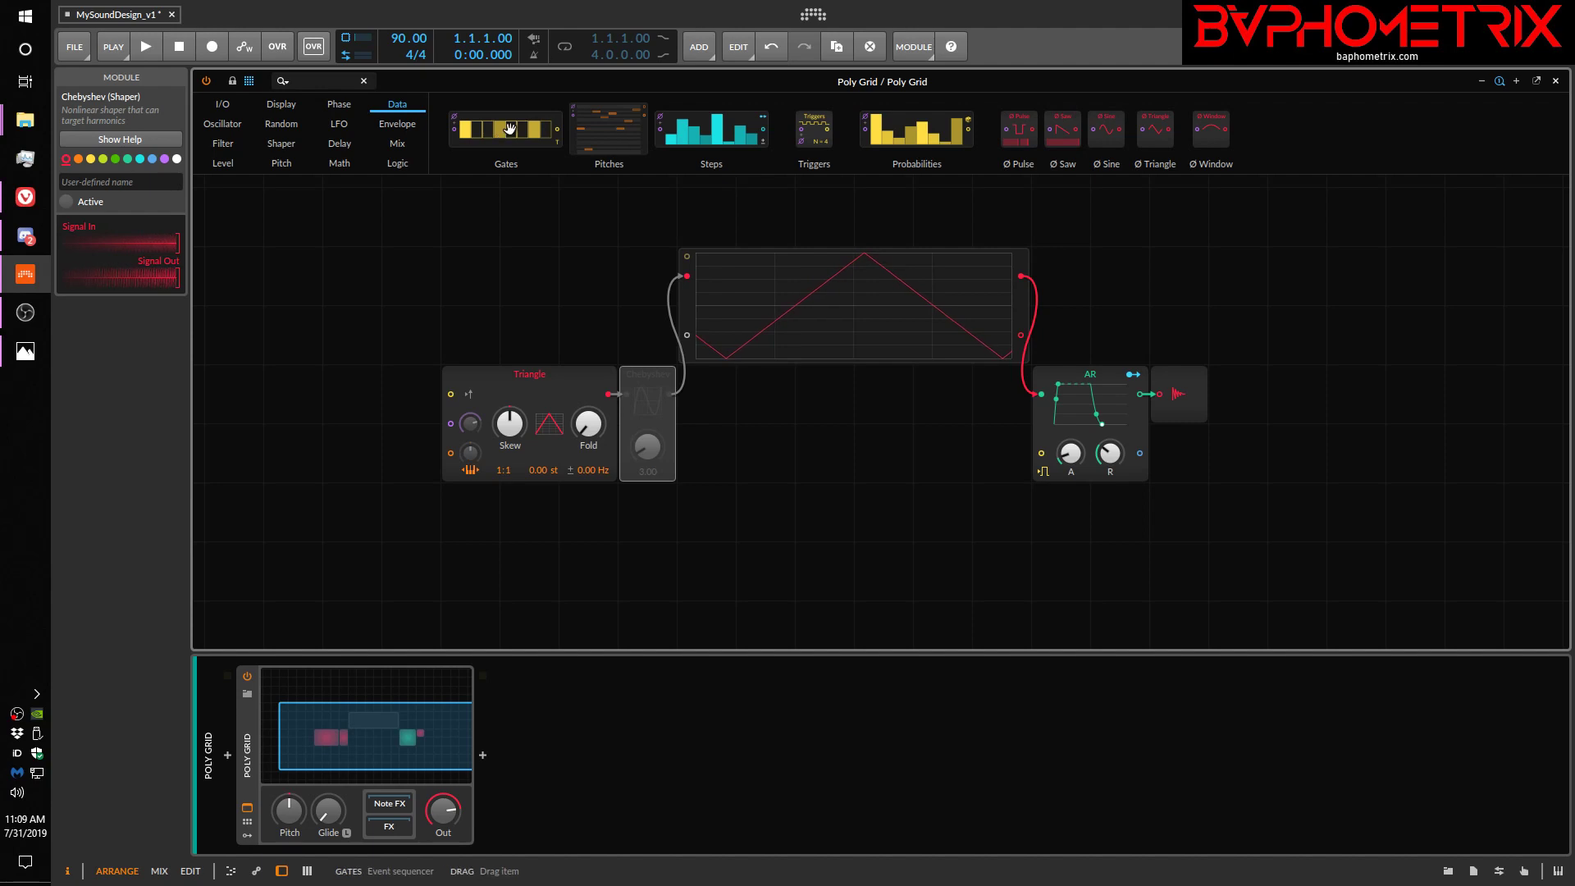
Place a Gates sequencer above the Triangle oscillator and raise its step count to 16
left_click_drag(504, 128, 351, 276)
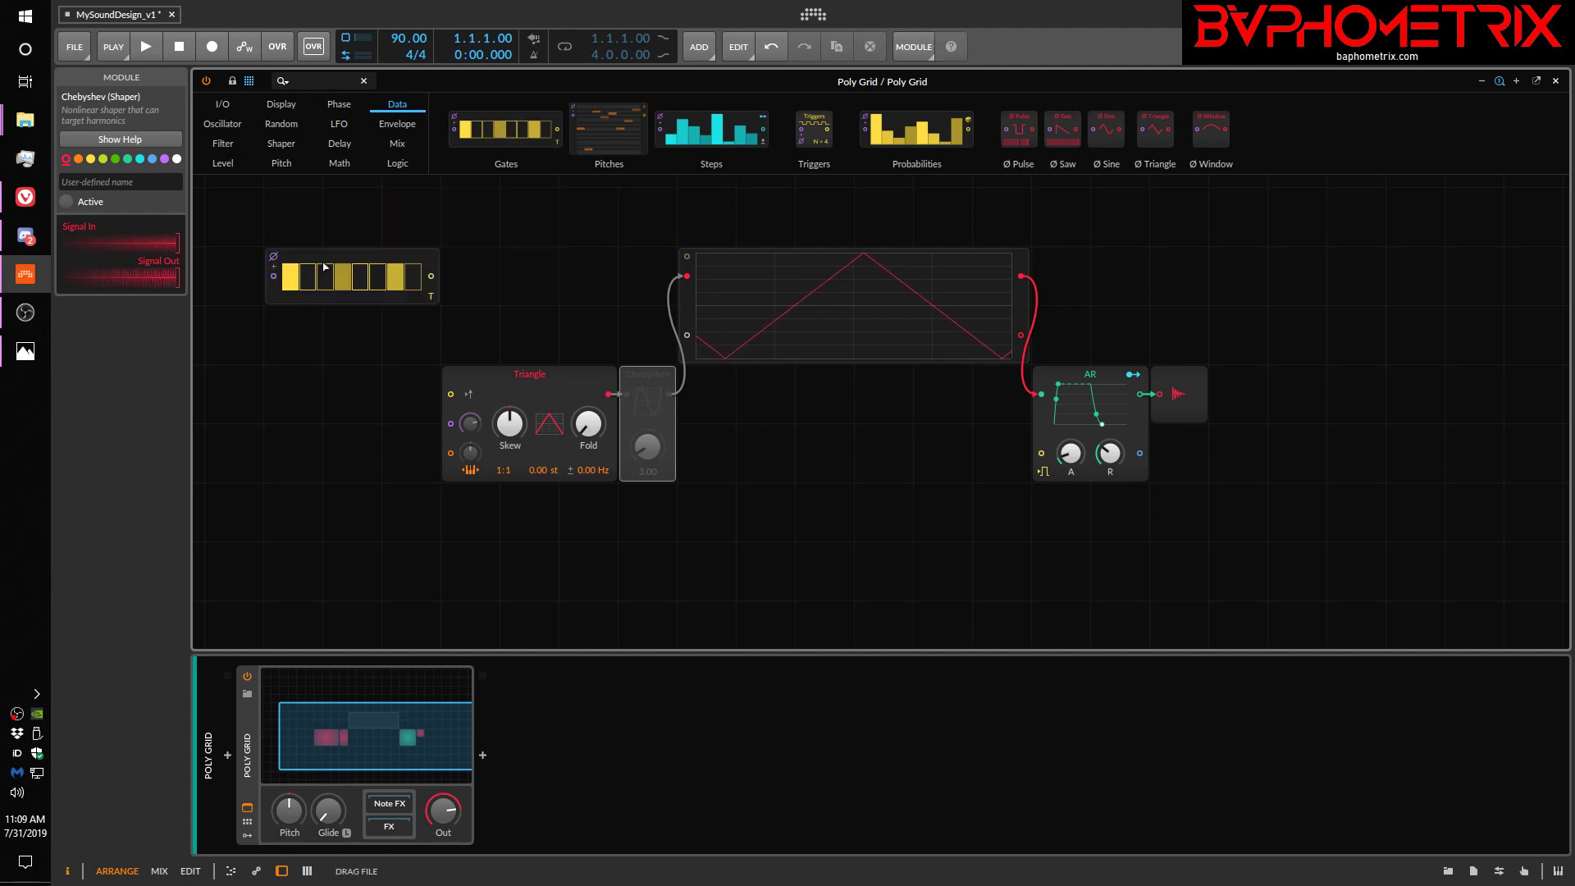
left_click(352, 275)
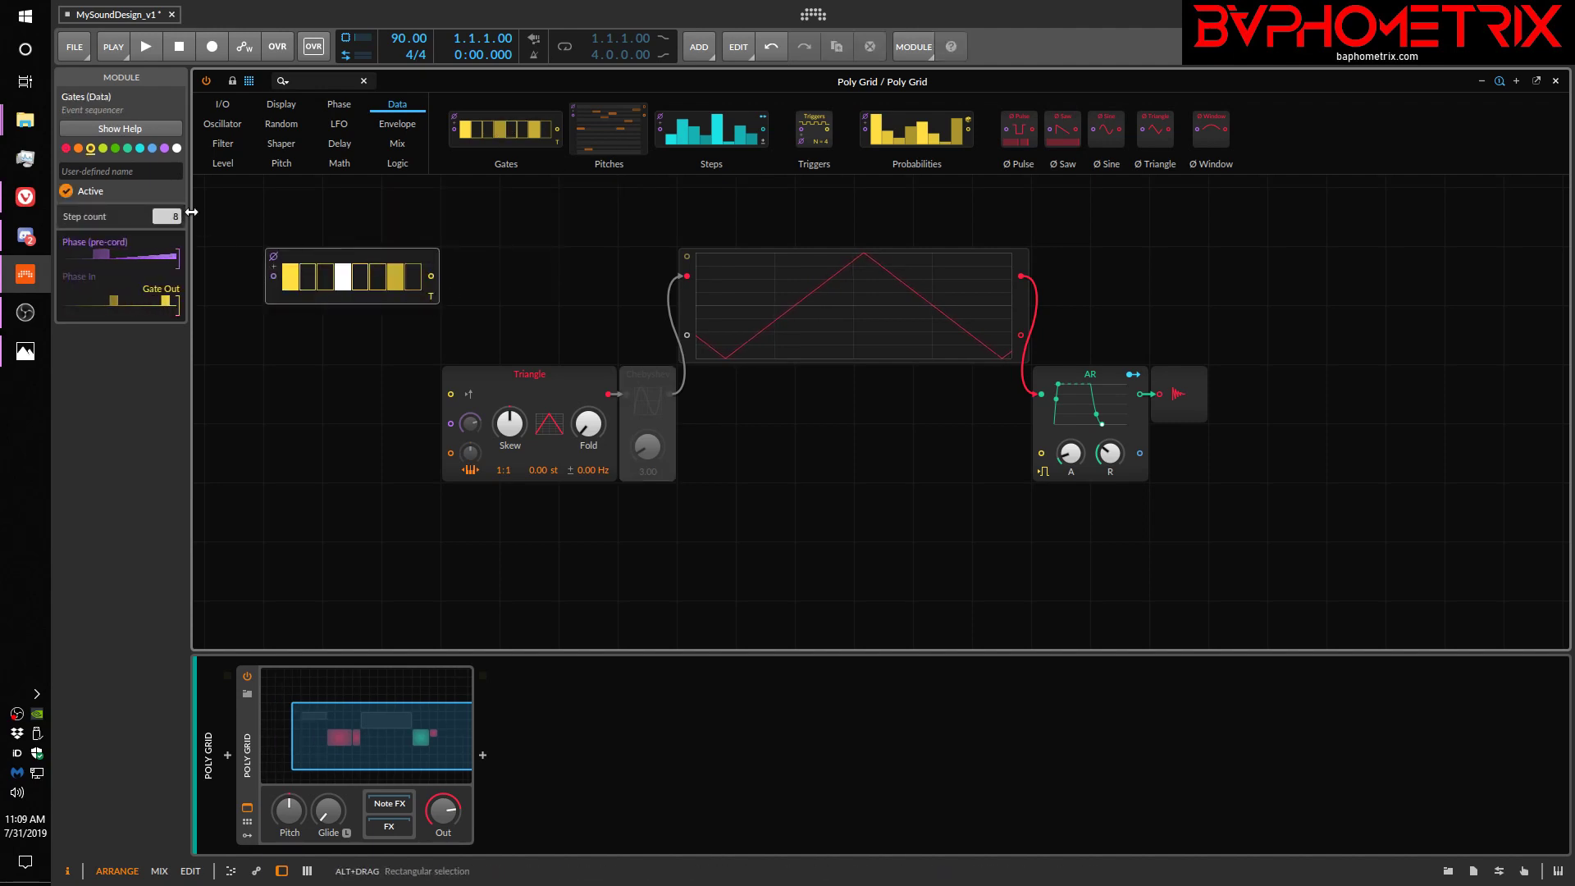
left_click_drag(161, 217, 190, 217)
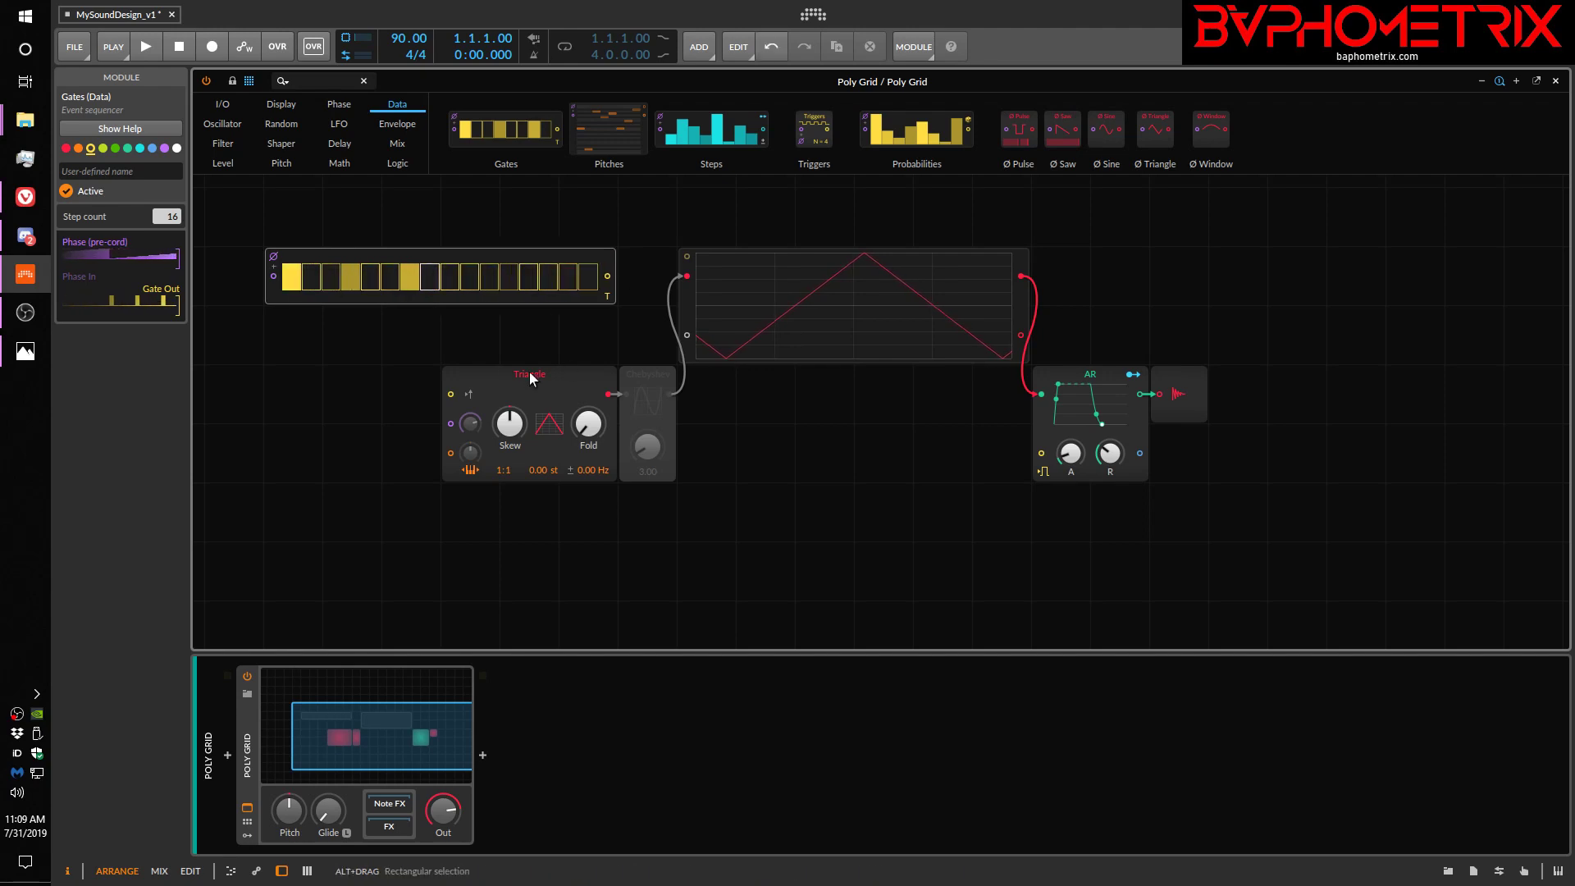
Toggle several steps in the Gates sequence pattern
left_click(348, 276)
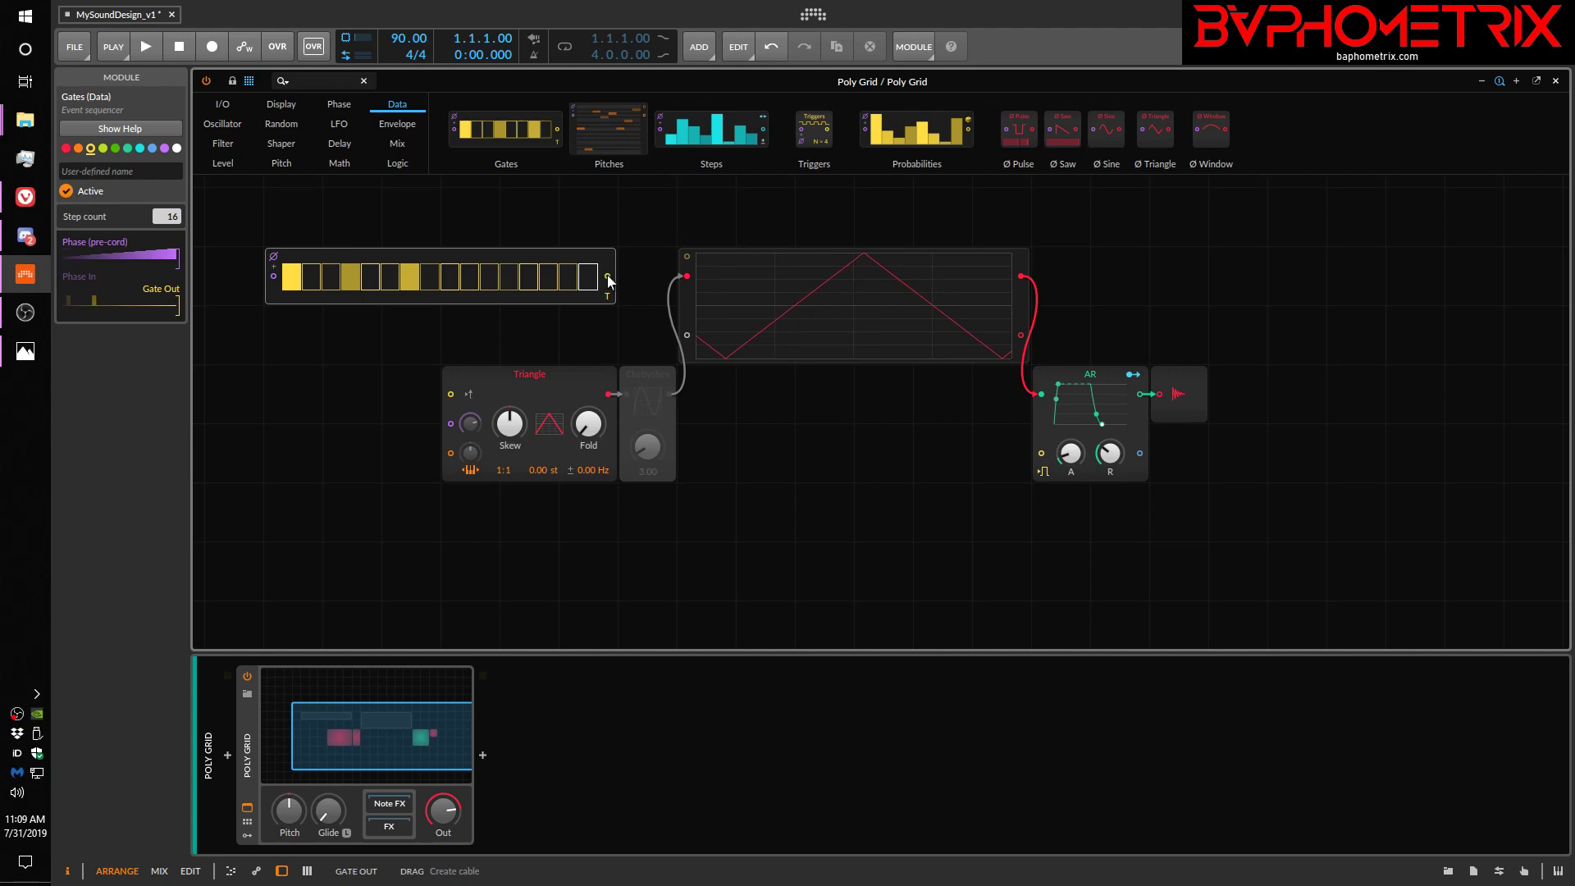
mouse_move(453, 402)
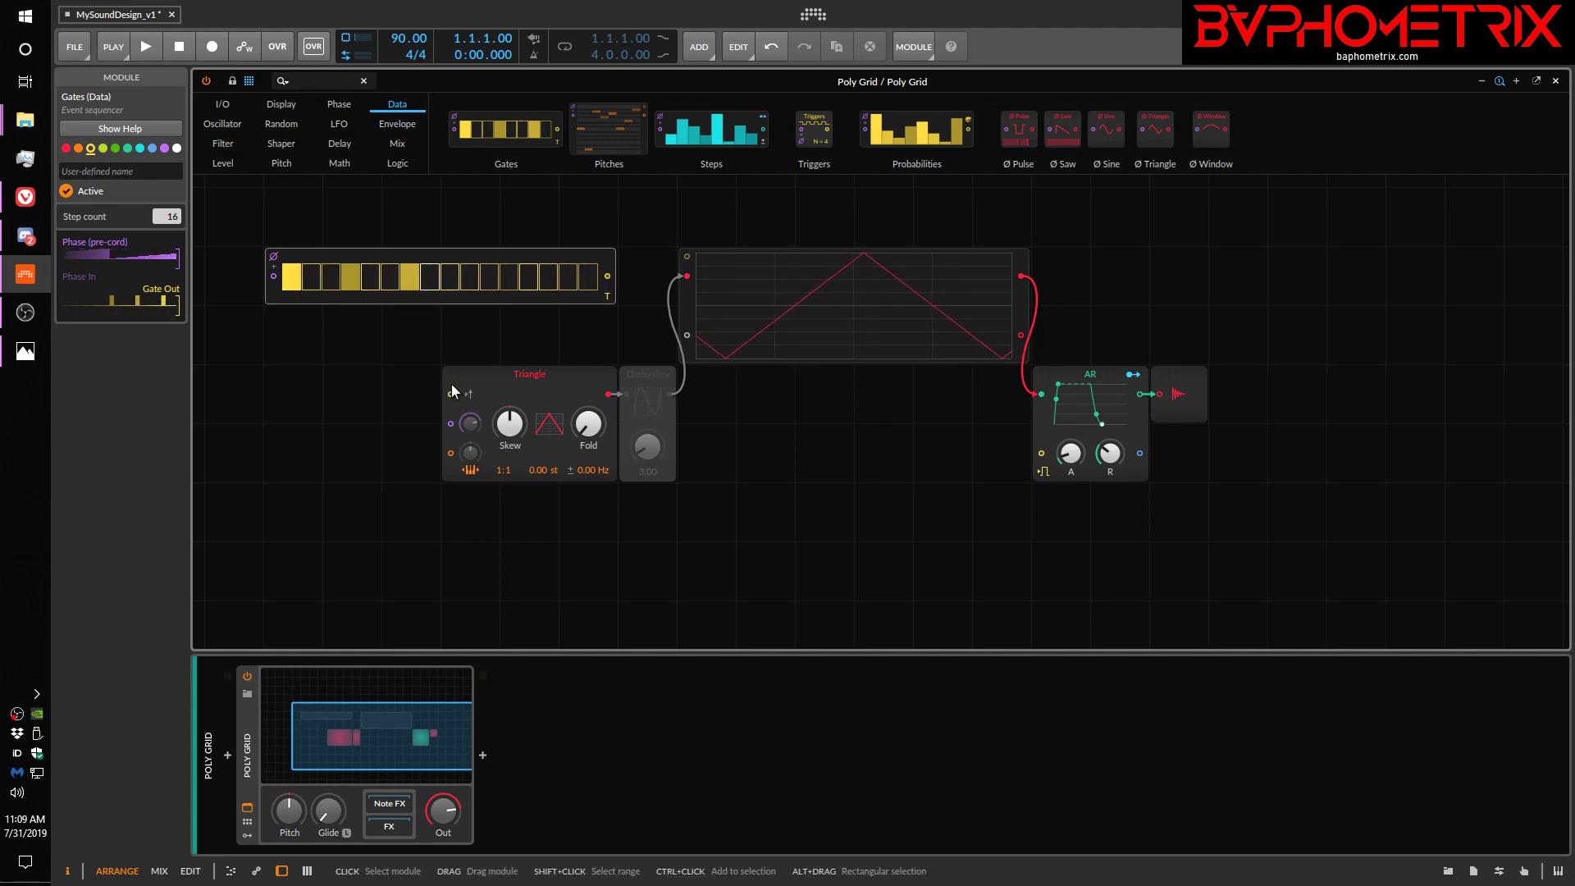
left_click(353, 276)
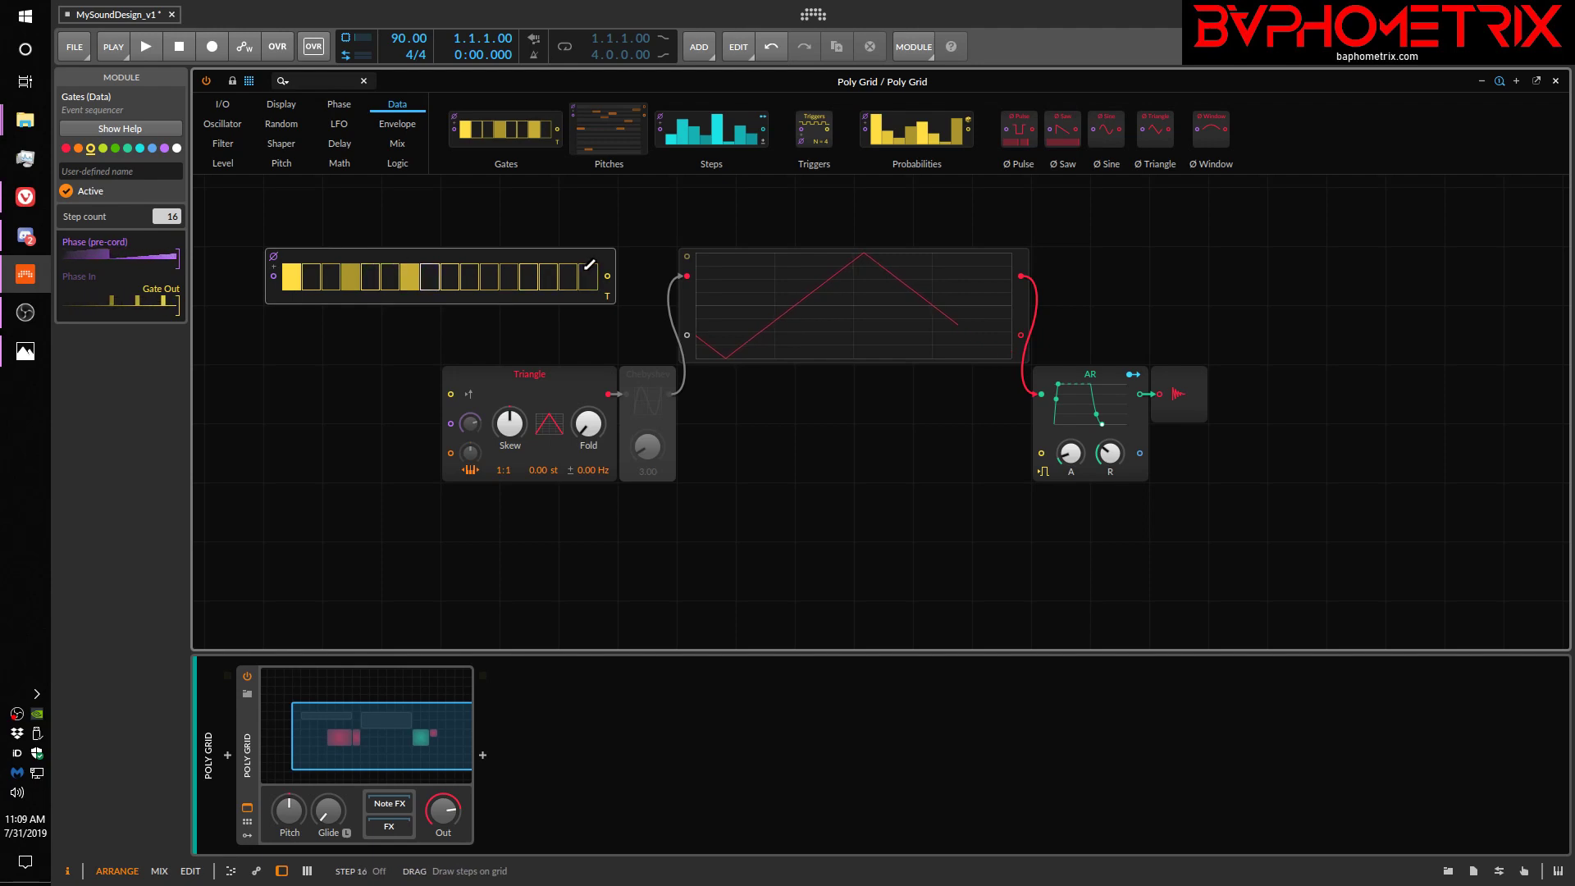
left_click(347, 277)
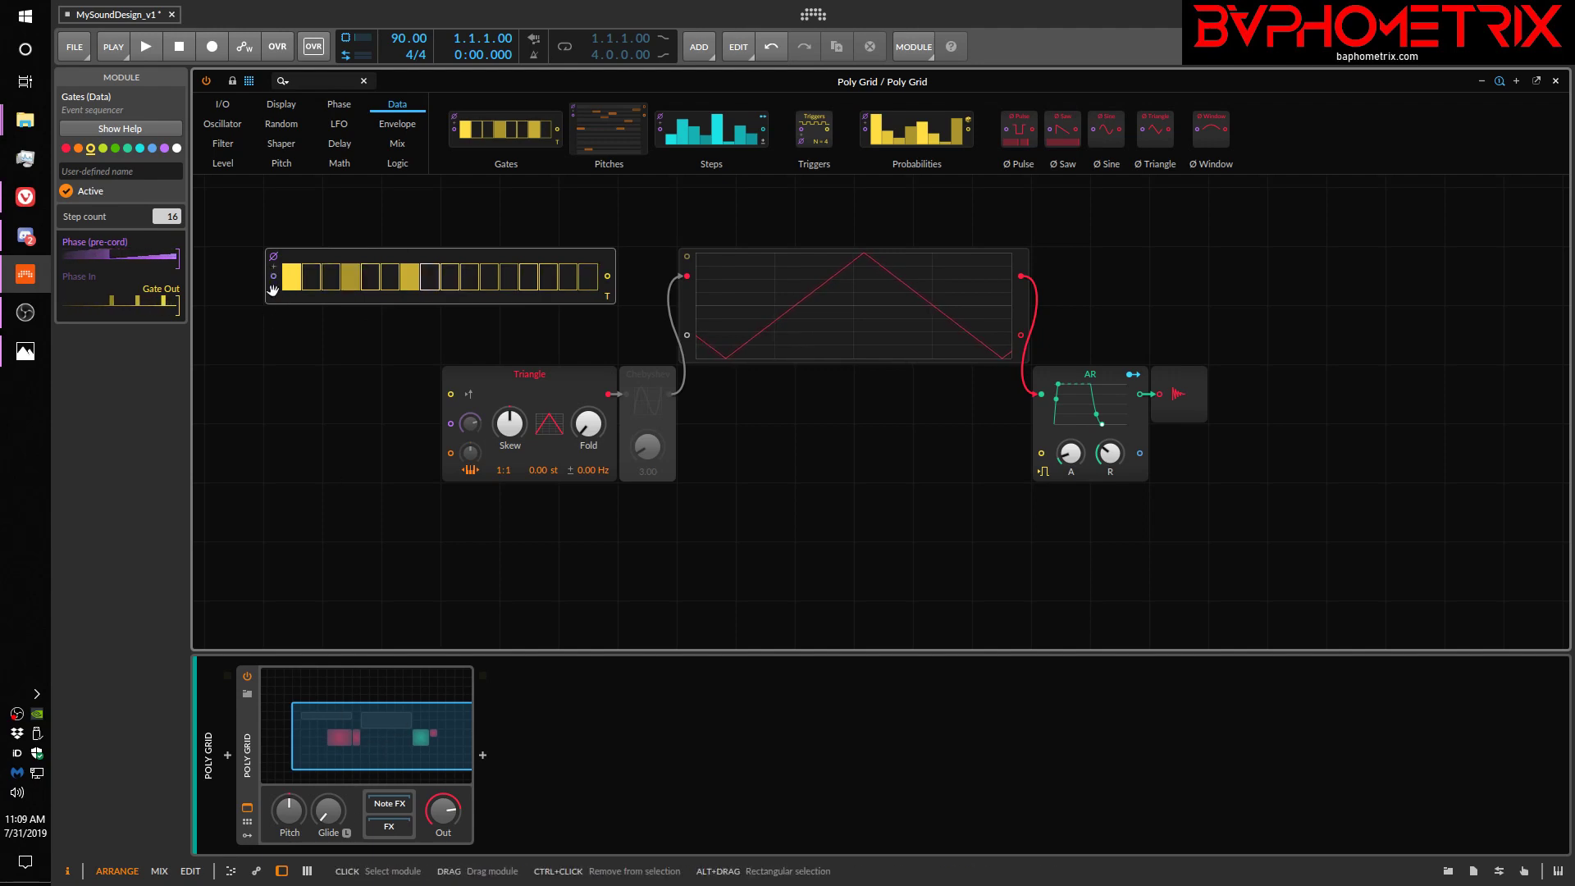
left_click(348, 281)
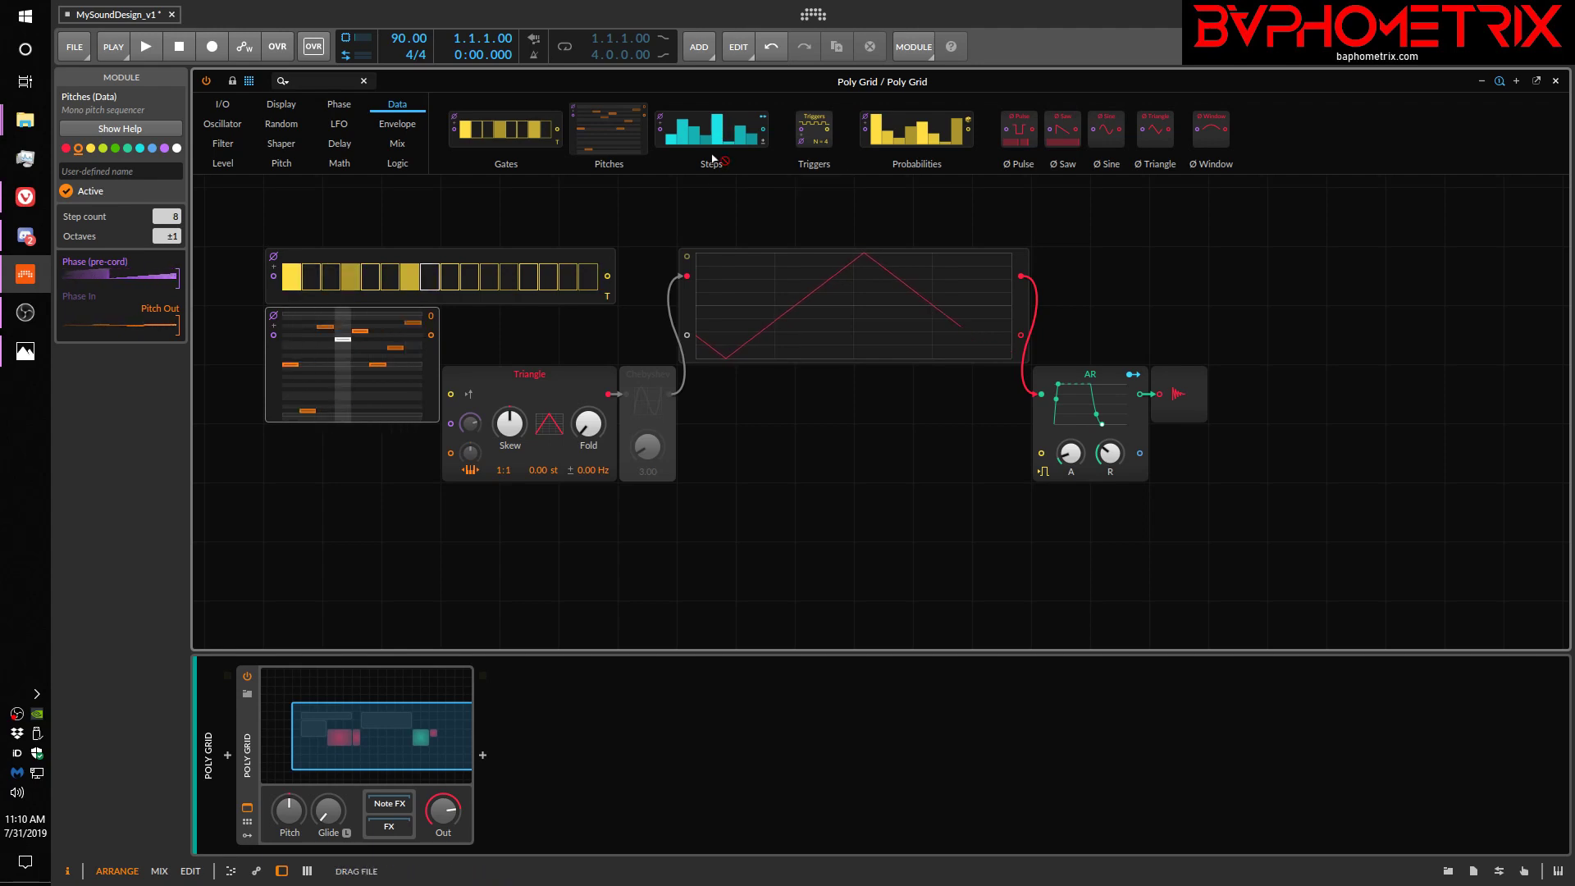
Add a Steps sequencer to the grid above the oscilloscope
left_click(710, 128)
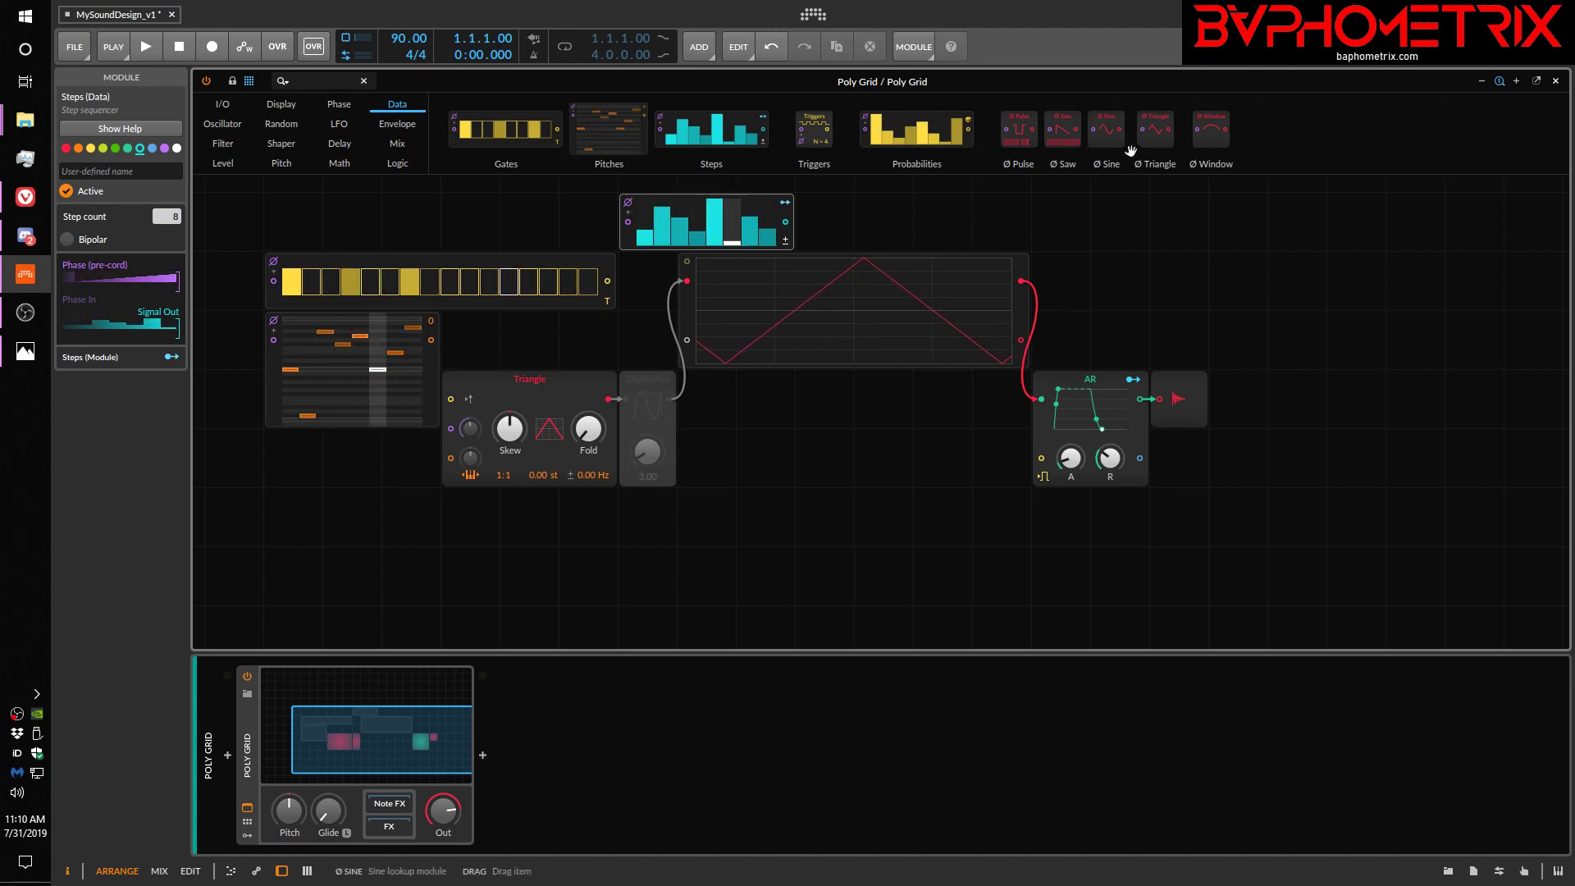
mouse_move(1211, 127)
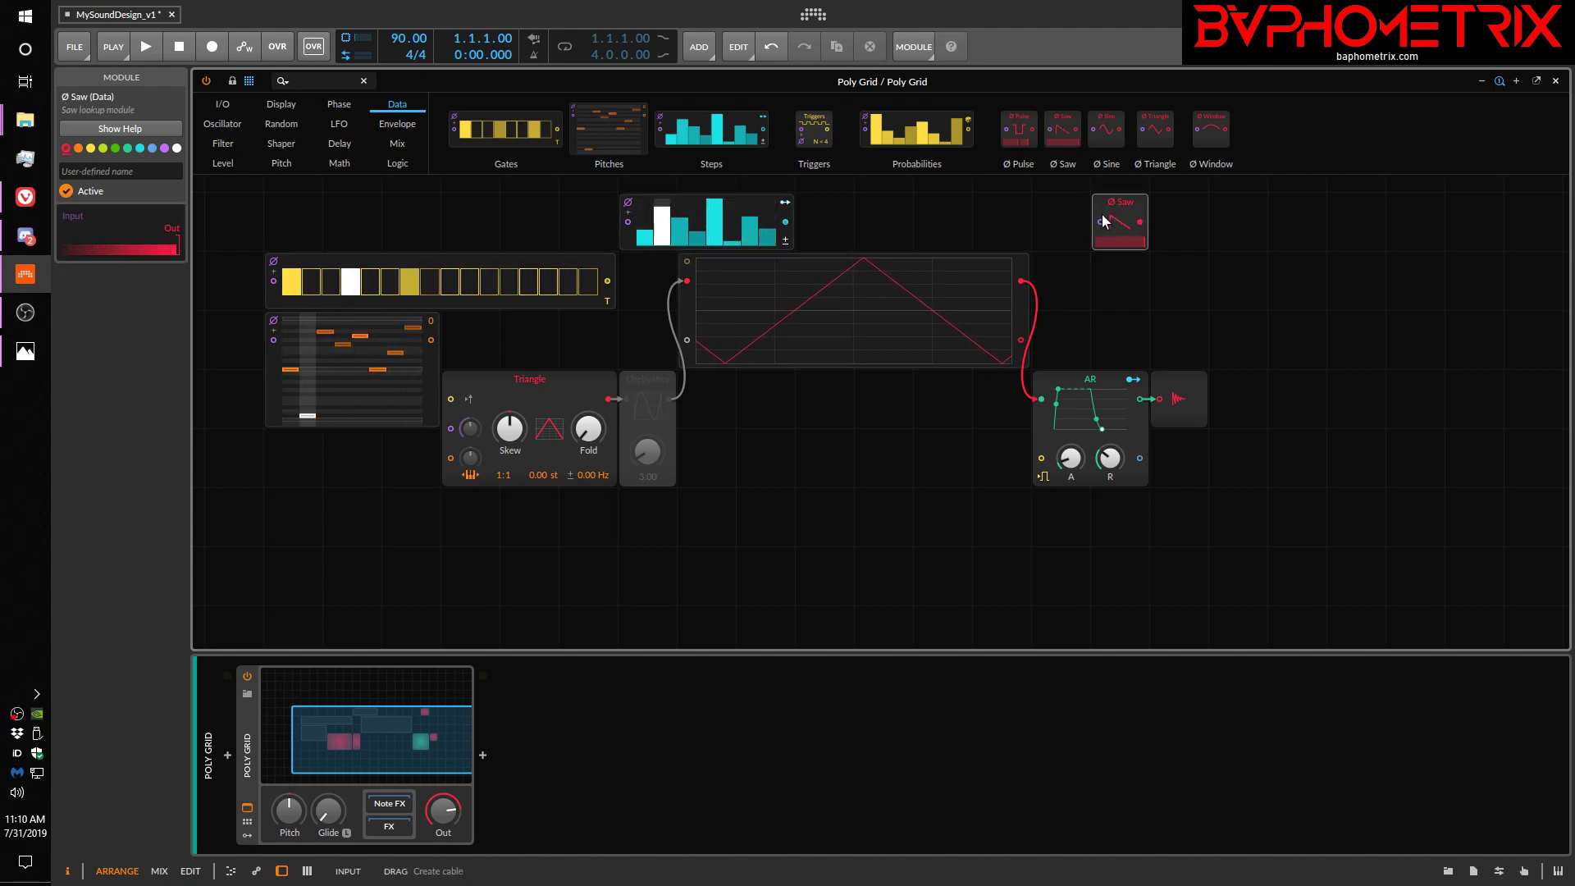
Add a Phasor from the Phase category to drive the Ø Saw lookup feeding the Triangle's phase input
left_click(338, 104)
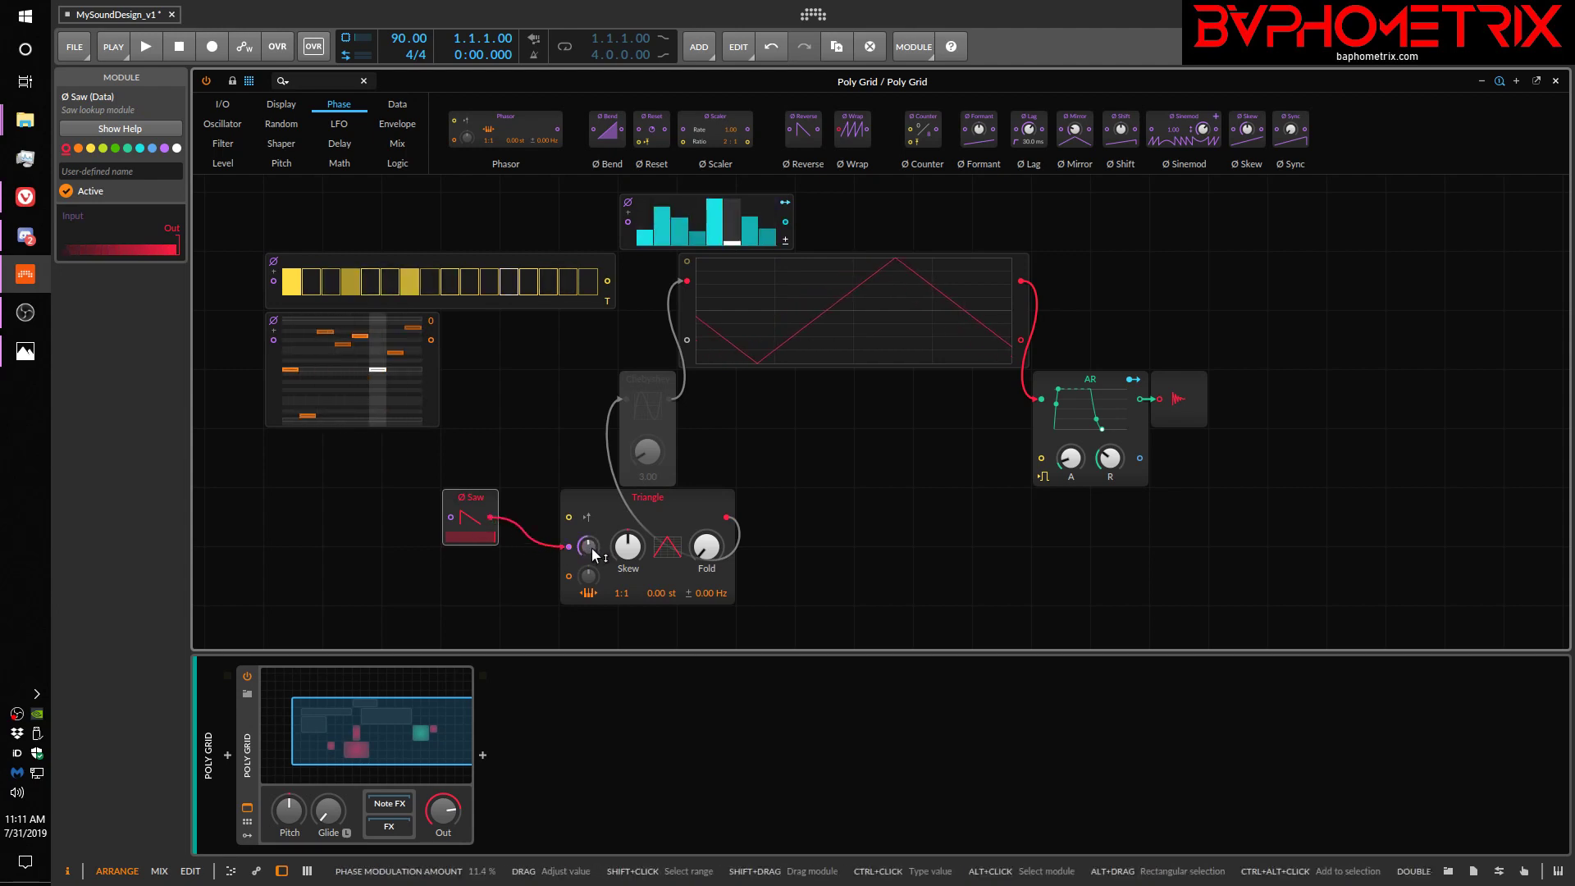
mouse_move(506, 128)
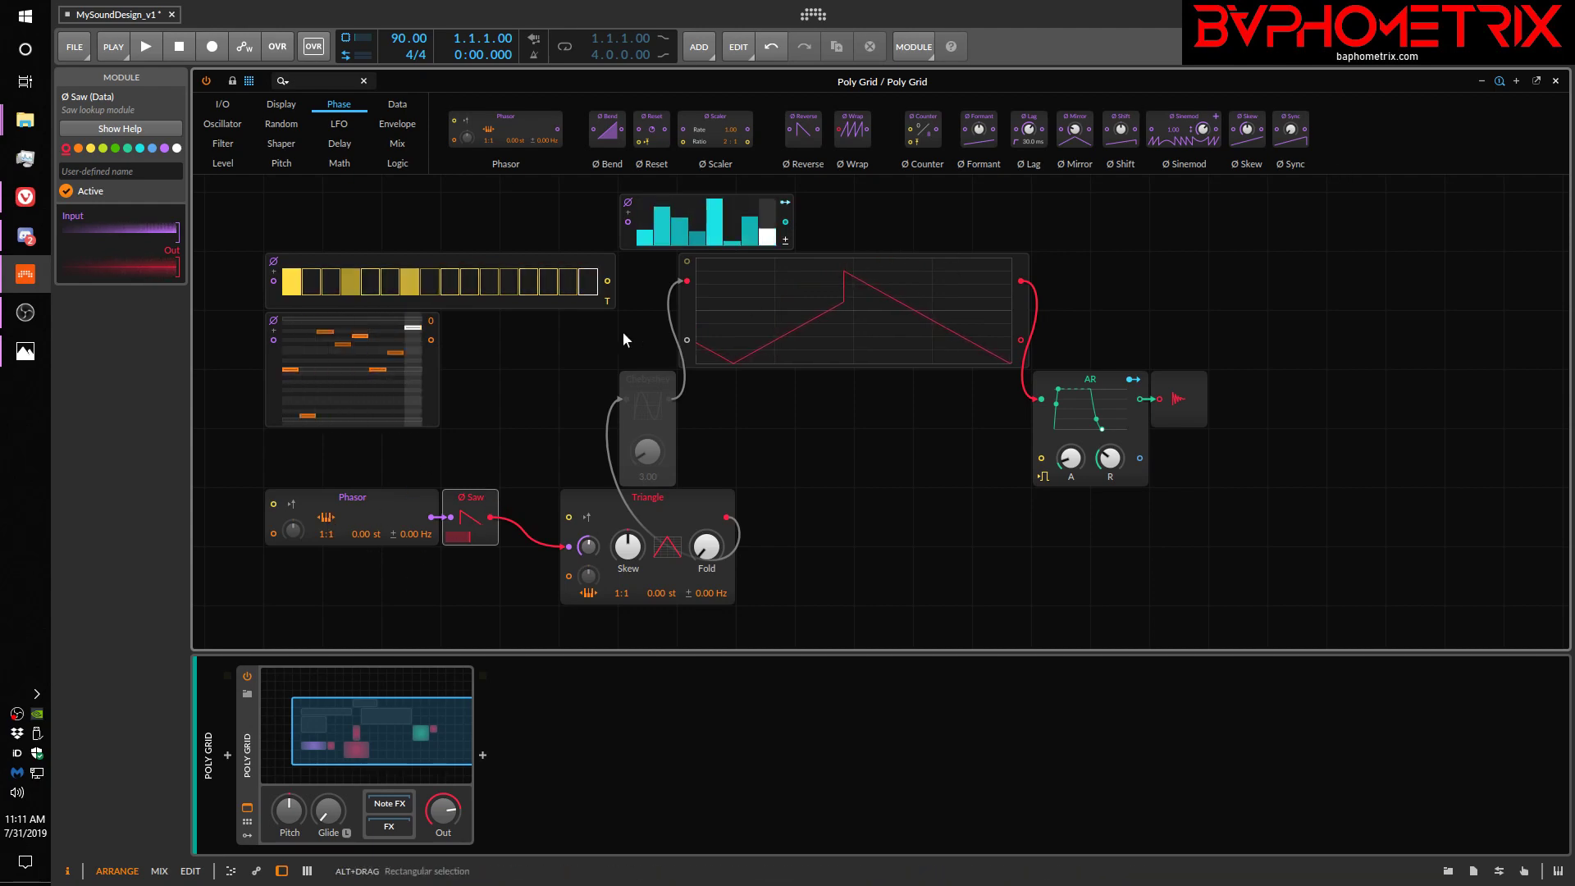
left_click(397, 103)
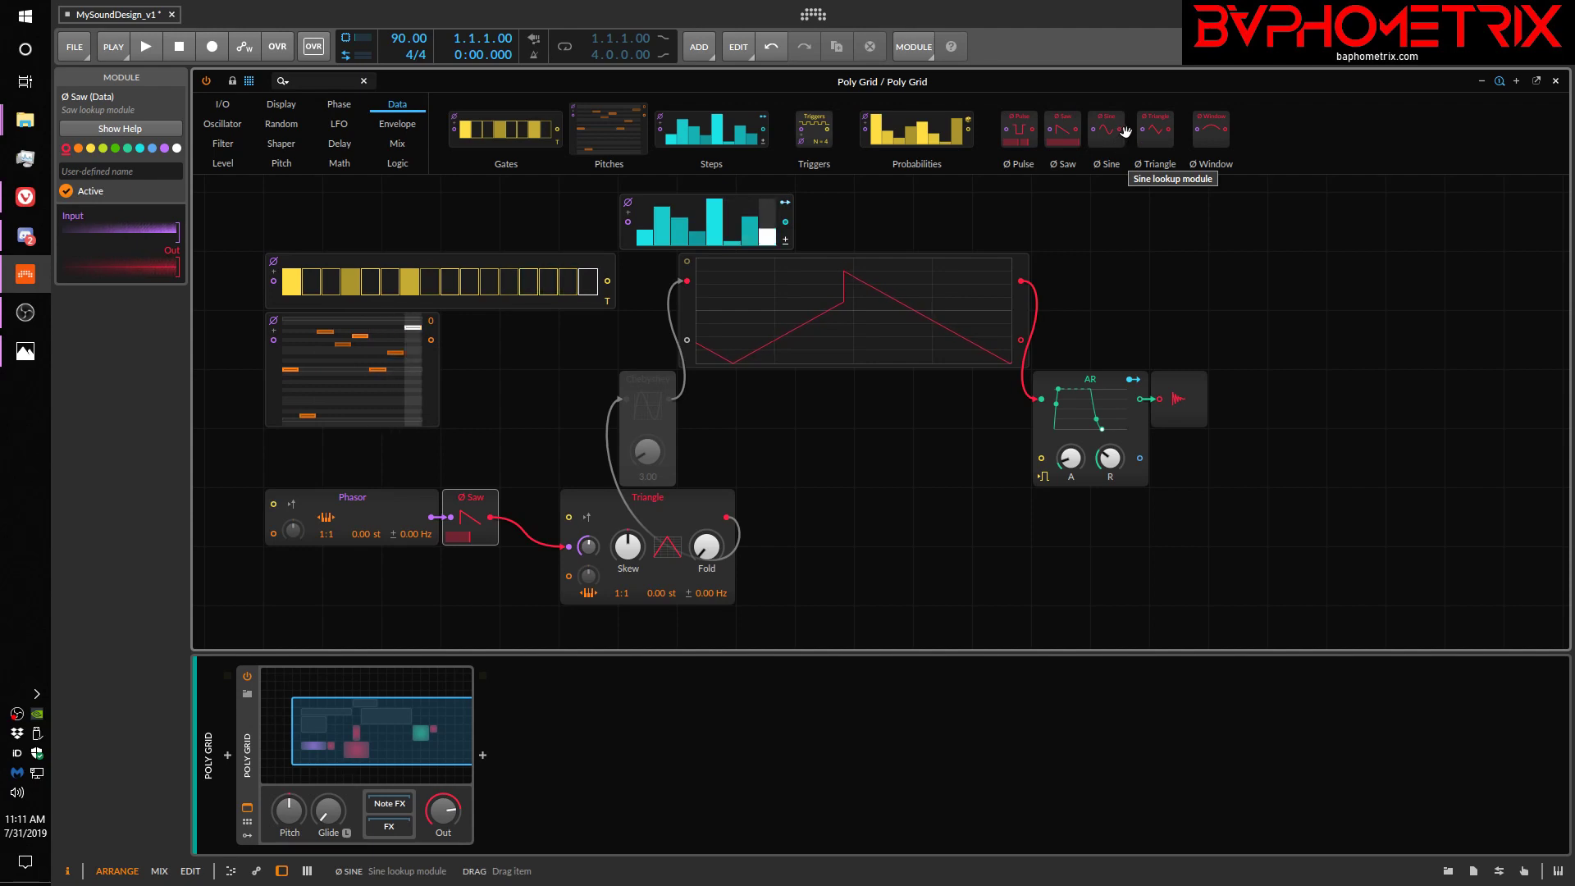
mouse_move(480, 485)
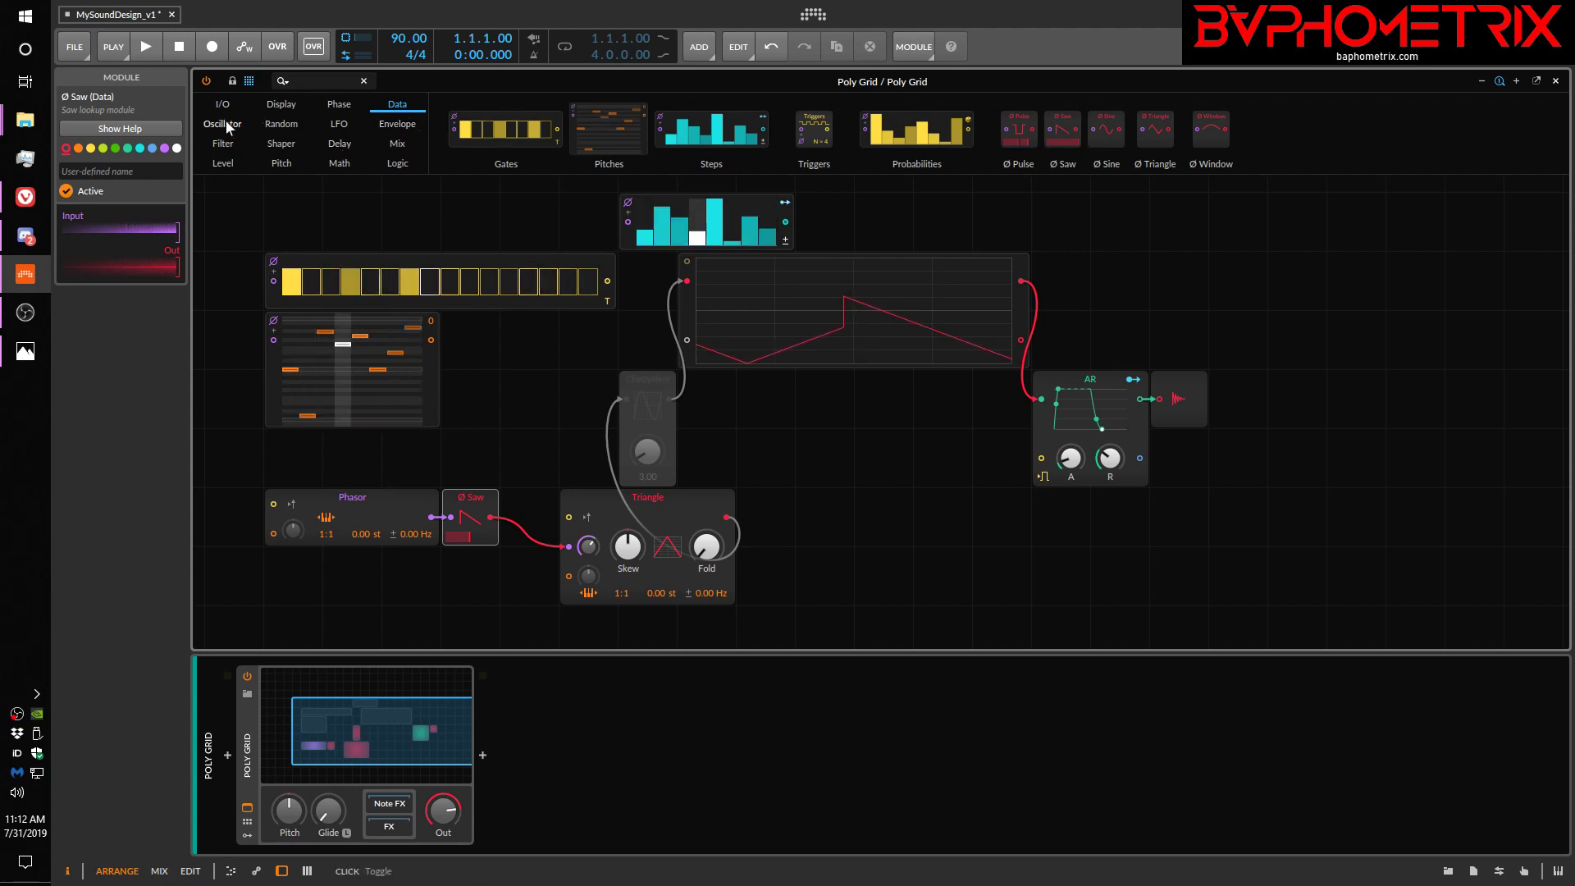
left_click(222, 123)
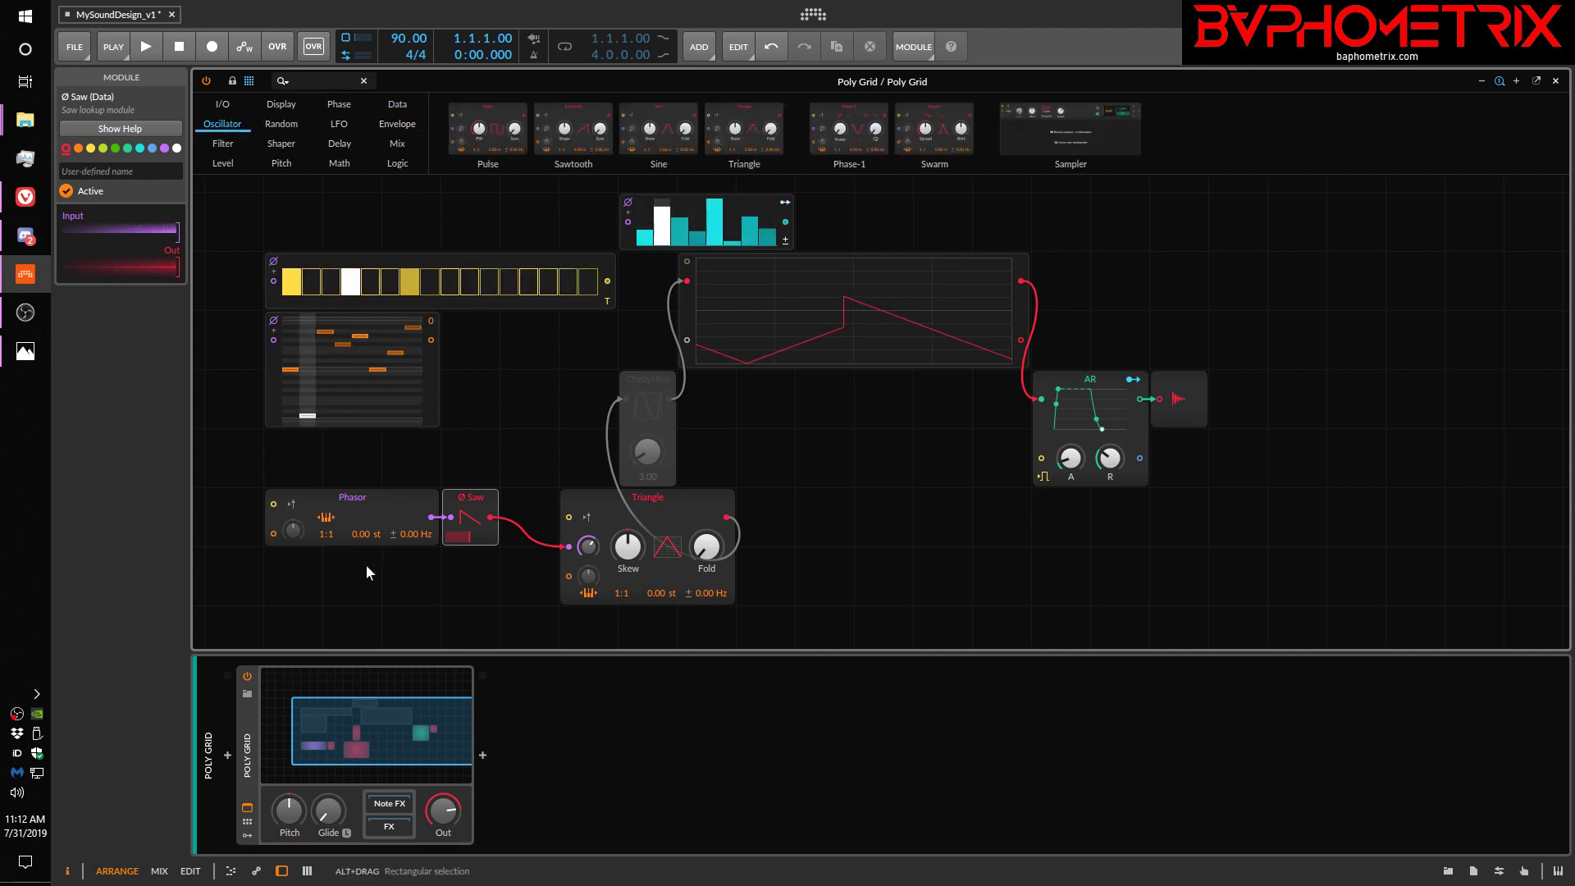
left_click(351, 495)
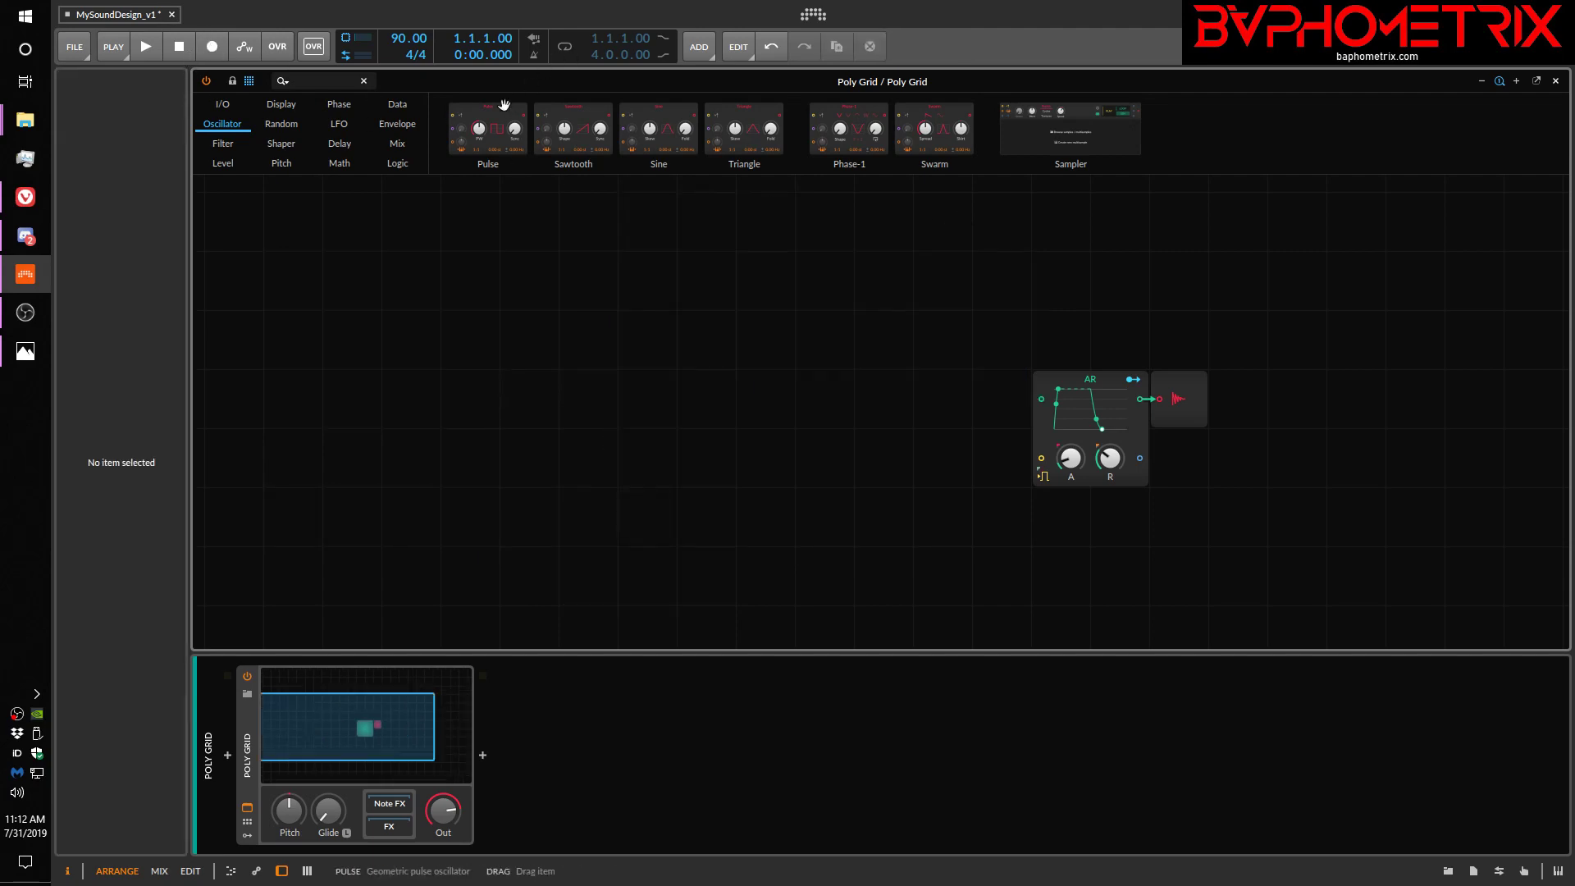
mouse_move(930, 154)
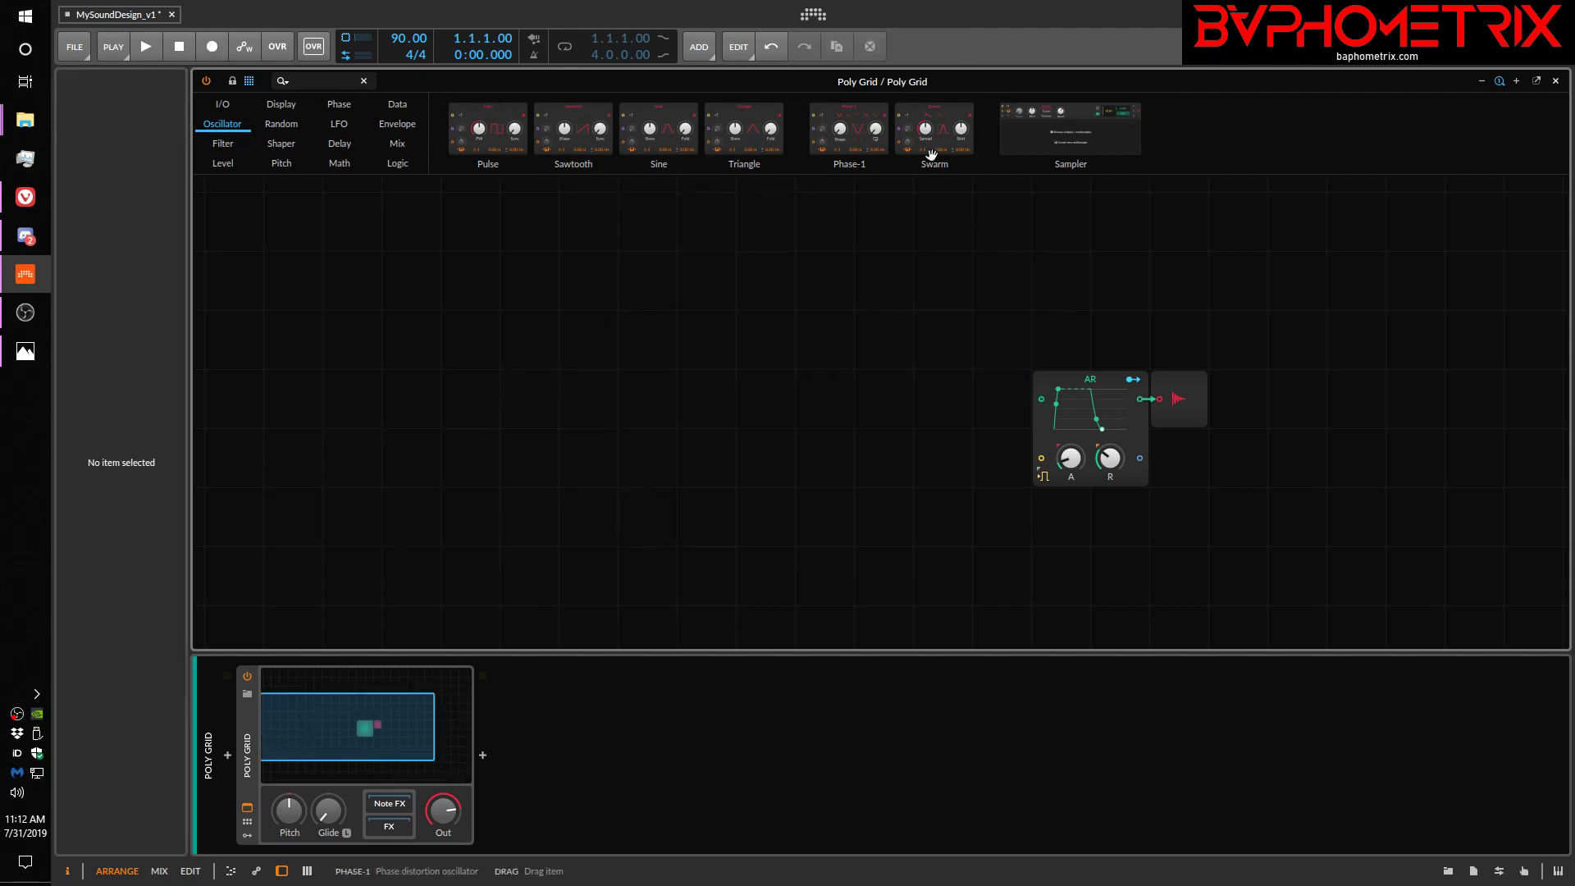
mouse_move(934, 138)
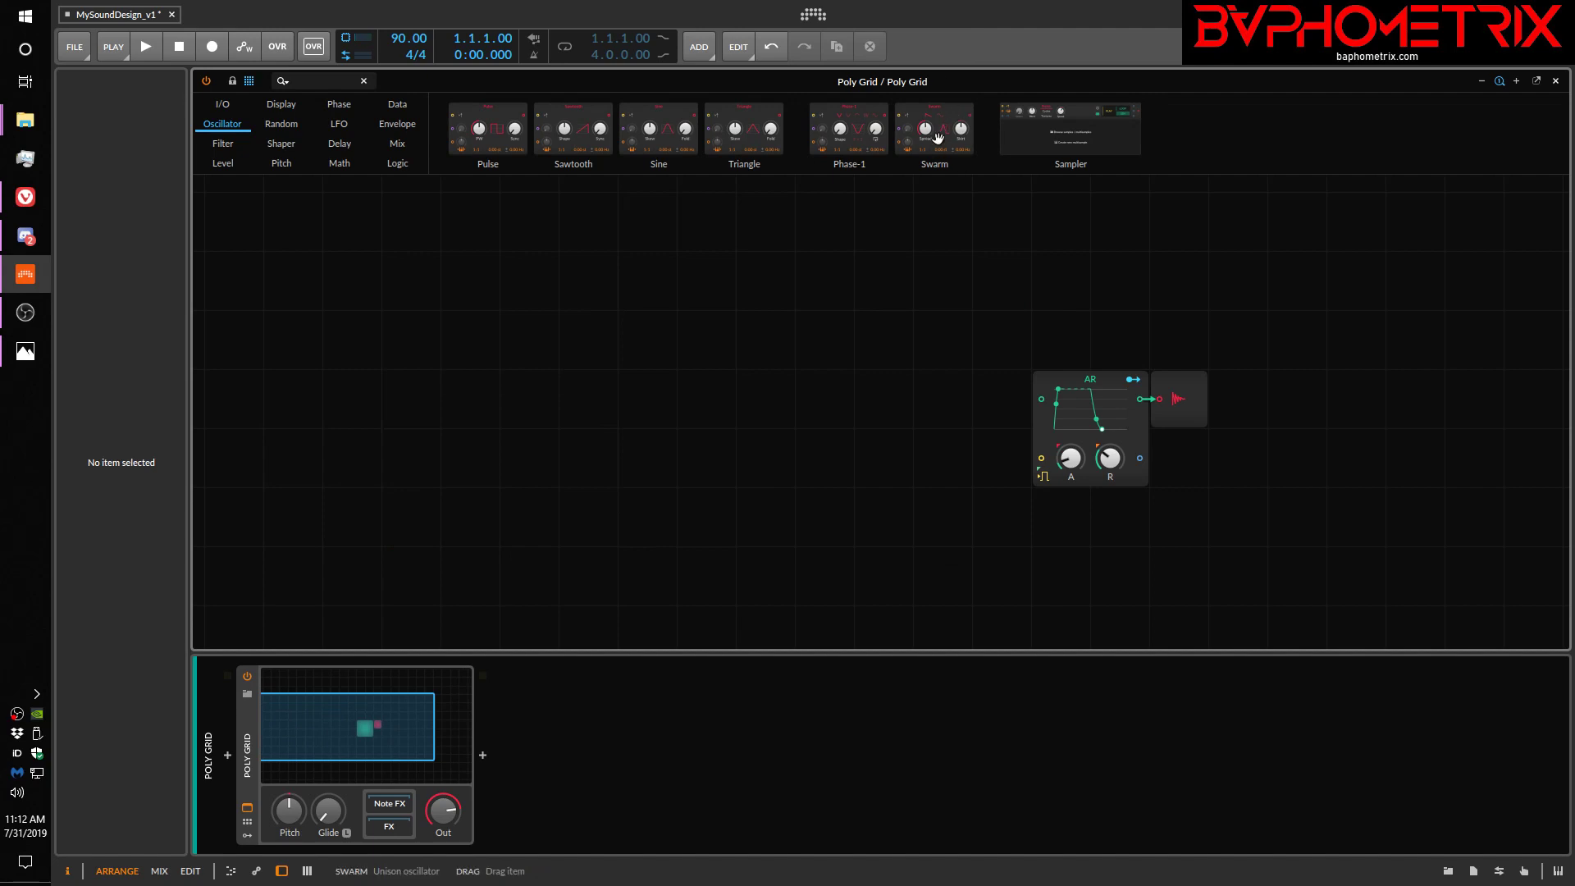
mouse_move(876, 128)
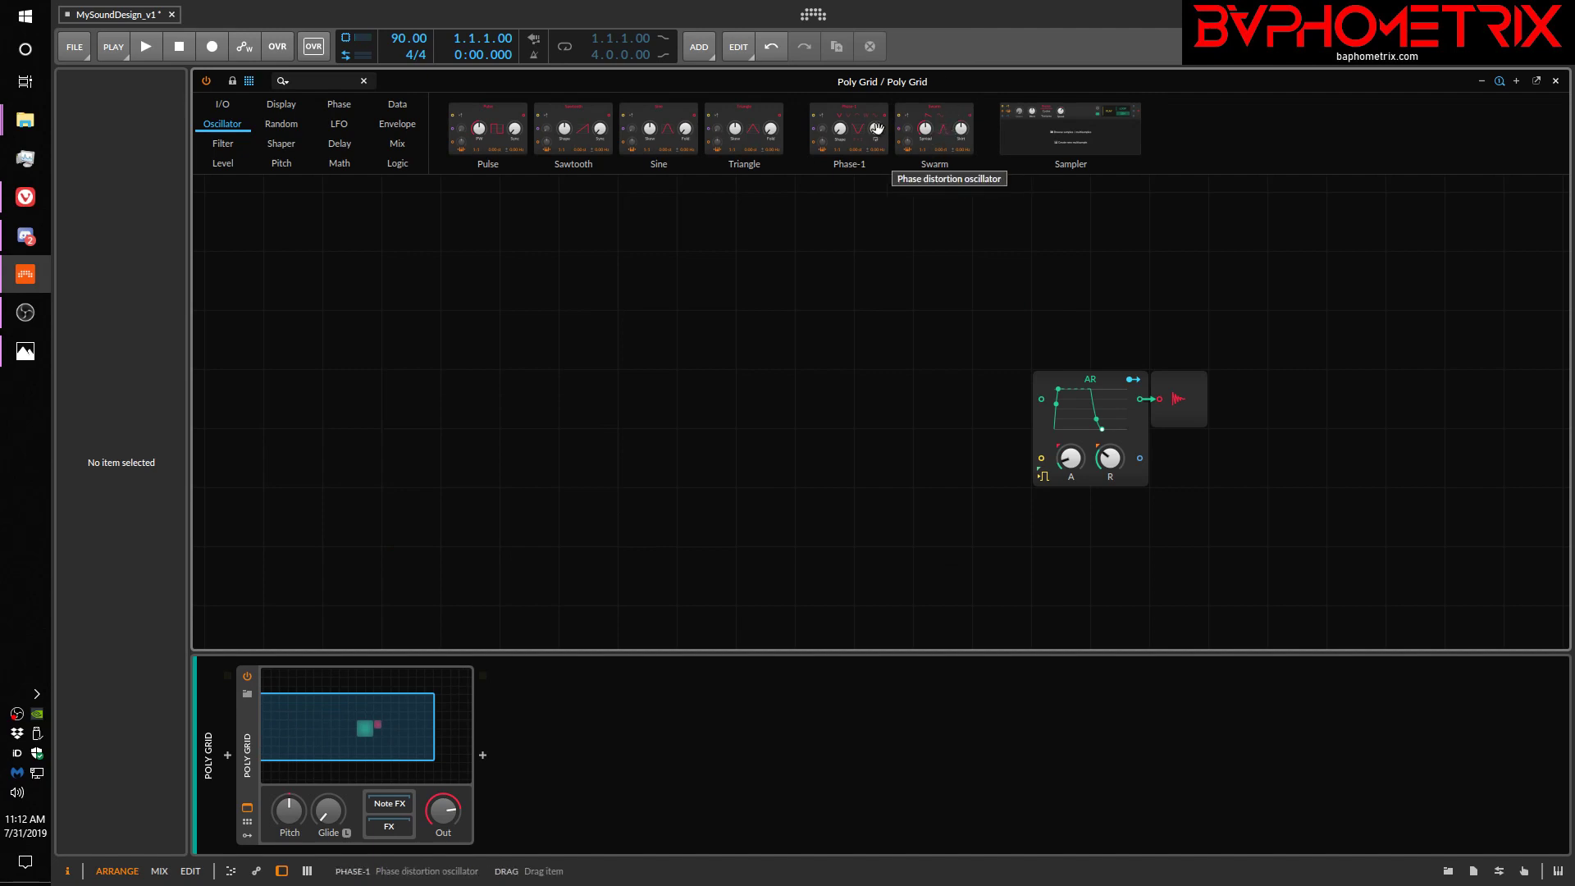
mouse_move(857, 120)
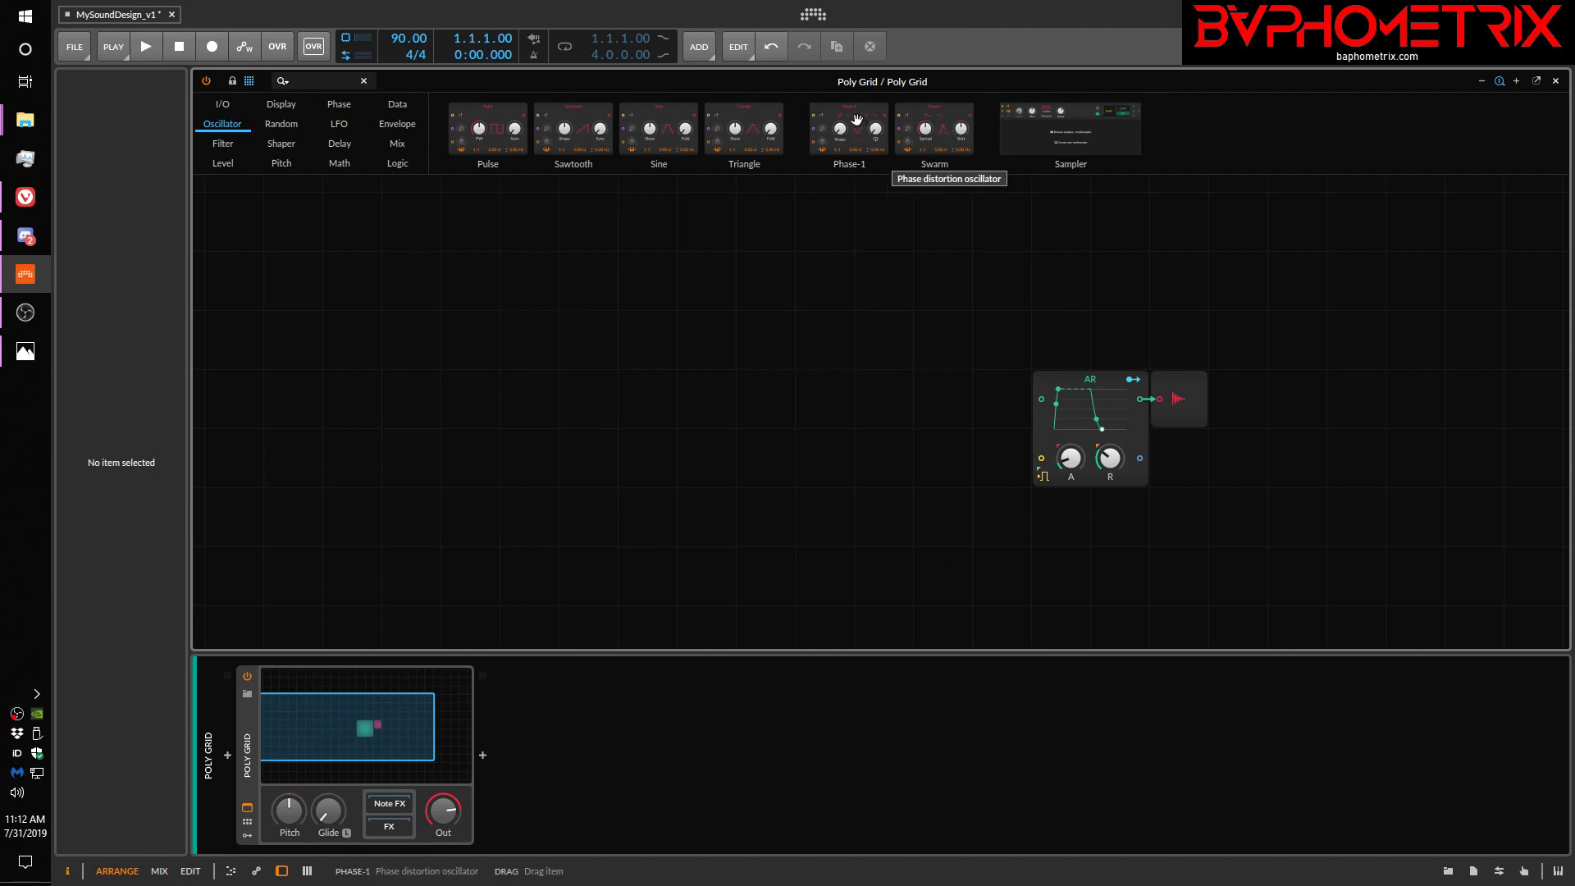
mouse_move(826, 148)
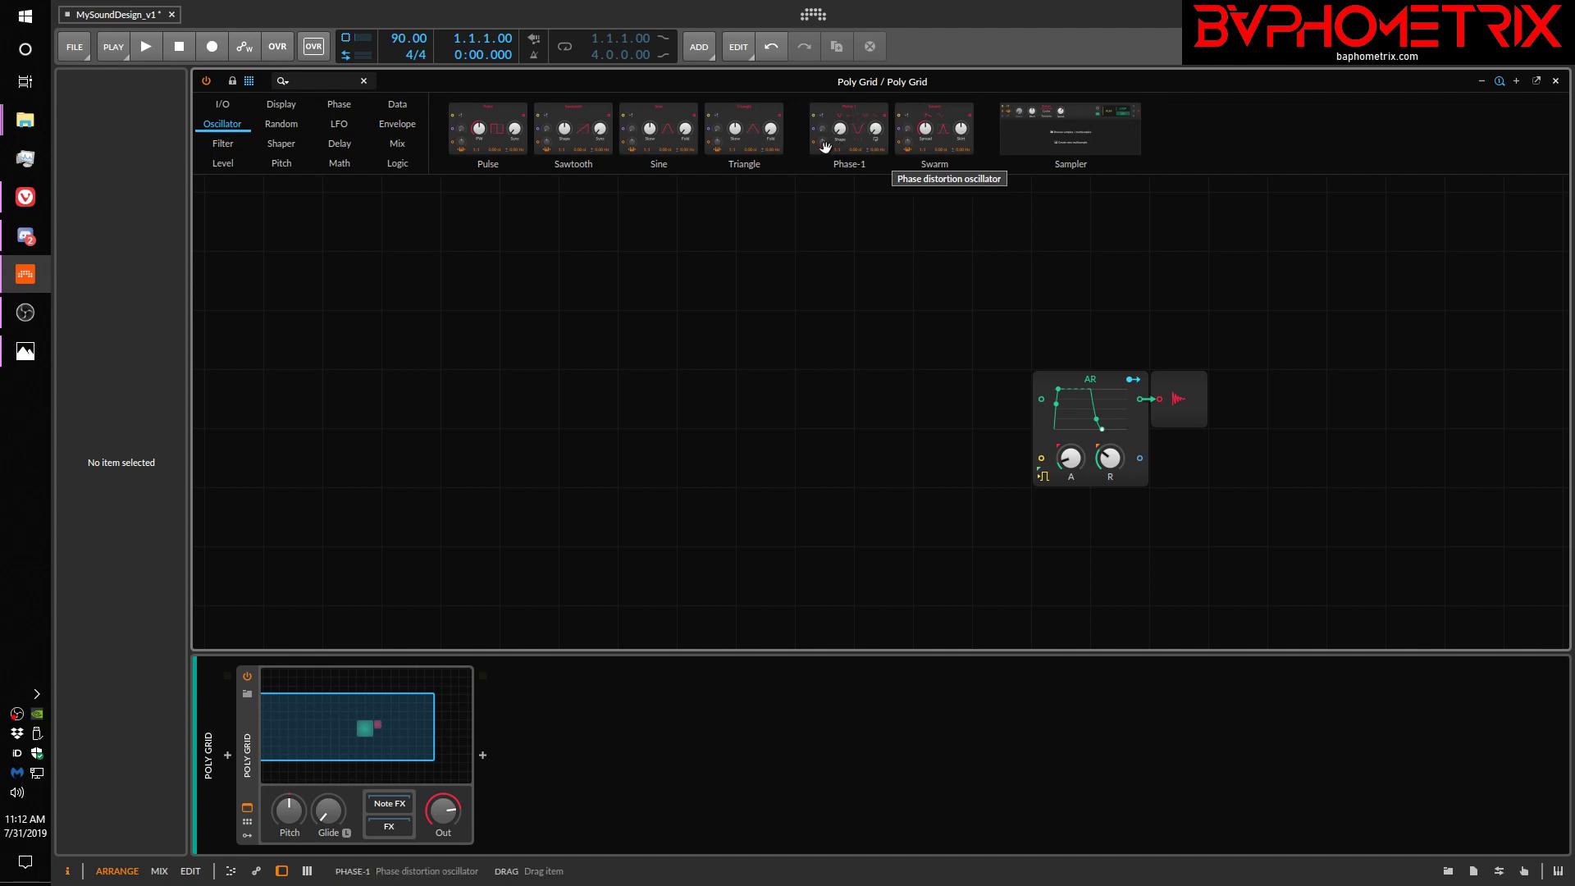
mouse_move(858, 136)
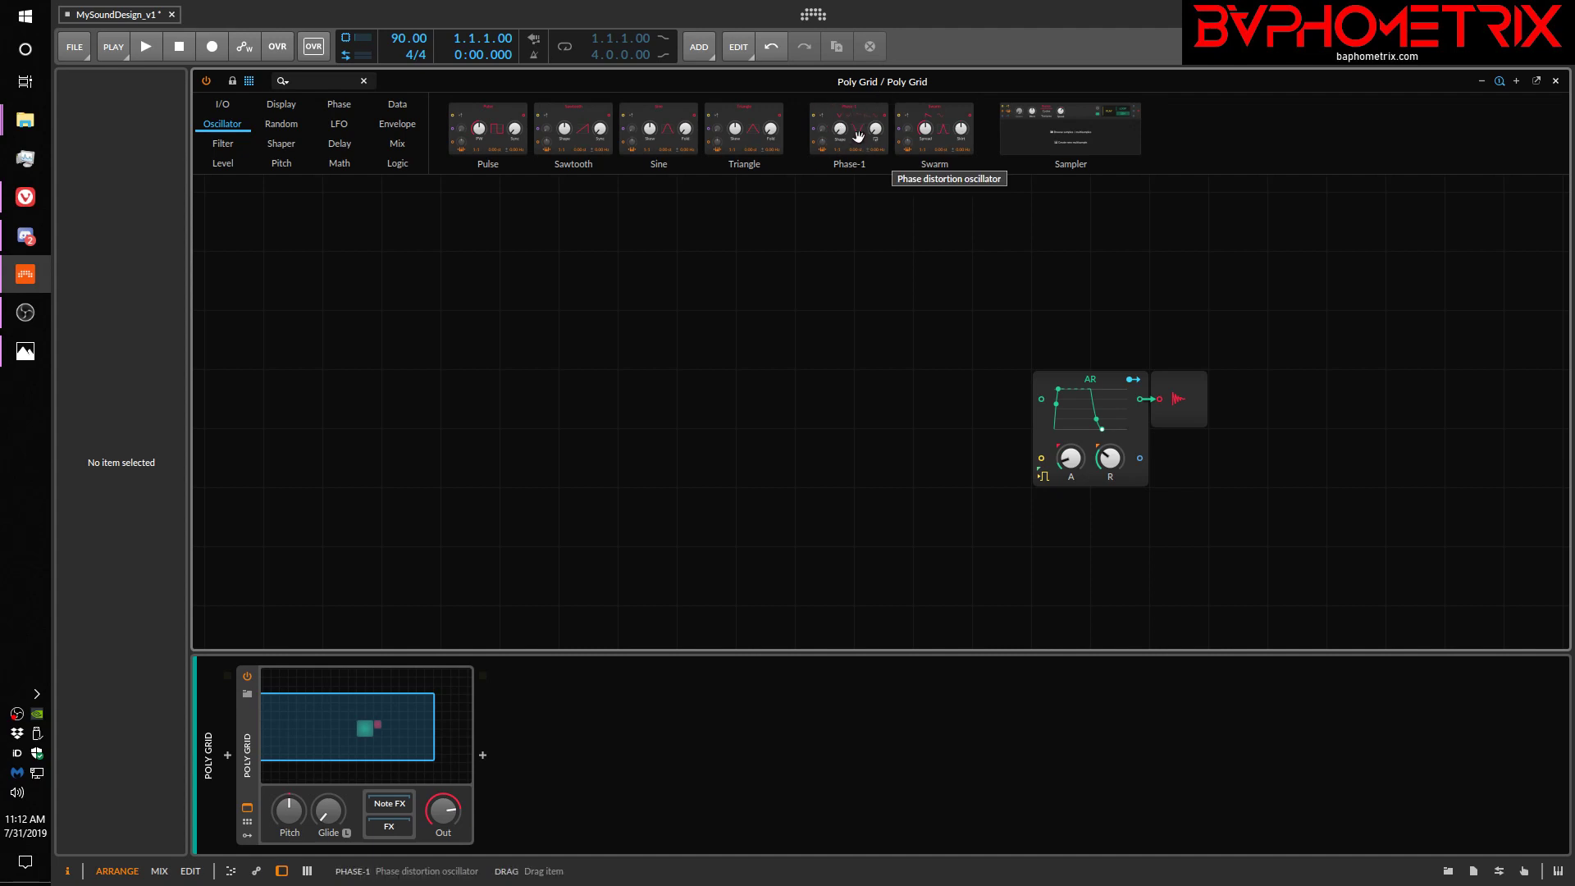
mouse_move(1035, 131)
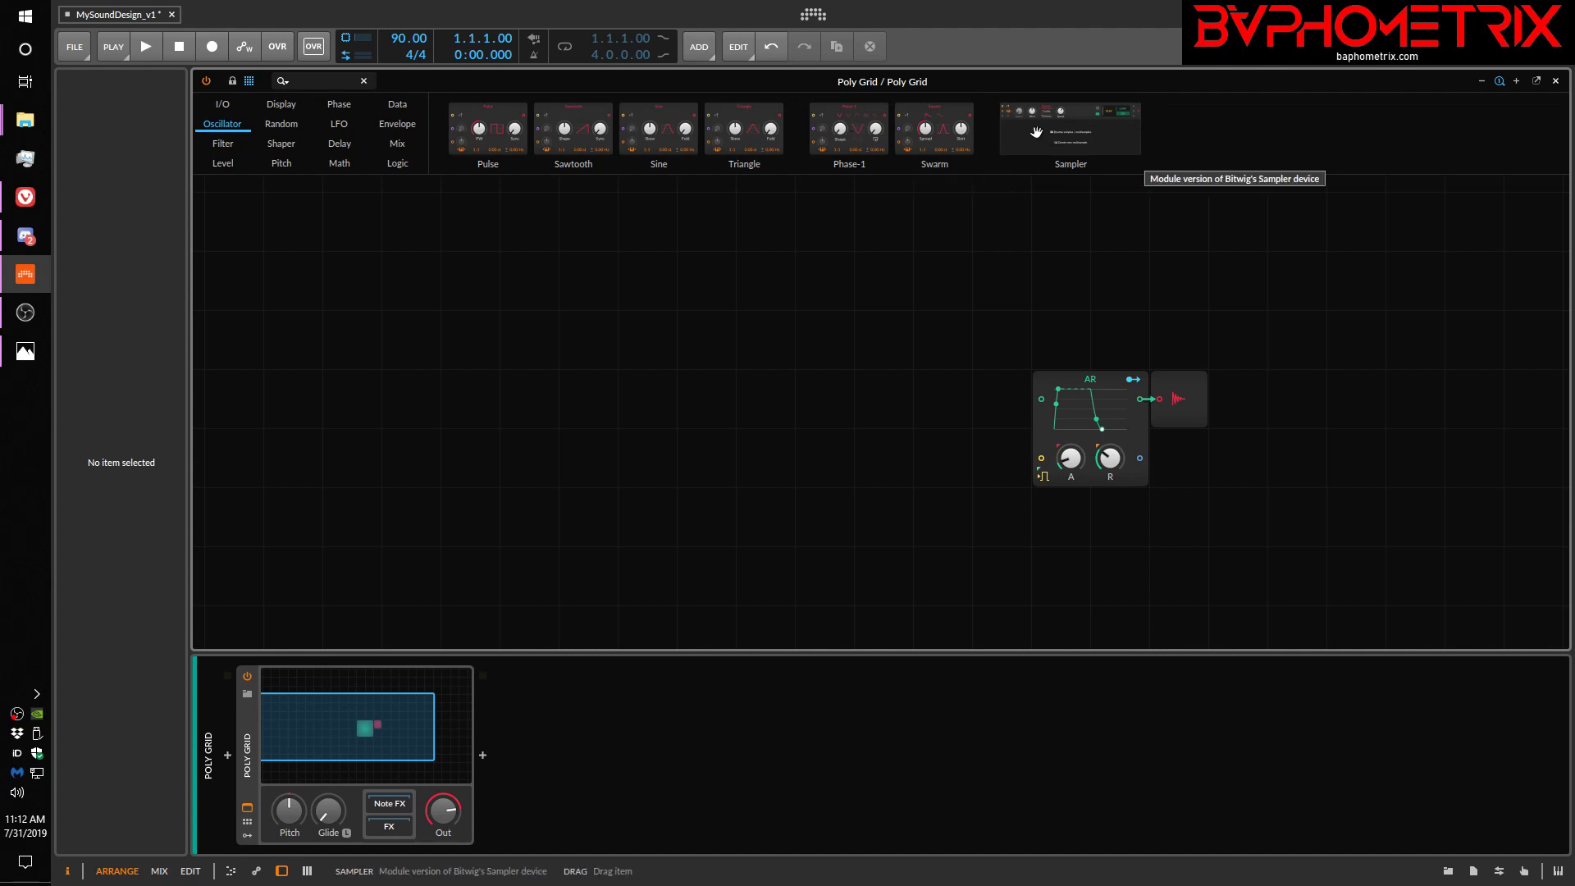
mouse_move(1068, 137)
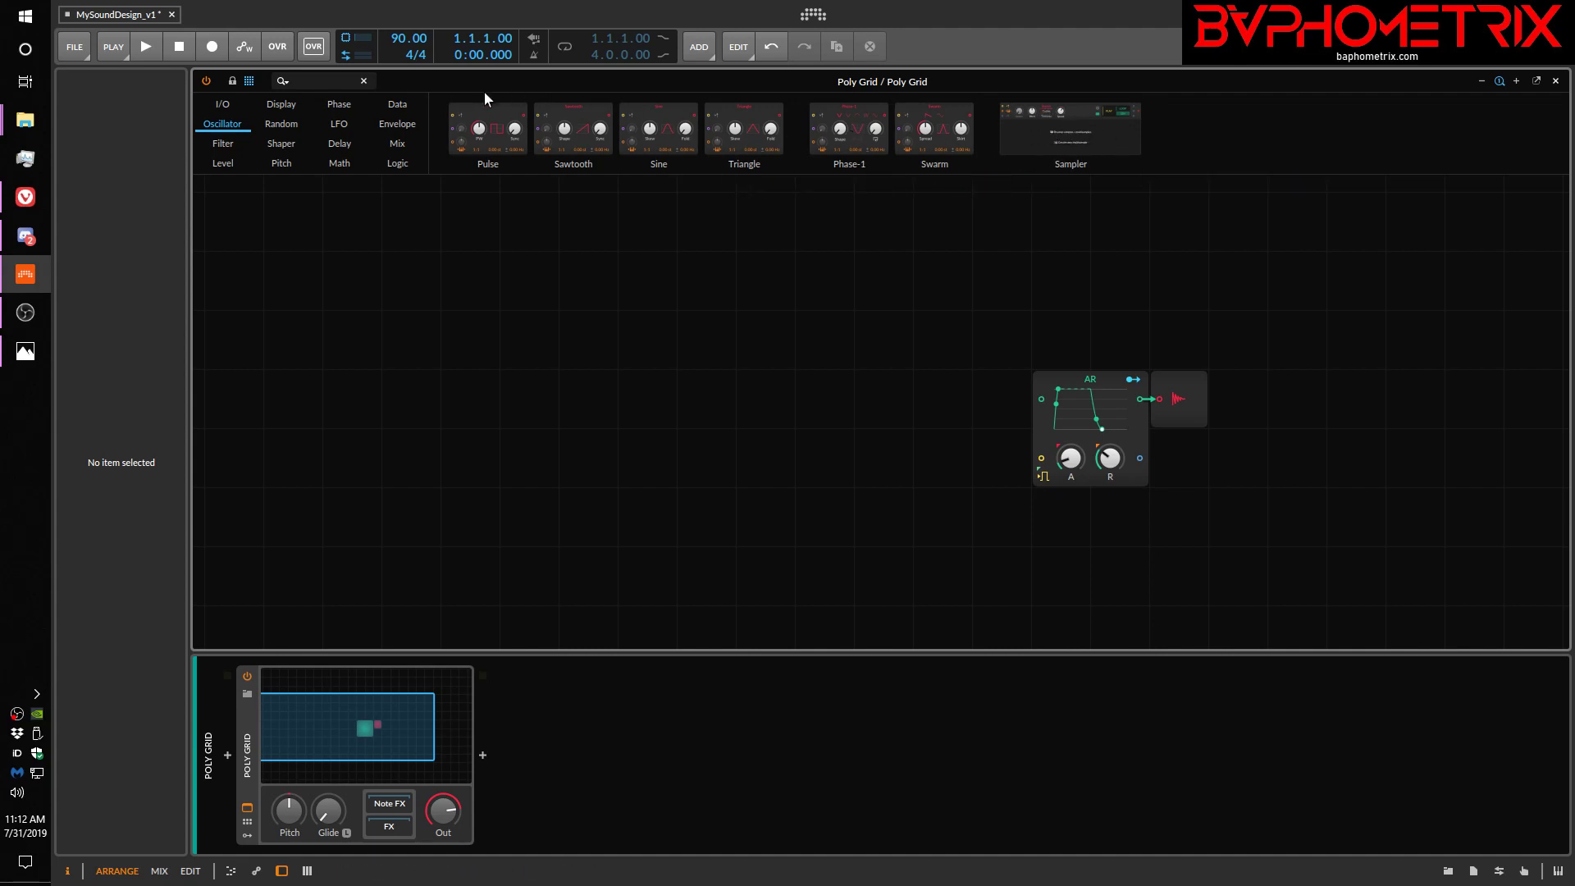
mouse_move(1084, 149)
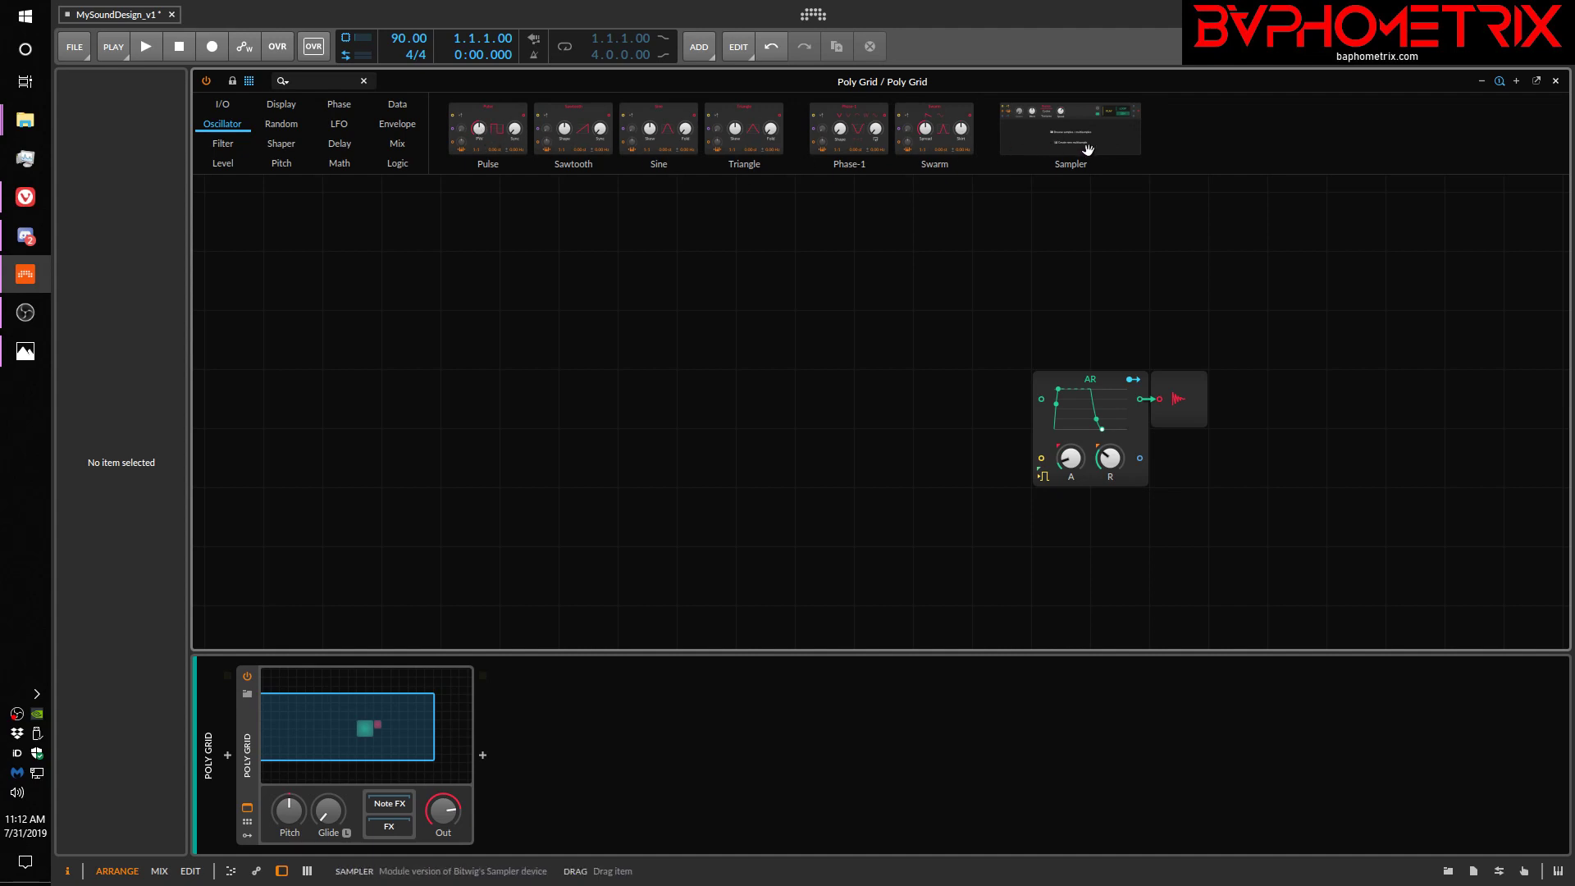
mouse_move(397, 144)
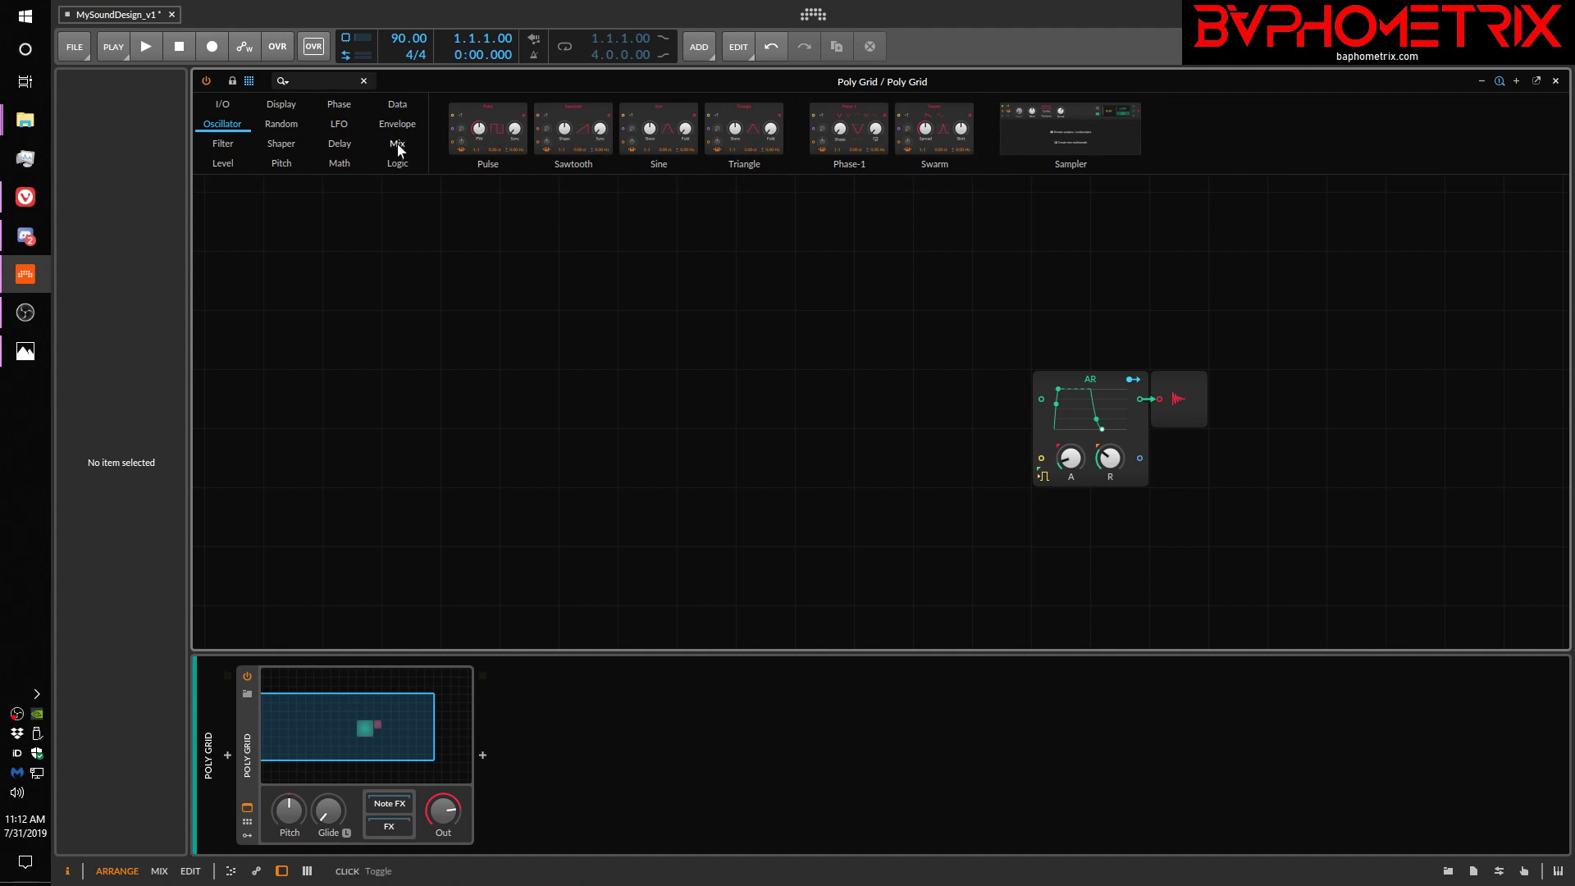
From the Random category, add Noise, S/H LFO, Chance and Dice modules above the Sine→AR patch
left_click(281, 123)
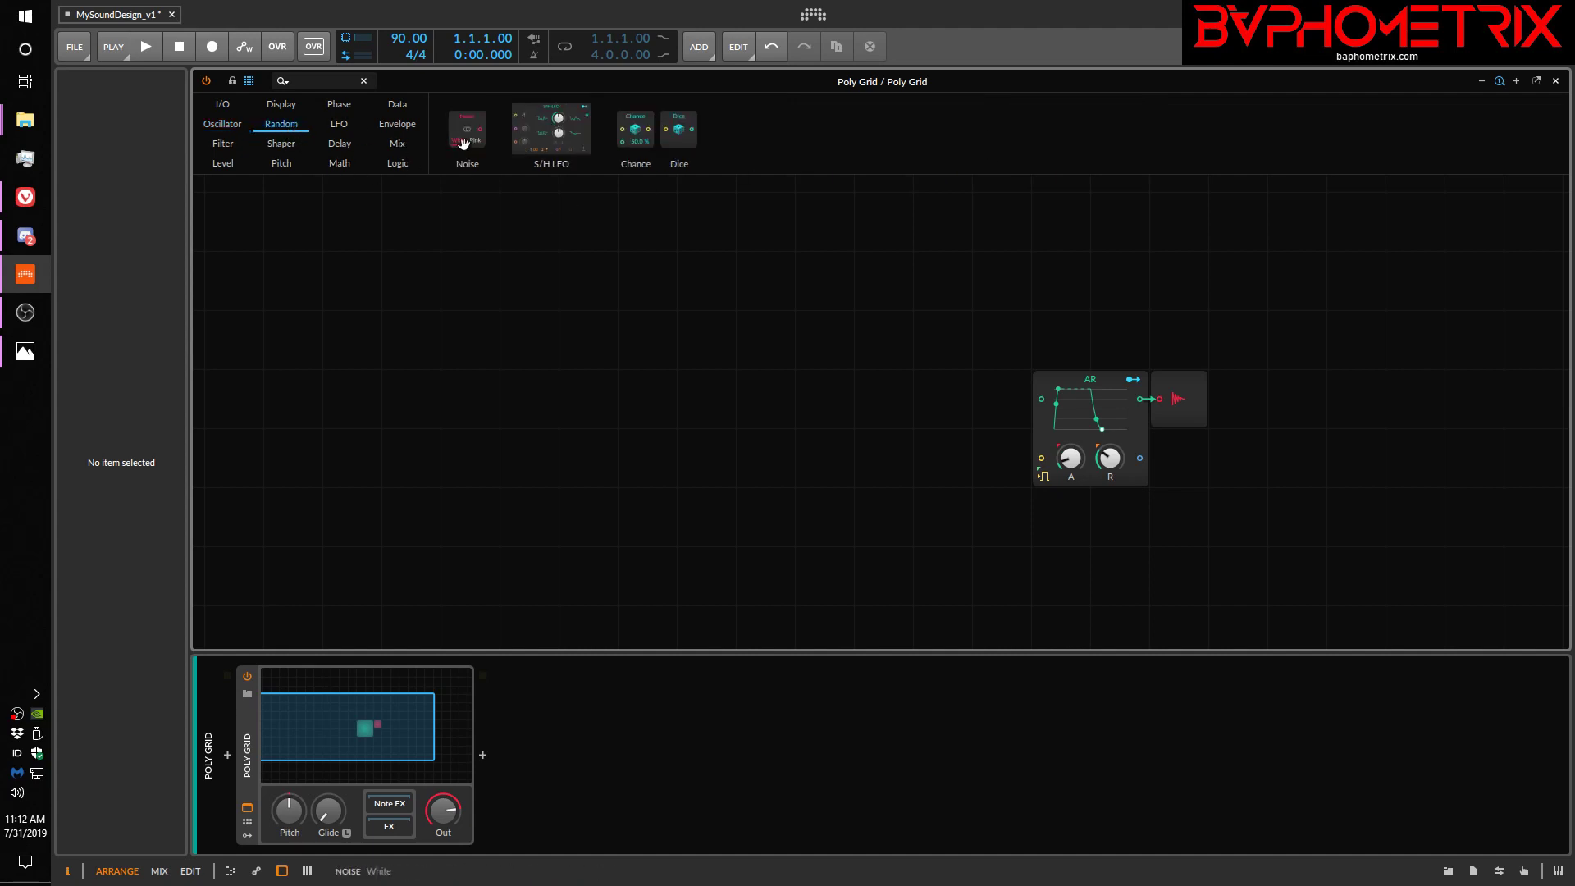
left_click(221, 123)
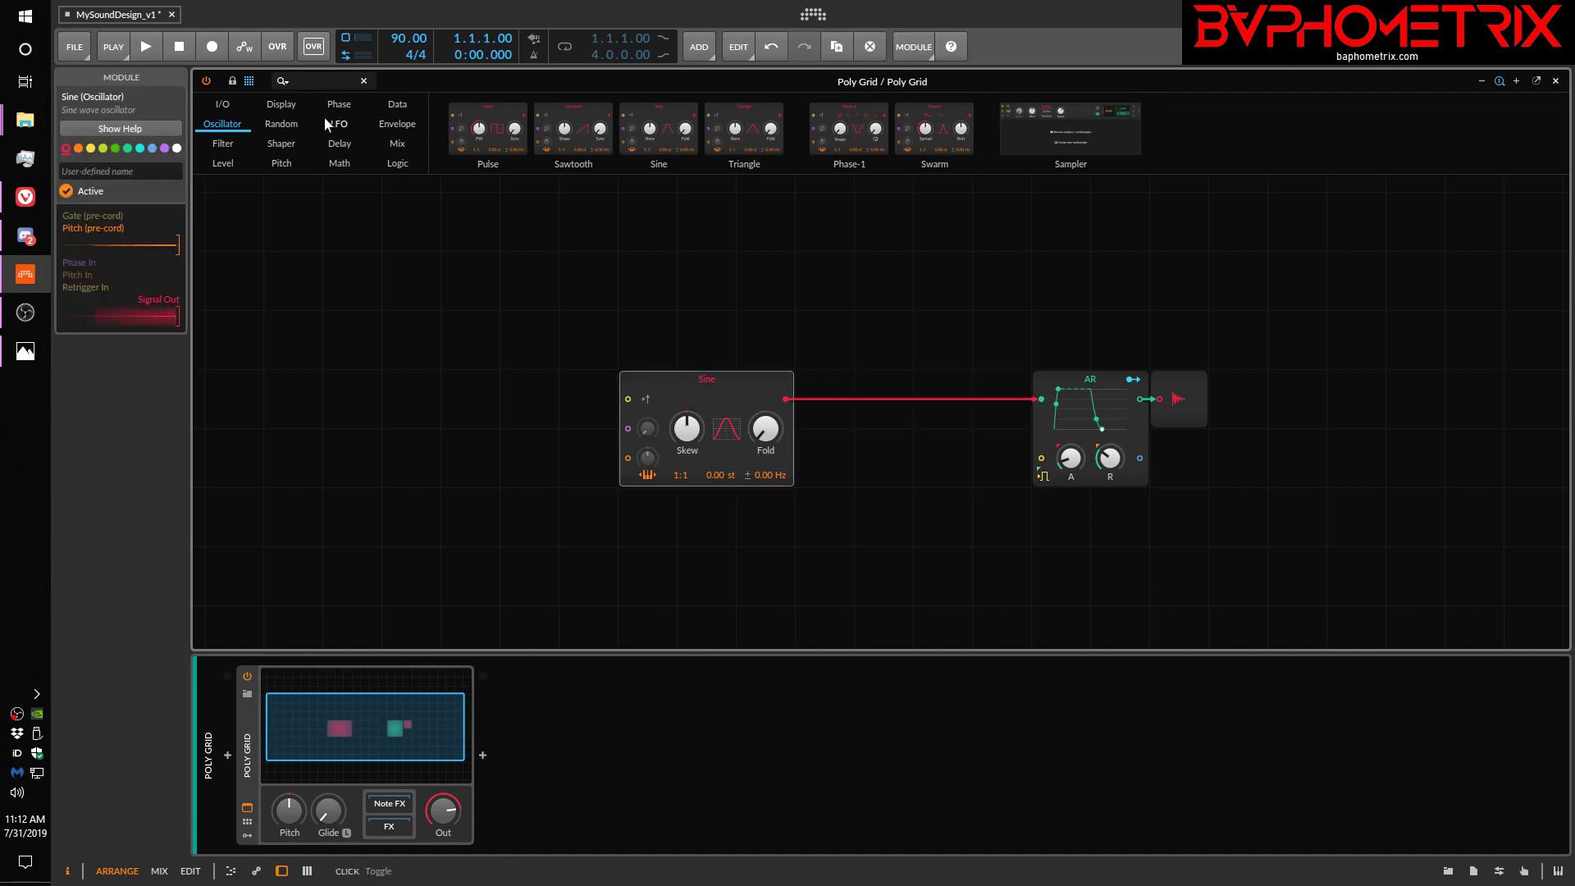
left_click(281, 123)
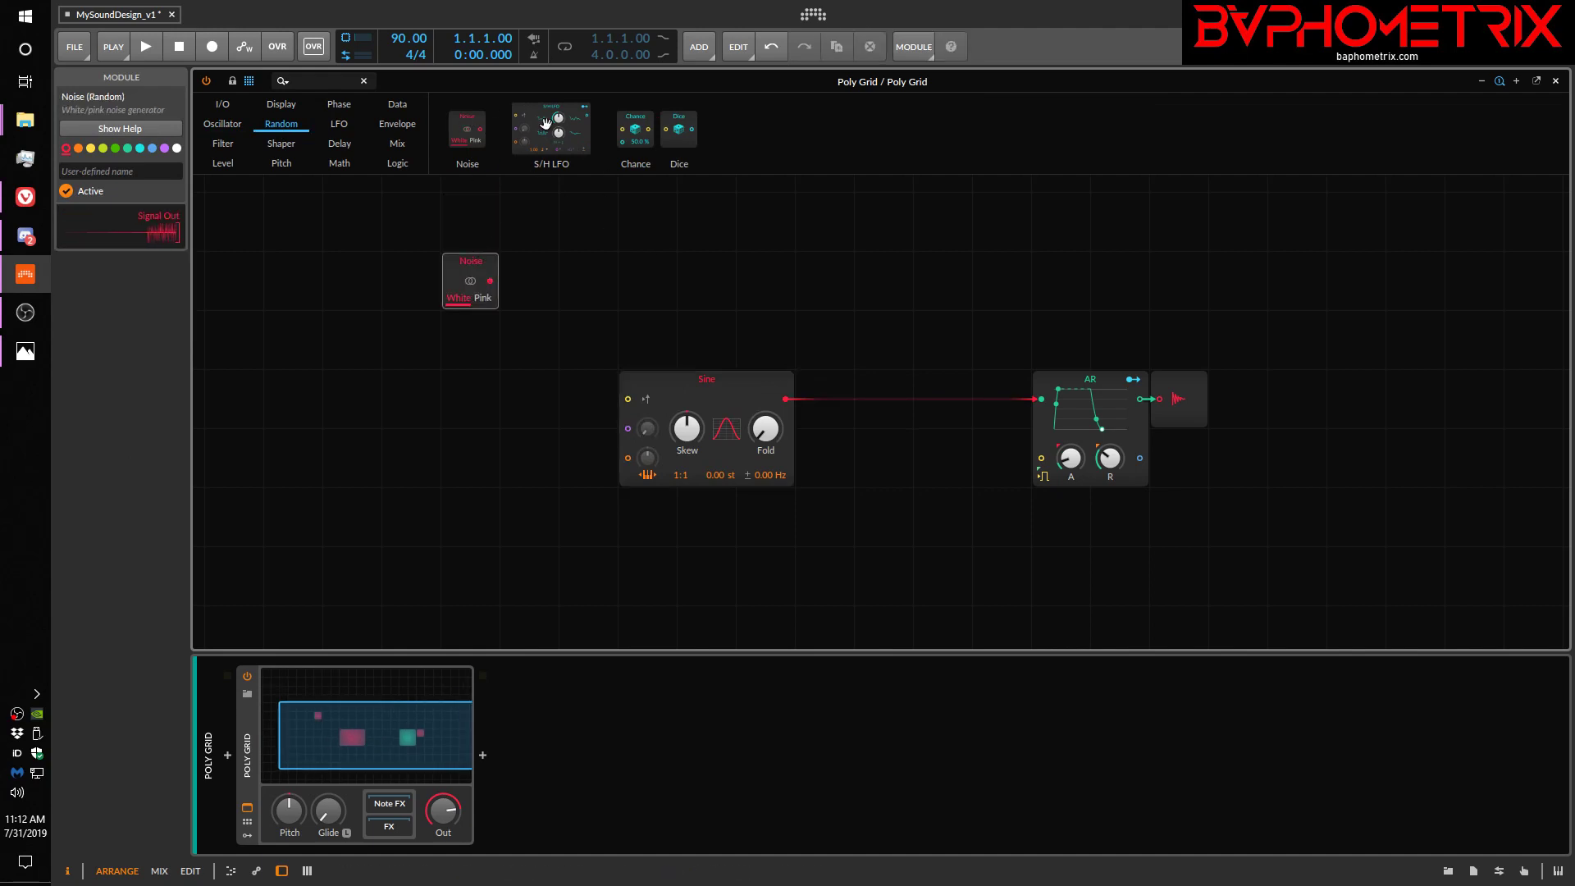
left_click(551, 128)
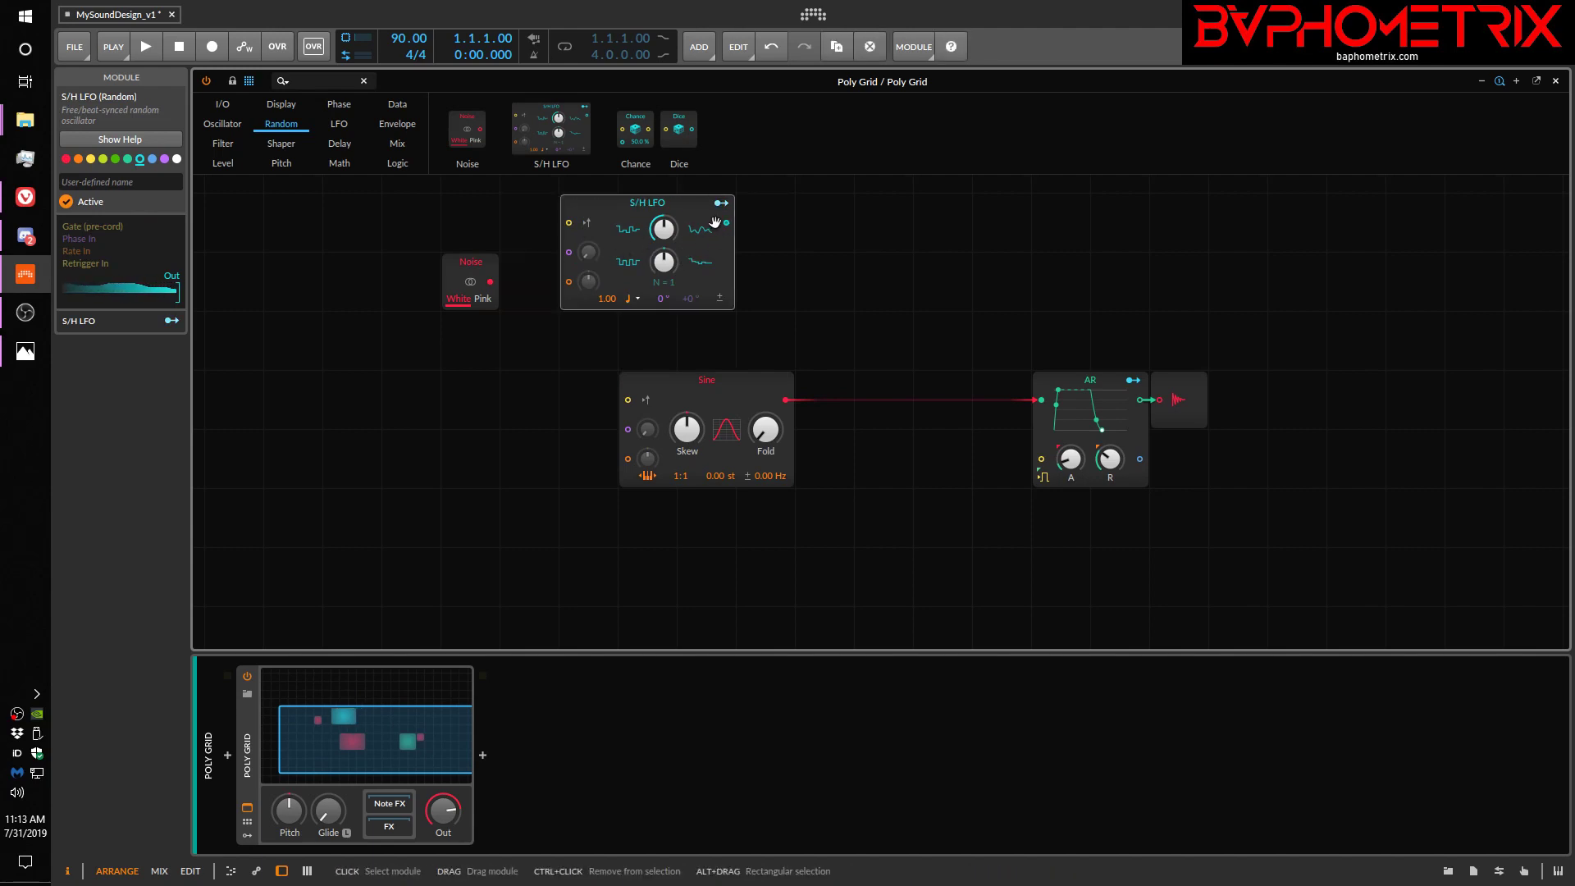
mouse_move(633, 124)
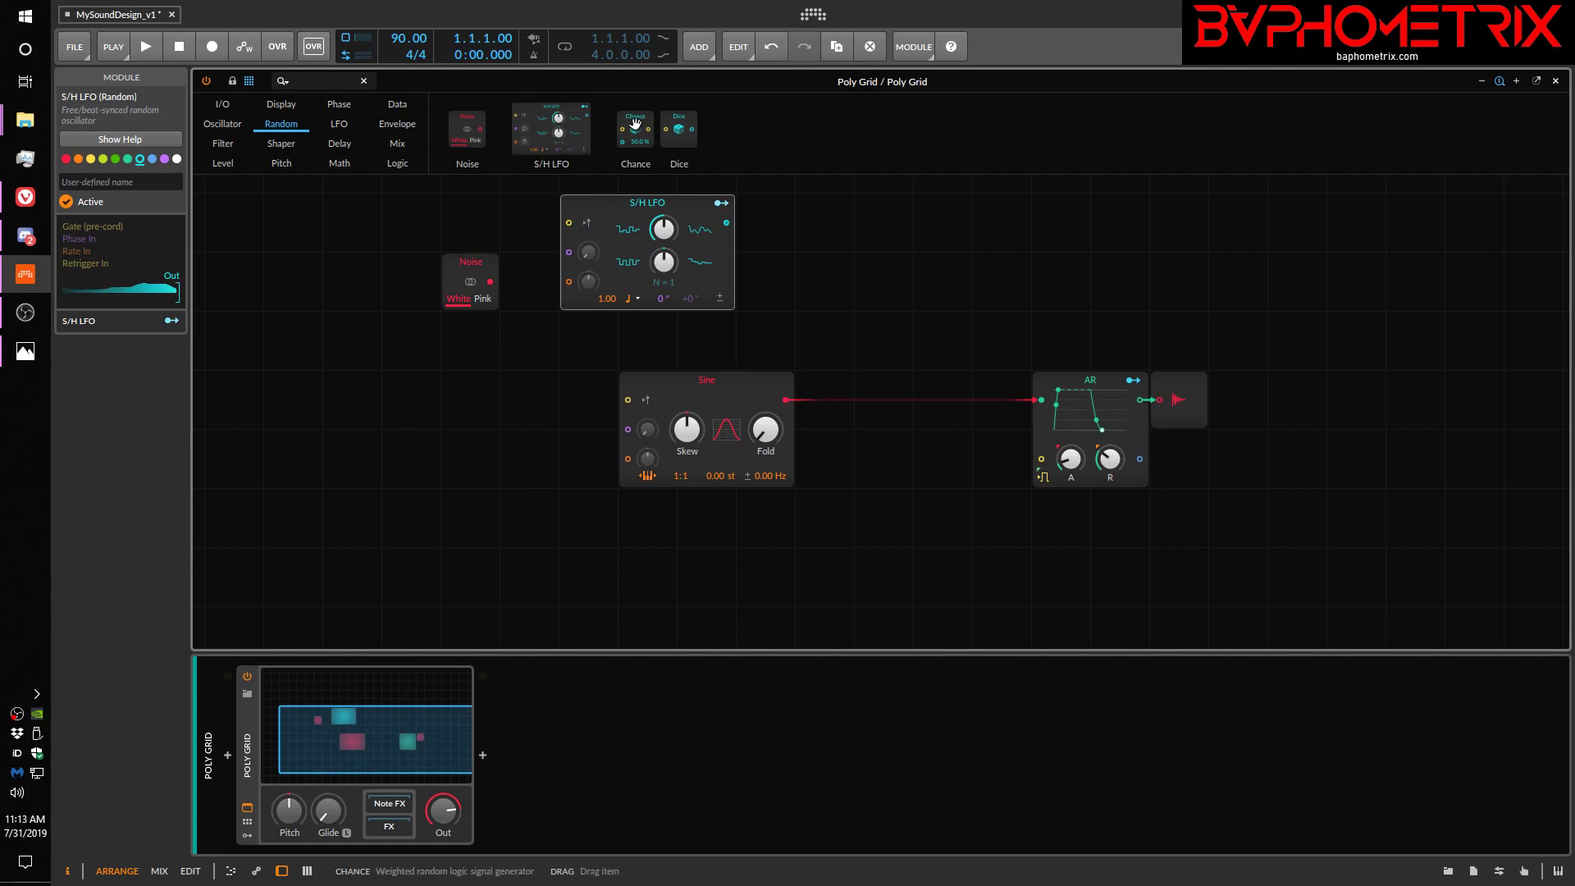
left_click(635, 128)
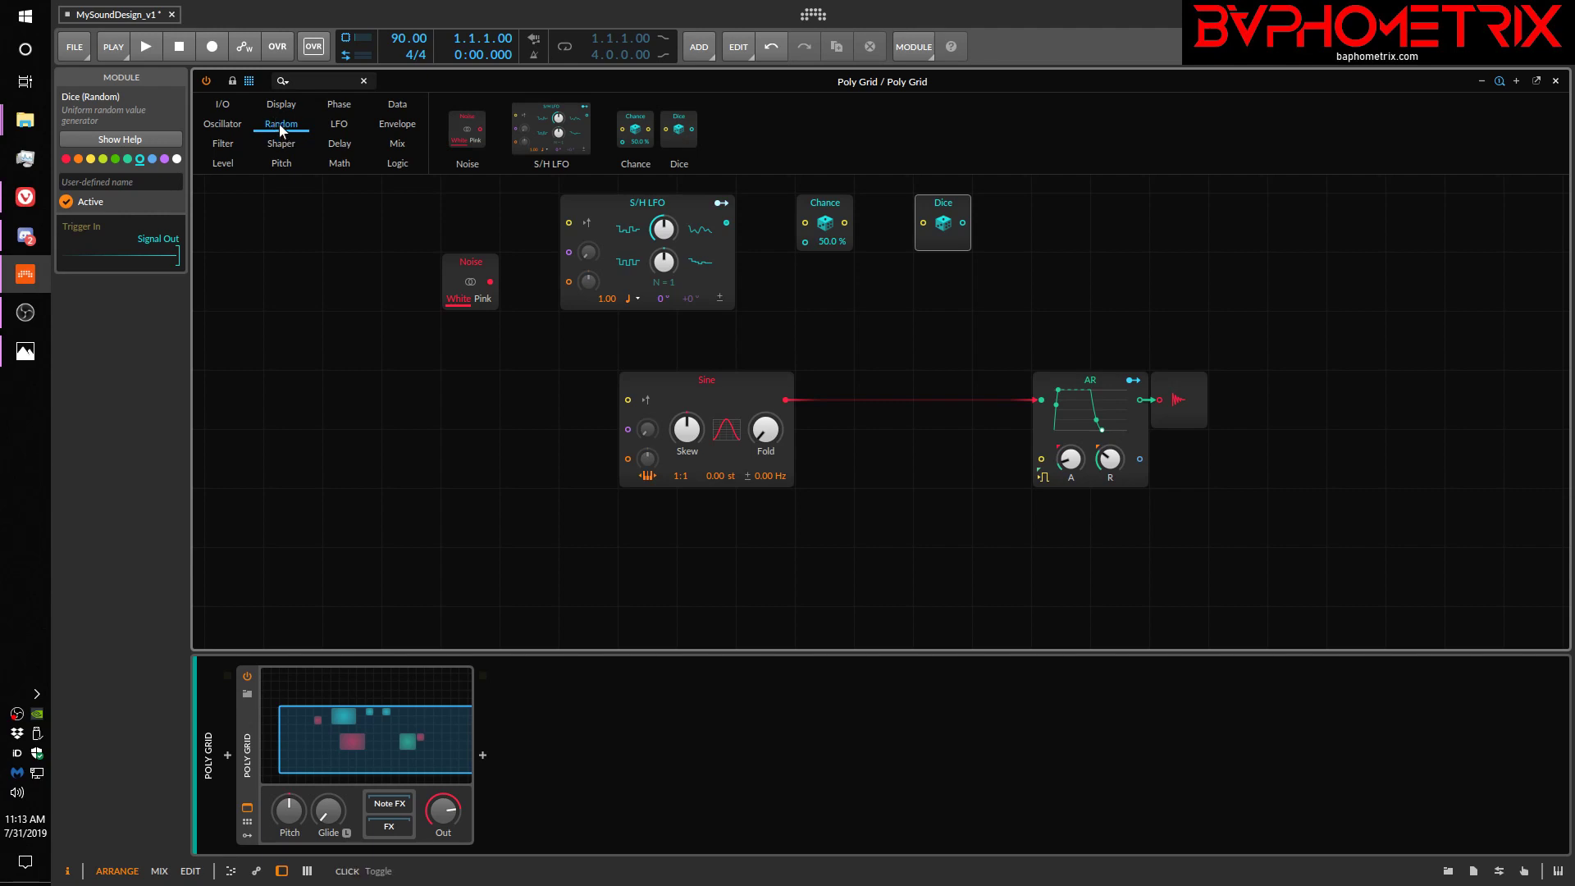
mouse_move(562, 244)
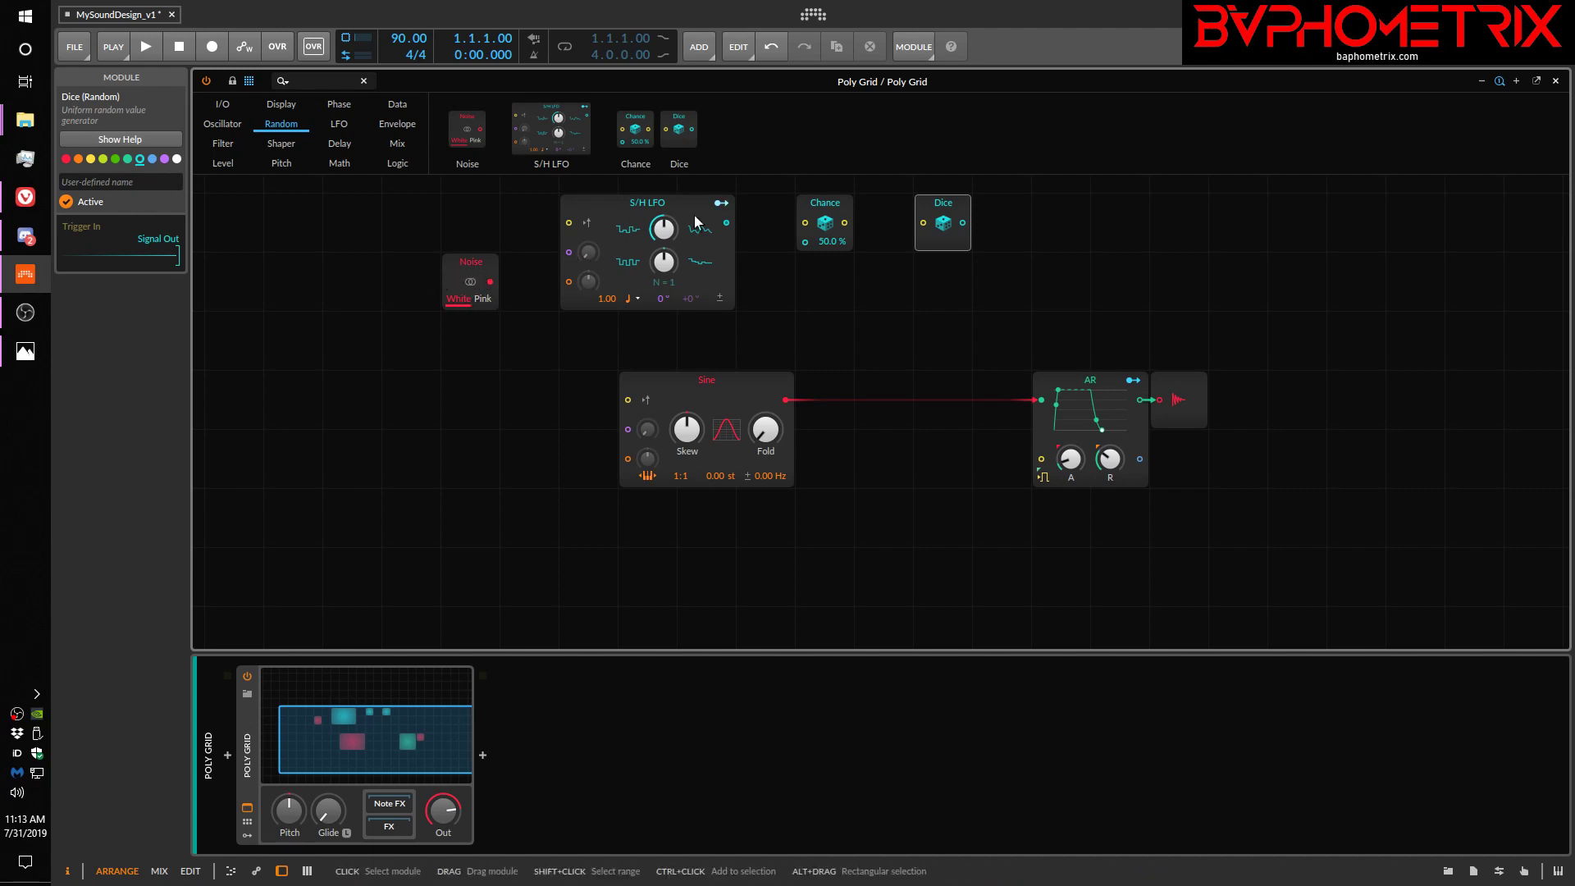
Replace the random modules with an LFO, a 1.00 Hz Clock and a Transport set to 16/32nd
left_click(338, 123)
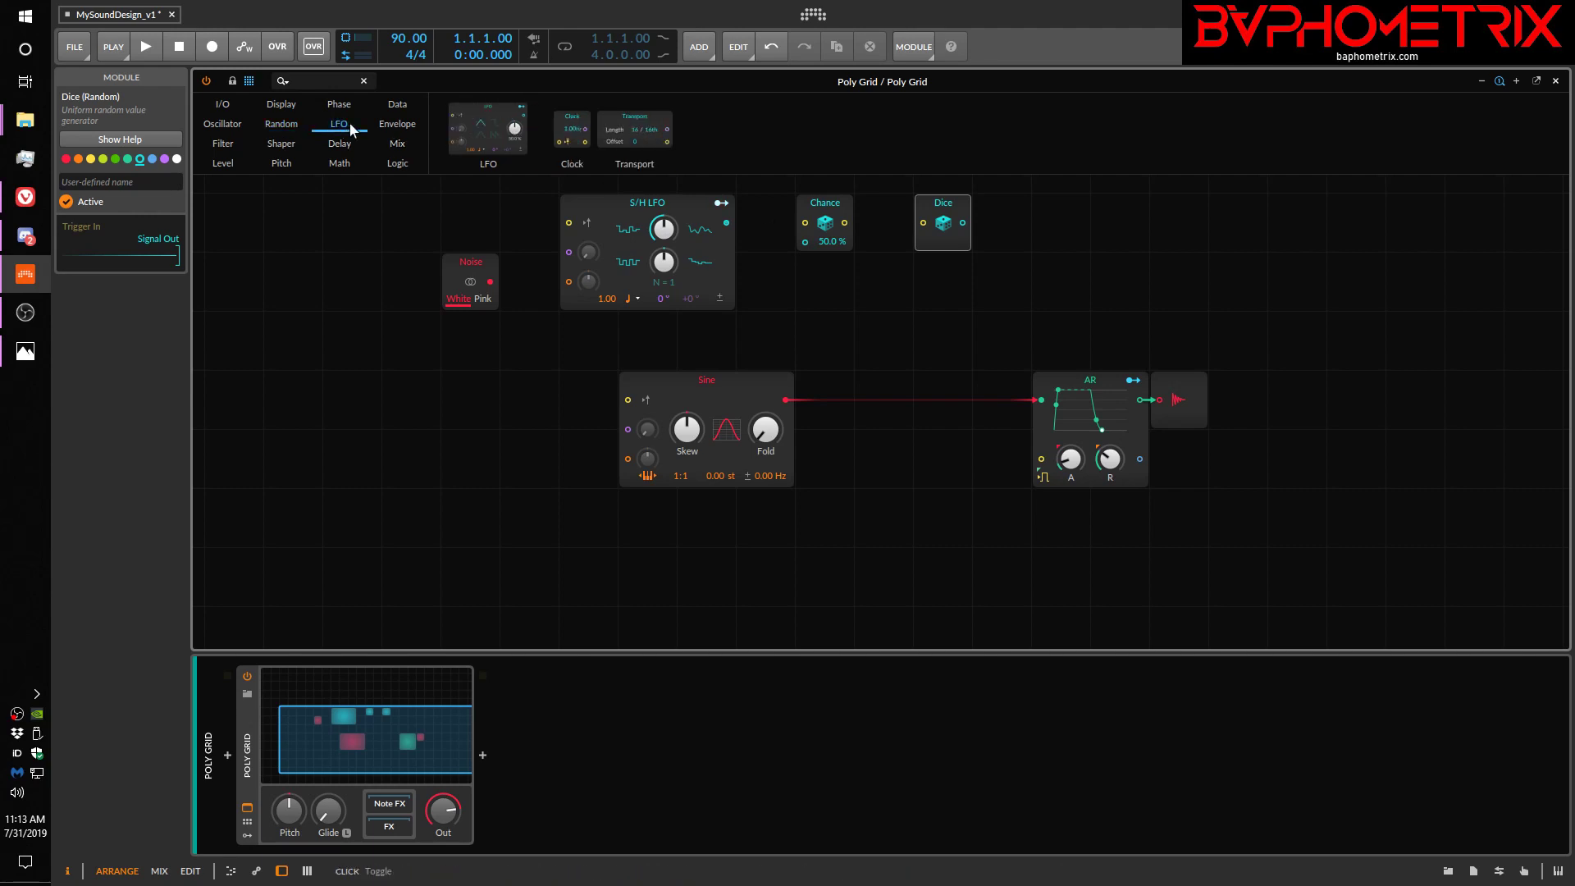
mouse_move(771, 281)
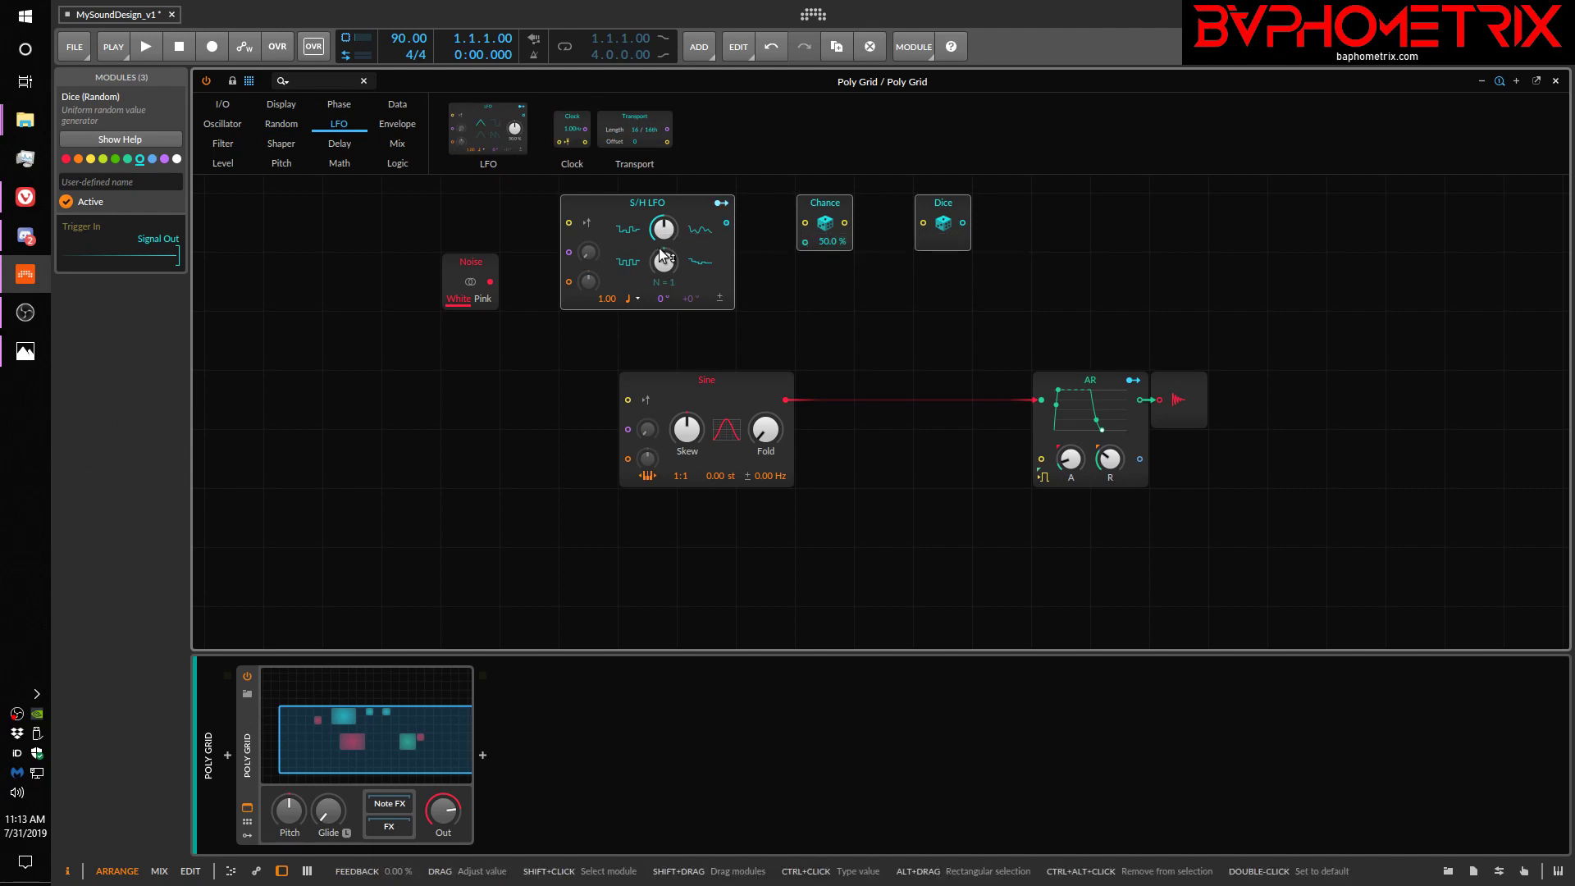
left_click(469, 261)
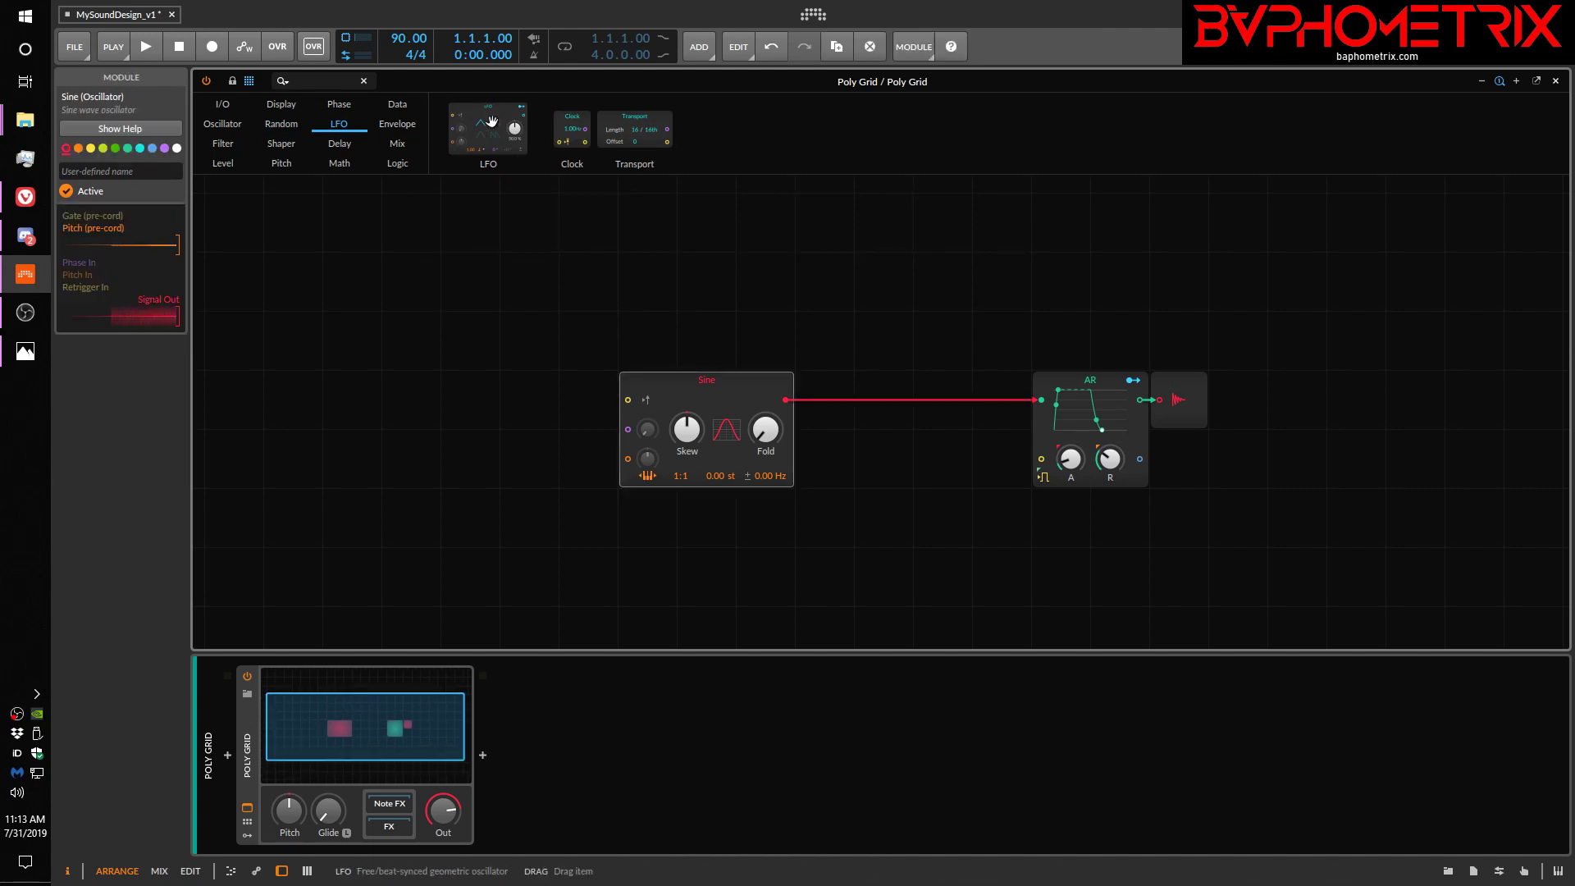
left_click(487, 128)
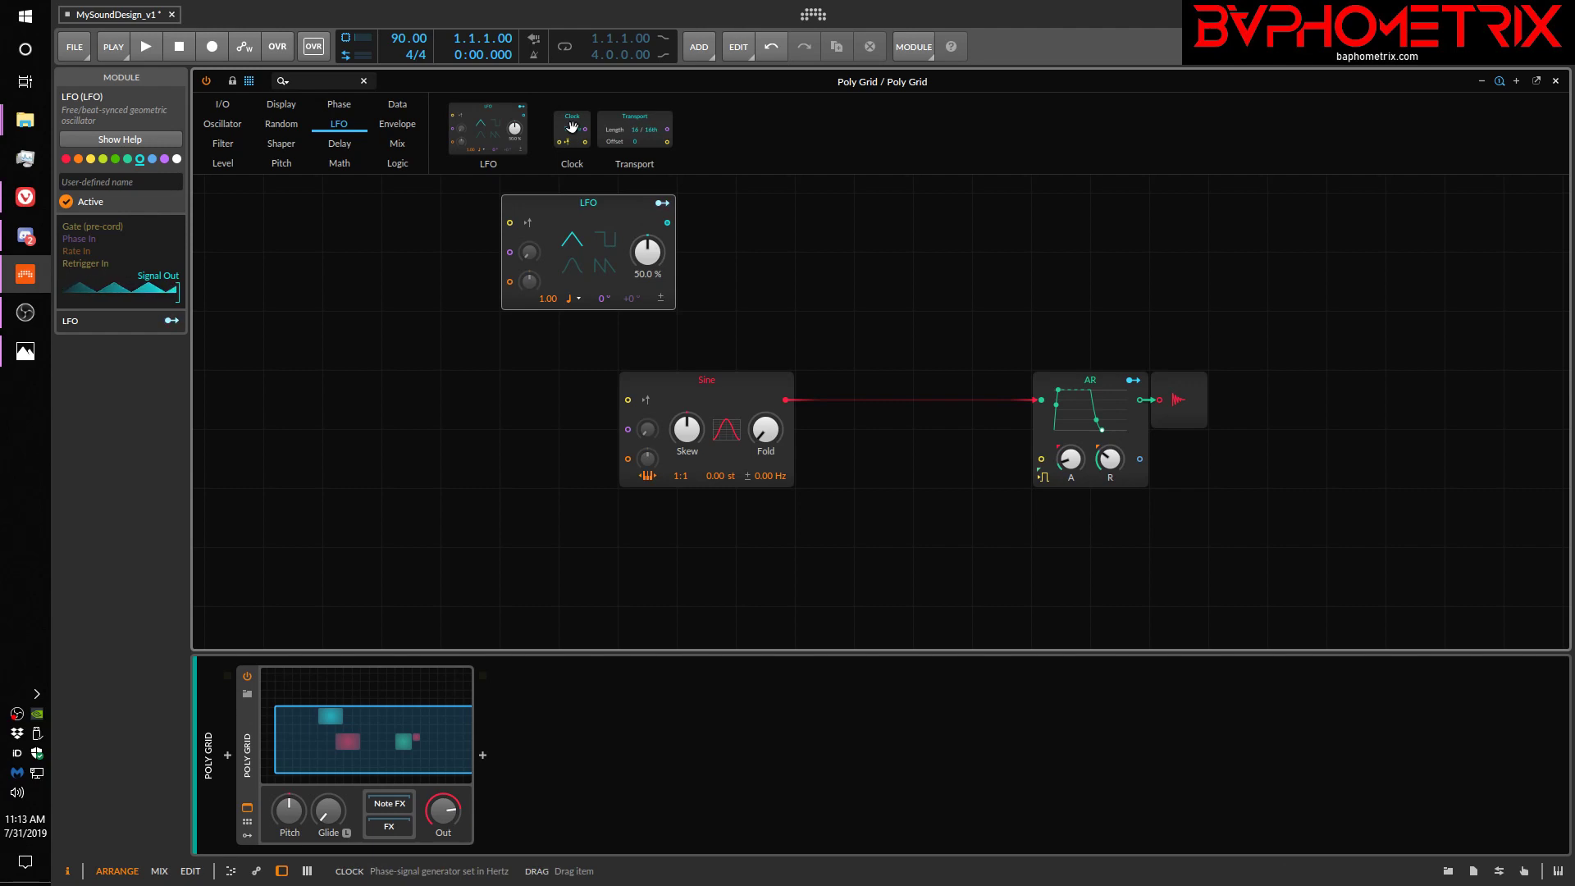
left_click(571, 128)
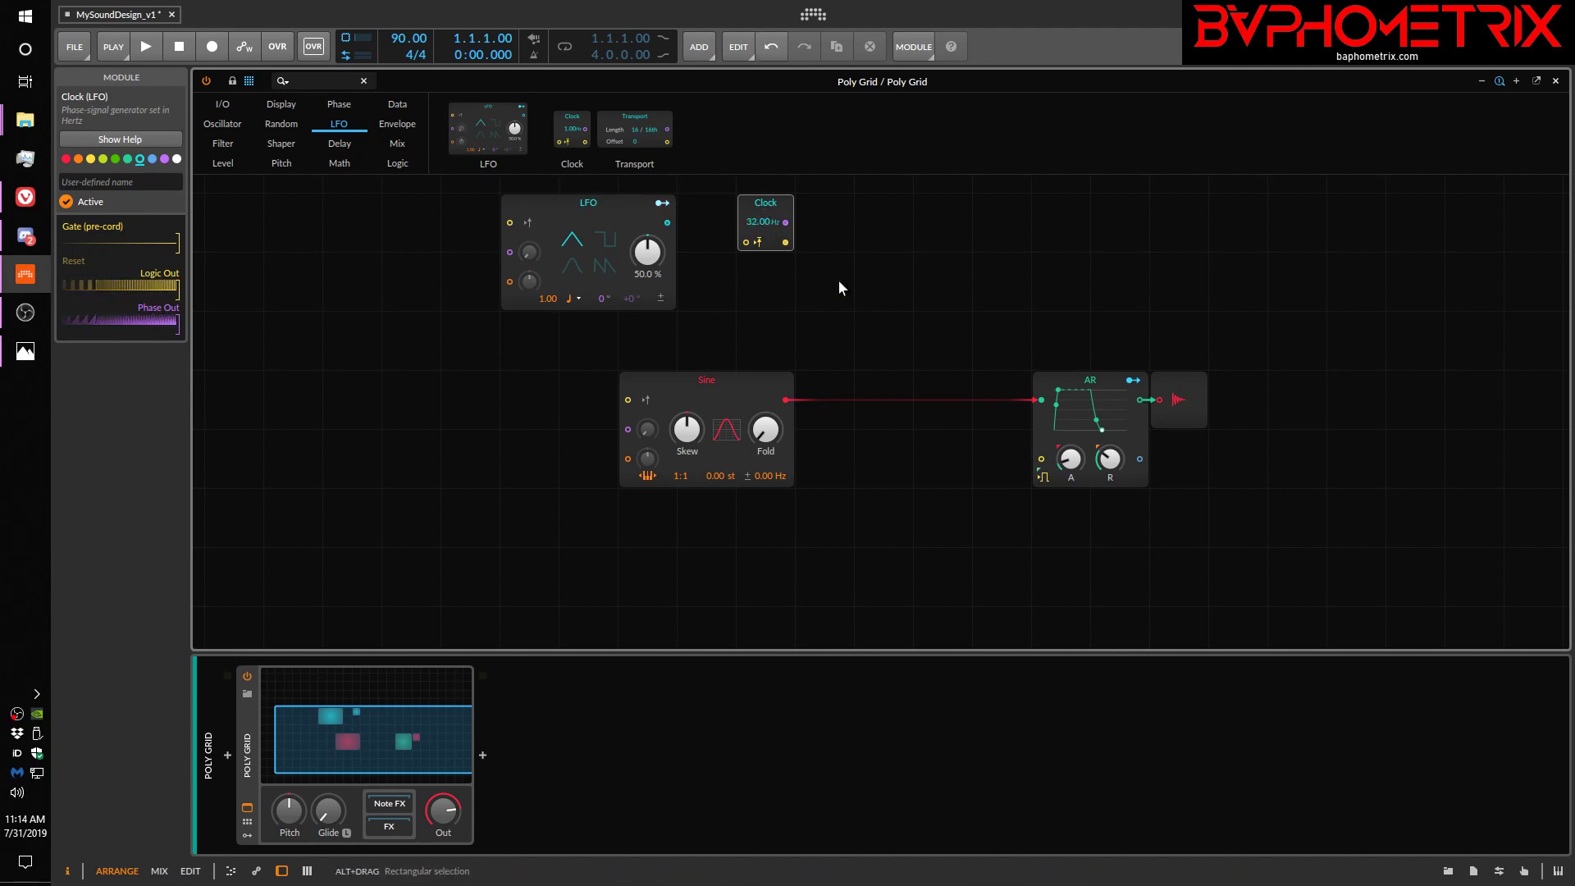
mouse_move(136, 323)
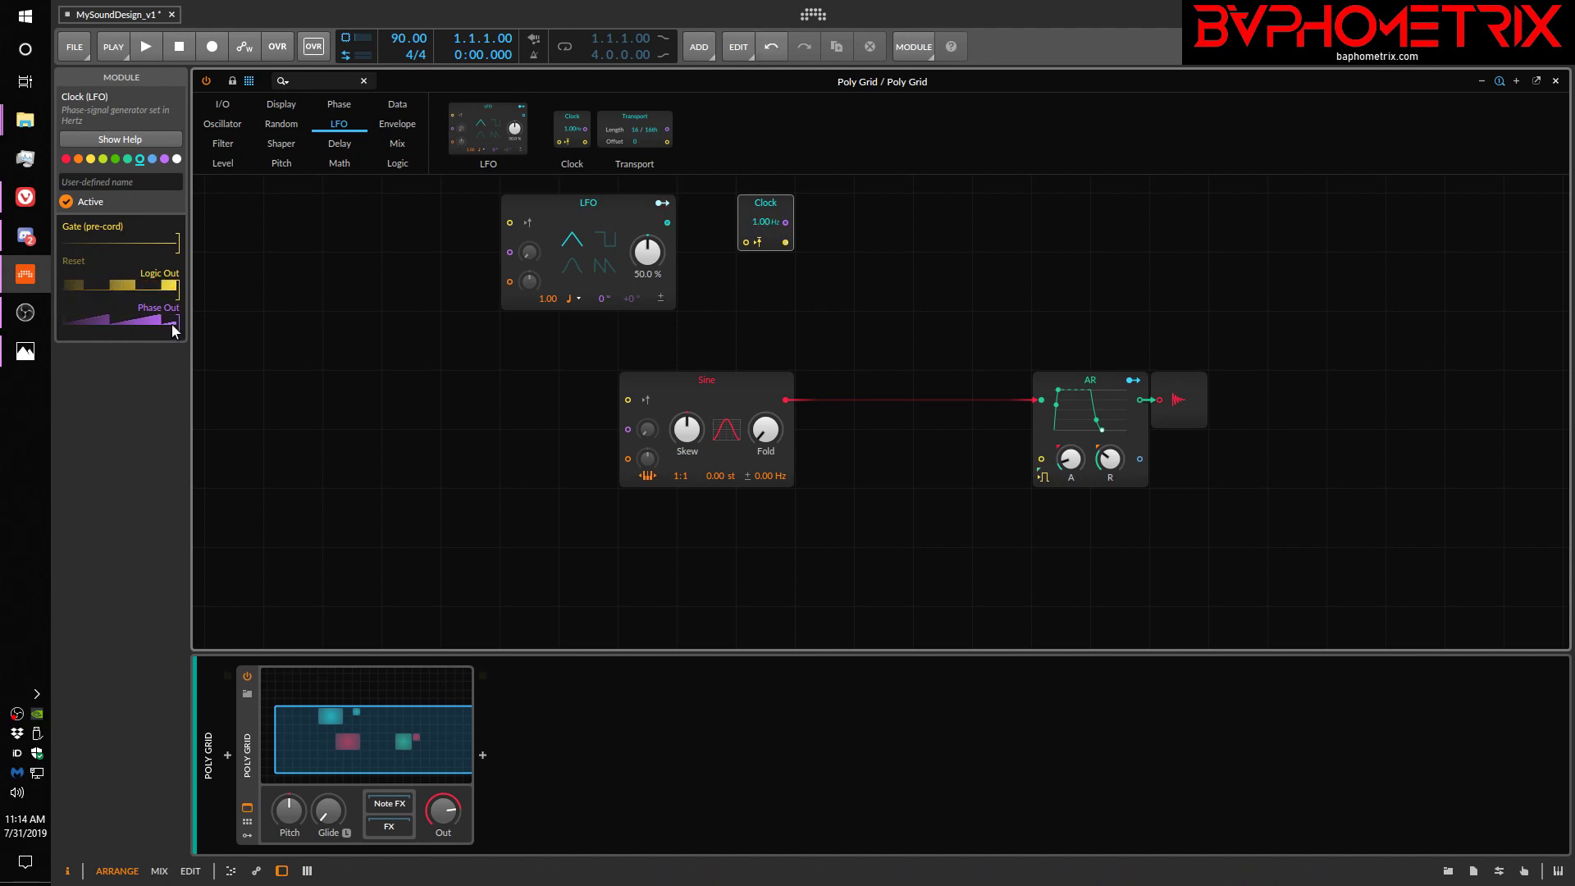
mouse_move(179, 318)
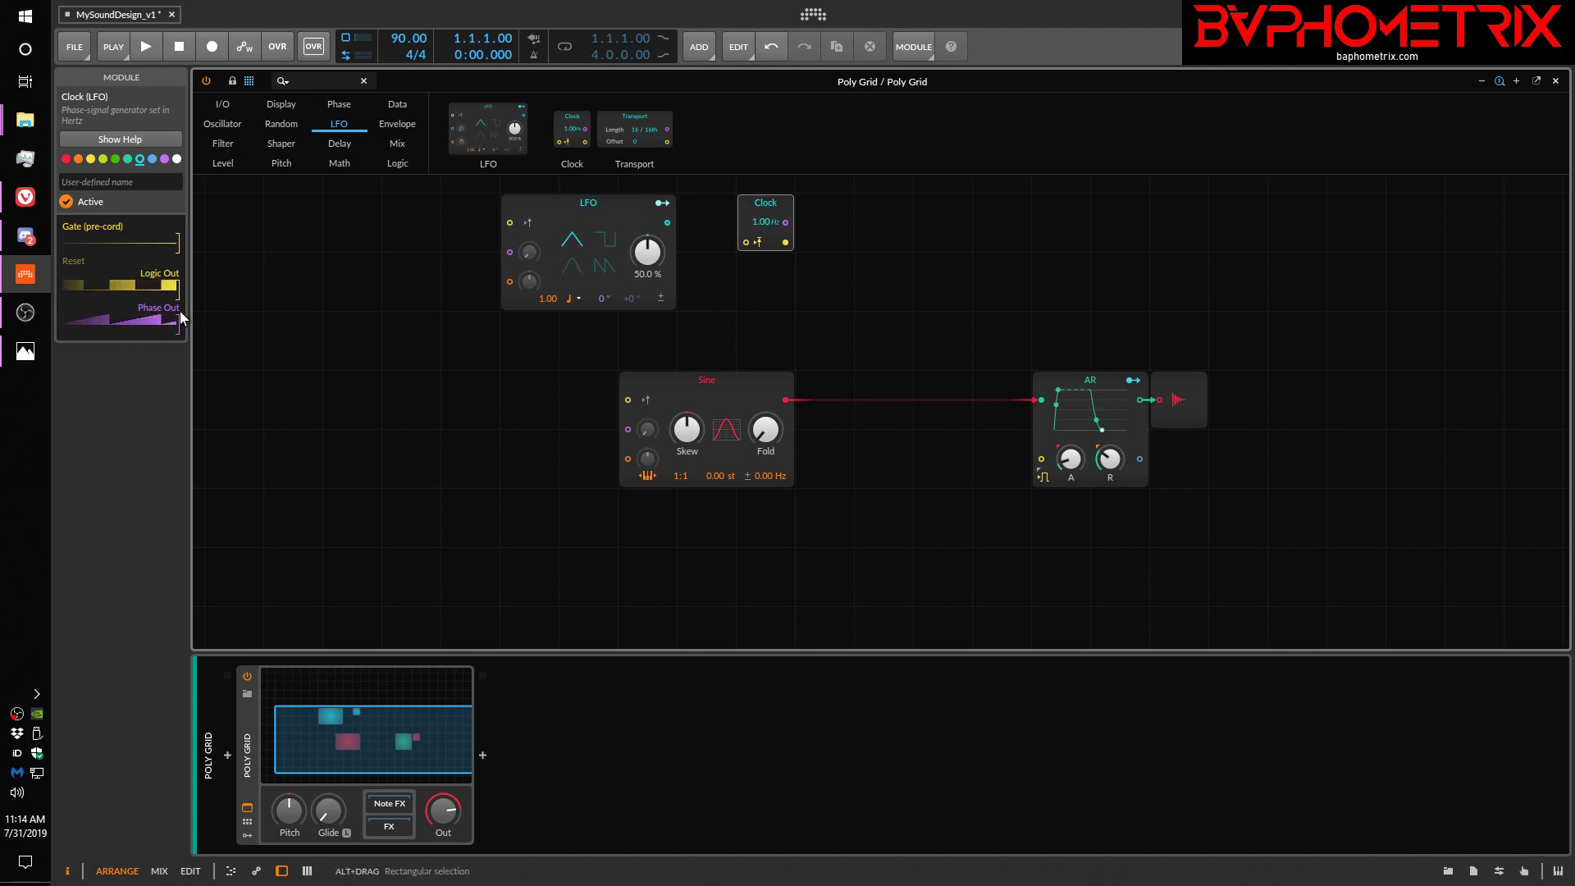
mouse_move(138, 328)
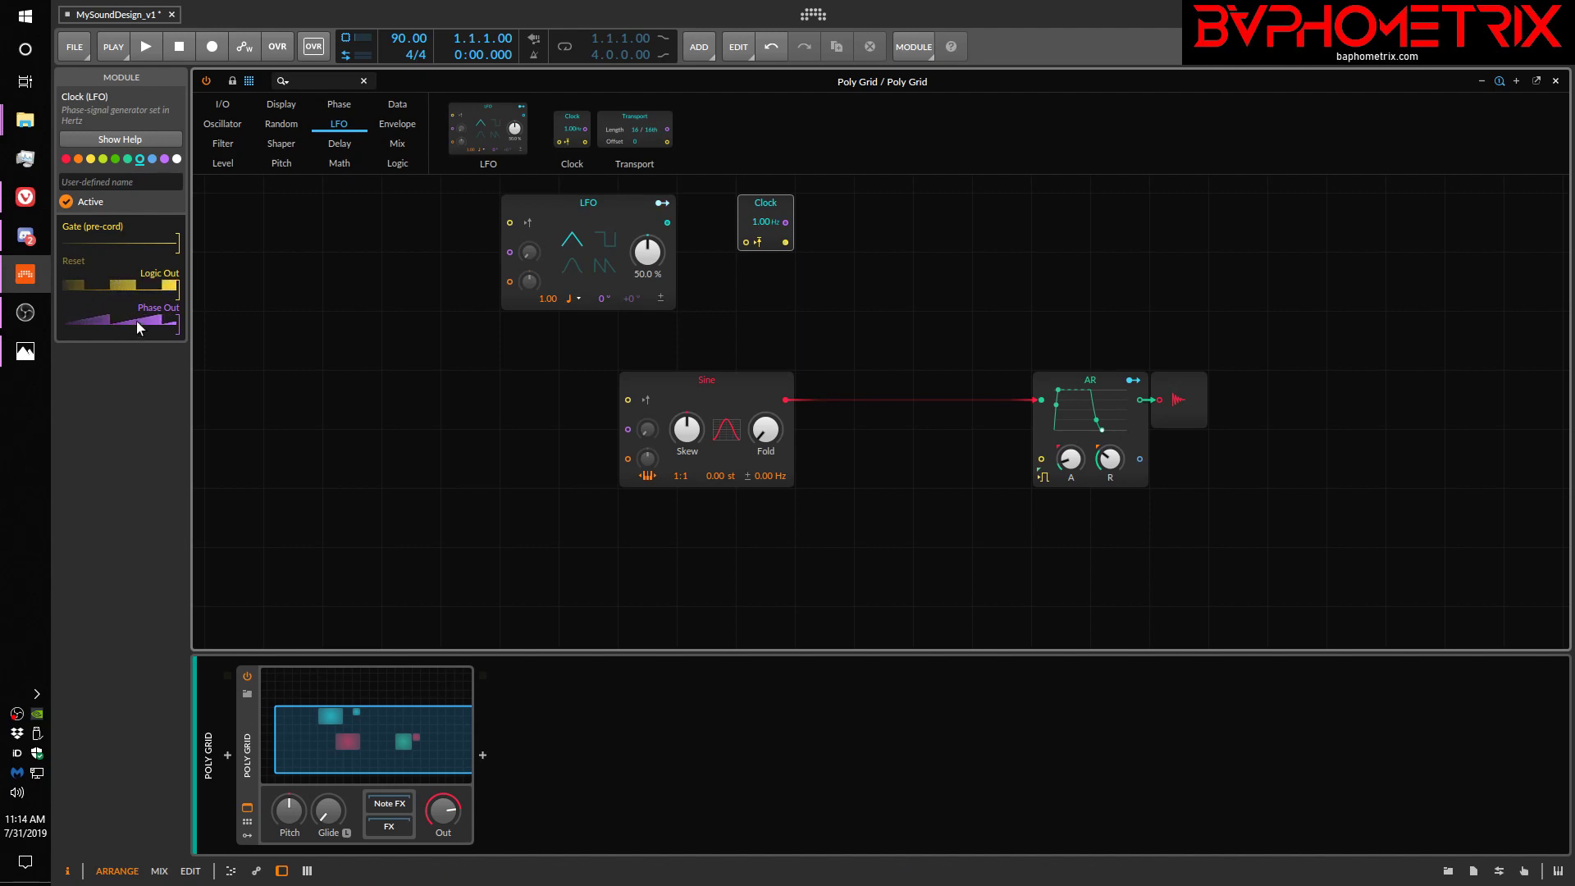
mouse_move(164, 322)
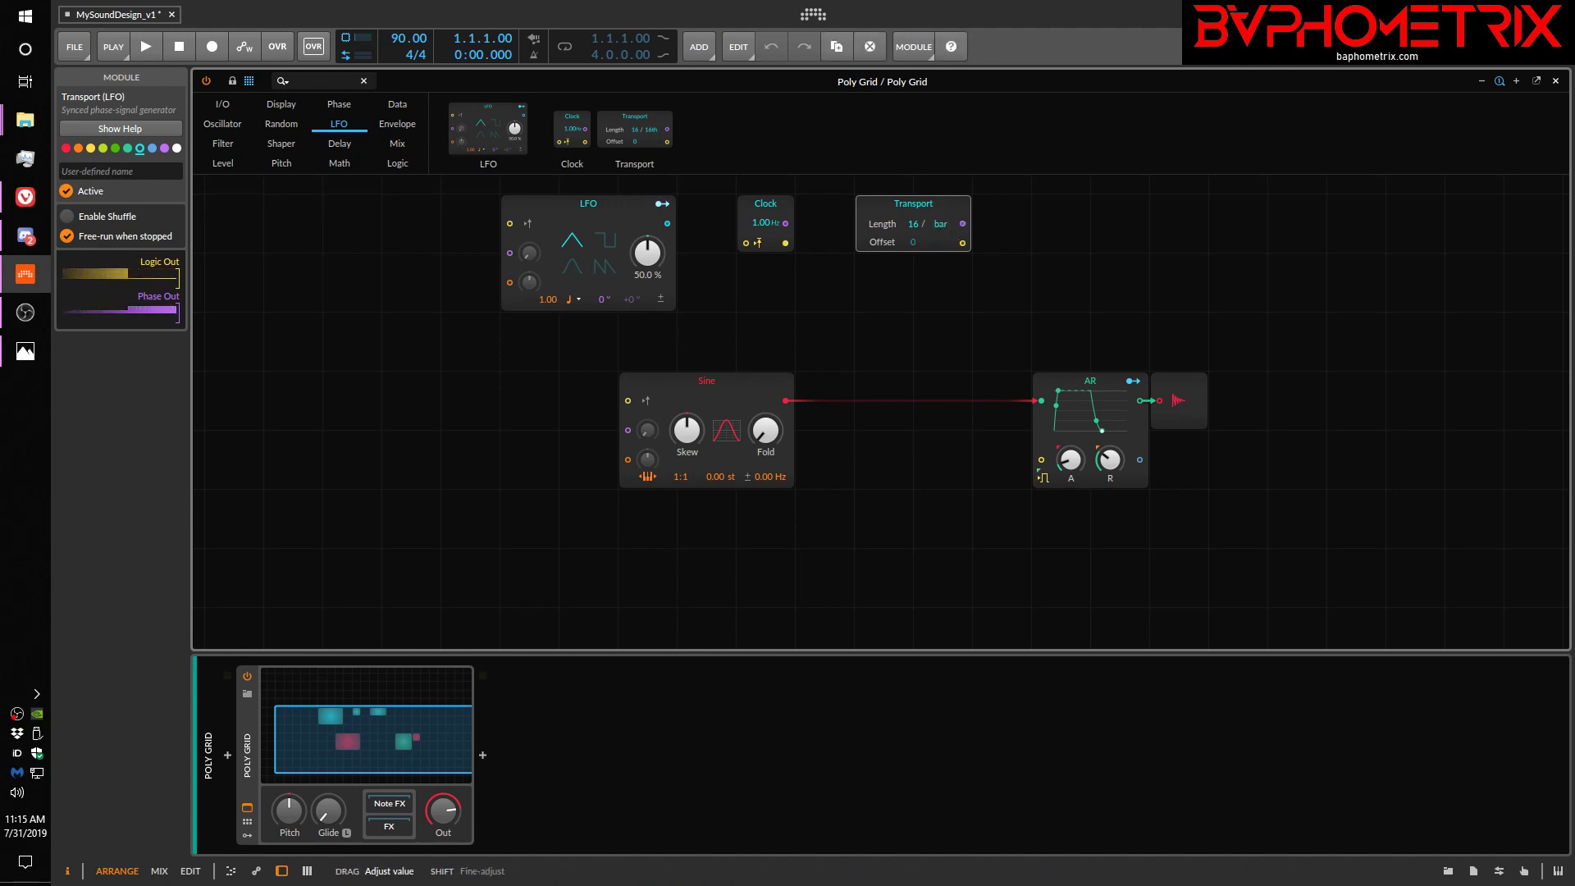
left_click(937, 223)
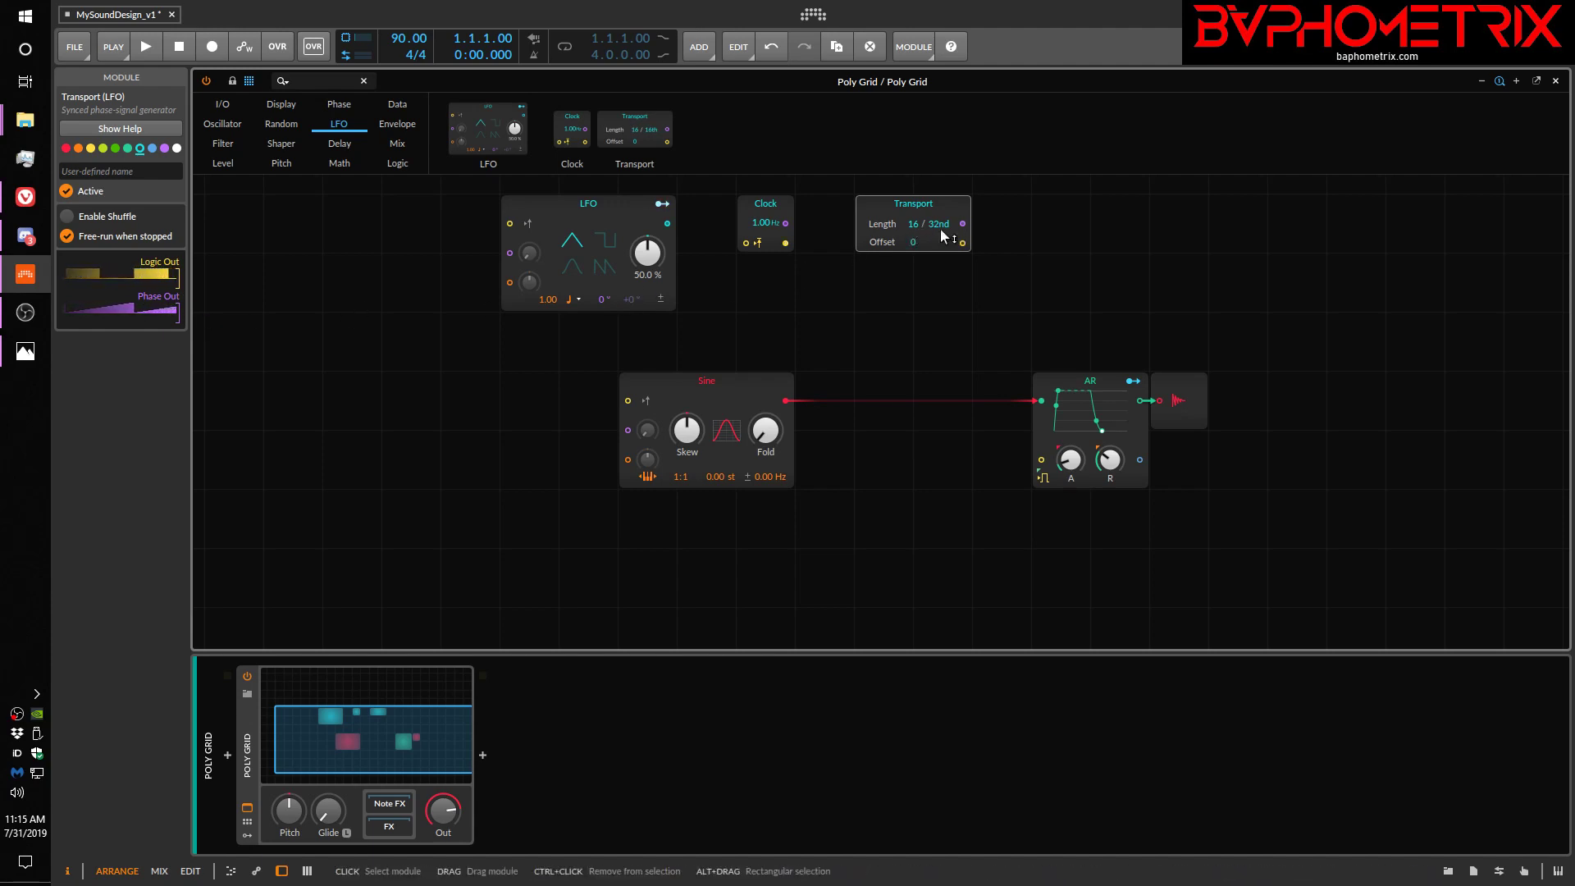
mouse_move(407, 42)
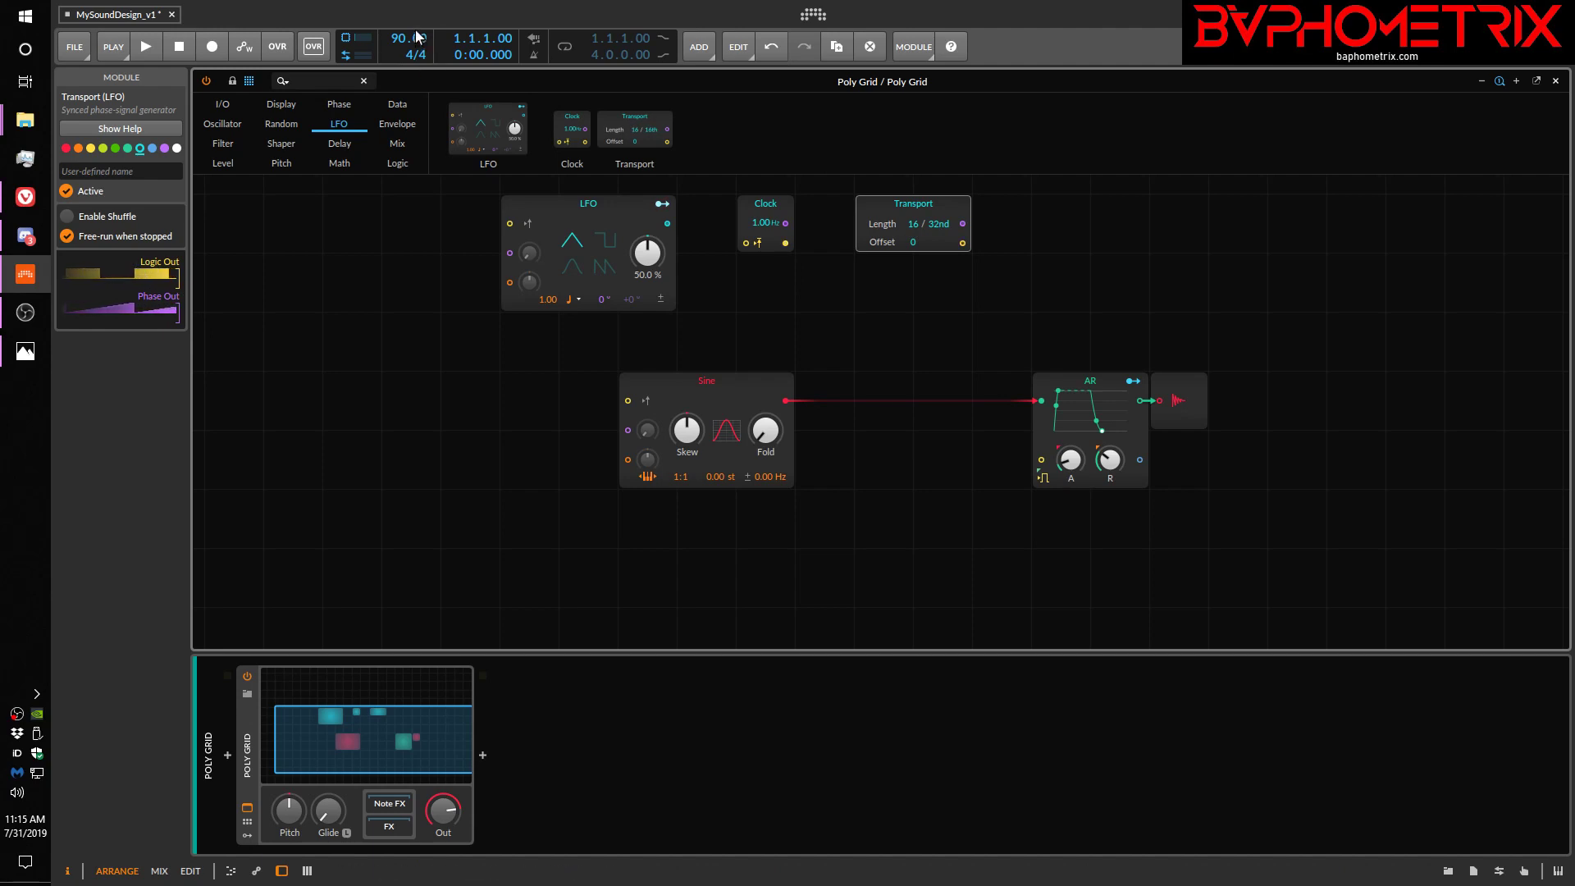
mouse_move(397, 123)
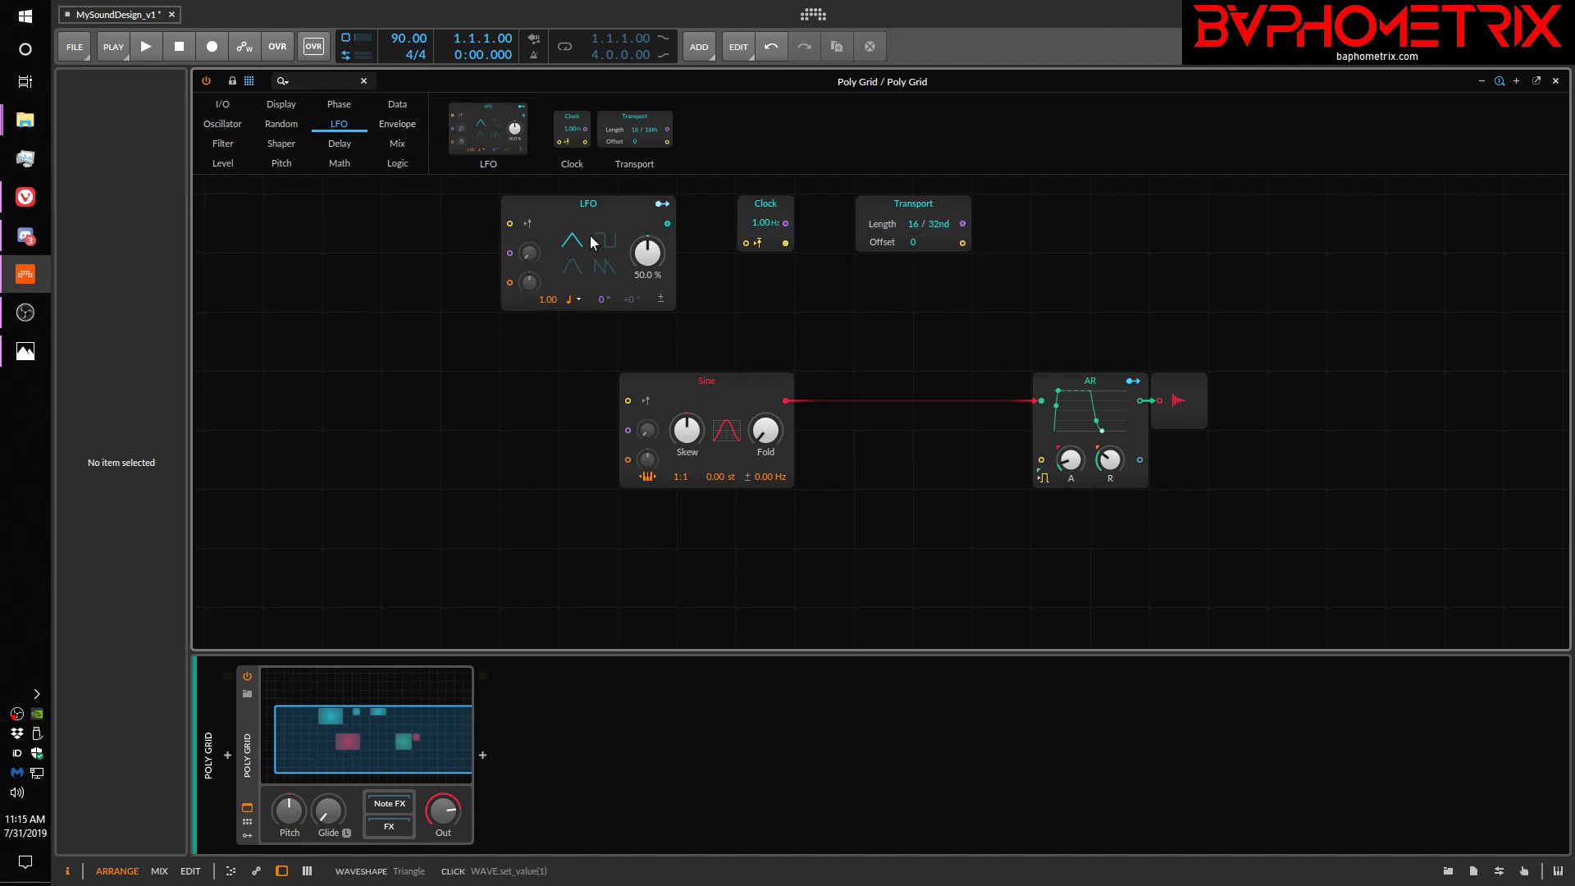
mouse_move(989, 227)
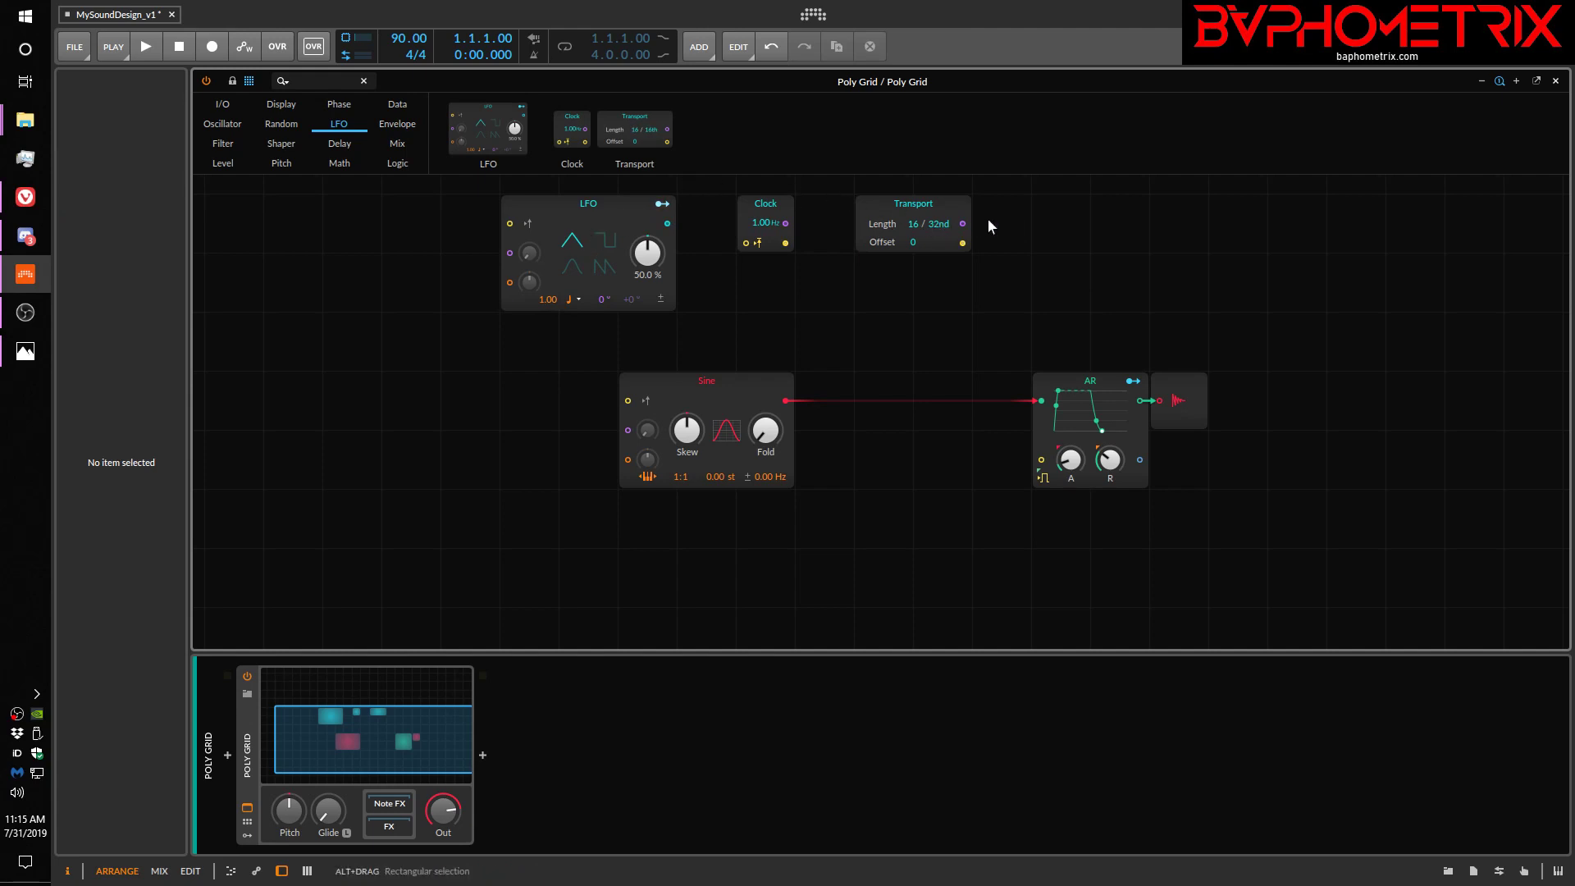
Remove LFO, Clock and Transport, then place ADSR and AD envelopes from the Envelope category above Sine→AR
left_click(705, 381)
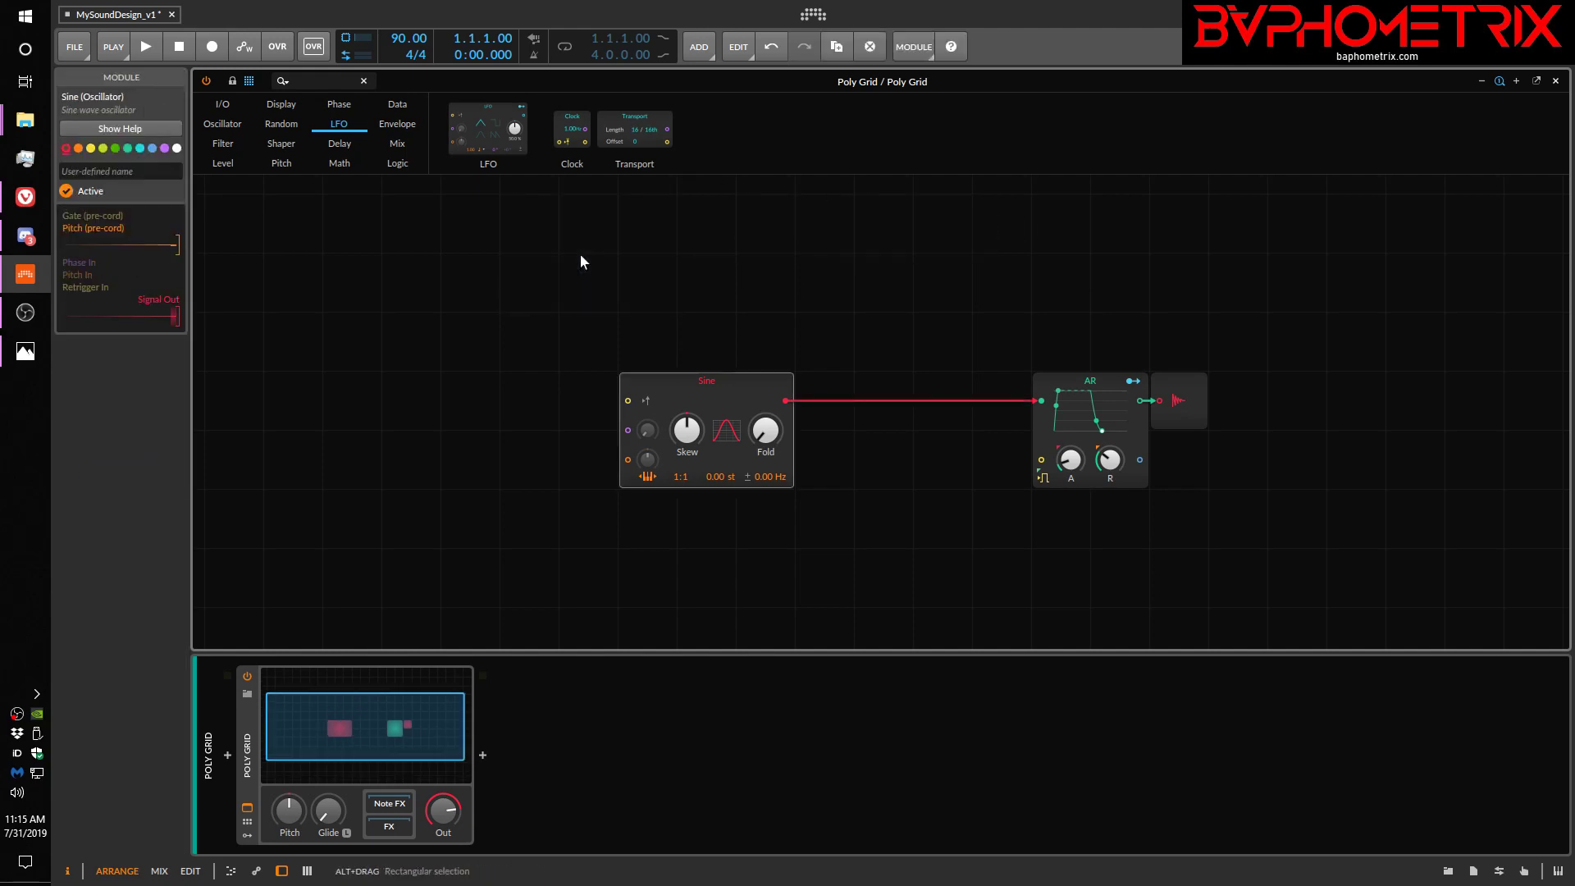
left_click(397, 123)
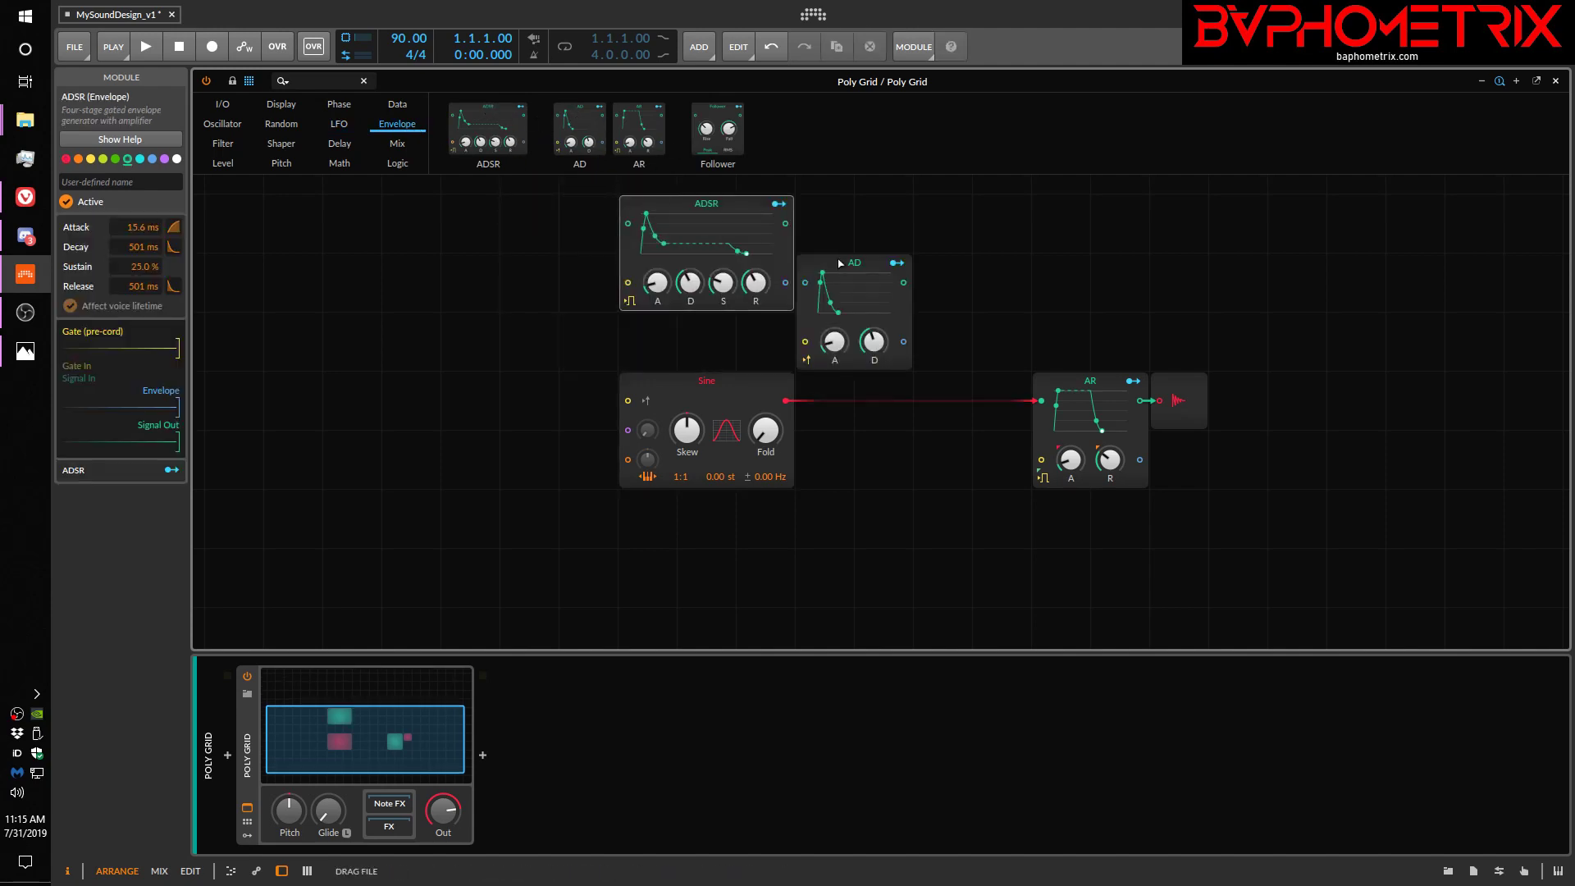
left_click(854, 262)
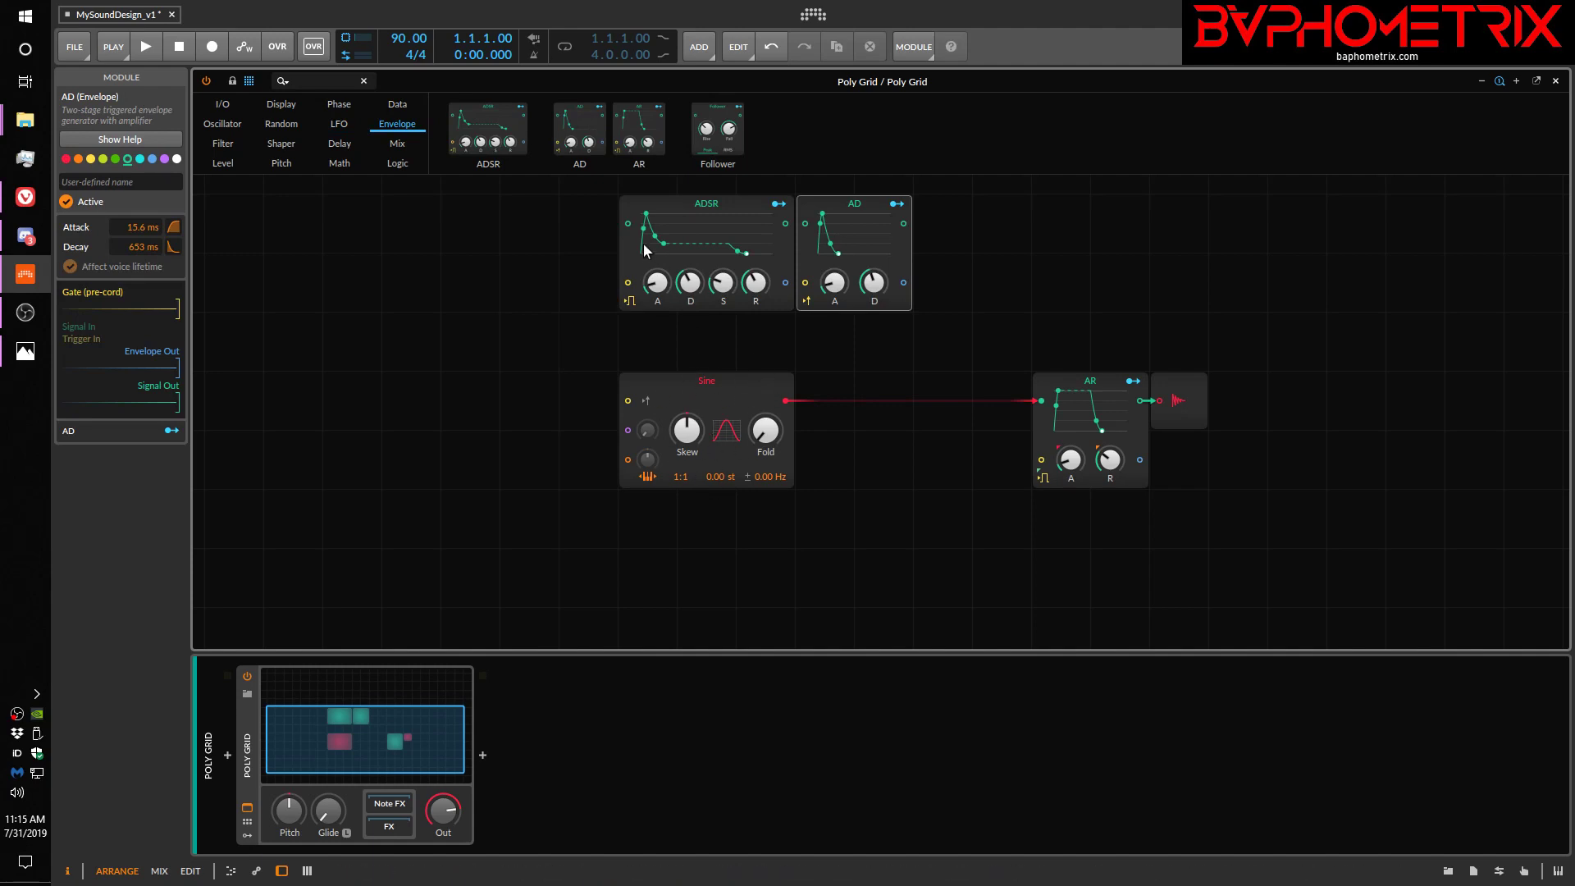
mouse_move(734, 254)
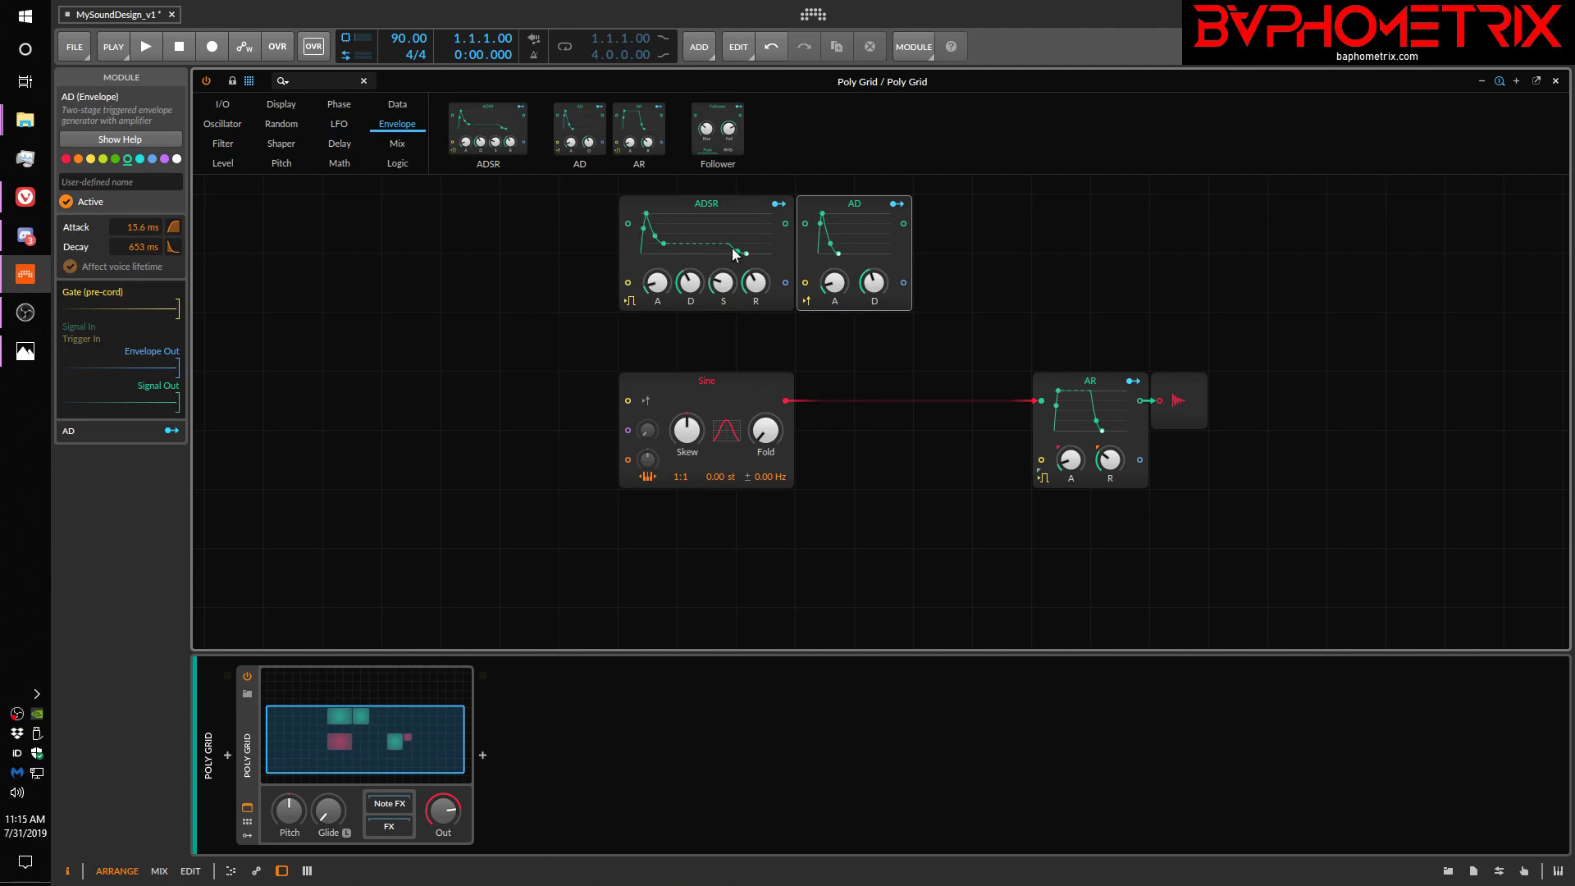
mouse_move(869, 248)
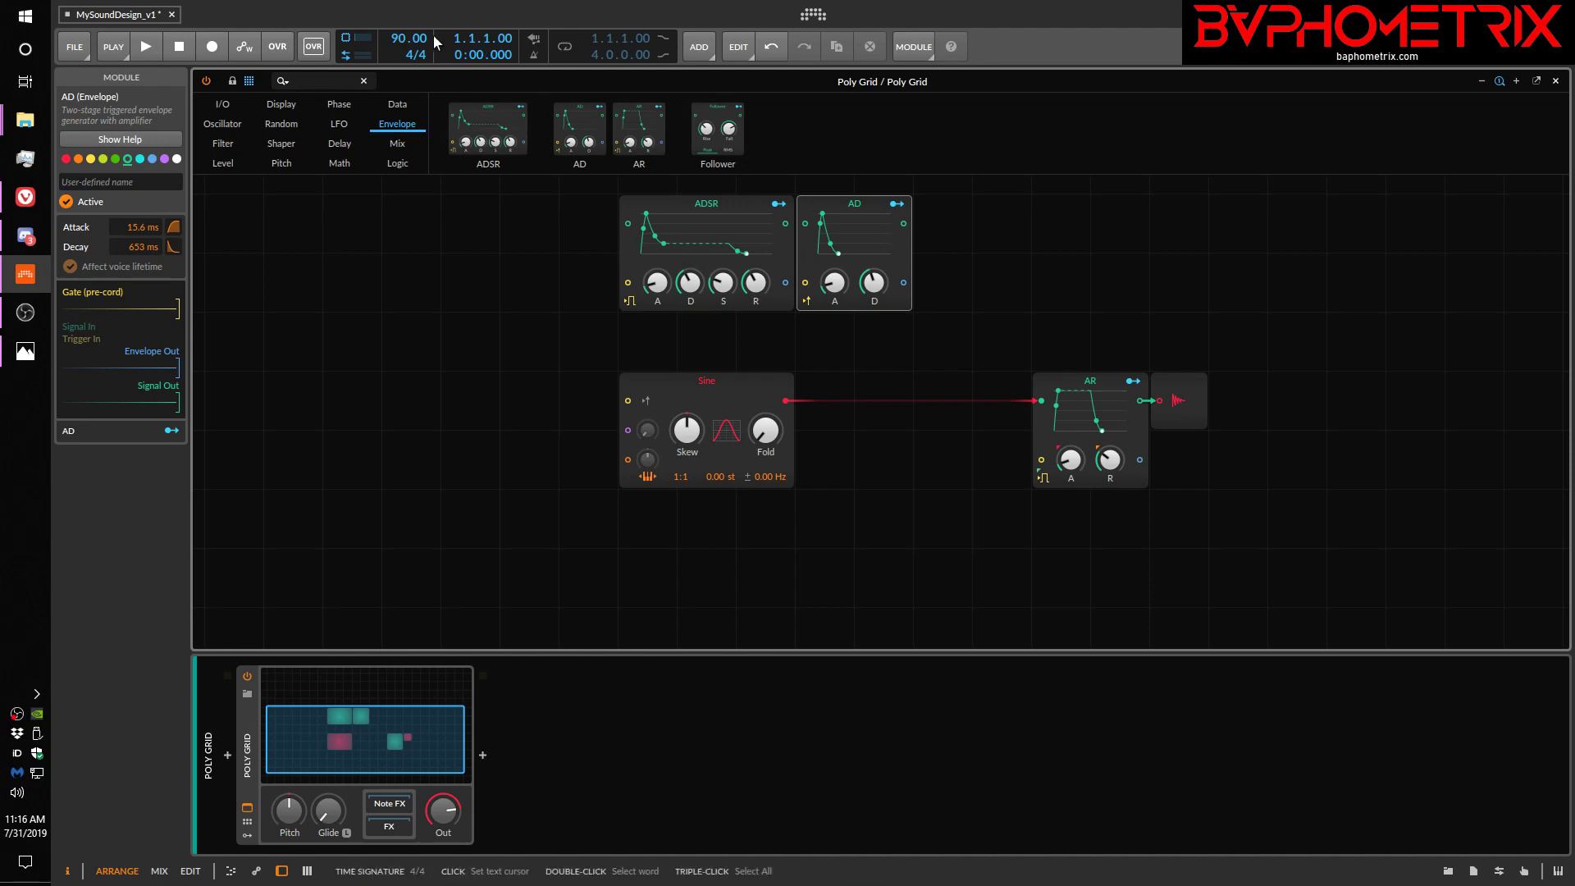
mouse_move(605, 195)
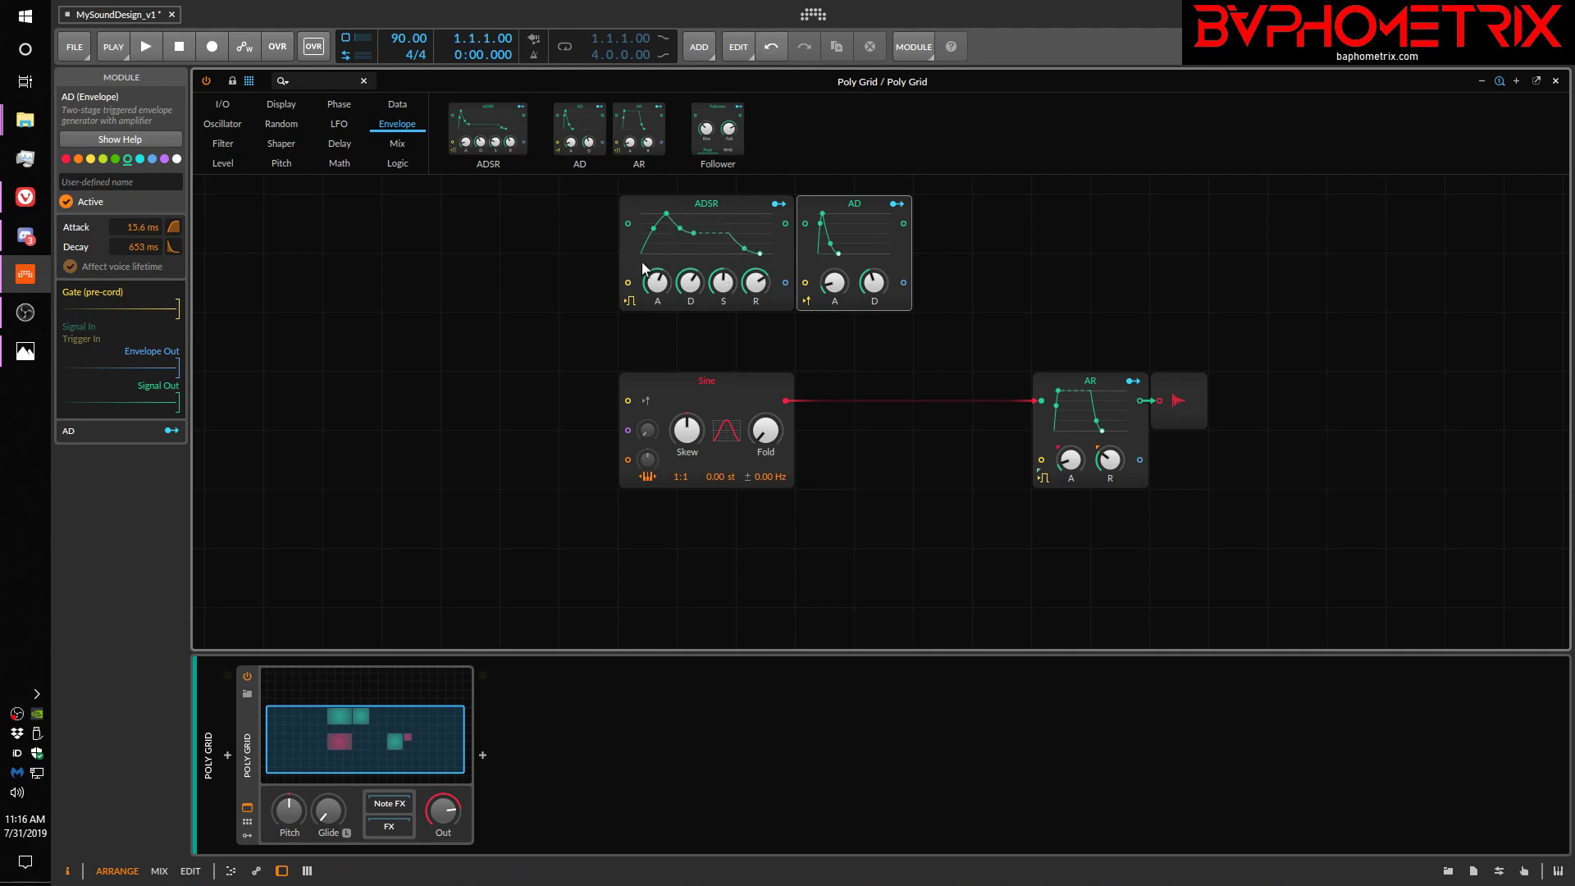
mouse_move(610, 261)
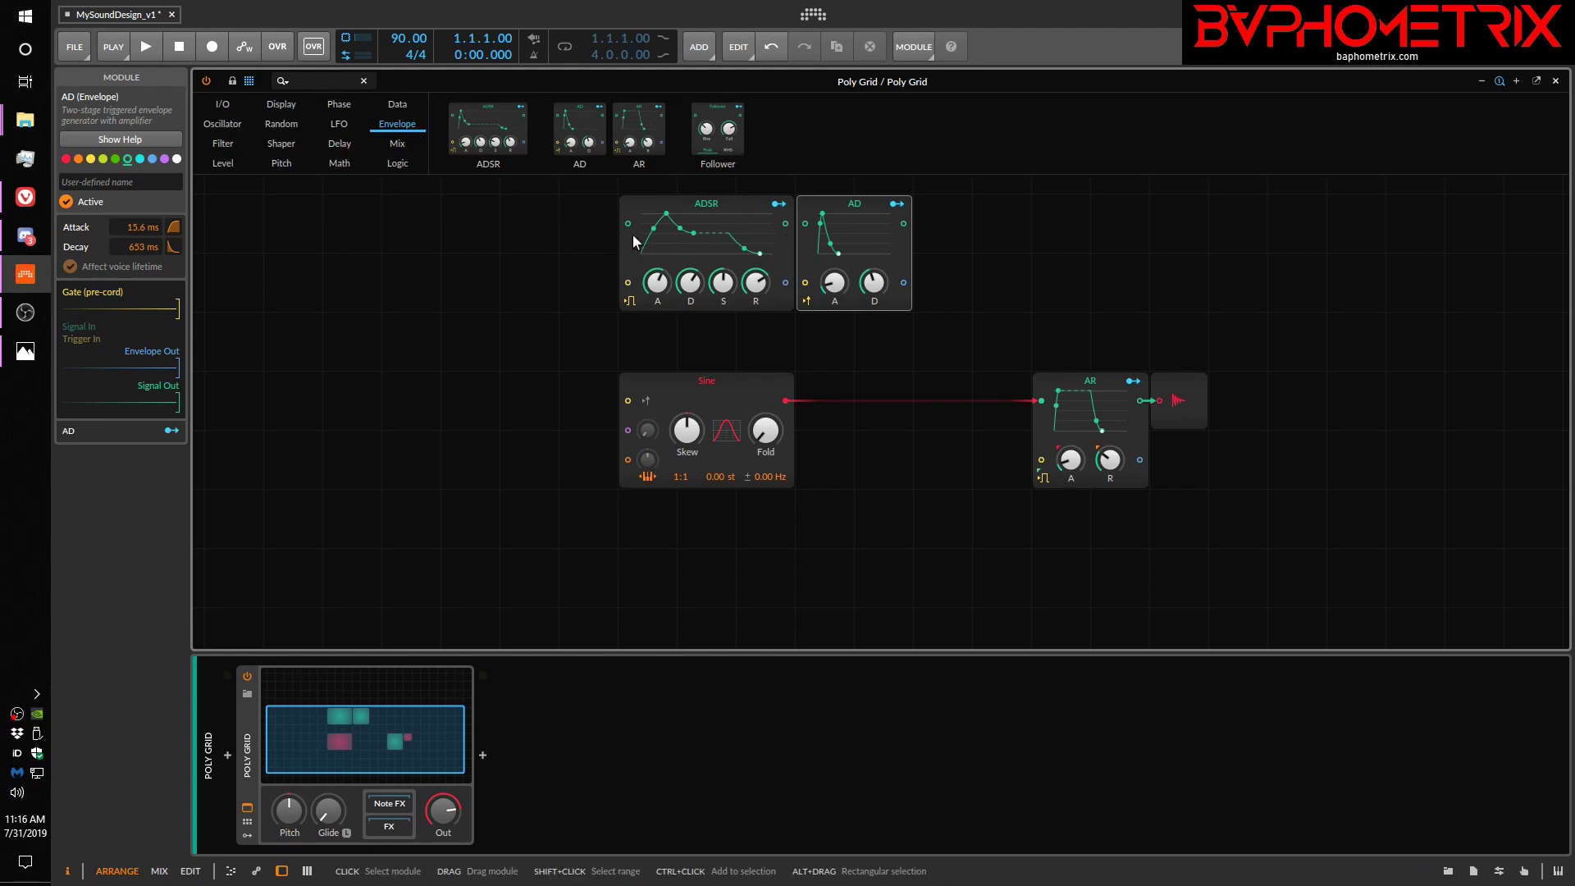
mouse_move(783, 283)
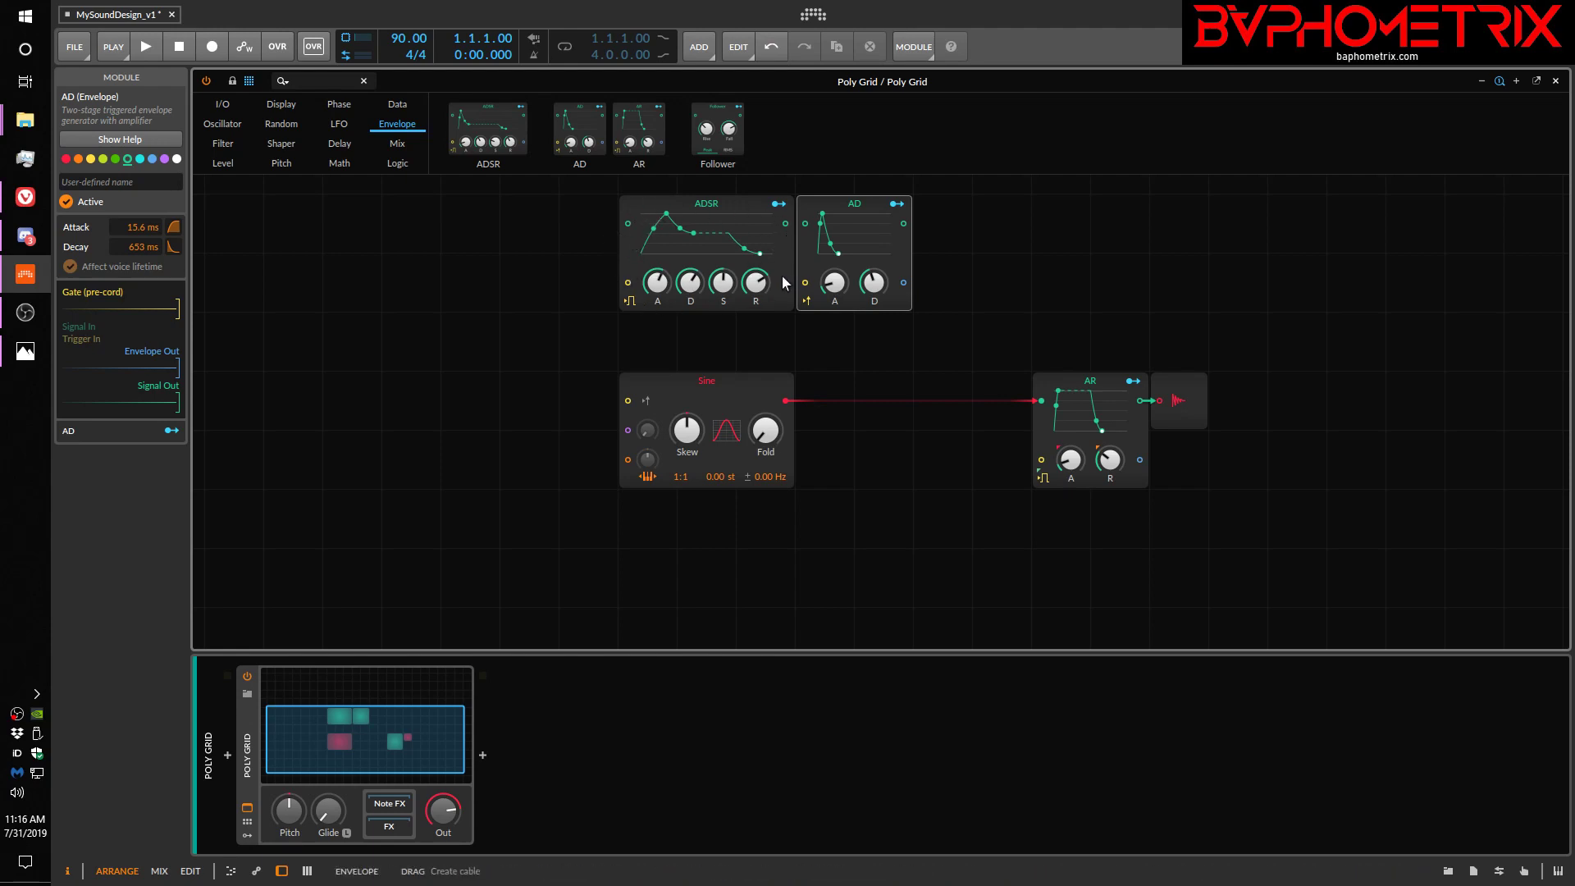
mouse_move(433, 133)
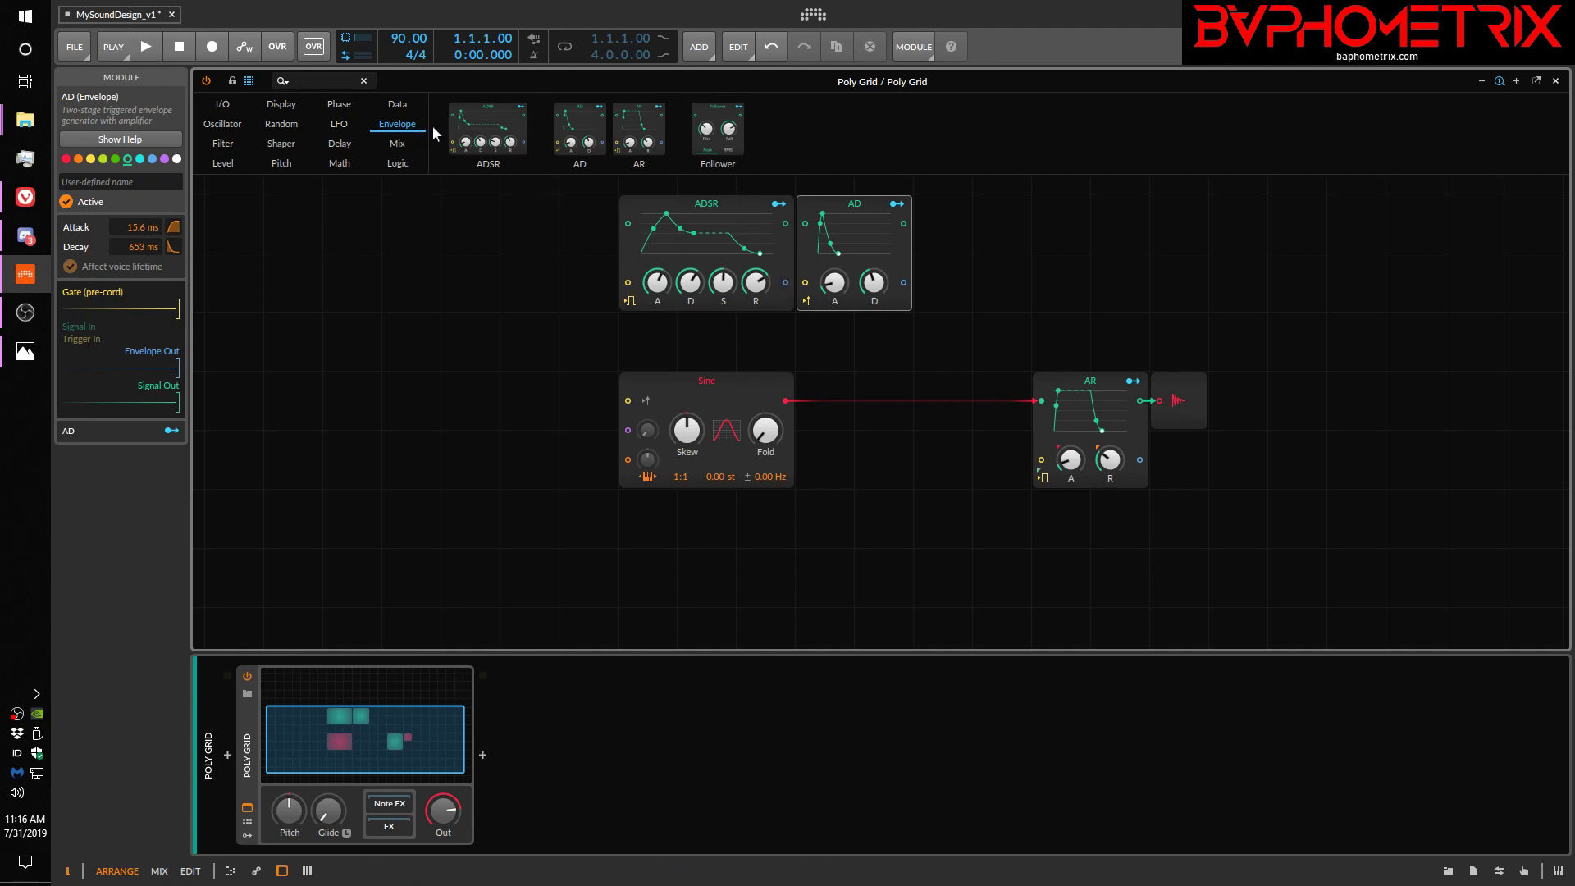
mouse_move(389, 143)
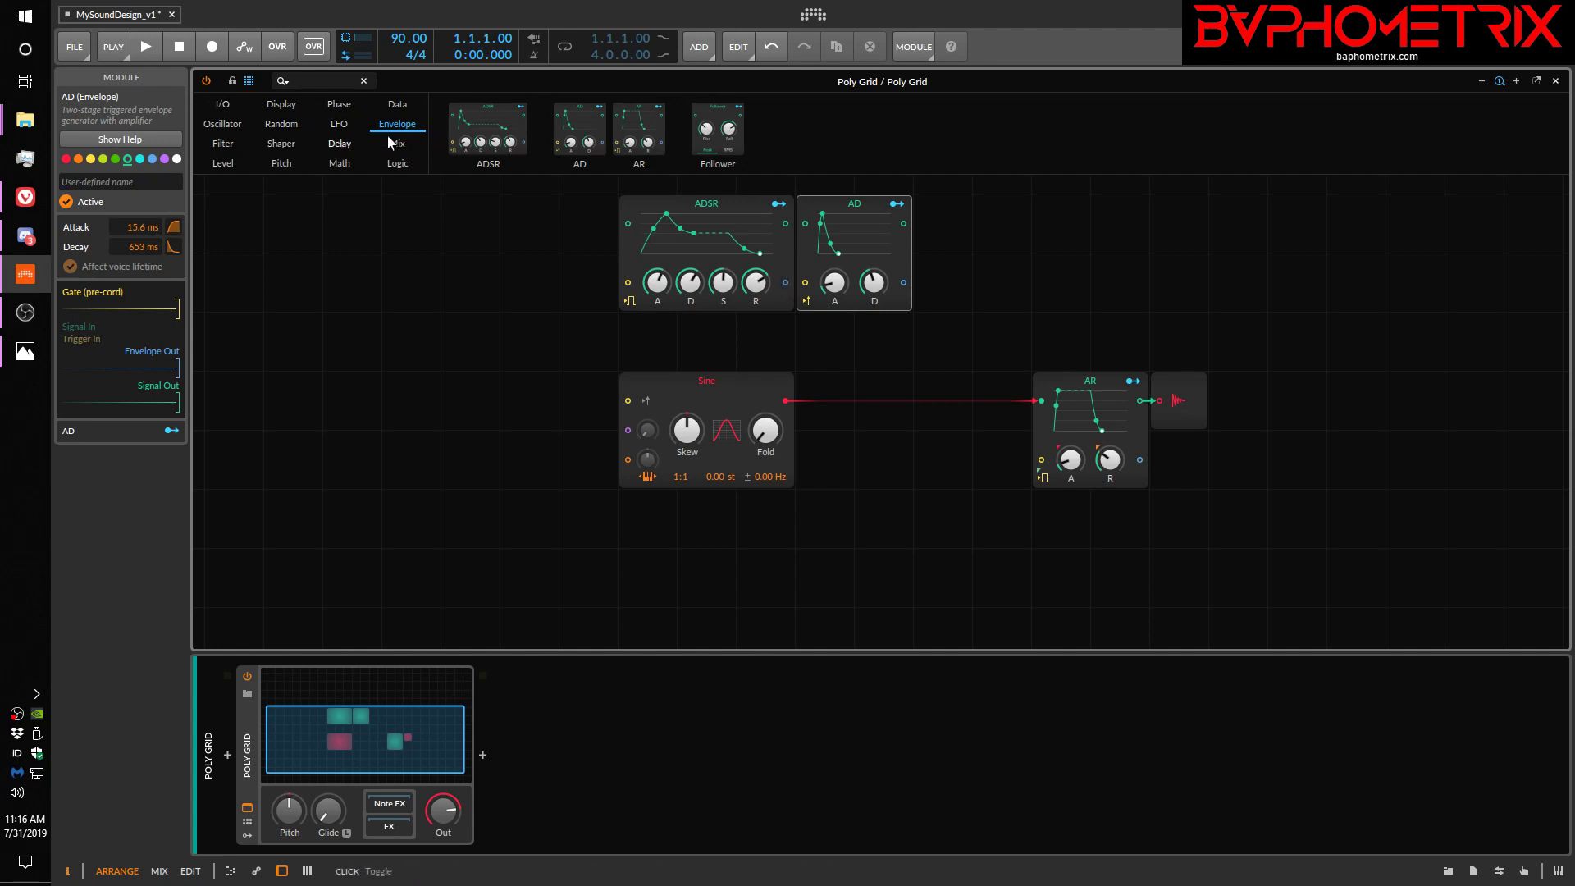
mouse_move(595, 251)
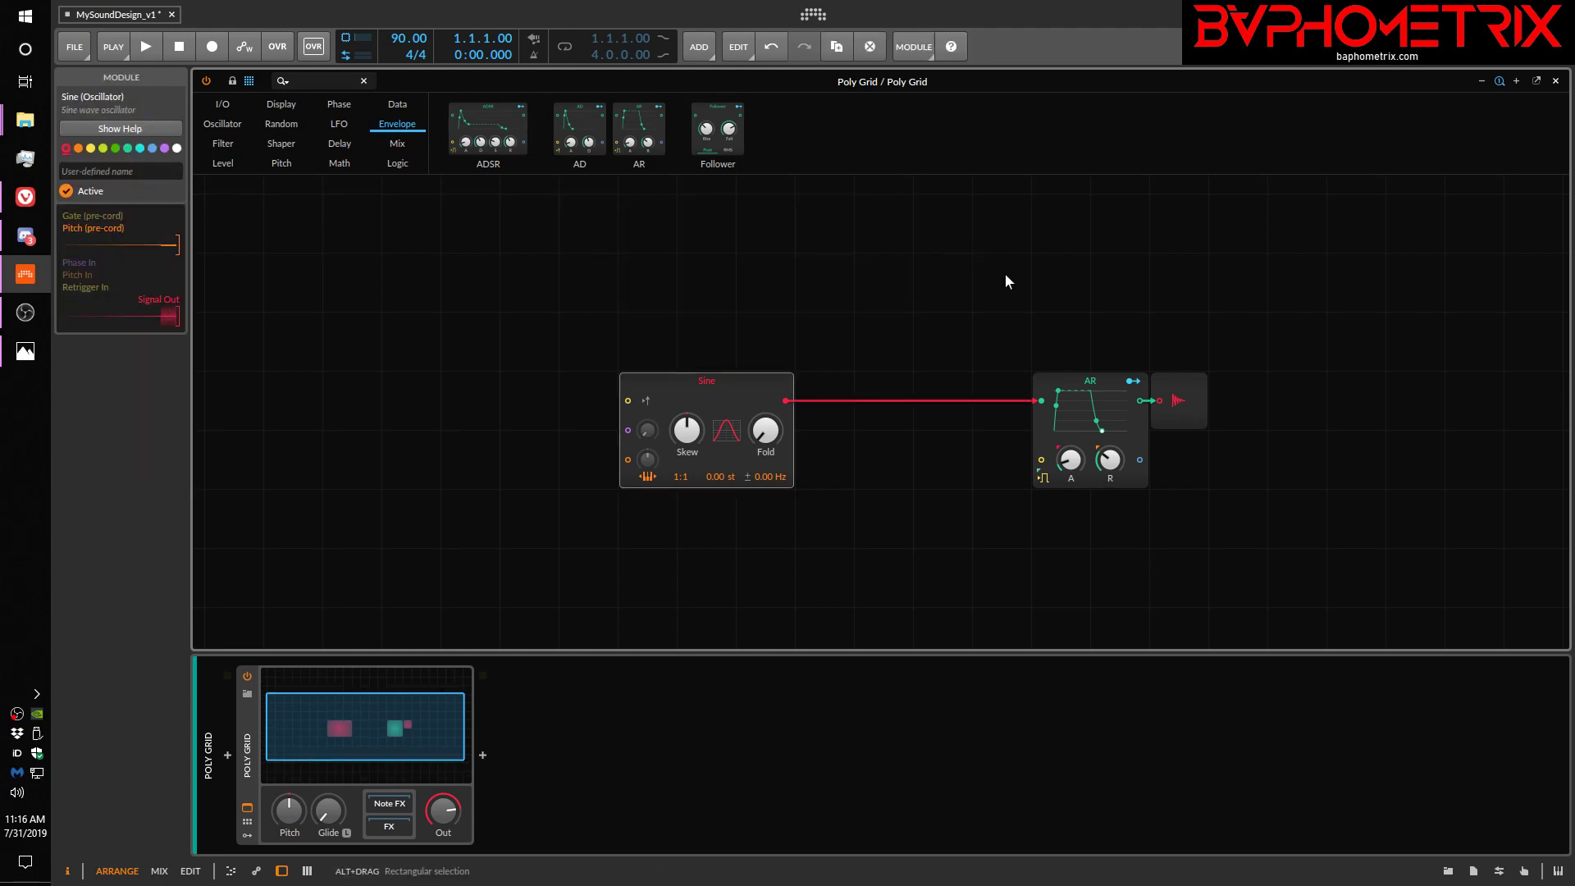
Place Low-pass LD, SVF, High-pass and Comb filters from the Filter category above the Sine→AR patch
left_click(222, 143)
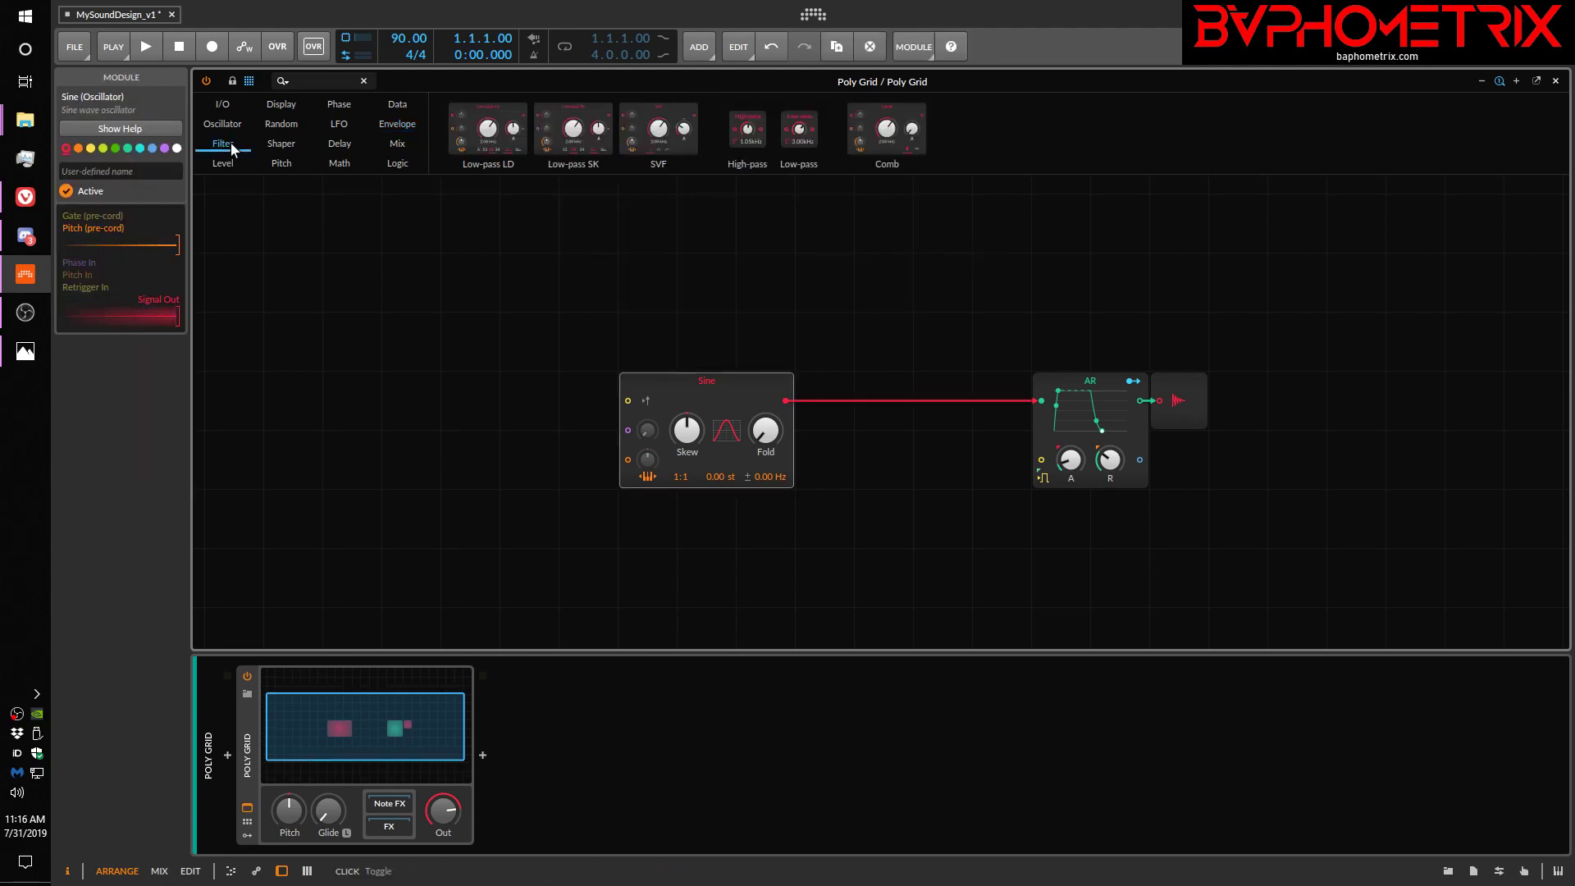
left_click(485, 131)
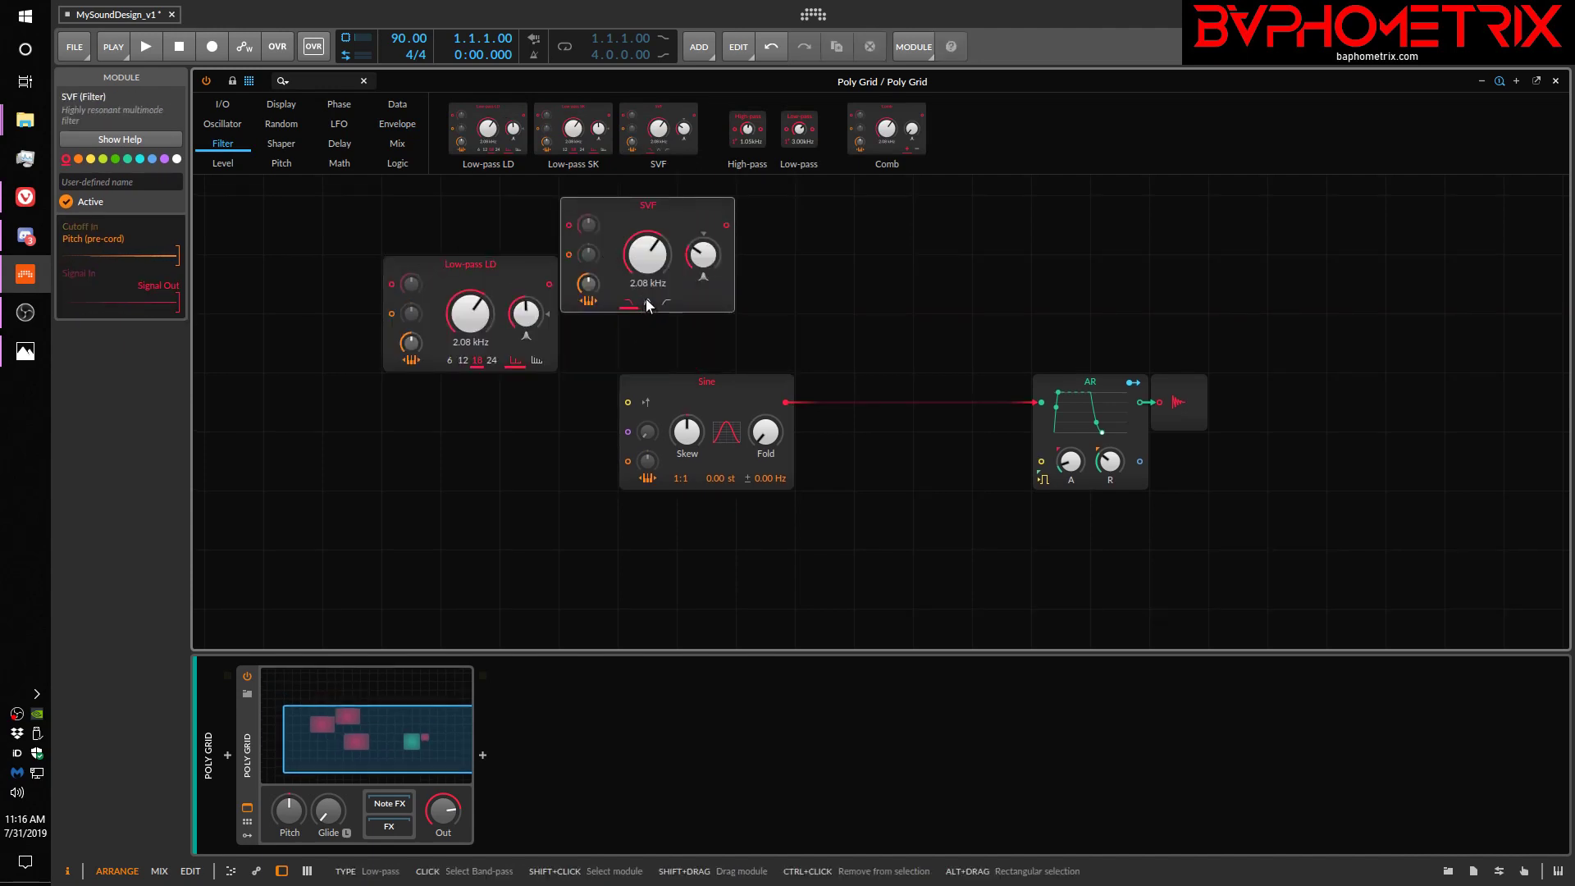
mouse_move(747, 164)
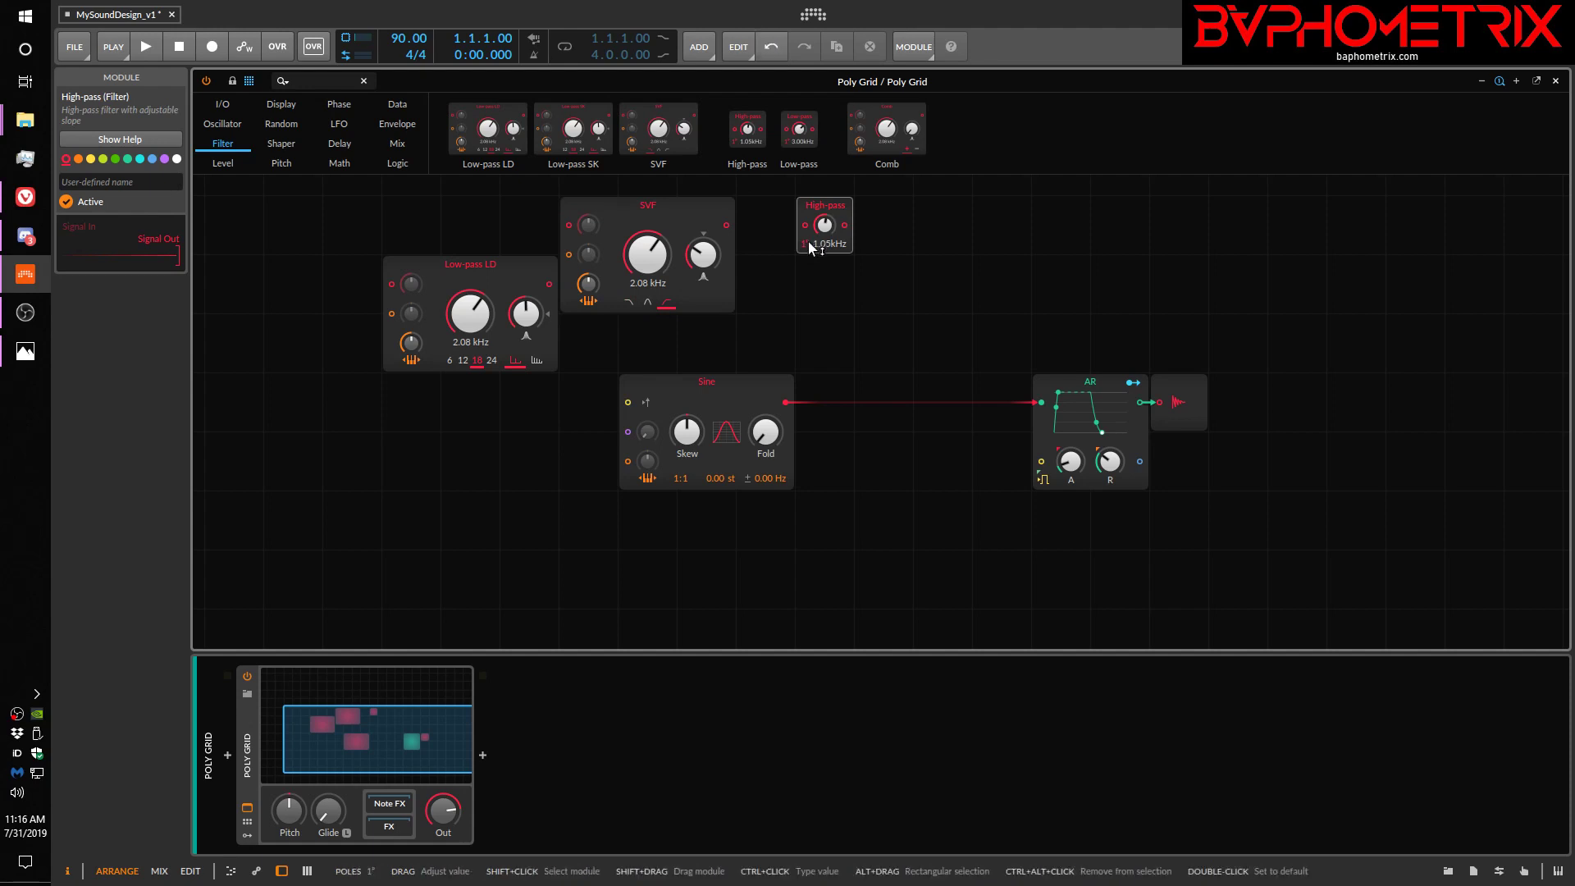
mouse_move(889, 128)
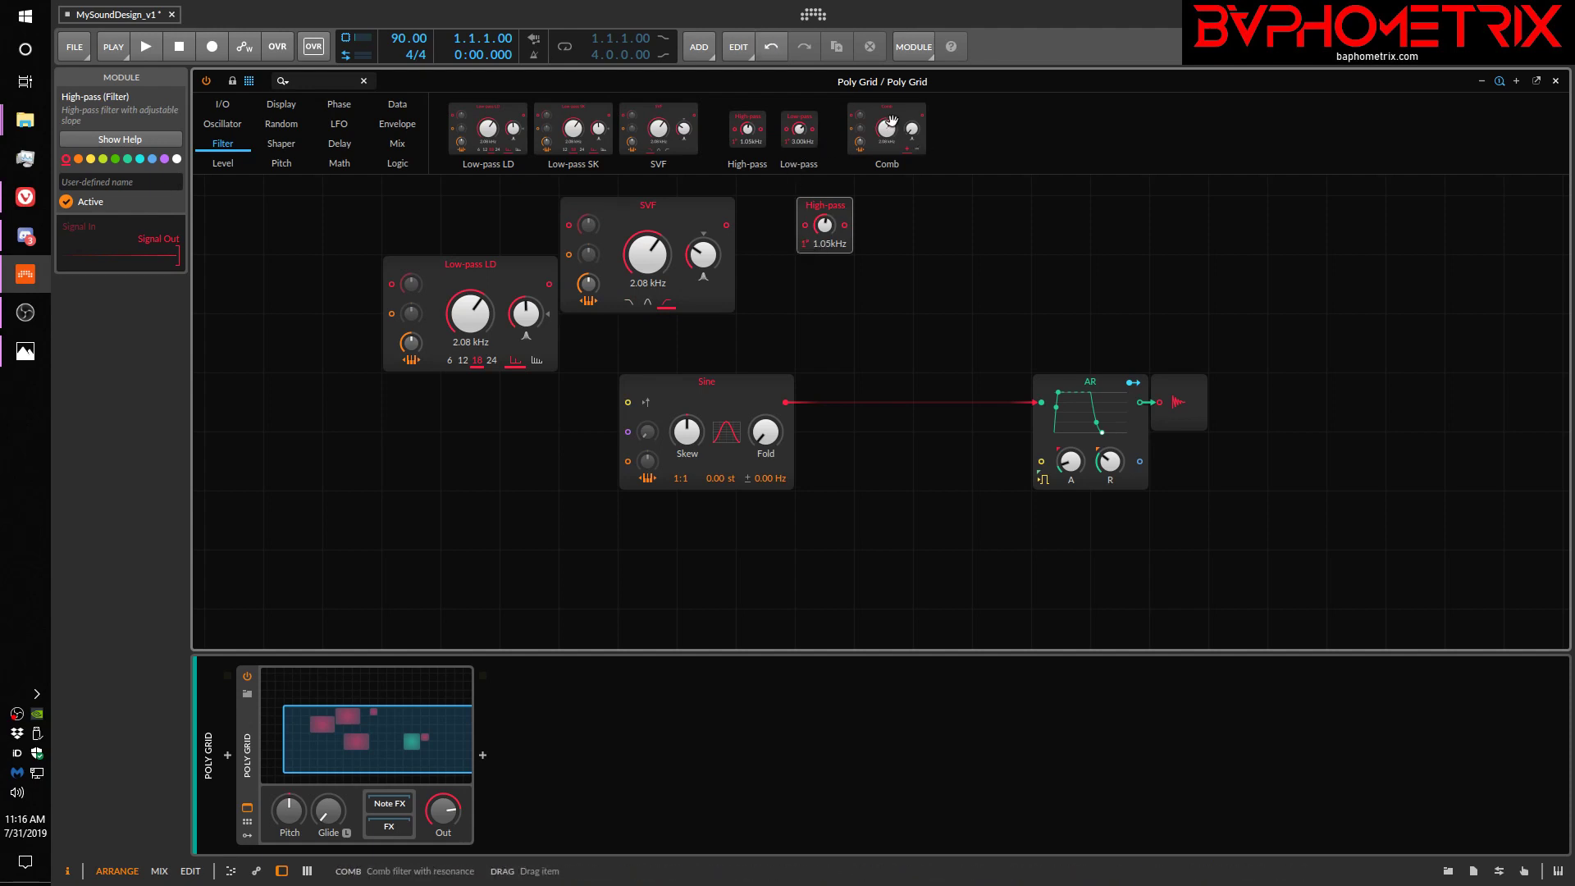
left_click(884, 128)
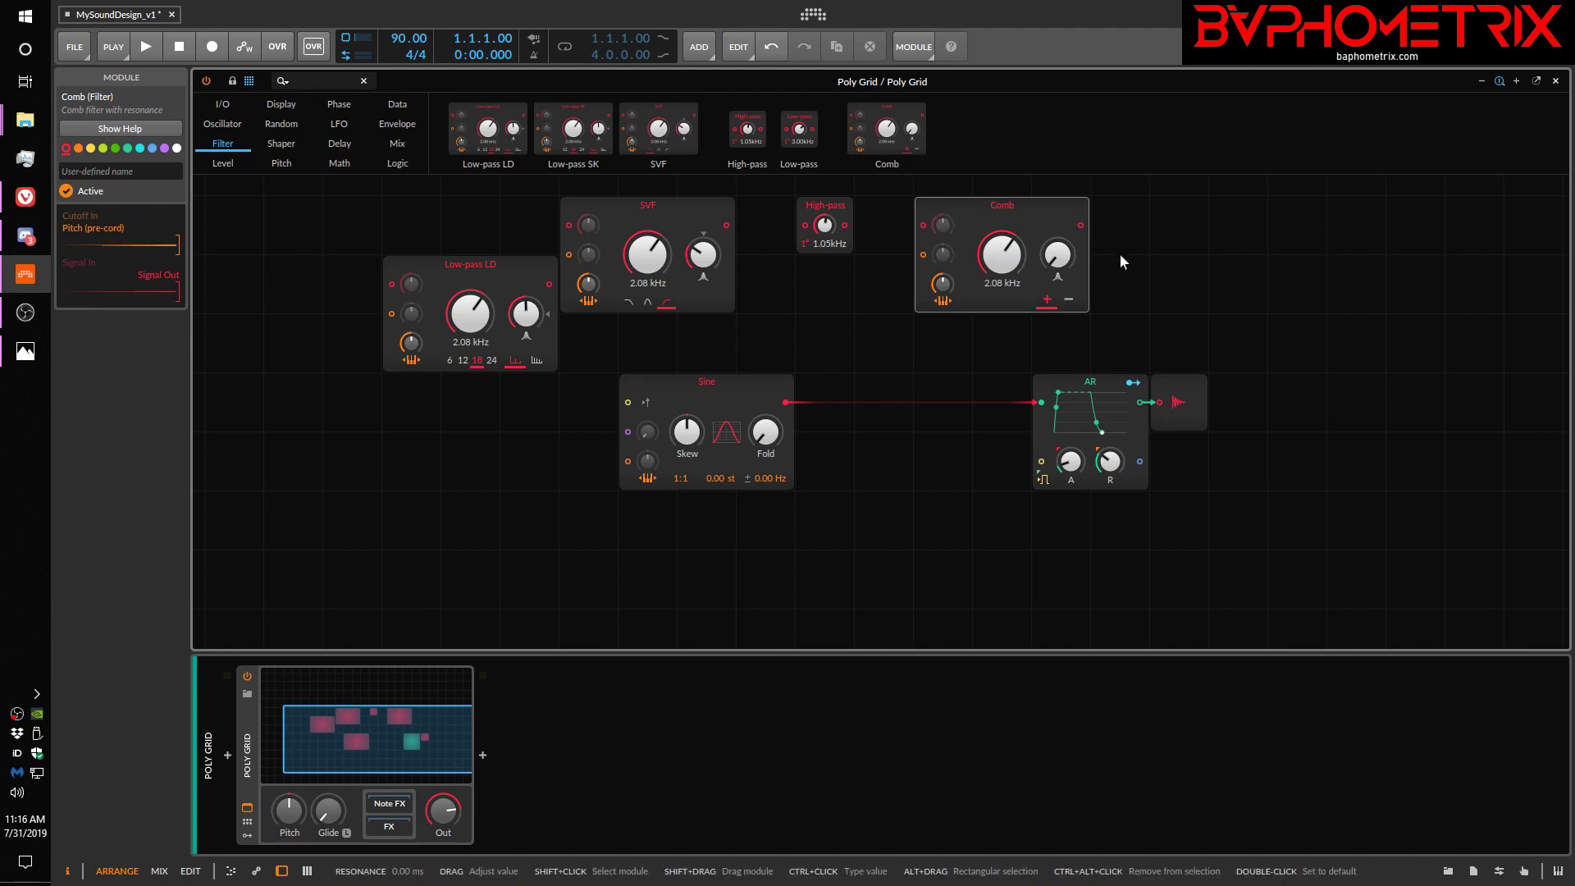
mouse_move(1052, 272)
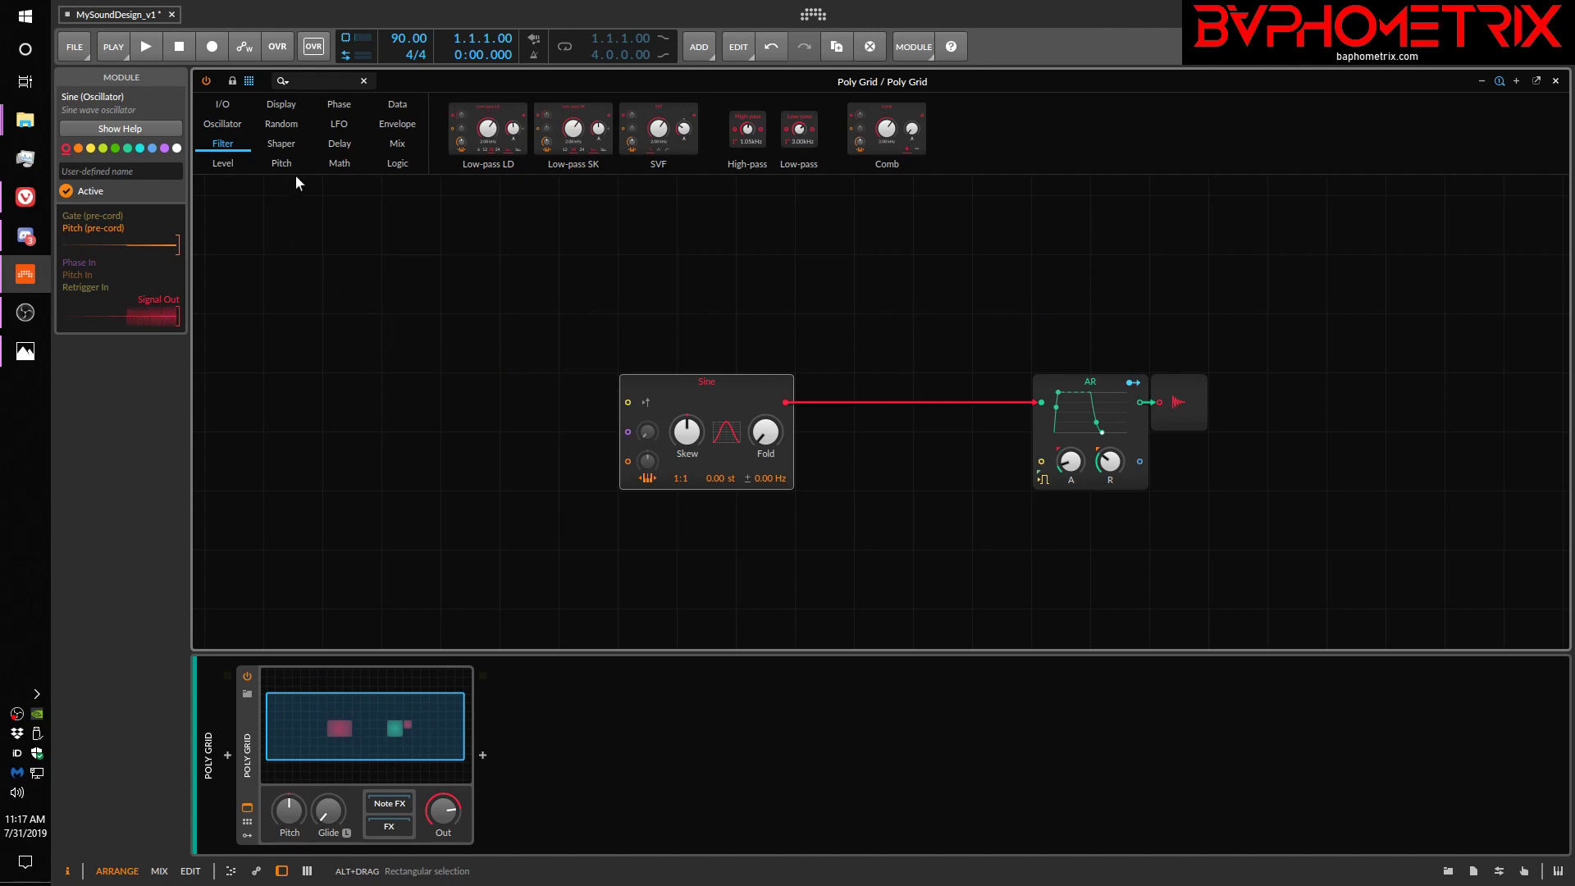
List the Shaper modules: Chebyshev, Distortion, Quantizer, Rectifier, Wavefolder and Curve
left_click(280, 143)
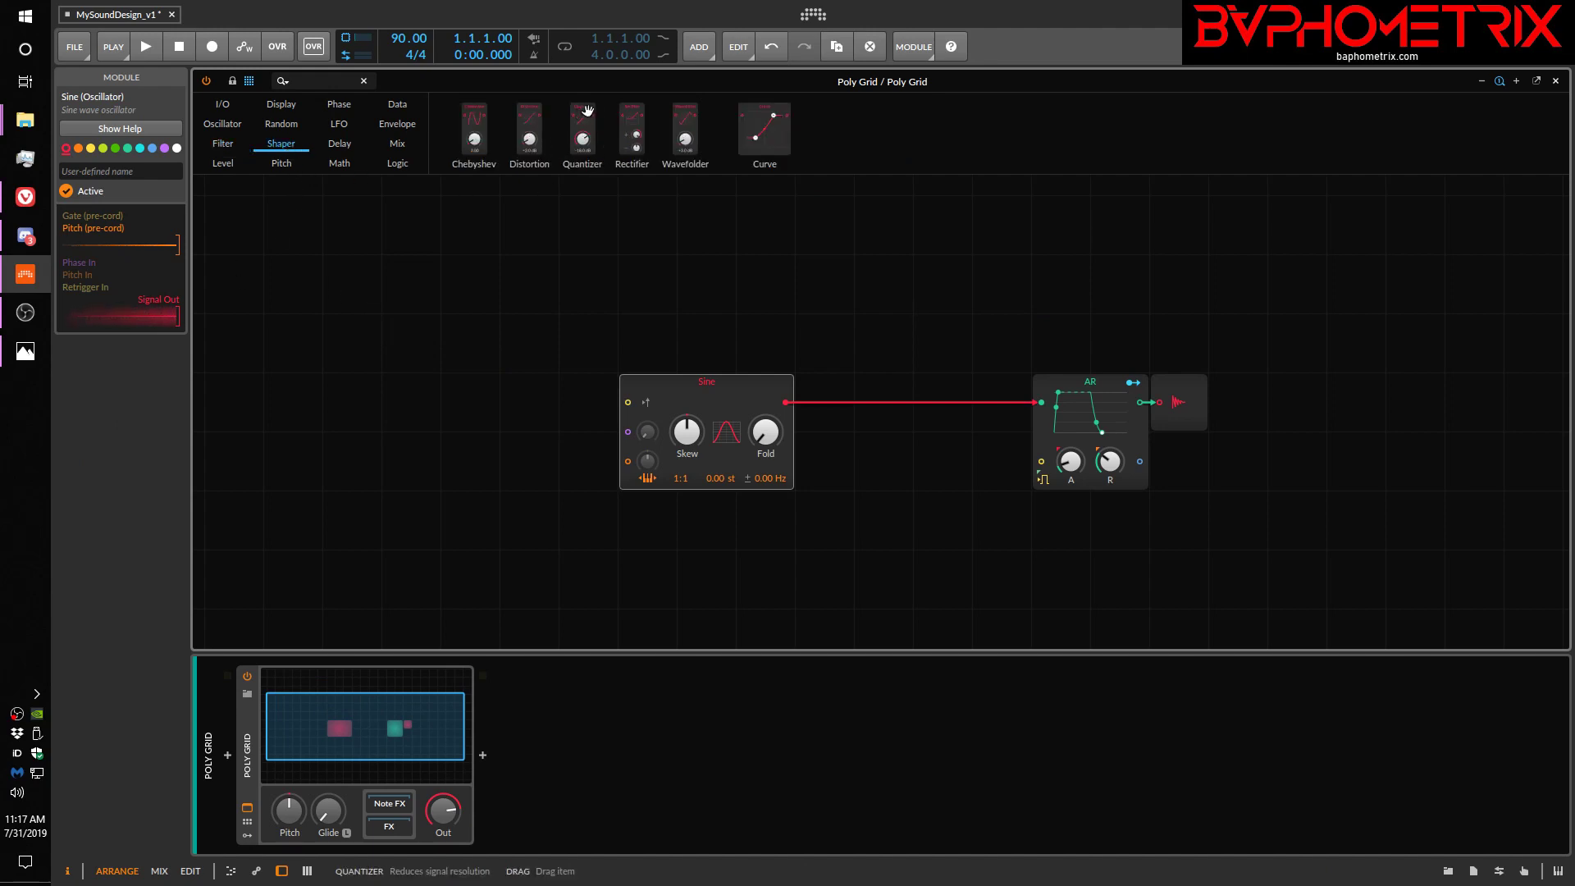
mouse_move(564, 145)
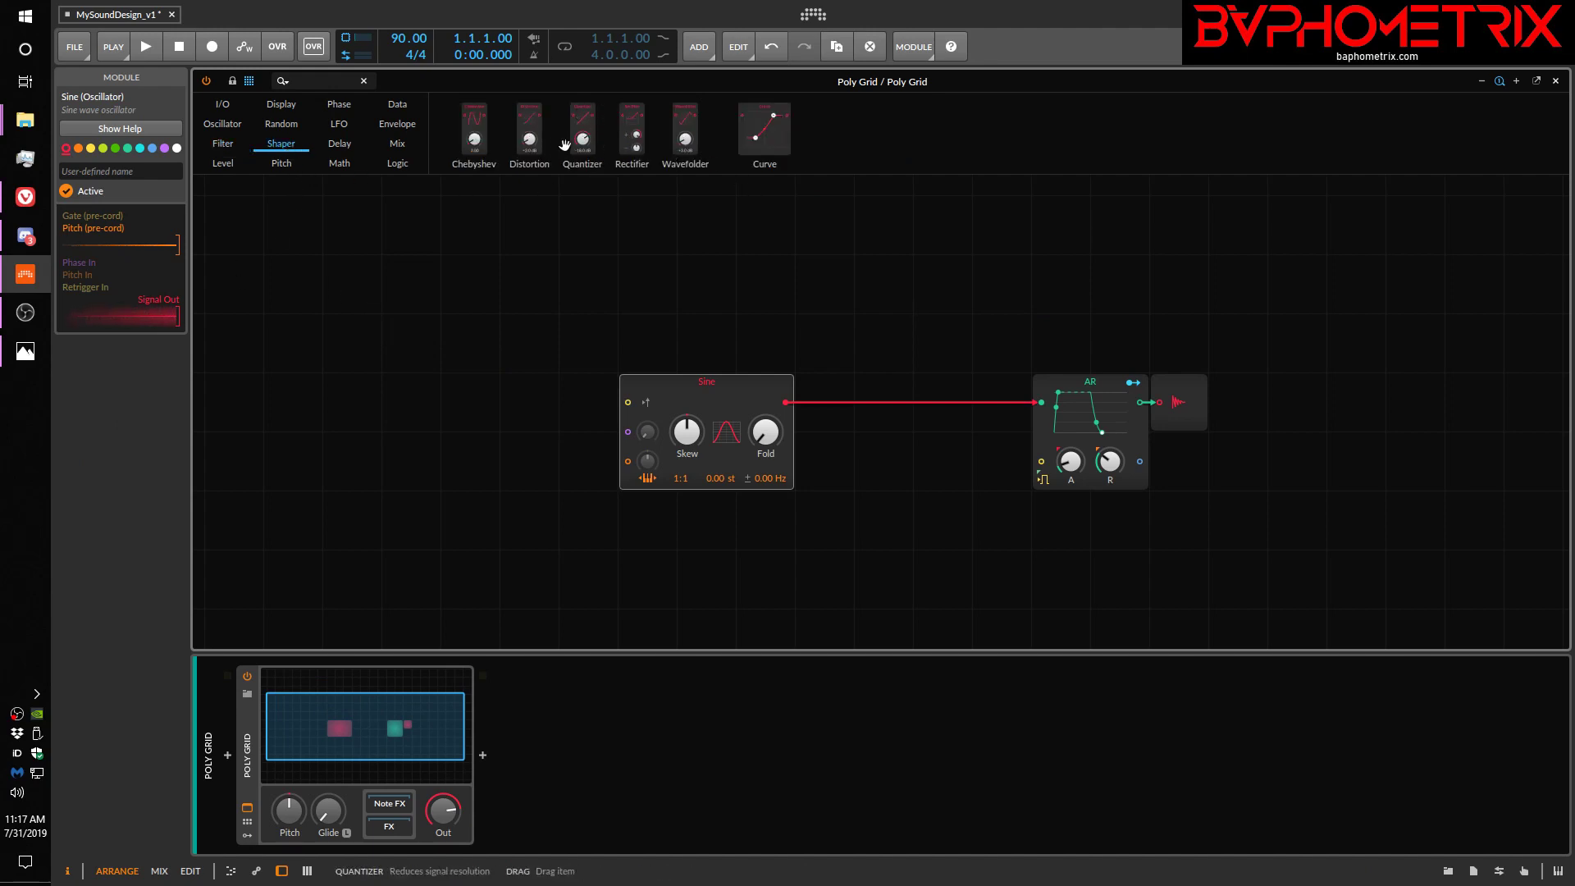
mouse_move(530, 132)
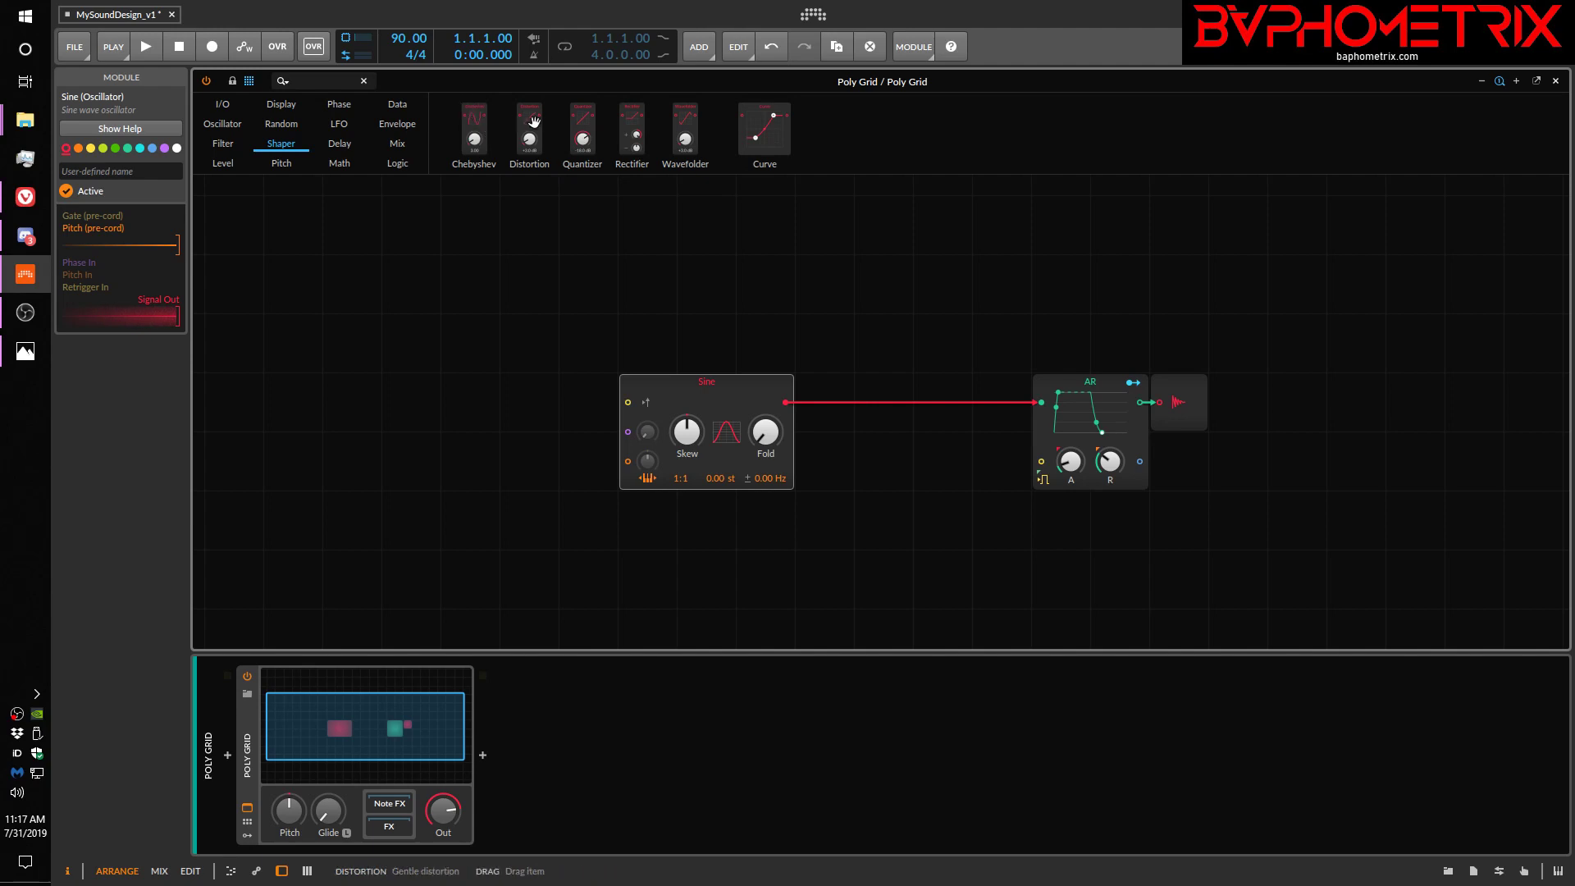
mouse_move(630, 126)
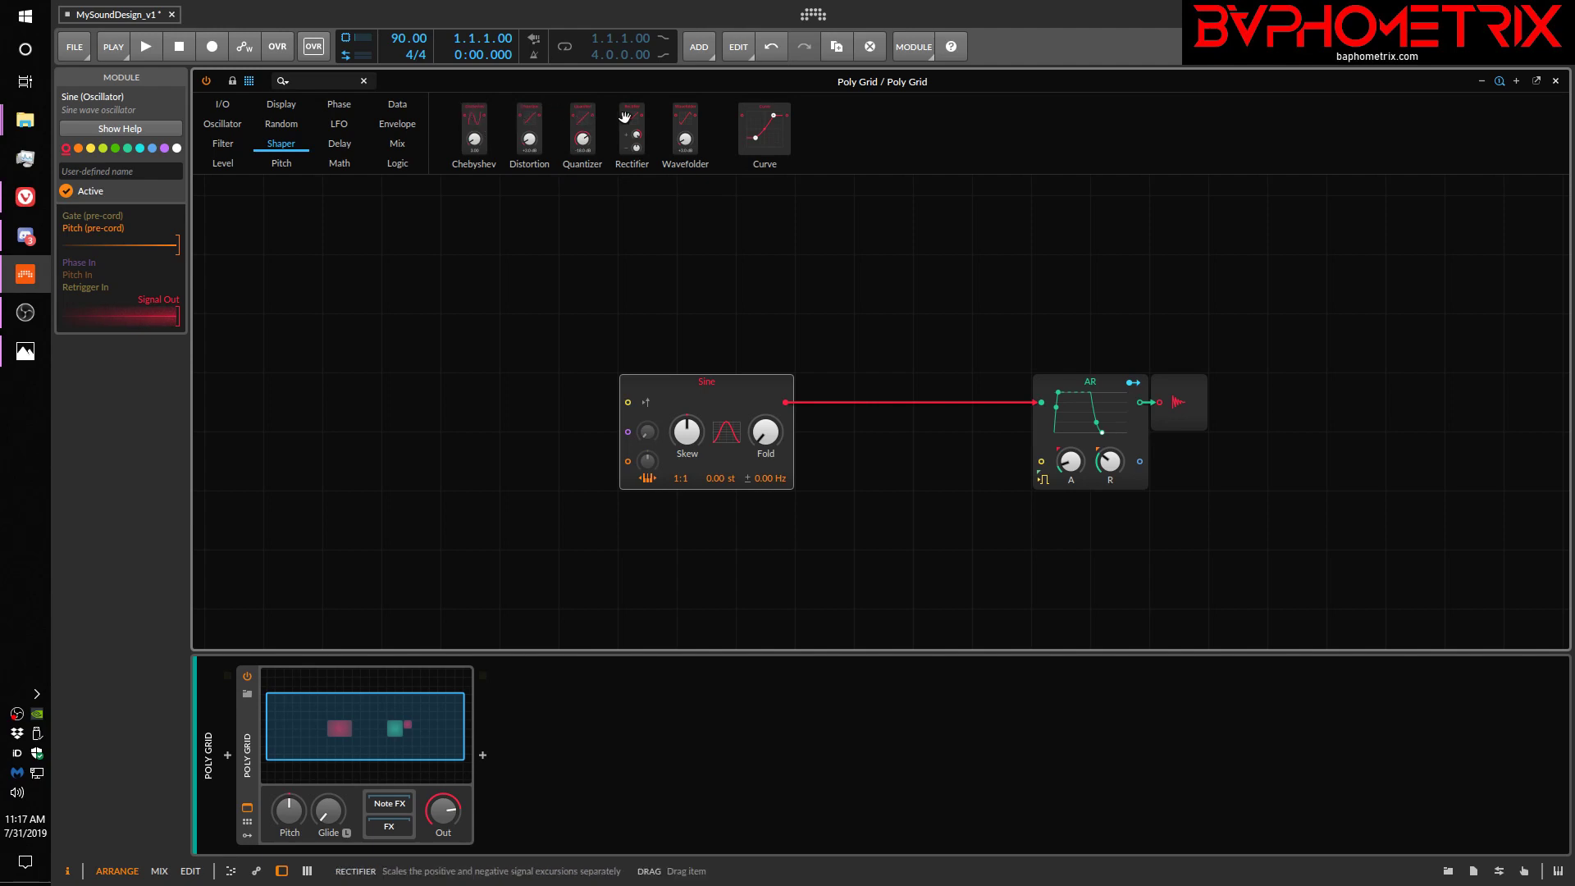
mouse_move(763, 131)
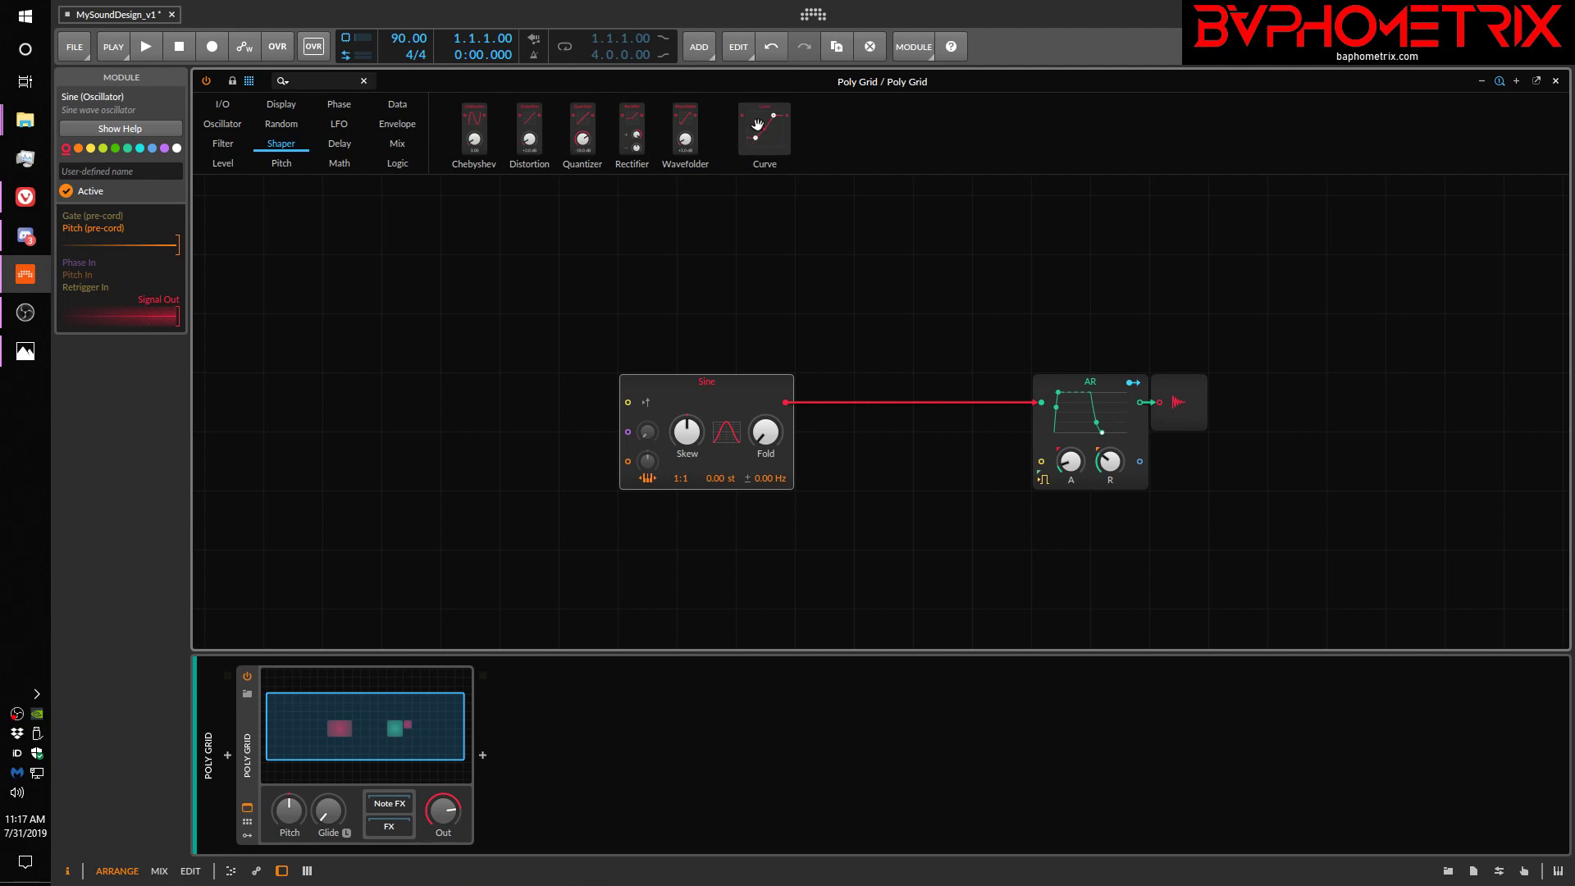
mouse_move(430, 158)
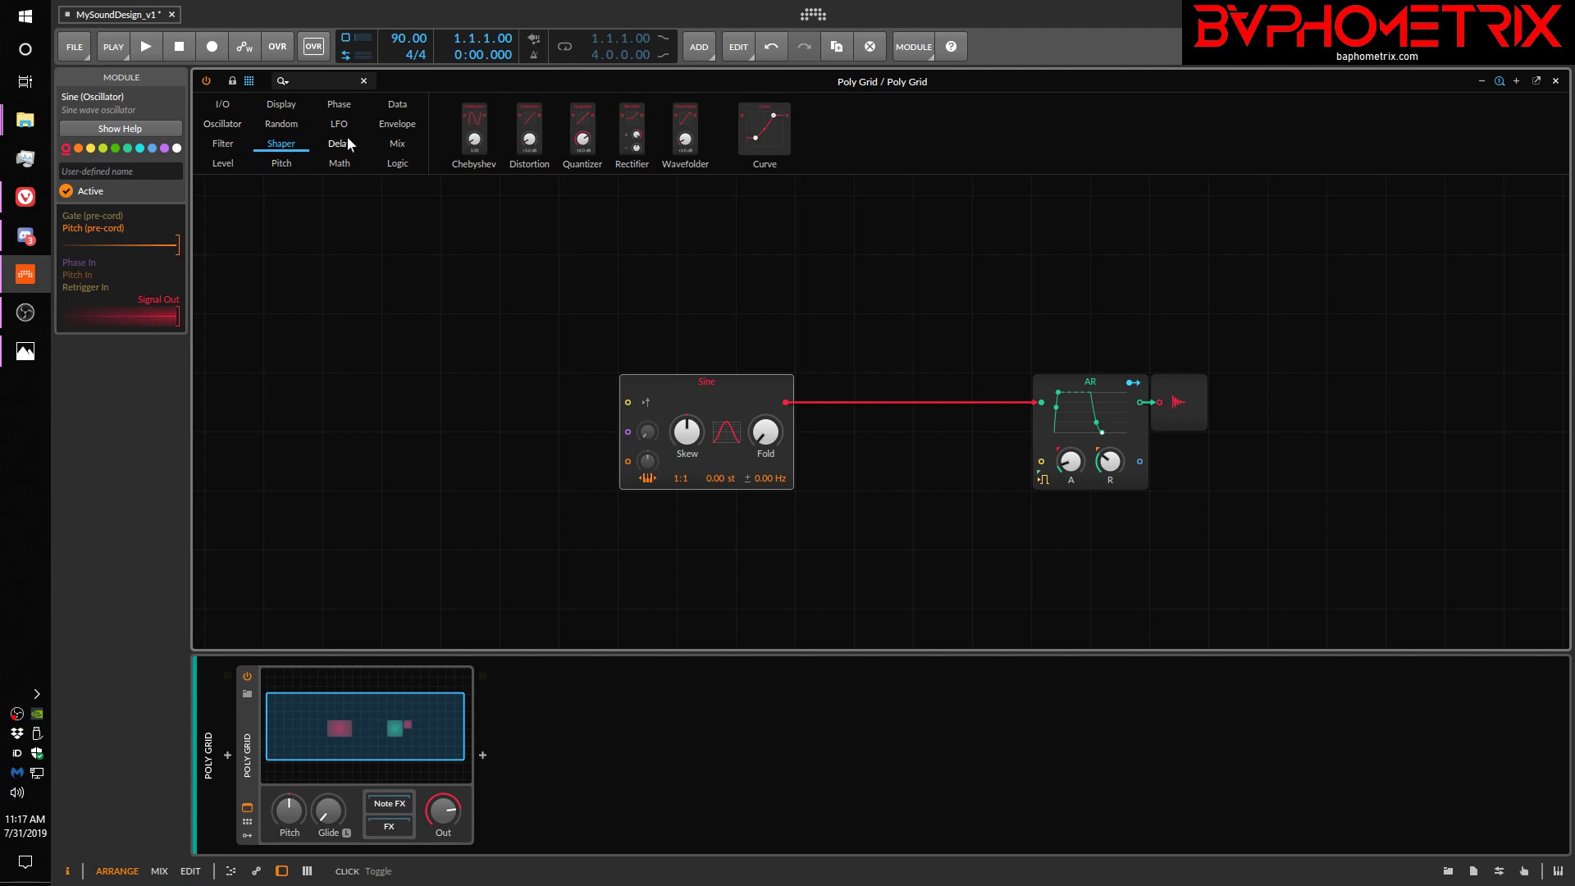
mouse_move(334, 153)
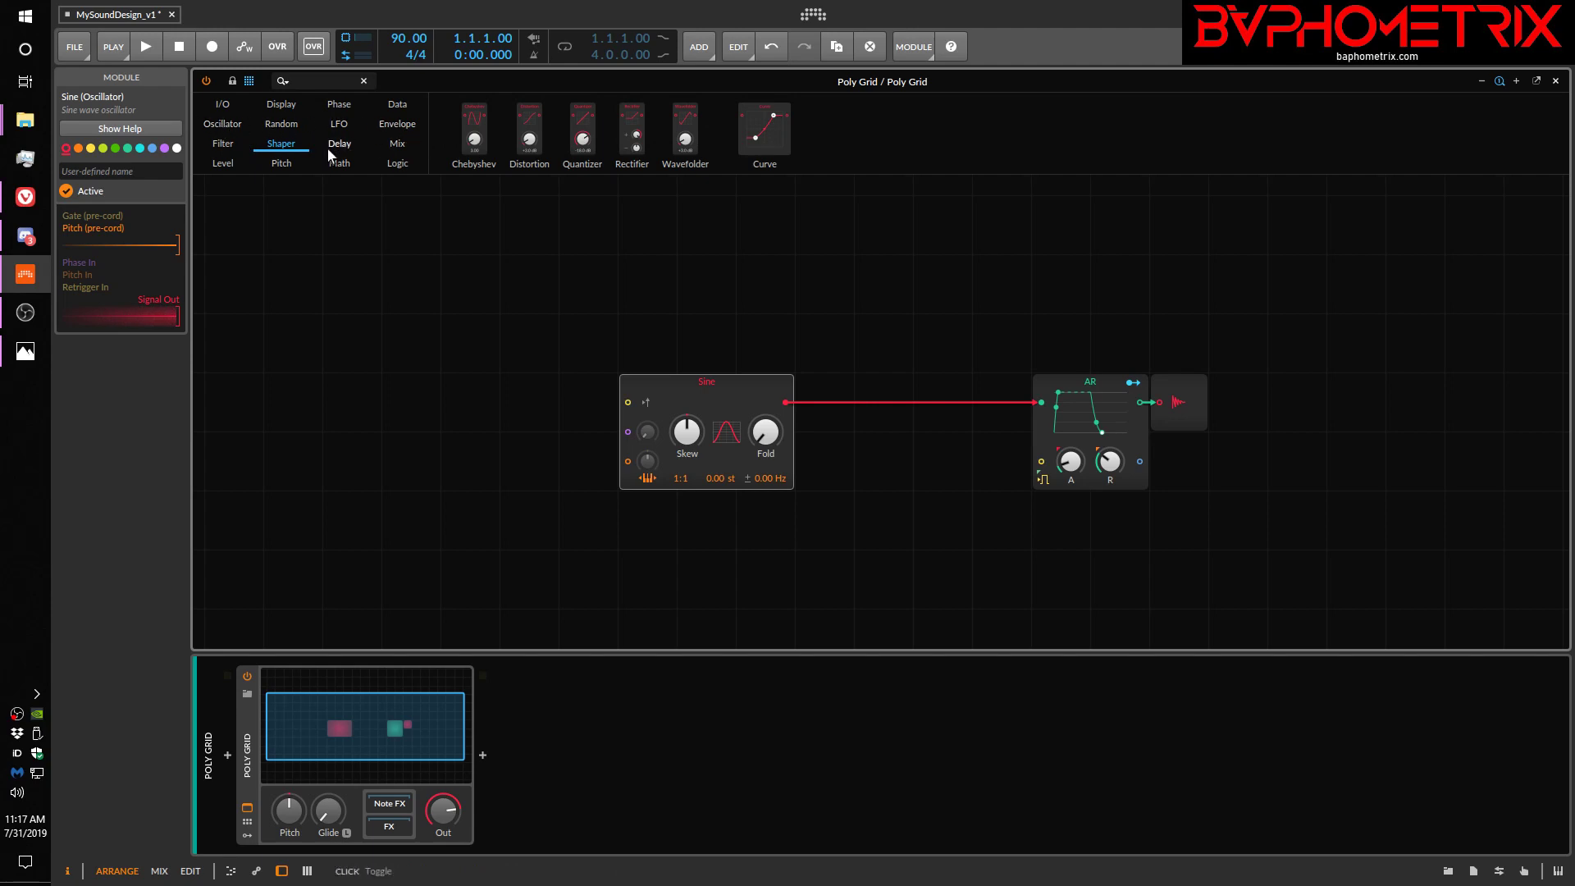
List the Delay modules: Delay, Long Delay, Mod Delay, All-pass and Recorder
left_click(339, 143)
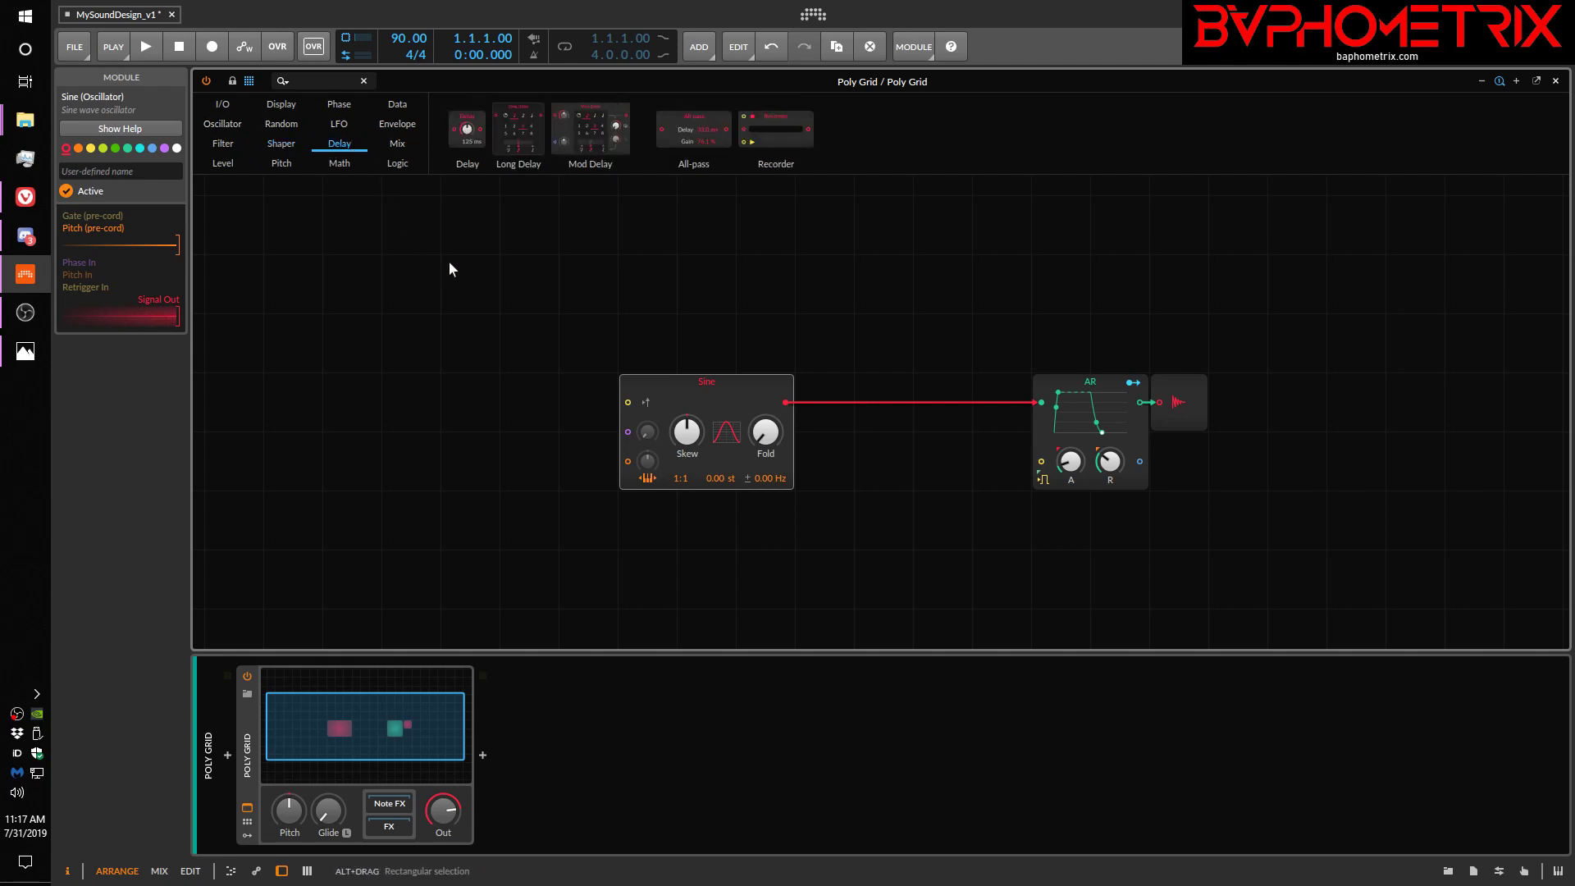
mouse_move(418, 224)
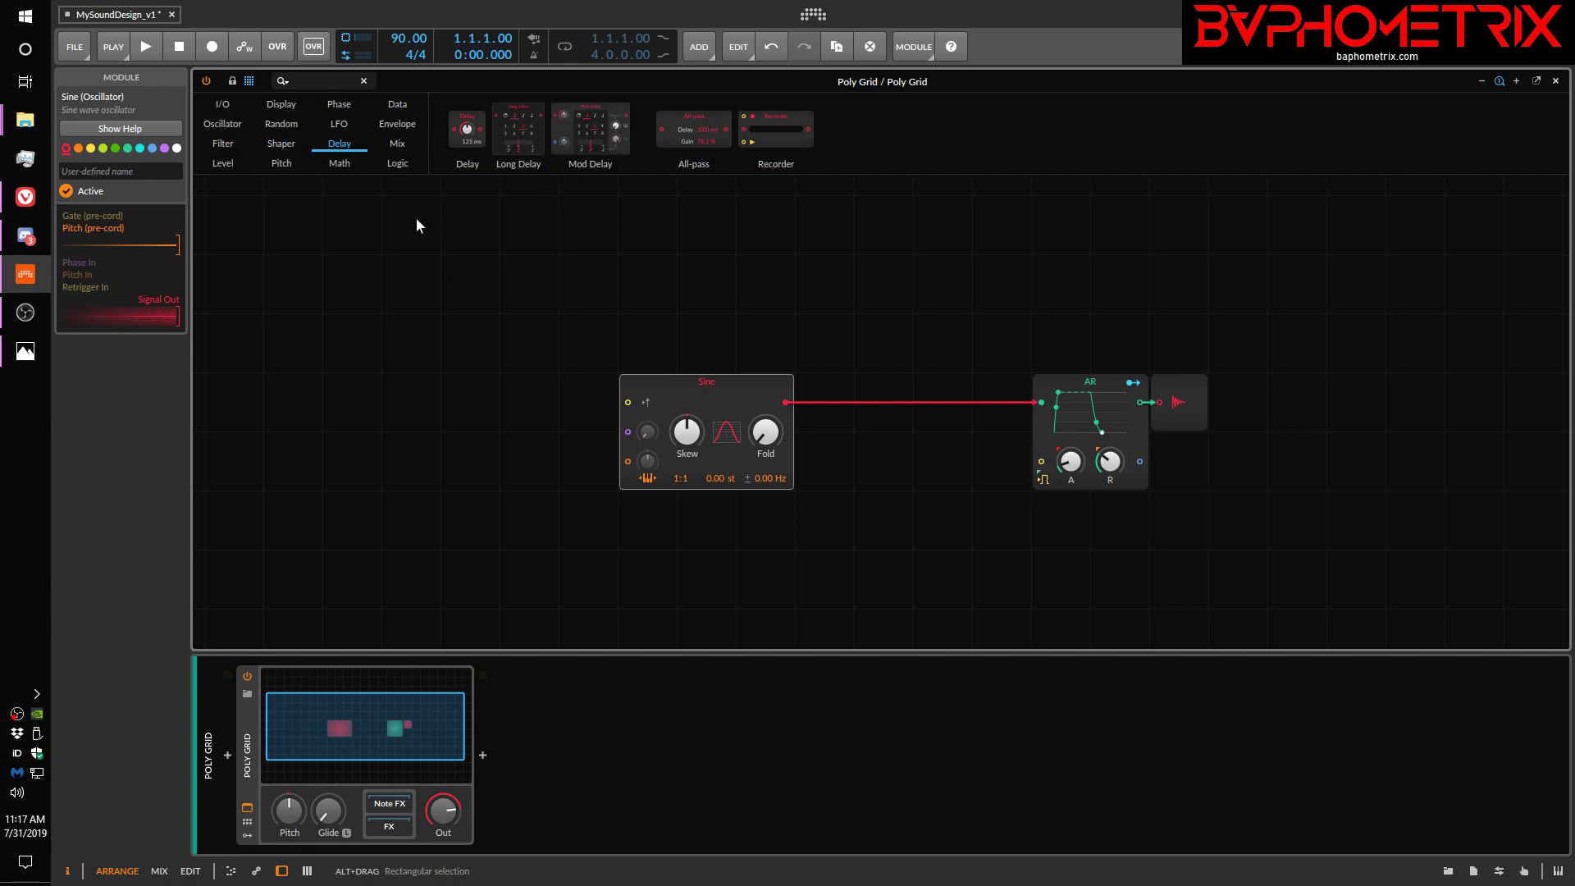
mouse_move(467, 141)
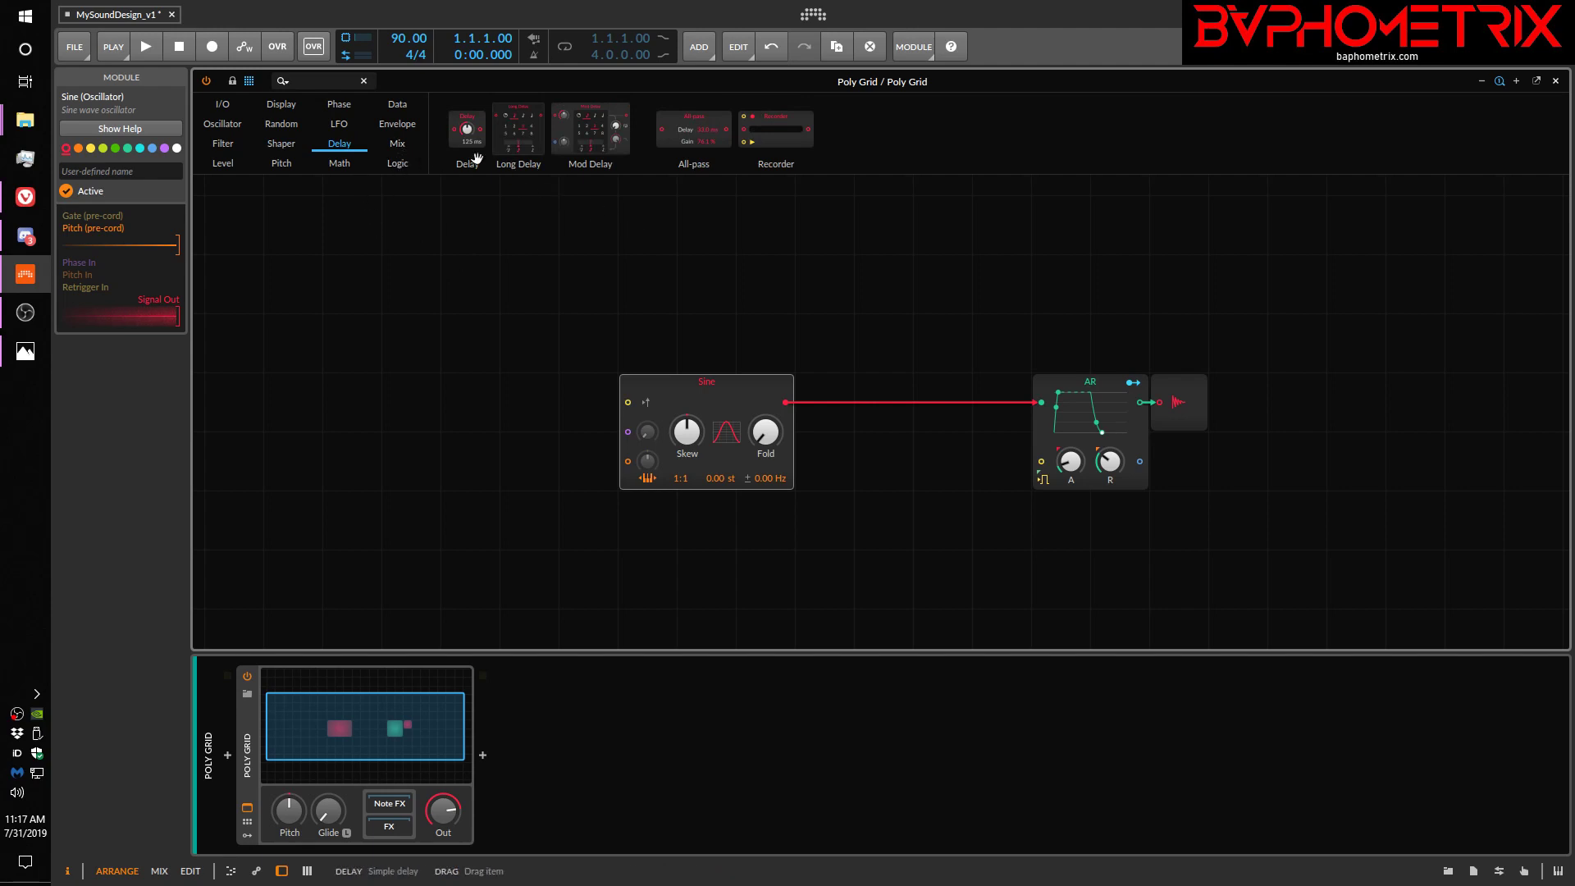
mouse_move(688, 118)
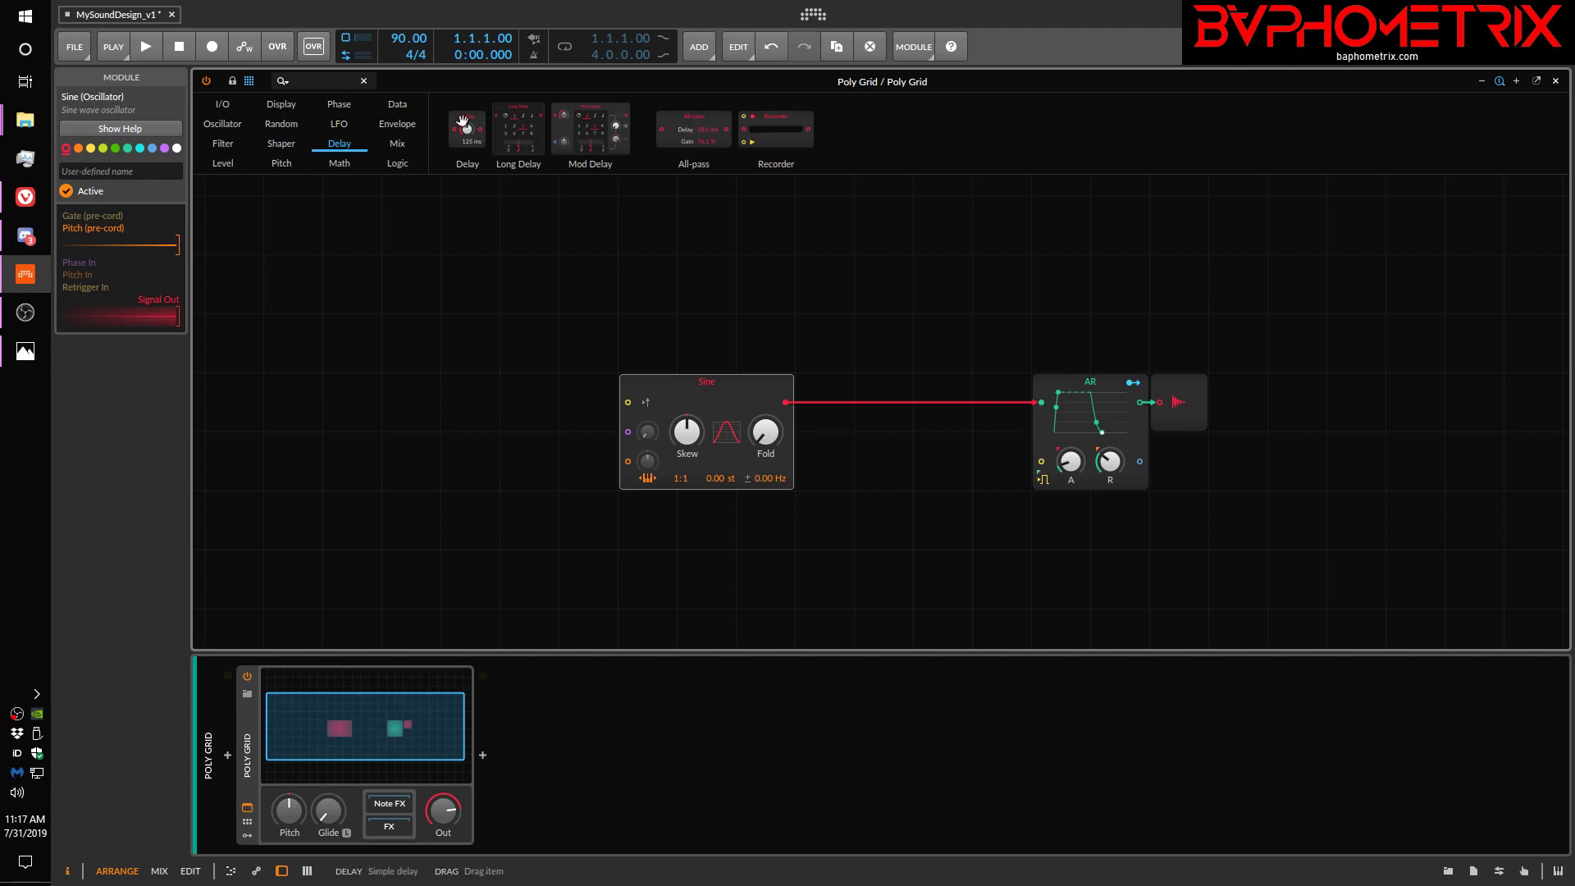
mouse_move(534, 149)
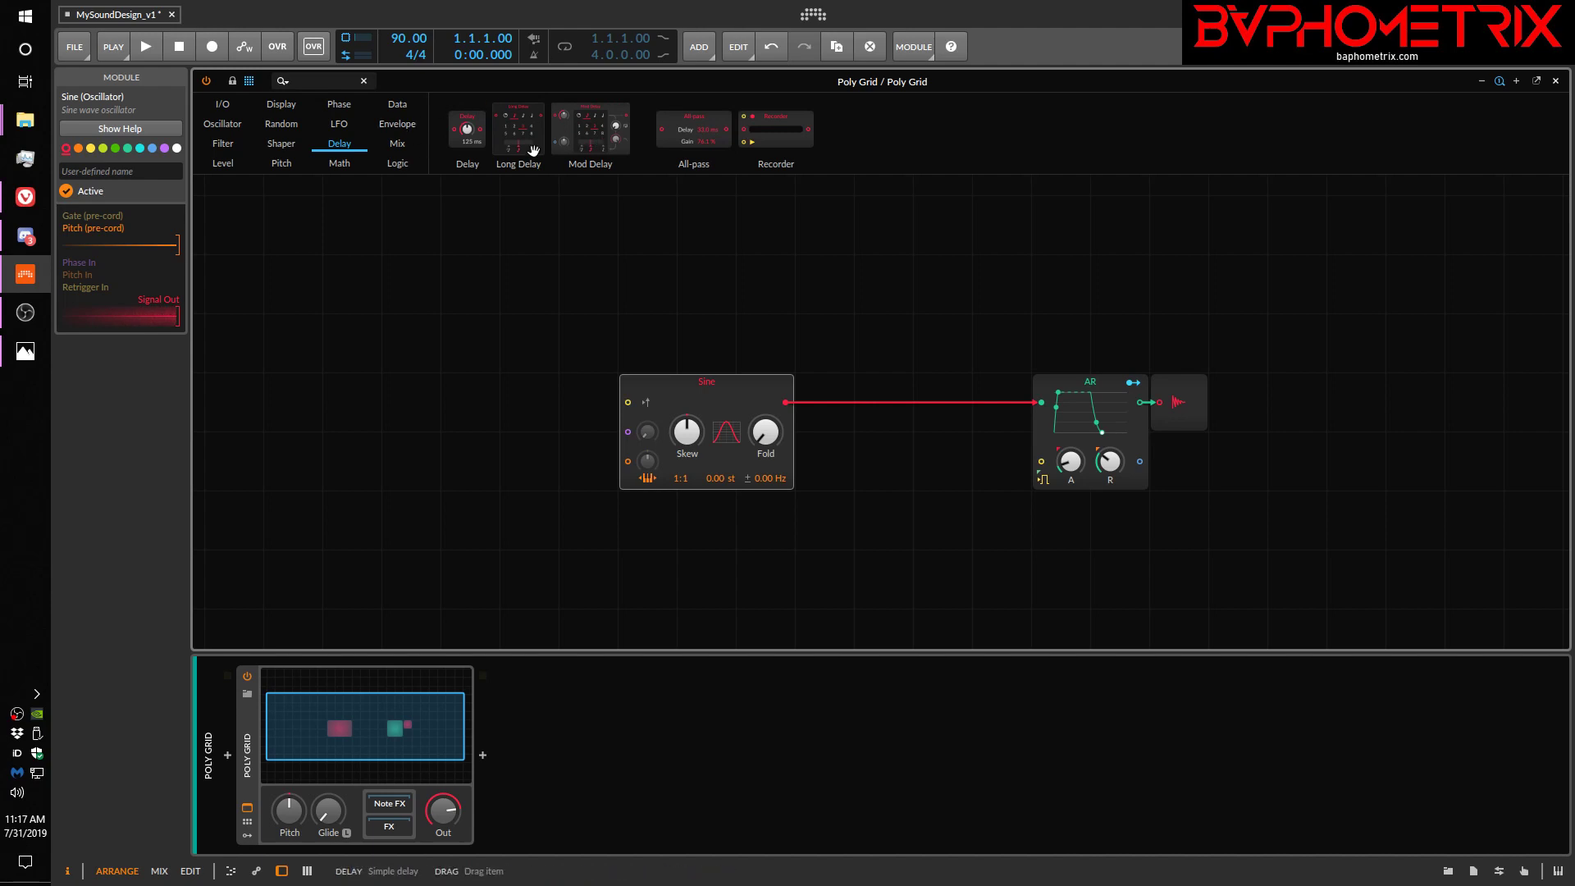
mouse_move(409, 146)
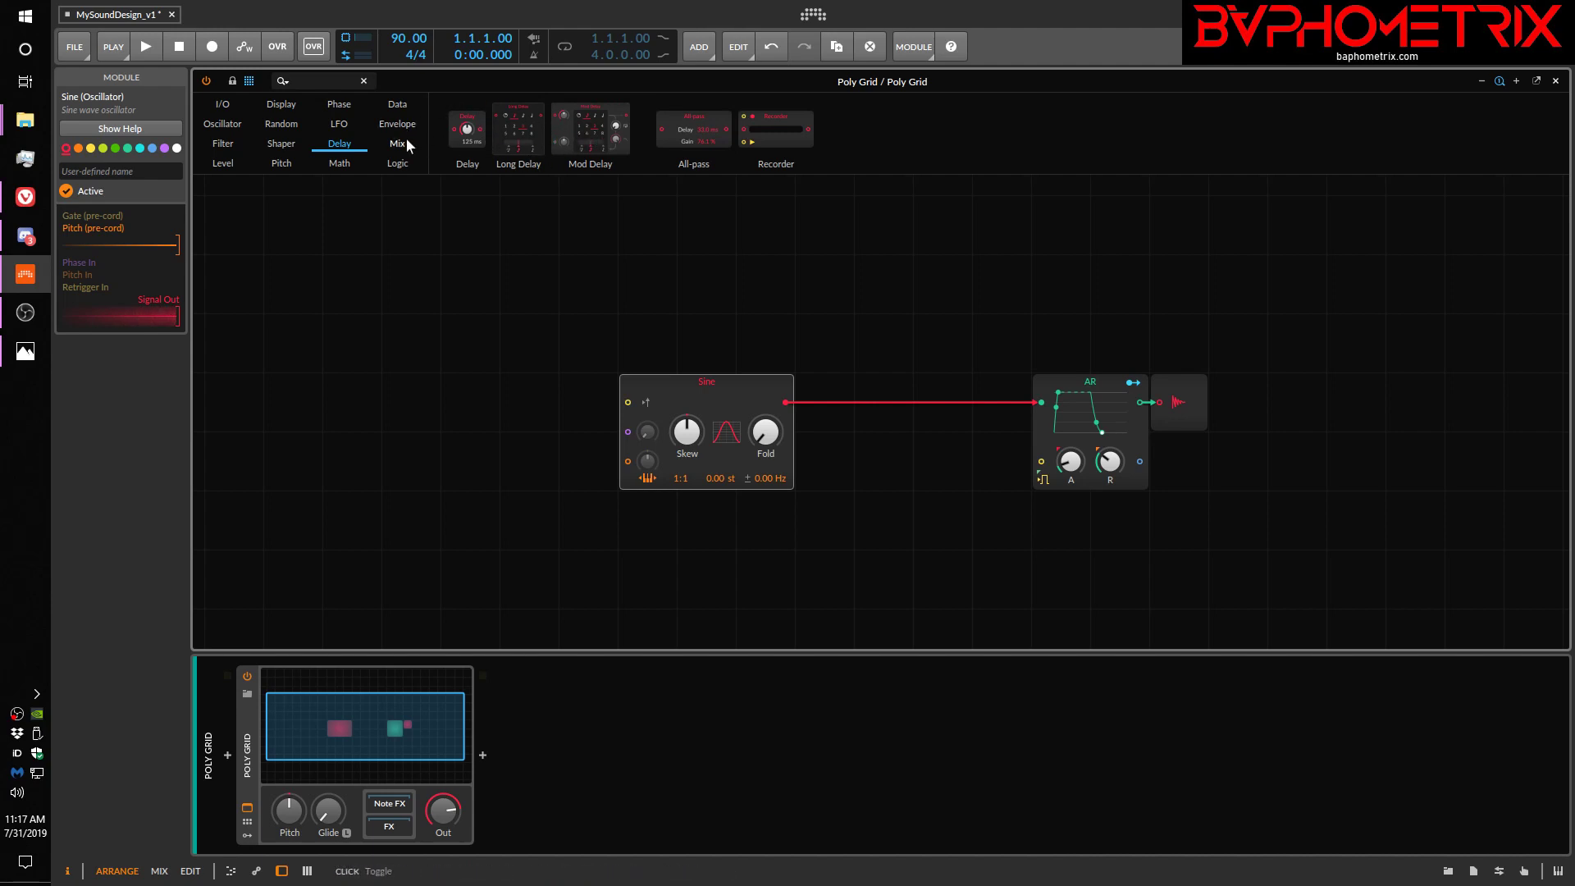
left_click(397, 143)
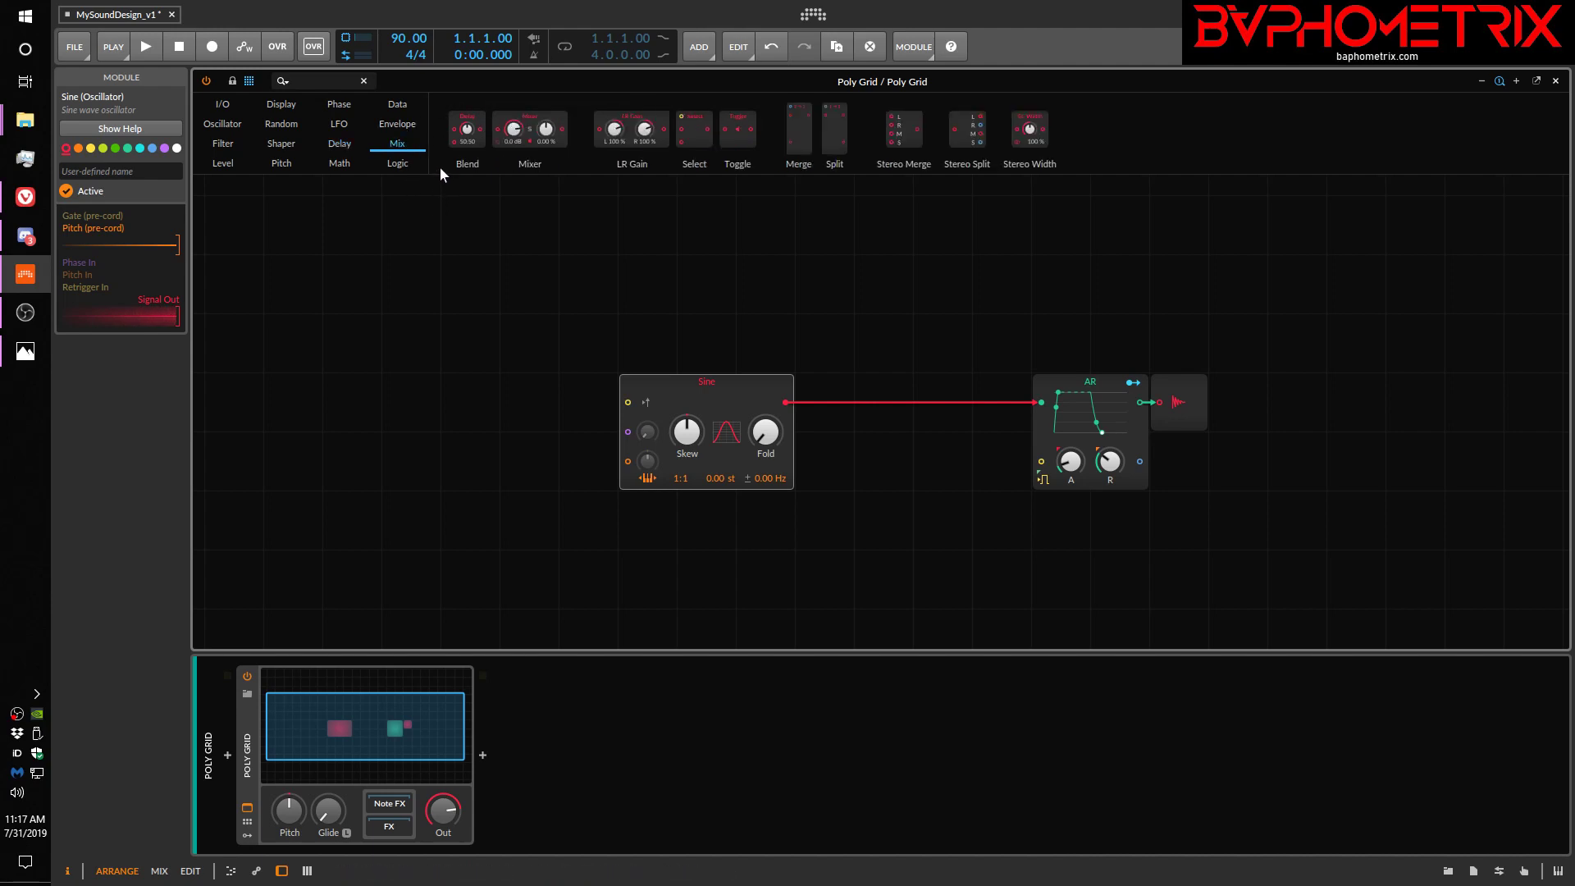
mouse_move(543, 215)
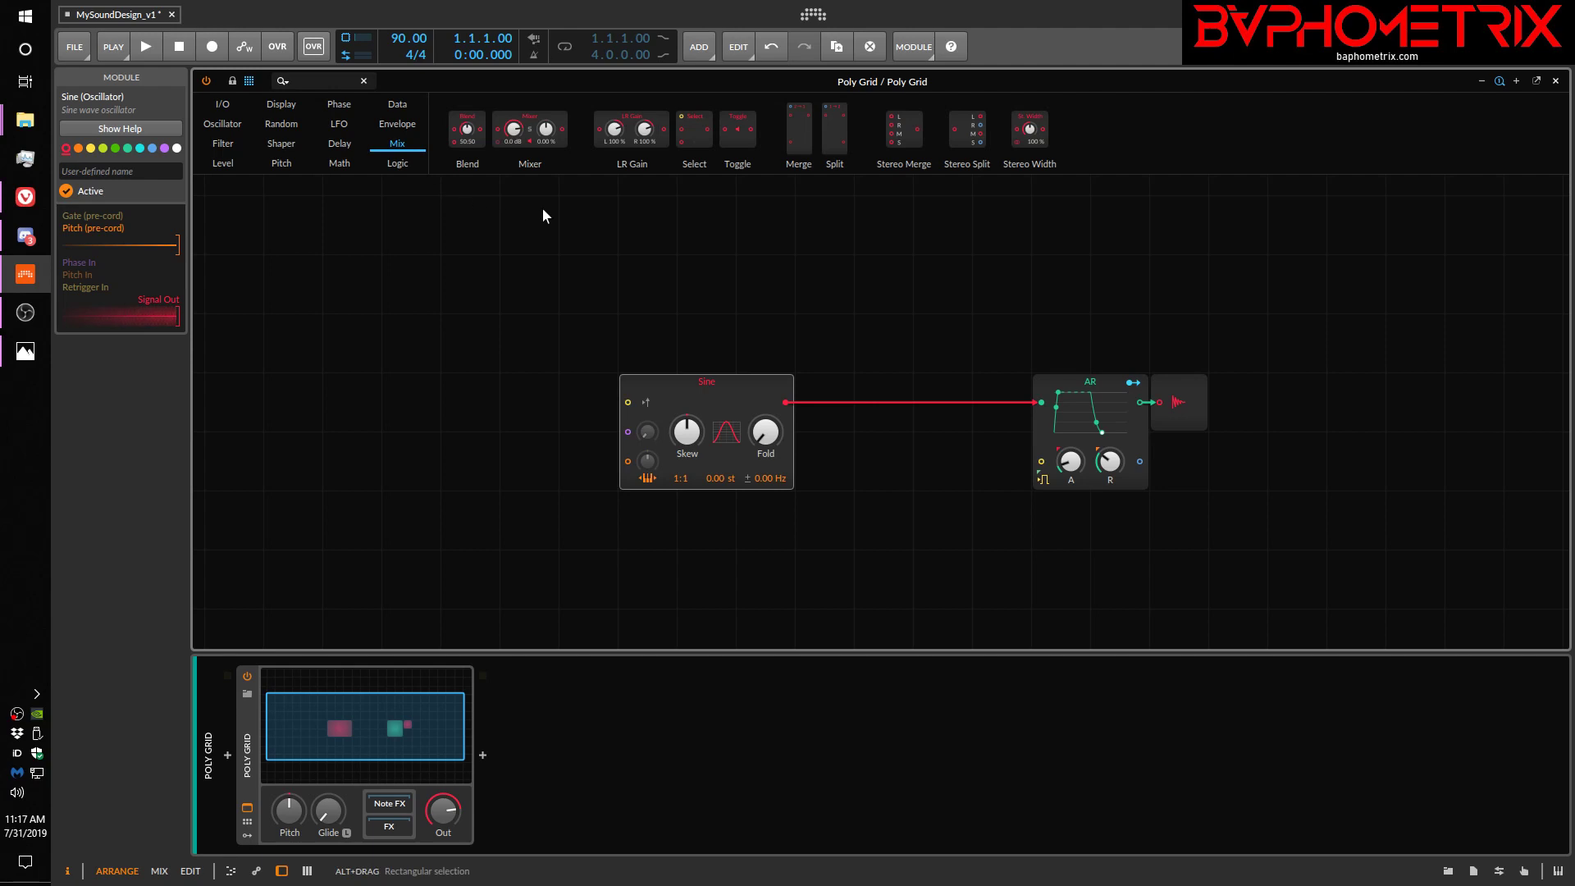
mouse_move(465, 128)
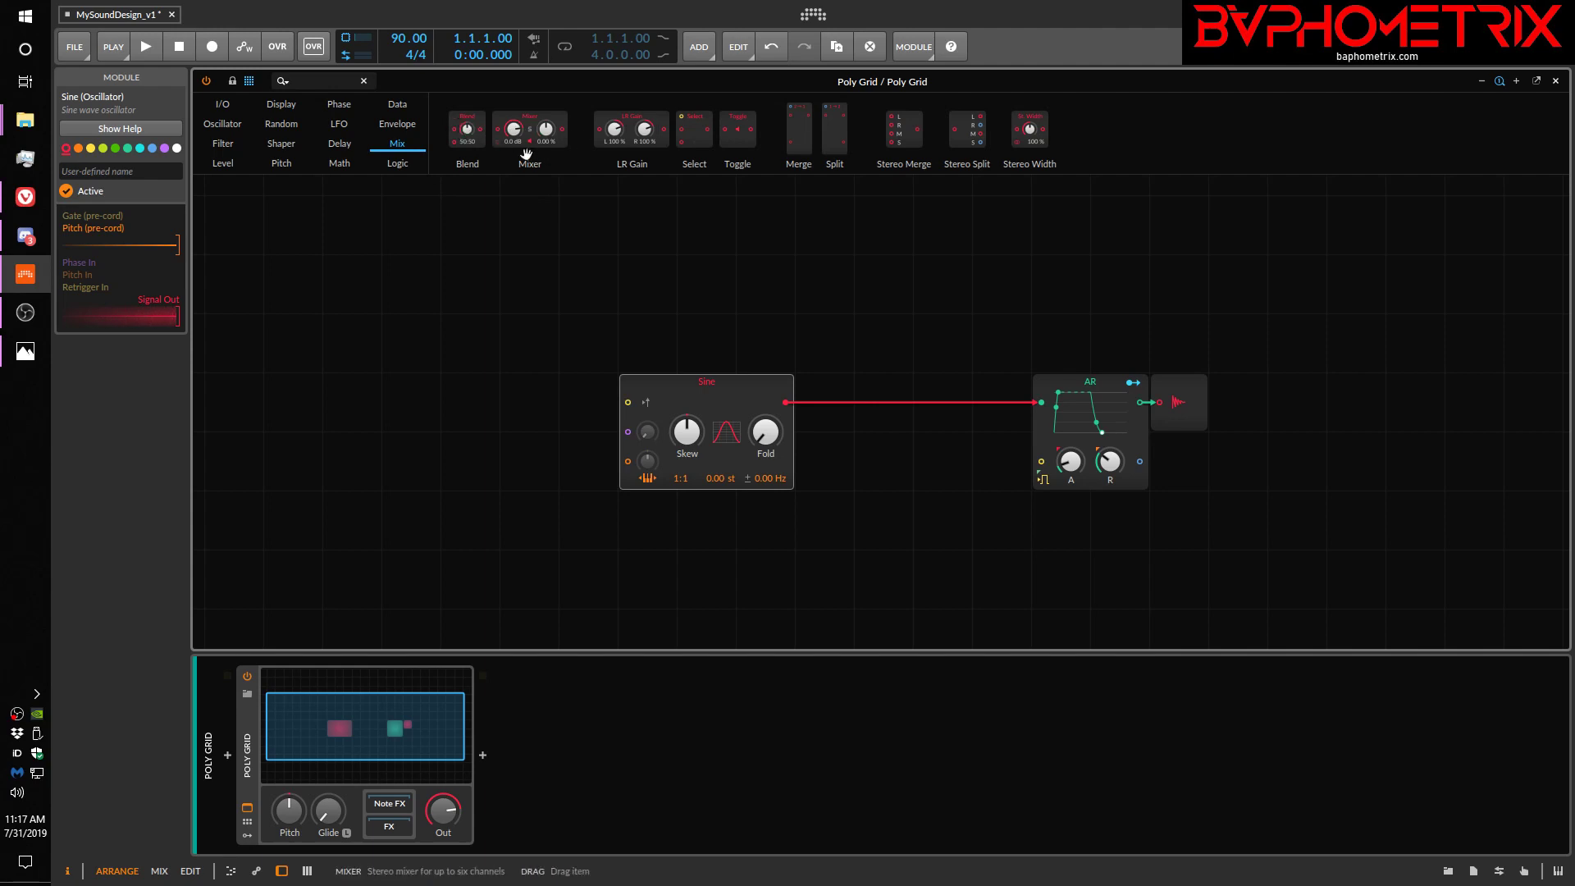
mouse_move(630, 128)
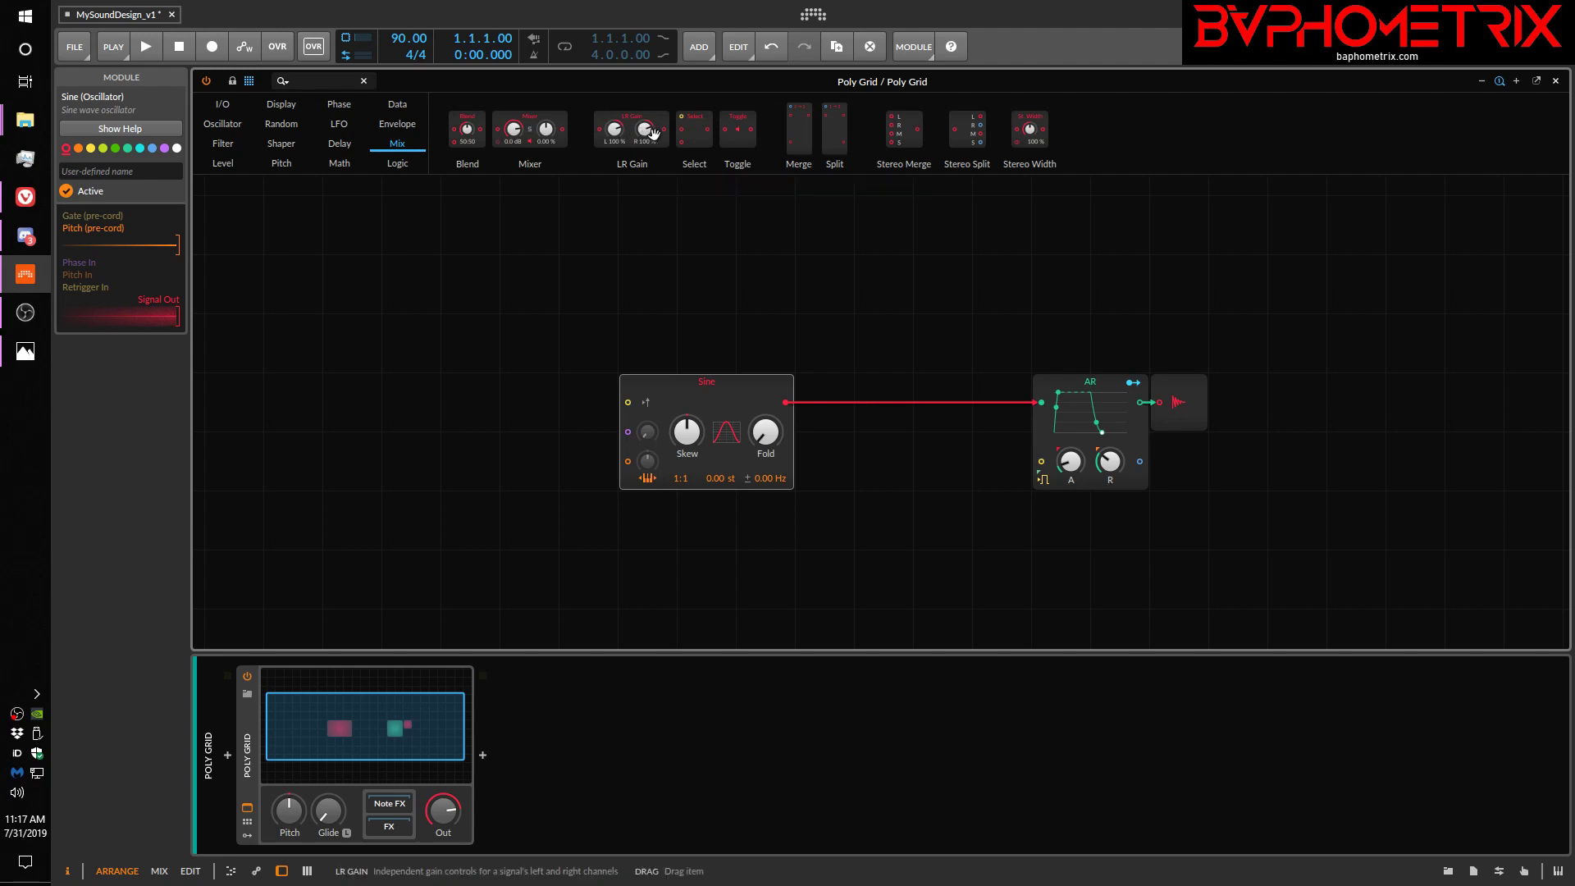
mouse_move(692, 128)
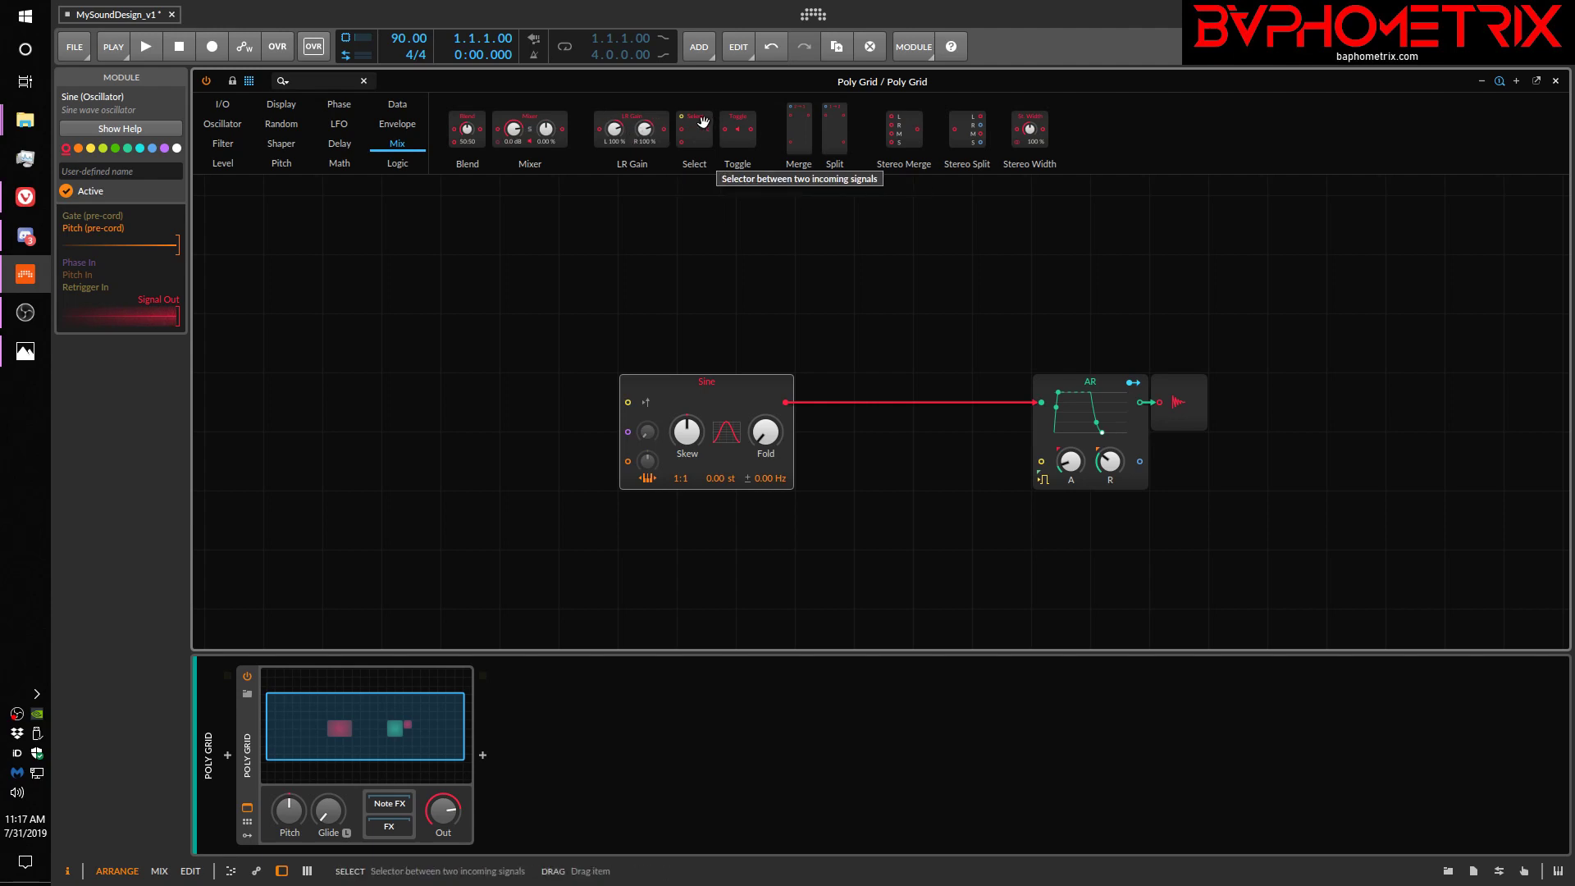
mouse_move(737, 190)
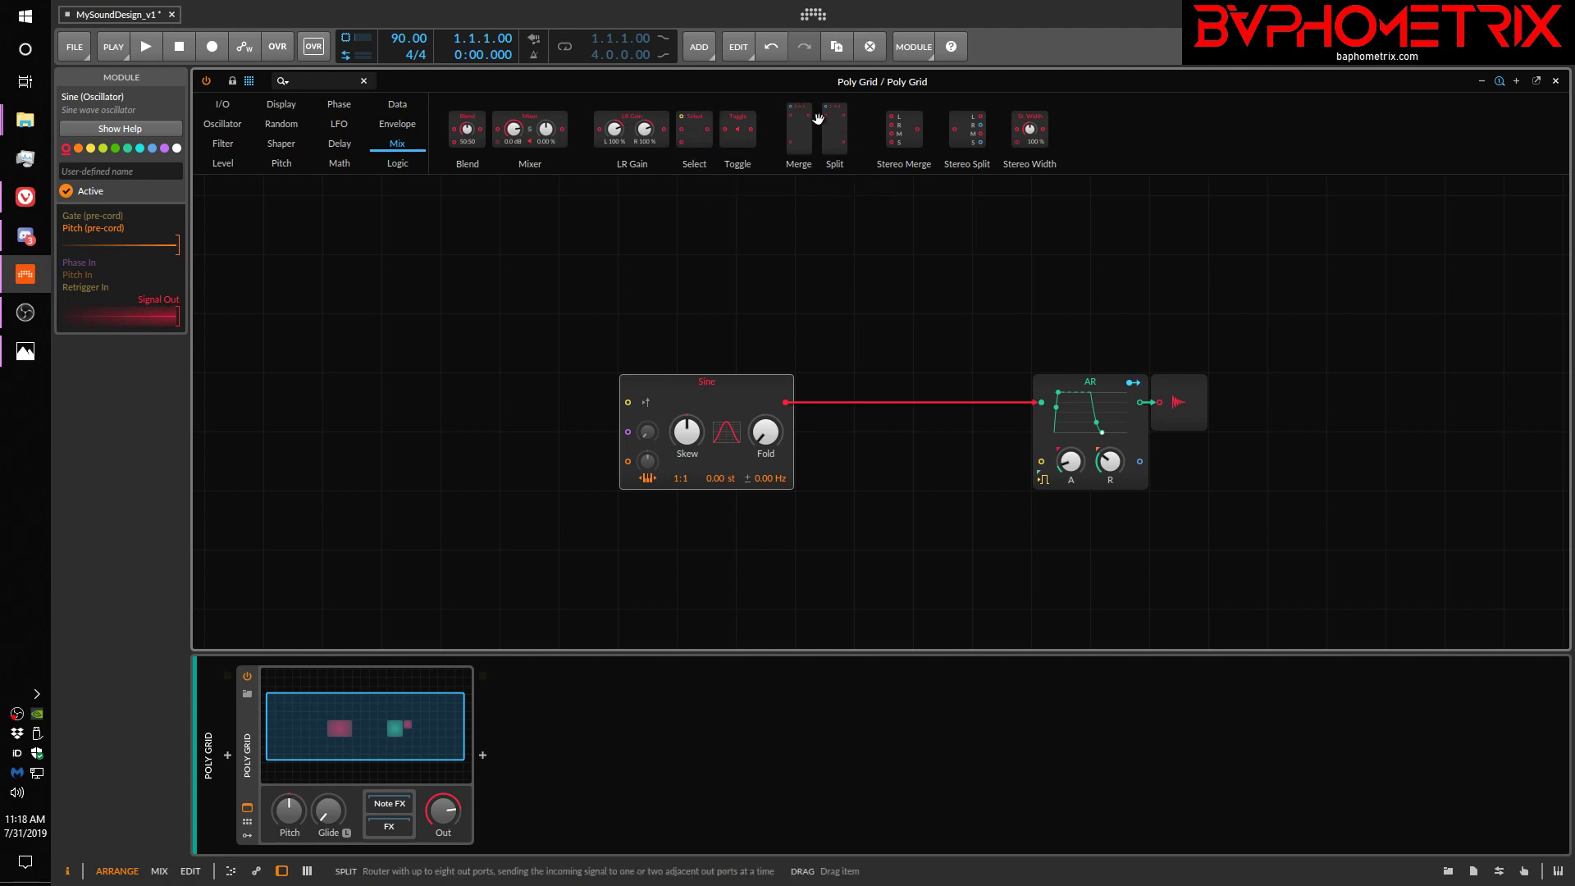
mouse_move(728, 239)
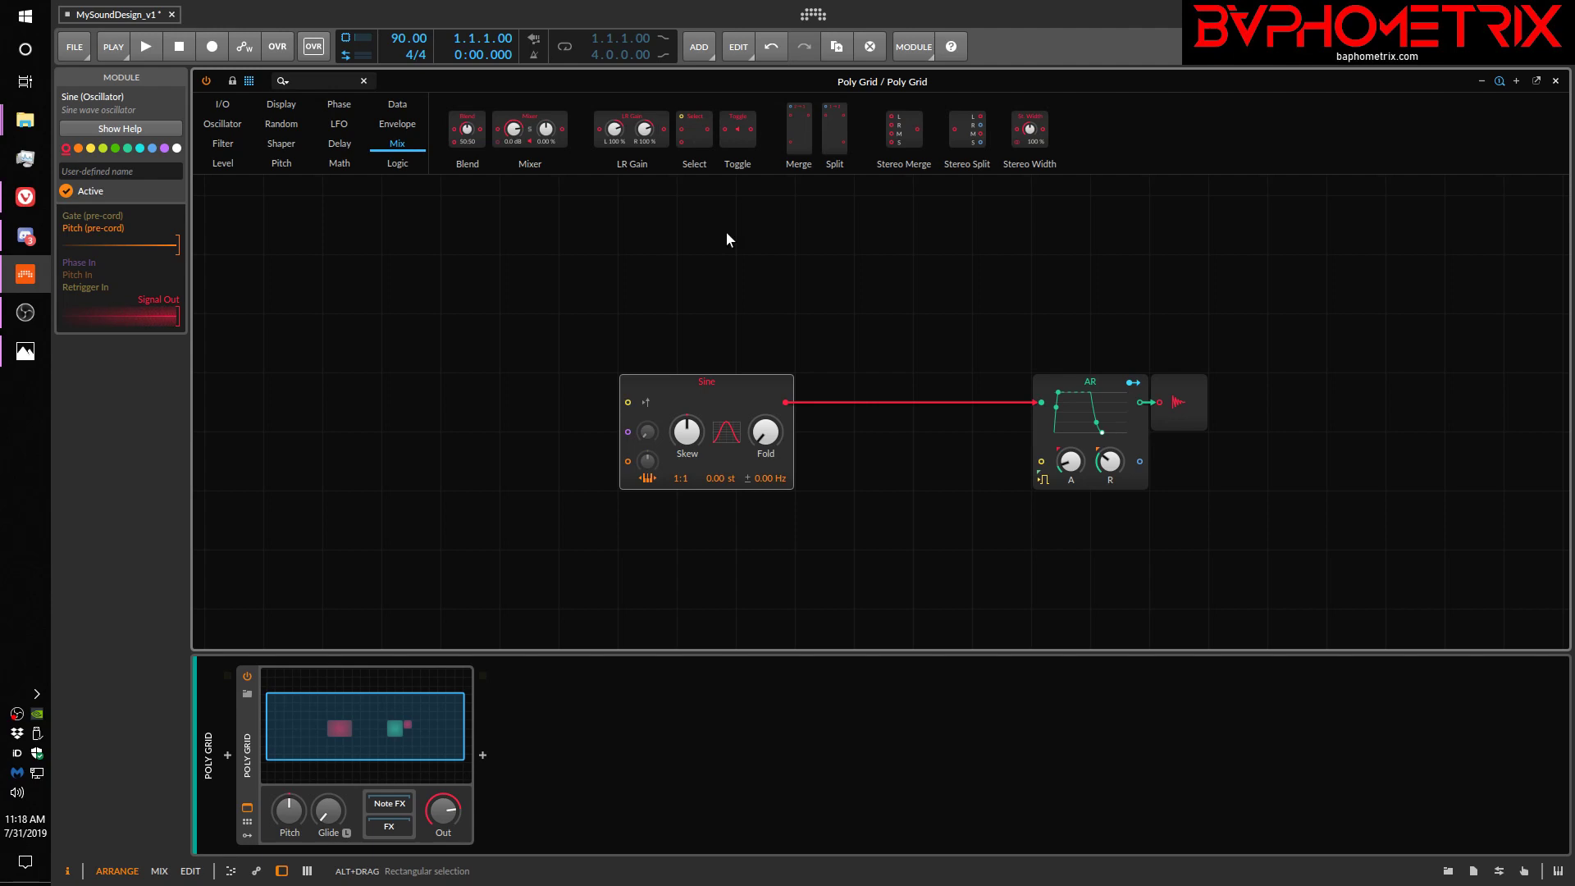
mouse_move(967, 128)
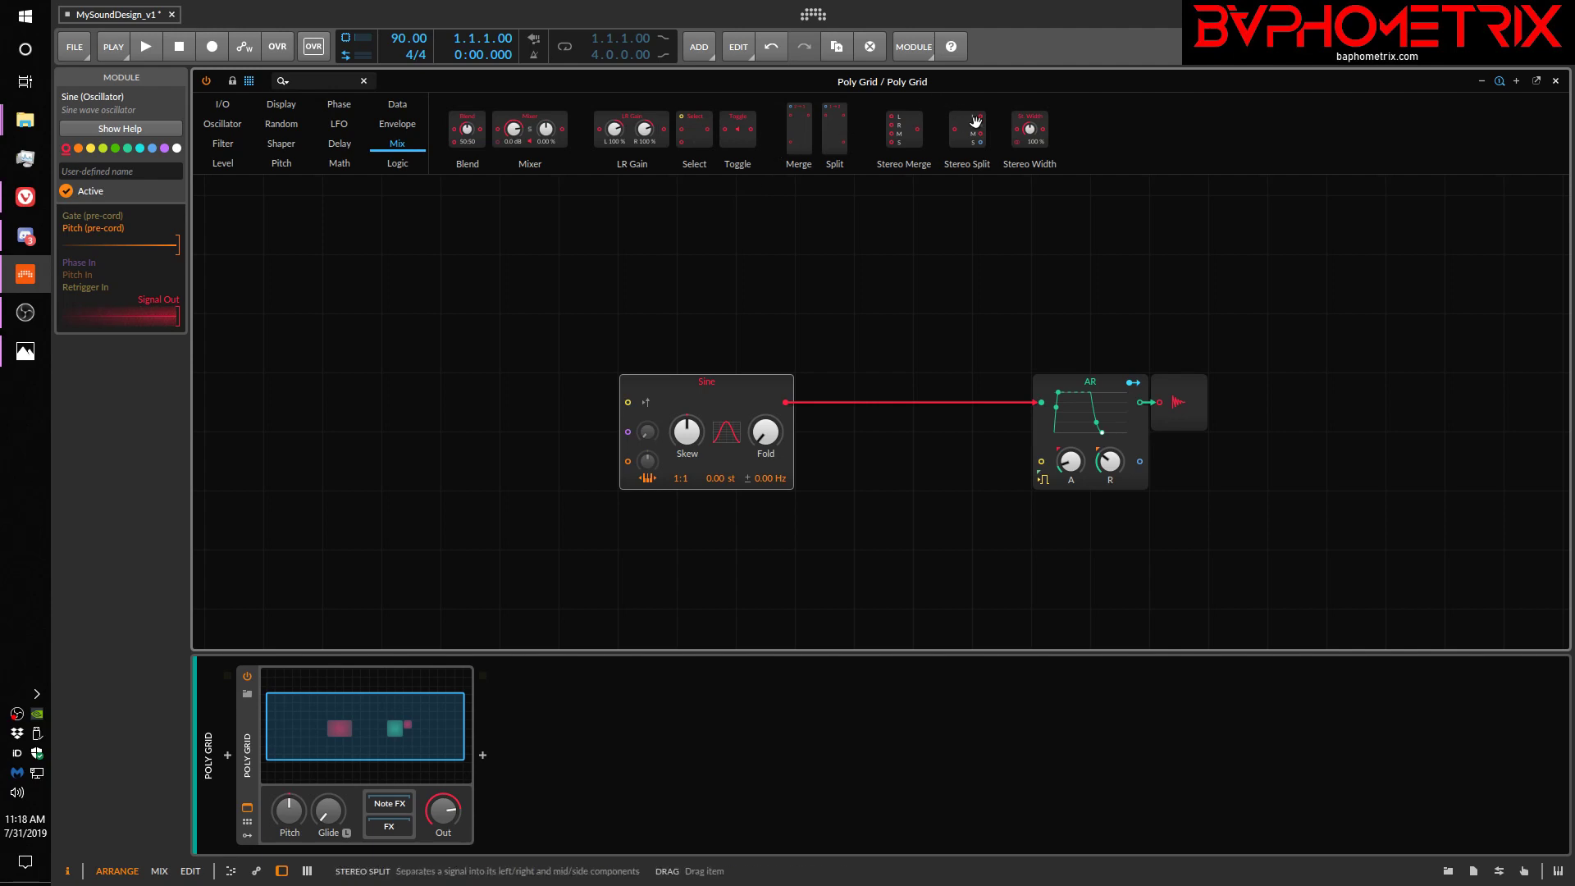
mouse_move(904, 434)
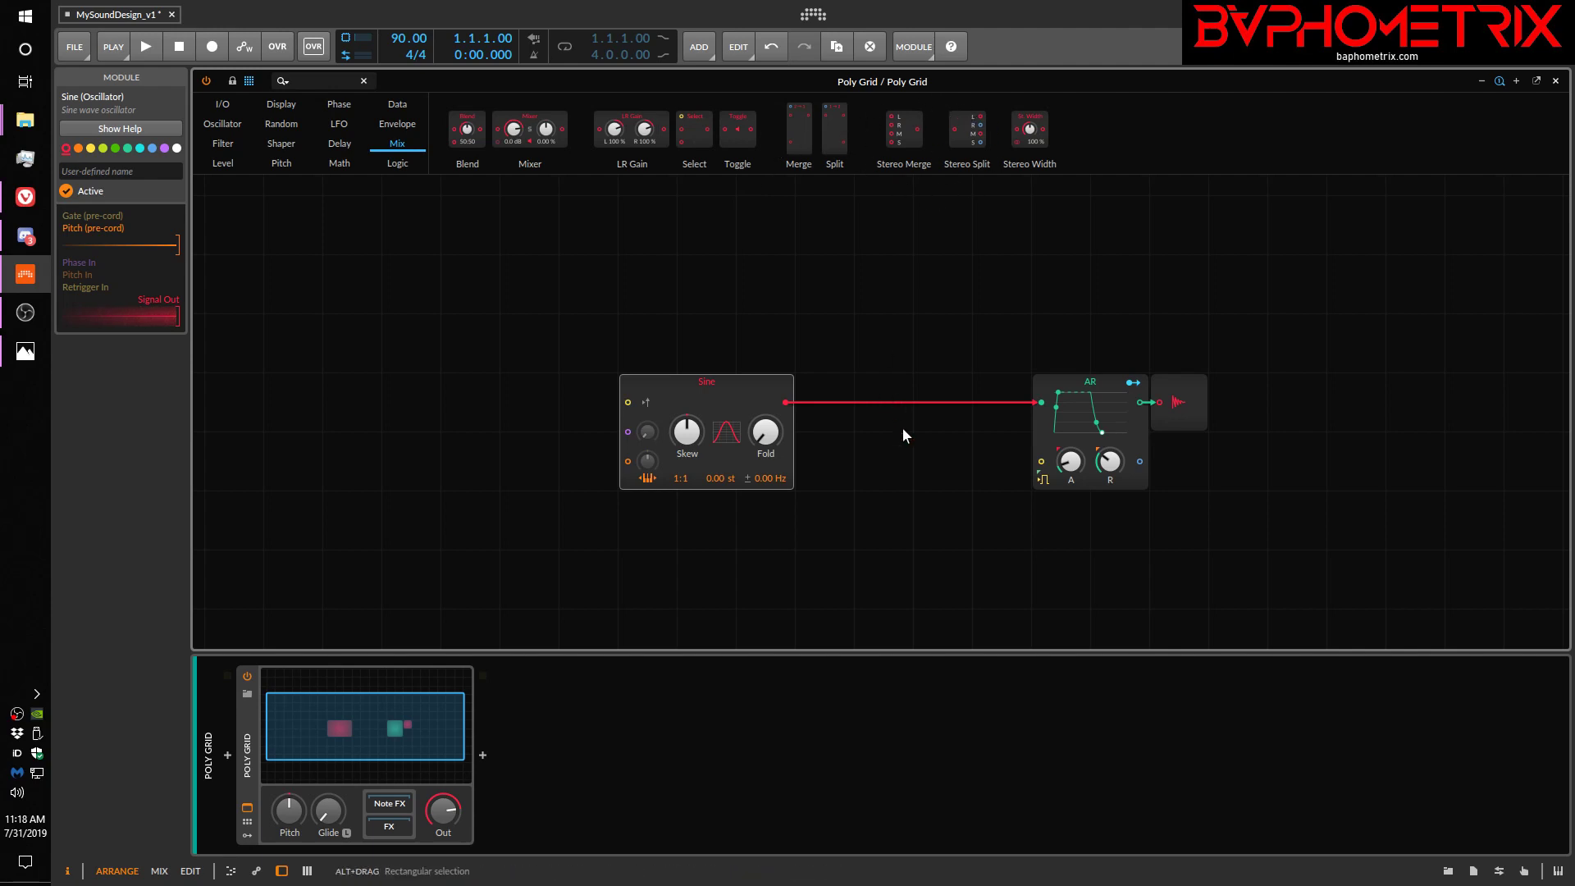
mouse_move(832, 399)
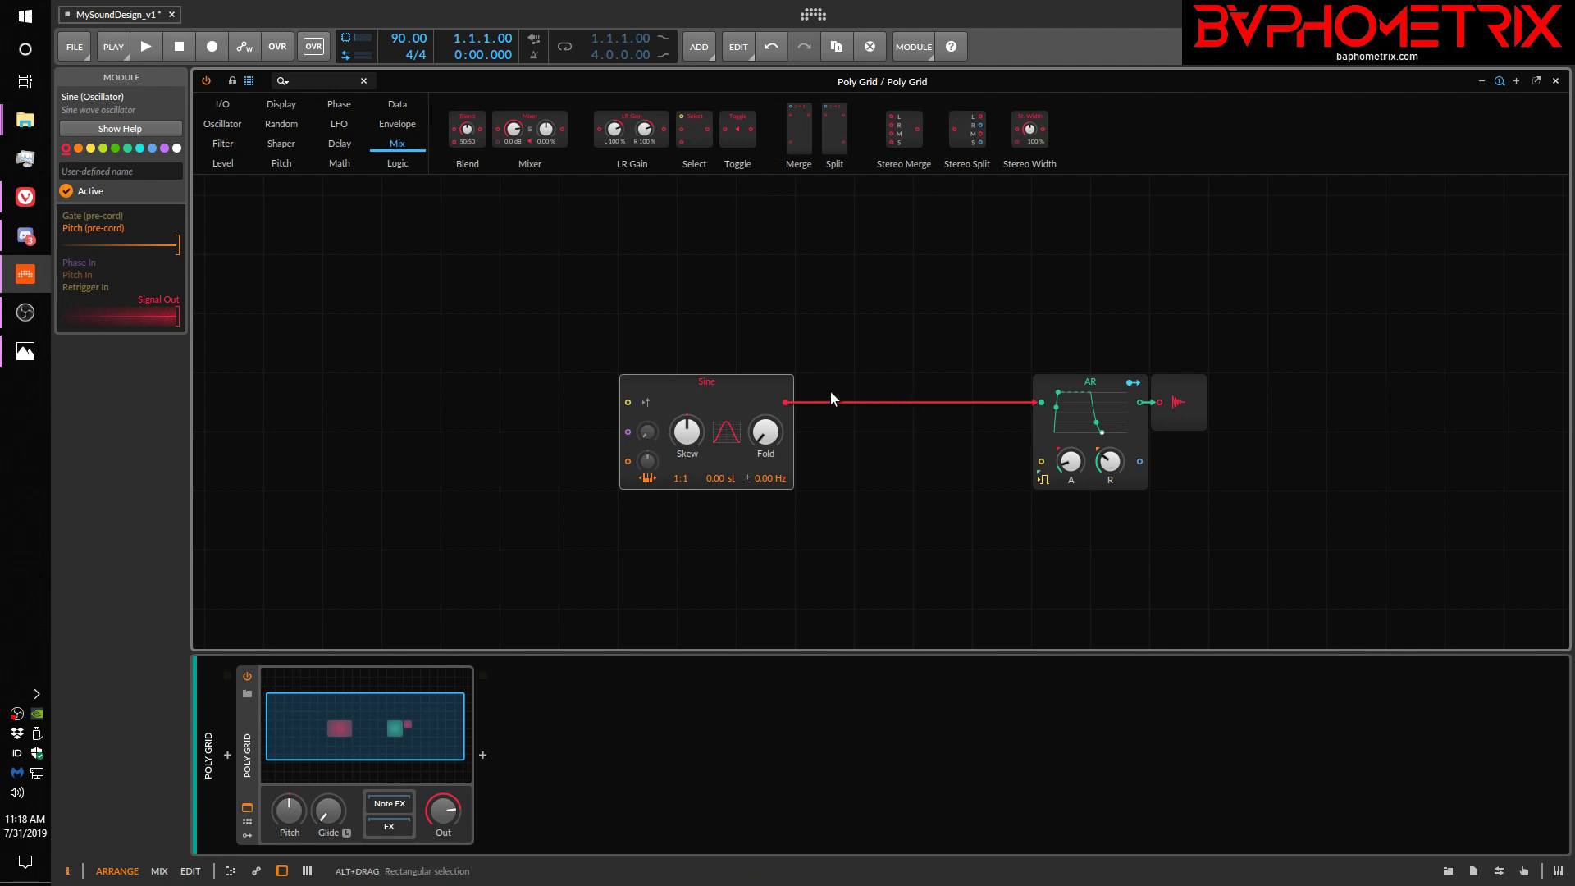
mouse_move(894, 131)
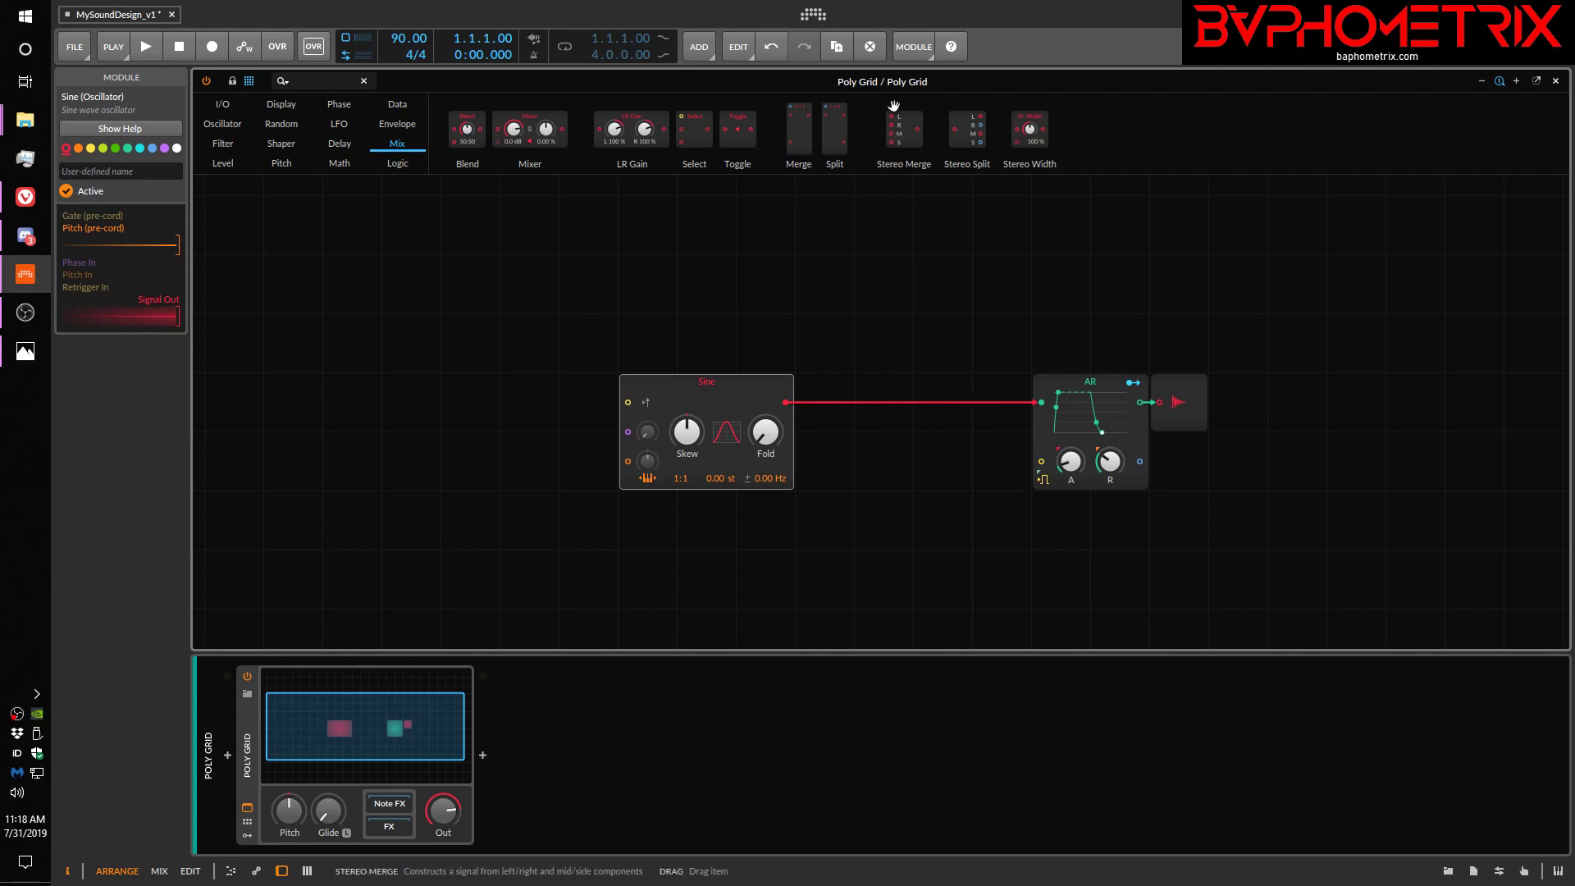
mouse_move(965, 128)
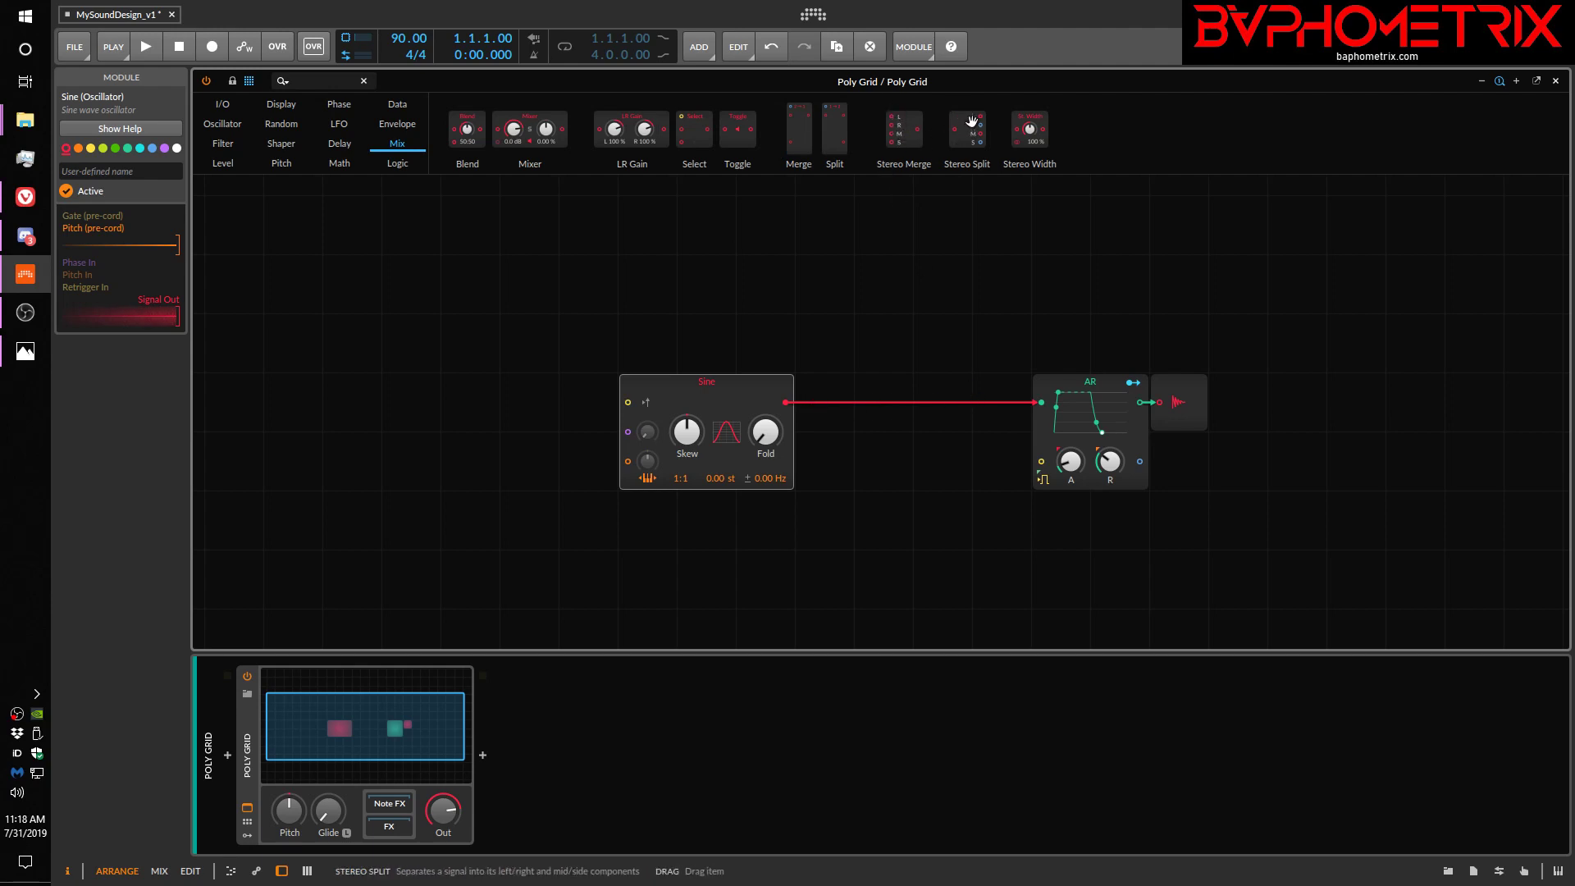
mouse_move(977, 144)
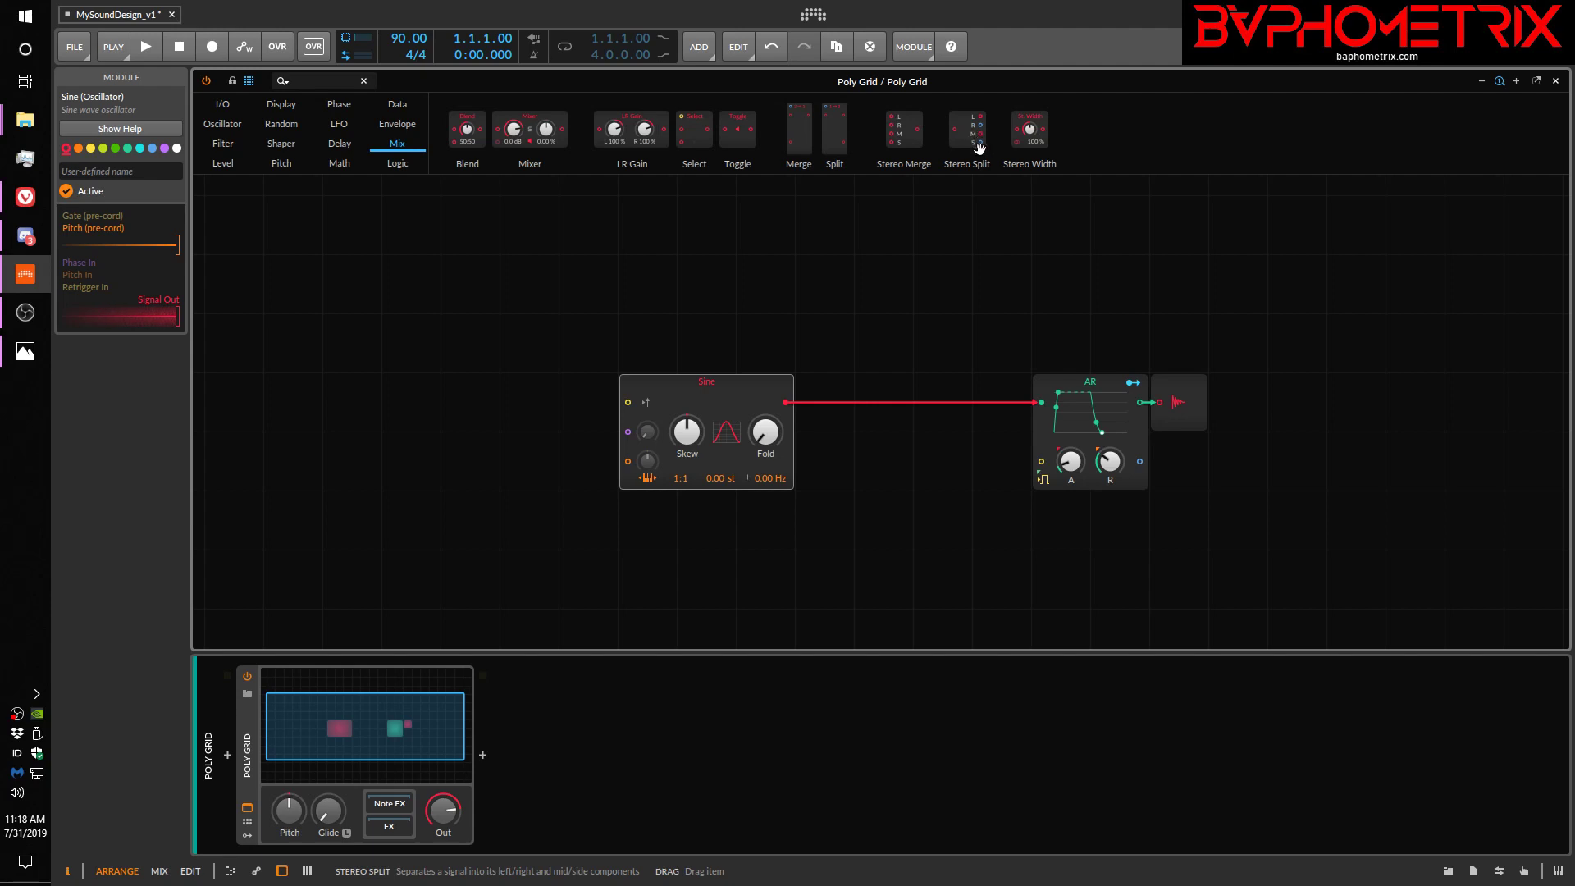
mouse_move(900, 157)
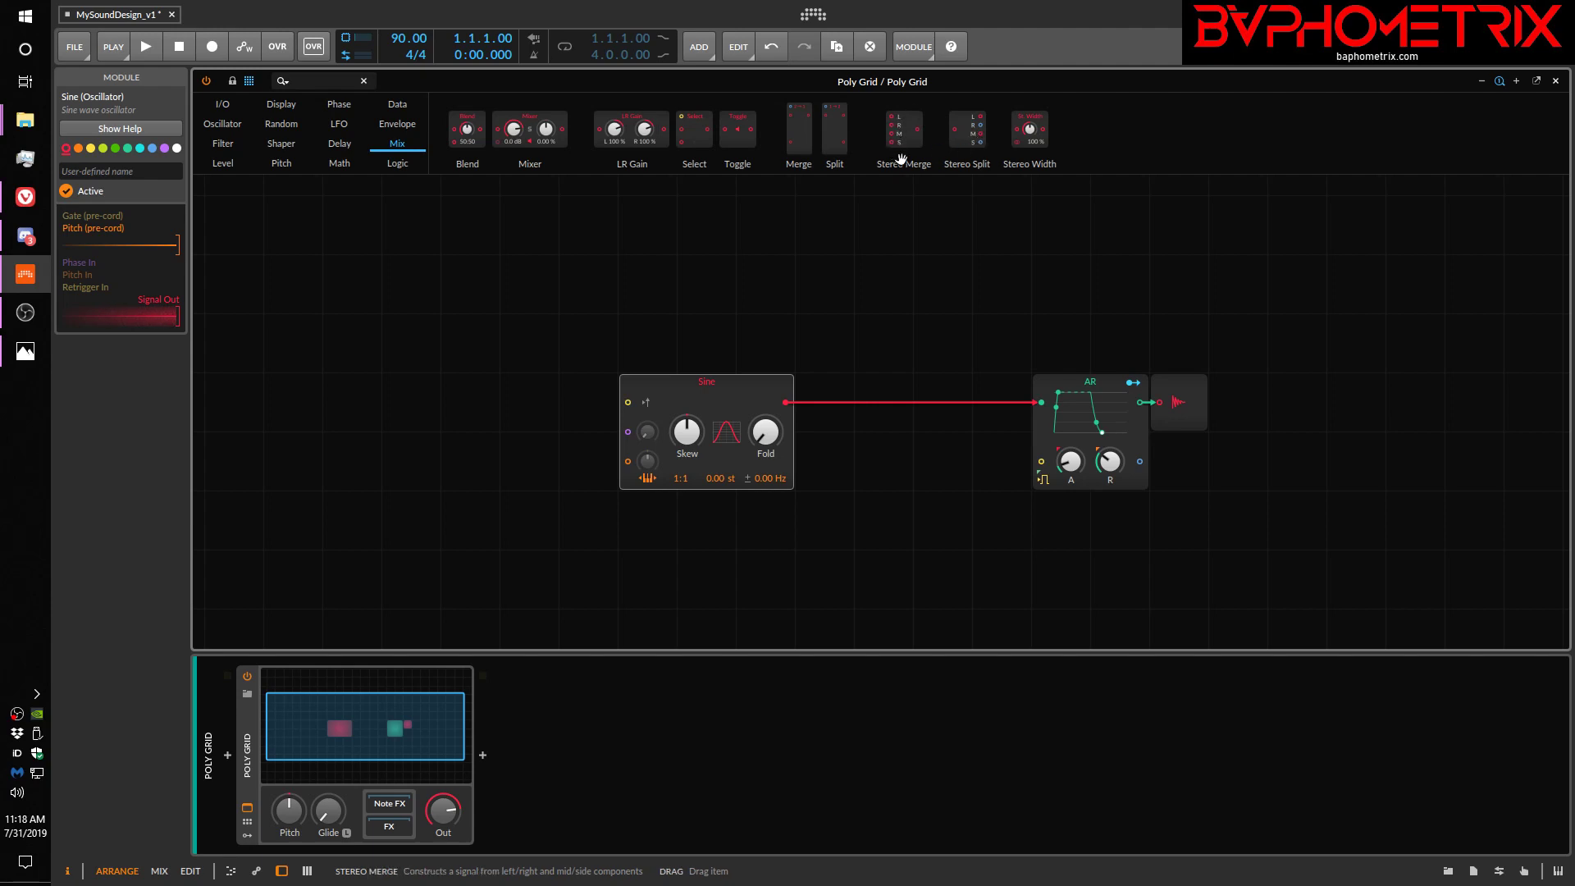
mouse_move(1046, 123)
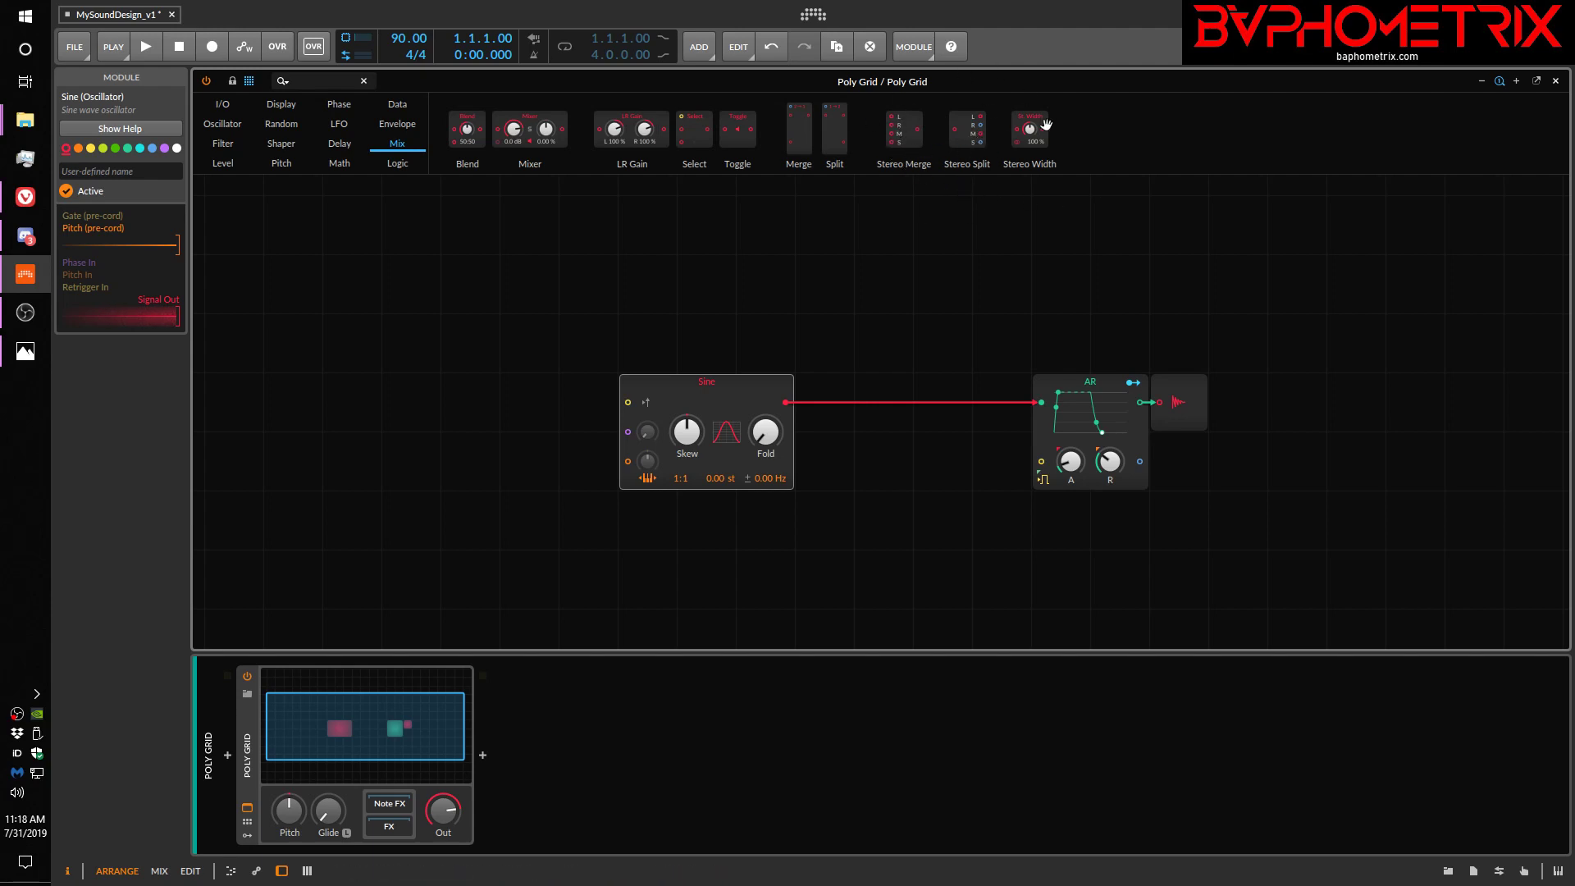
mouse_move(1028, 128)
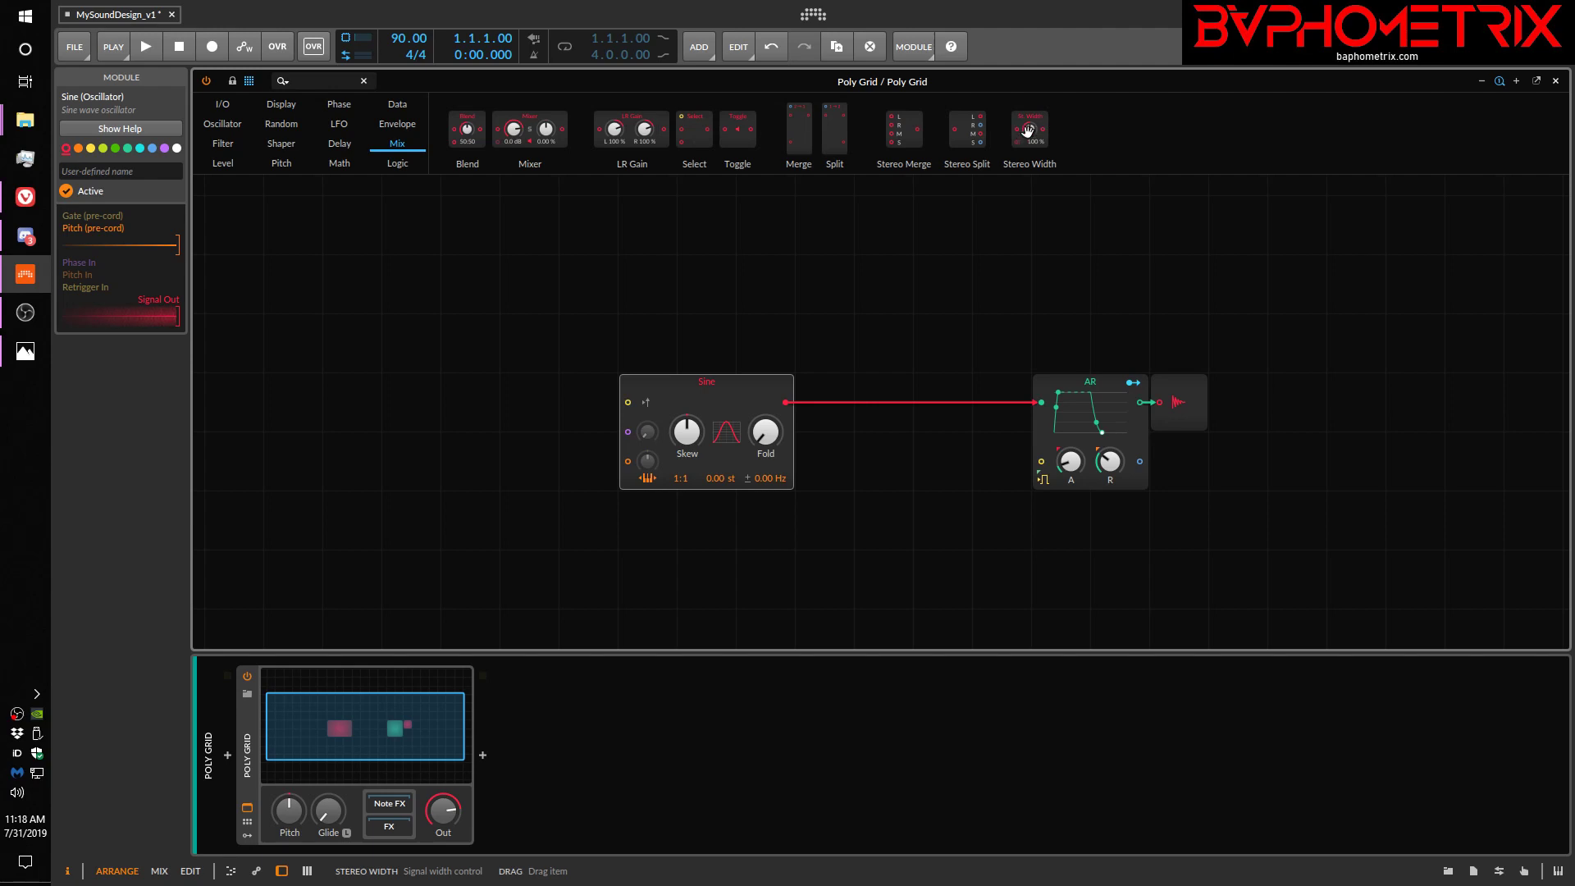
mouse_move(1029, 128)
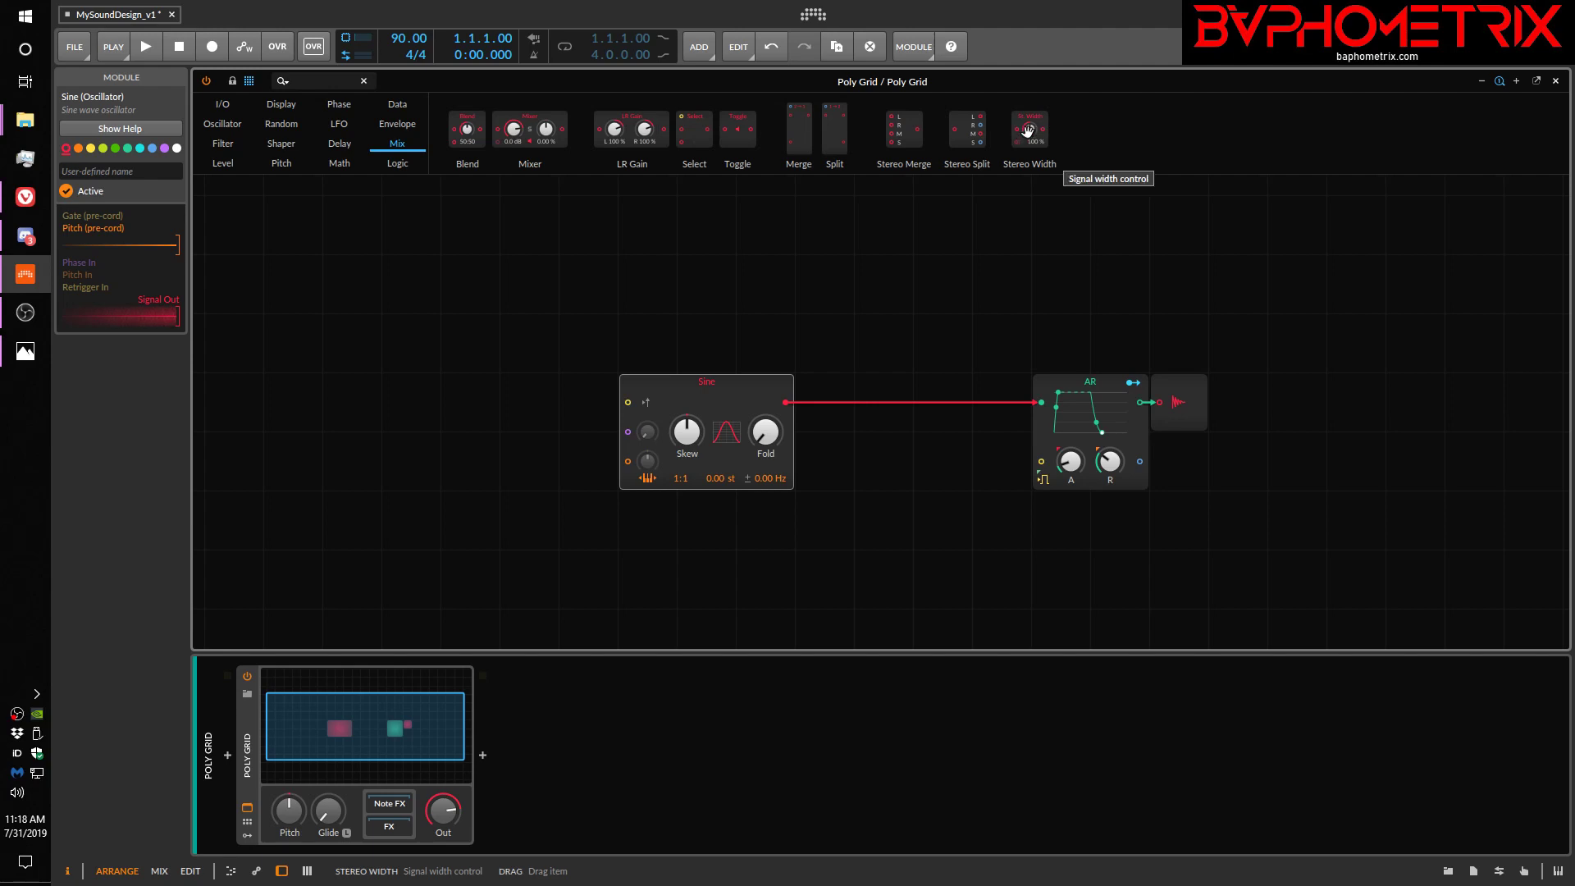
mouse_move(227, 156)
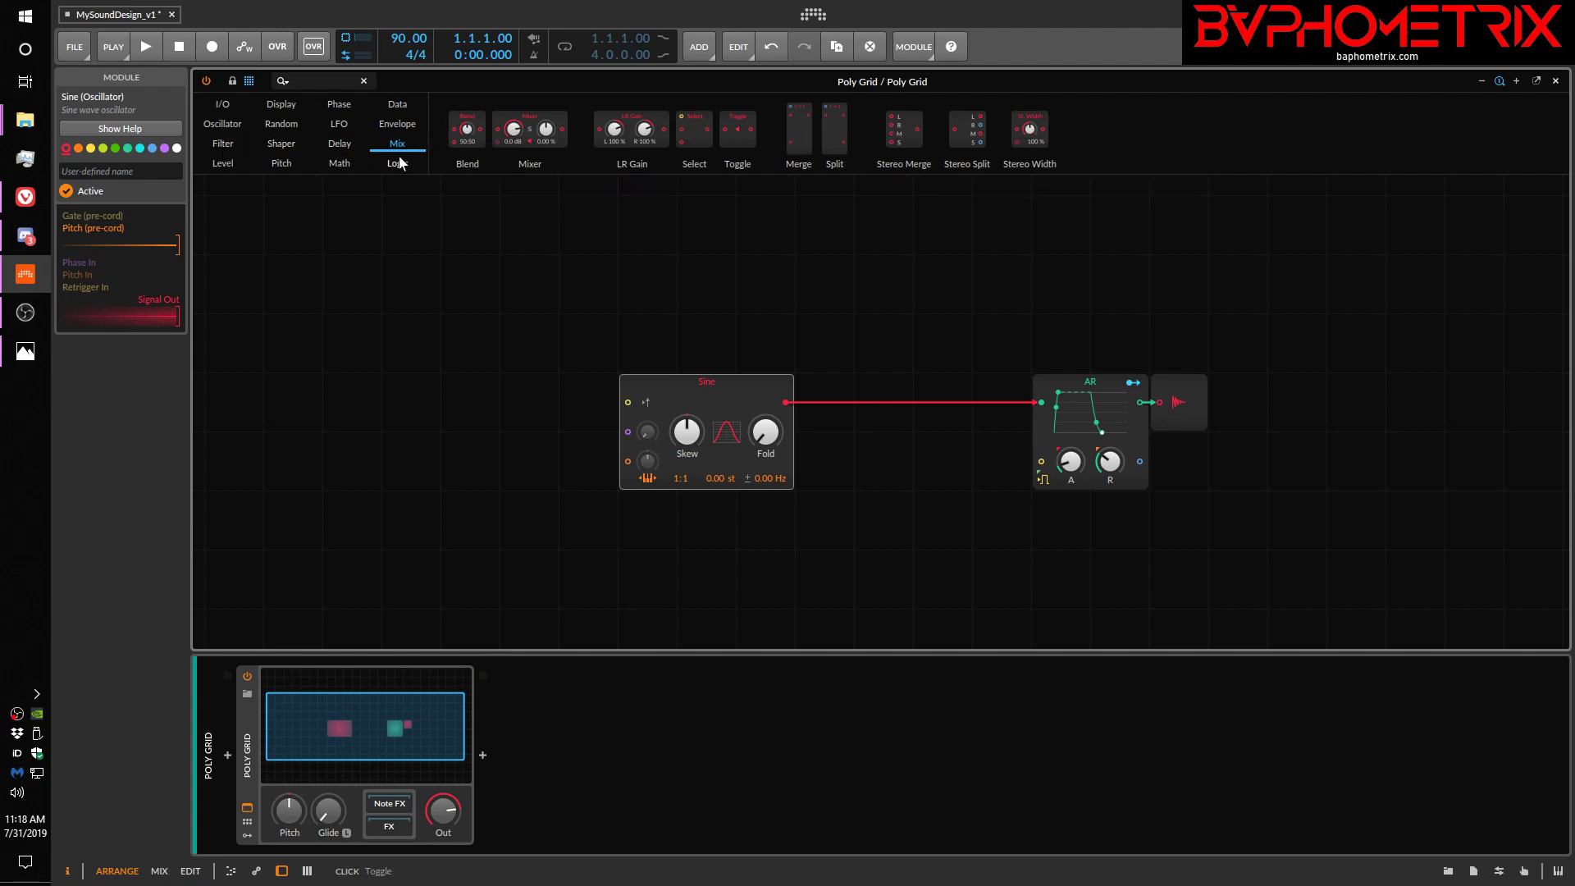
mouse_move(397, 123)
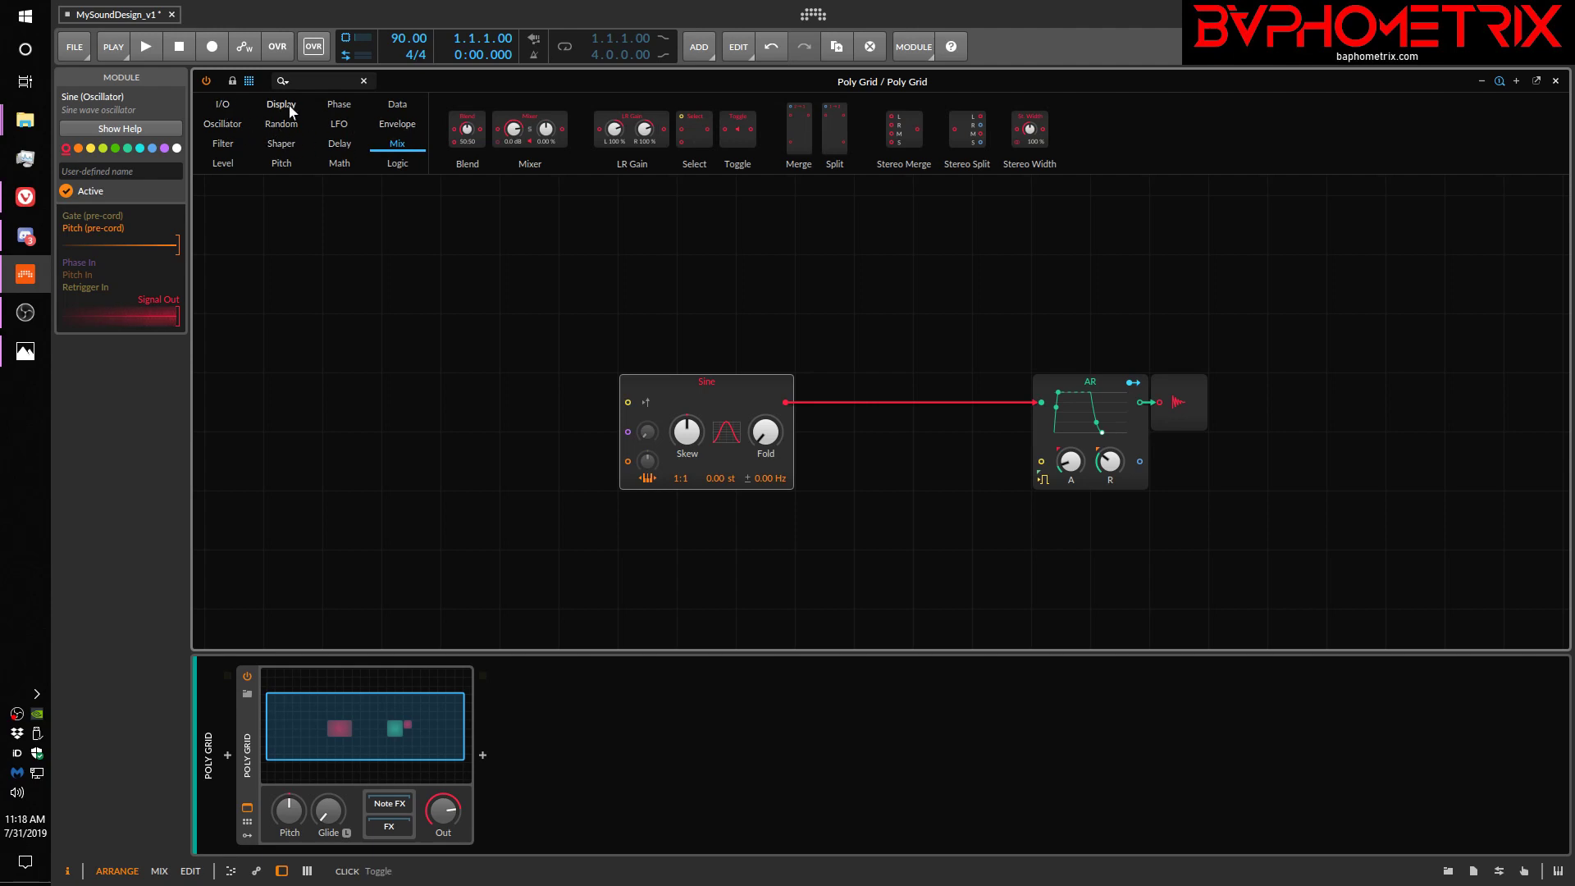
mouse_move(410, 110)
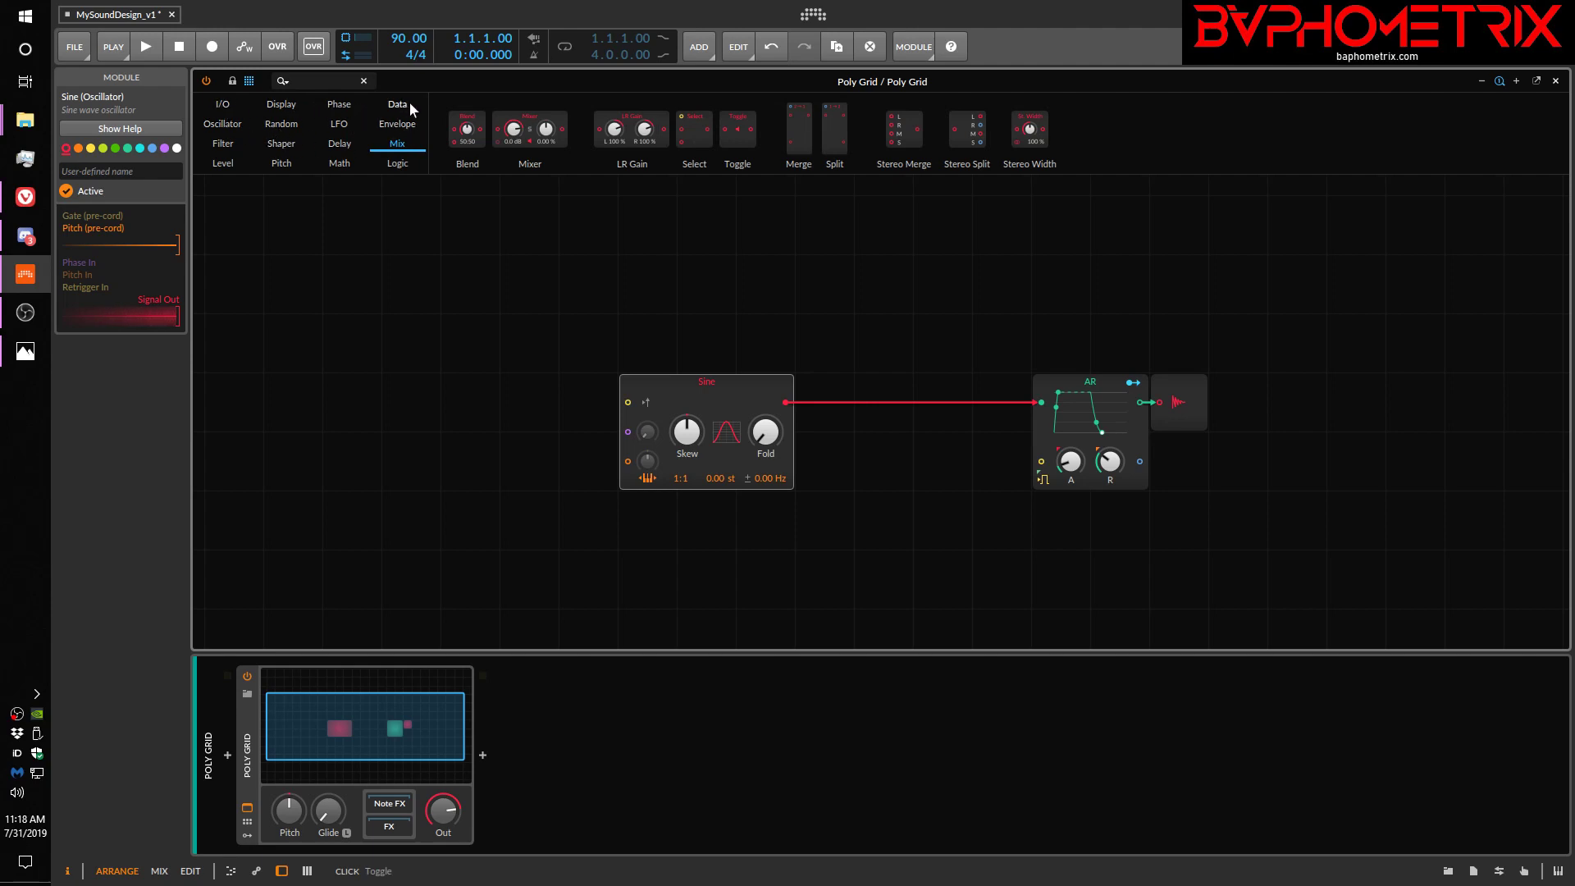
mouse_move(427, 133)
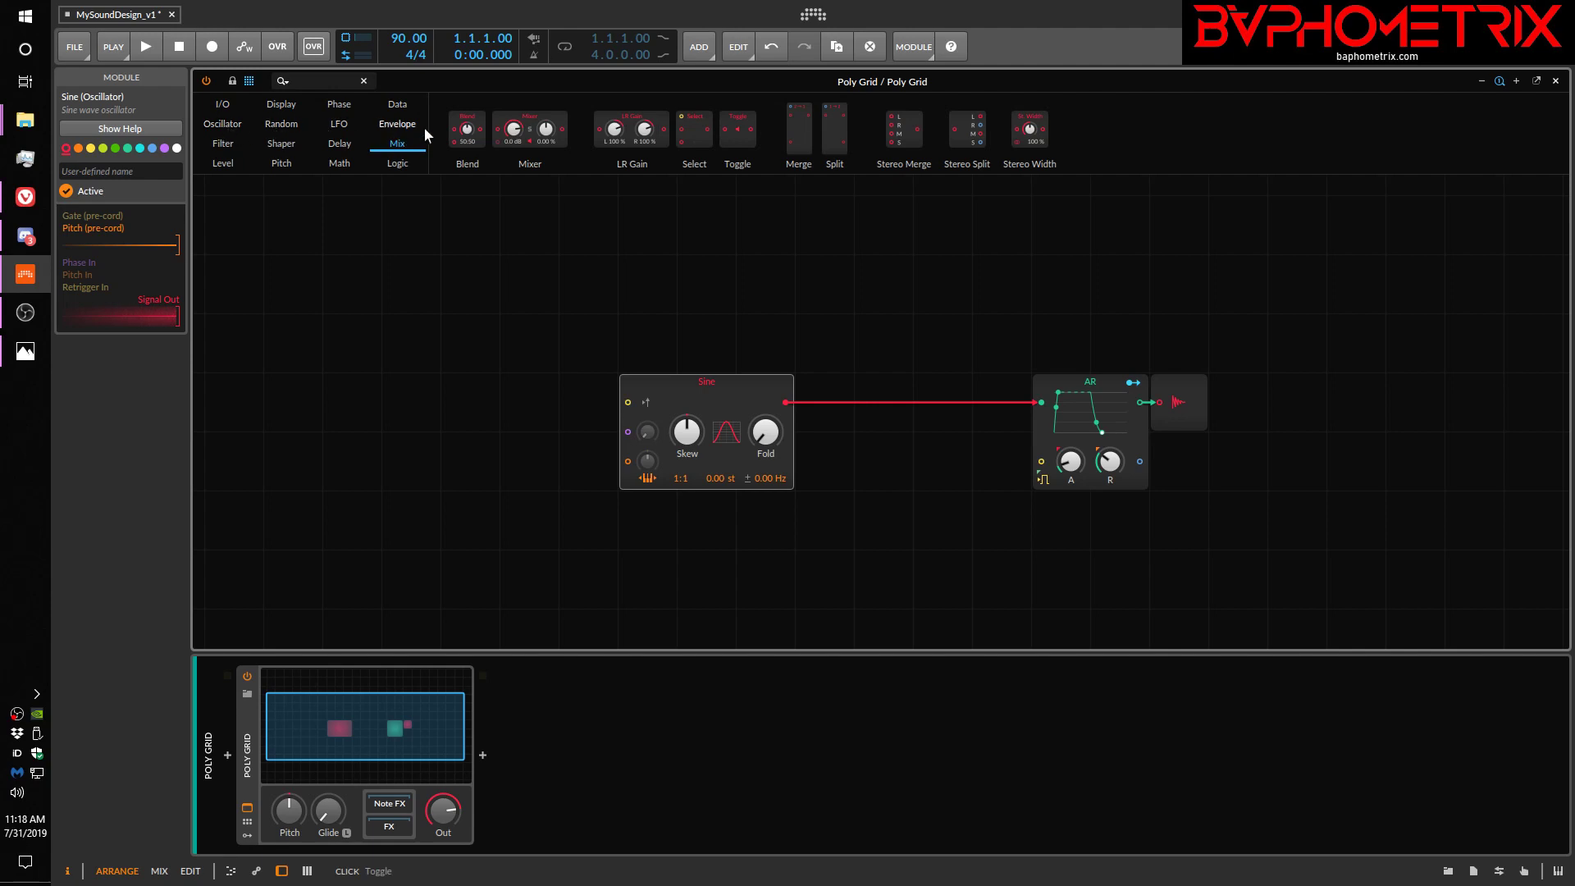
mouse_move(251, 131)
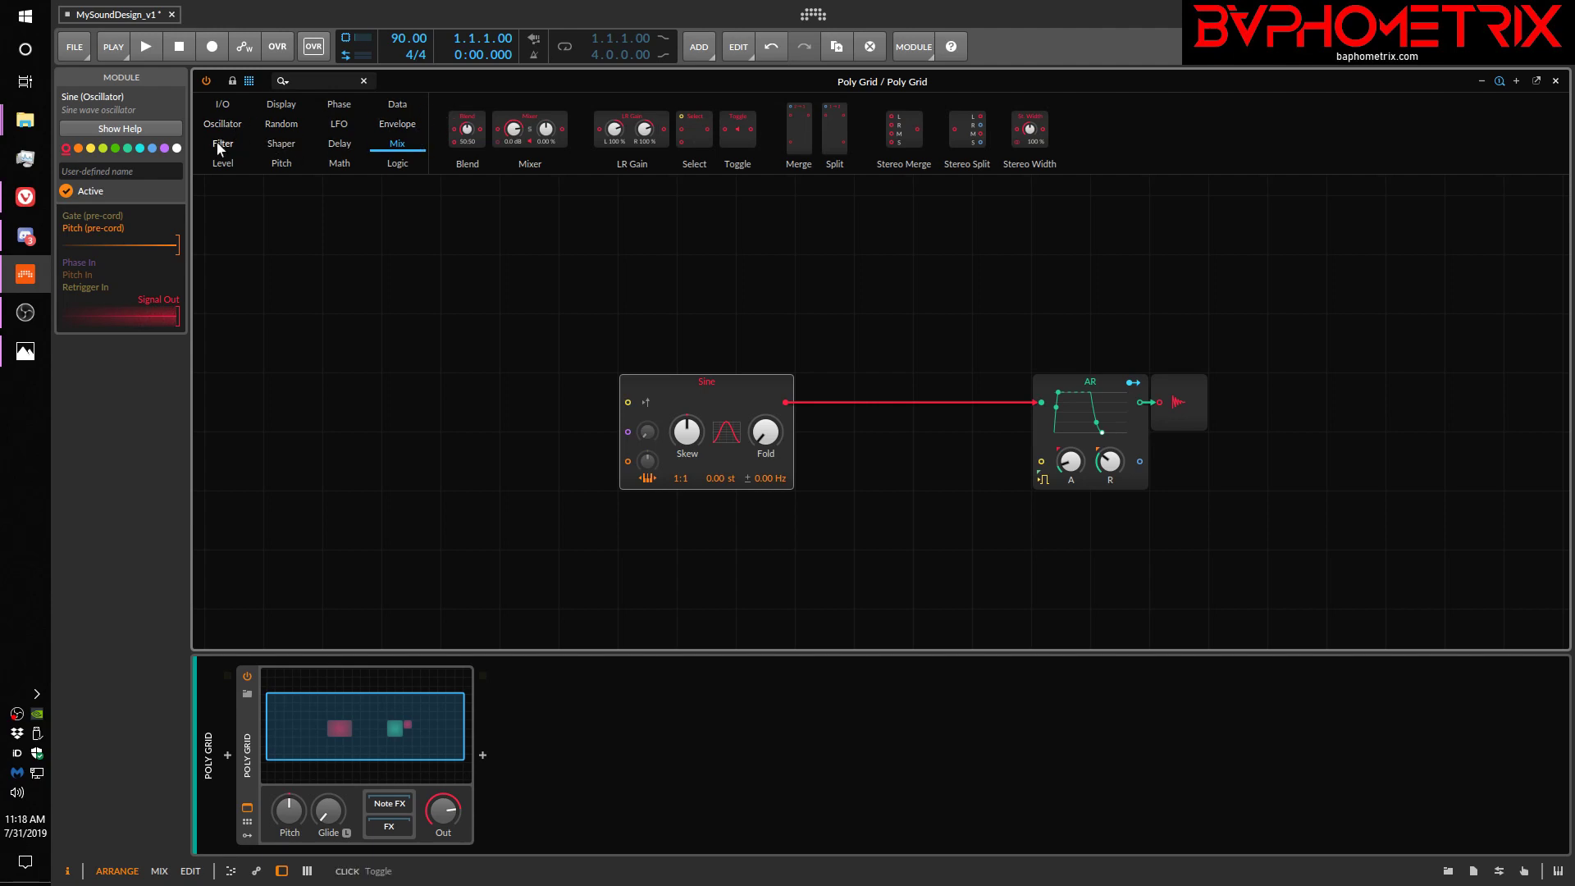
mouse_move(417, 151)
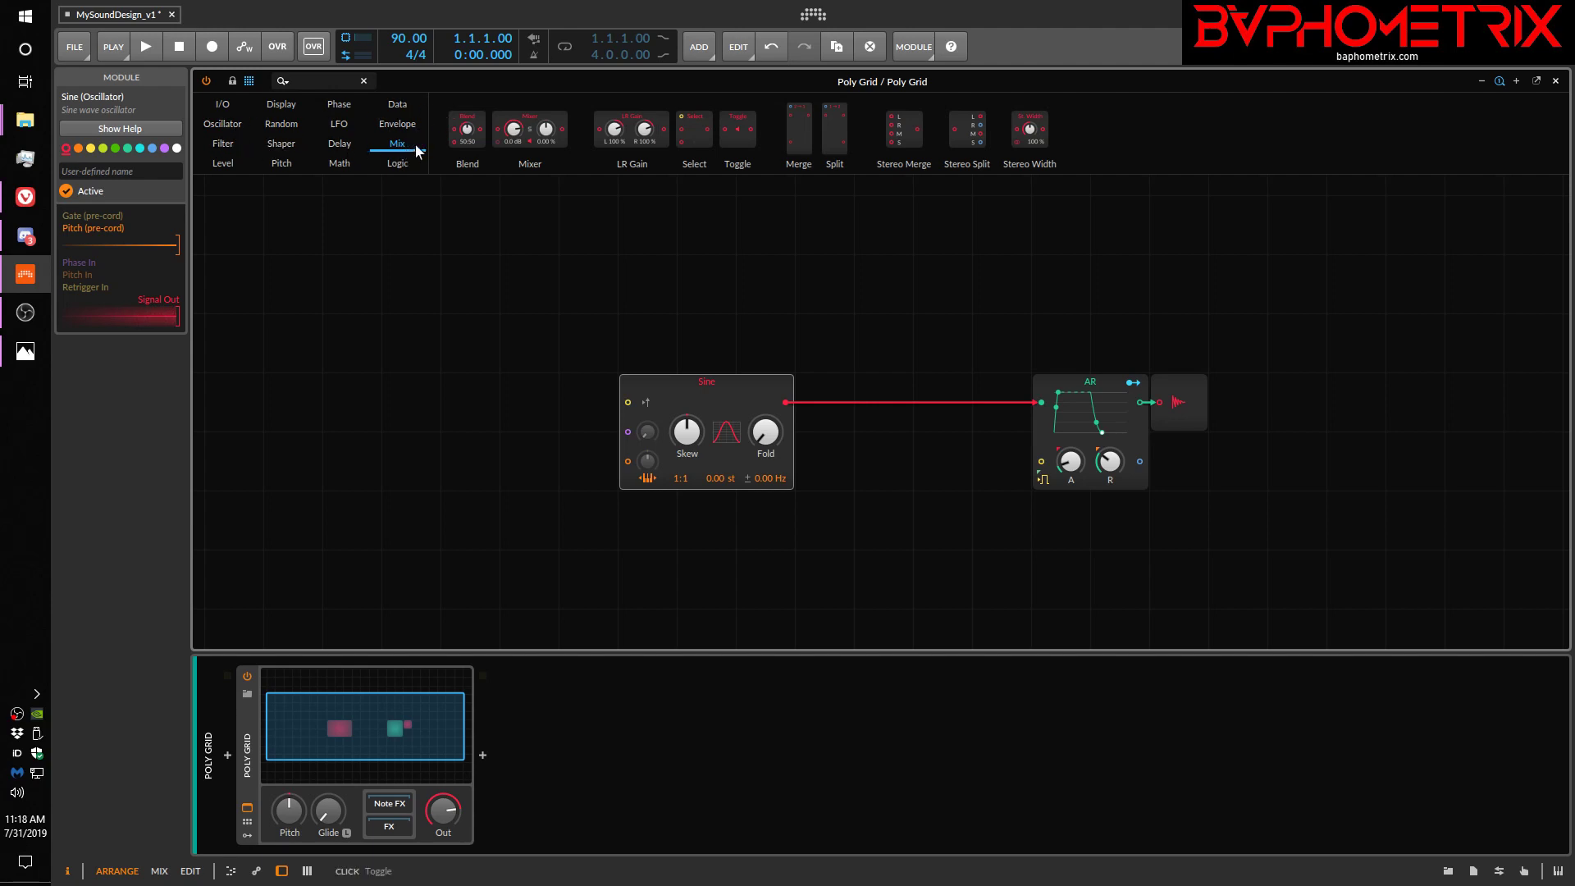
Show the Level category and drop an uncabled Value Scaler above the AR envelope
left_click(222, 164)
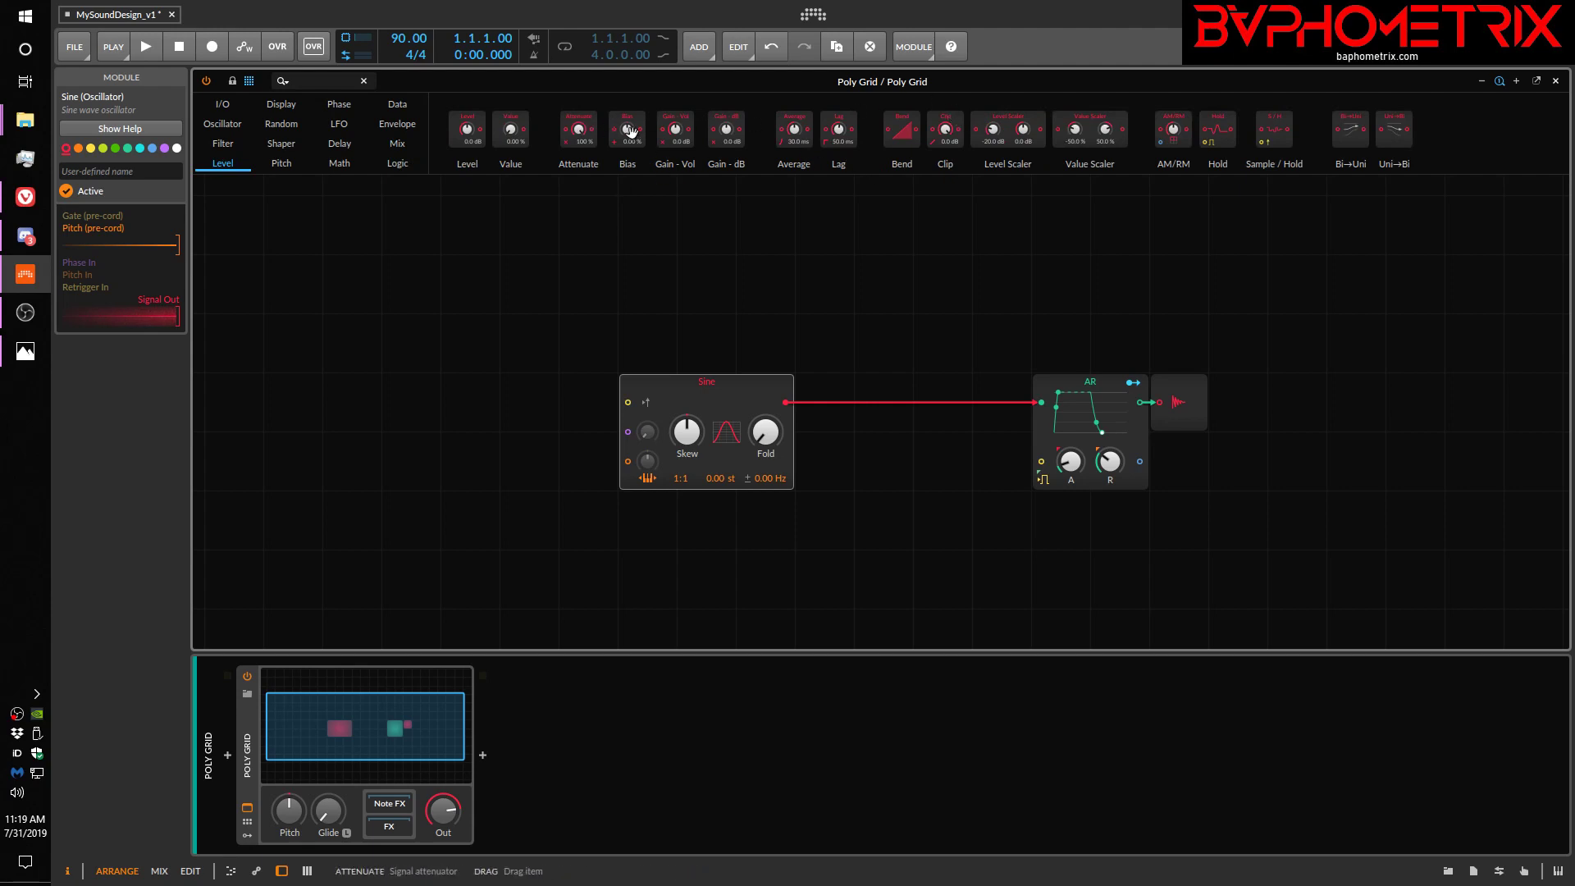
mouse_move(567, 136)
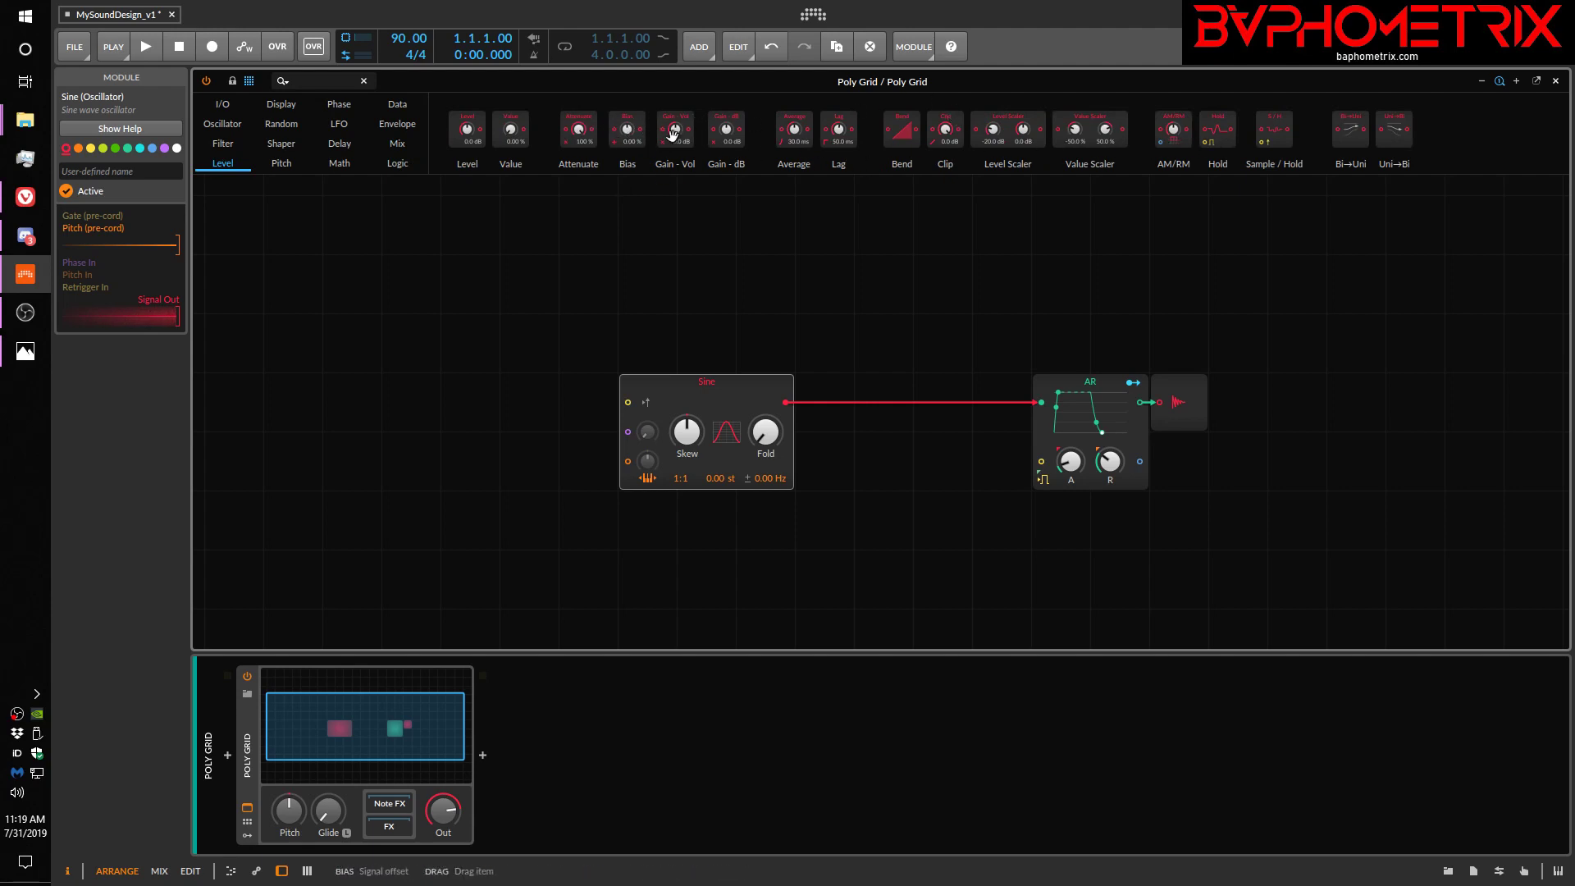
mouse_move(1097, 131)
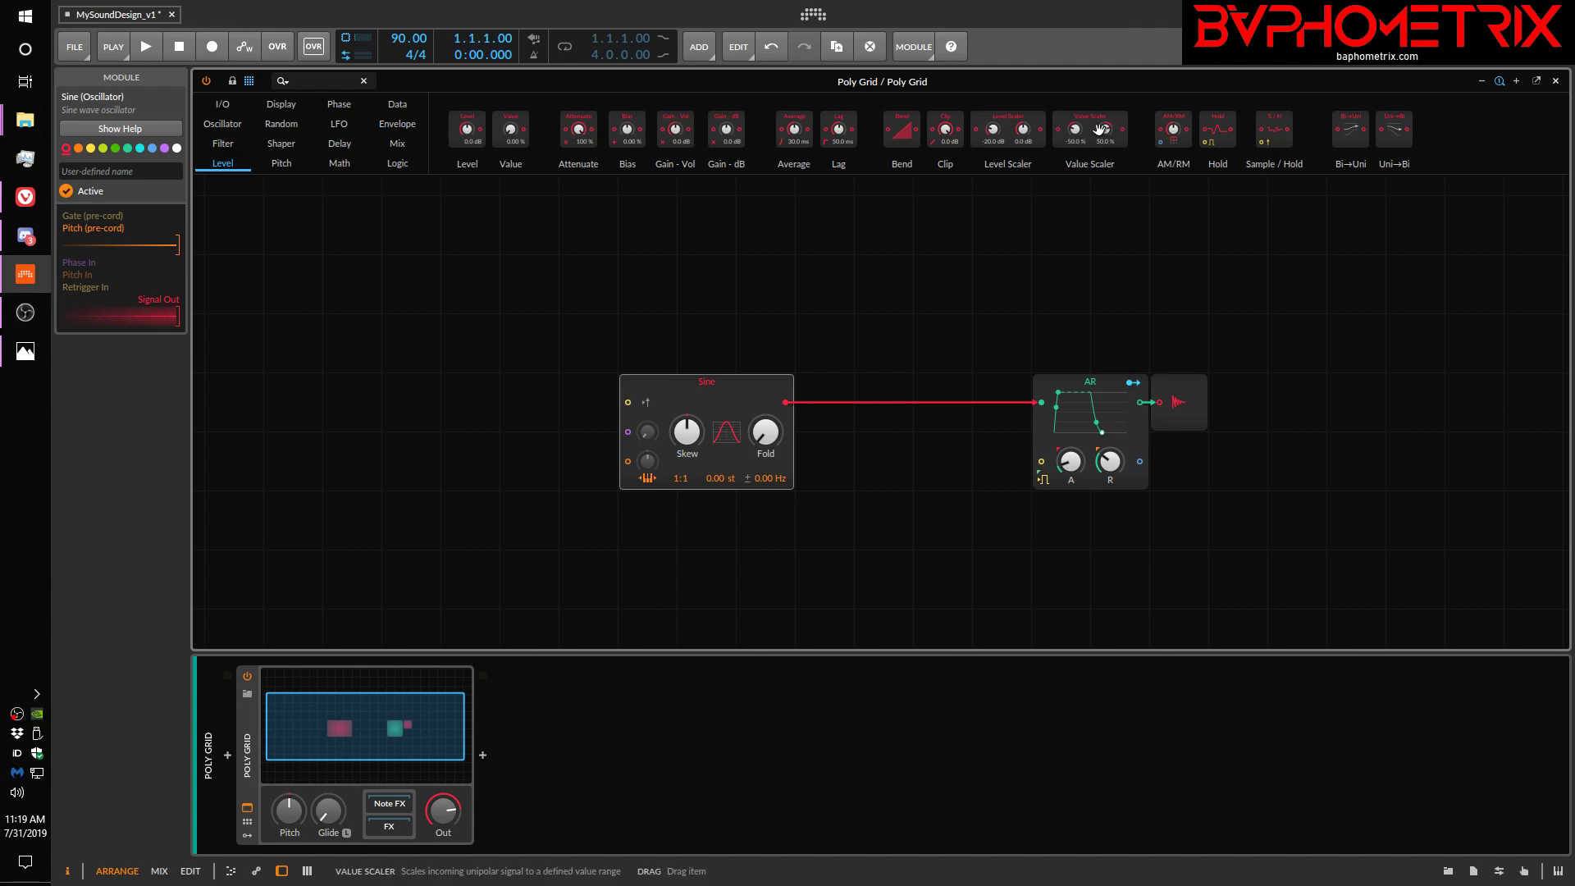
left_click(1090, 128)
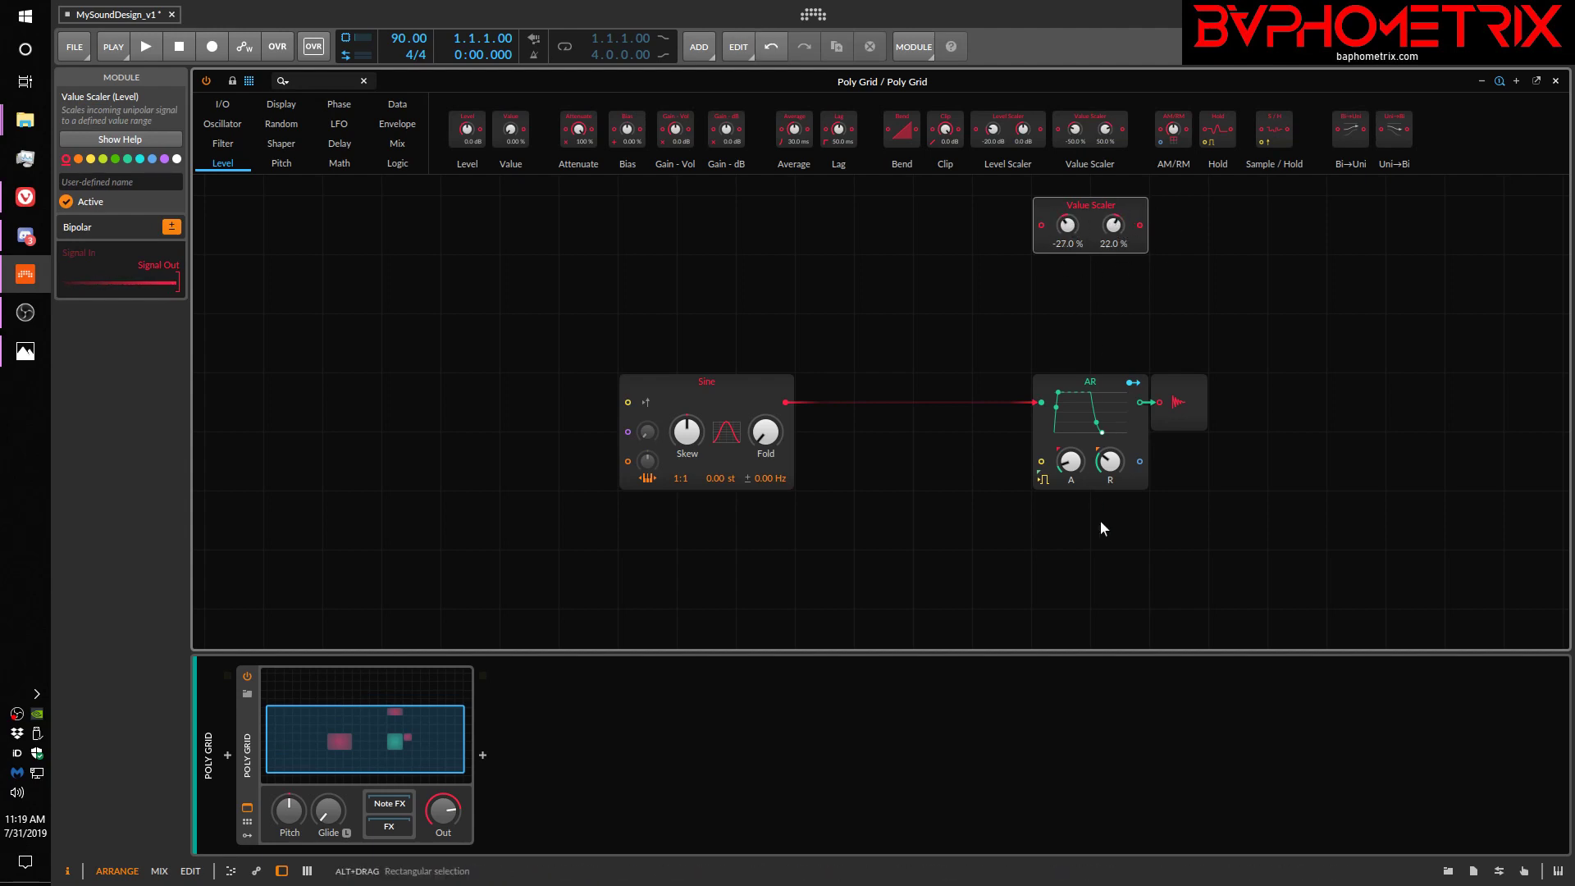
mouse_move(1275, 128)
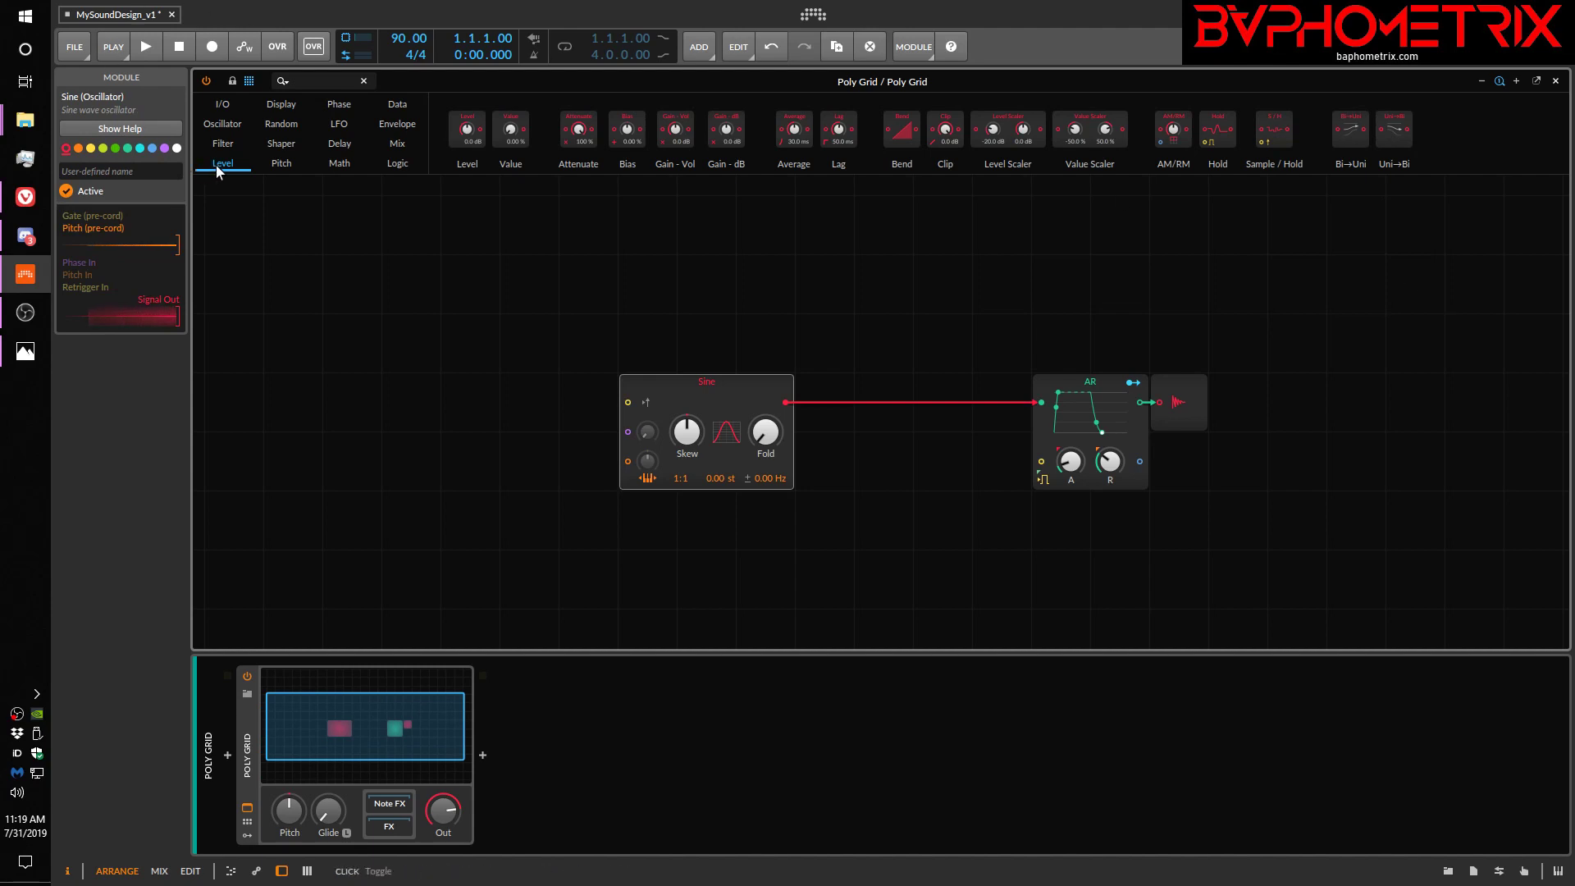
mouse_move(281, 162)
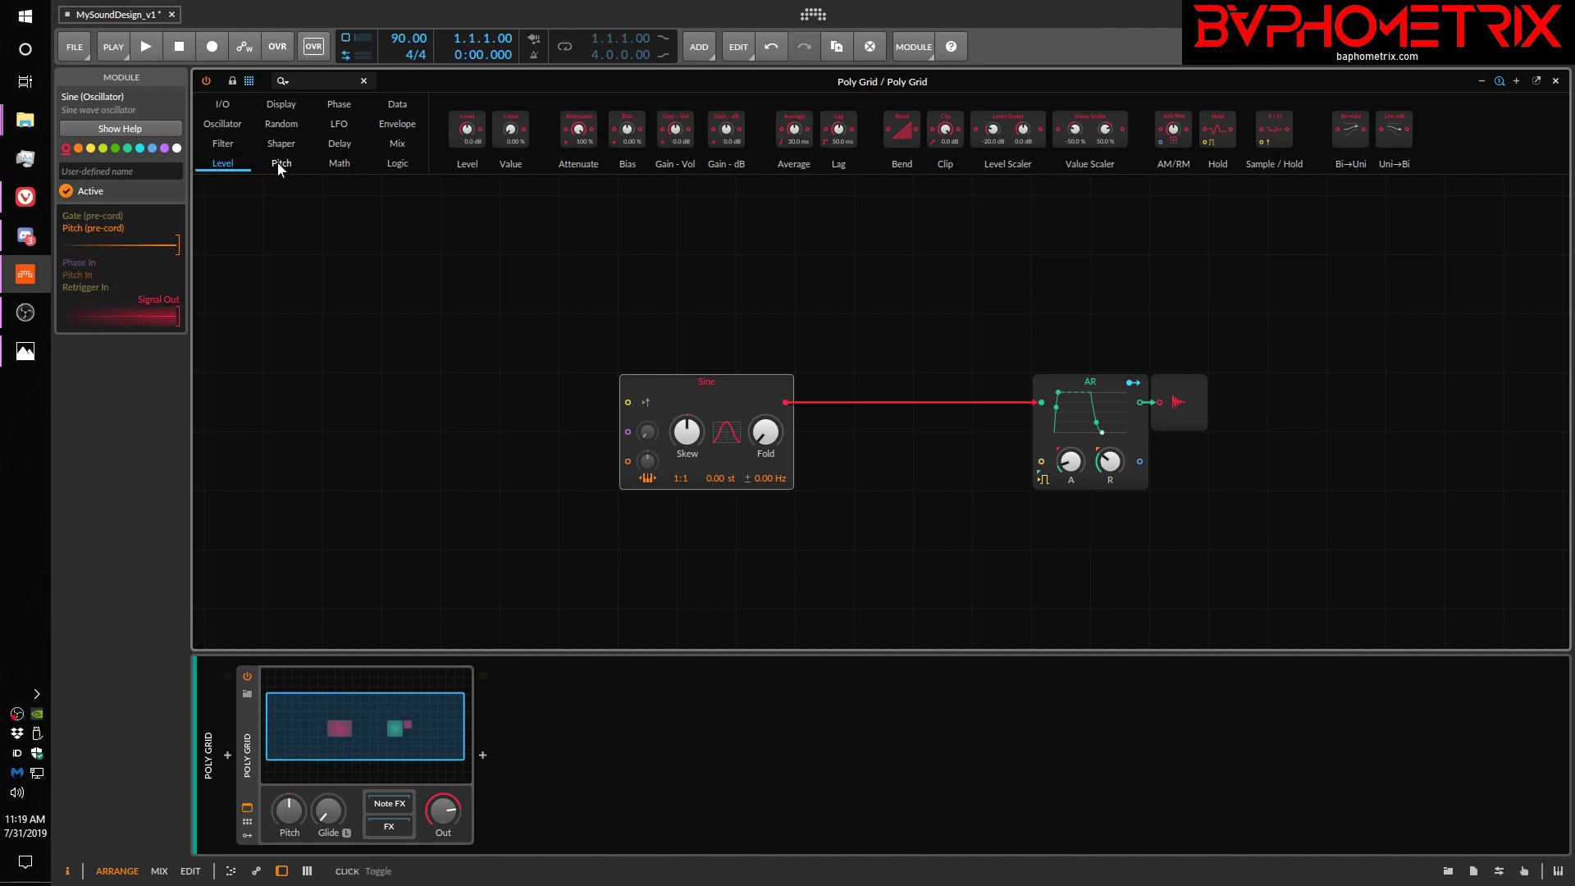
Show the Pitch category and add a Pitch constant module raised from C3 to C5
left_click(281, 163)
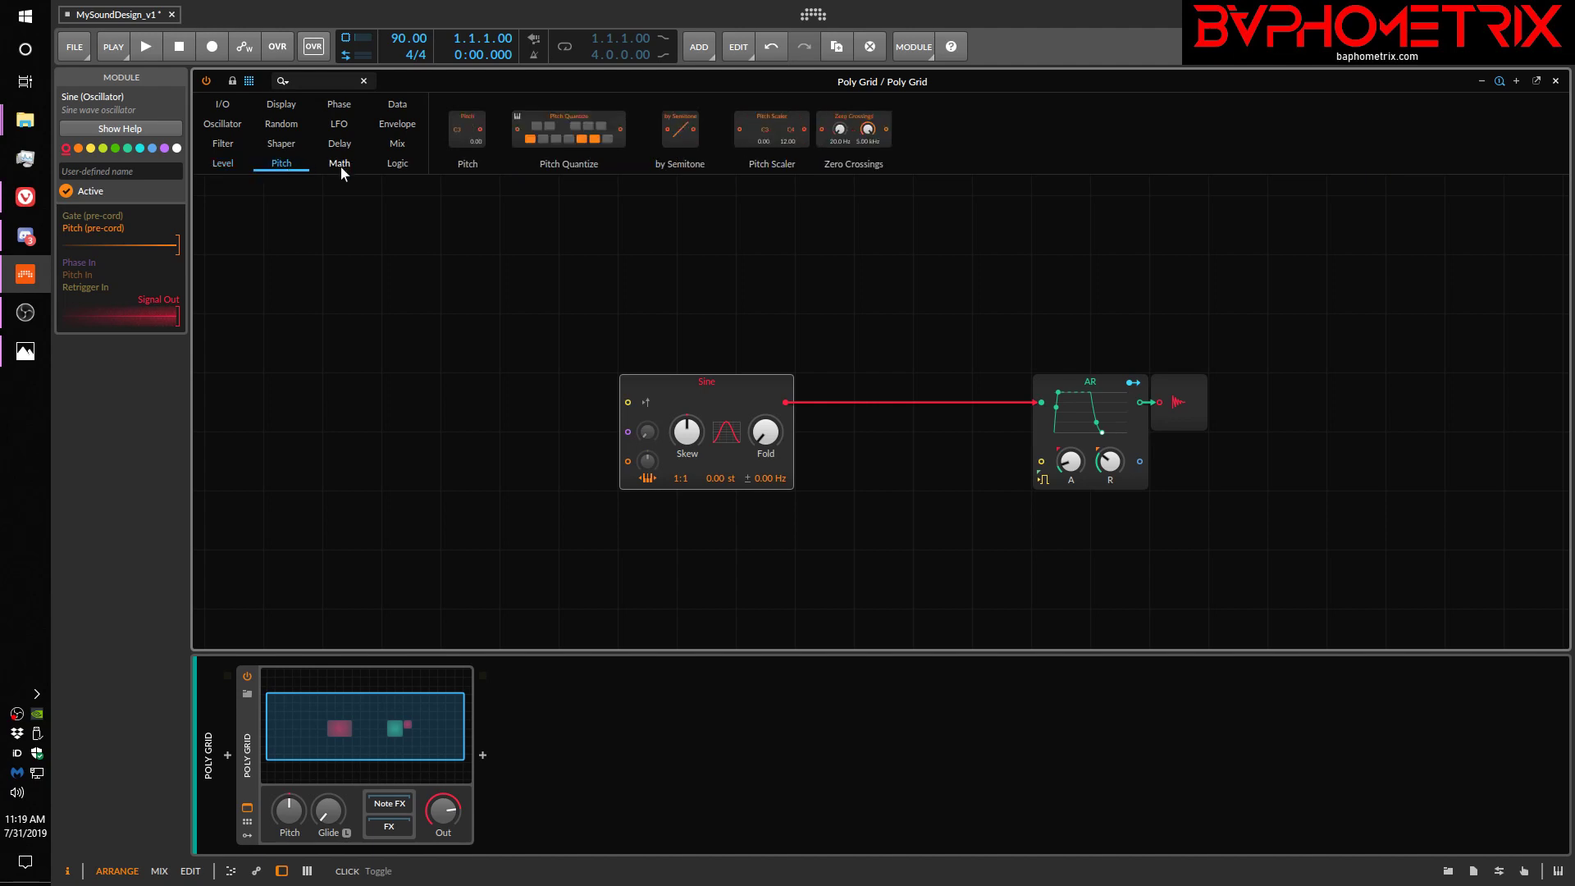
mouse_move(728, 235)
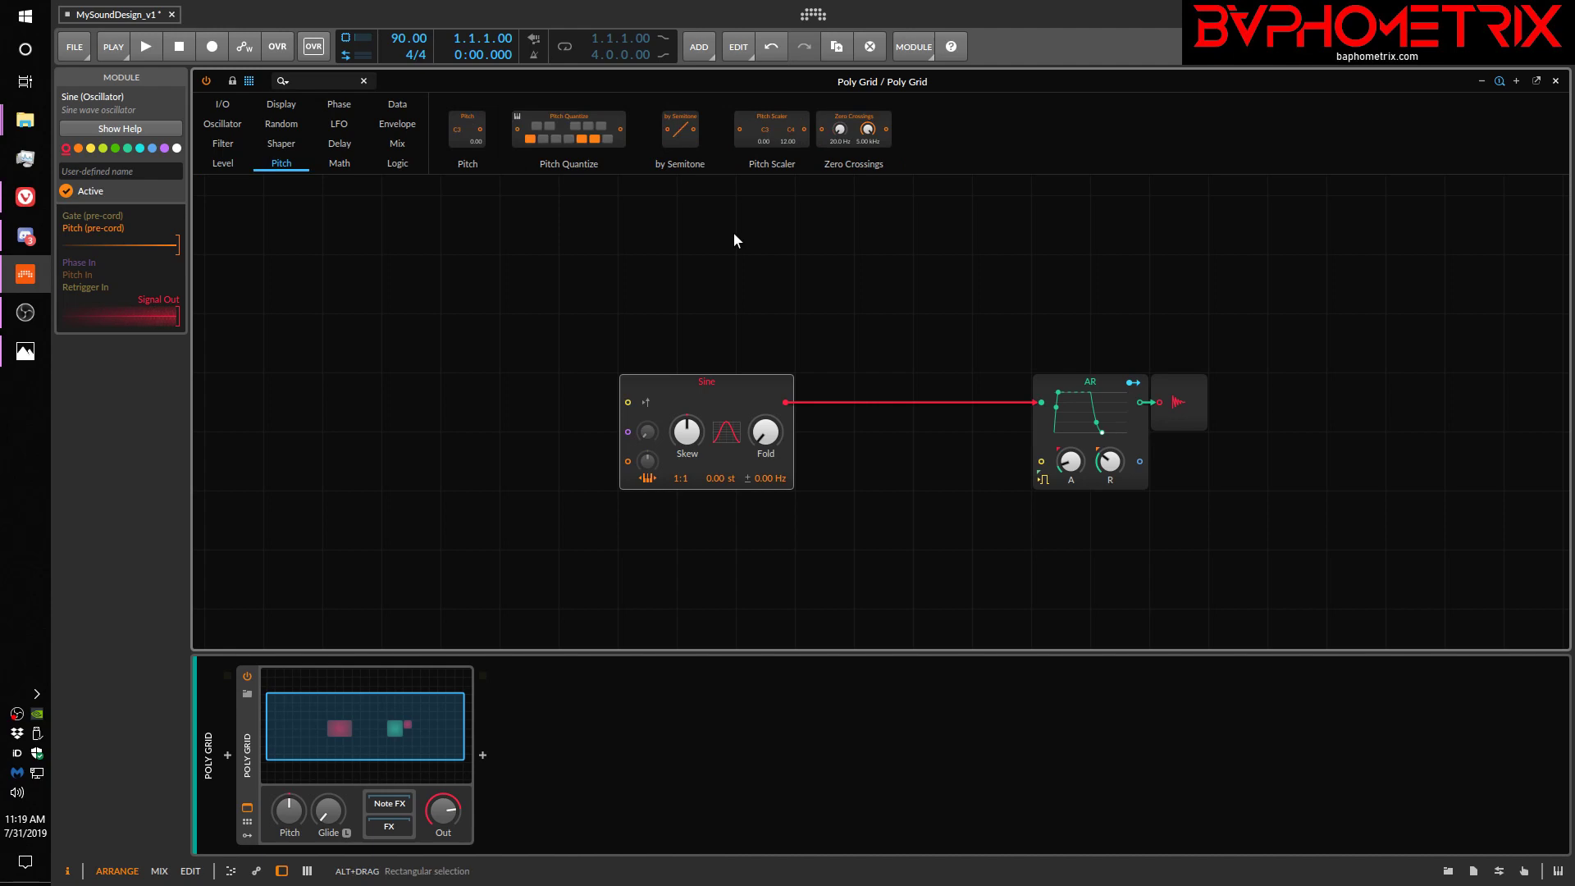
mouse_move(714, 162)
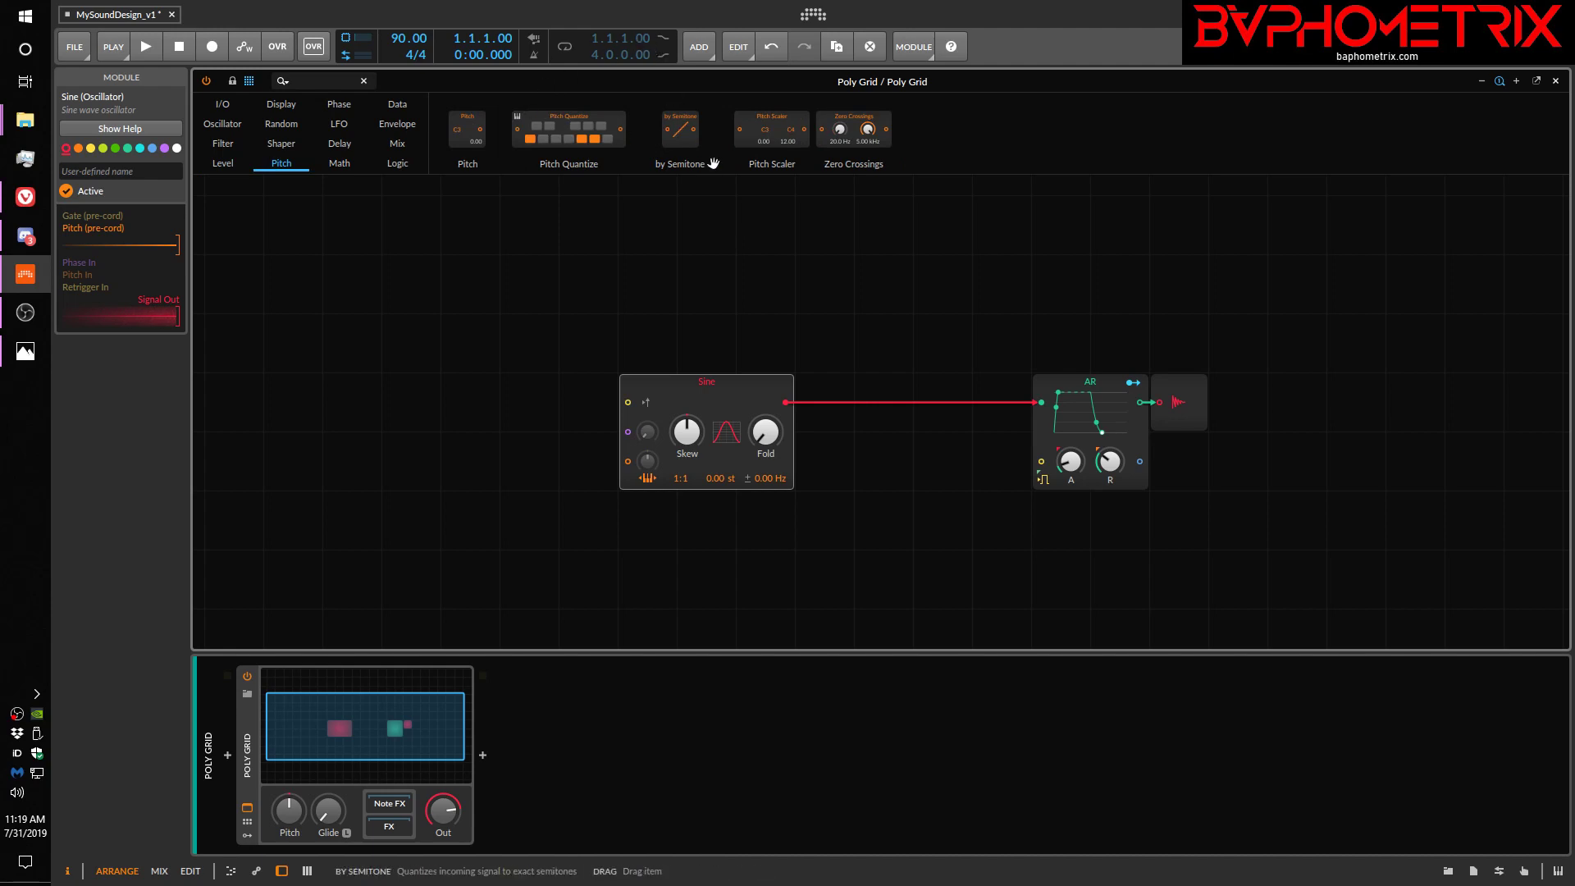
mouse_move(852, 127)
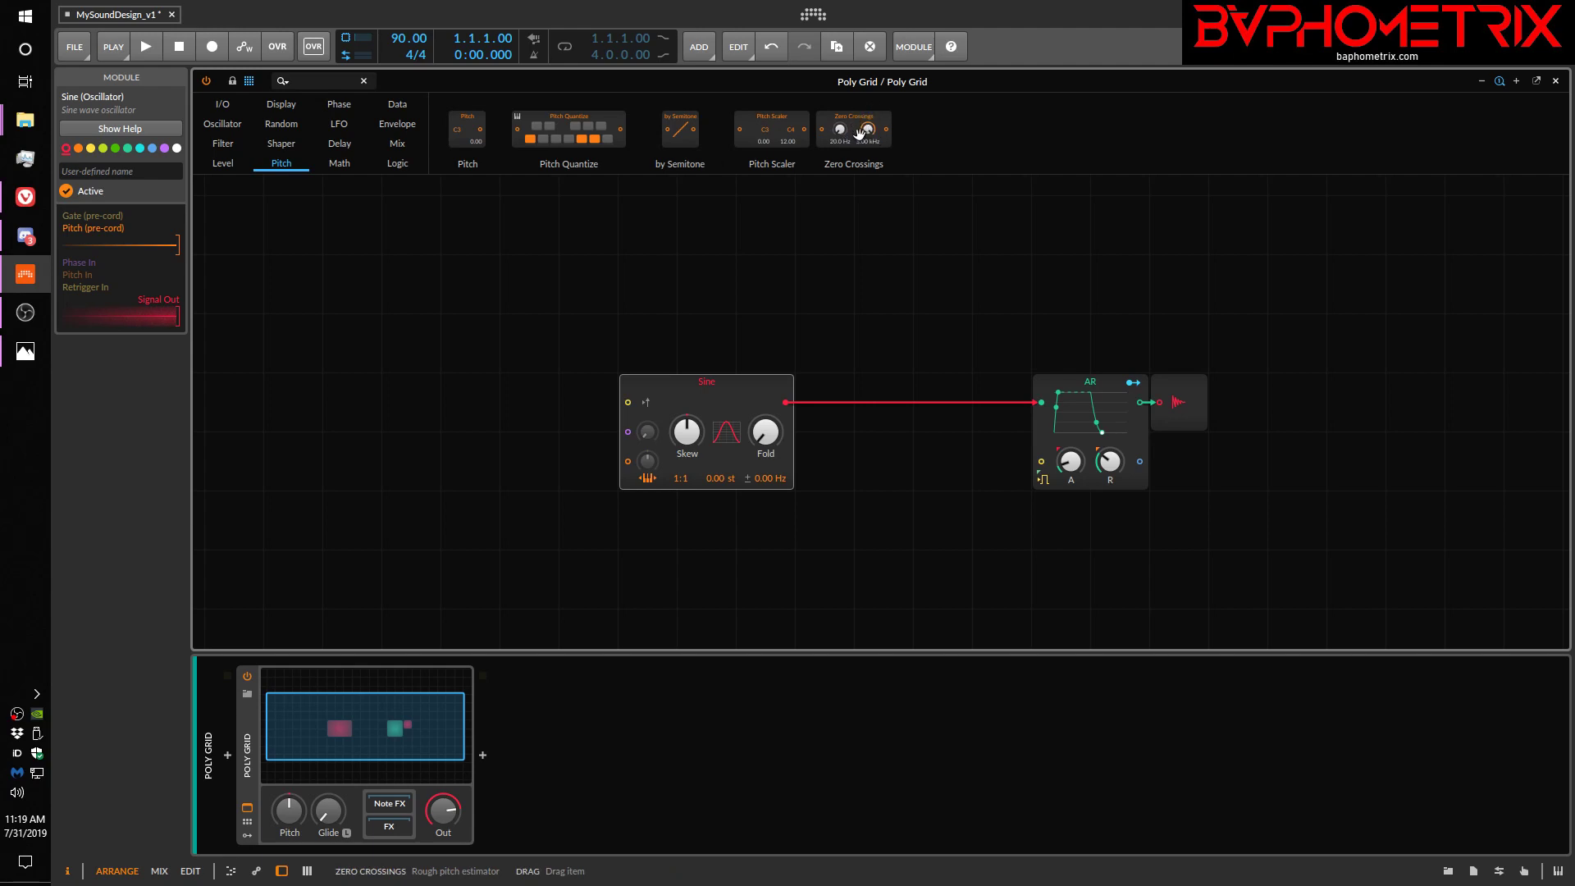
mouse_move(853, 128)
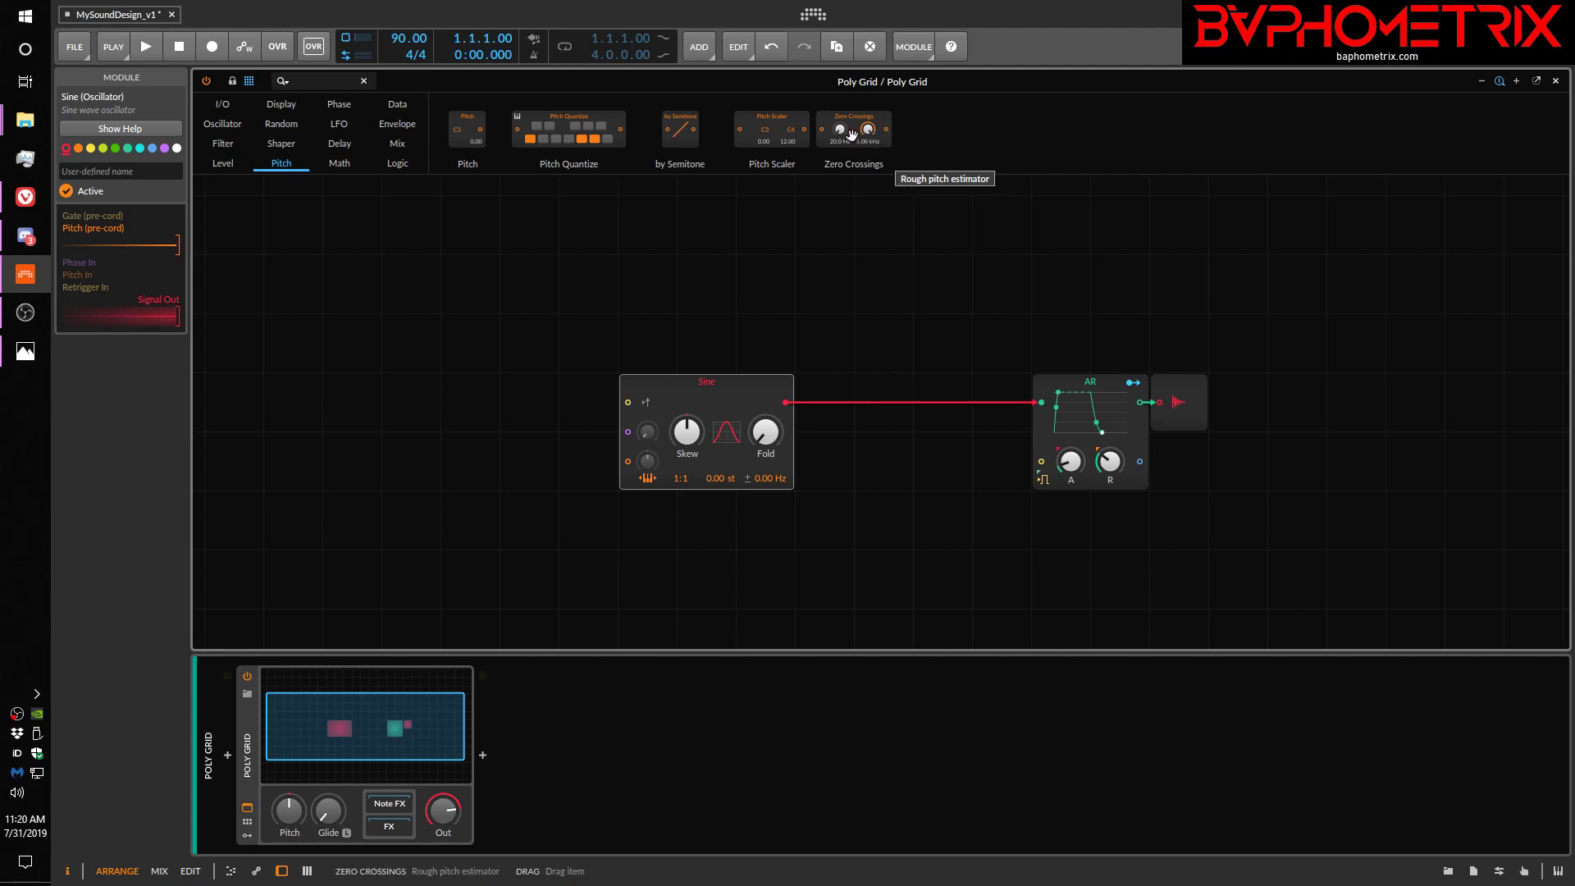
mouse_move(467, 128)
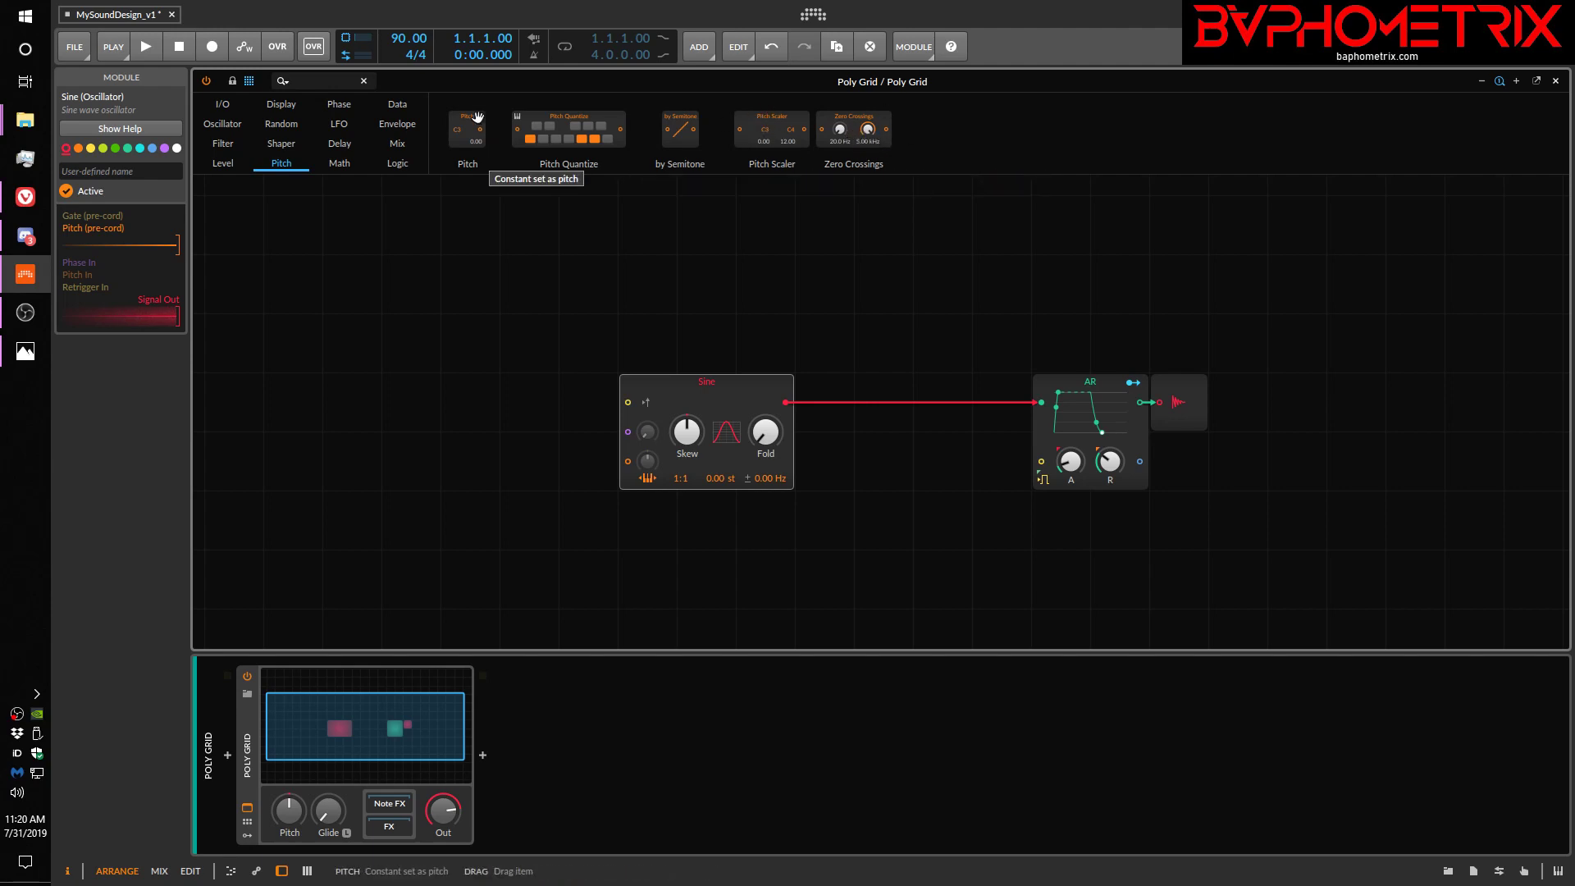
left_click(466, 136)
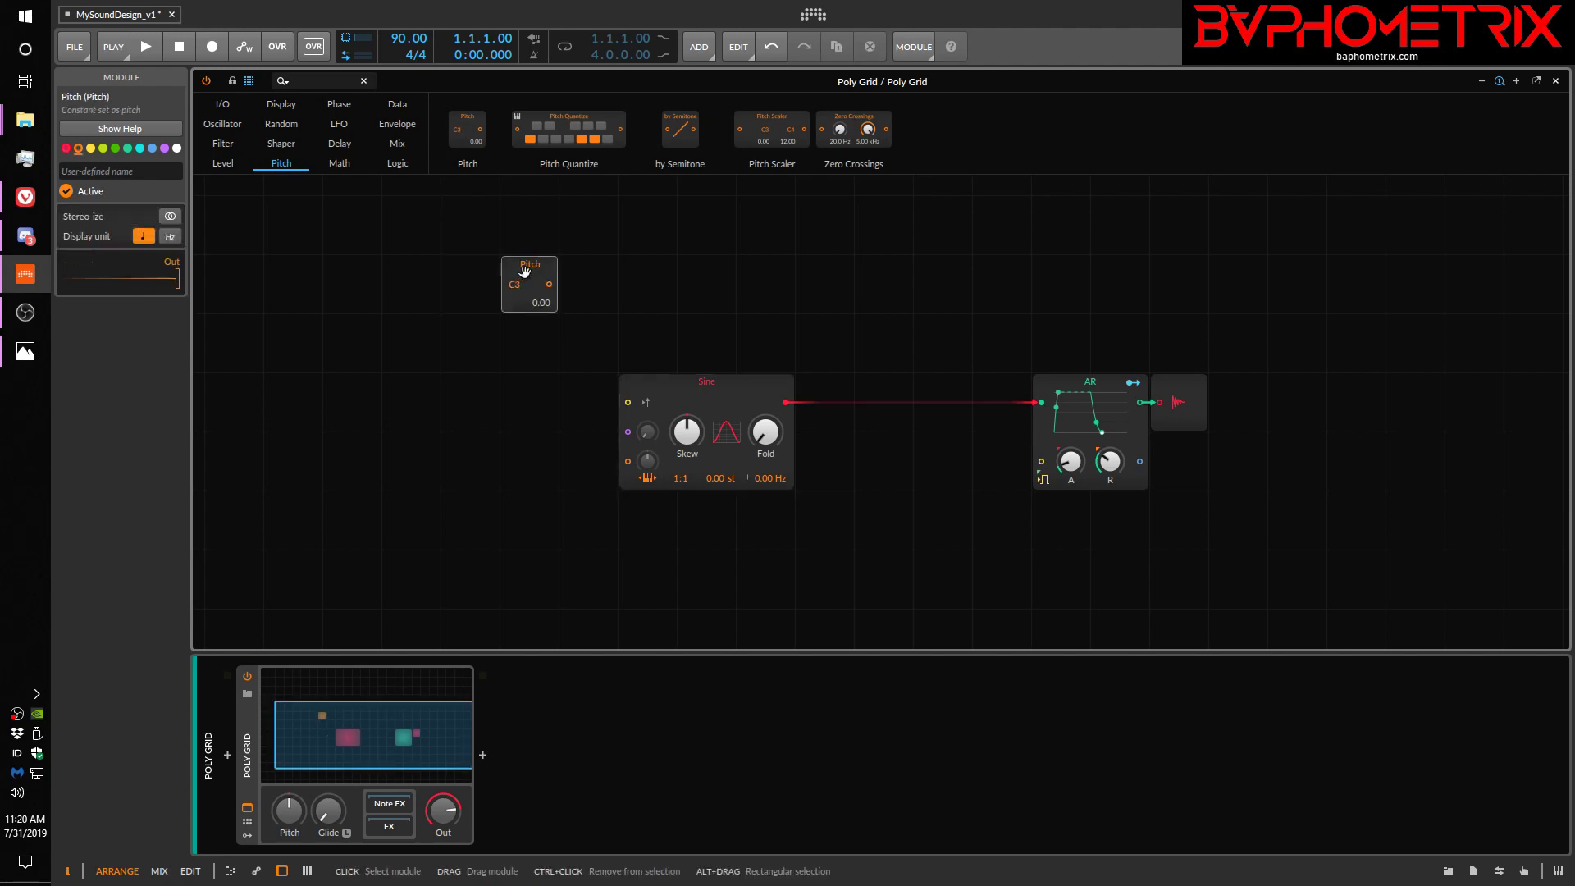
left_click_drag(530, 284, 530, 262)
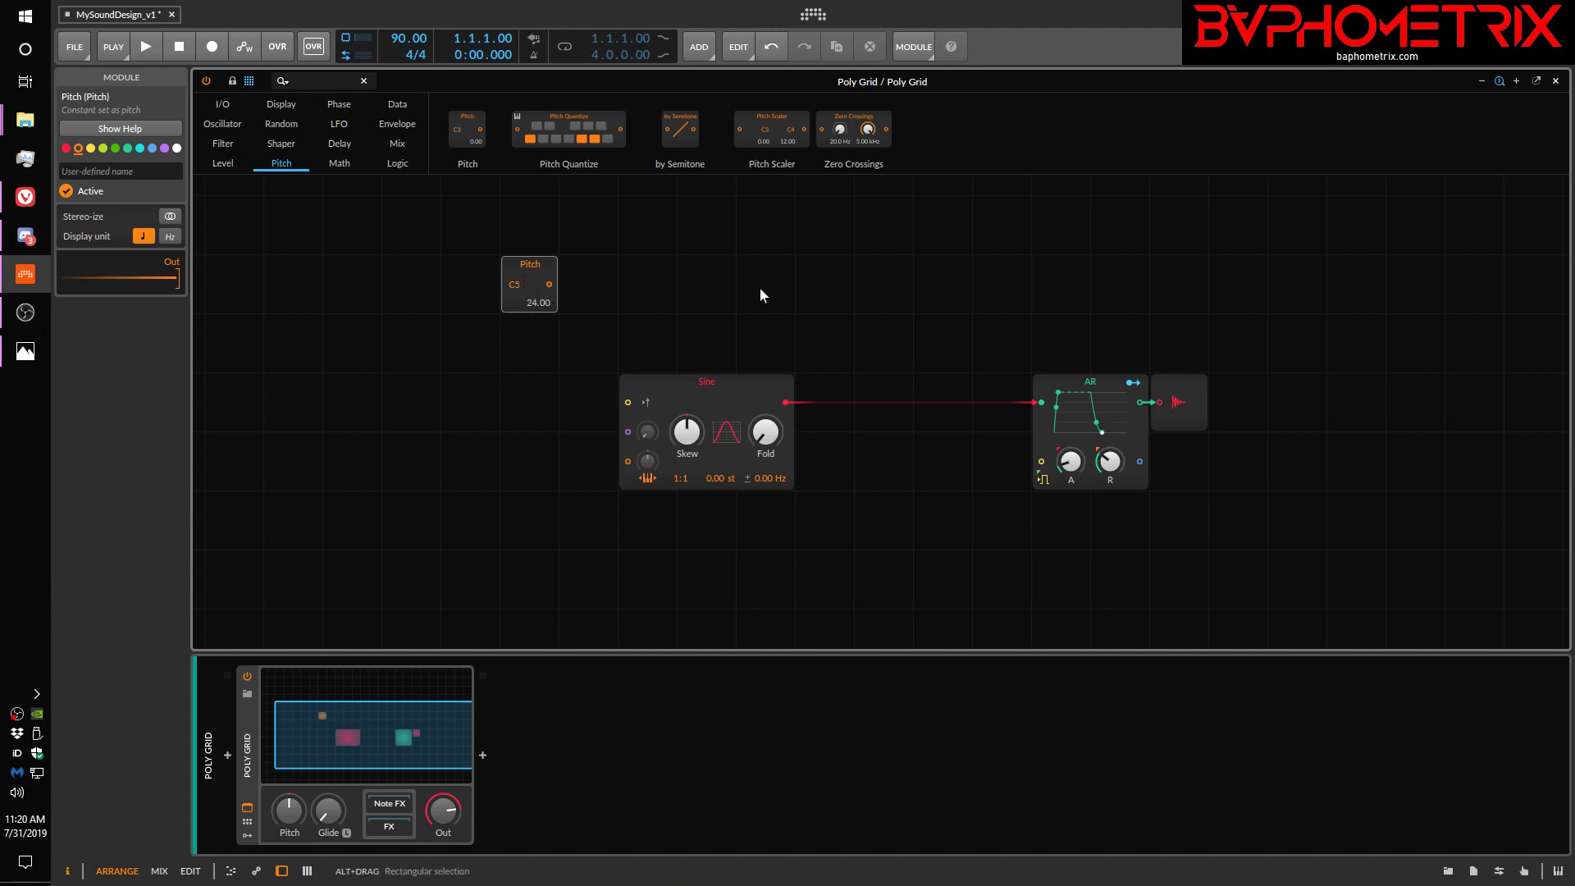
mouse_move(453, 279)
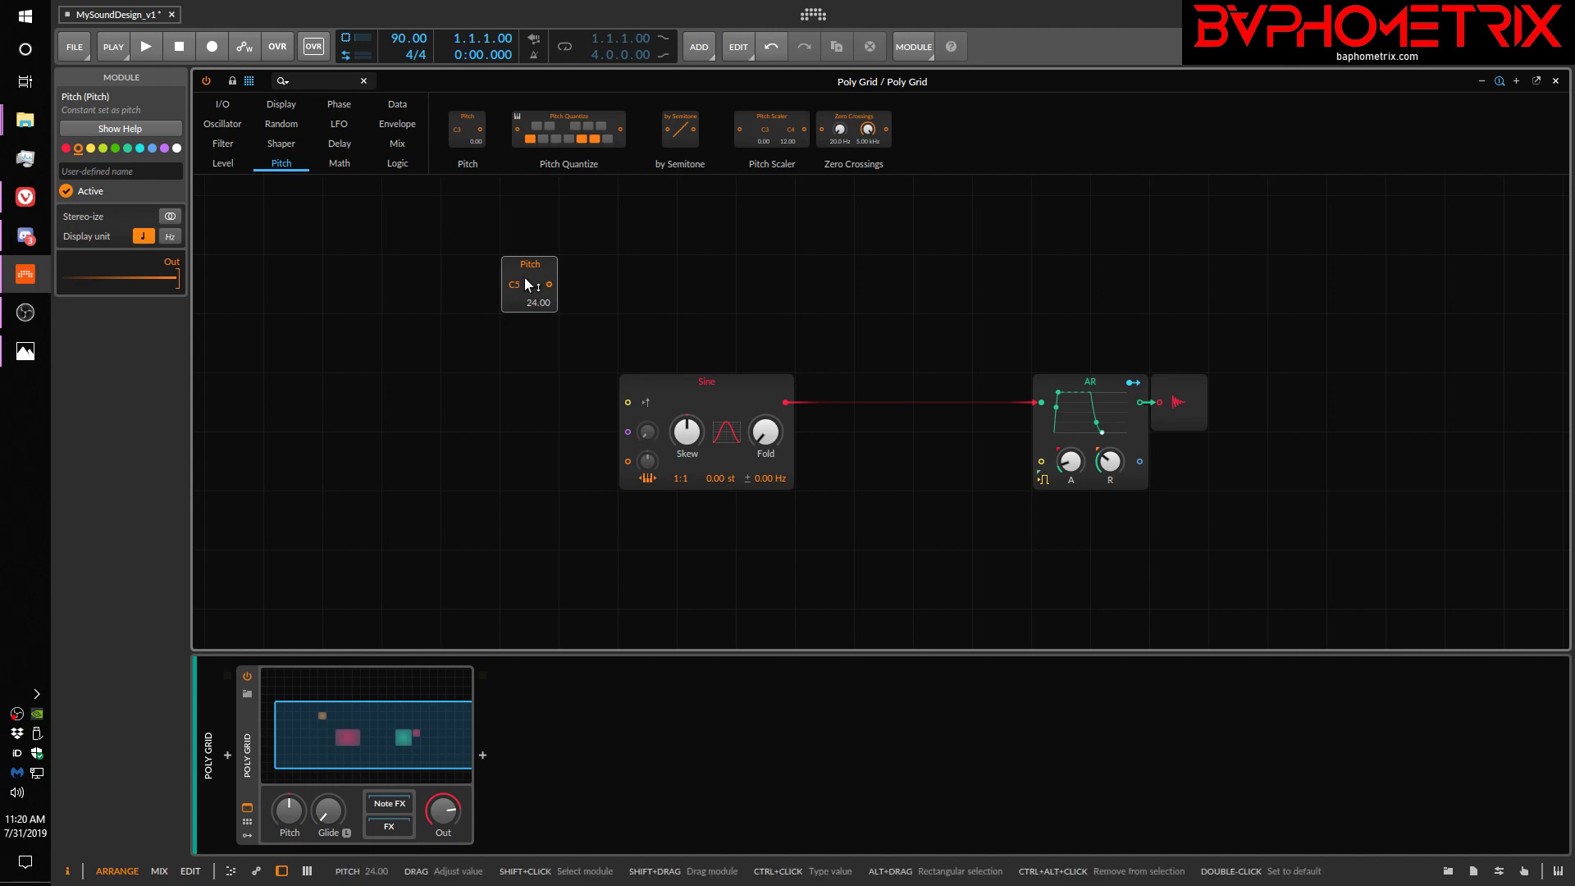
mouse_move(612, 279)
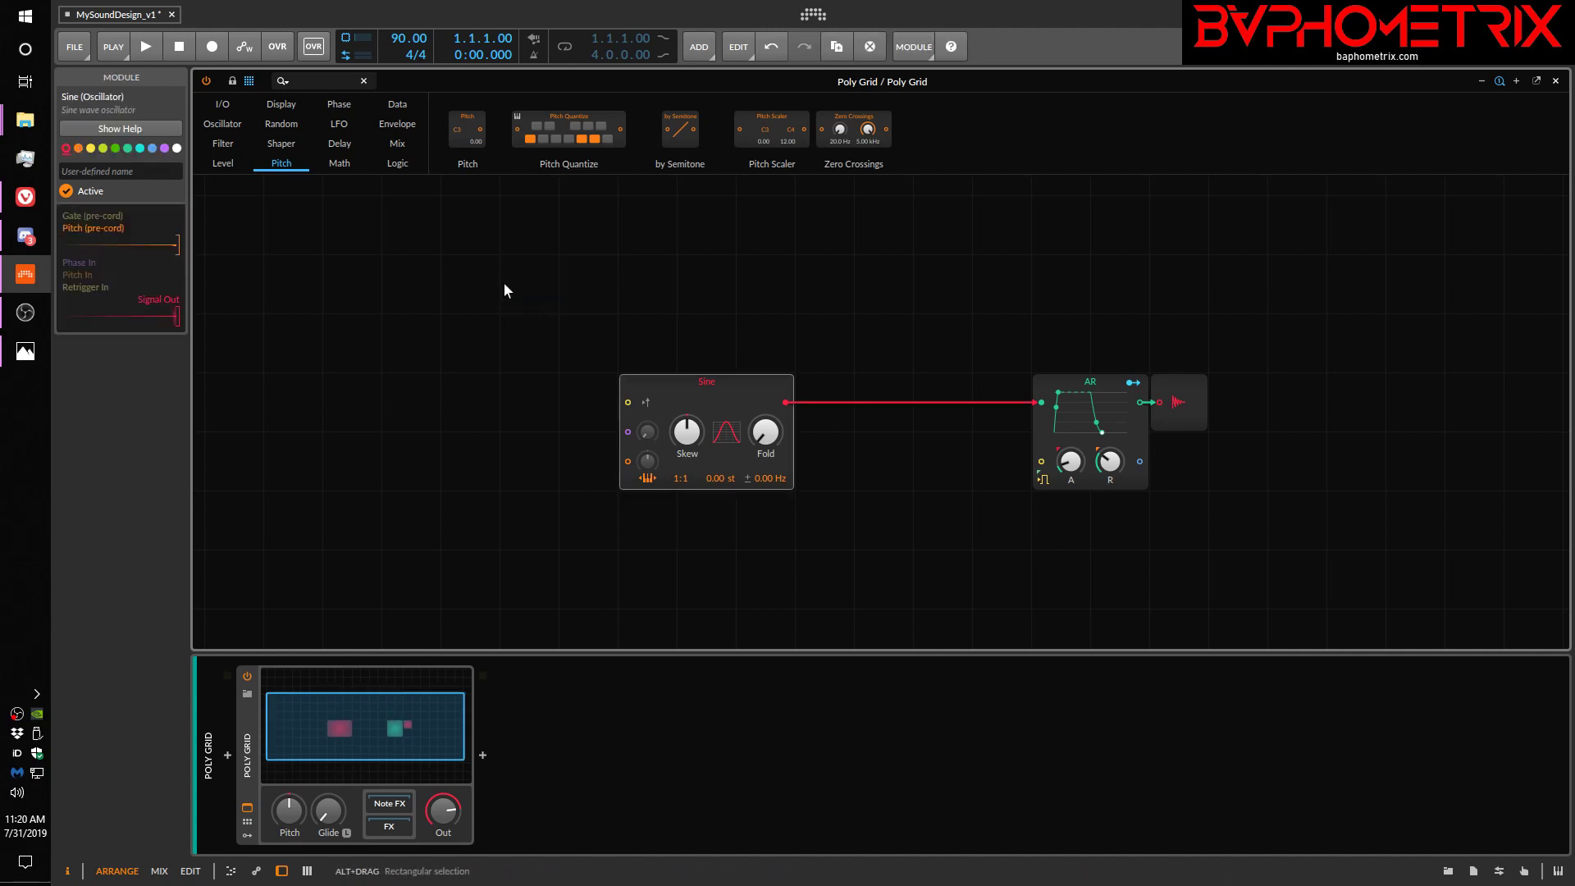
Show the Math category, Constant through dB → Lin, and return from the course overview image to the patch
left_click(338, 162)
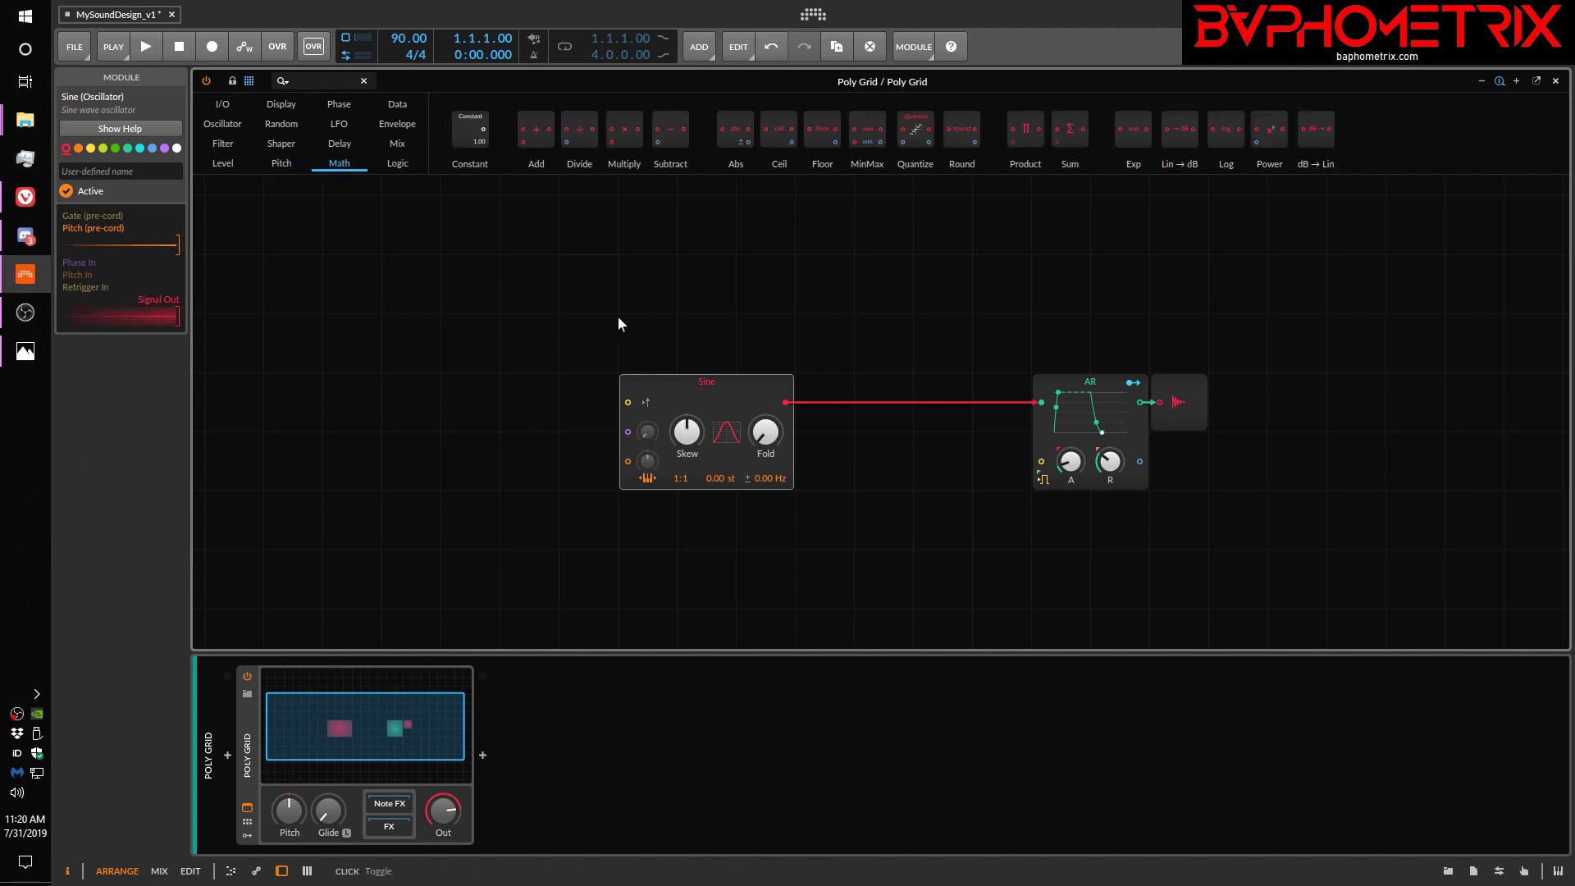
mouse_move(651, 270)
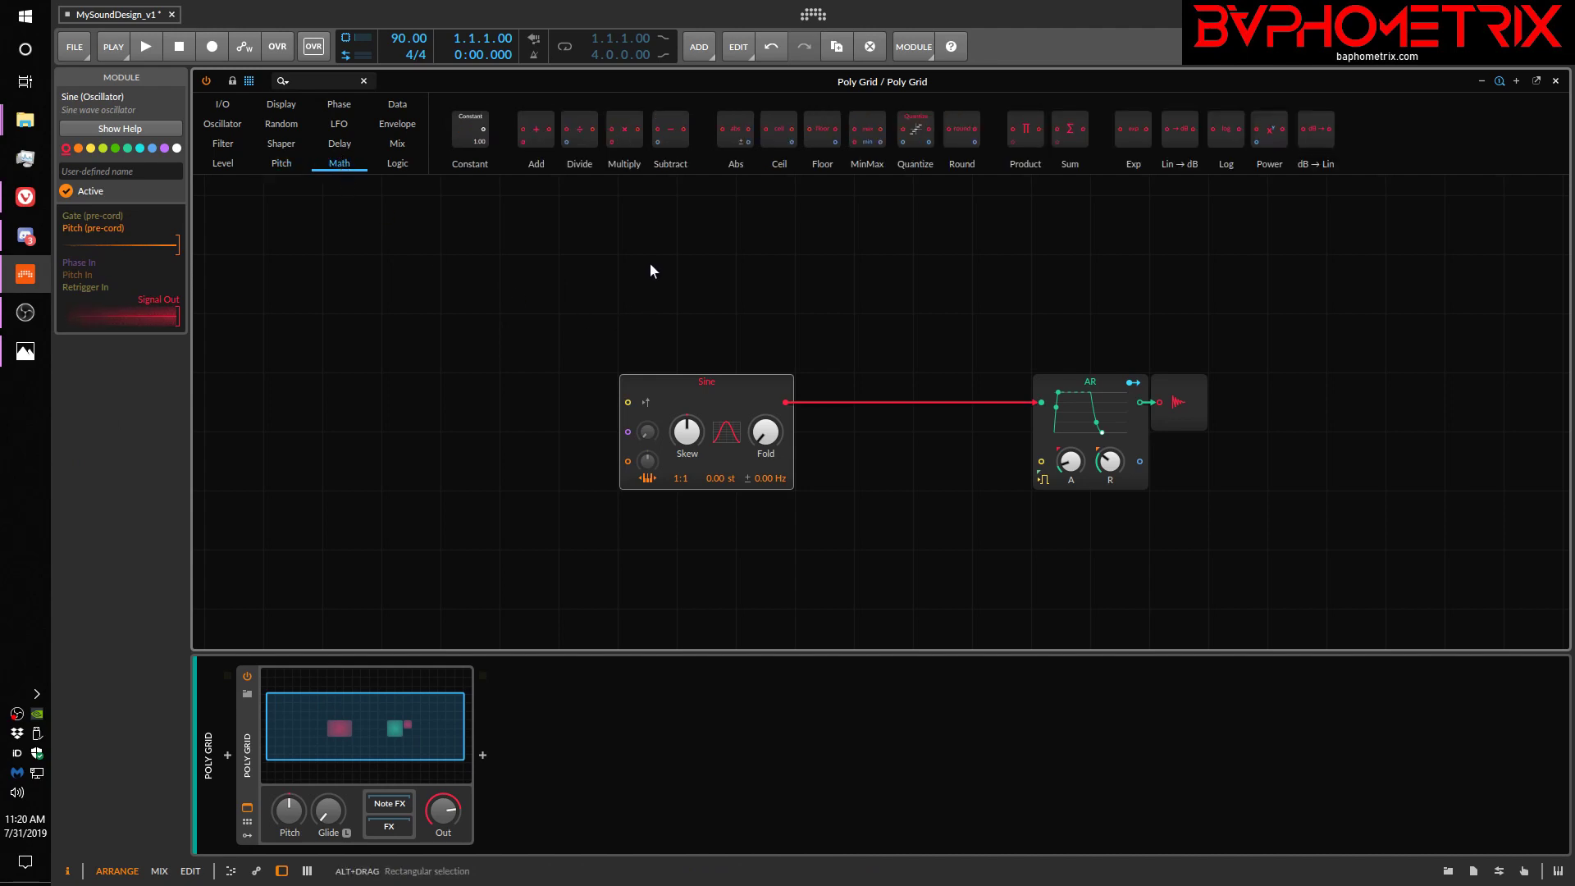
mouse_move(1068, 128)
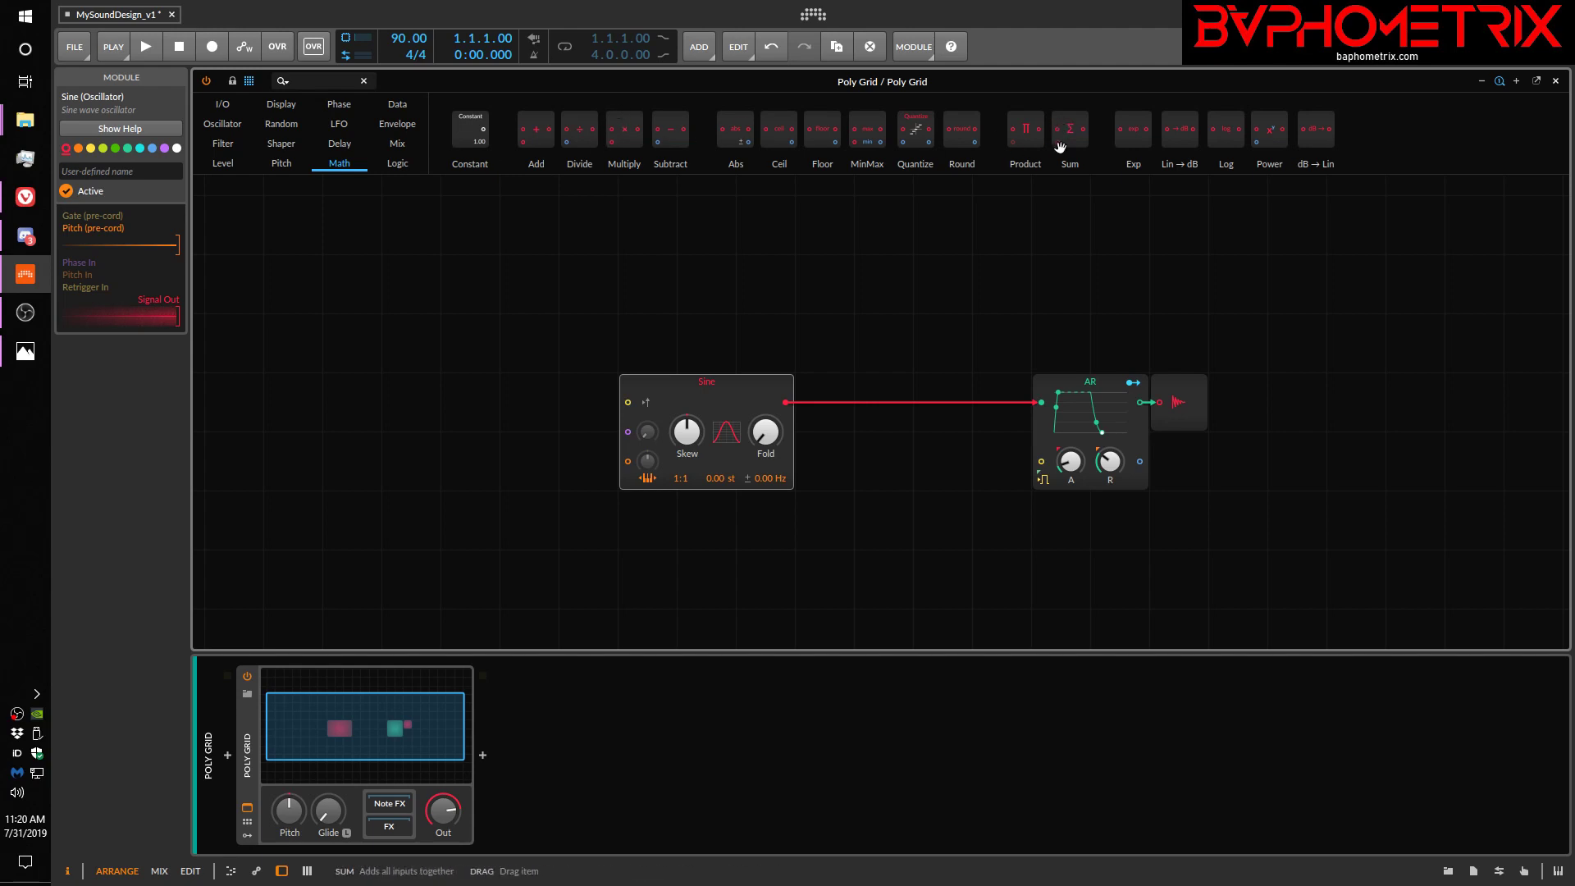
mouse_move(1267, 136)
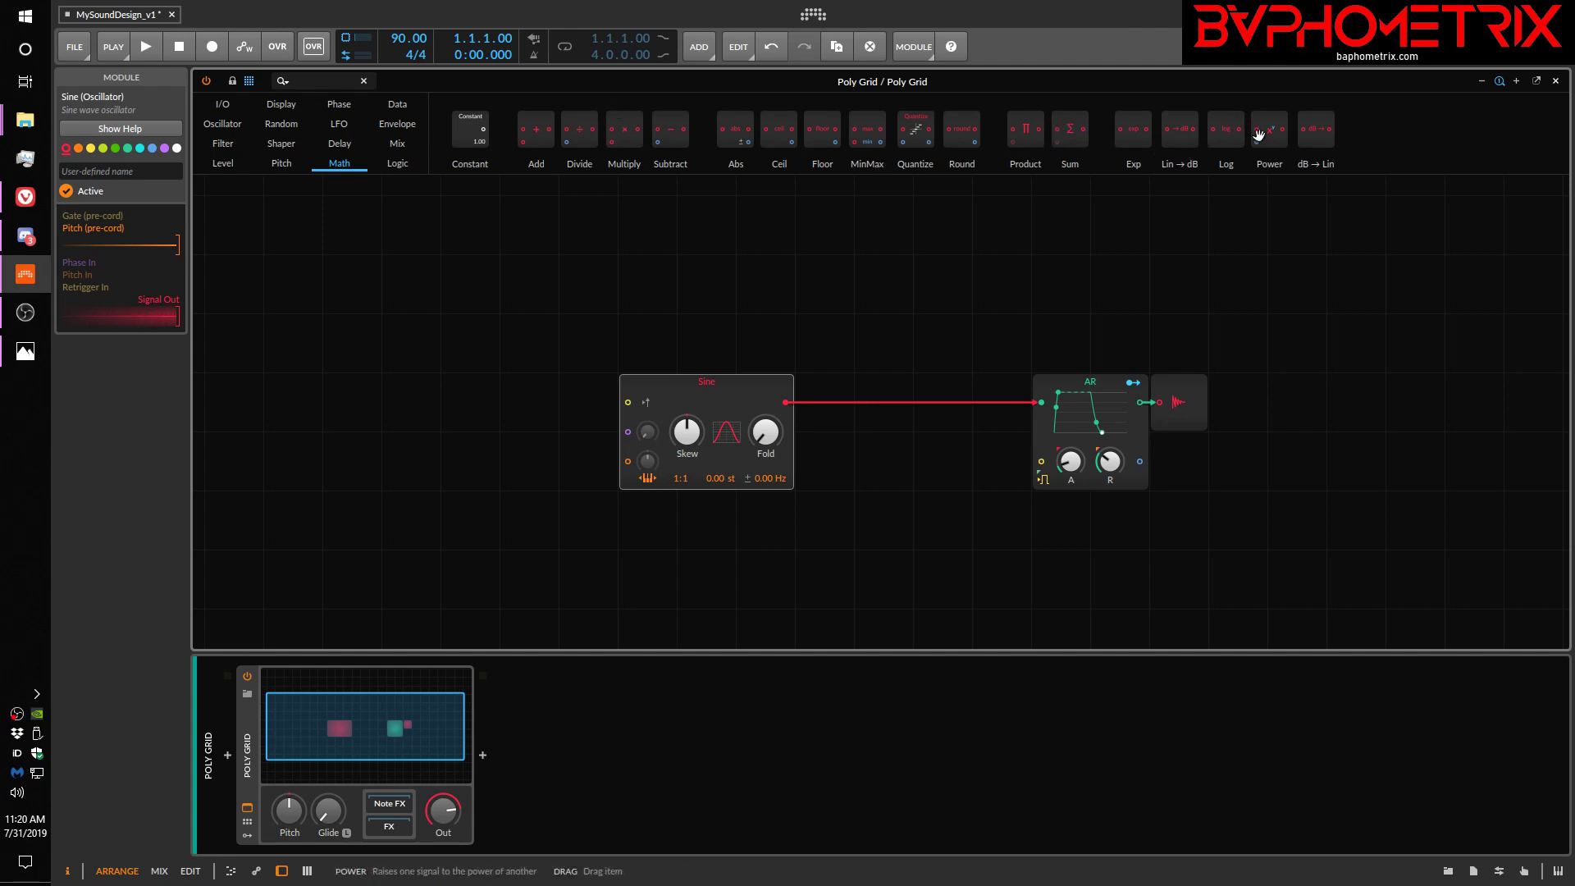
mouse_move(1314, 128)
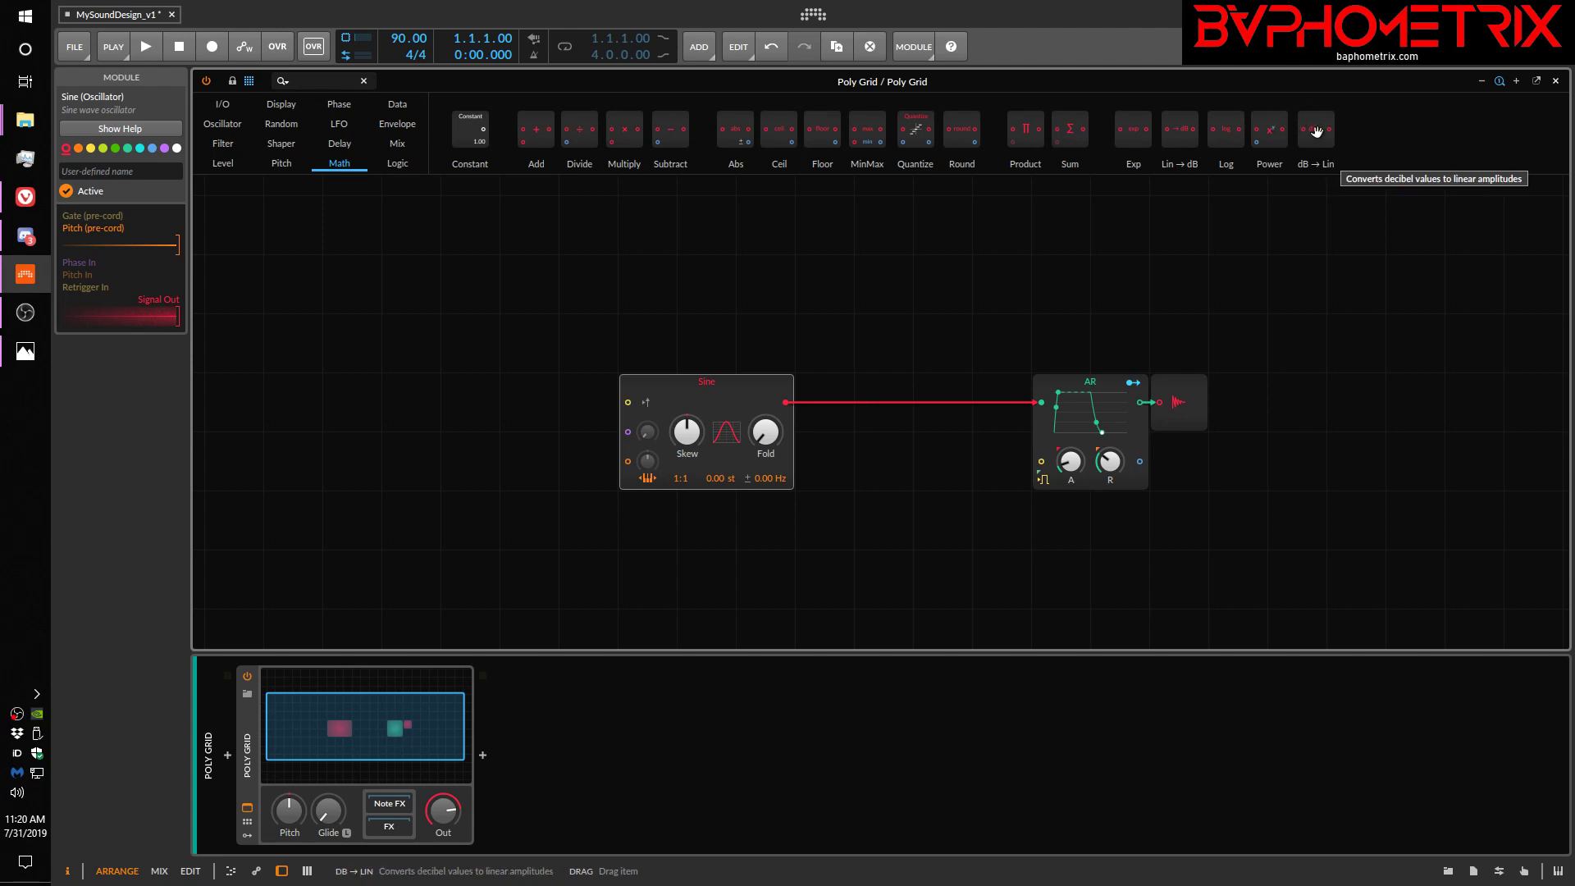
mouse_move(499, 123)
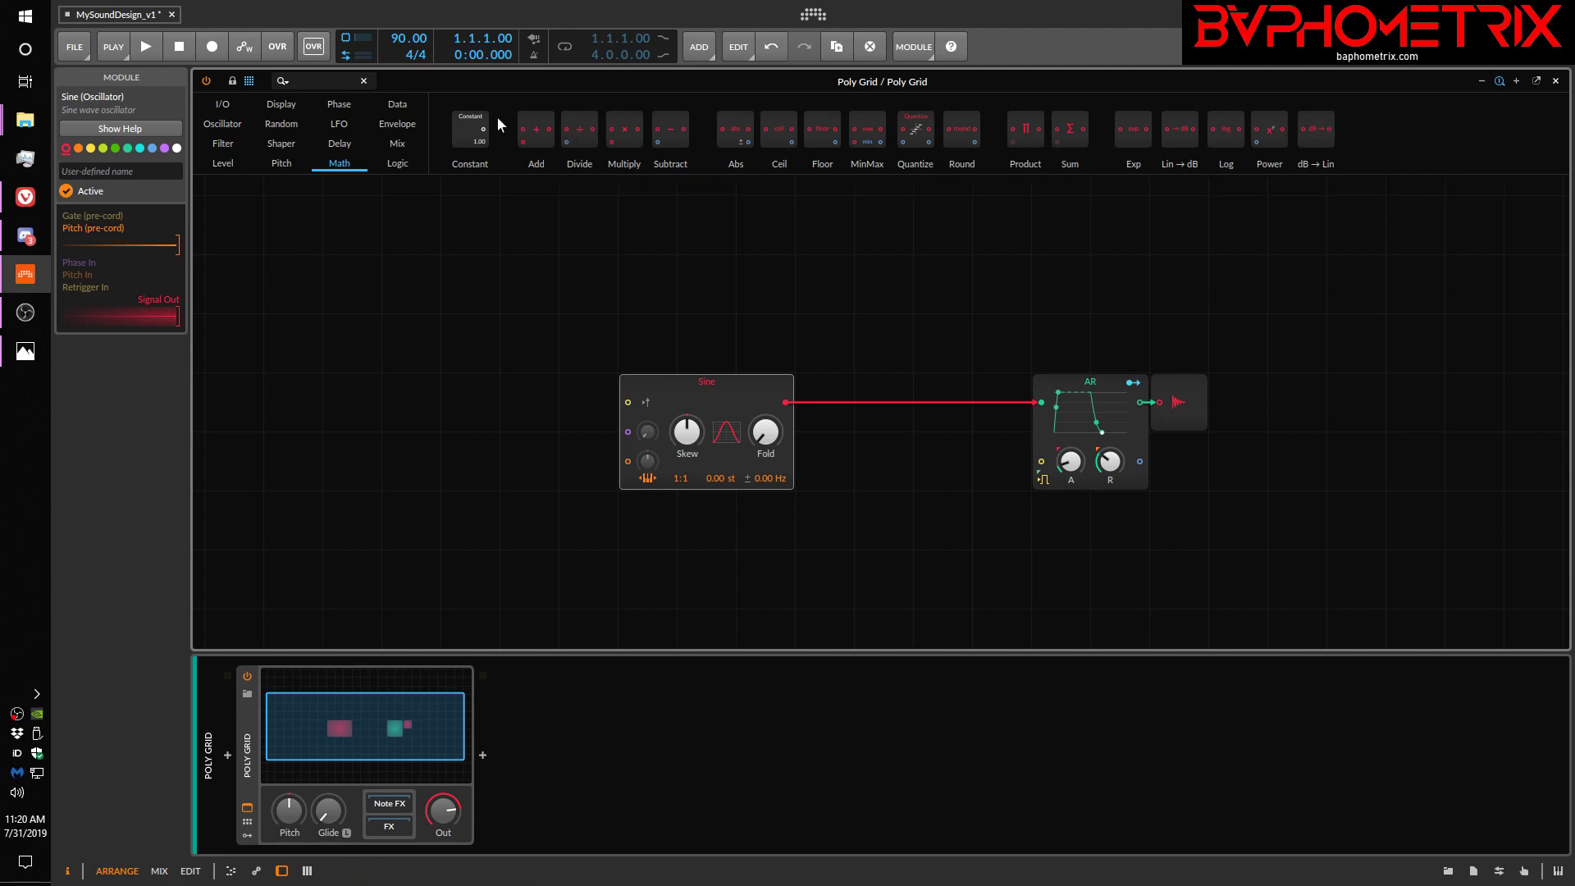
mouse_move(558, 266)
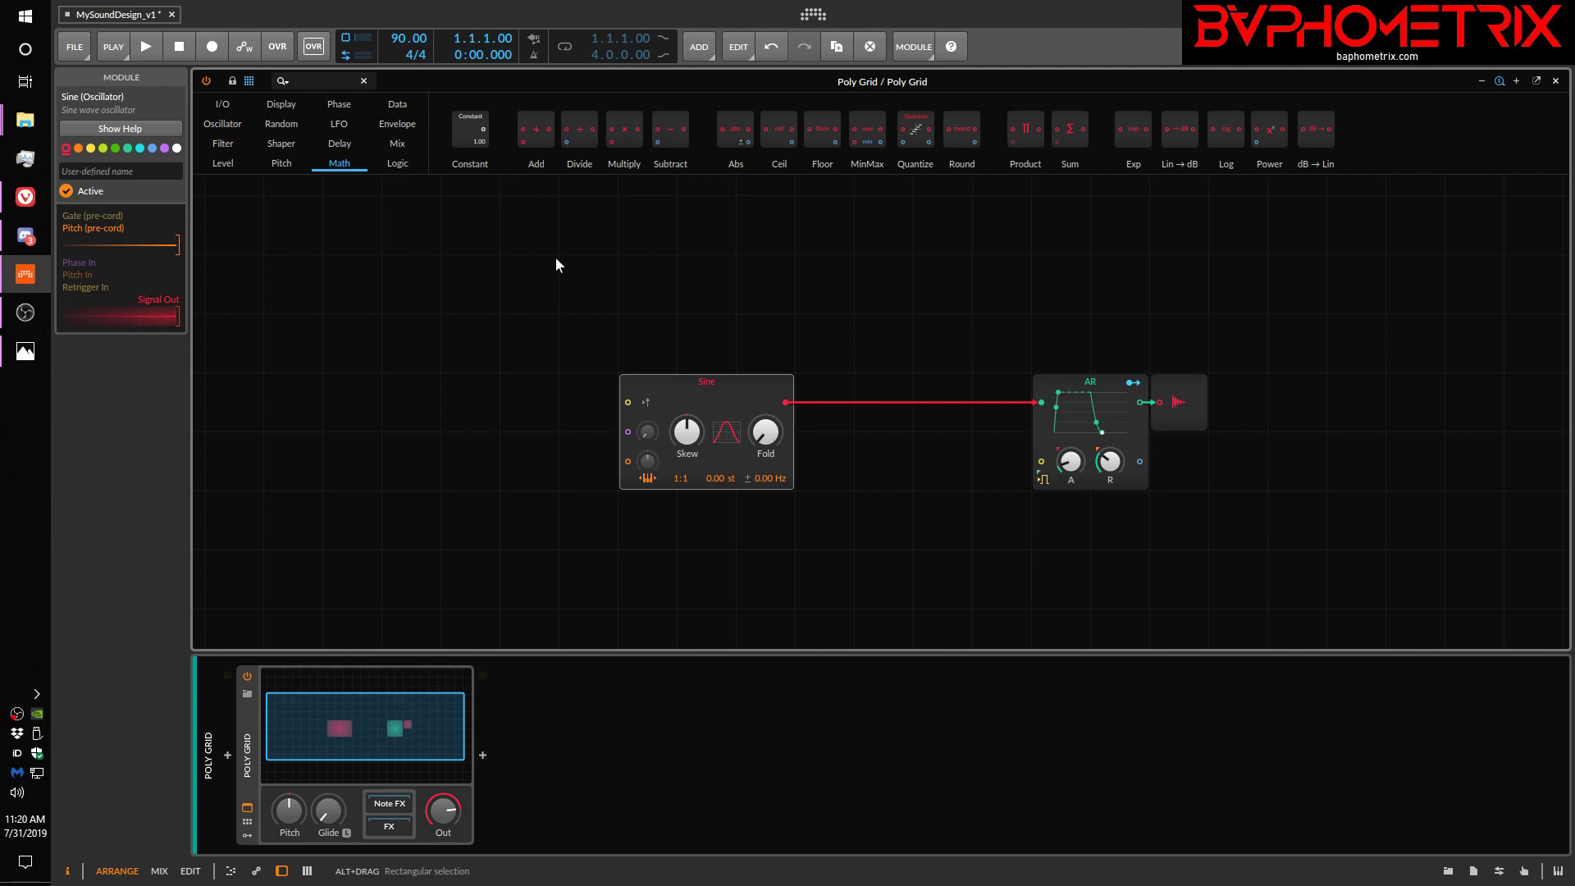
mouse_move(669, 141)
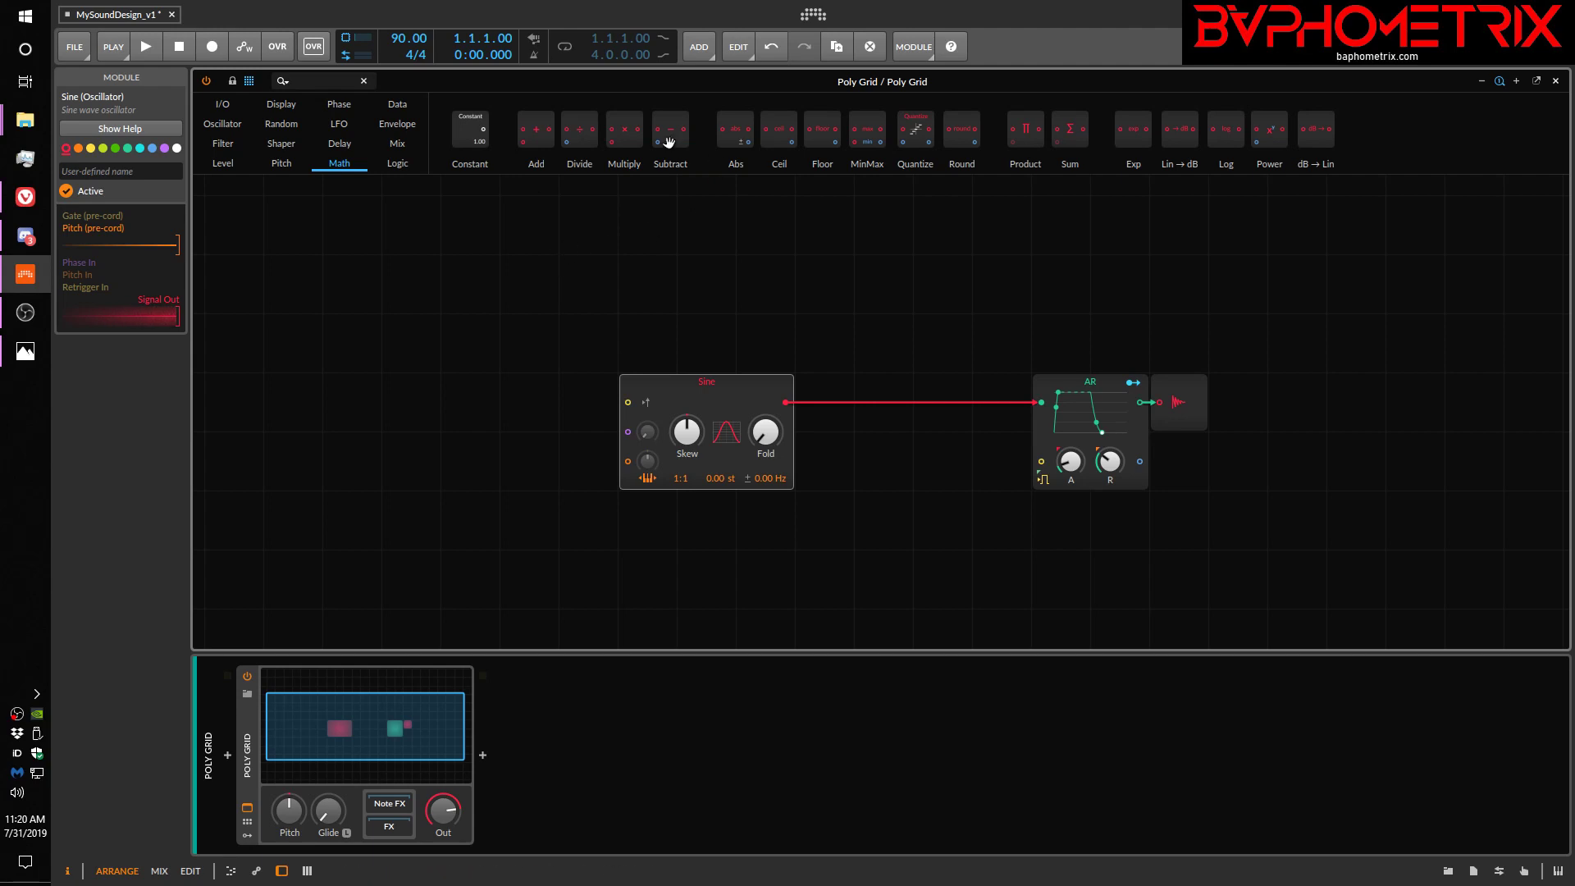
mouse_move(794, 269)
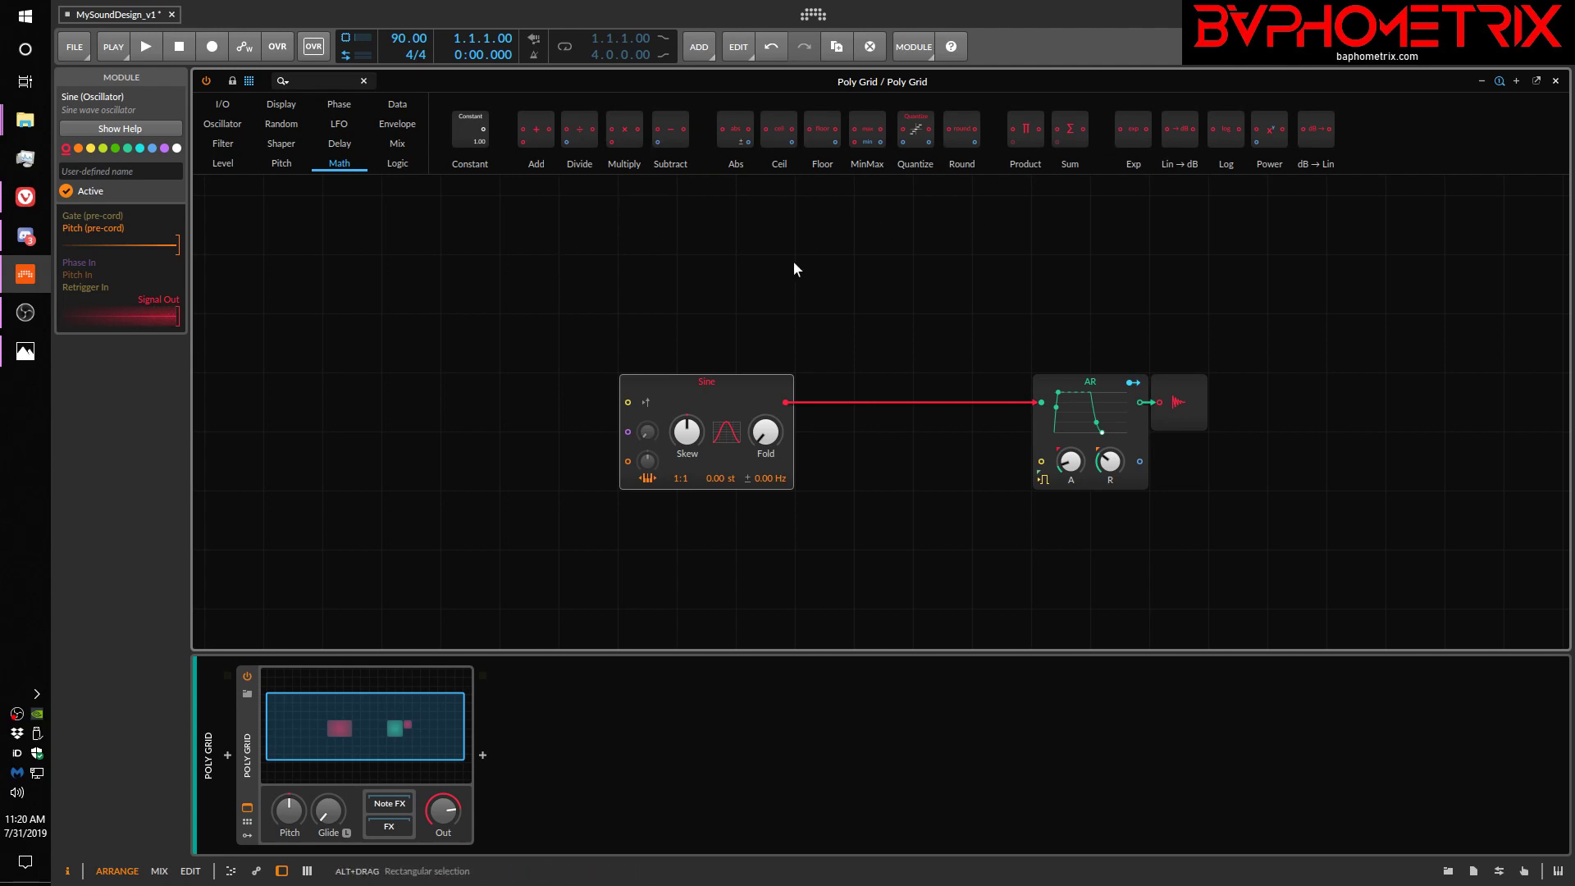
mouse_move(1132, 138)
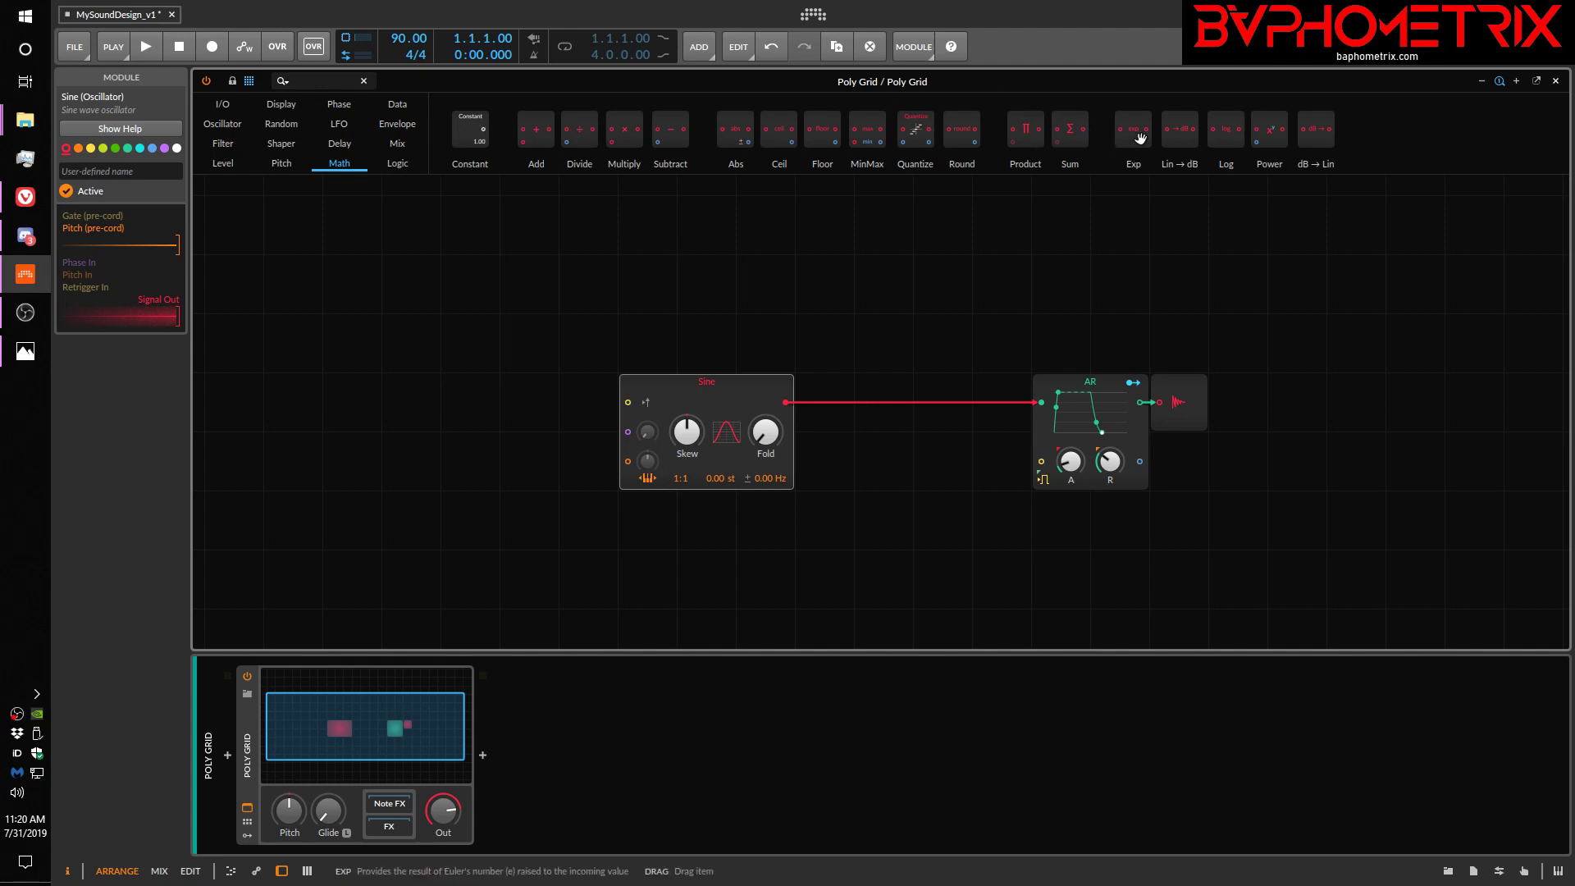
mouse_move(518, 289)
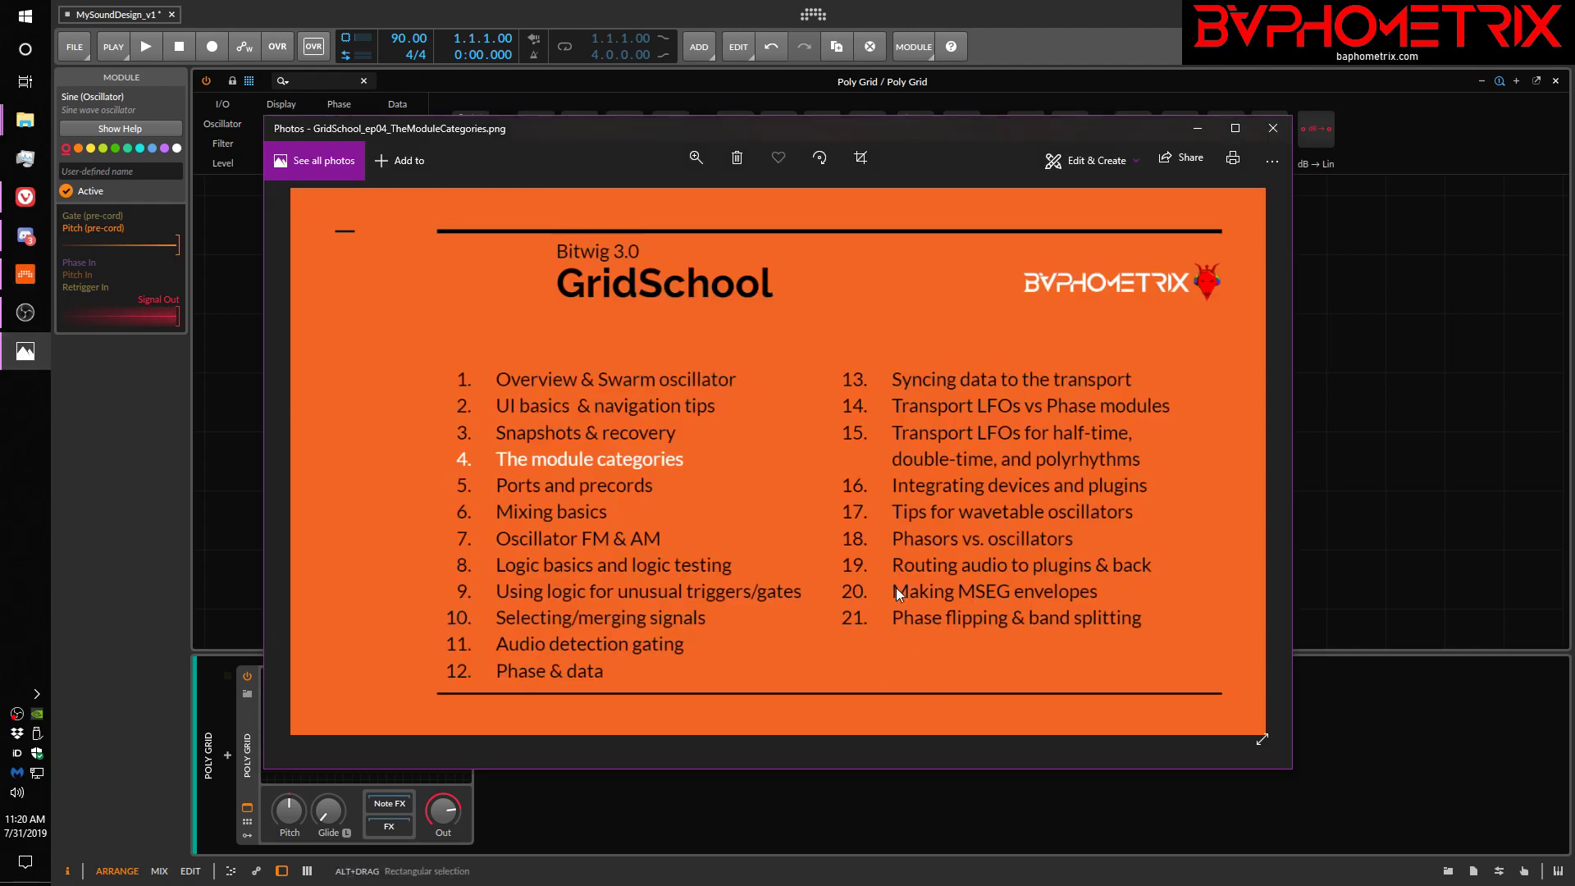
left_click(1272, 128)
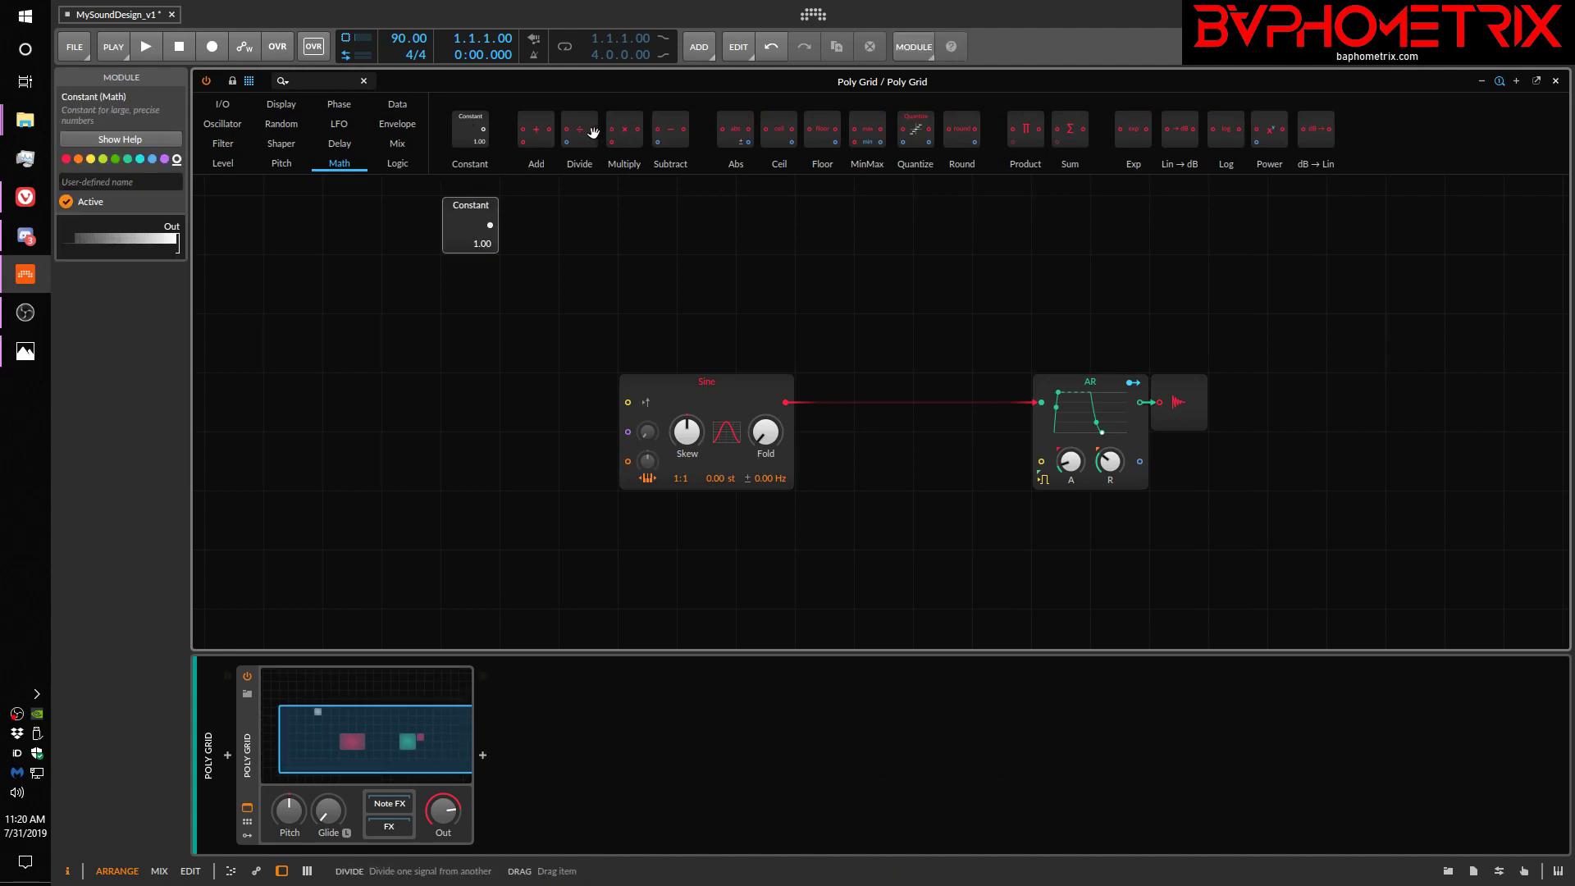
left_click(579, 128)
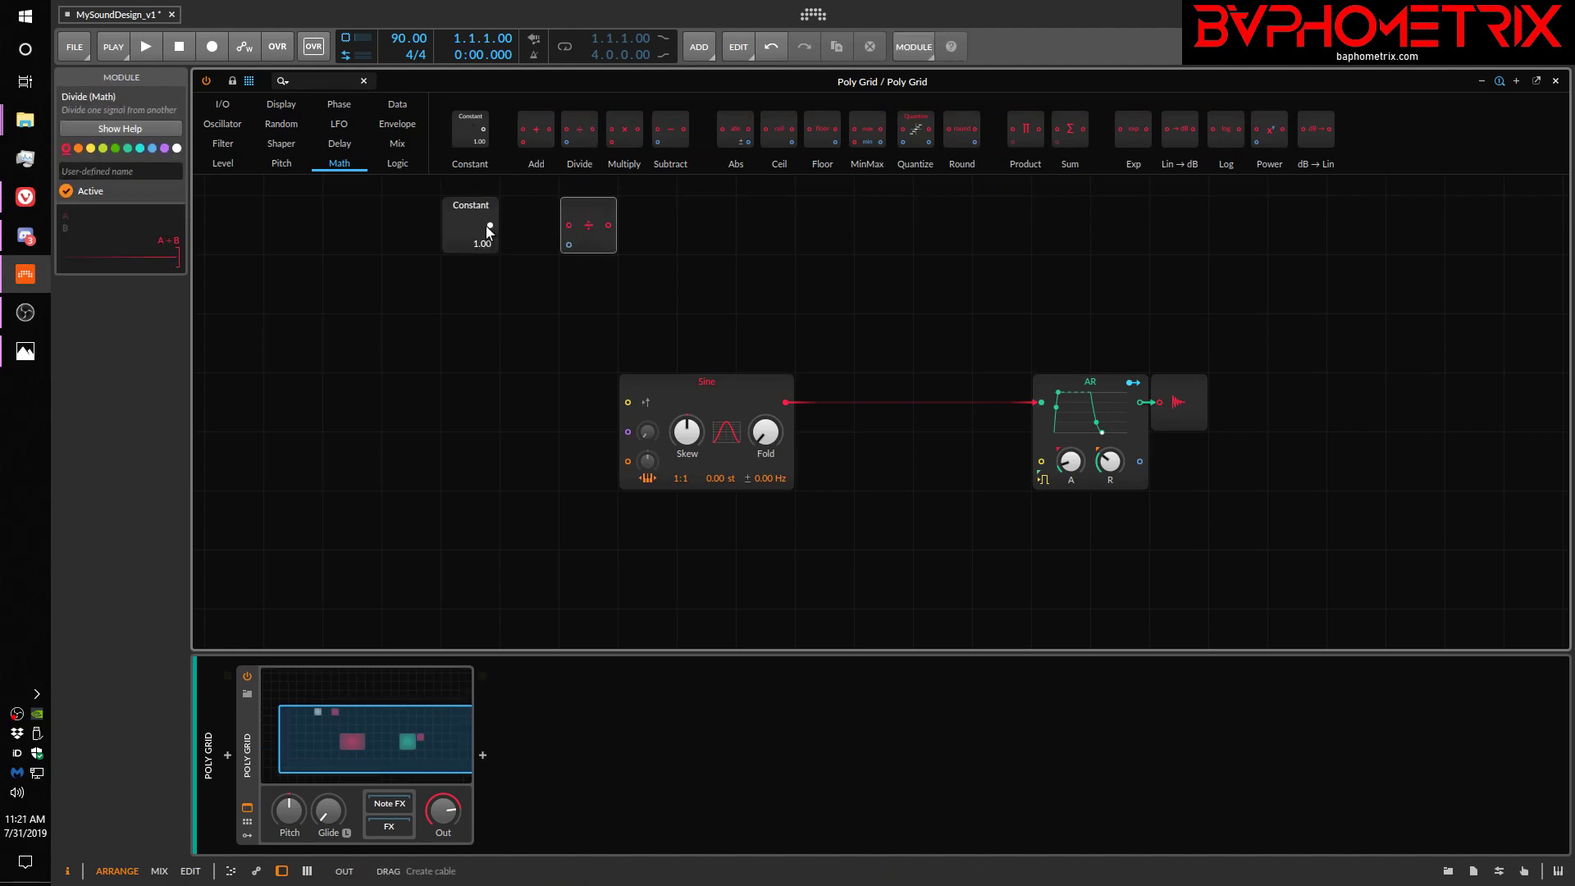
mouse_move(866, 131)
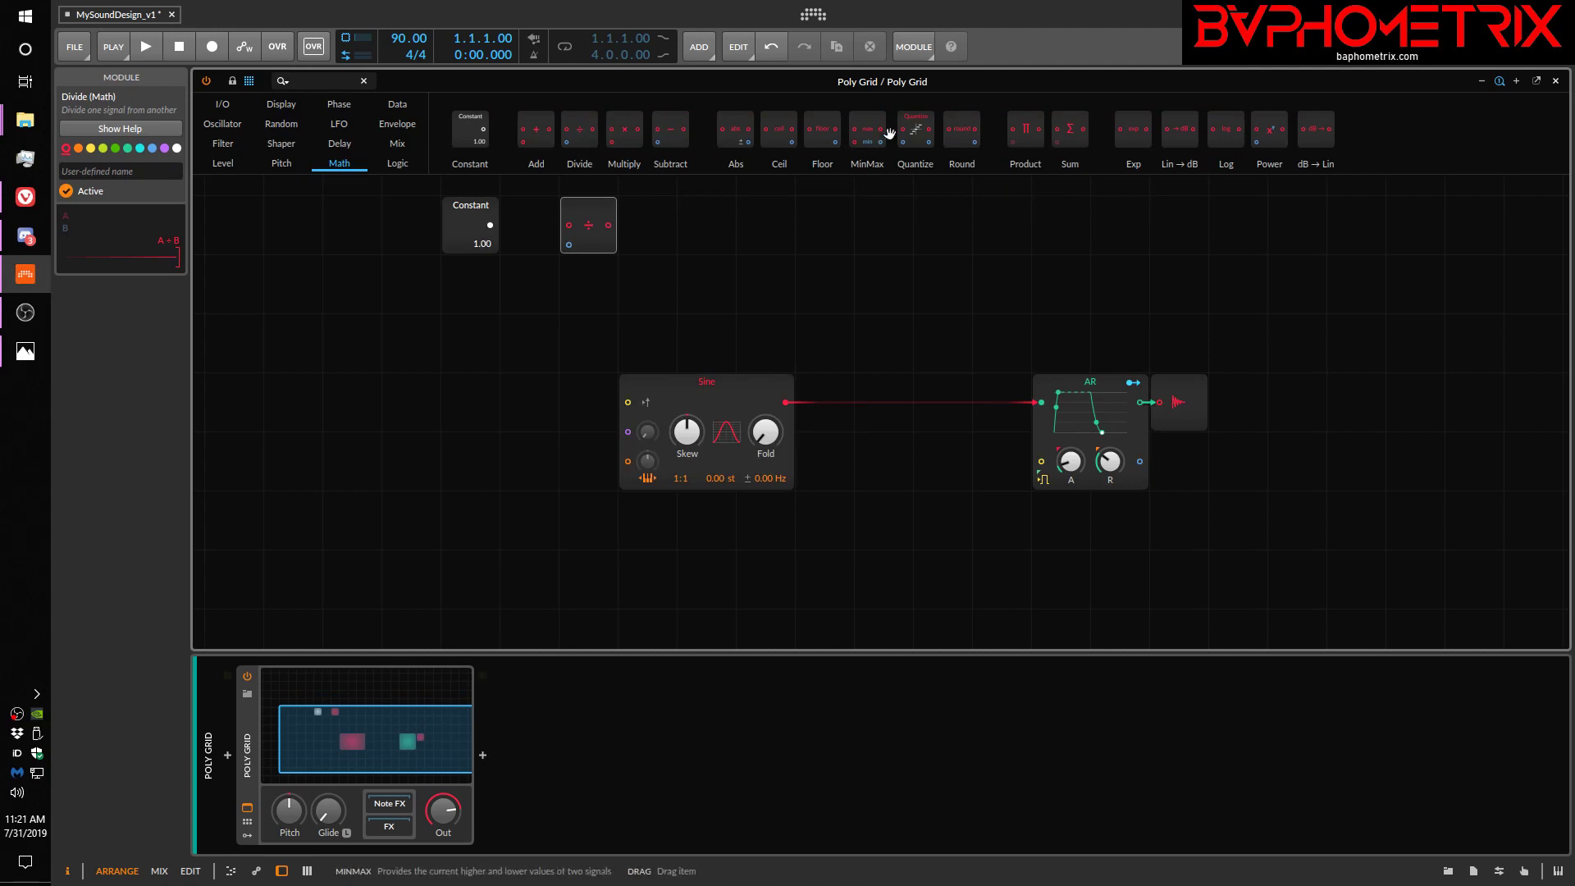
mouse_move(739, 248)
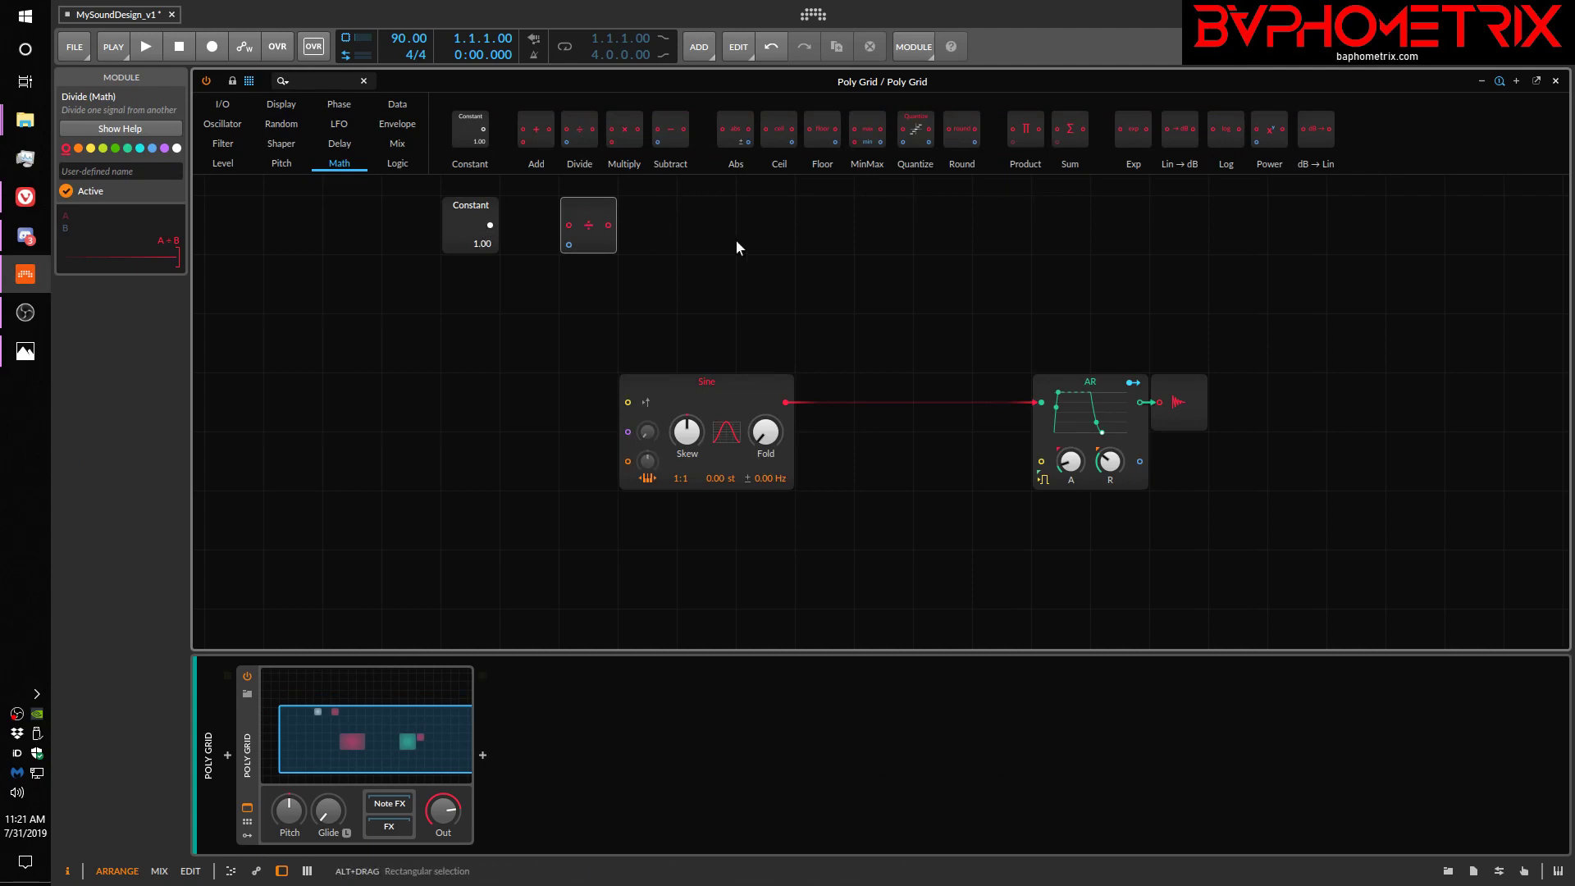
mouse_move(760, 239)
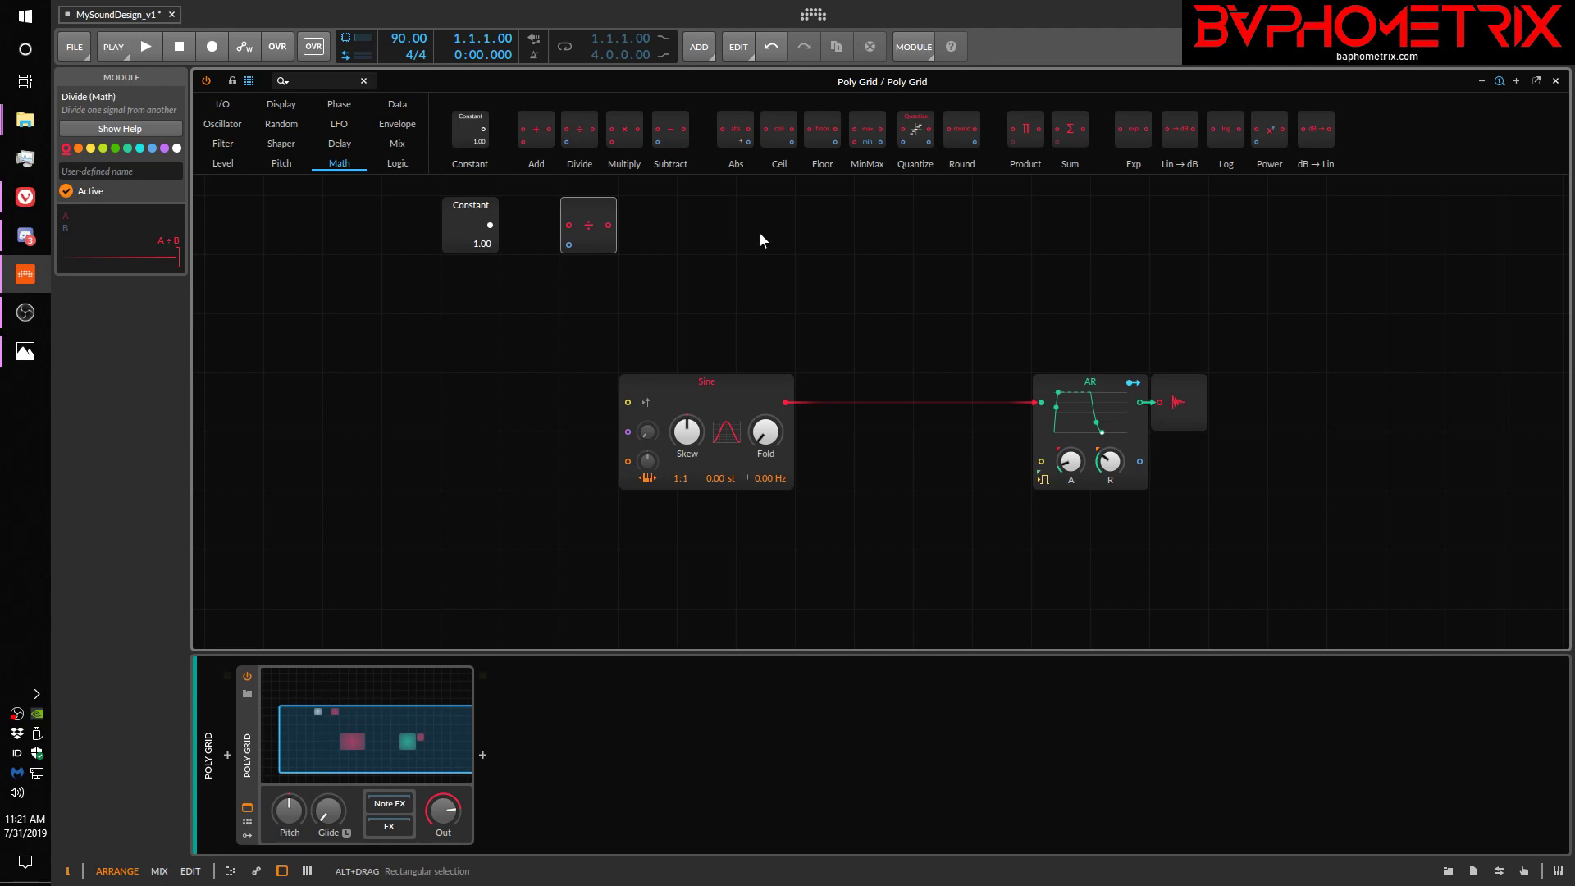
mouse_move(951, 329)
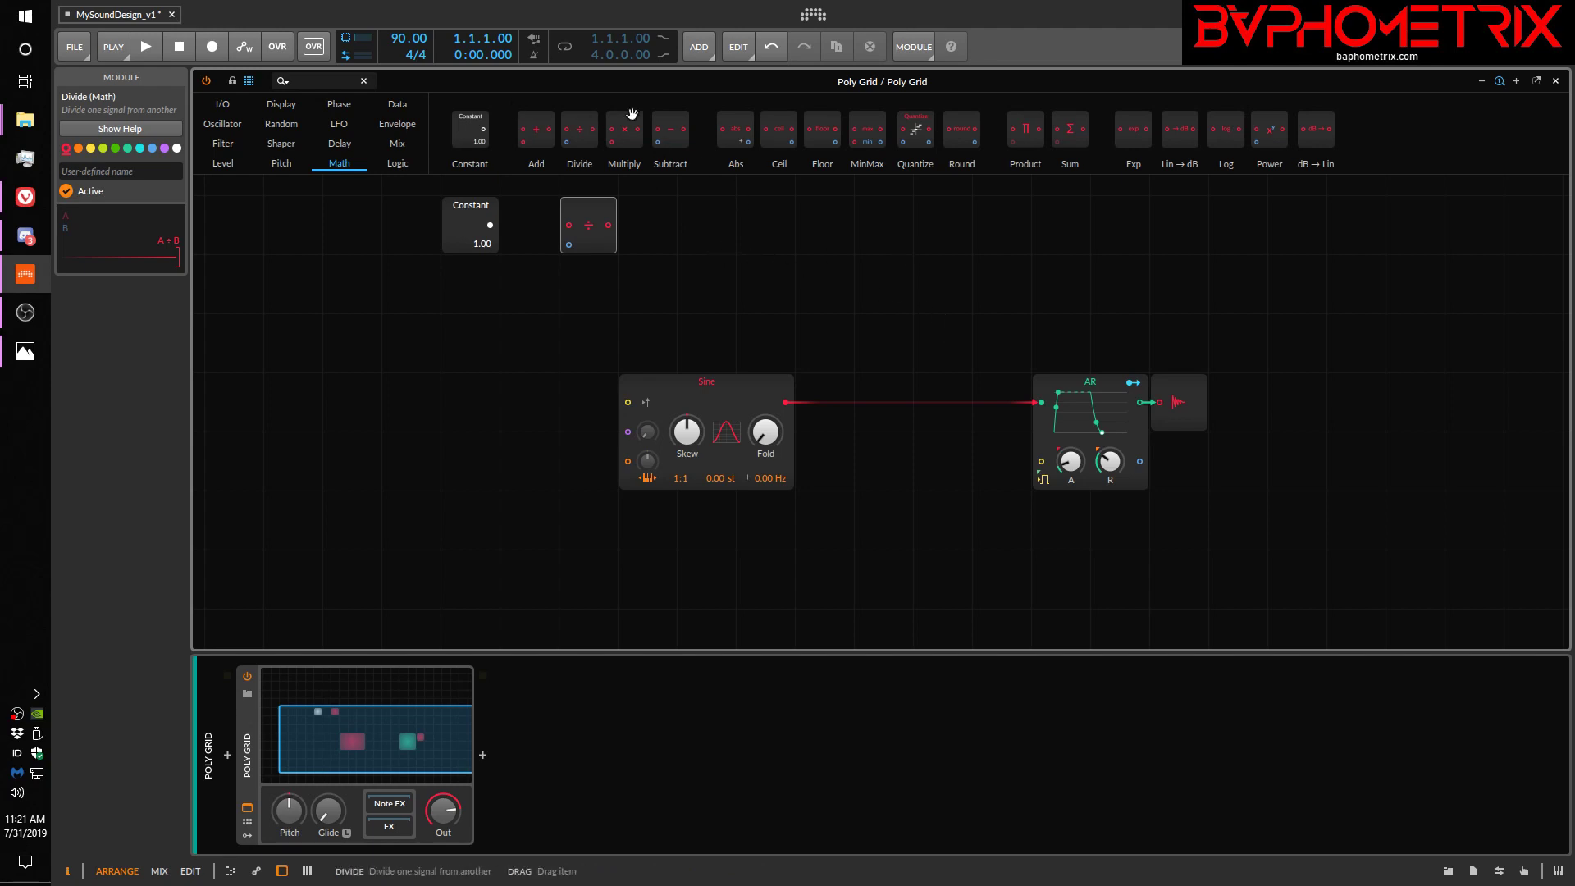
mouse_move(746, 167)
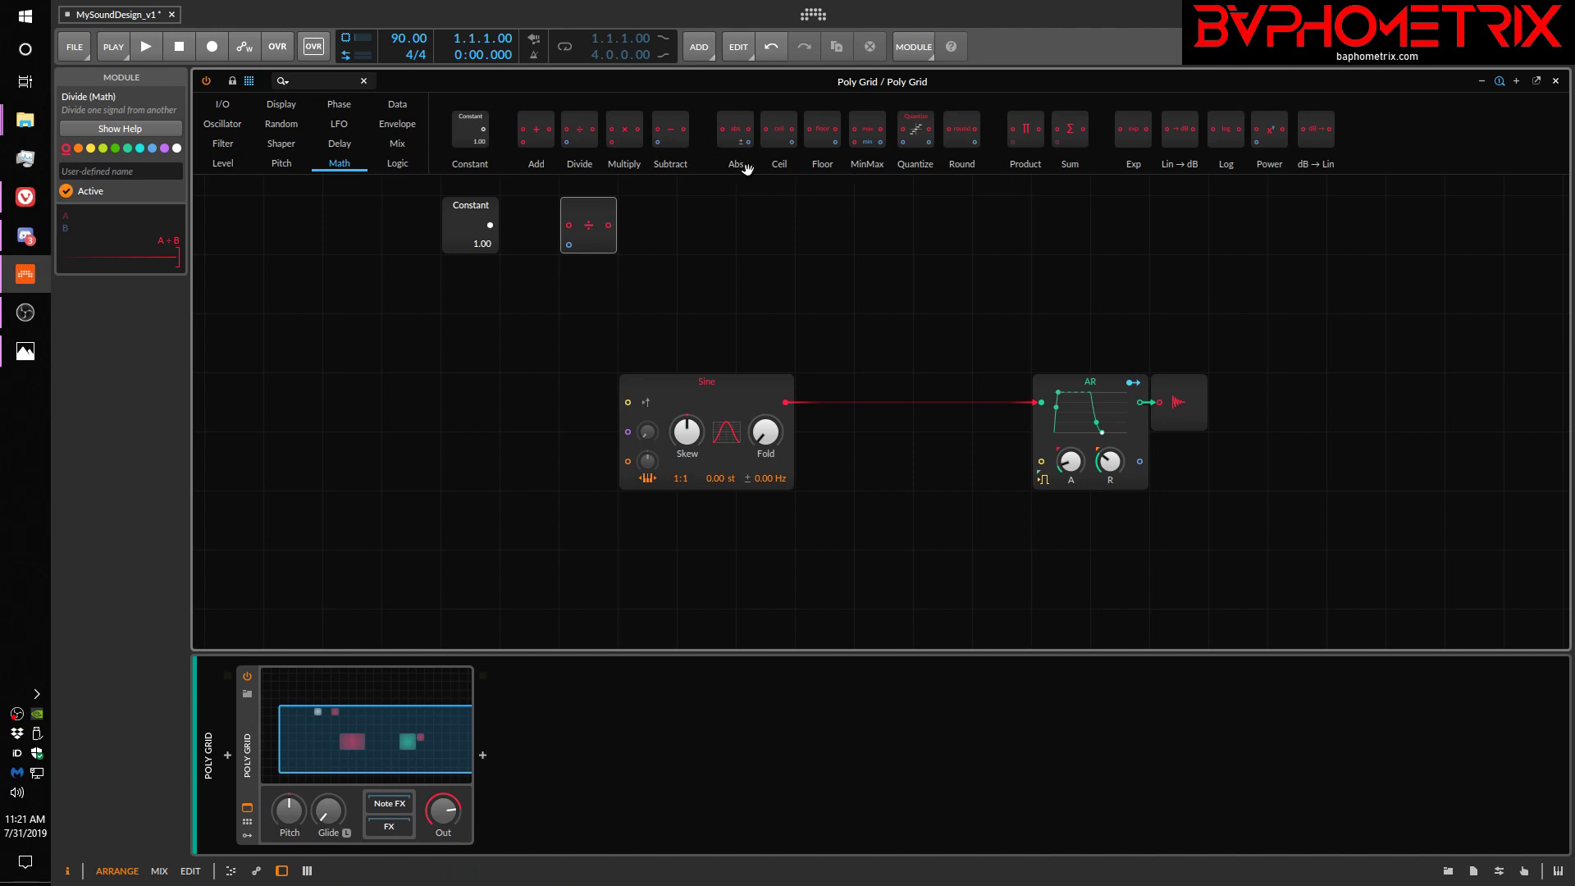
mouse_move(620, 281)
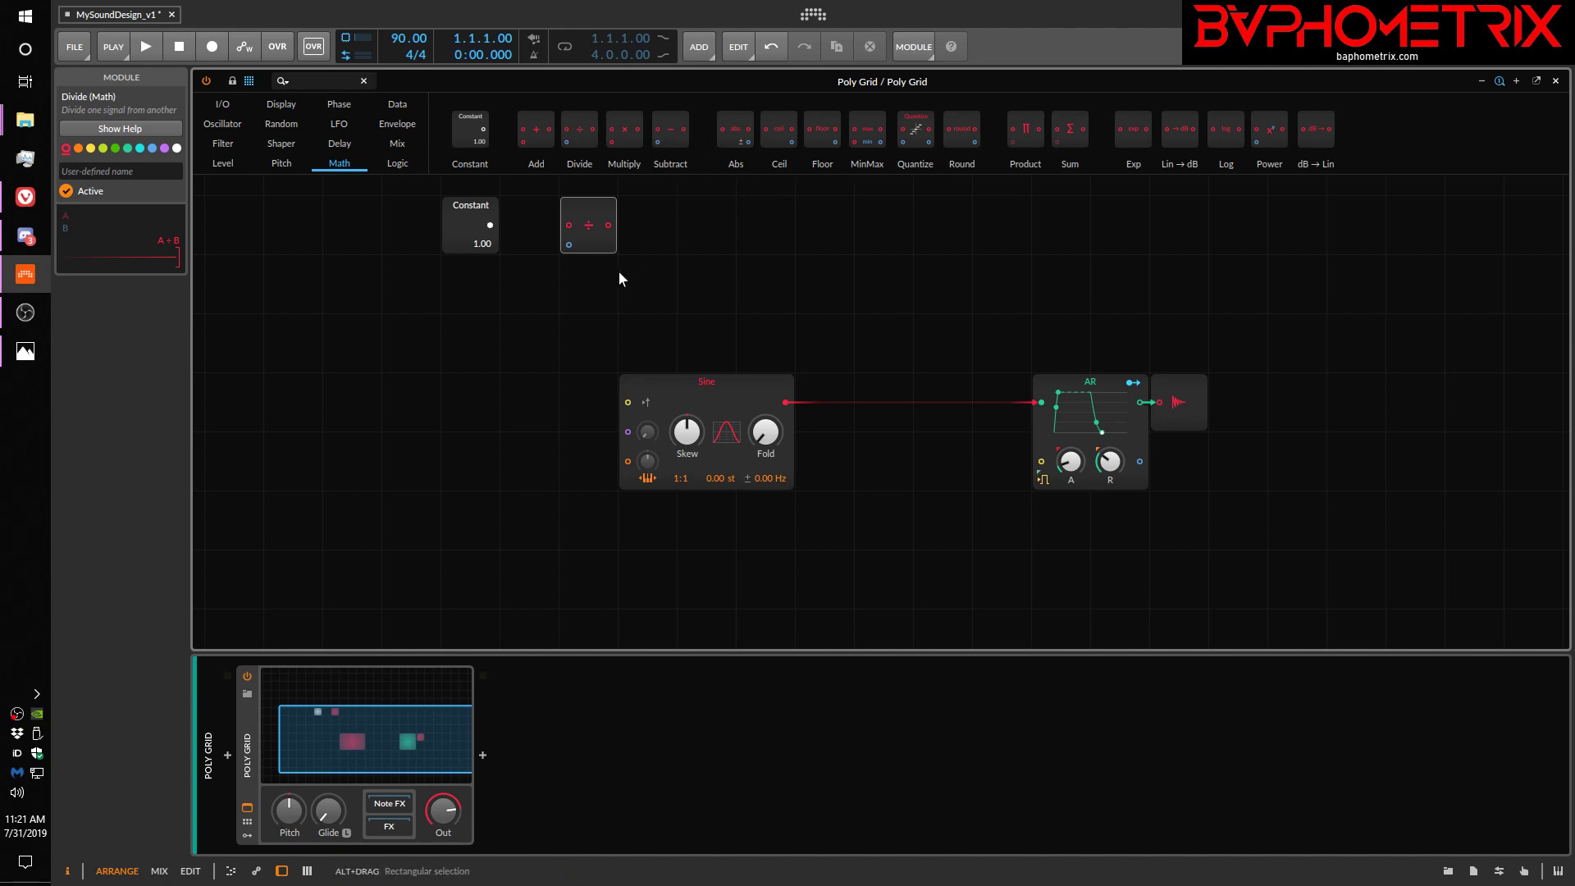
mouse_move(520, 234)
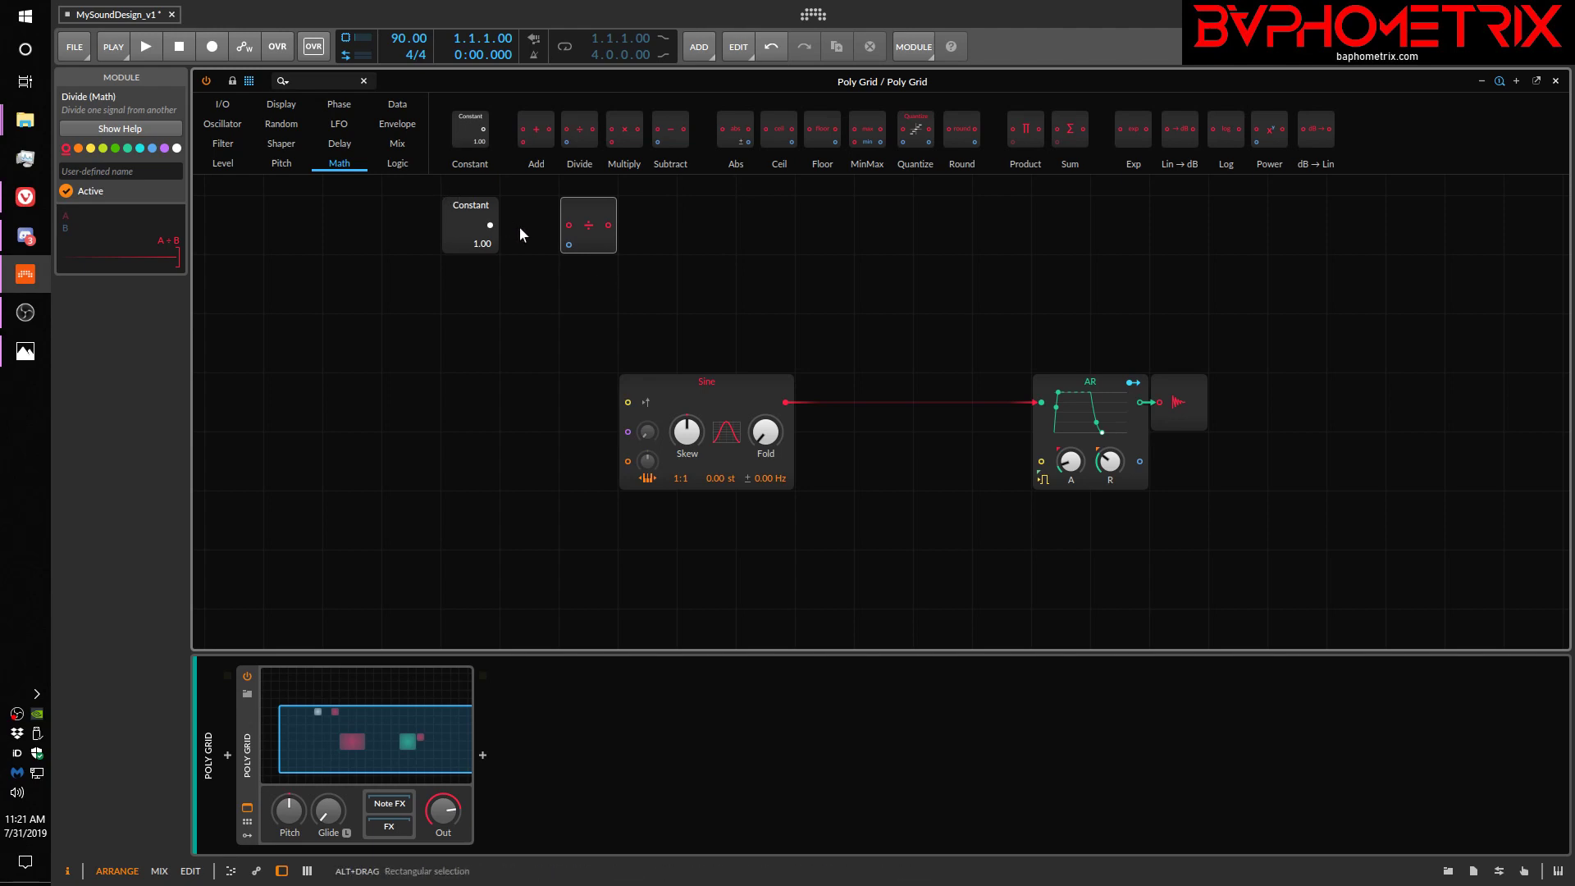
mouse_move(1024, 136)
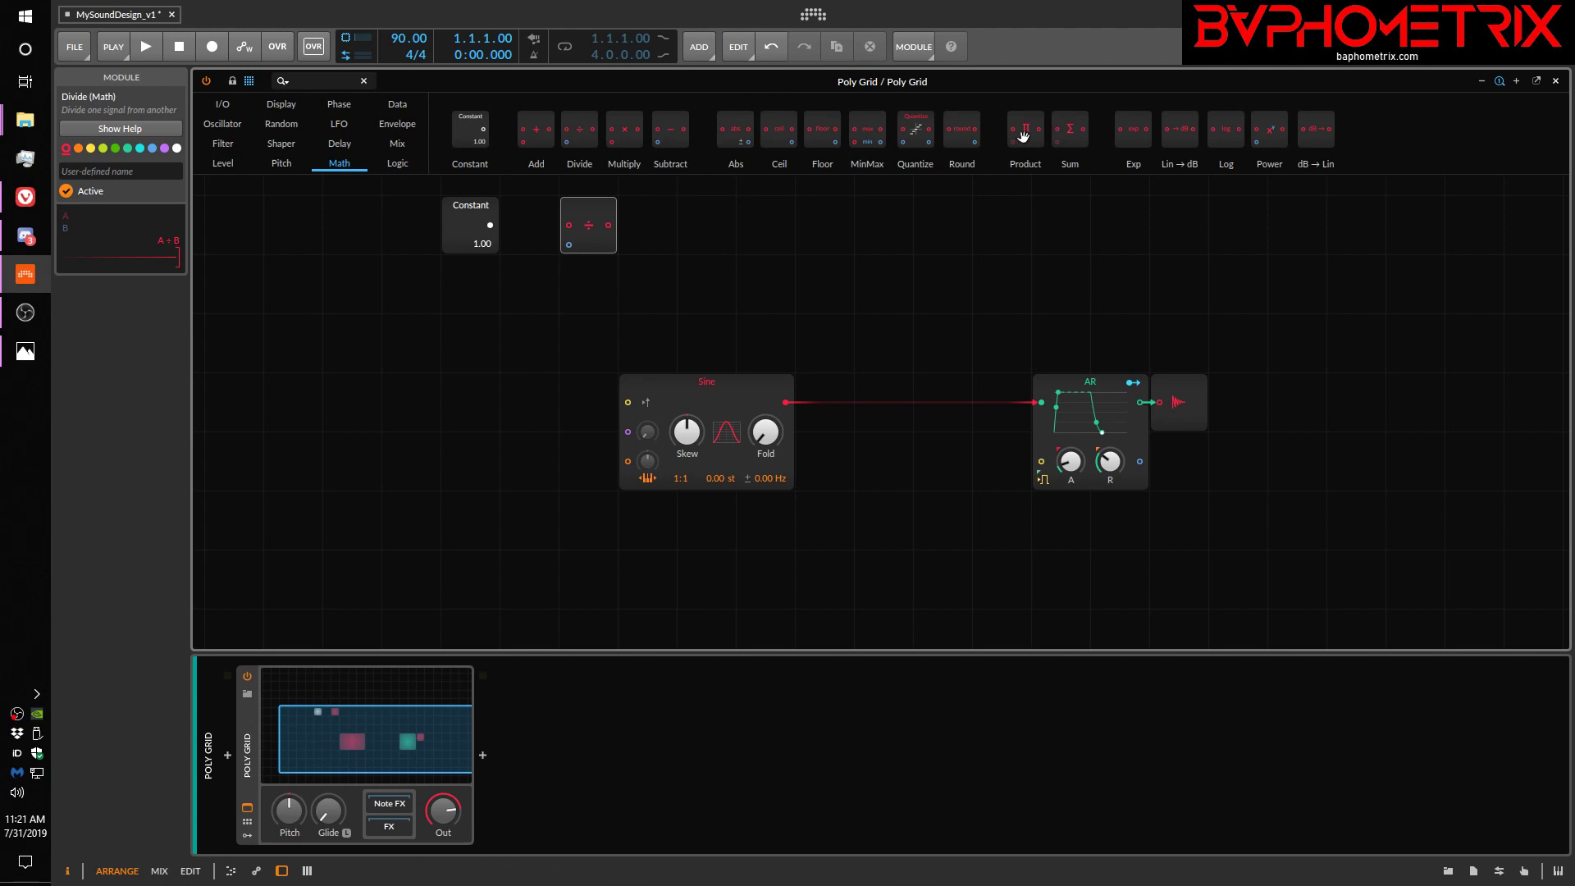
mouse_move(1228, 128)
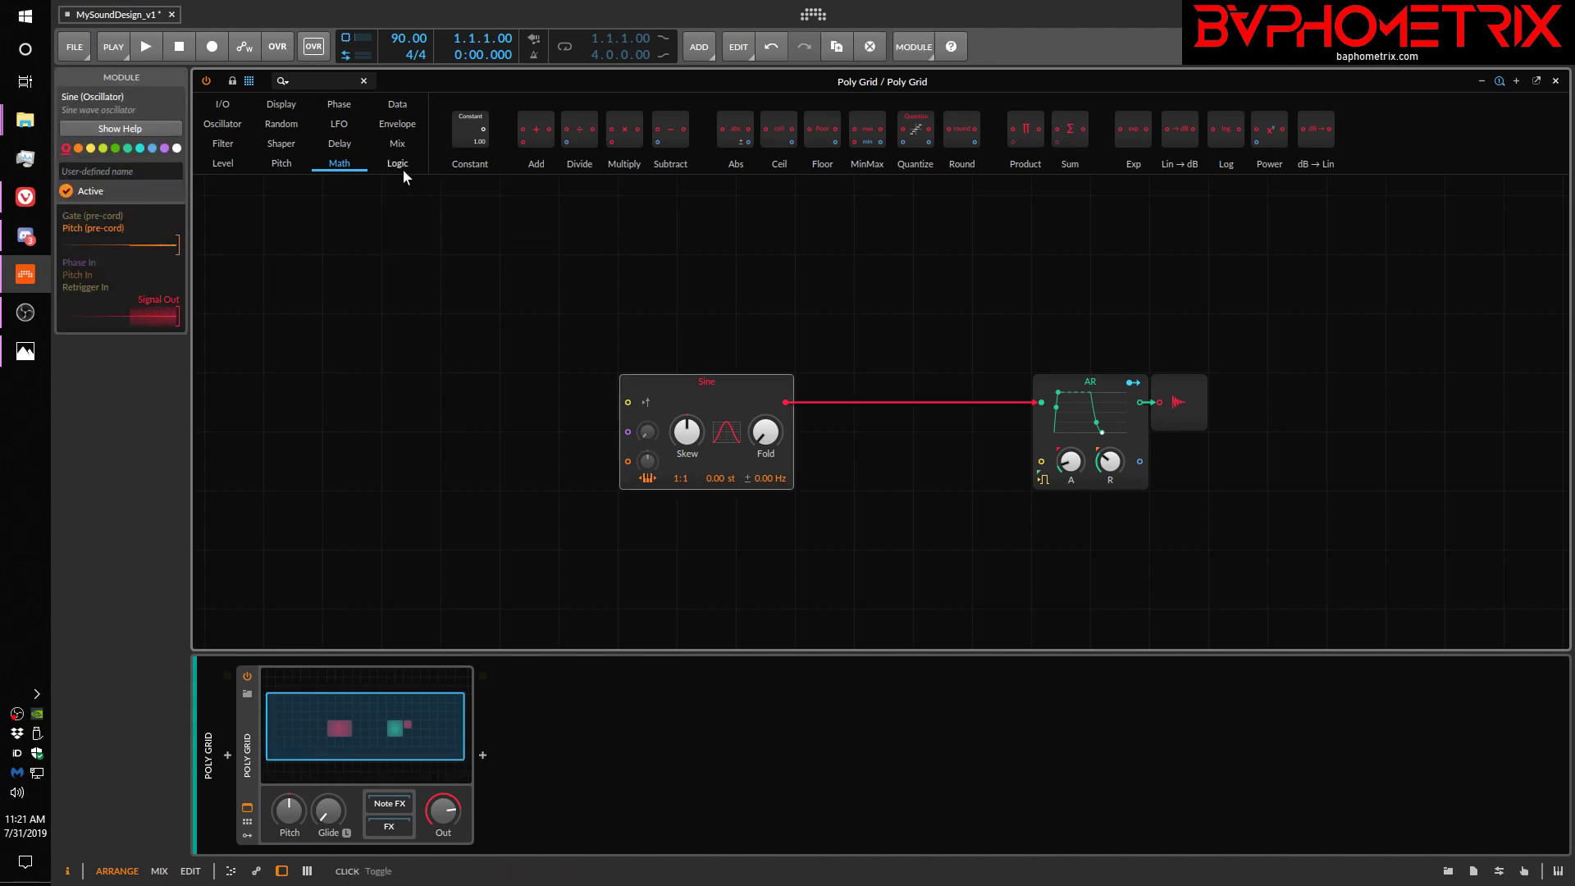
left_click(397, 163)
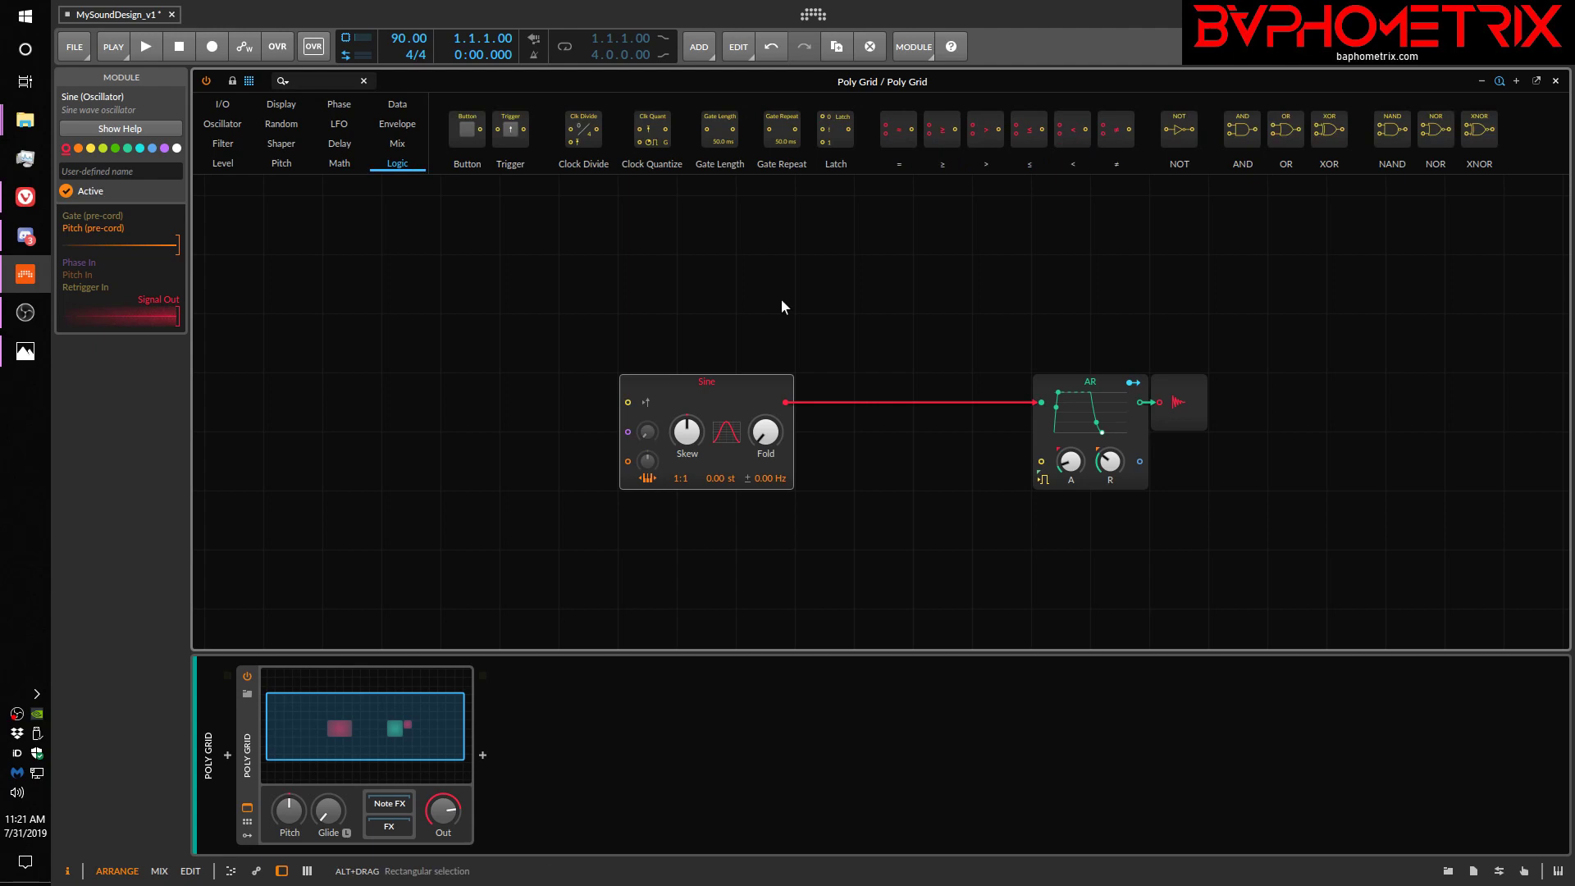
mouse_move(1178, 128)
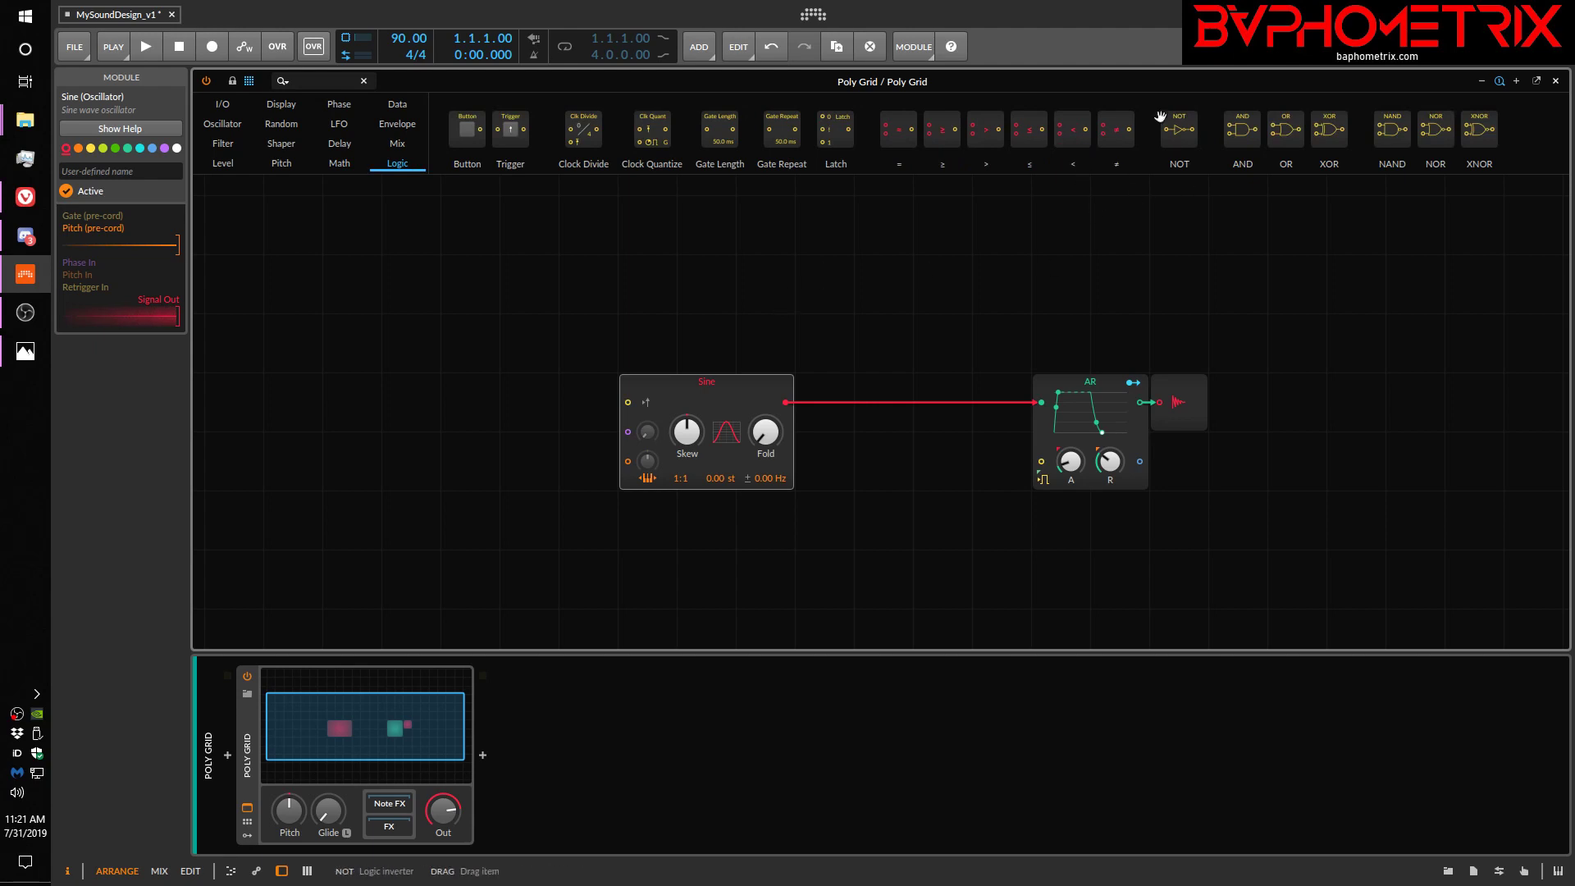
mouse_move(466, 156)
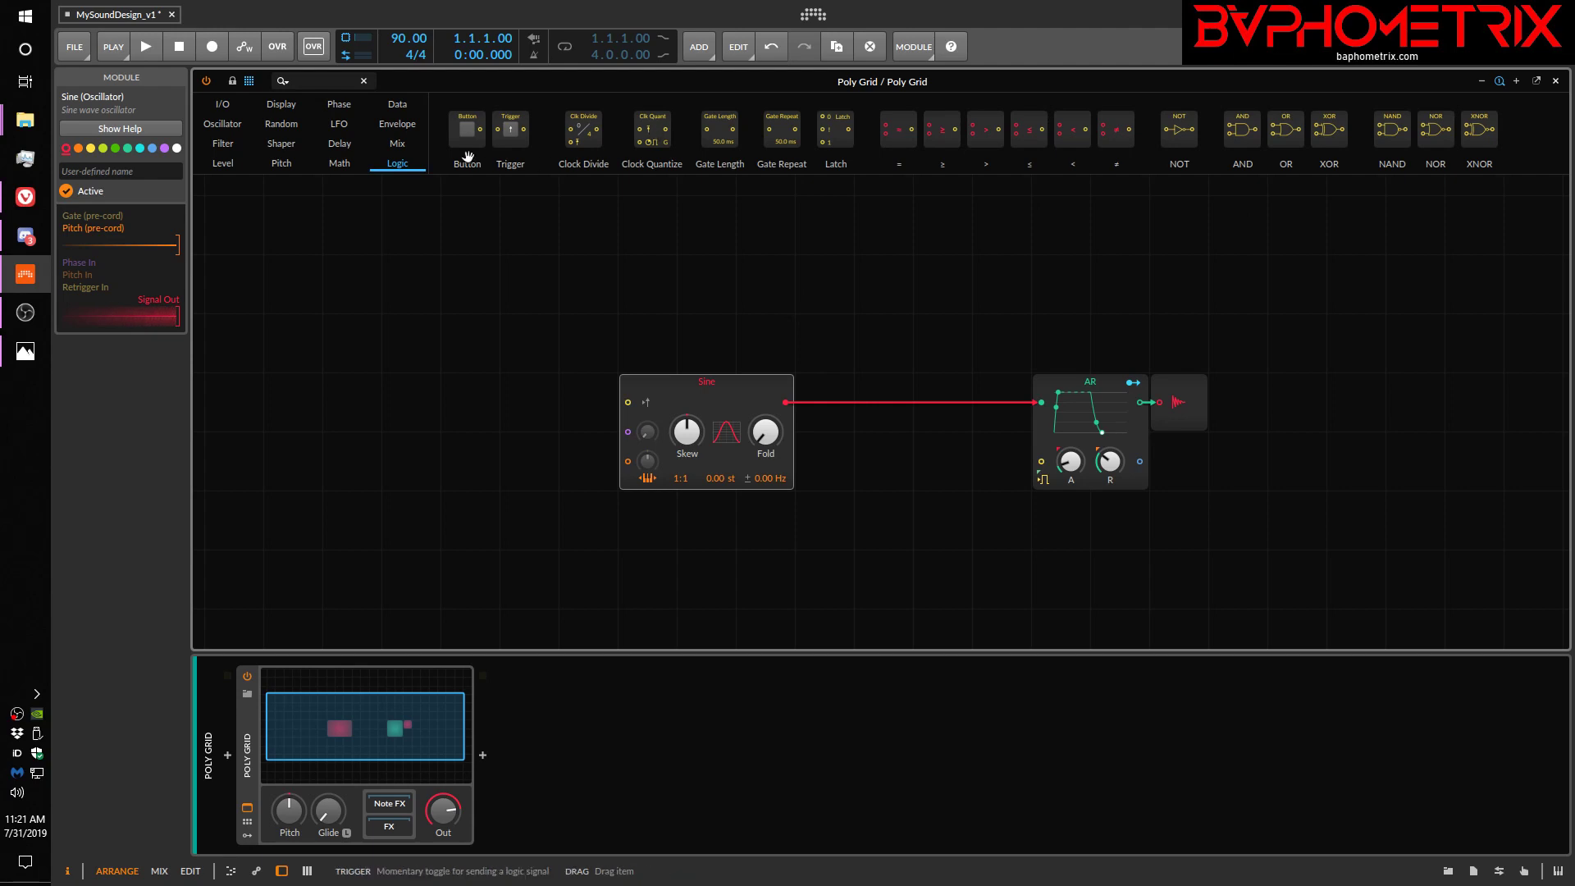
mouse_move(1023, 145)
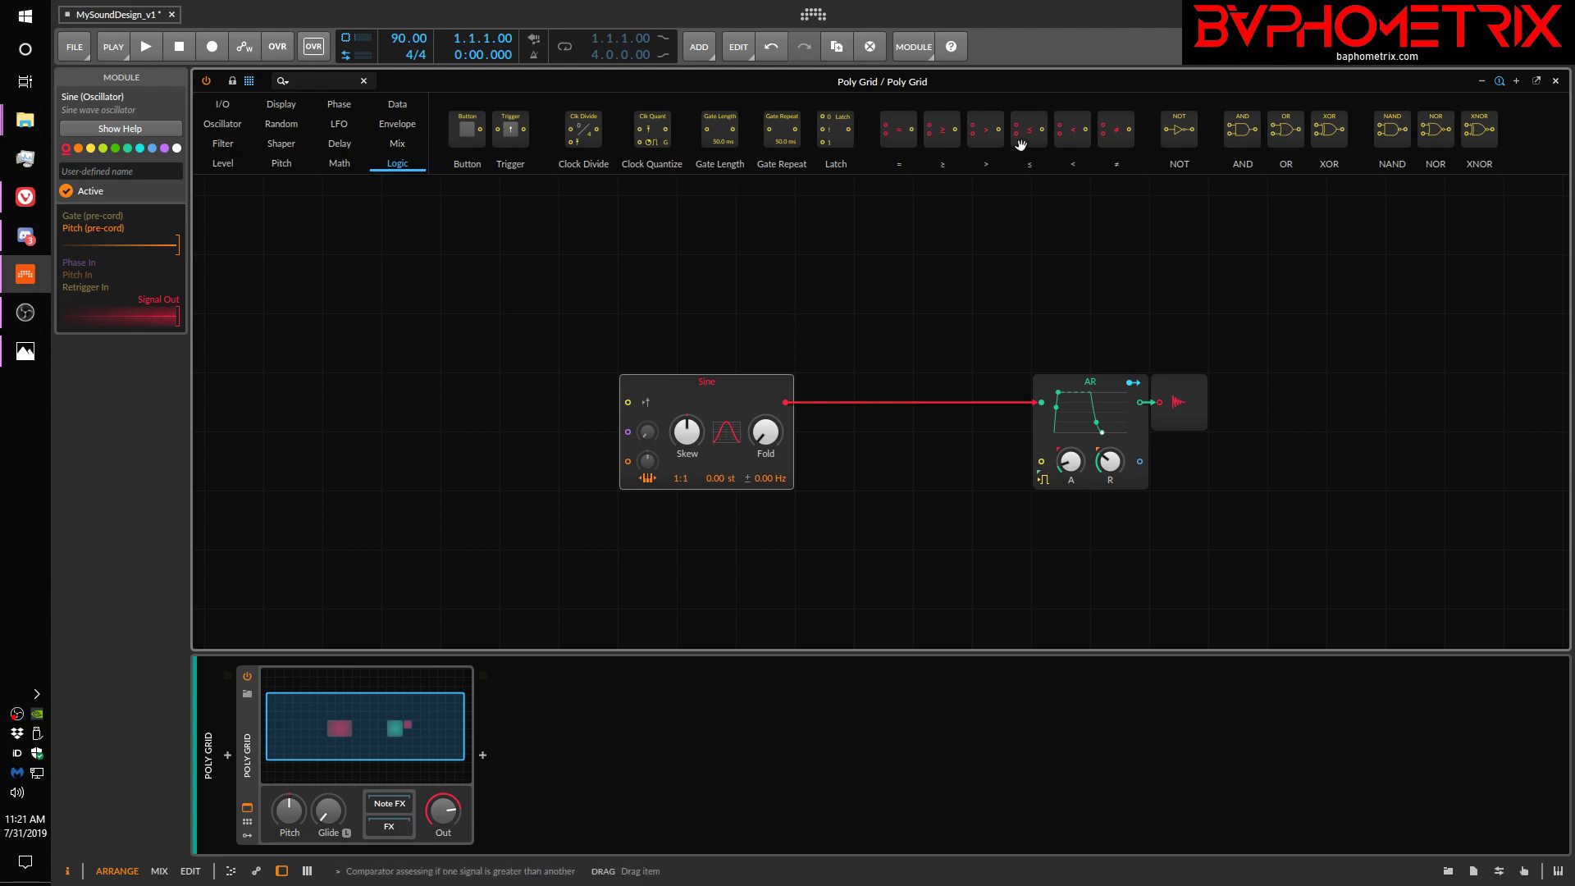
mouse_move(704, 221)
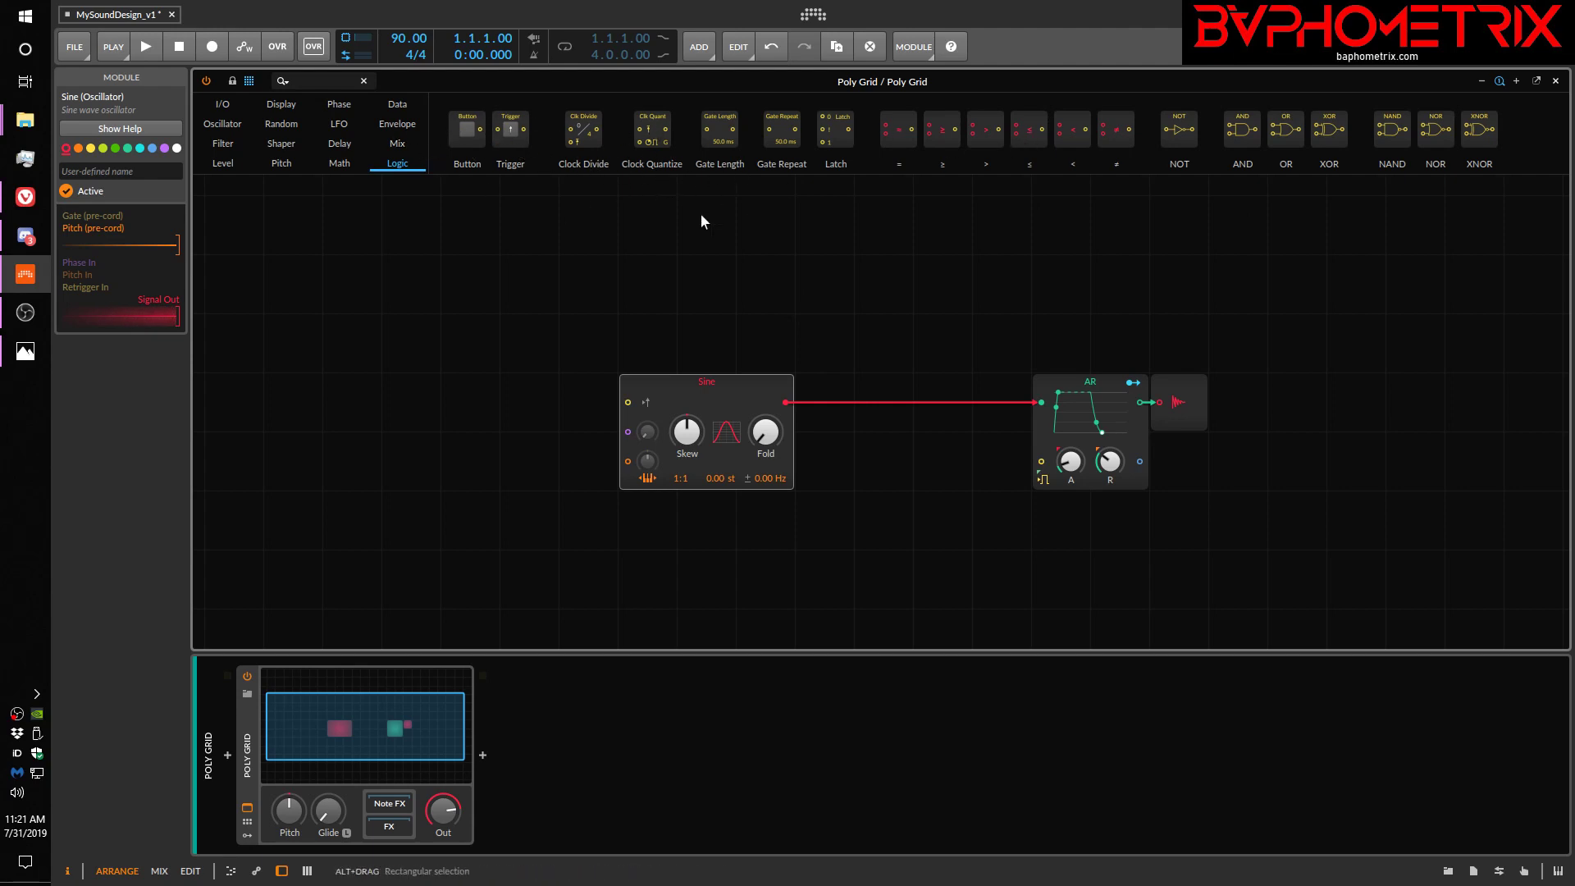
mouse_move(727, 254)
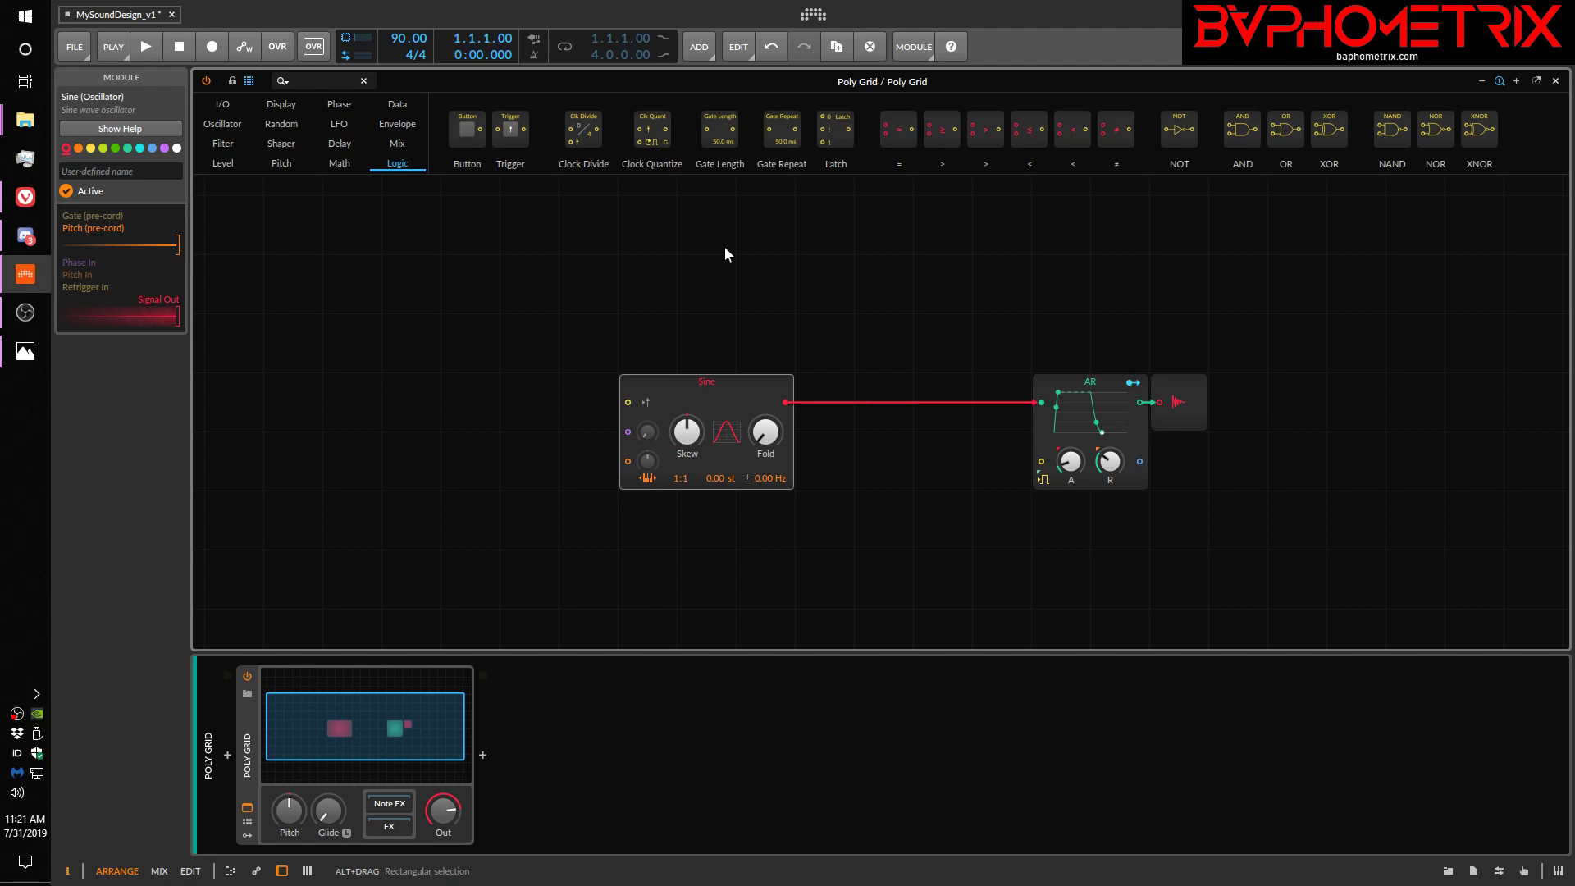
mouse_move(861, 222)
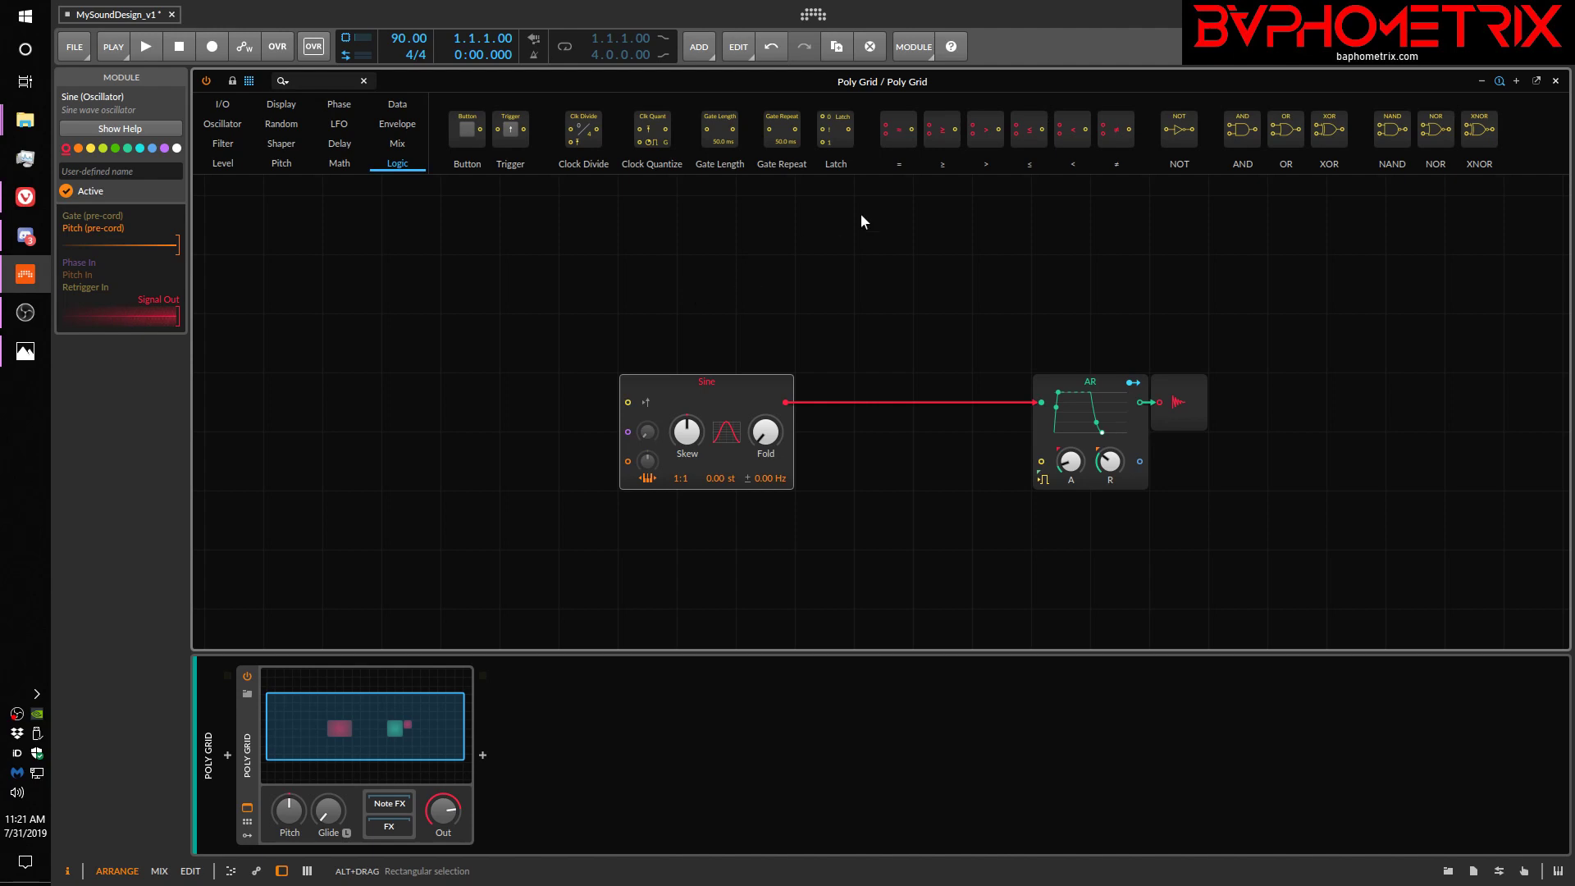
mouse_move(924, 335)
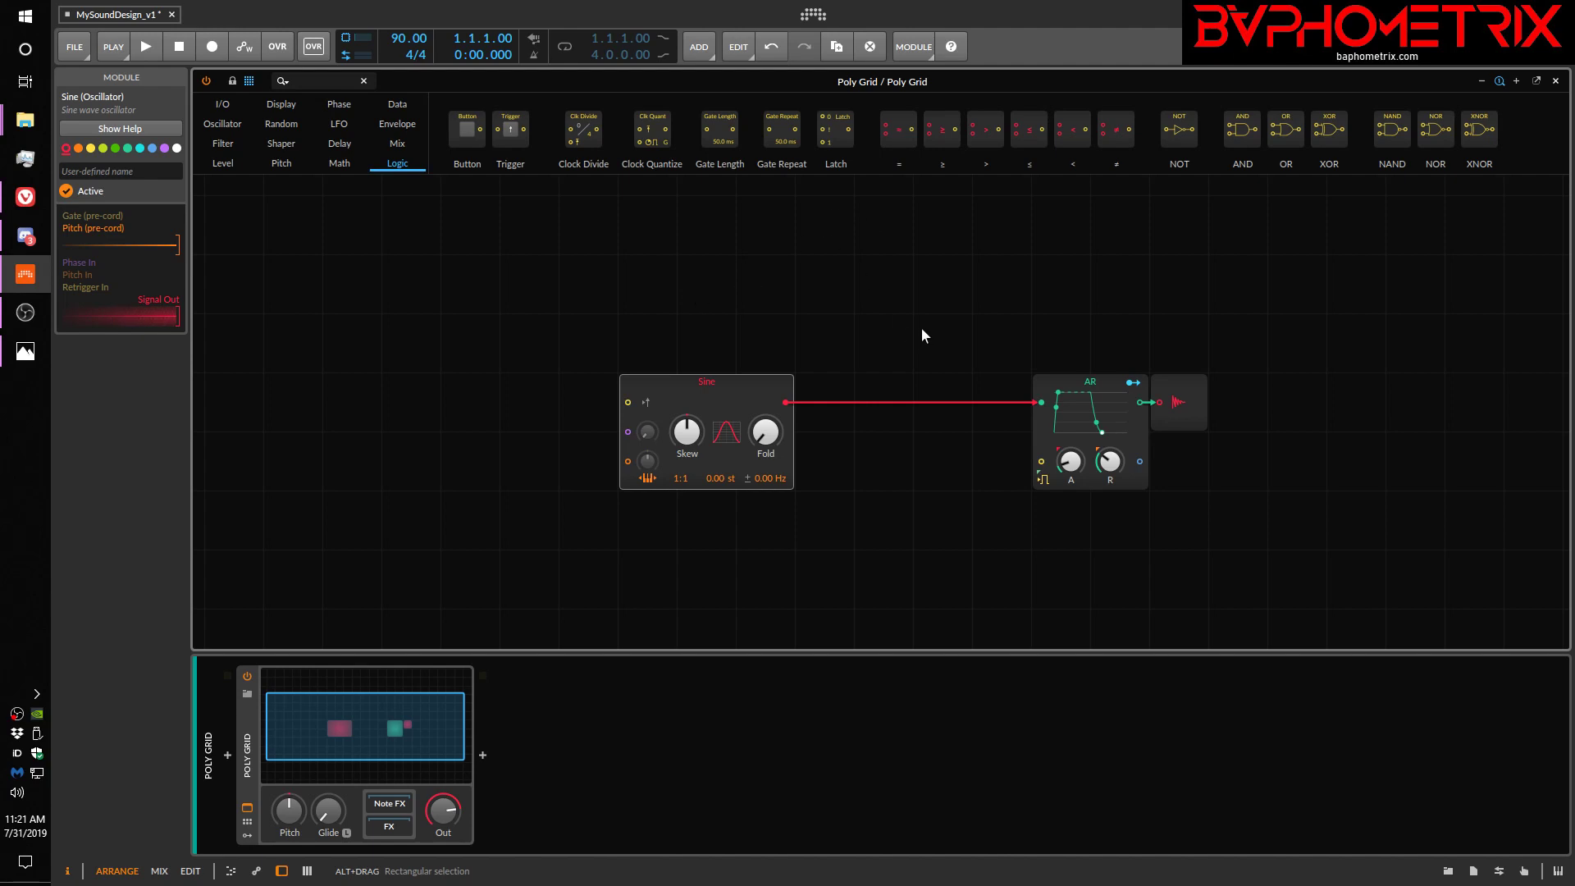
mouse_move(813, 240)
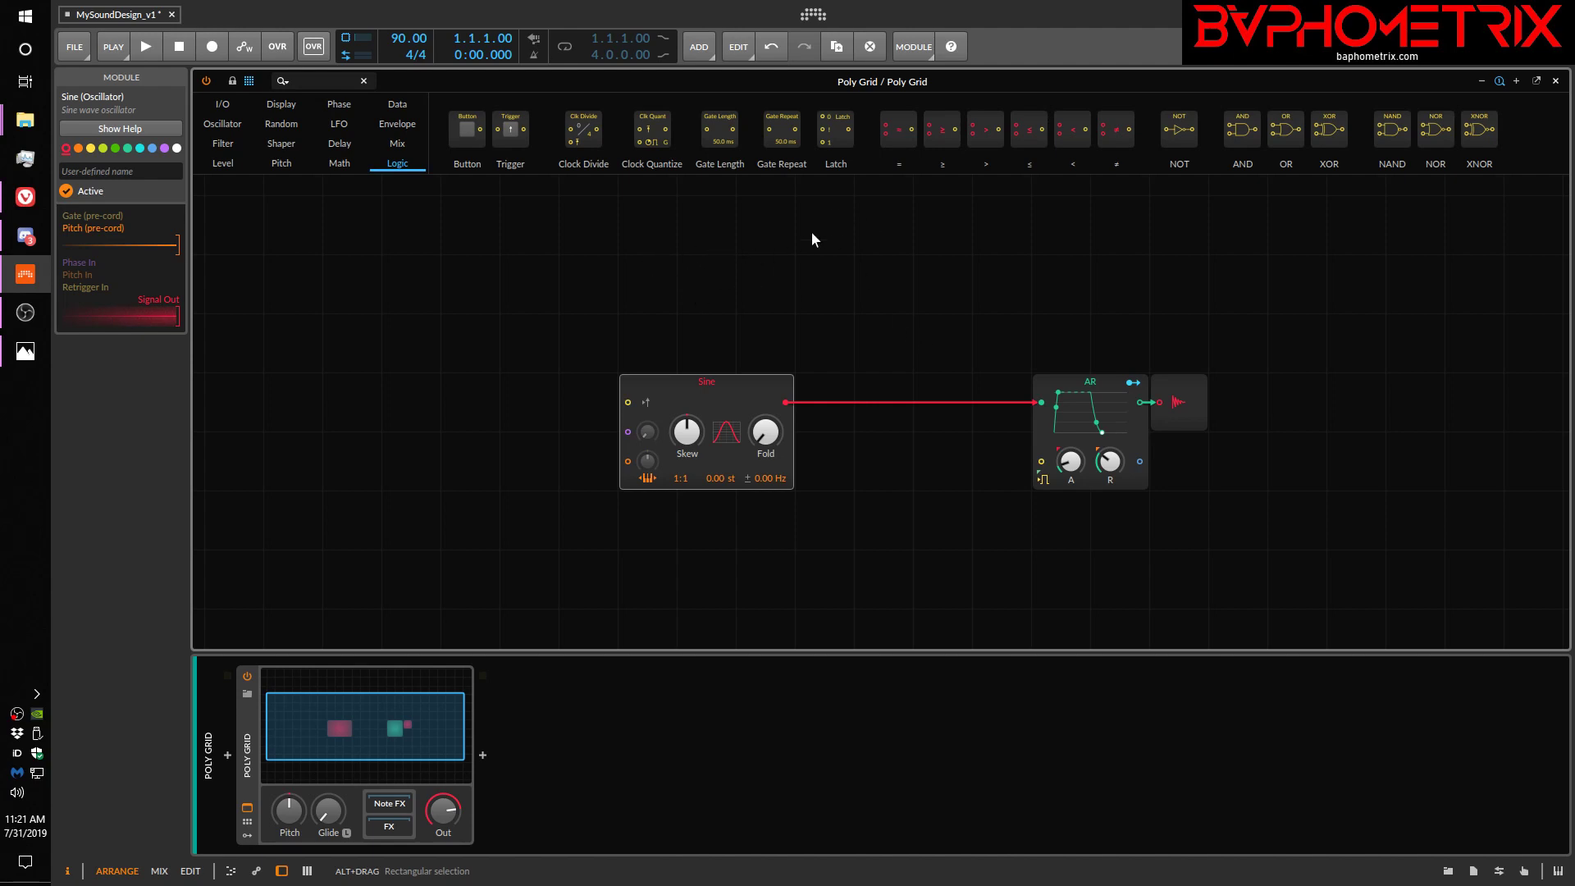
mouse_move(345, 151)
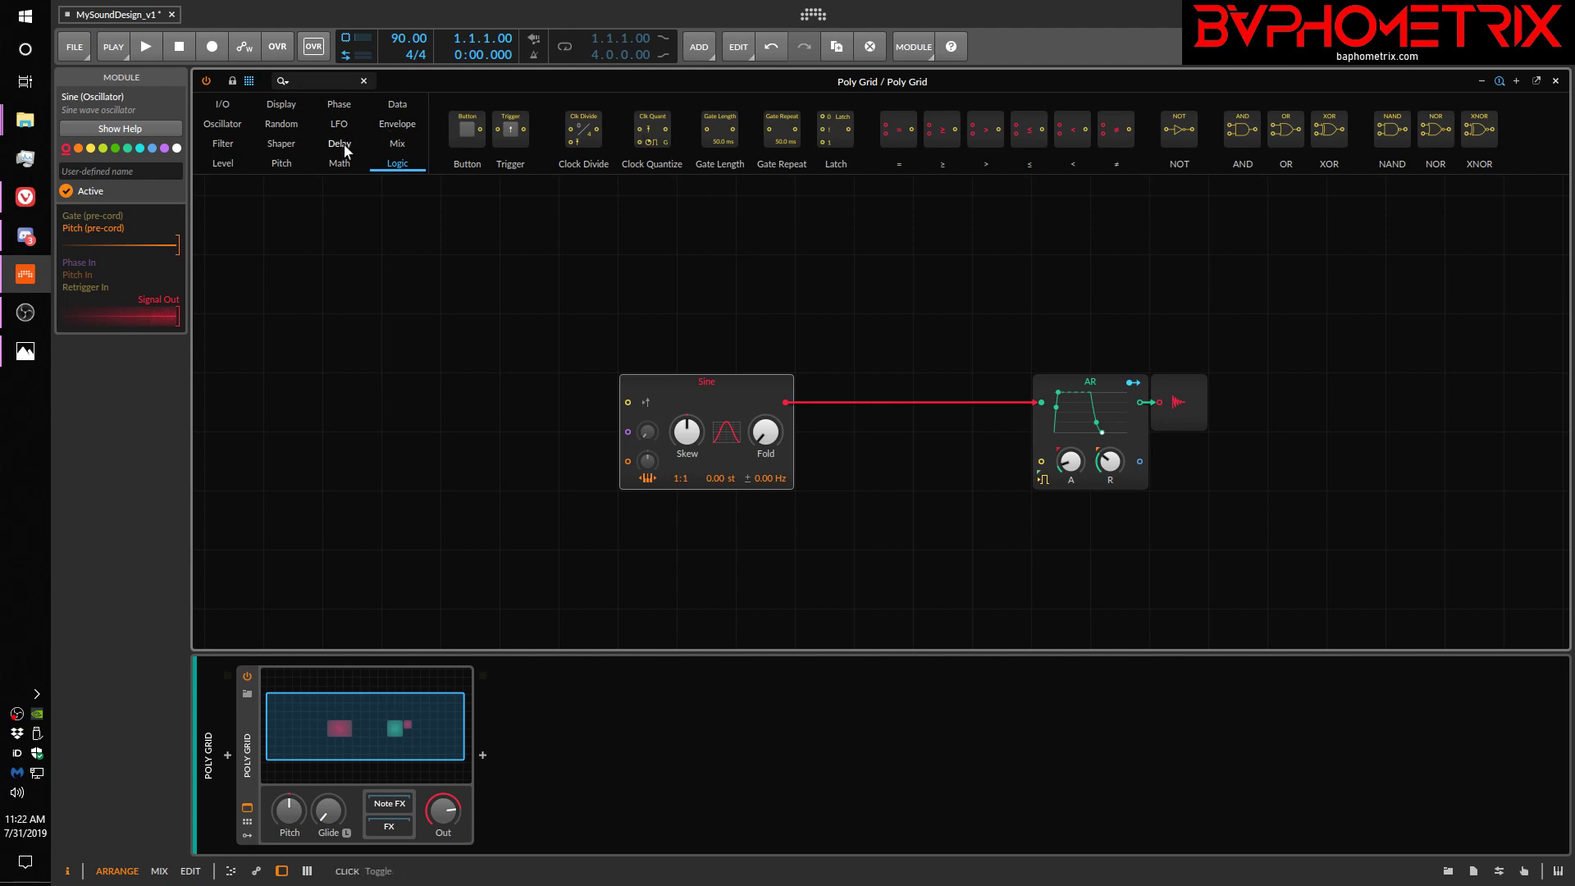
Switch the Poly Grid module palette from Logic to the Mix category
left_click(397, 142)
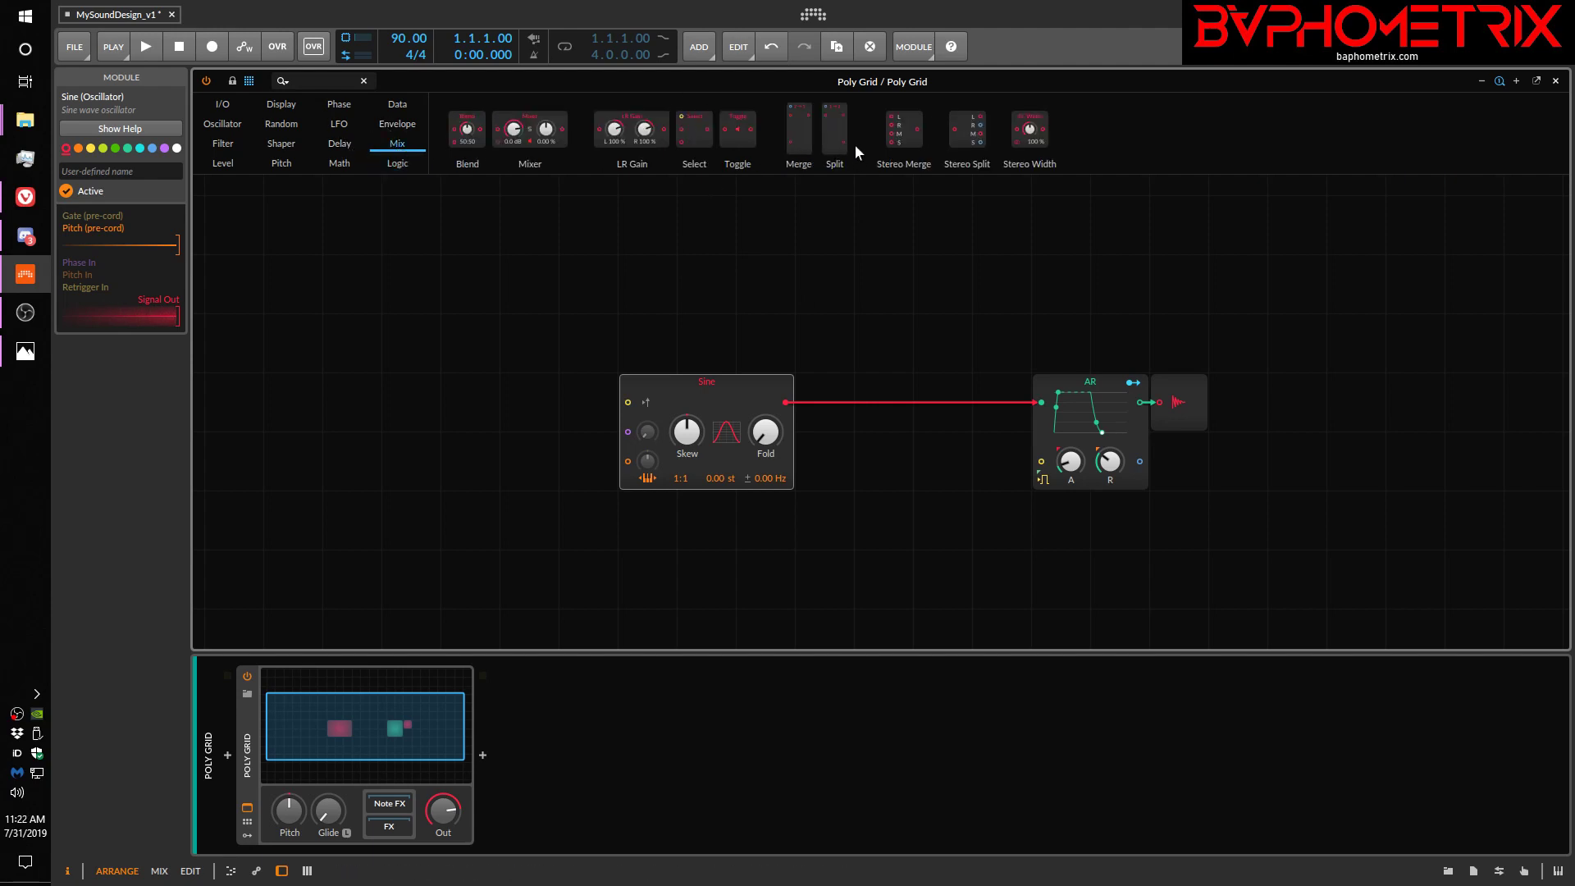
mouse_move(692, 140)
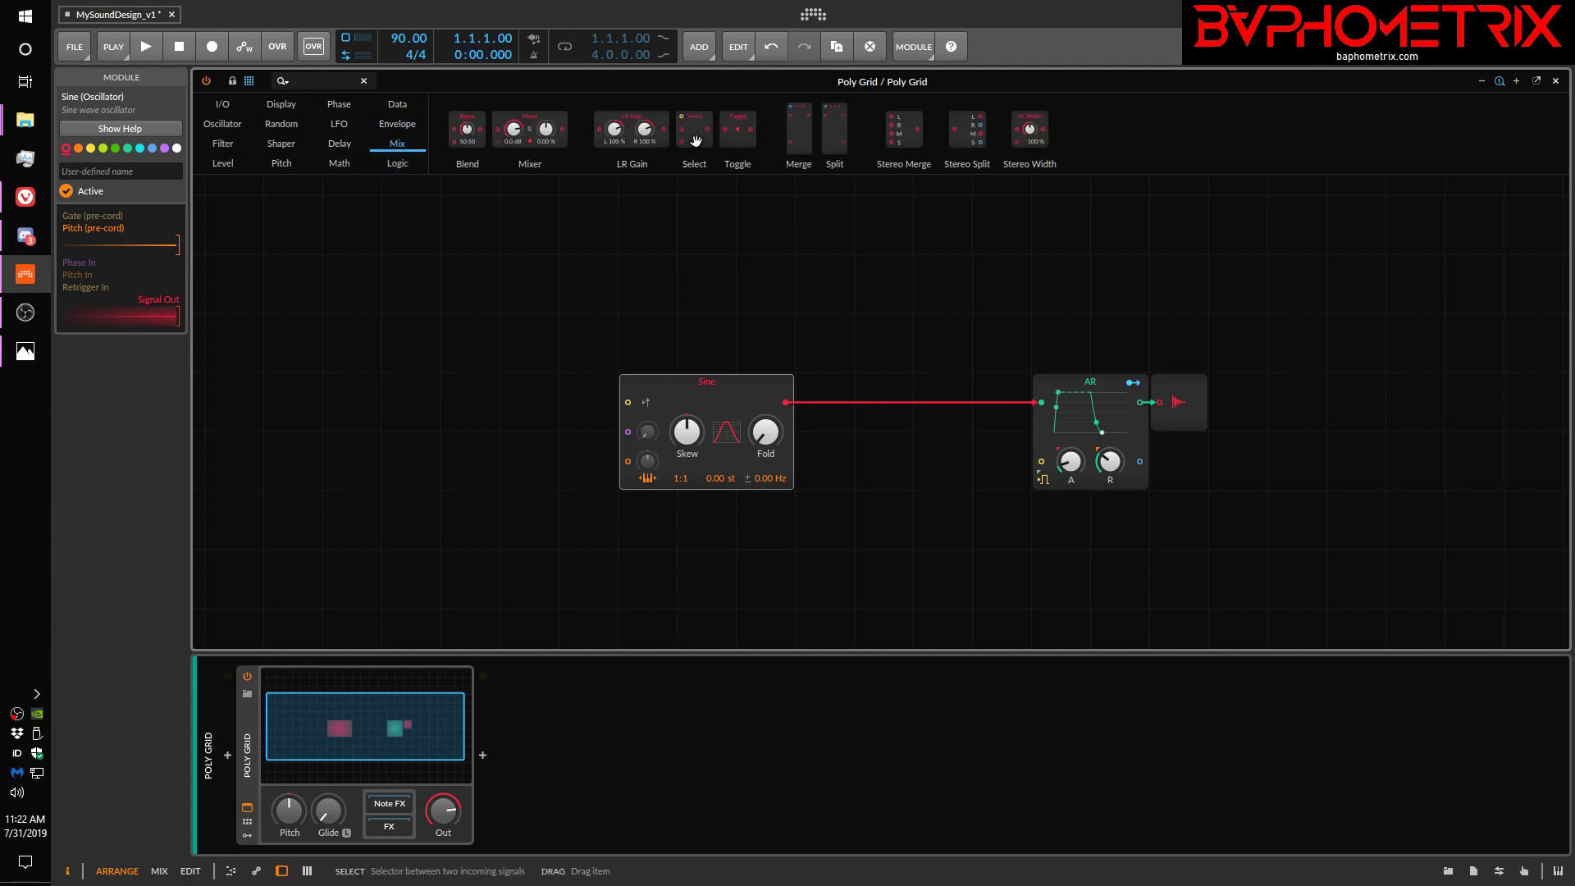
mouse_move(771, 132)
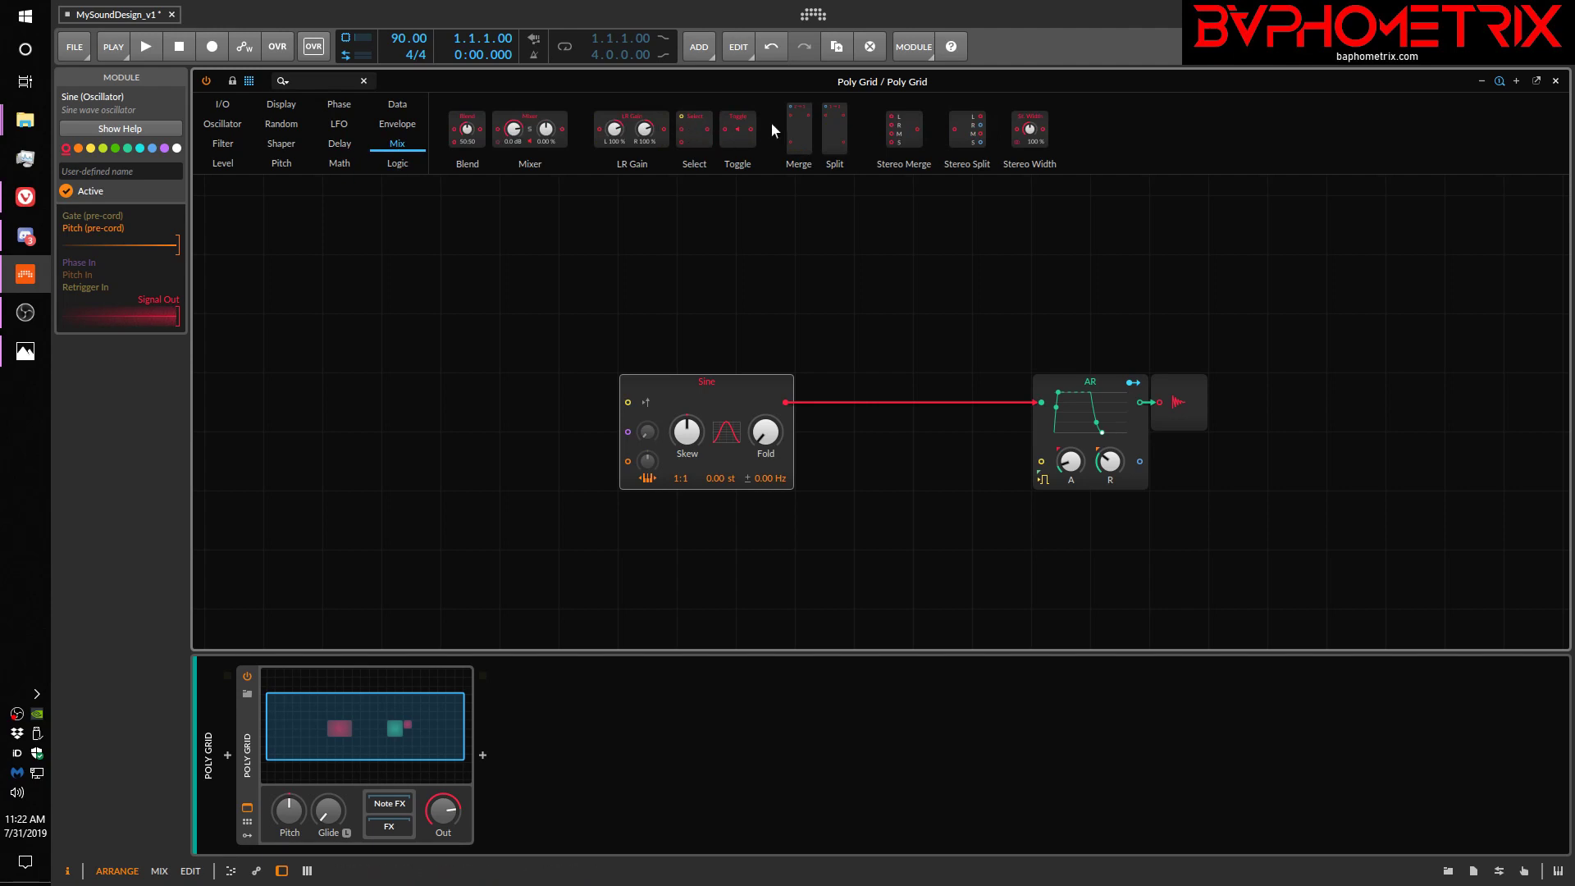
mouse_move(693, 128)
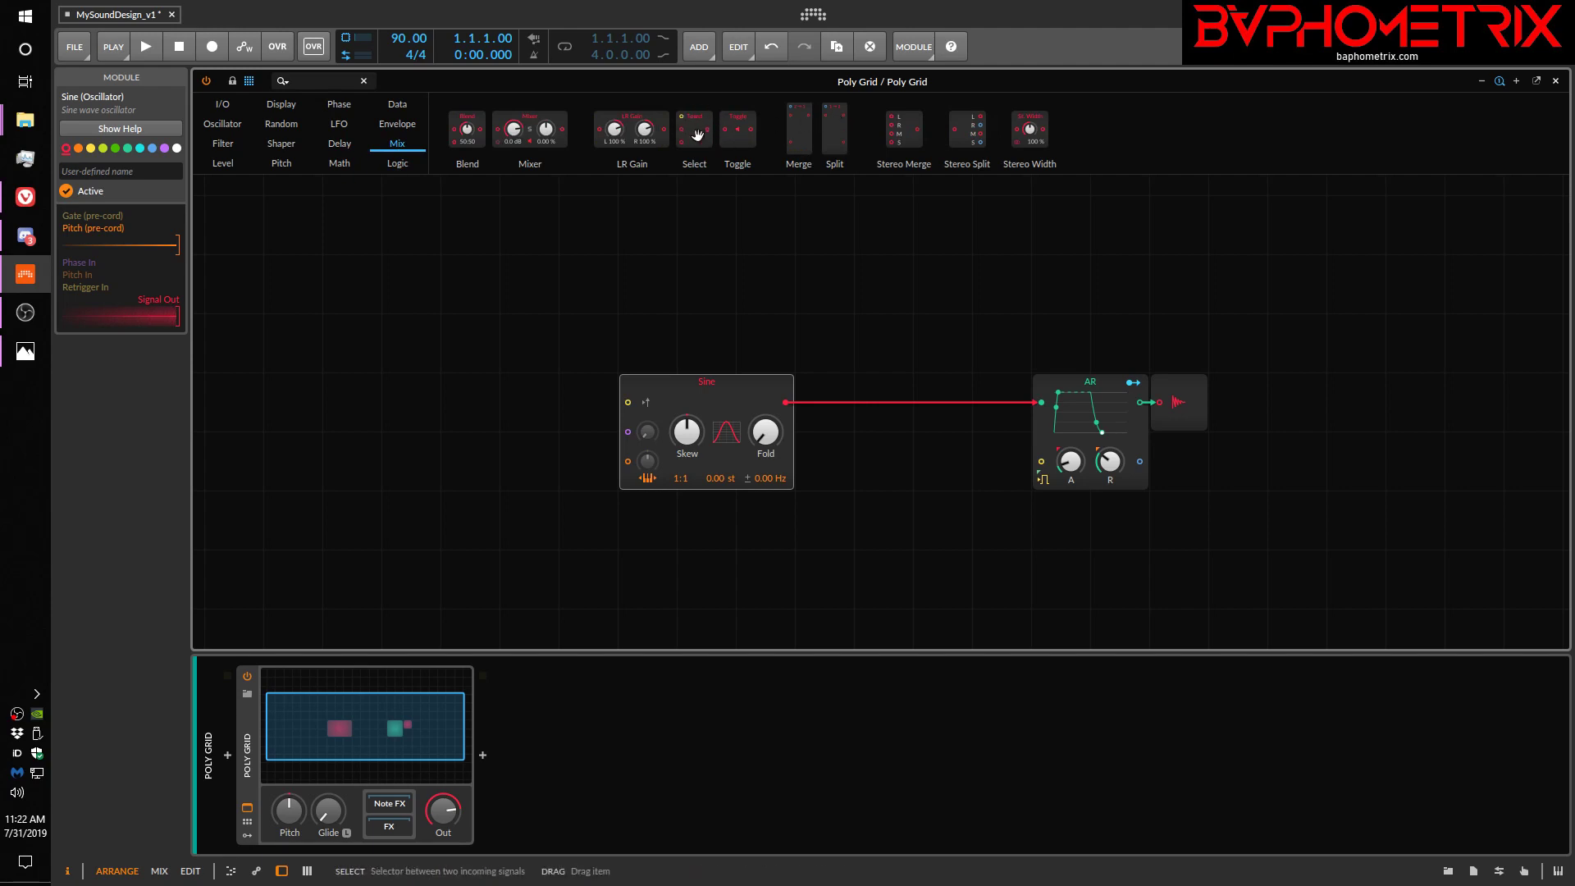
mouse_move(795, 120)
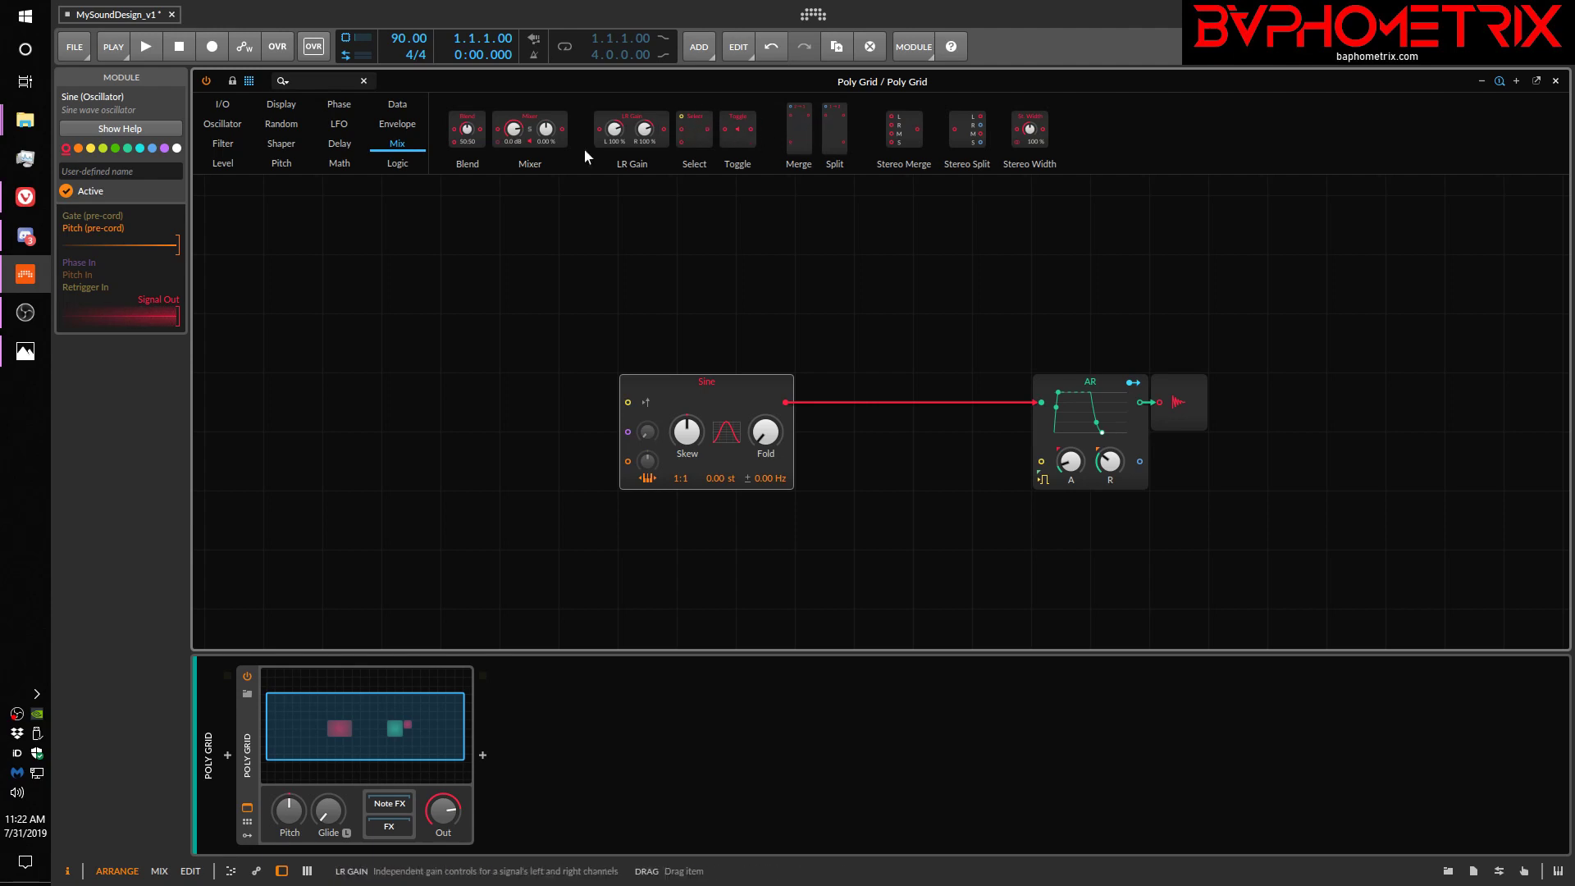
Switch the Poly Grid module palette back to the Logic category
left_click(397, 143)
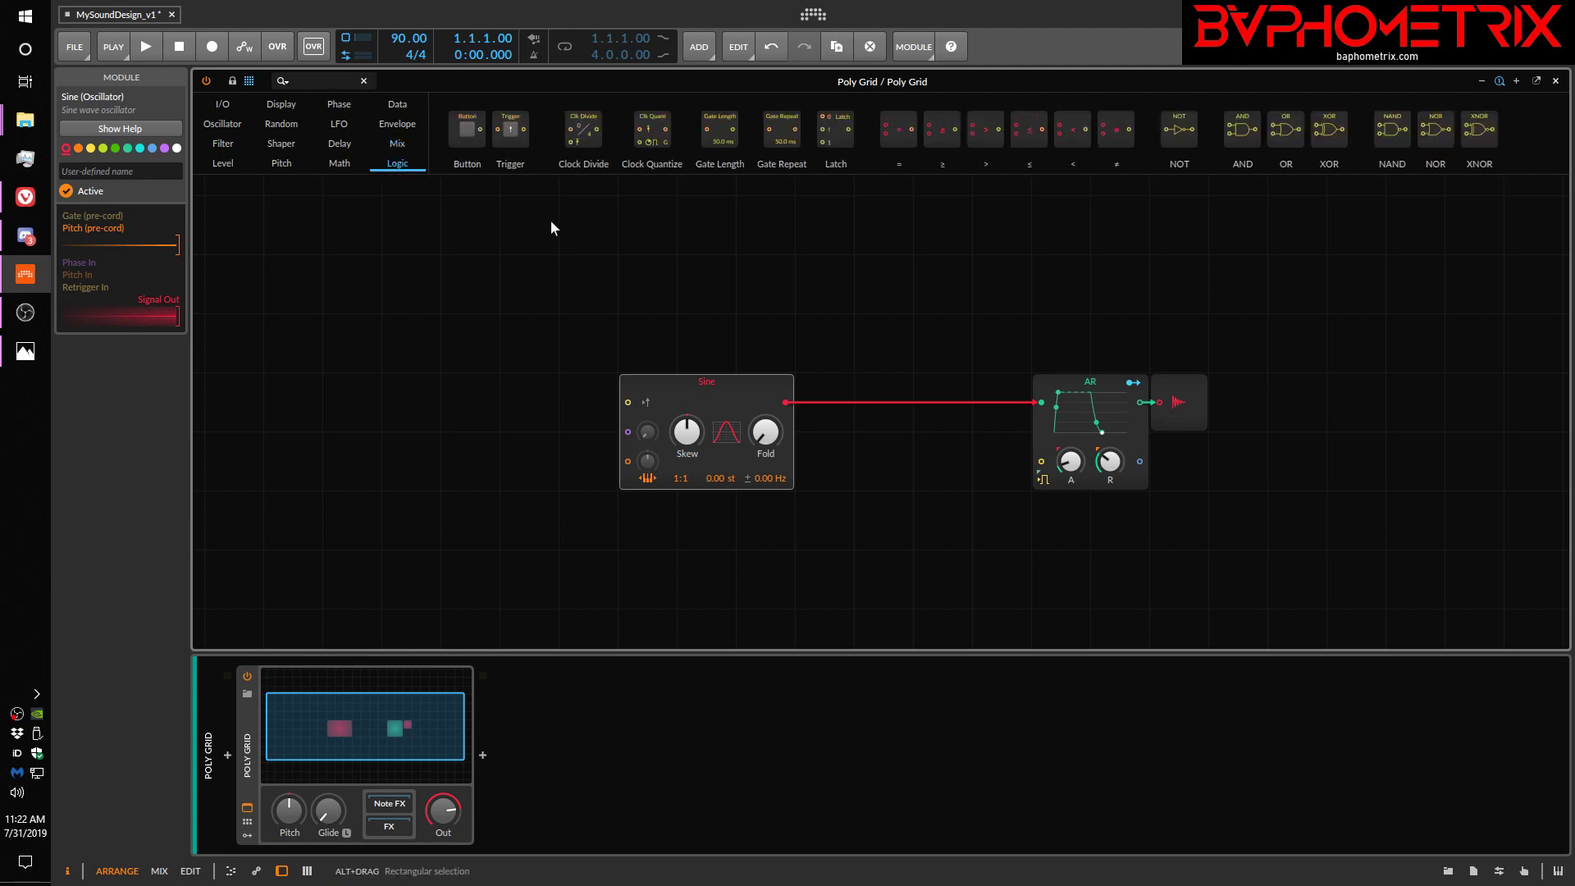
mouse_move(937, 272)
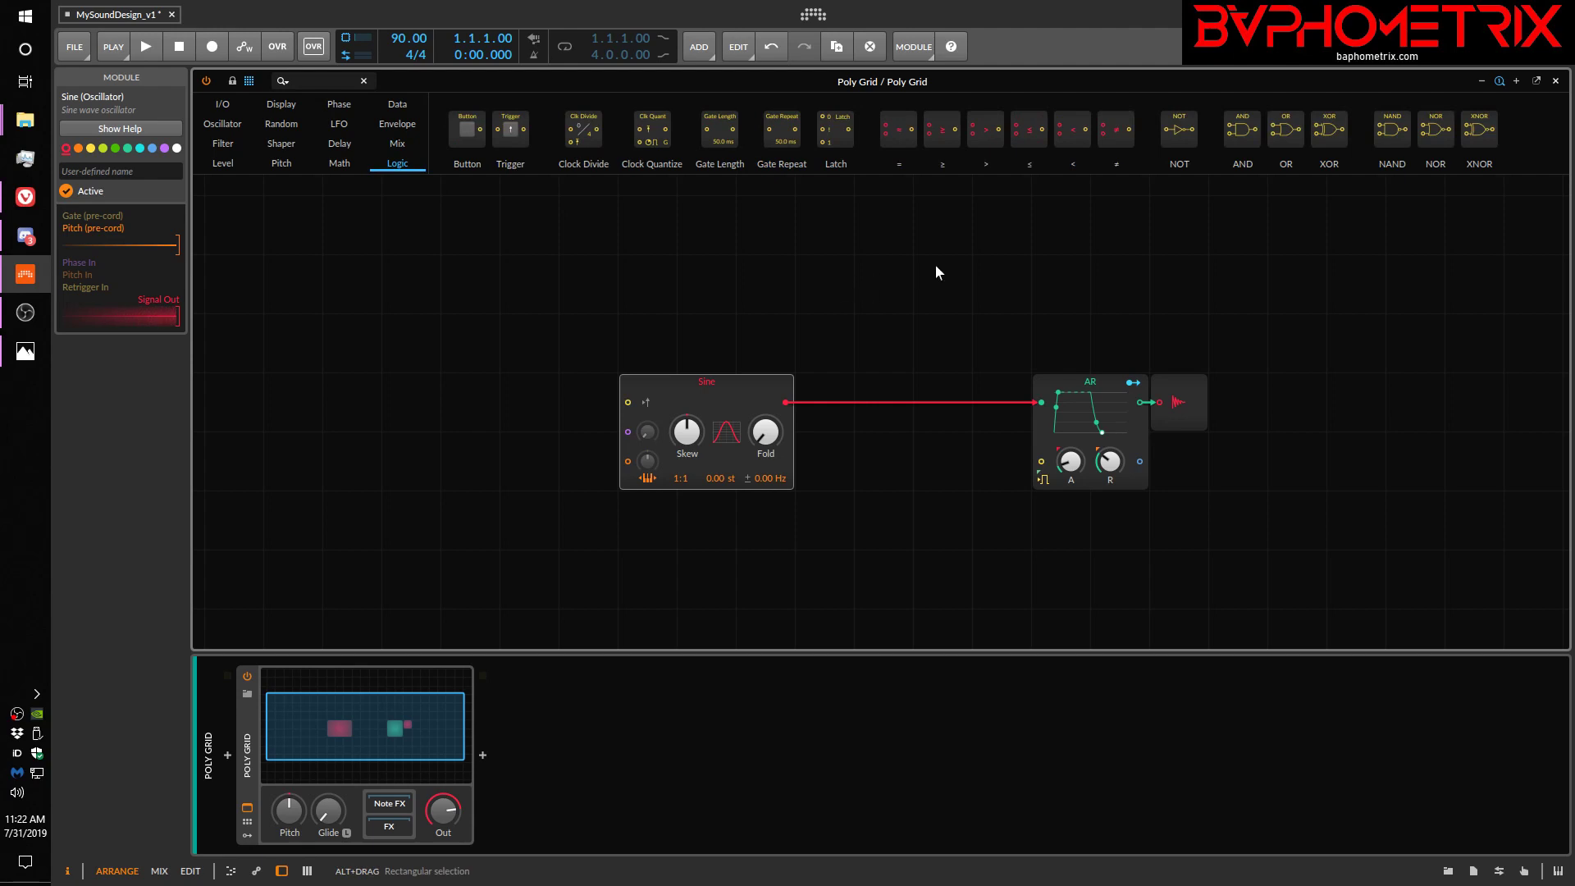
mouse_move(732, 280)
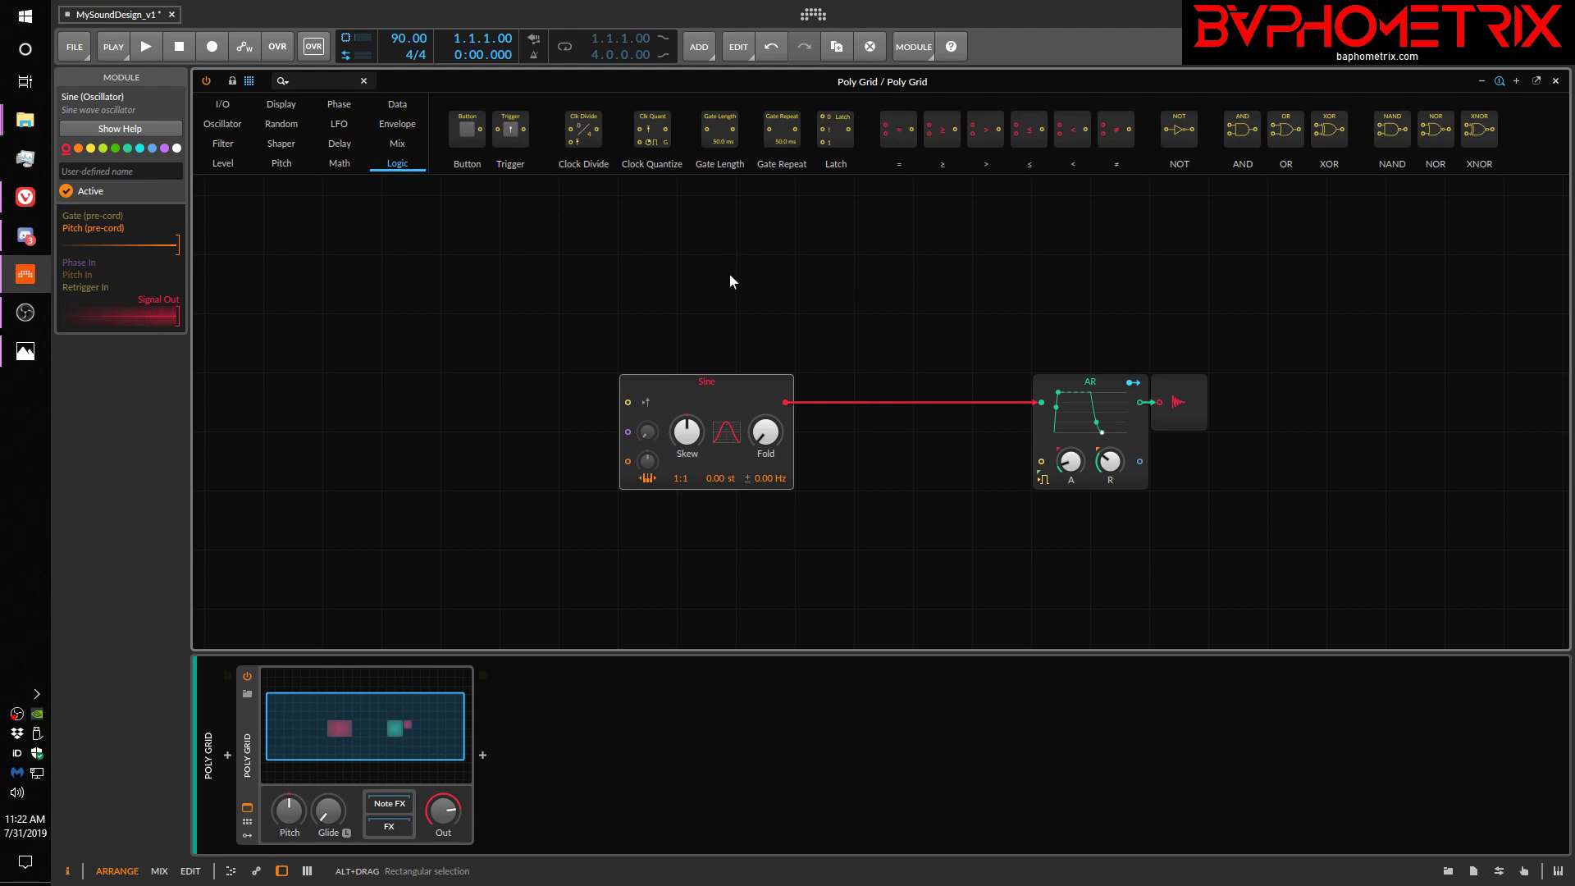
mouse_move(946, 241)
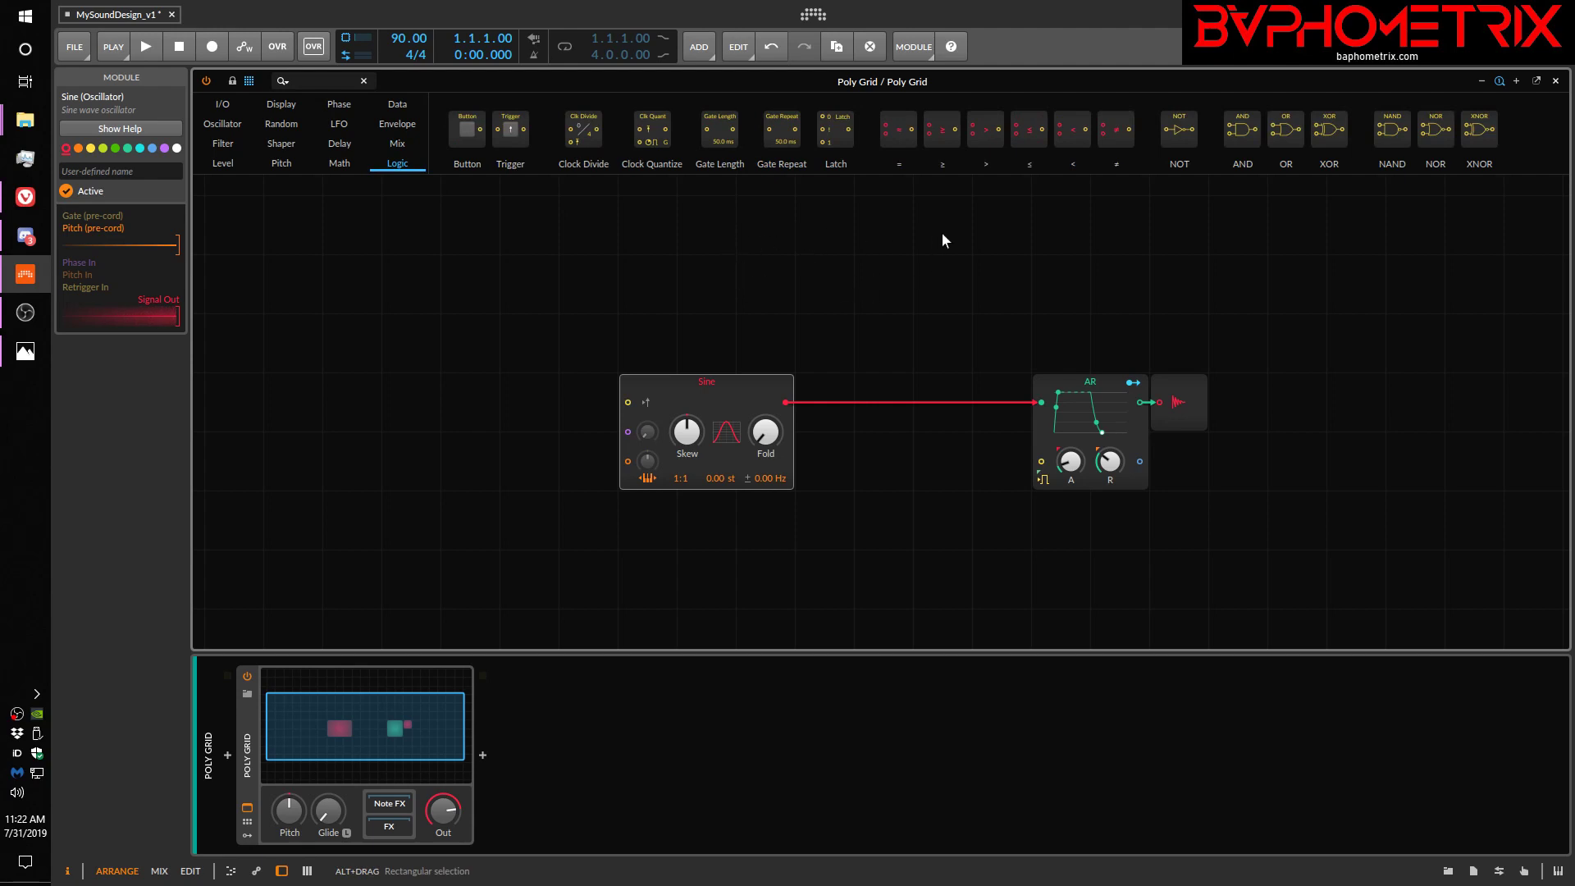
mouse_move(742, 189)
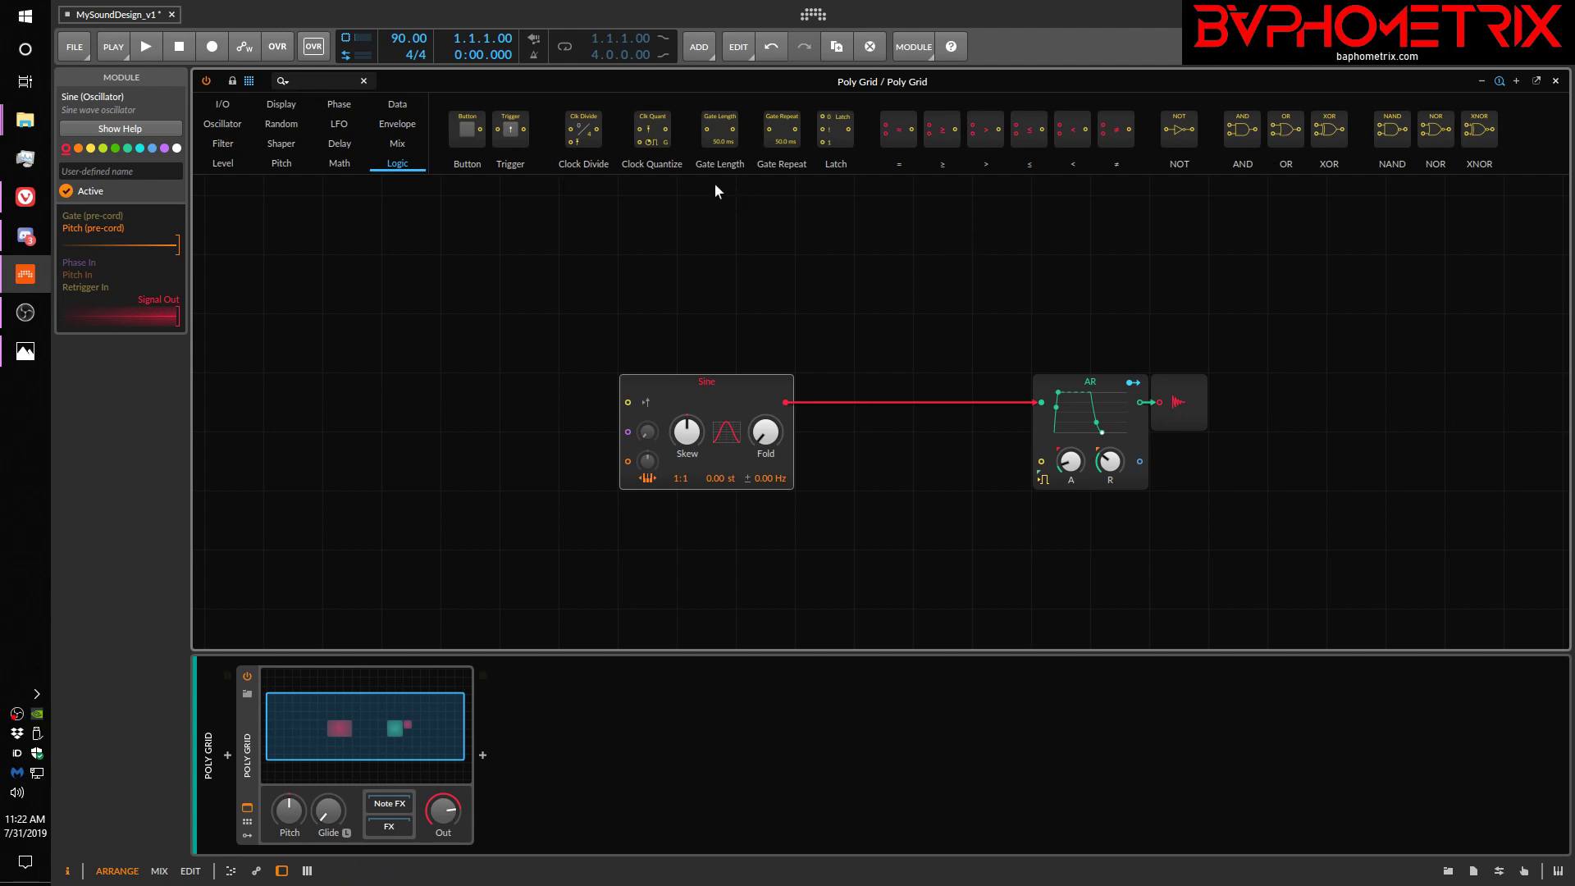
mouse_move(800, 181)
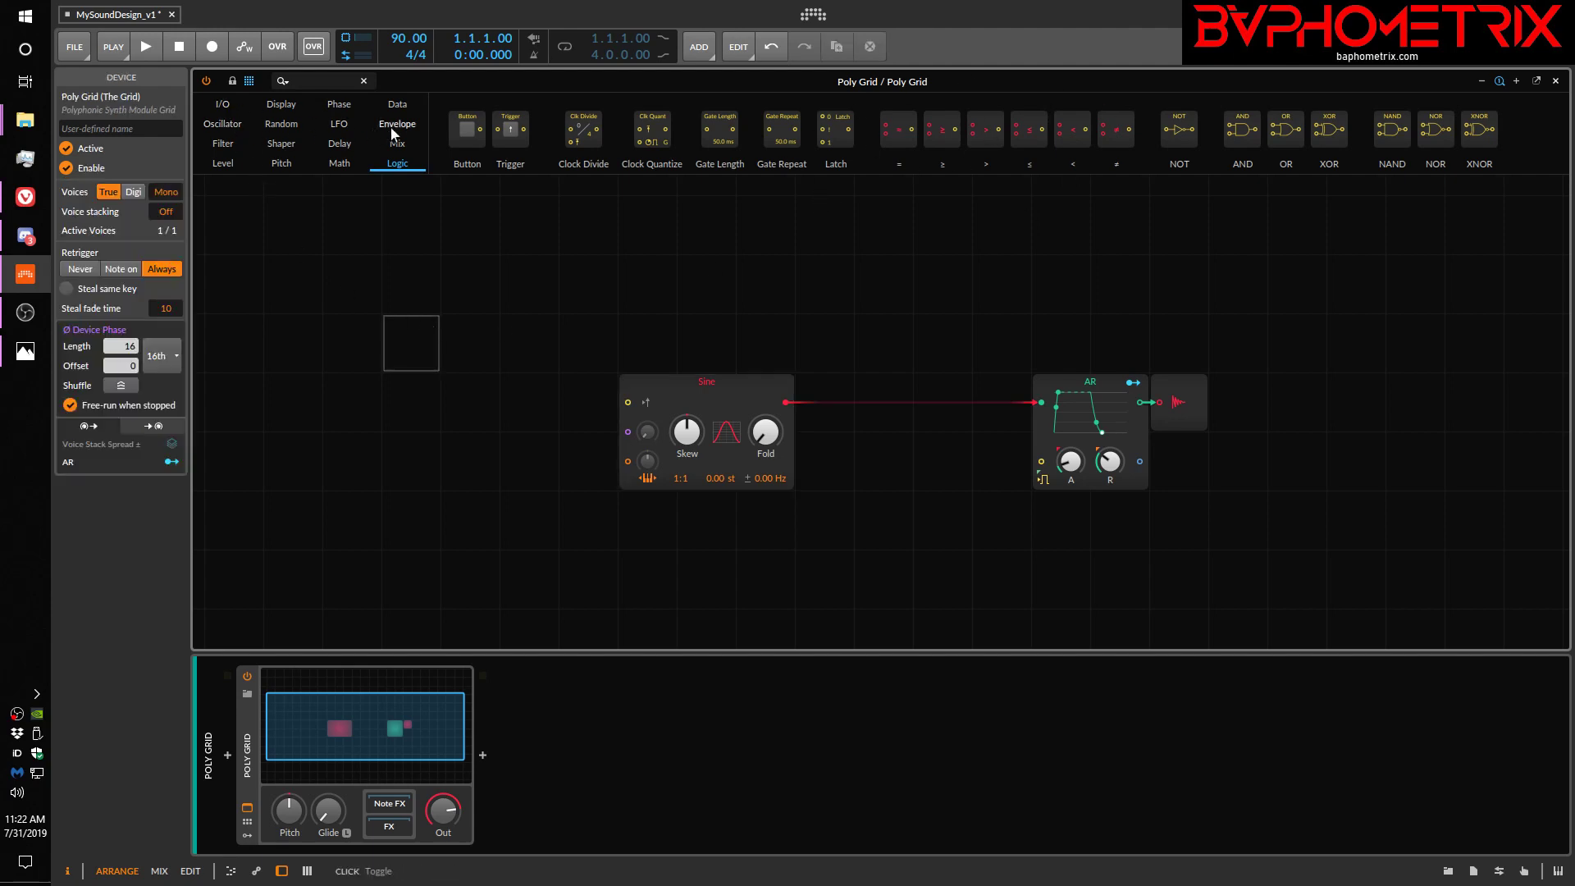
mouse_move(407, 151)
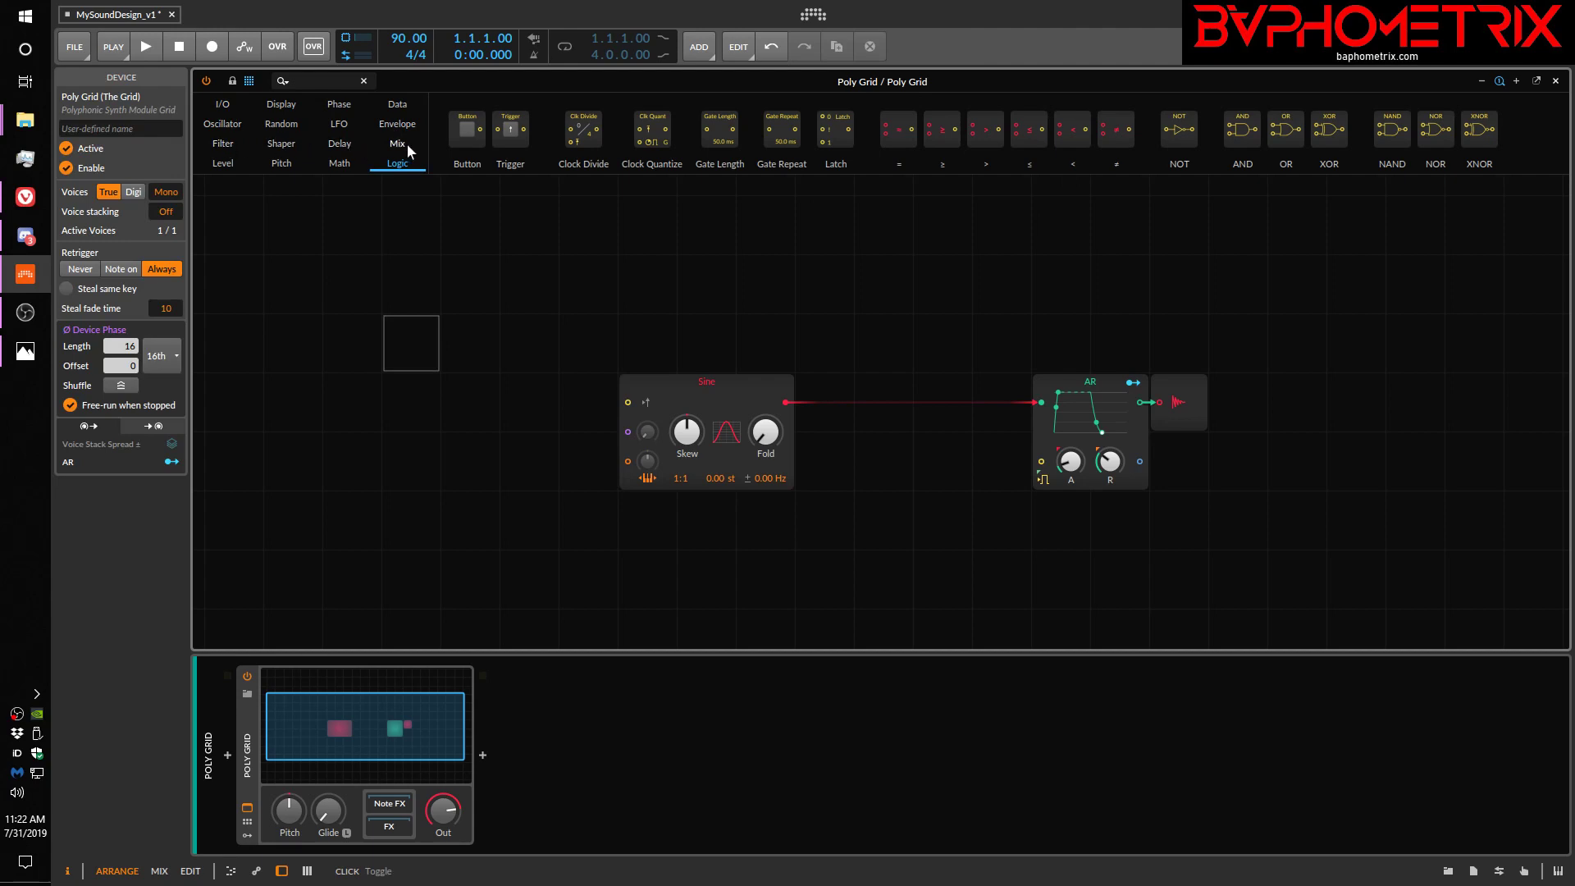
mouse_move(267, 148)
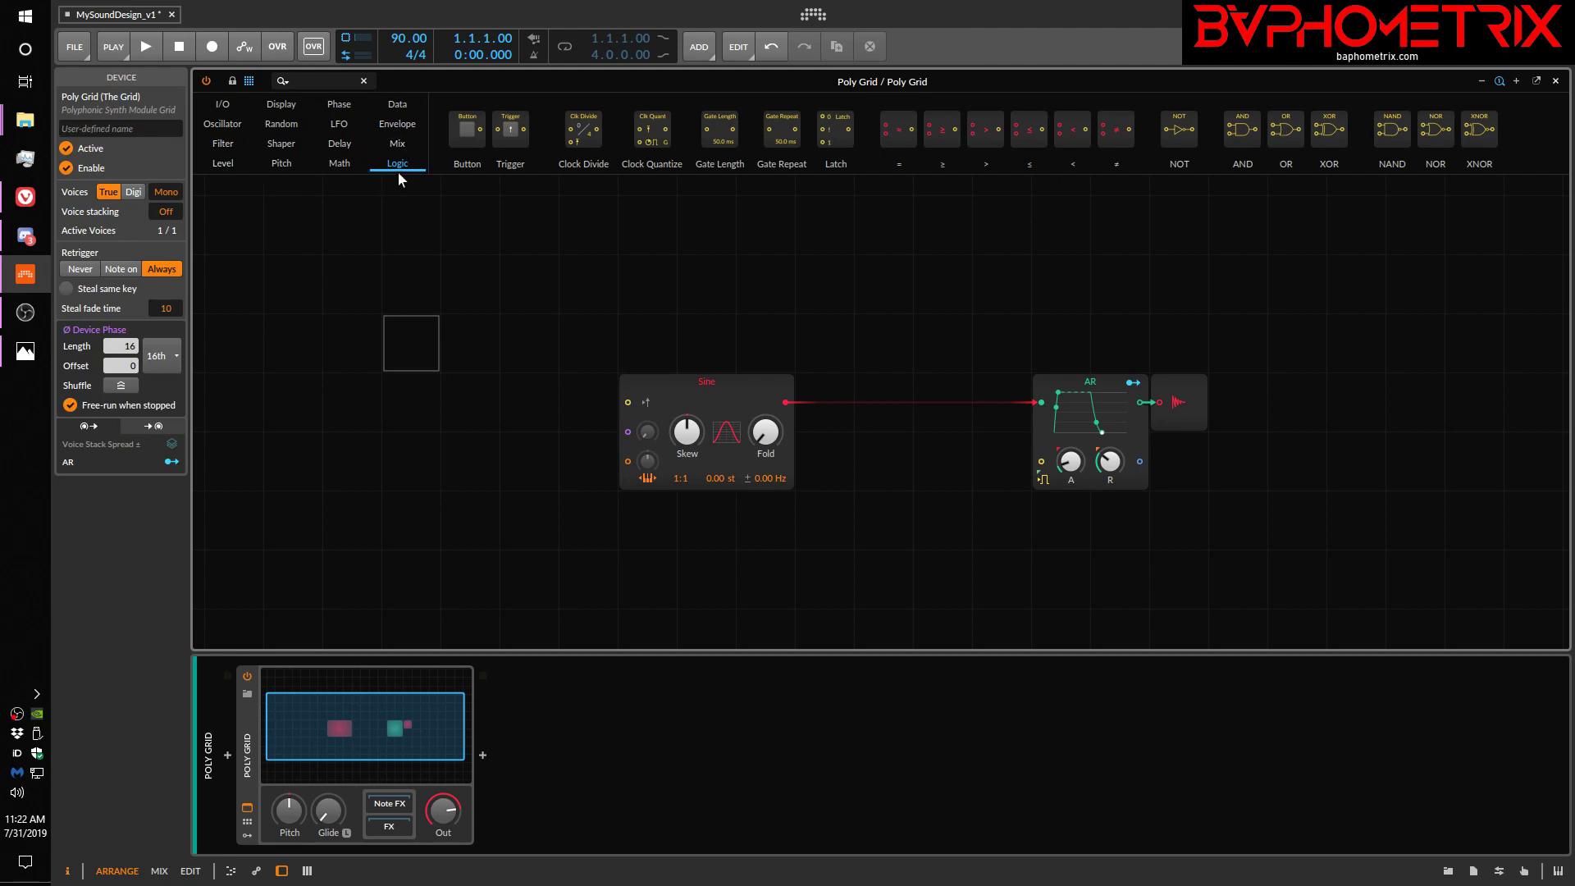
mouse_move(501, 281)
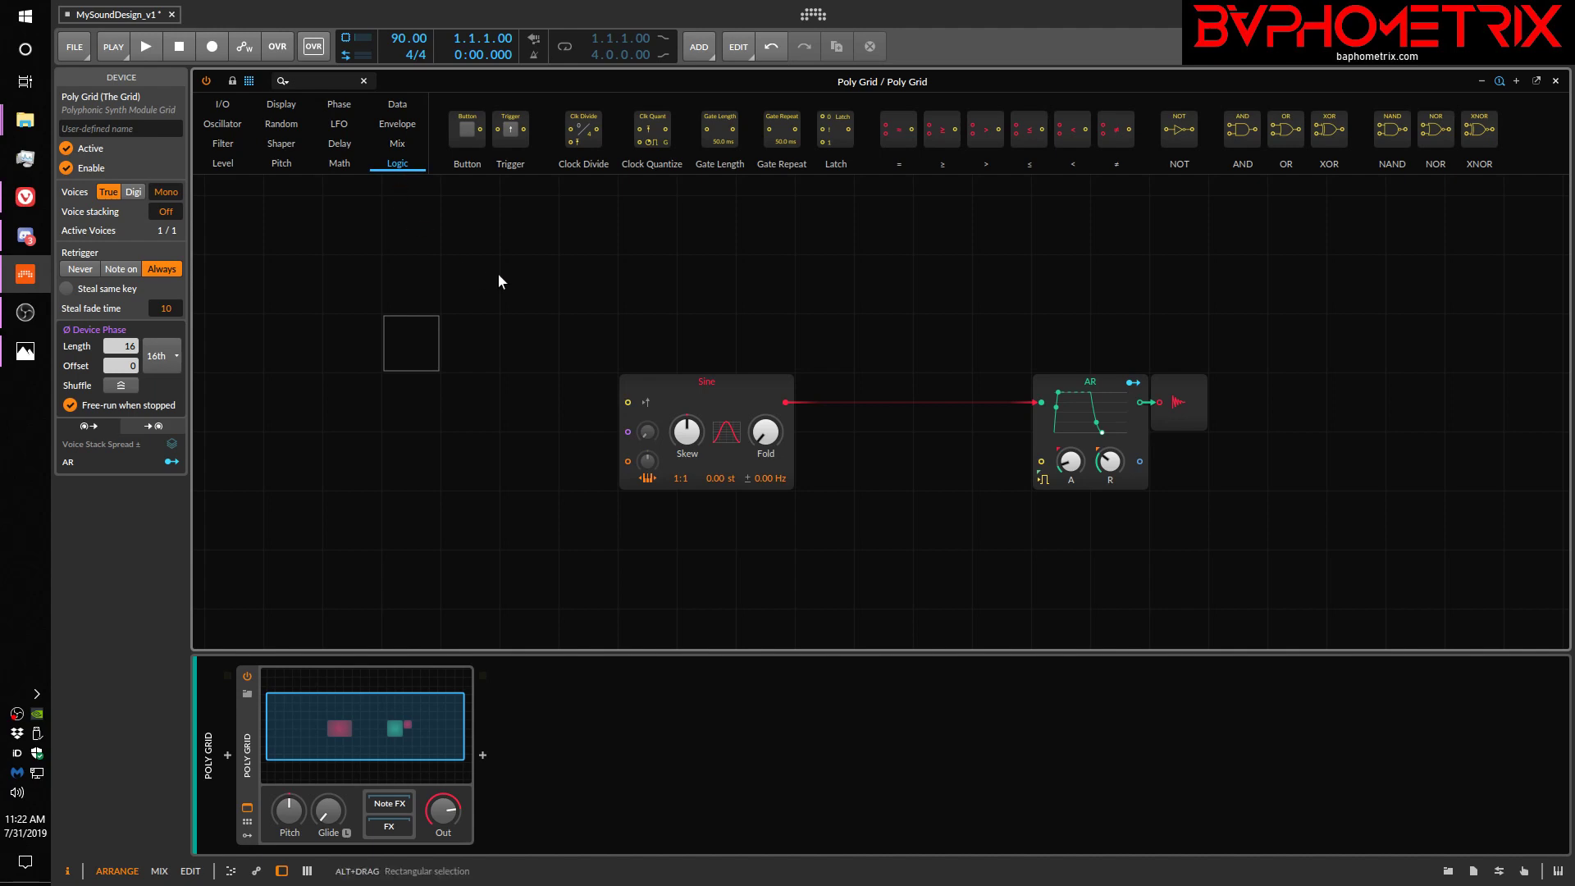
mouse_move(651, 128)
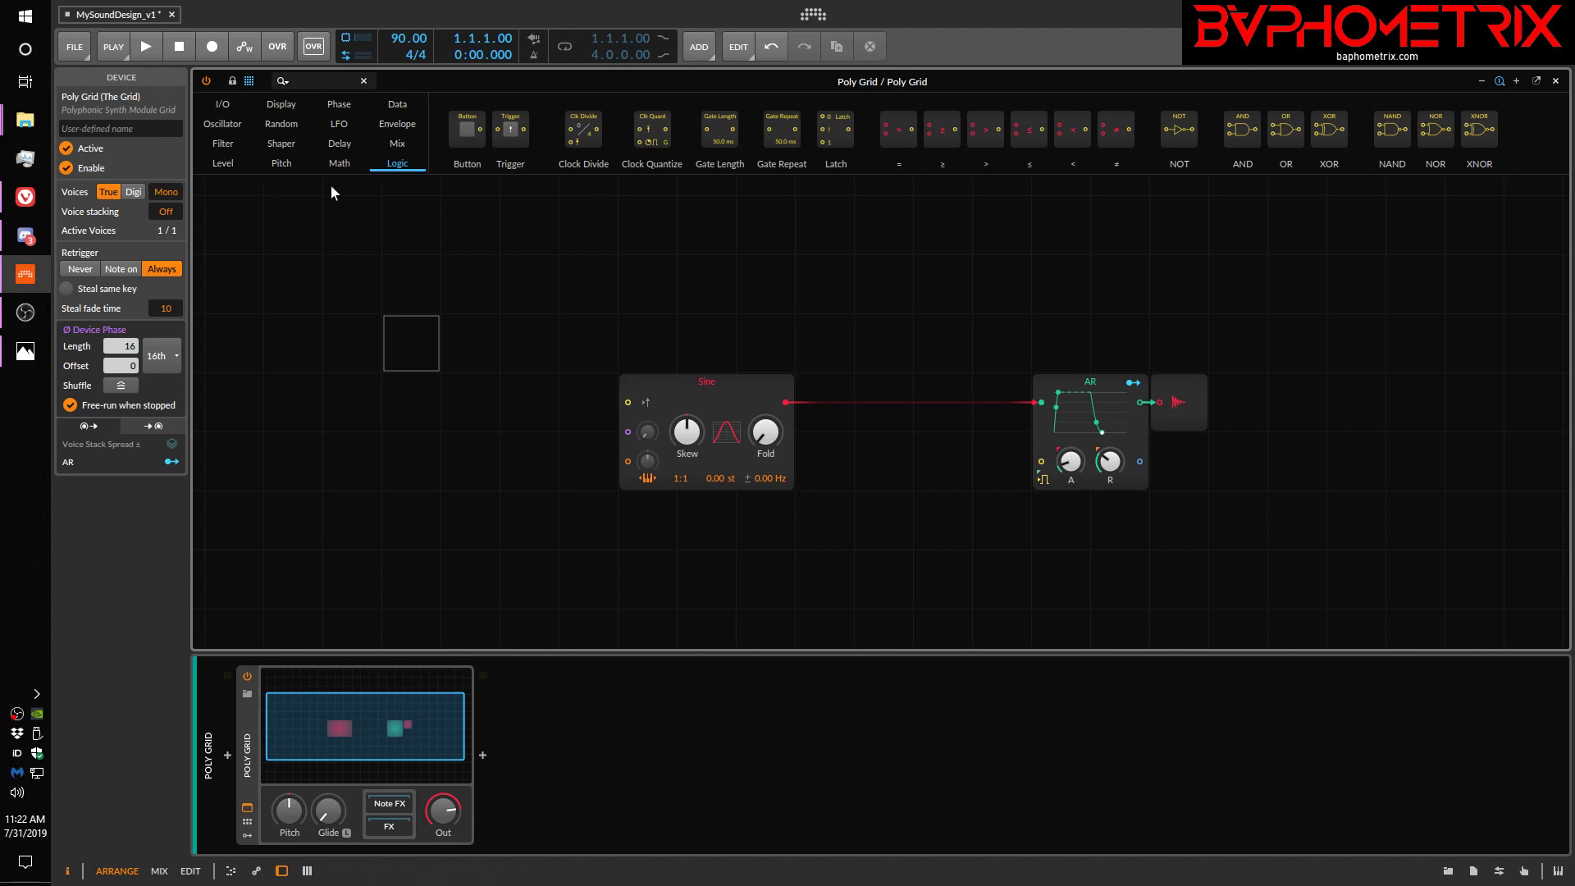
mouse_move(301, 207)
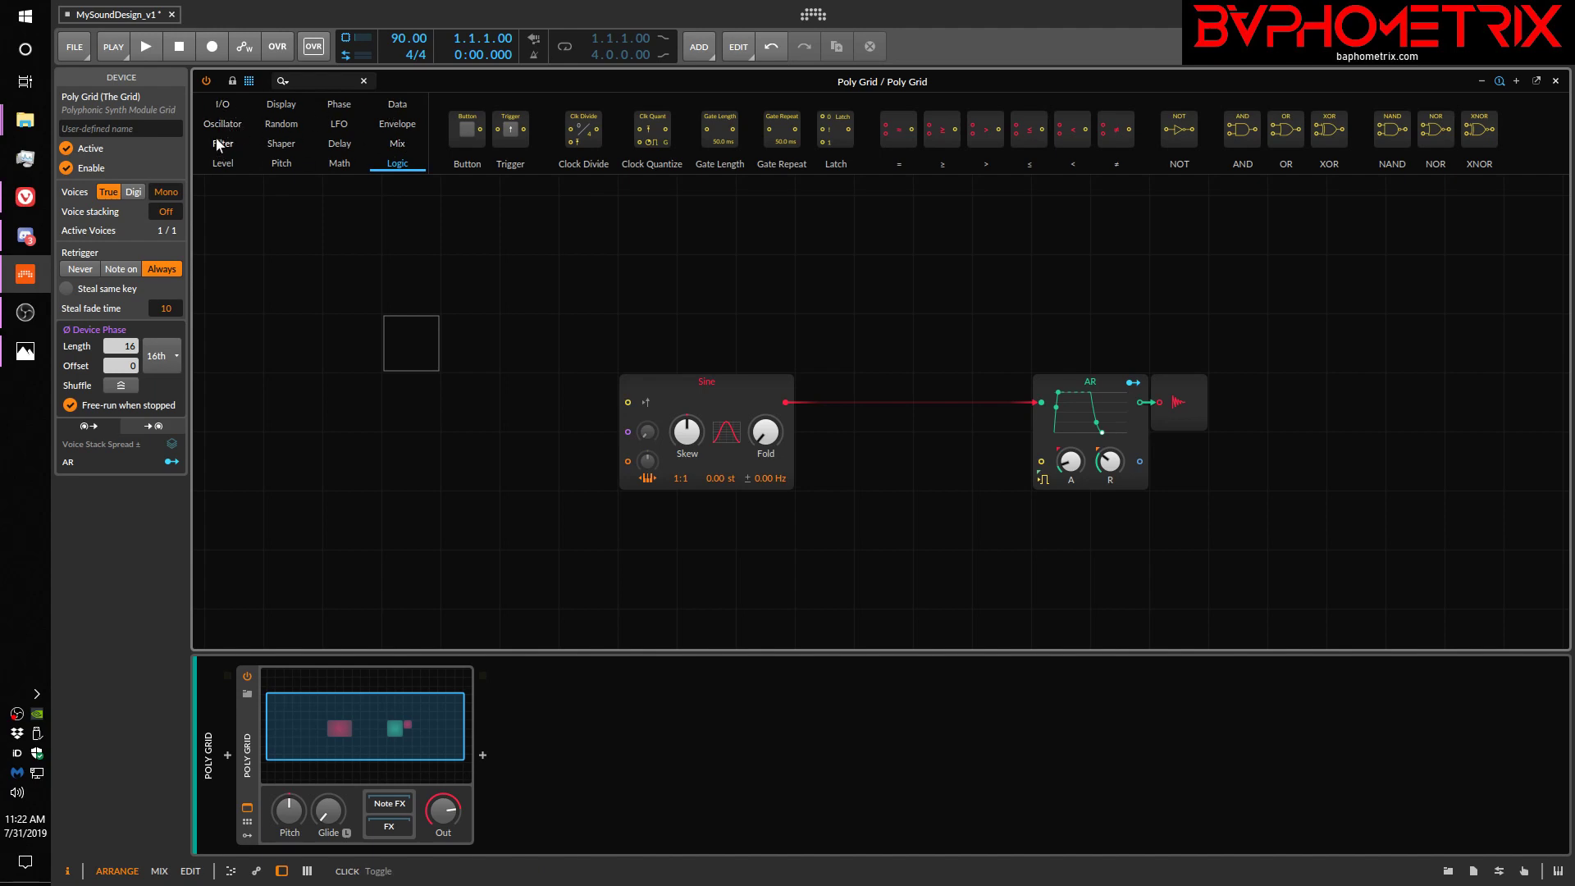
mouse_move(350, 176)
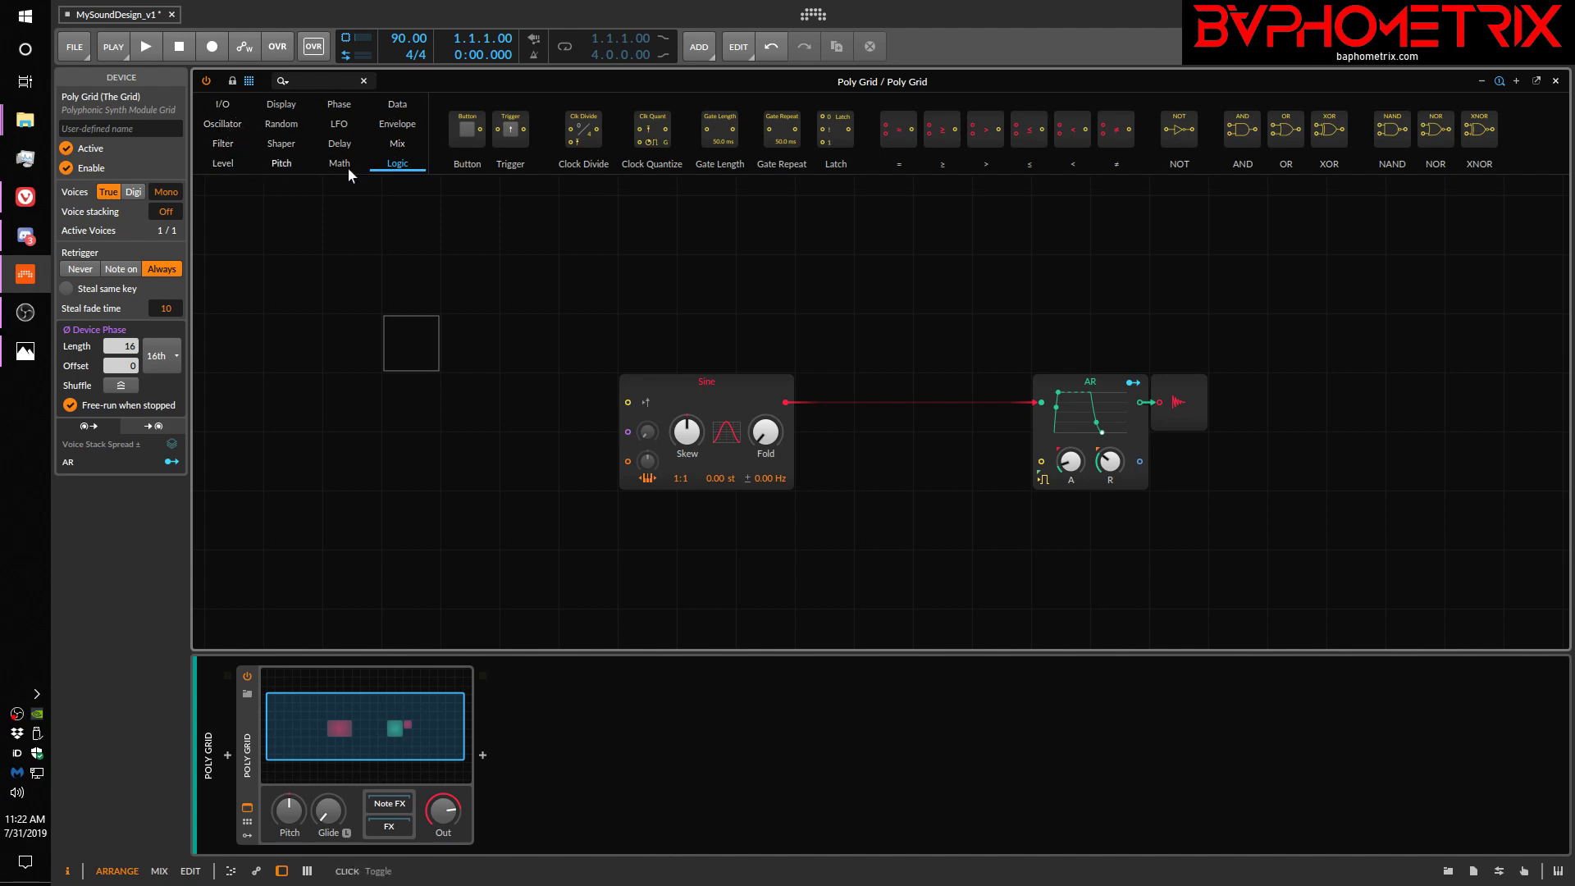